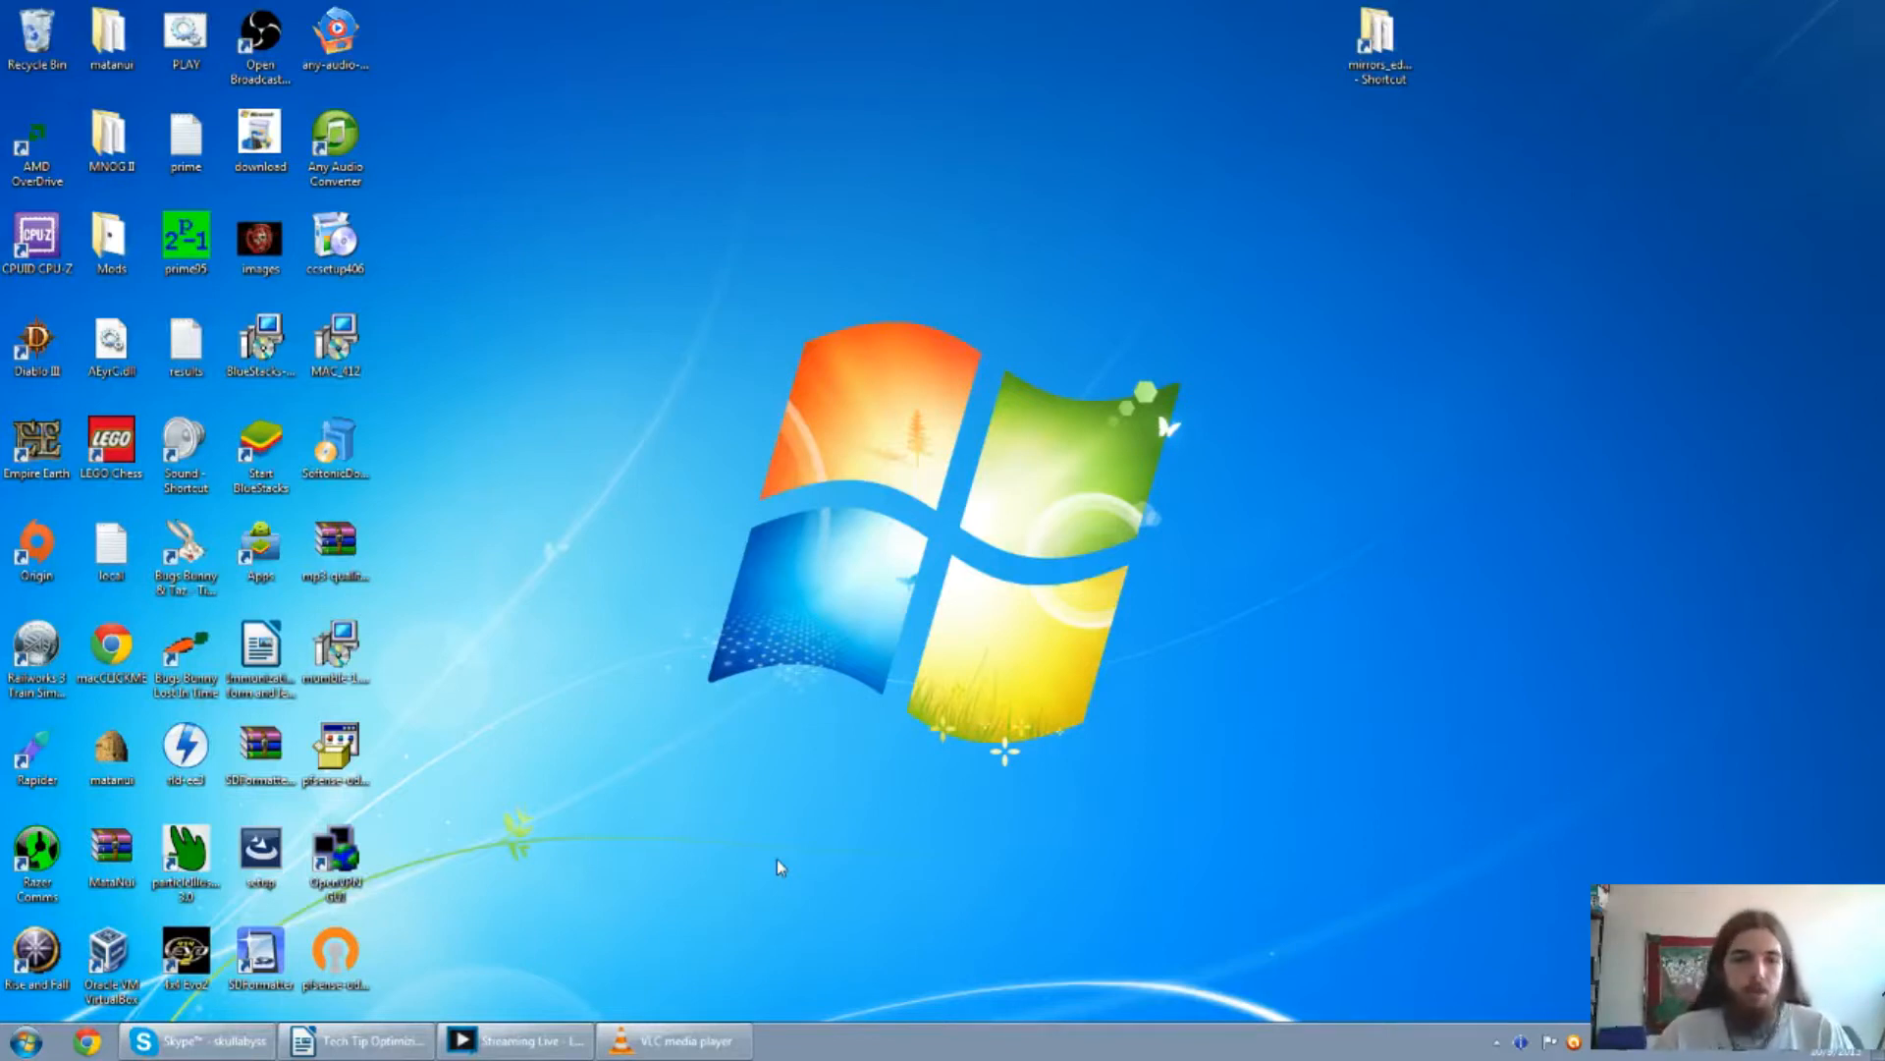
Launch msconfig from the Start menu to open System Configuration.
left_click(21, 1040)
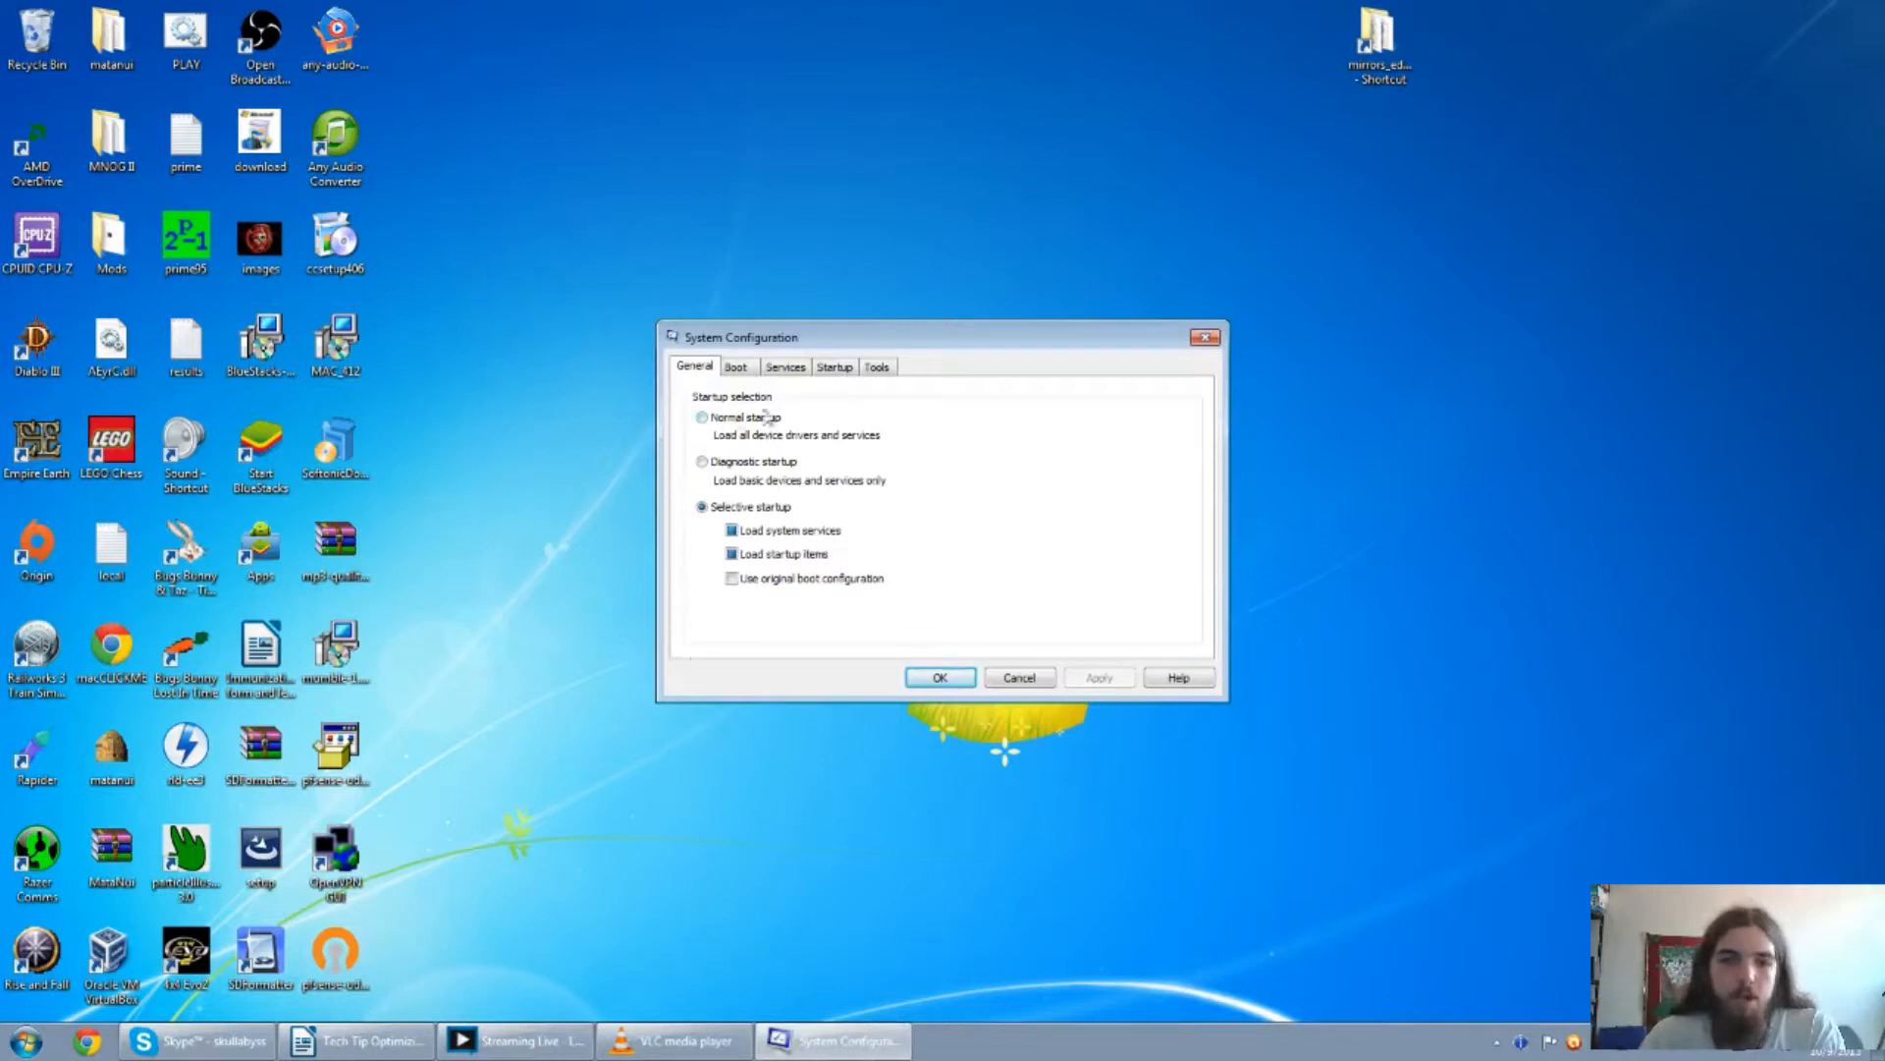
On the Startup tab, uncheck unwanted startup programs such as Origin and Skype.
left_click(834, 365)
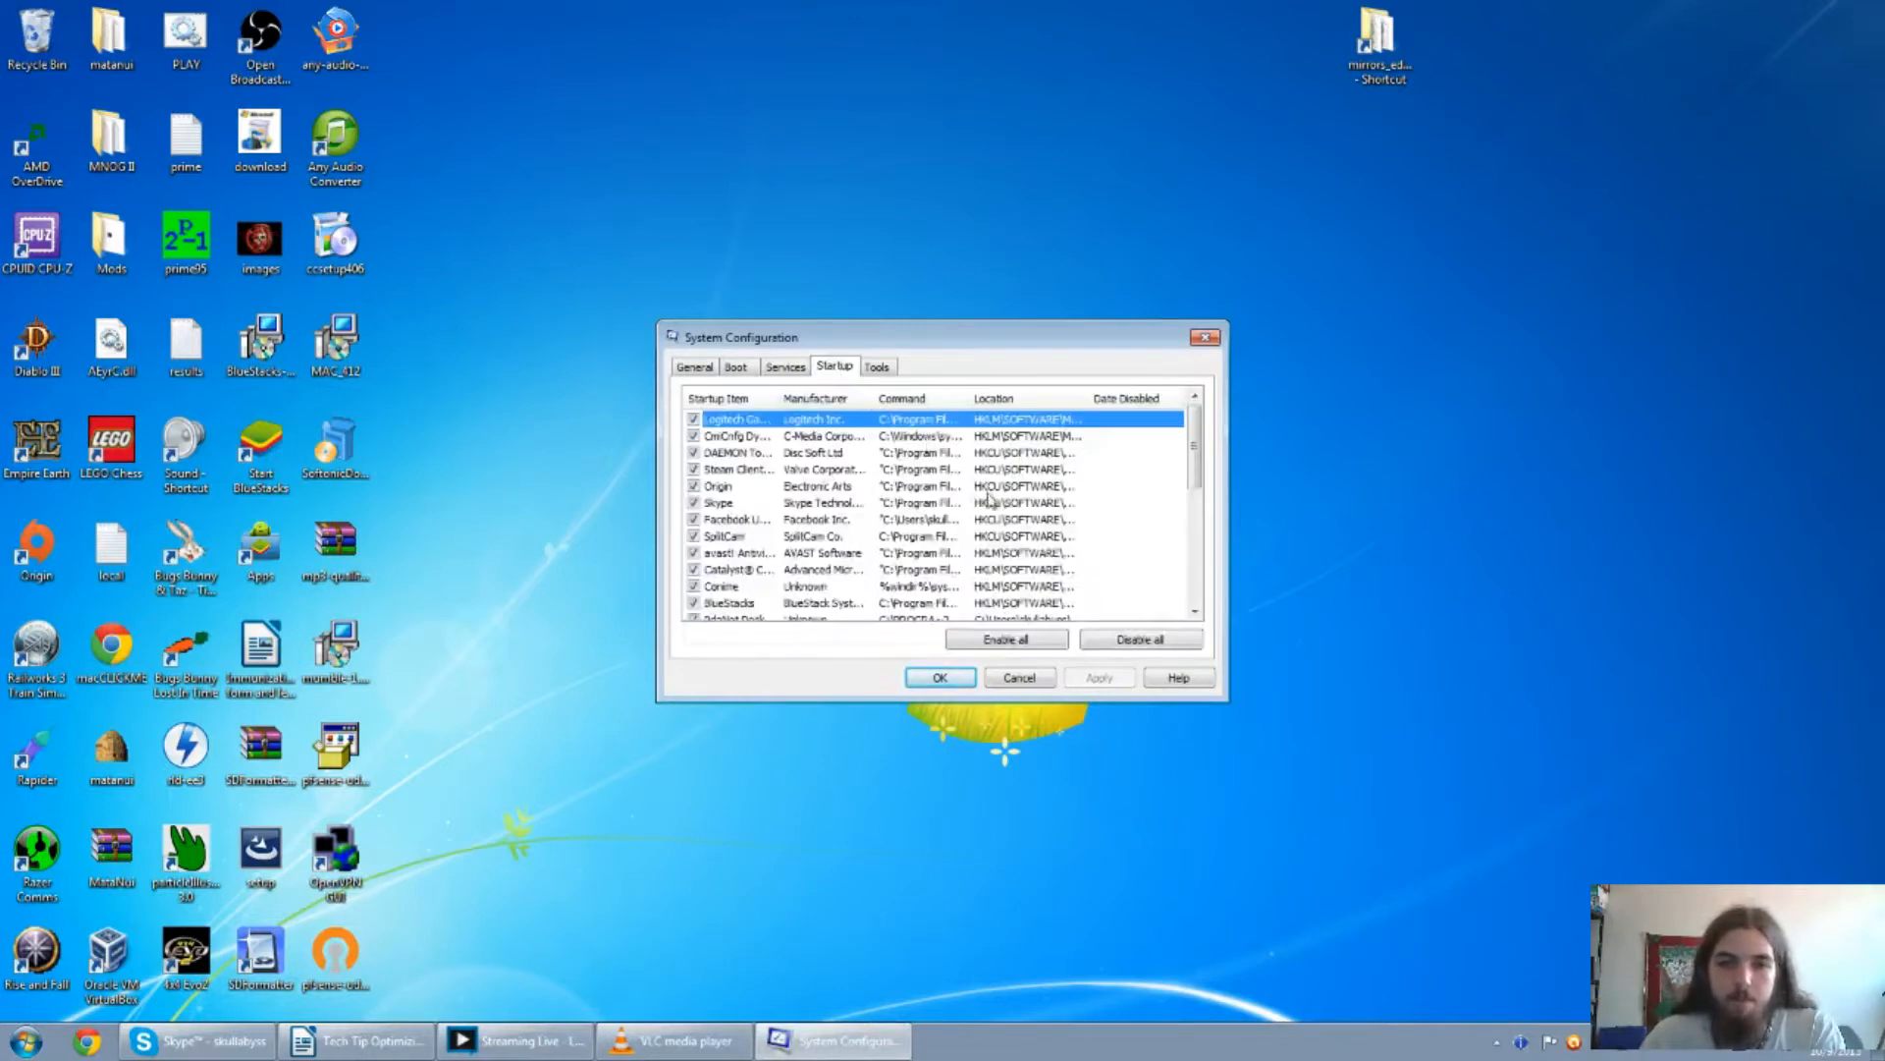
left_click(1139, 639)
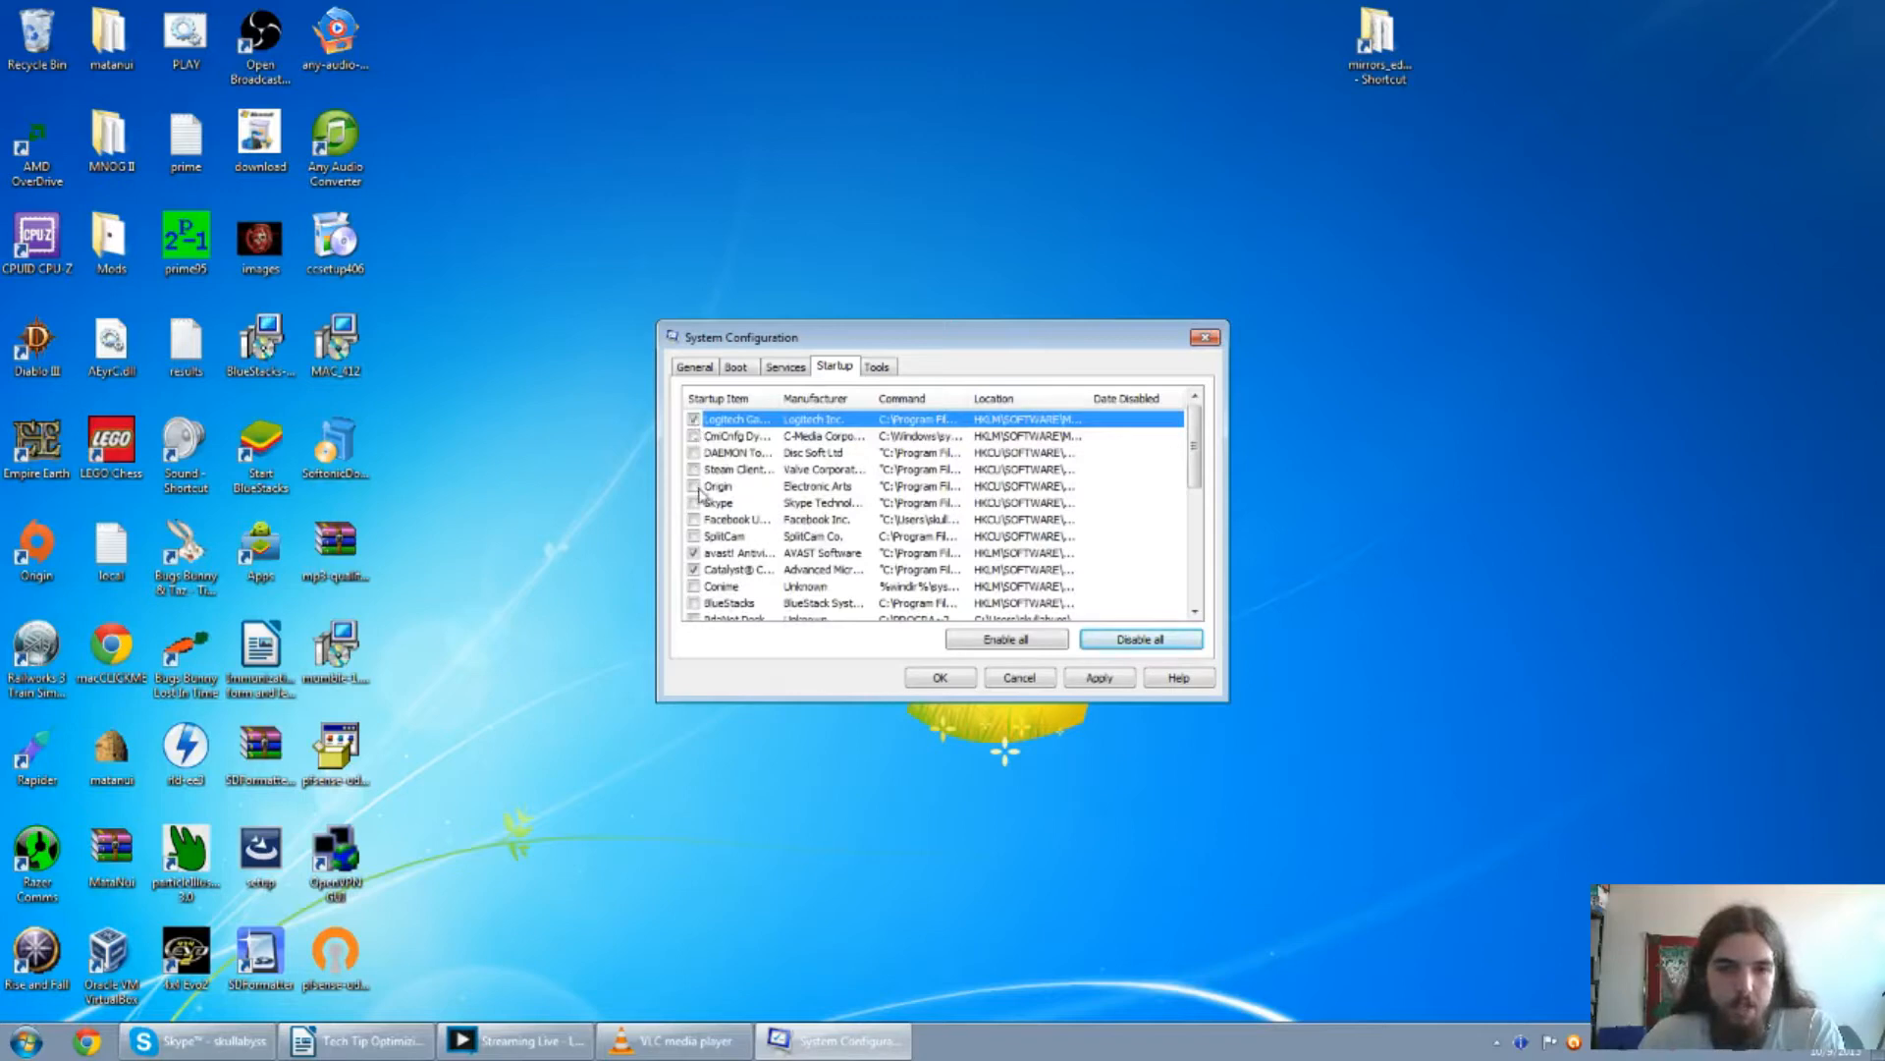
scroll("down", 3)
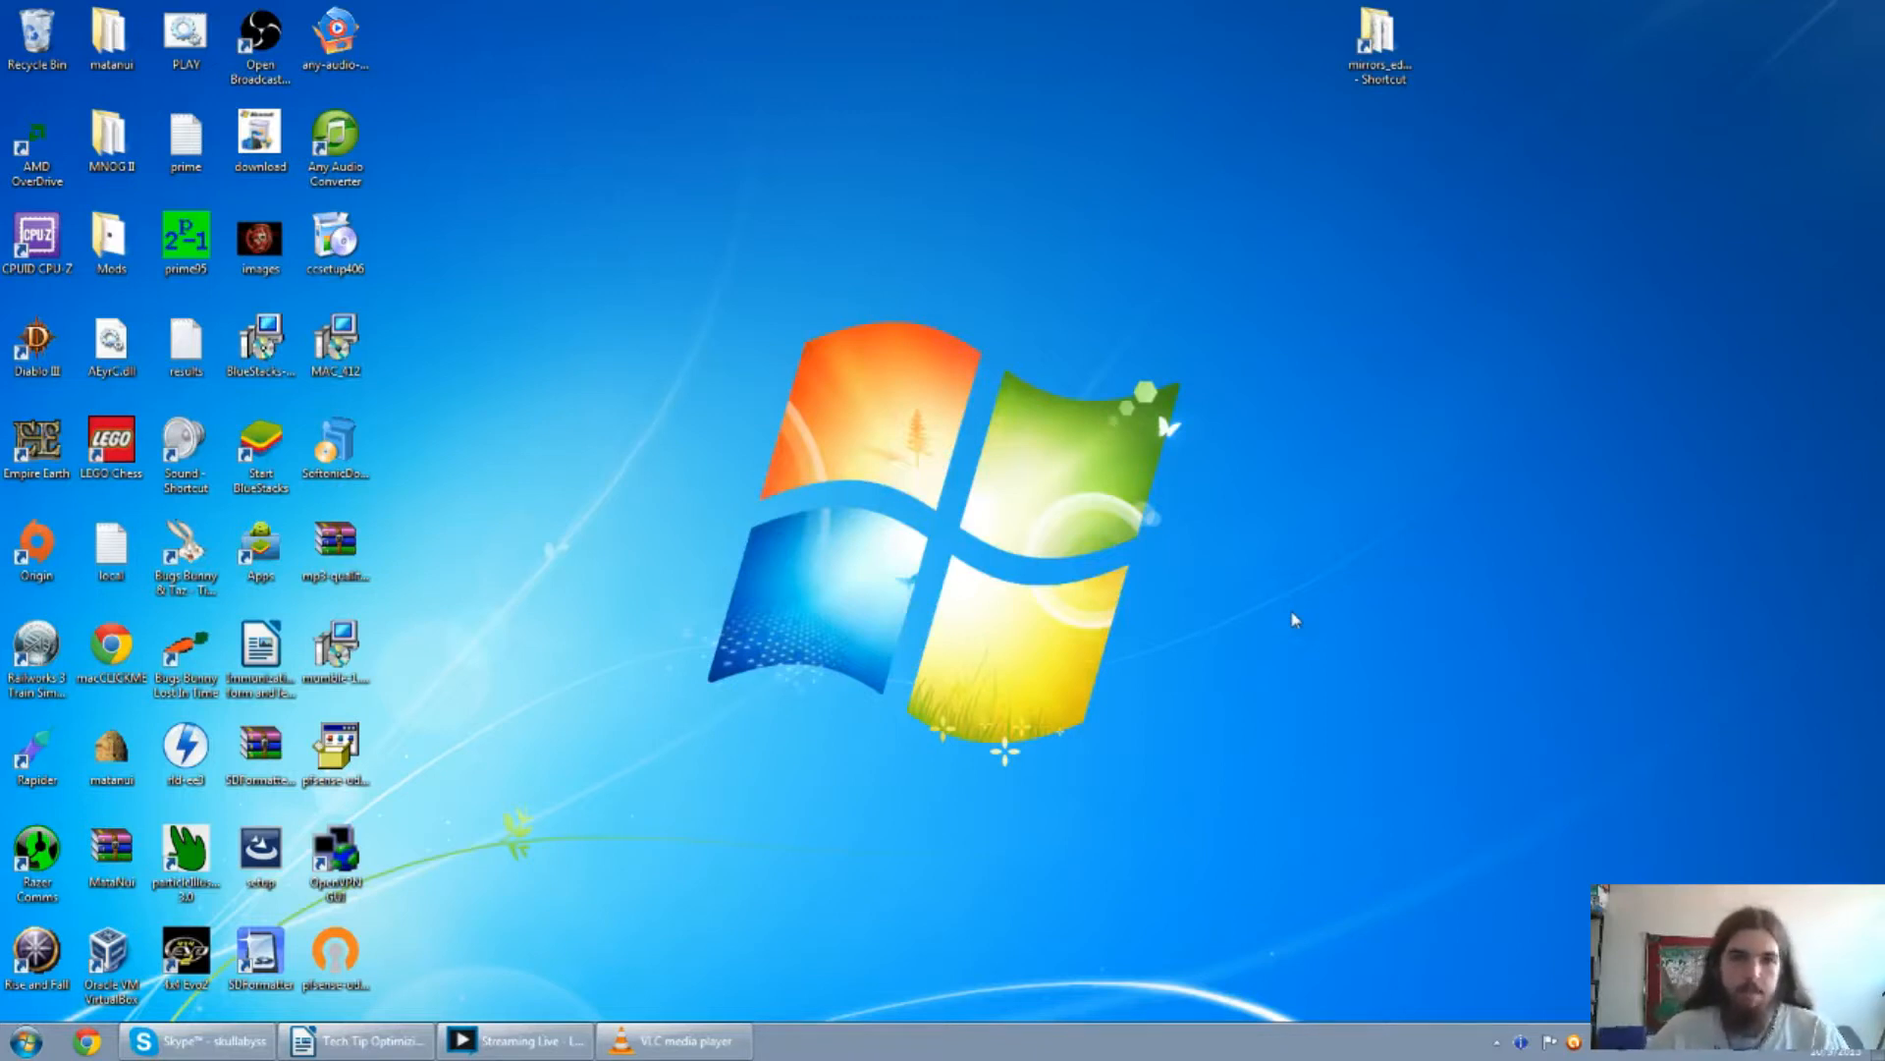
mouse_move(1046, 655)
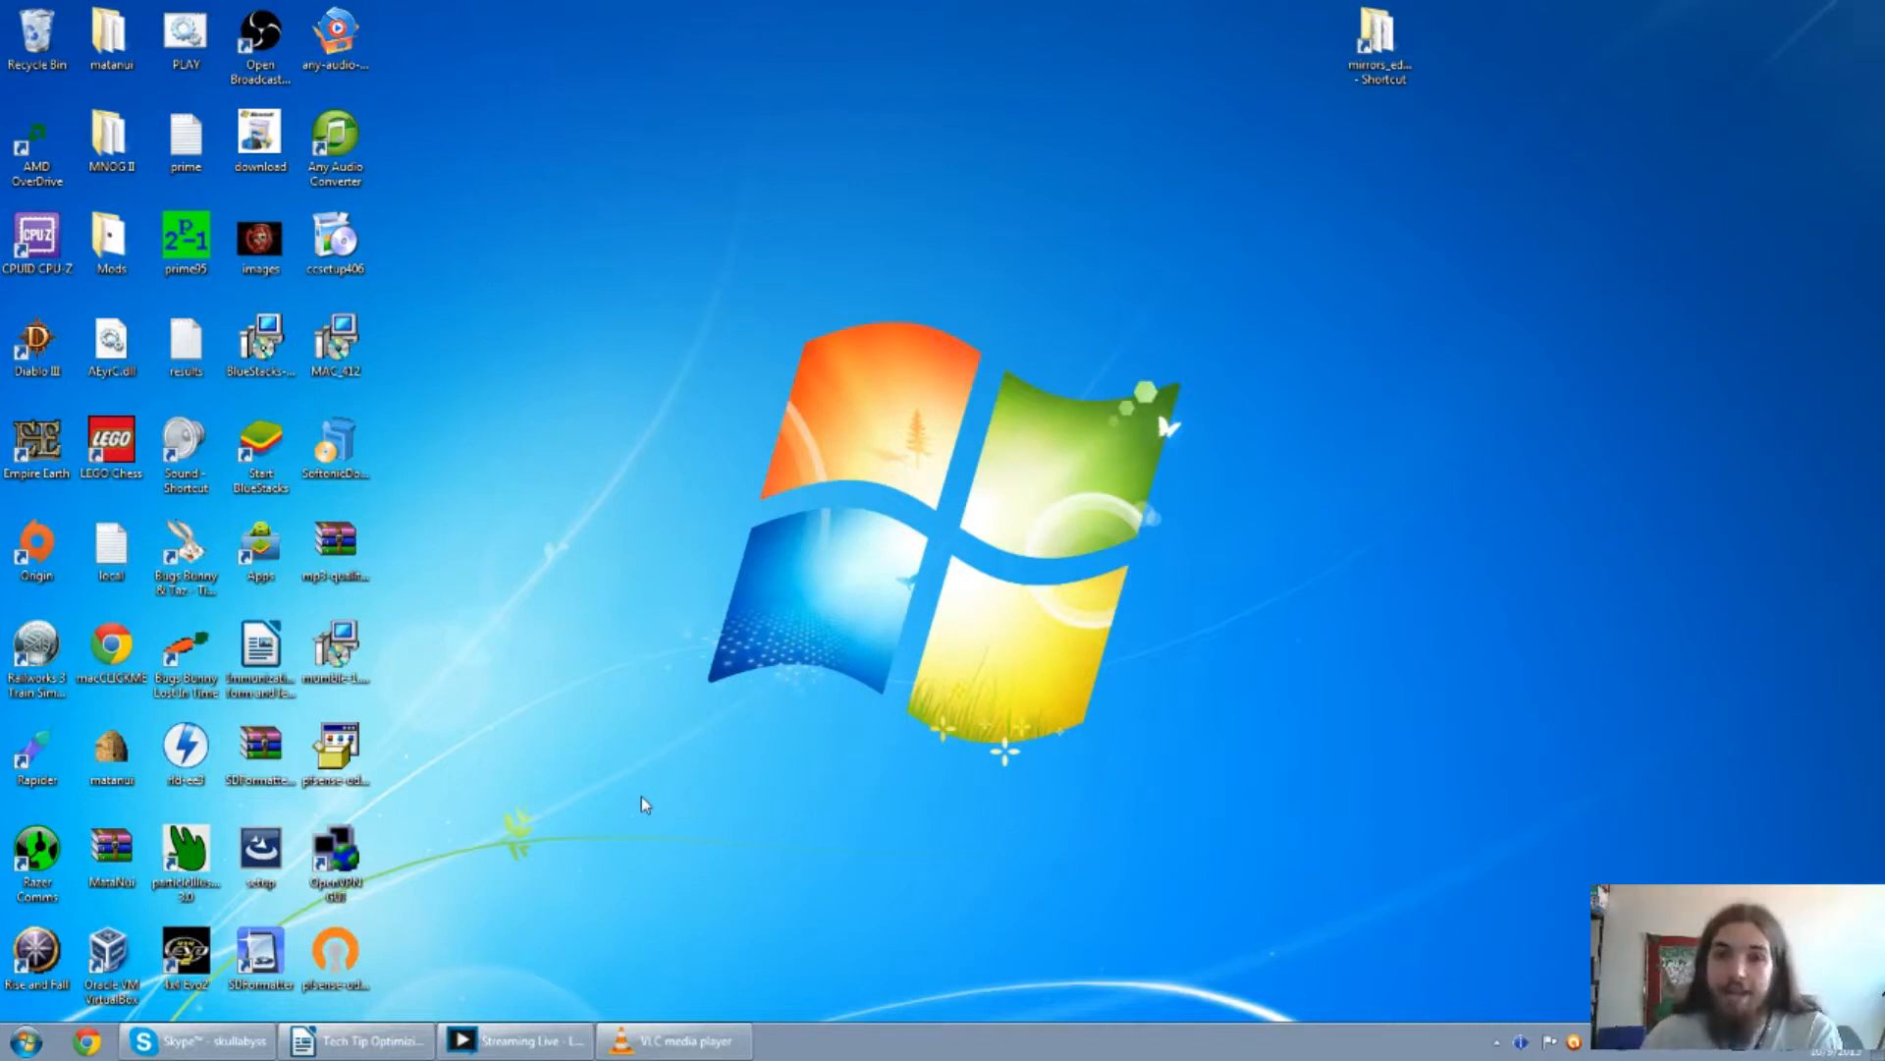
mouse_move(435, 798)
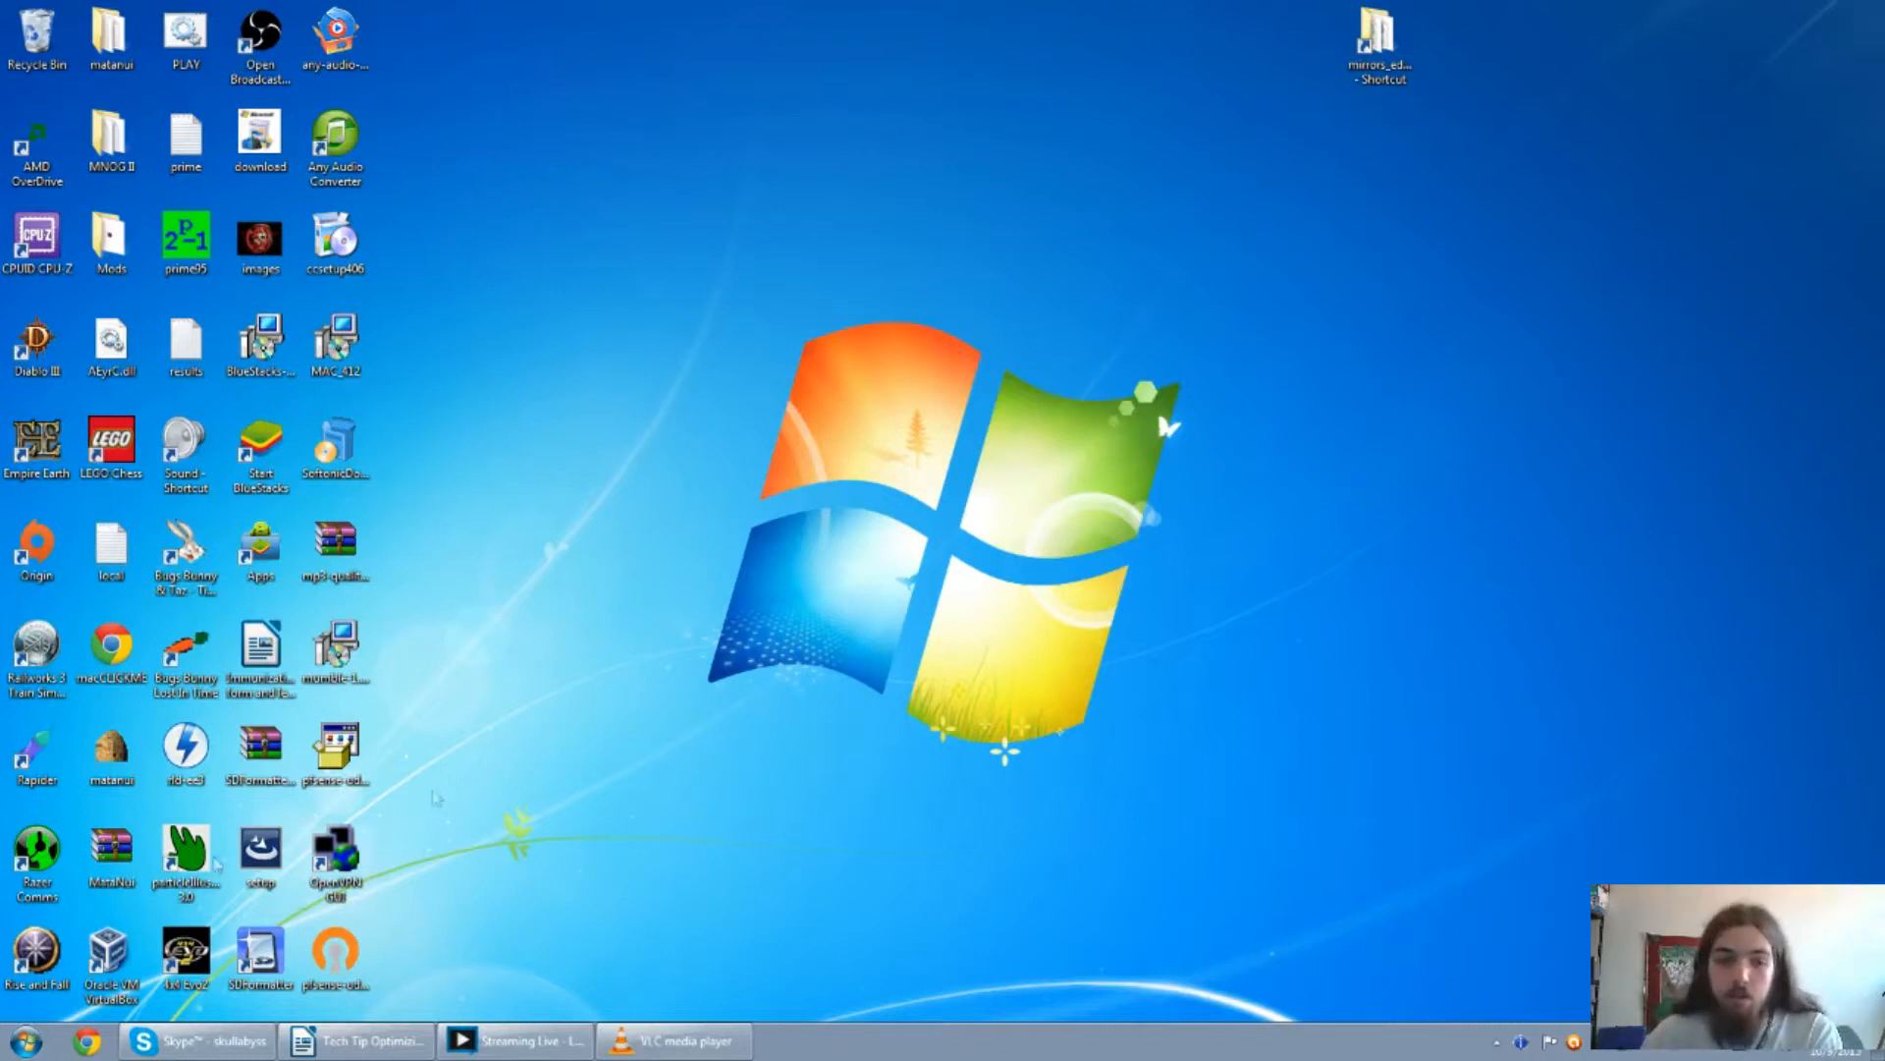
mouse_move(1070, 716)
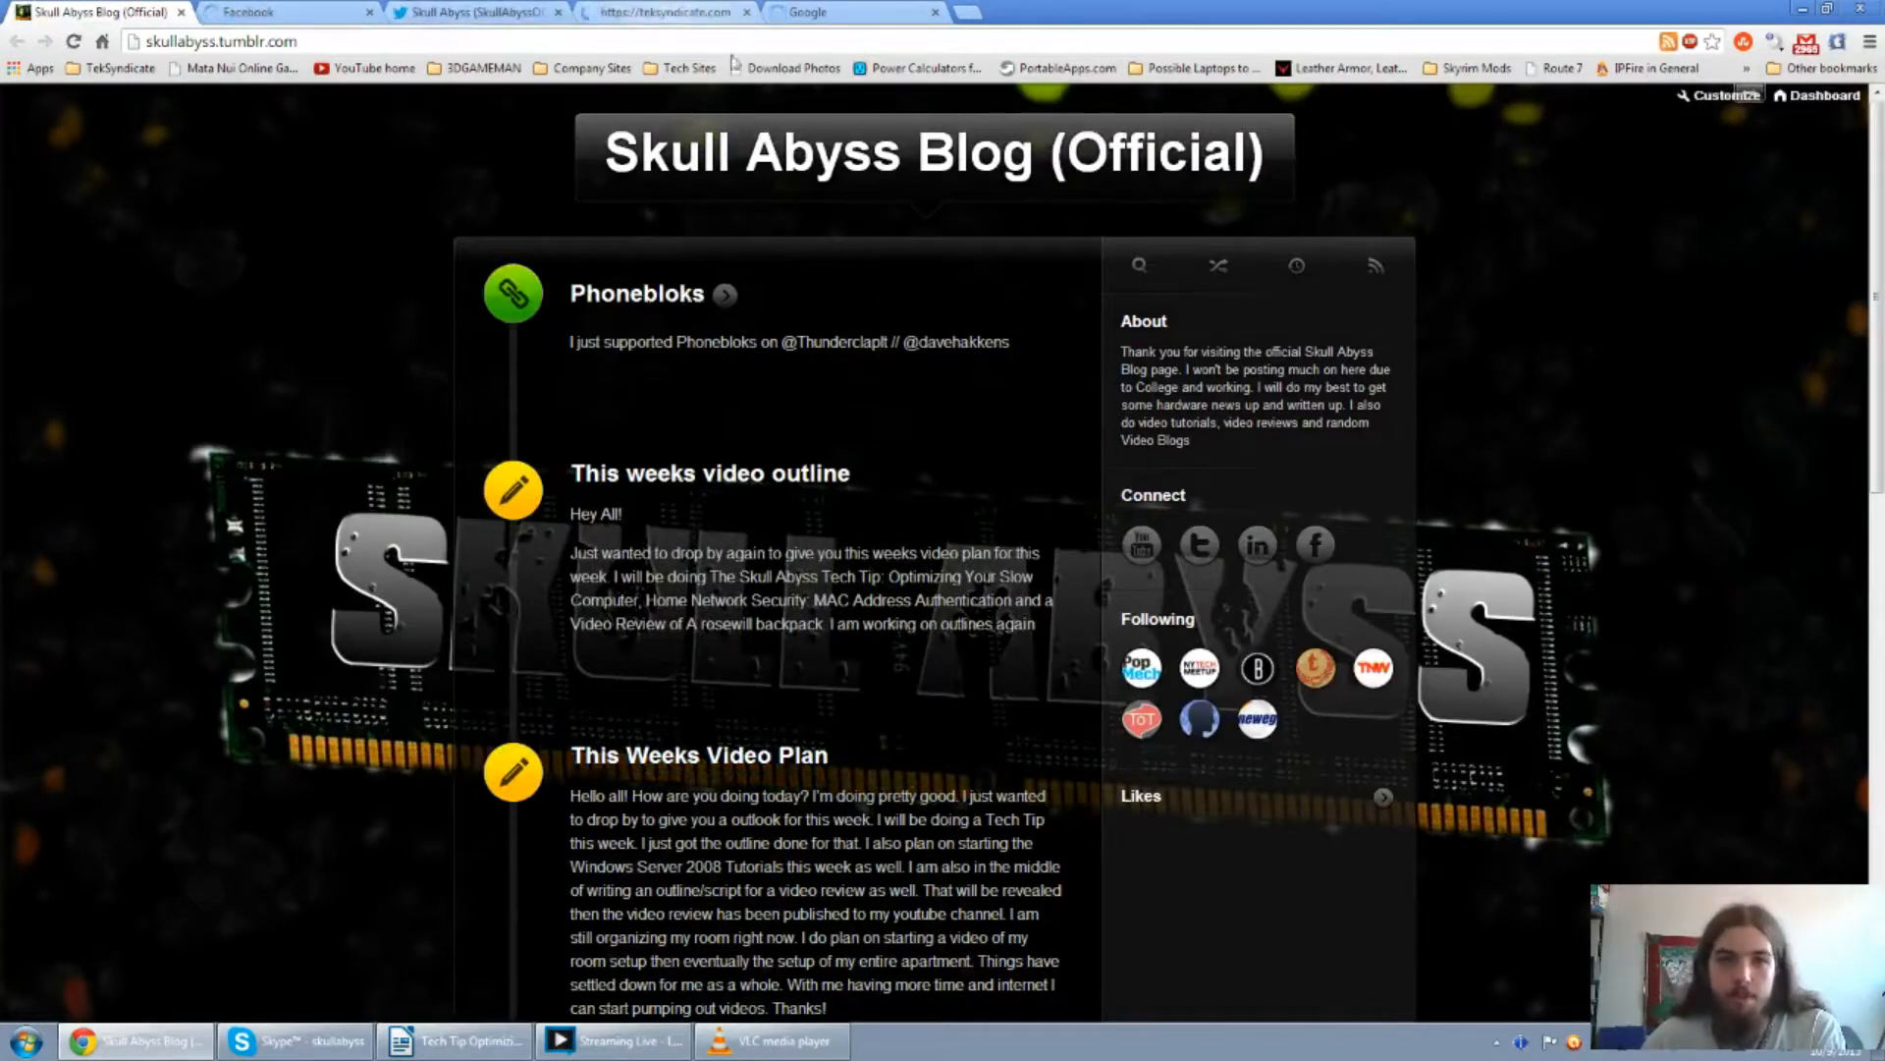
Google 'Revo uninstaller' in a new tab and open the CNET Download.com result.
left_click(805, 12)
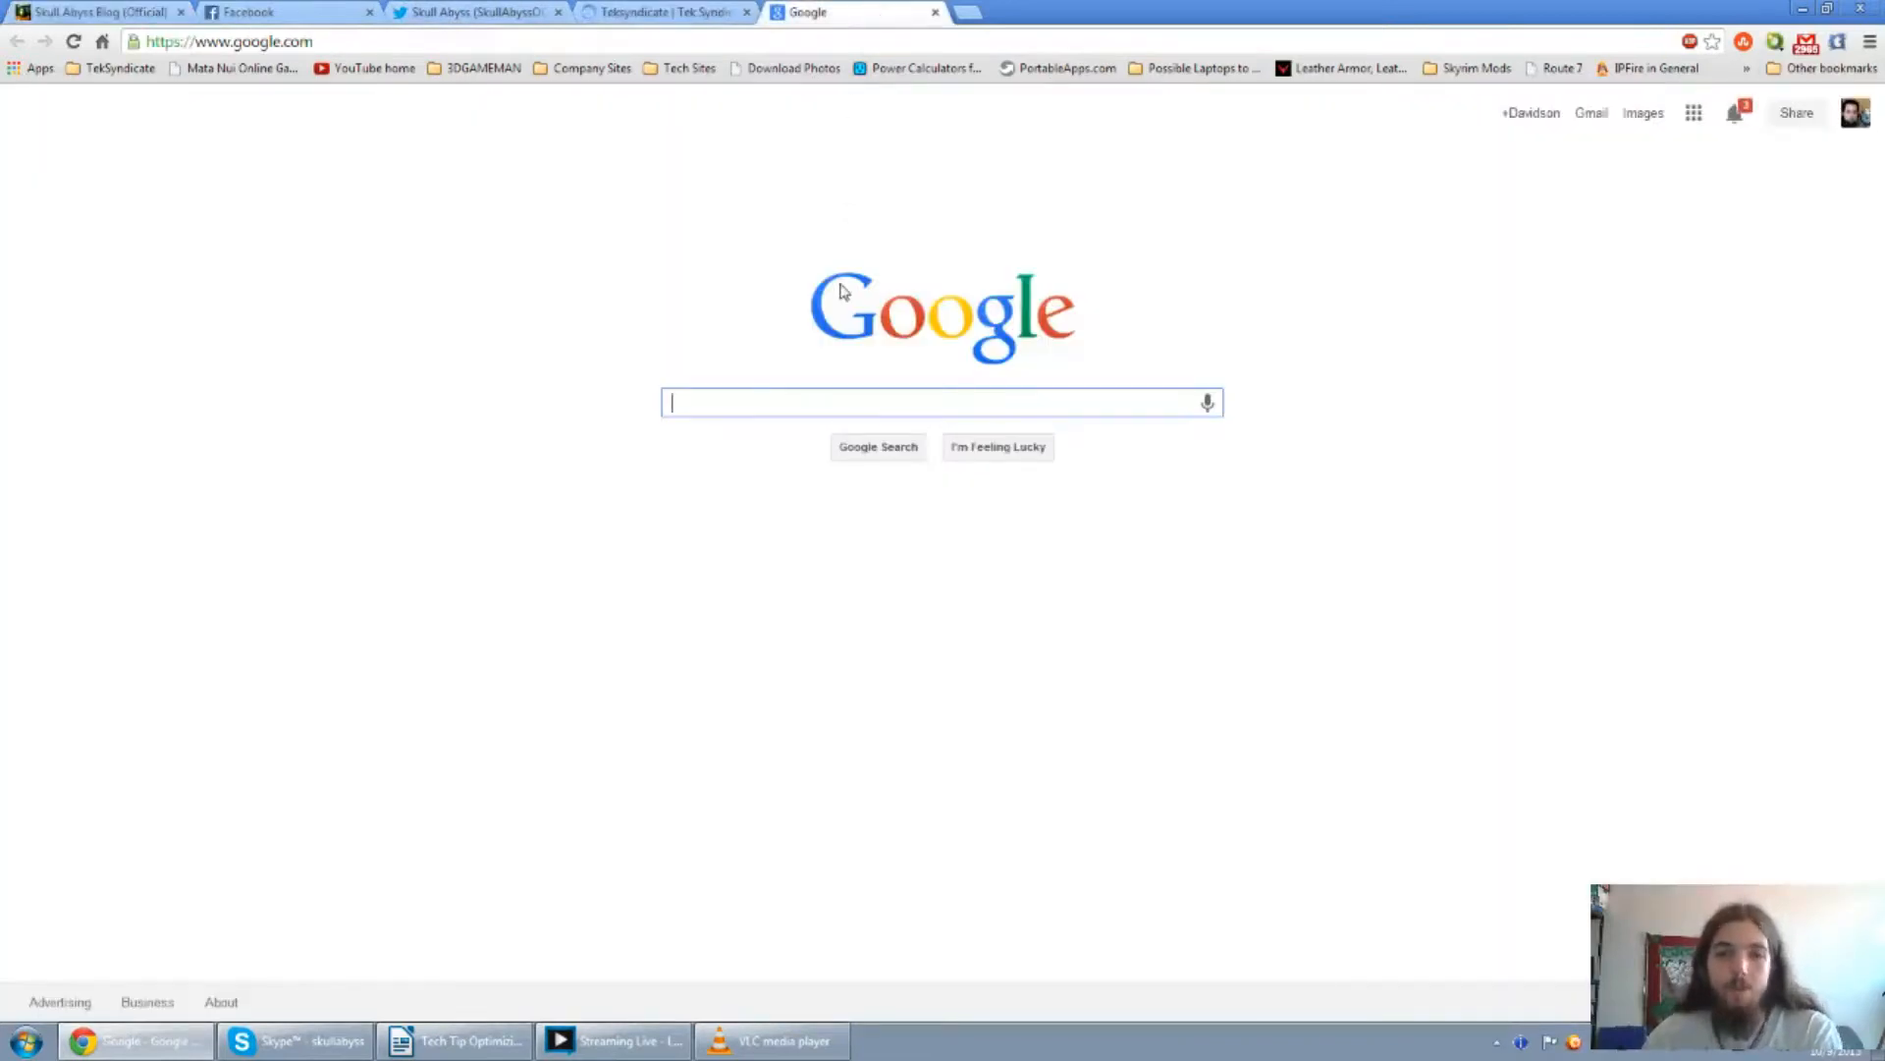
type("Revo")
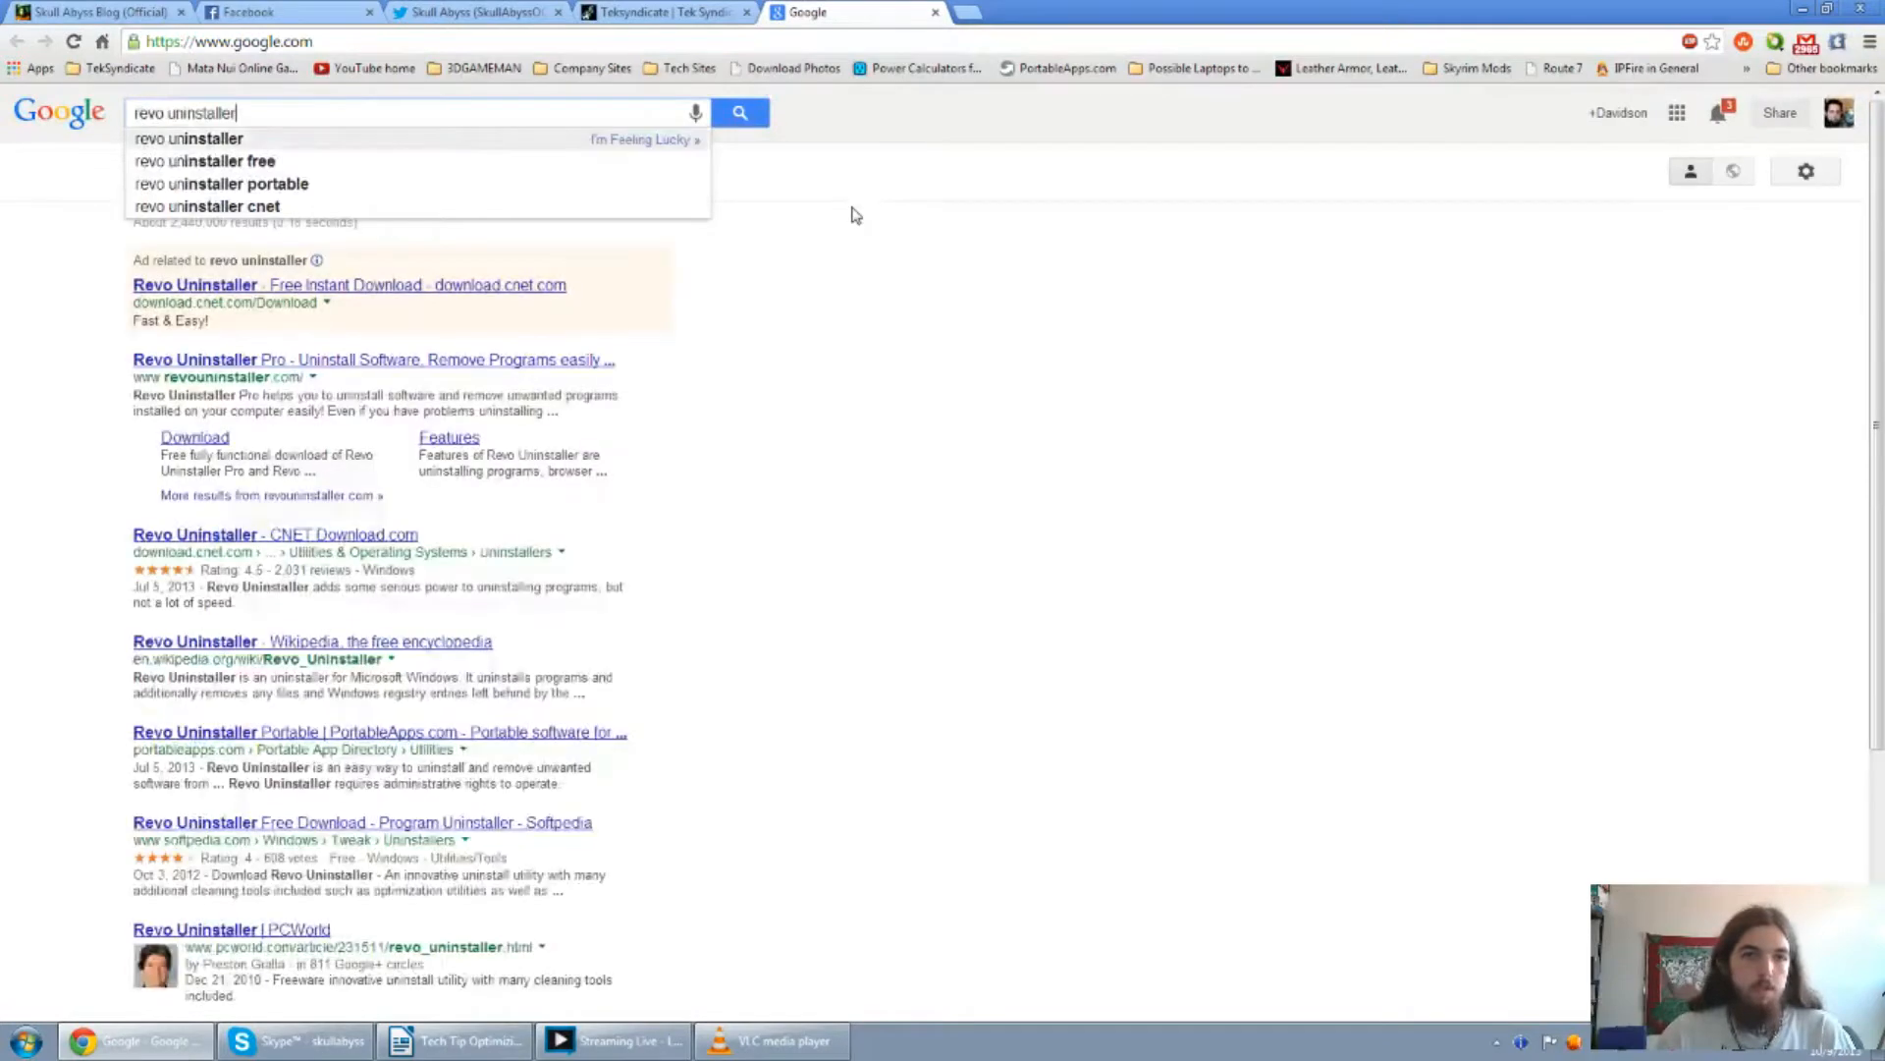
key("Return")
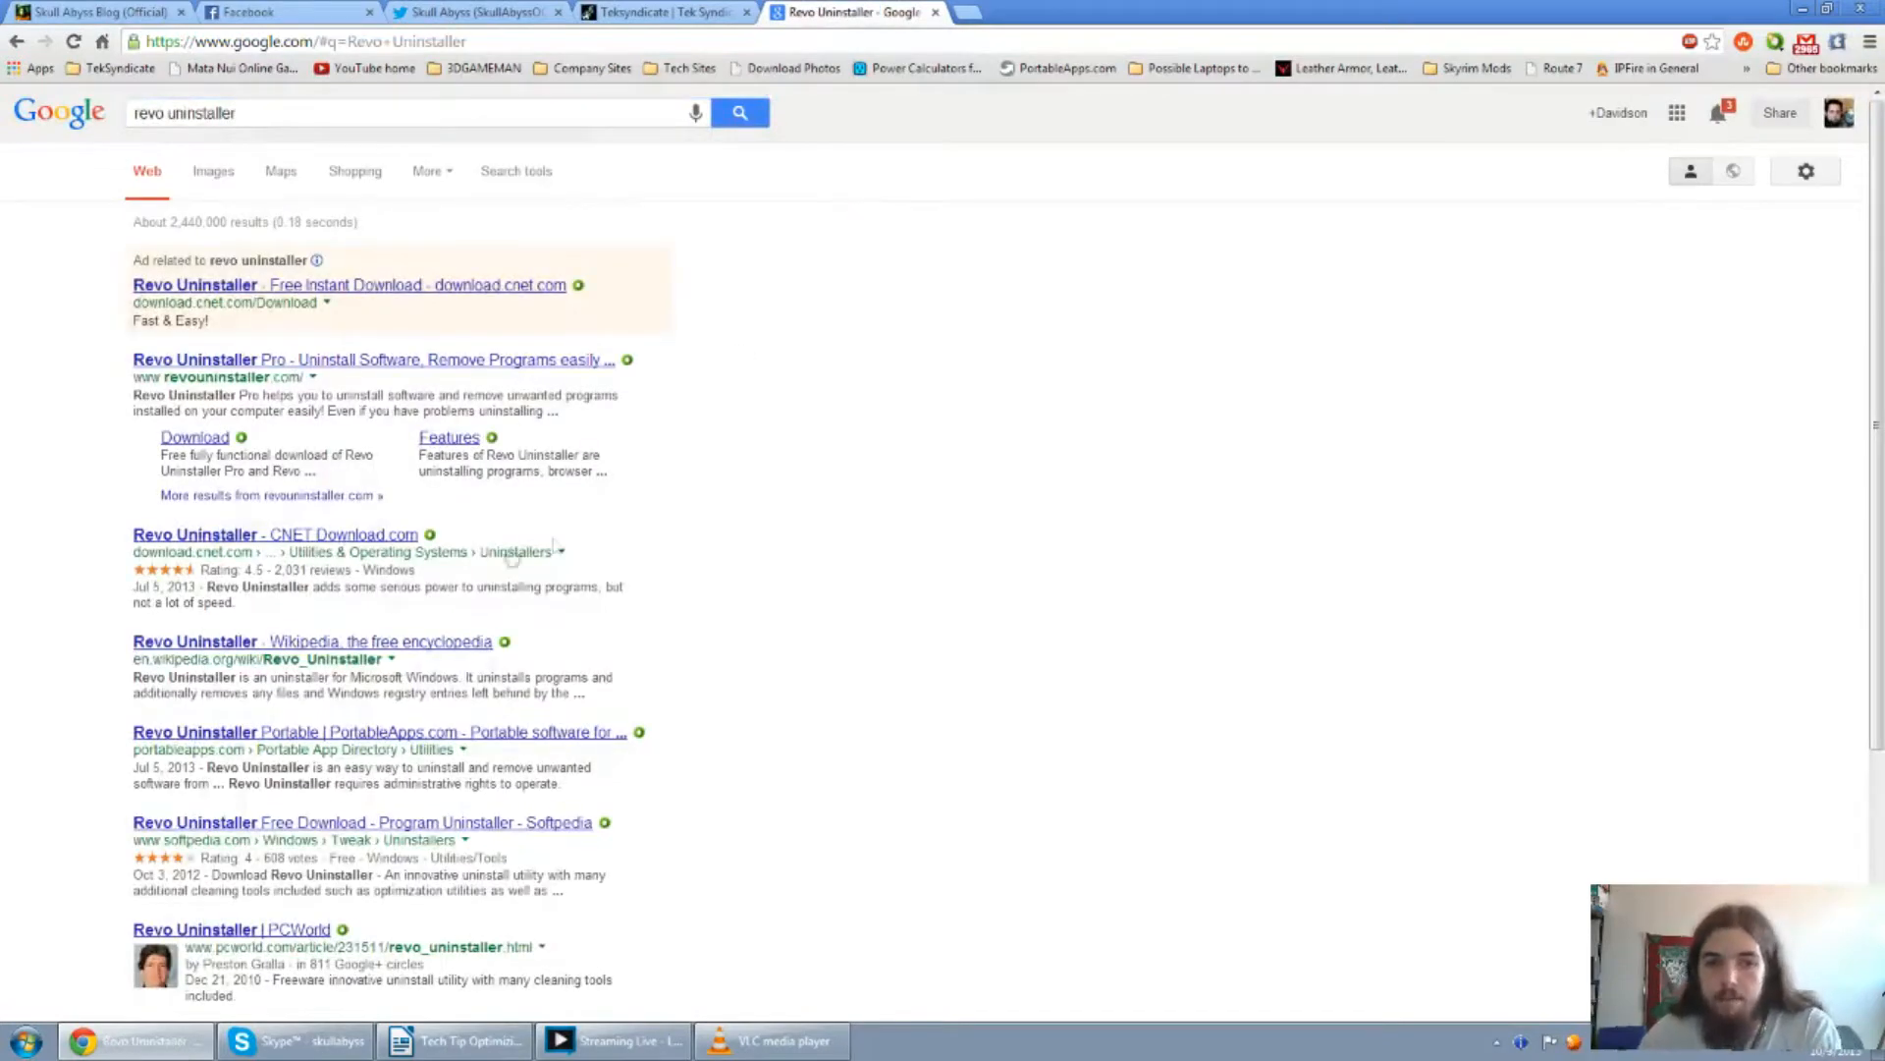
mouse_move(318, 376)
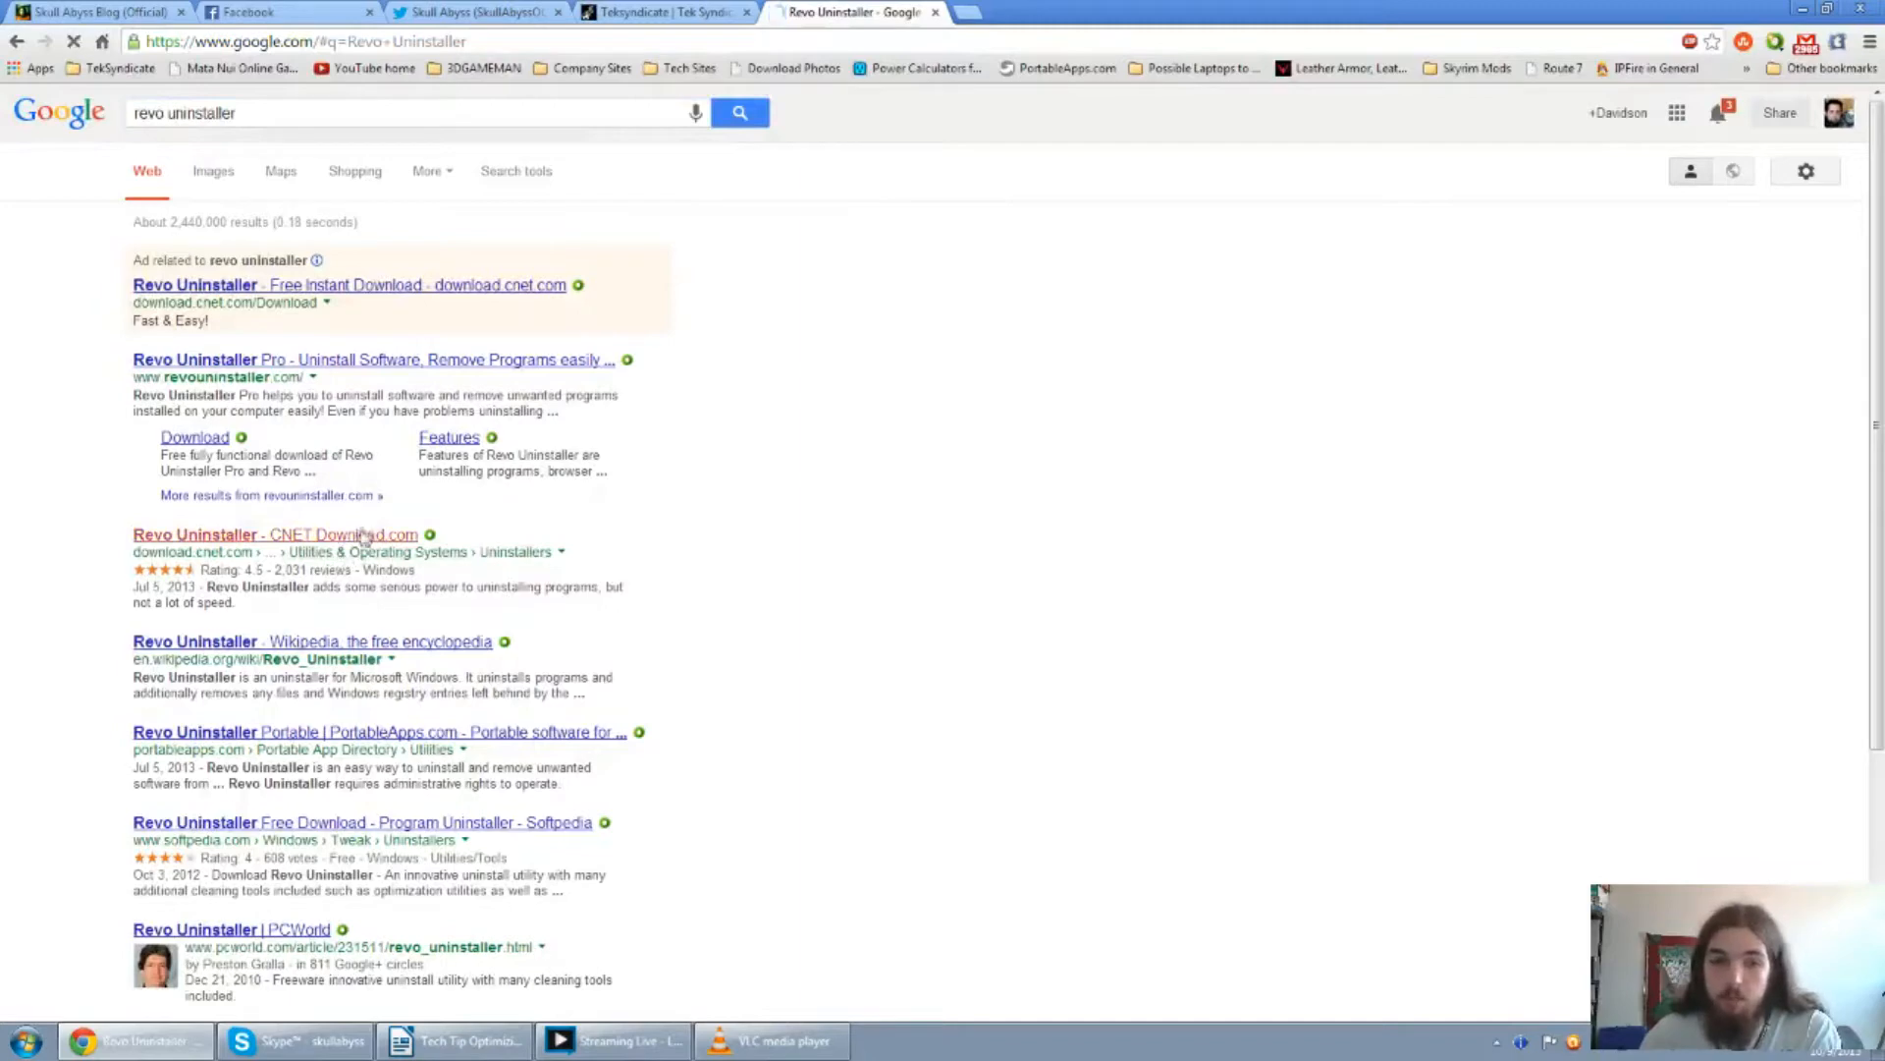
left_click(274, 534)
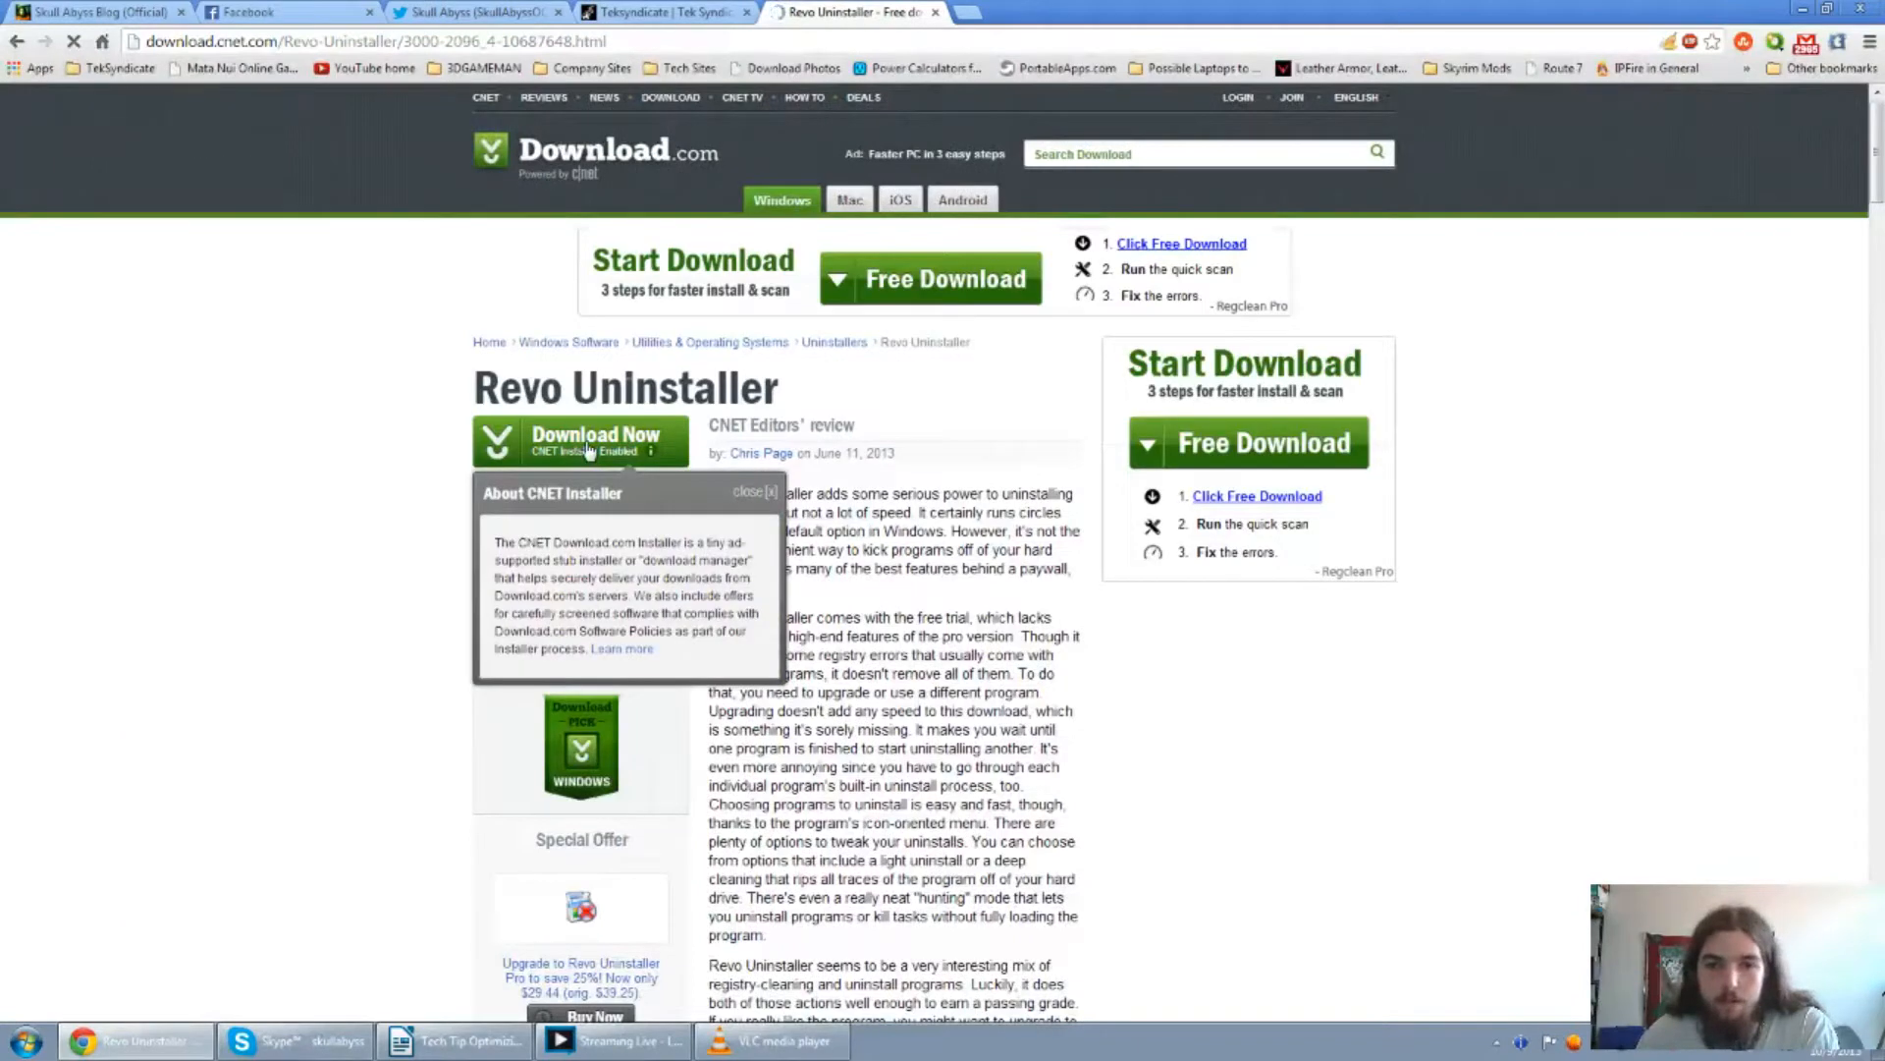
Download the Revo Uninstaller 1.95 installer from Download.com and save it to the desktop.
left_click(596, 434)
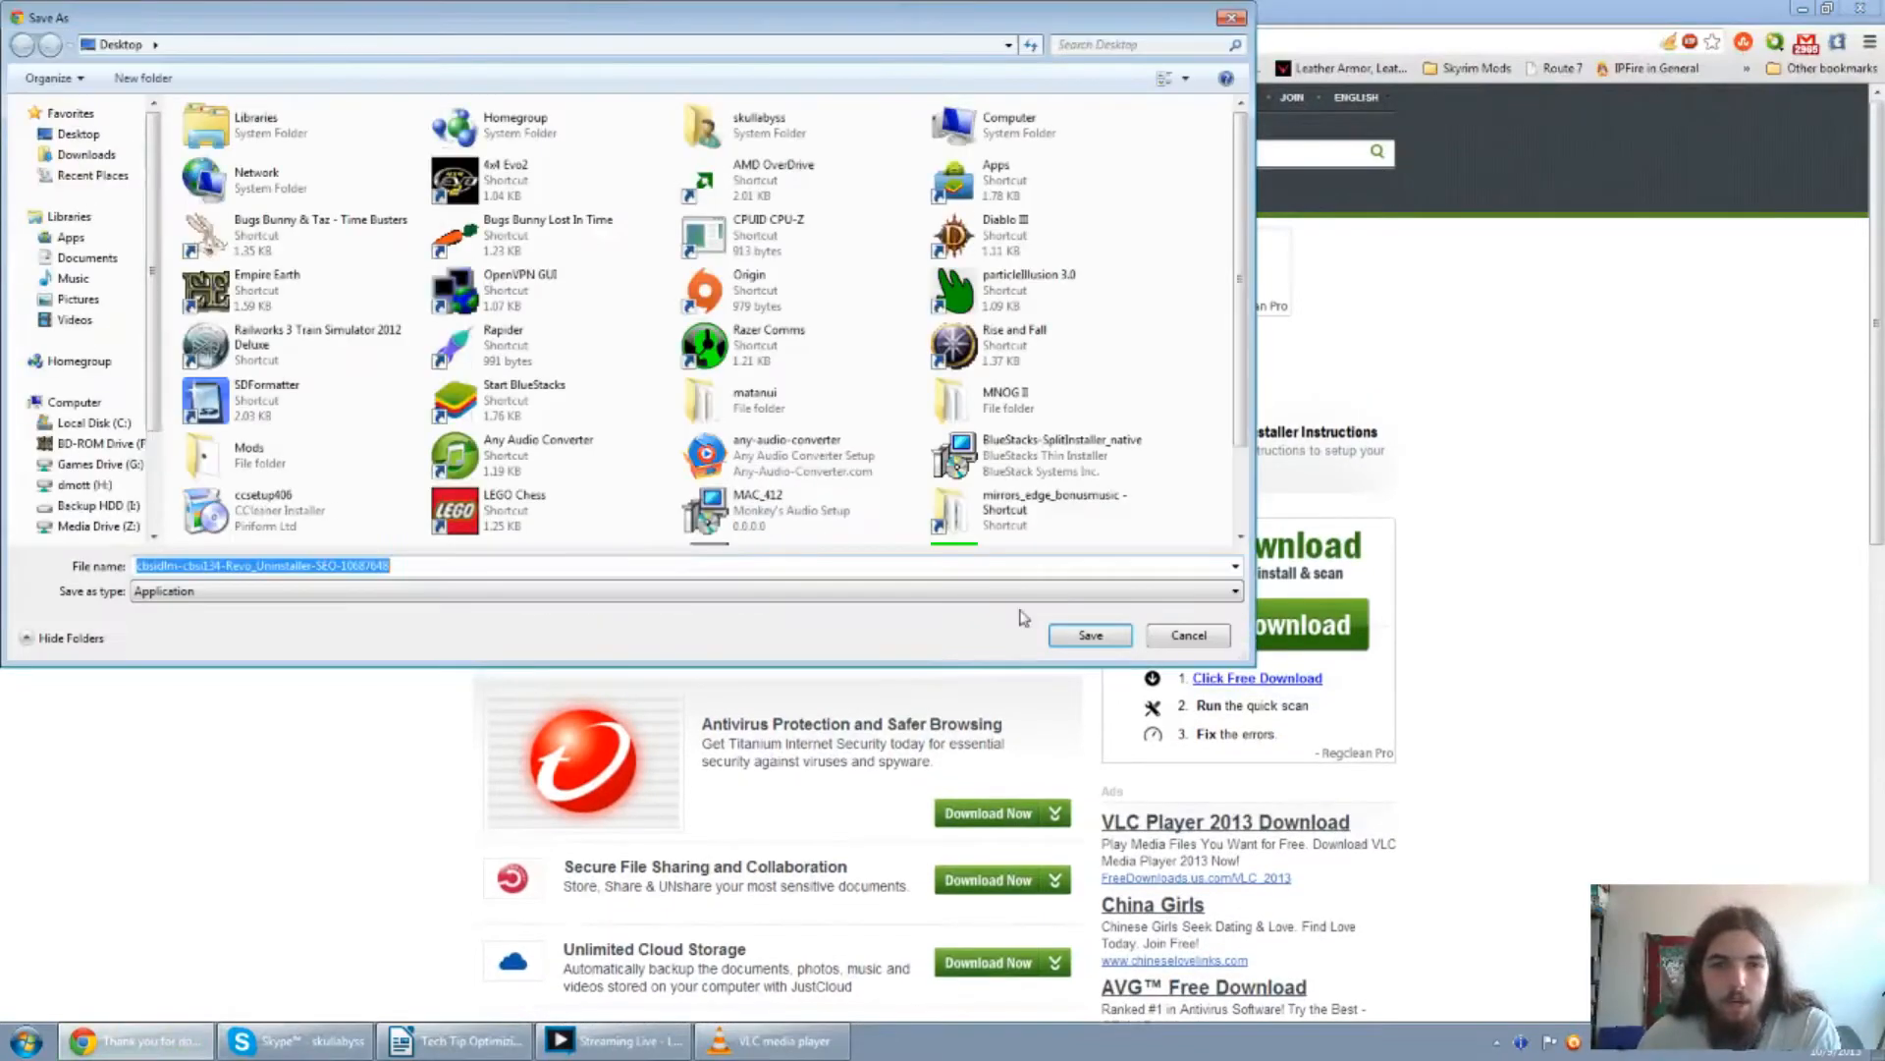
left_click(1088, 636)
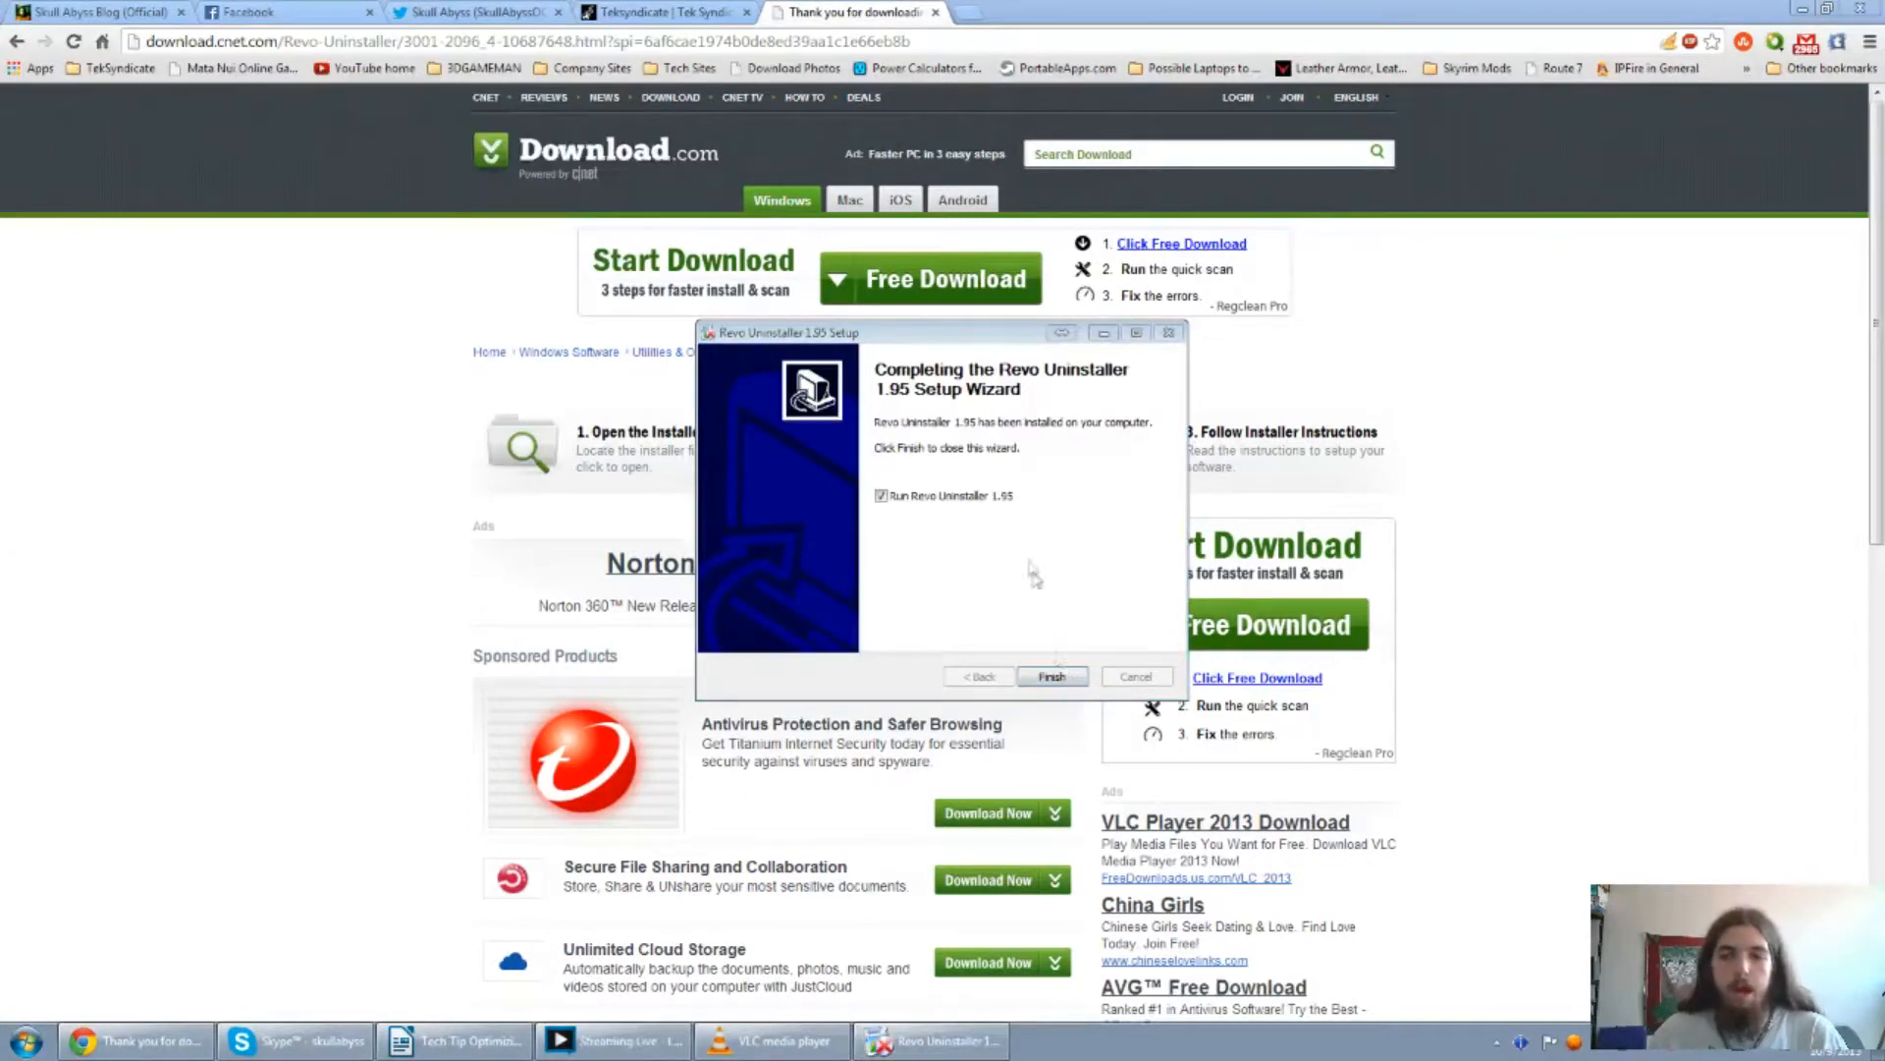
mouse_move(1030, 658)
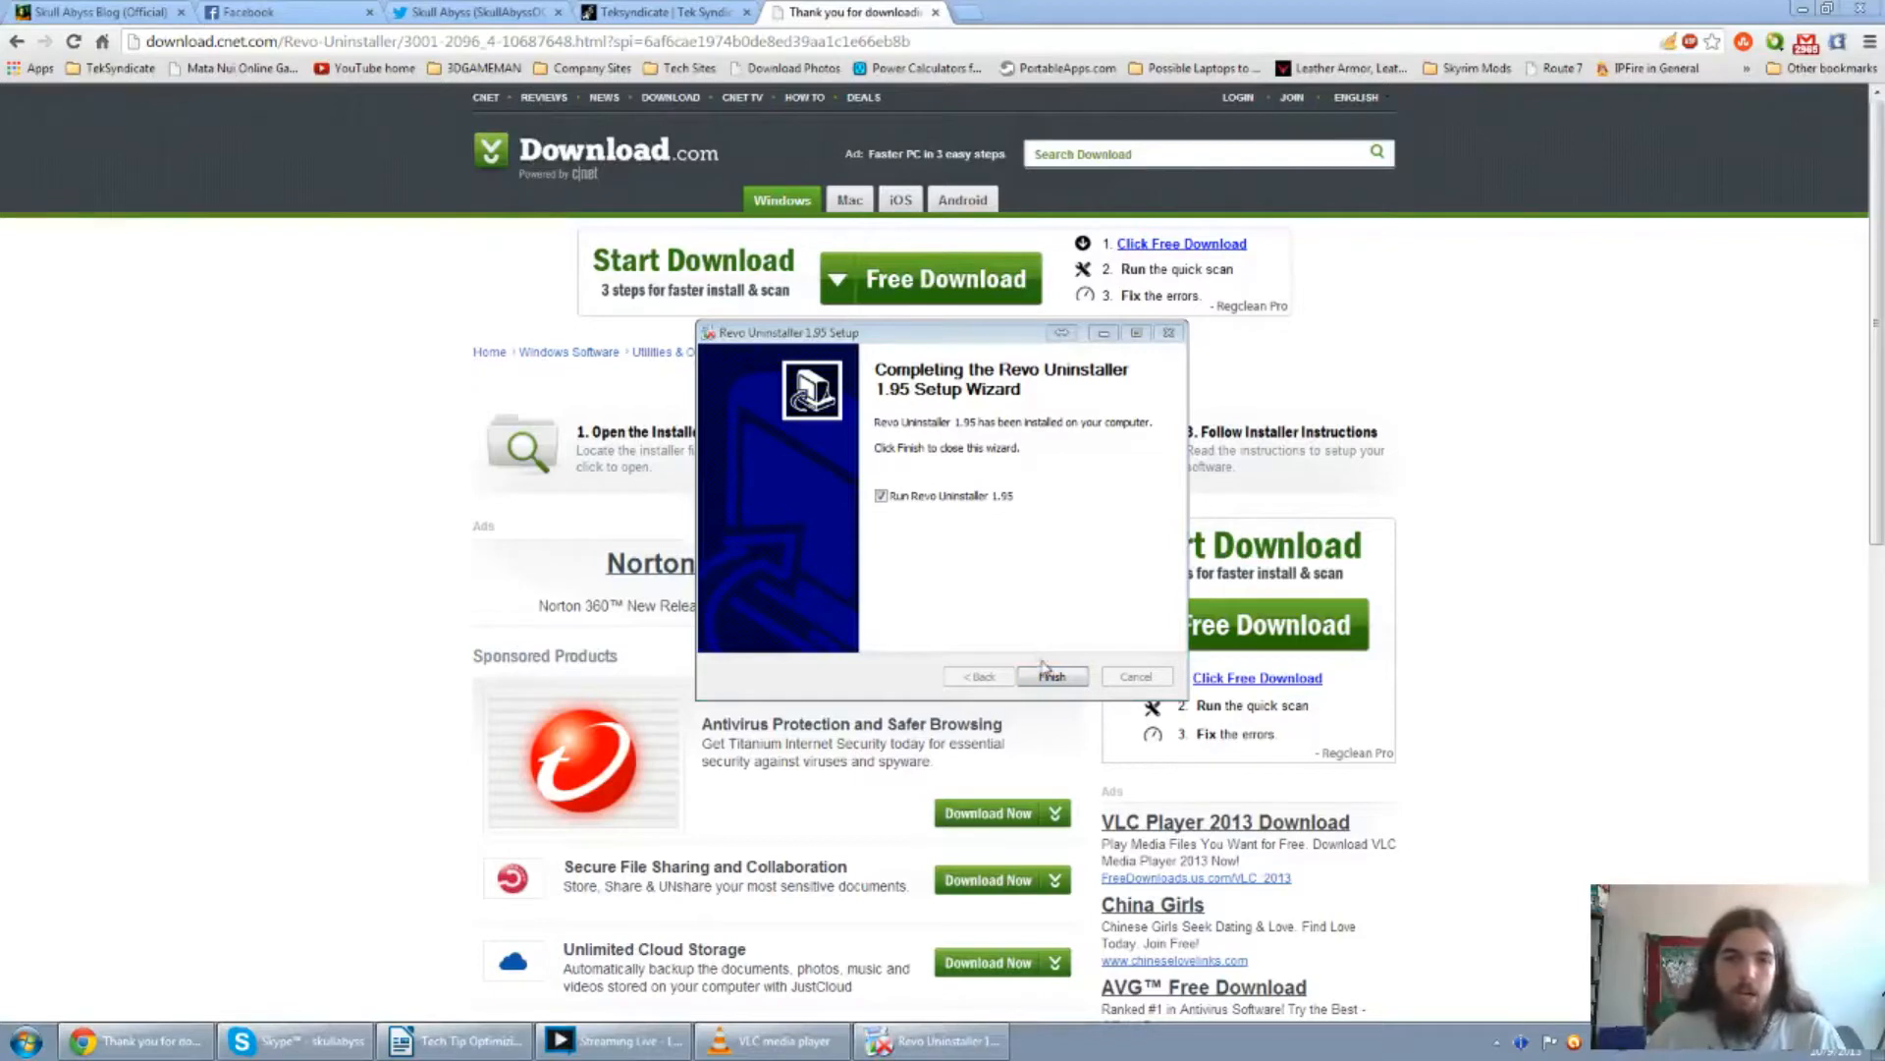
Launch Revo Uninstaller, show programs with full details, and browse the installed list.
left_click(1050, 674)
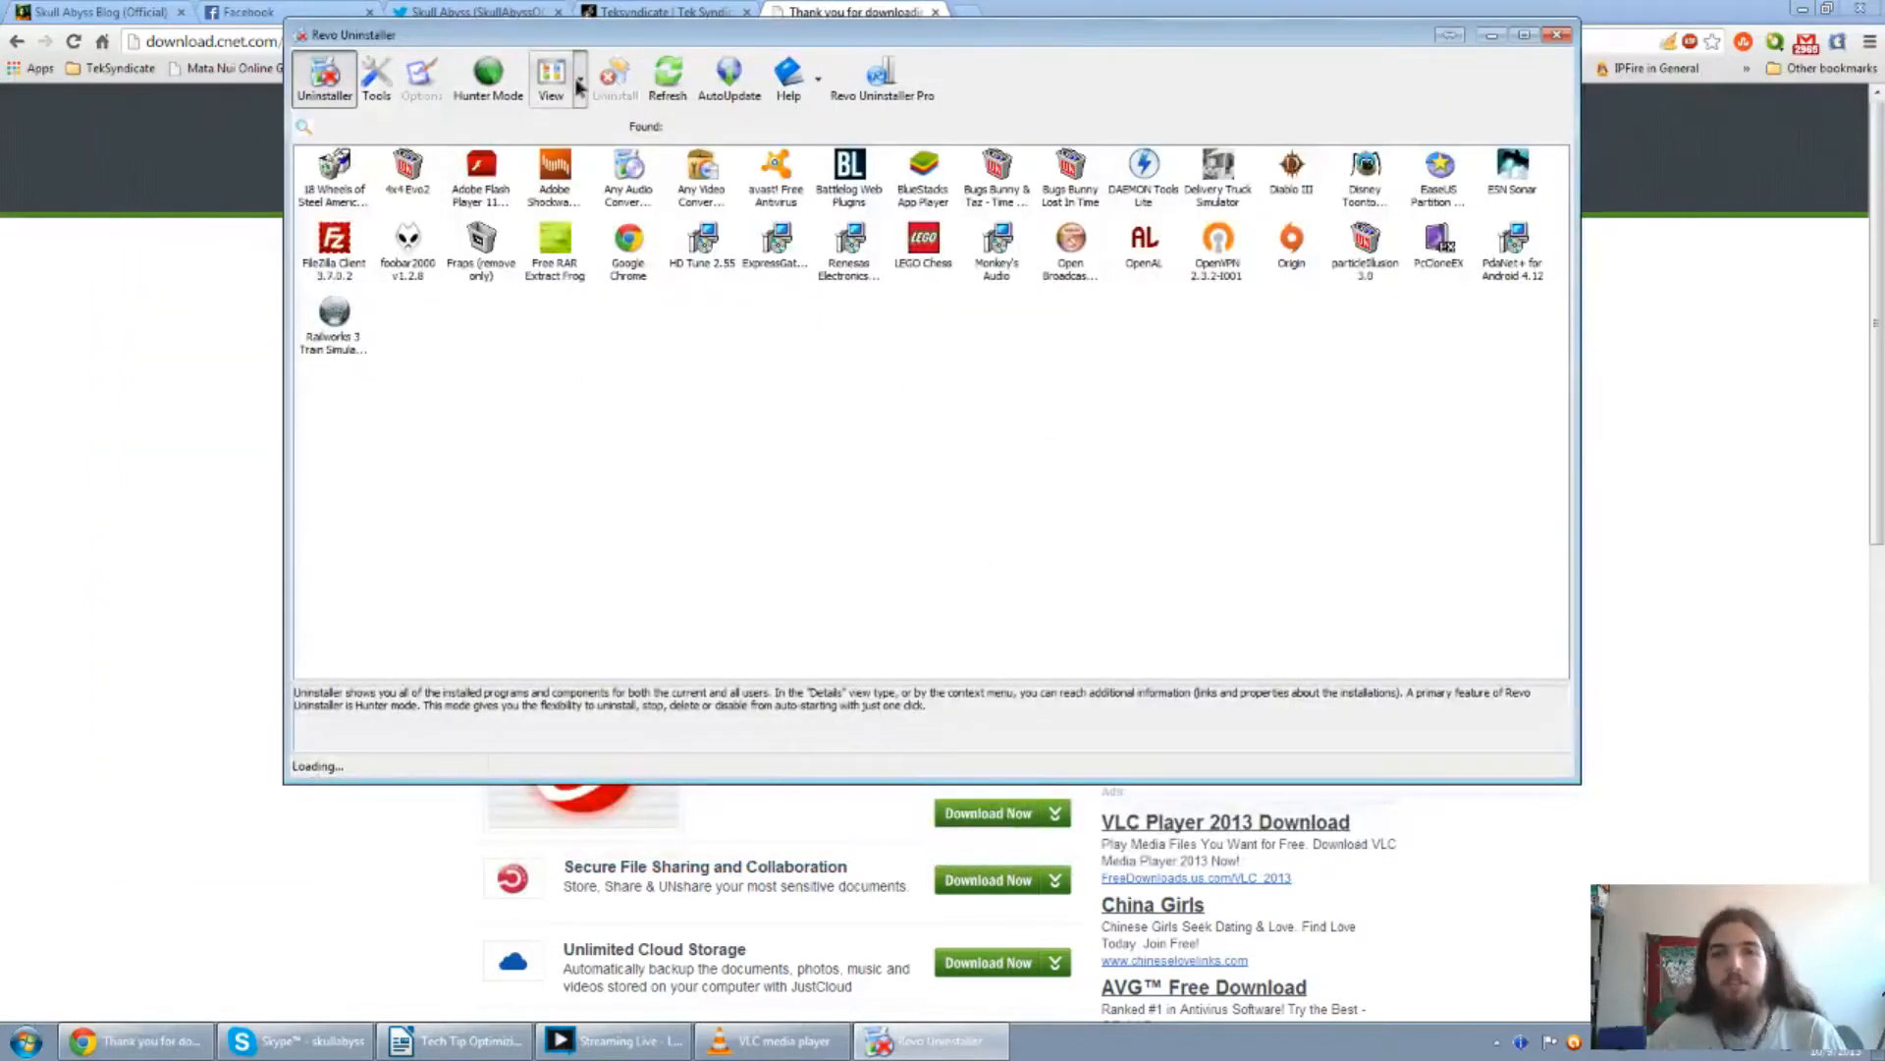
left_click(551, 78)
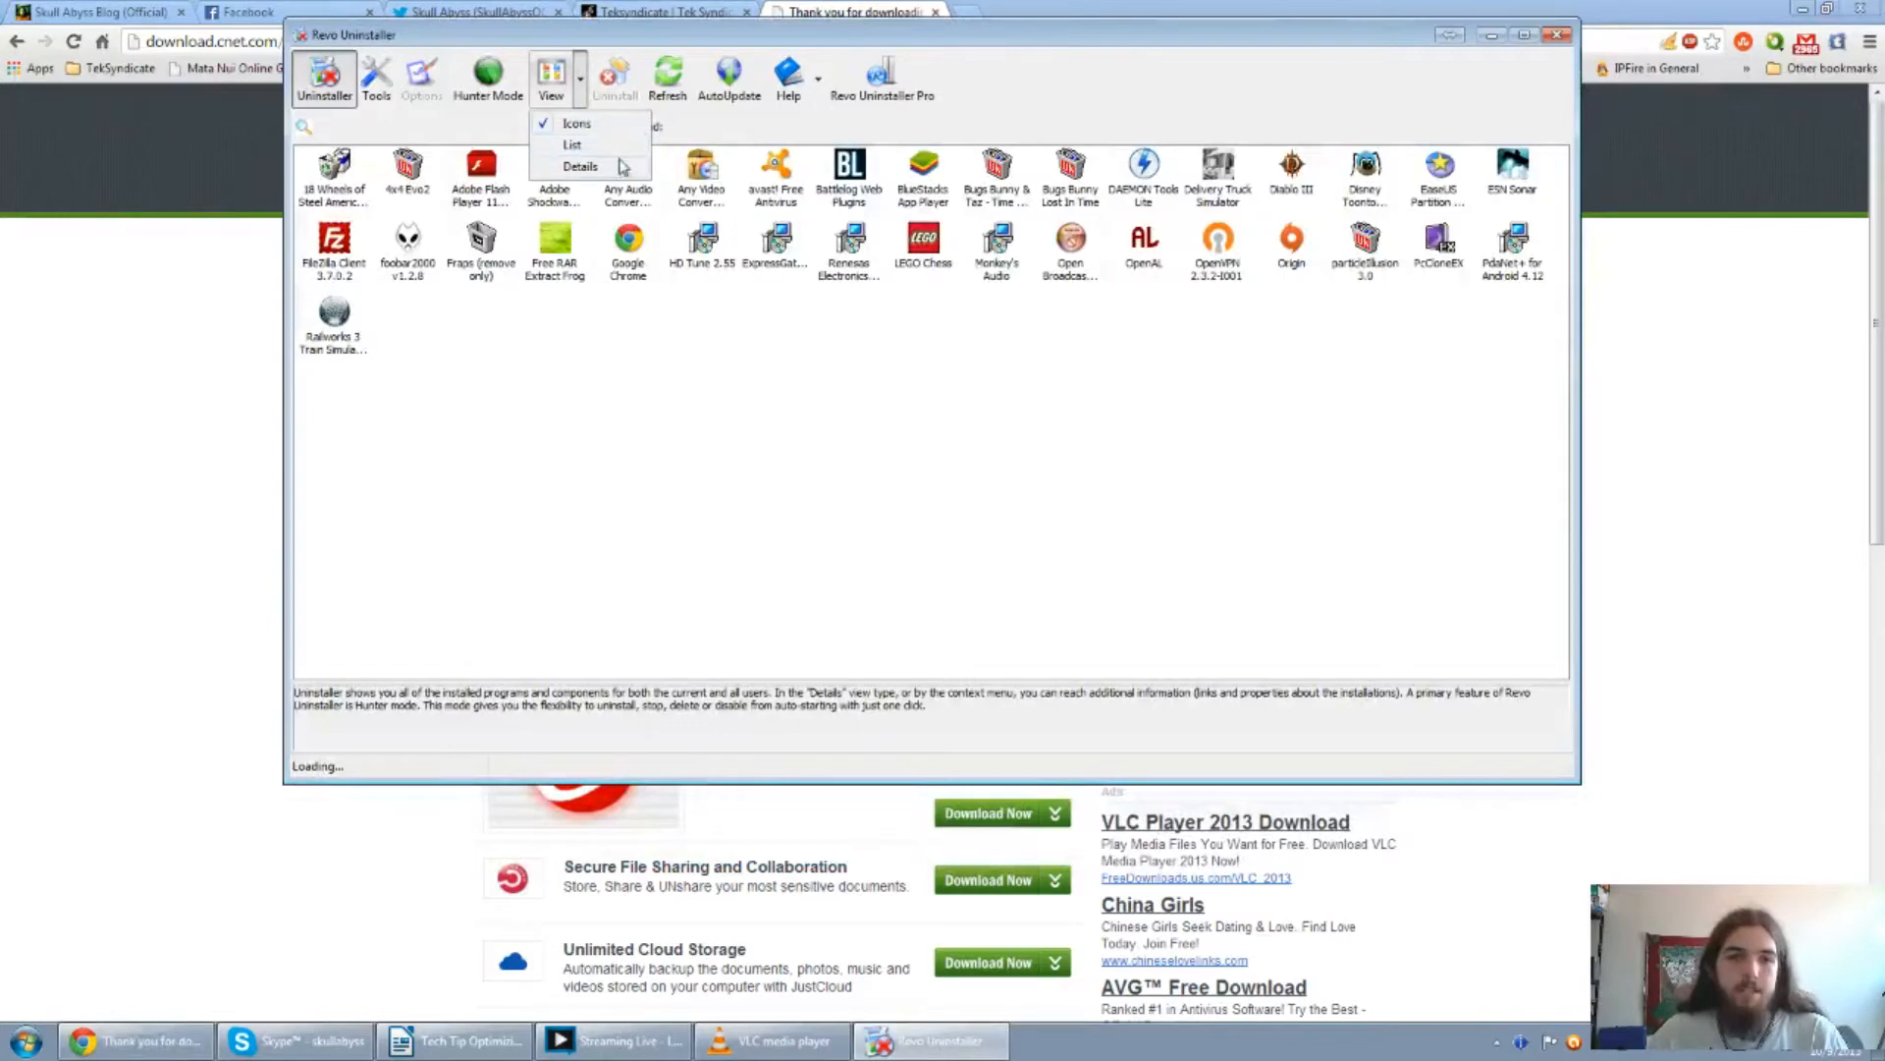
left_click(580, 165)
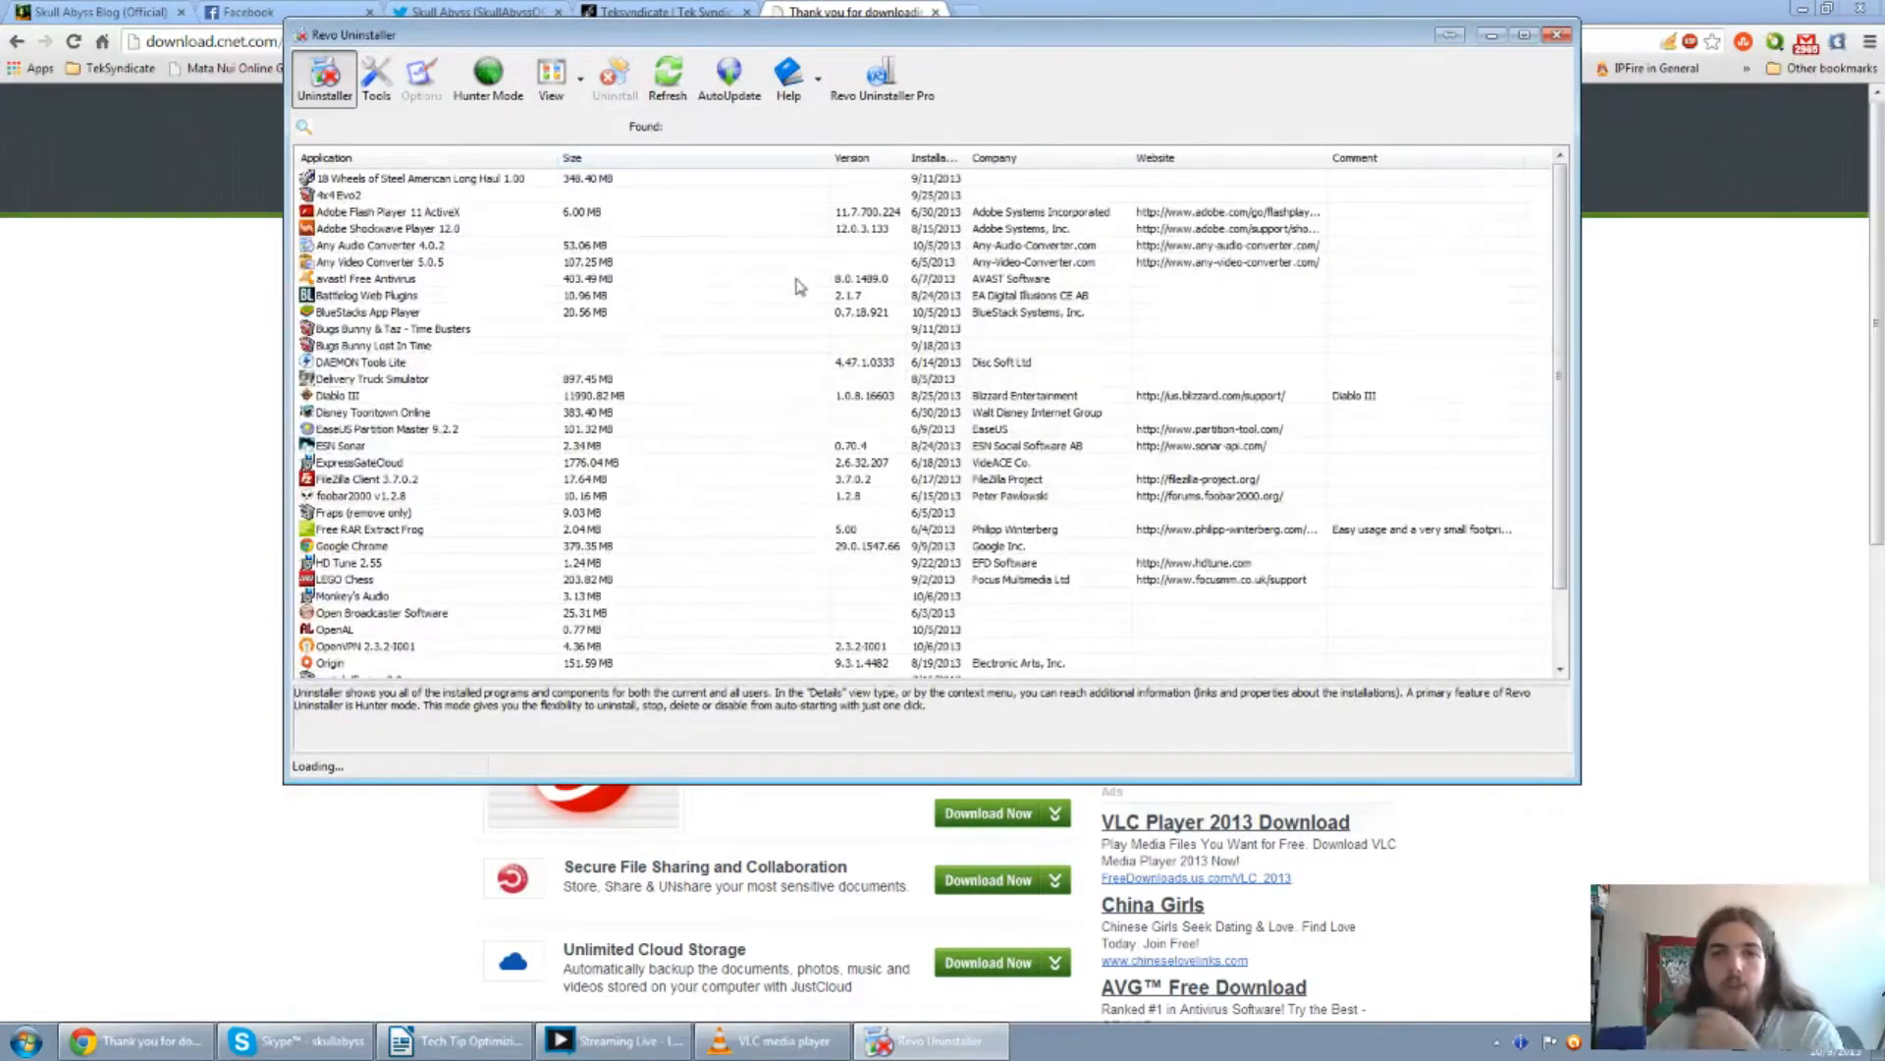
mouse_move(470, 463)
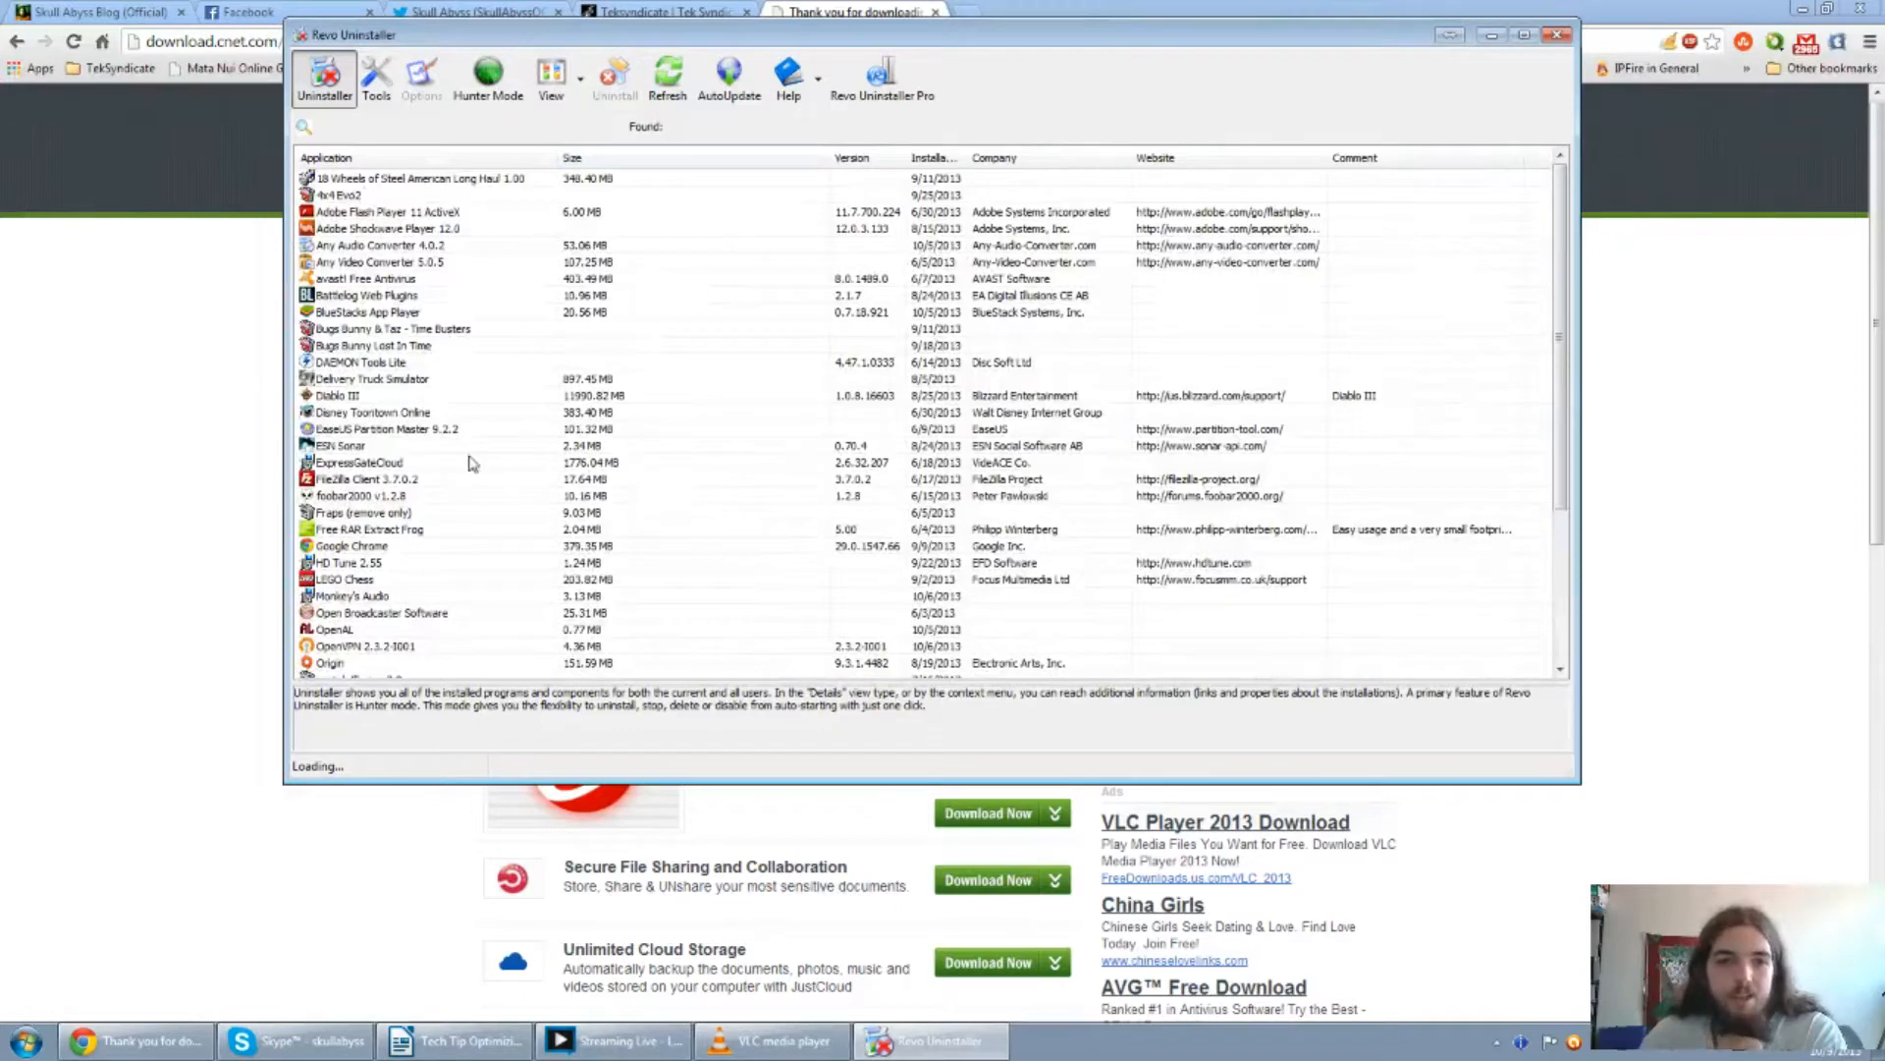
scroll("down", 3)
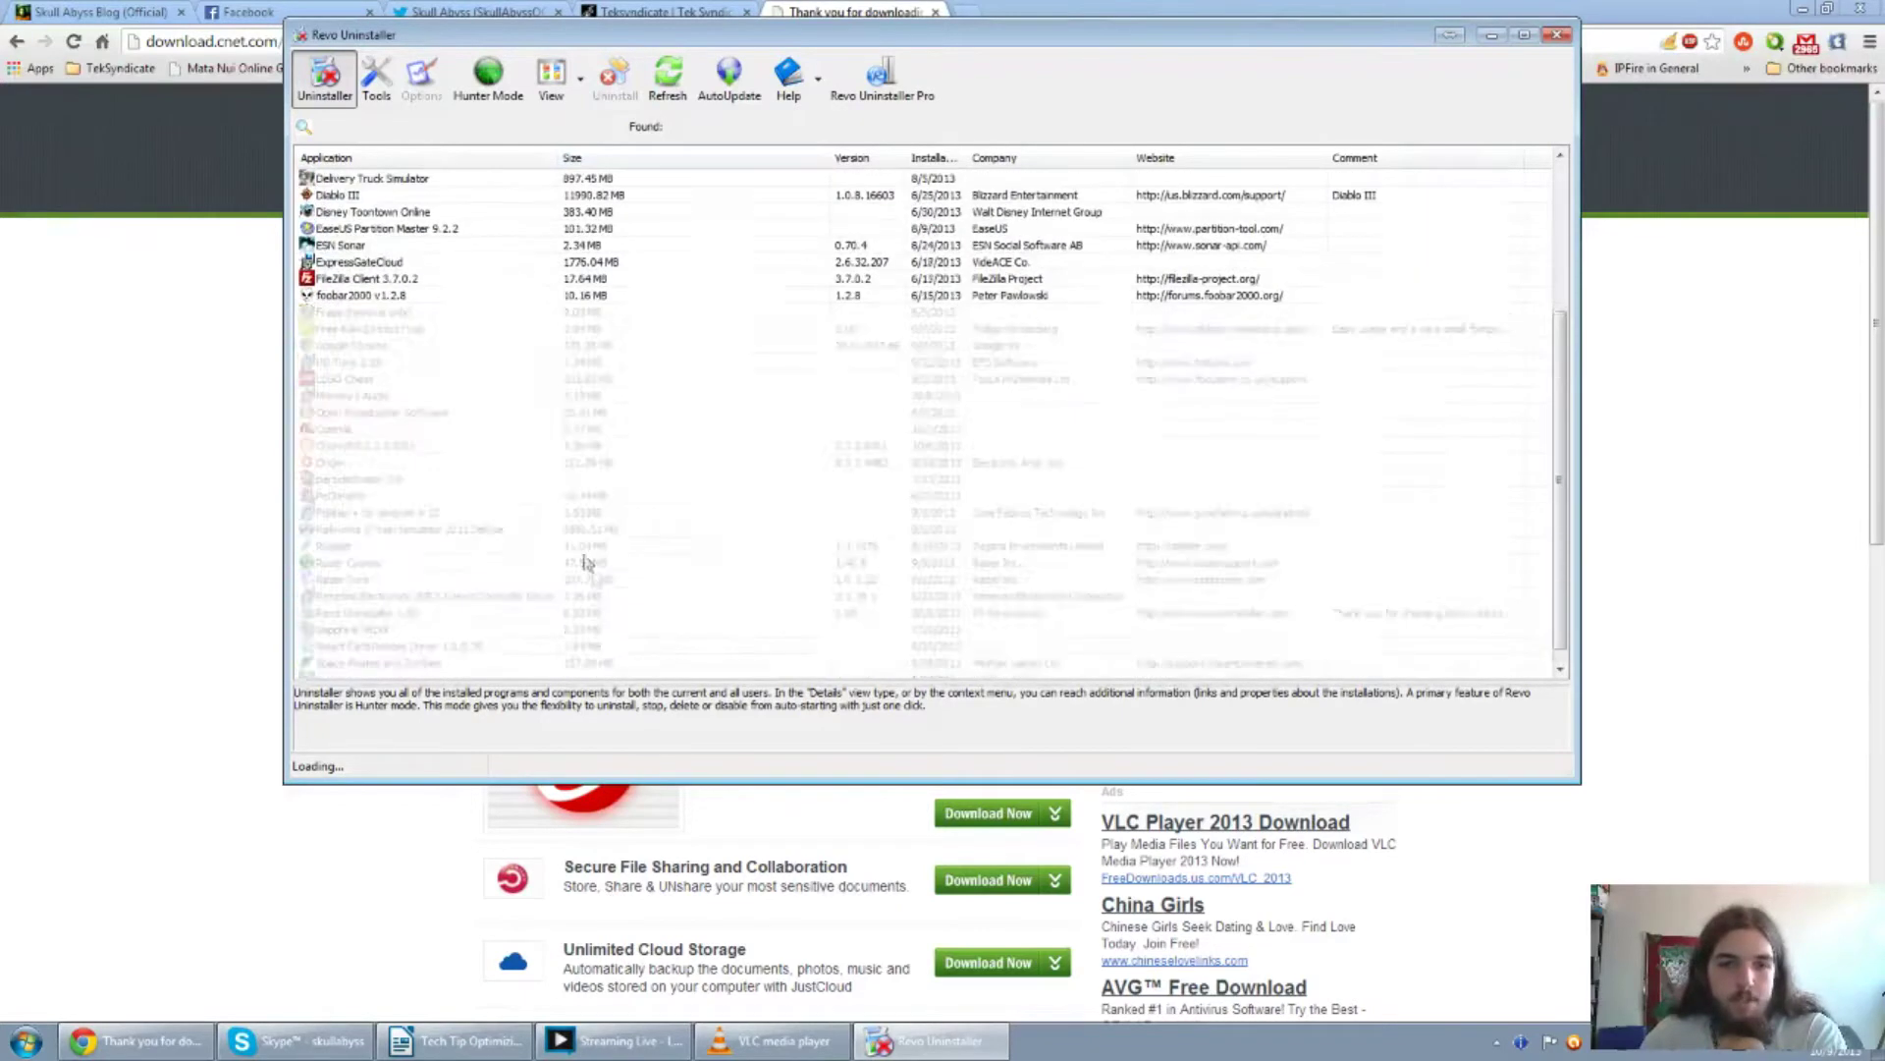
scroll("down", 3)
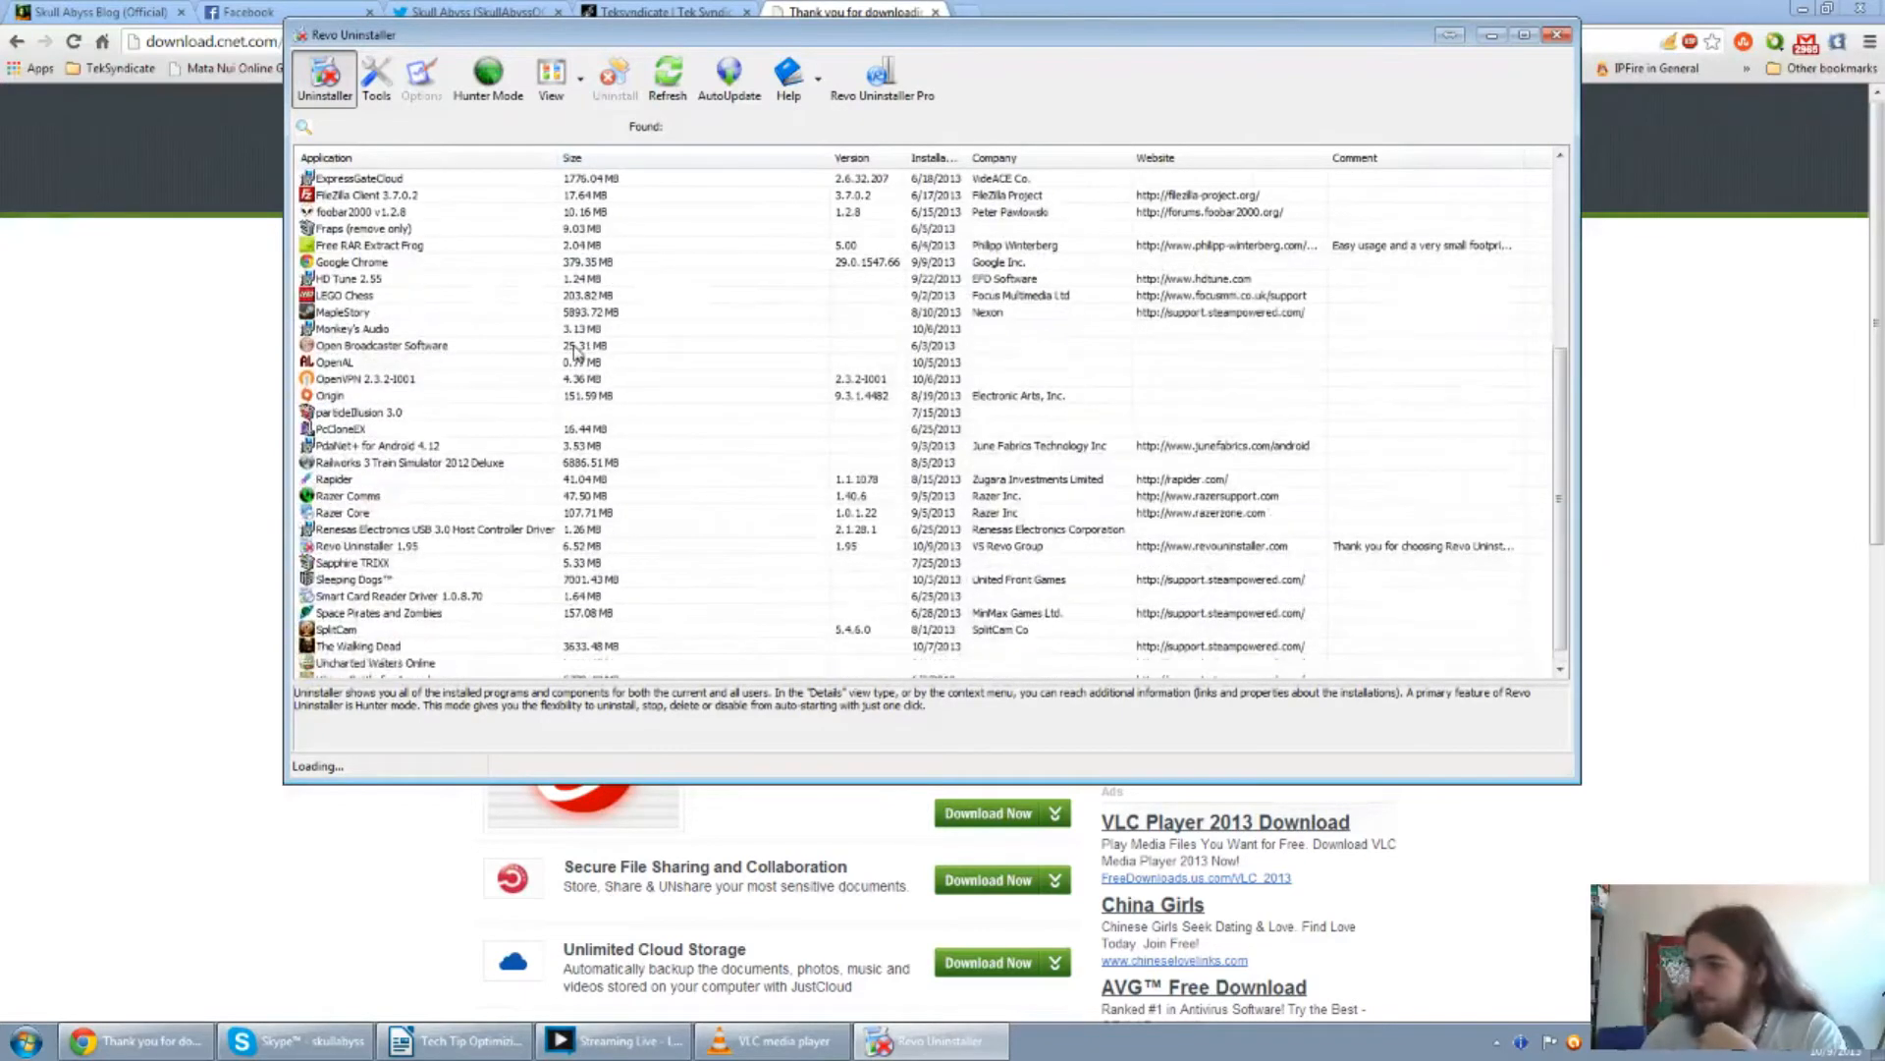
scroll("up", 3)
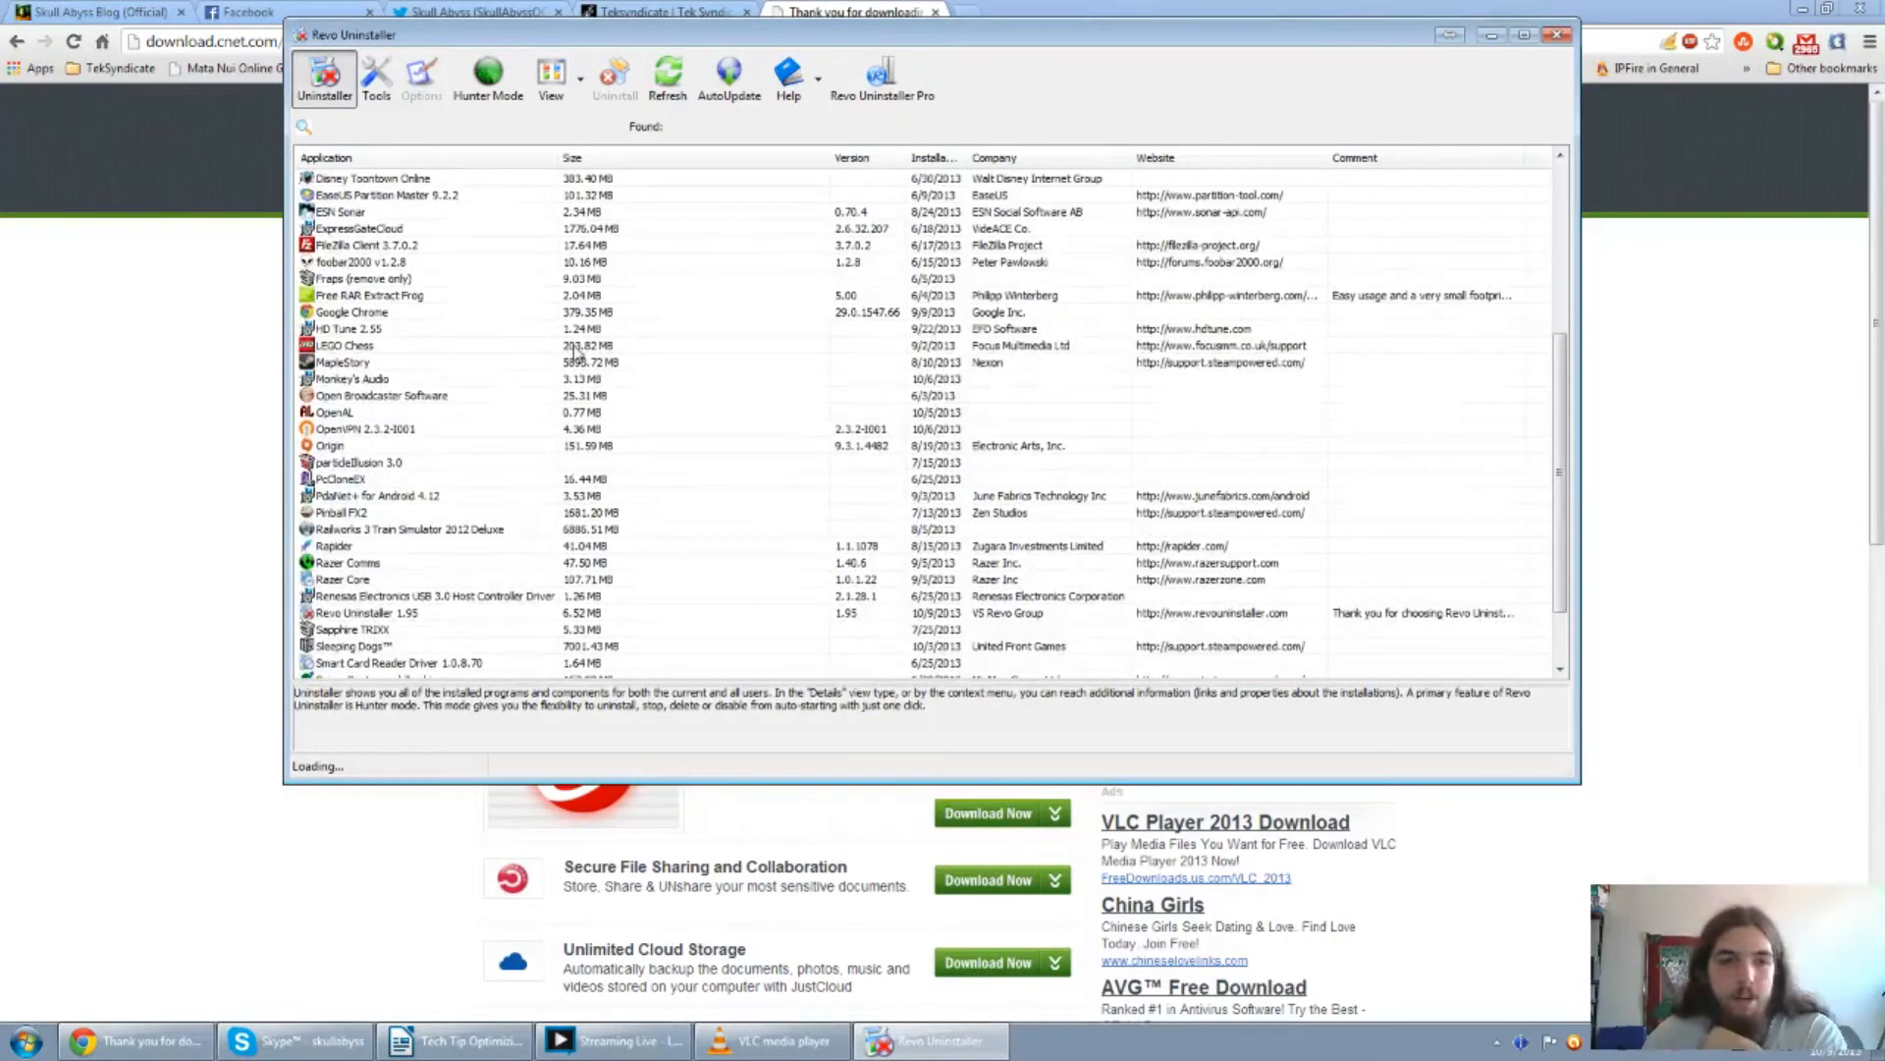
scroll("up", 3)
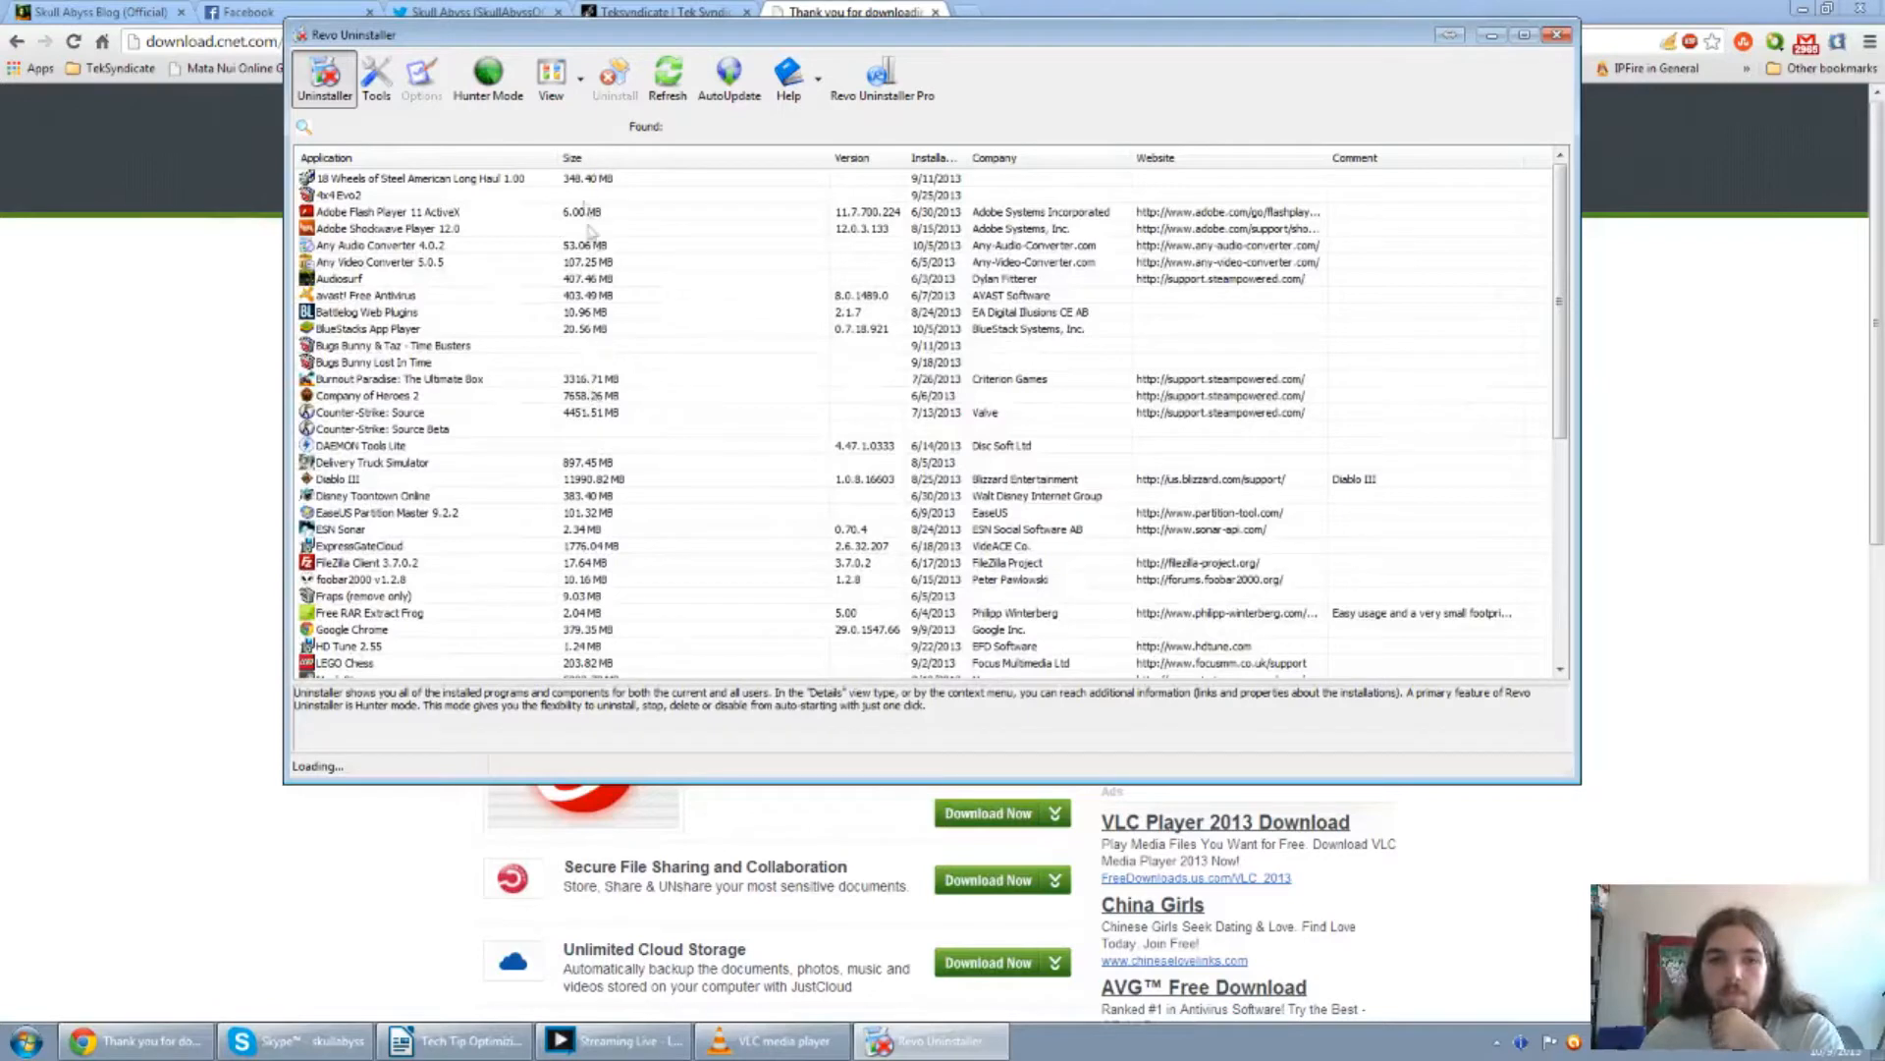
mouse_move(661, 295)
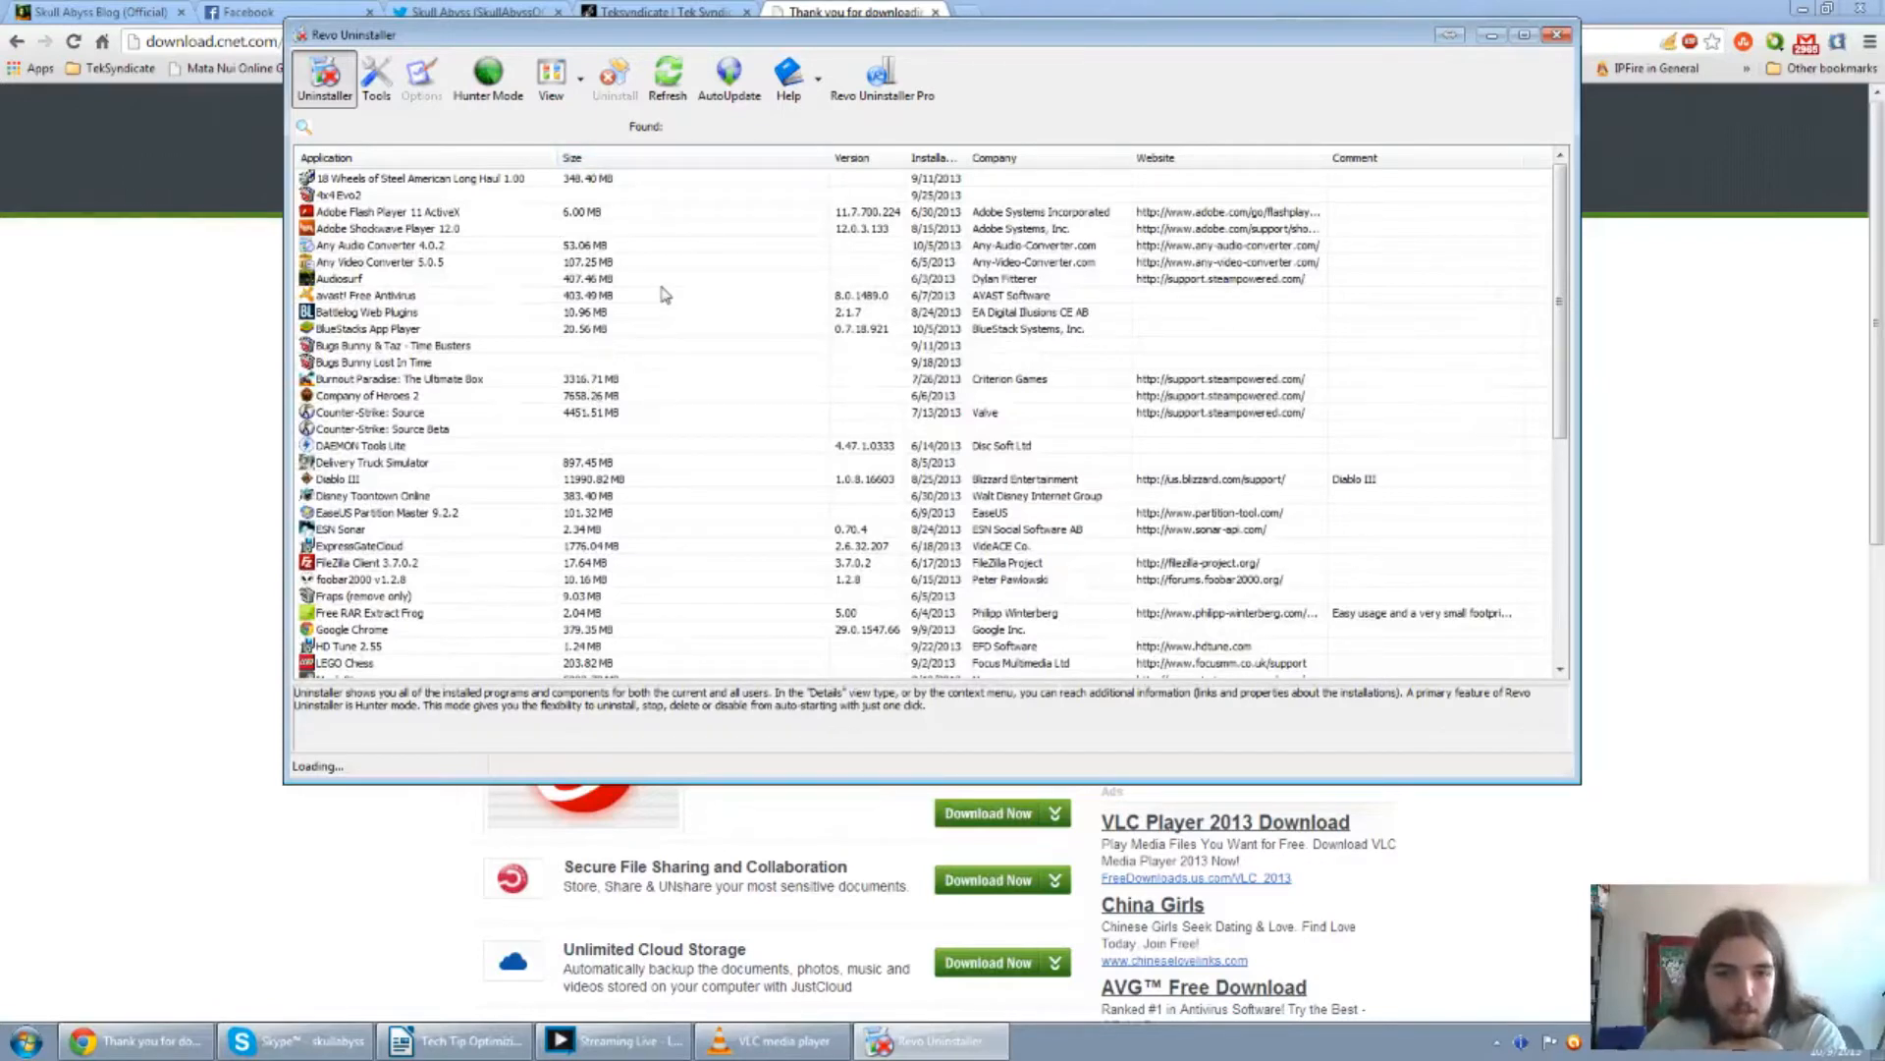
mouse_move(514, 491)
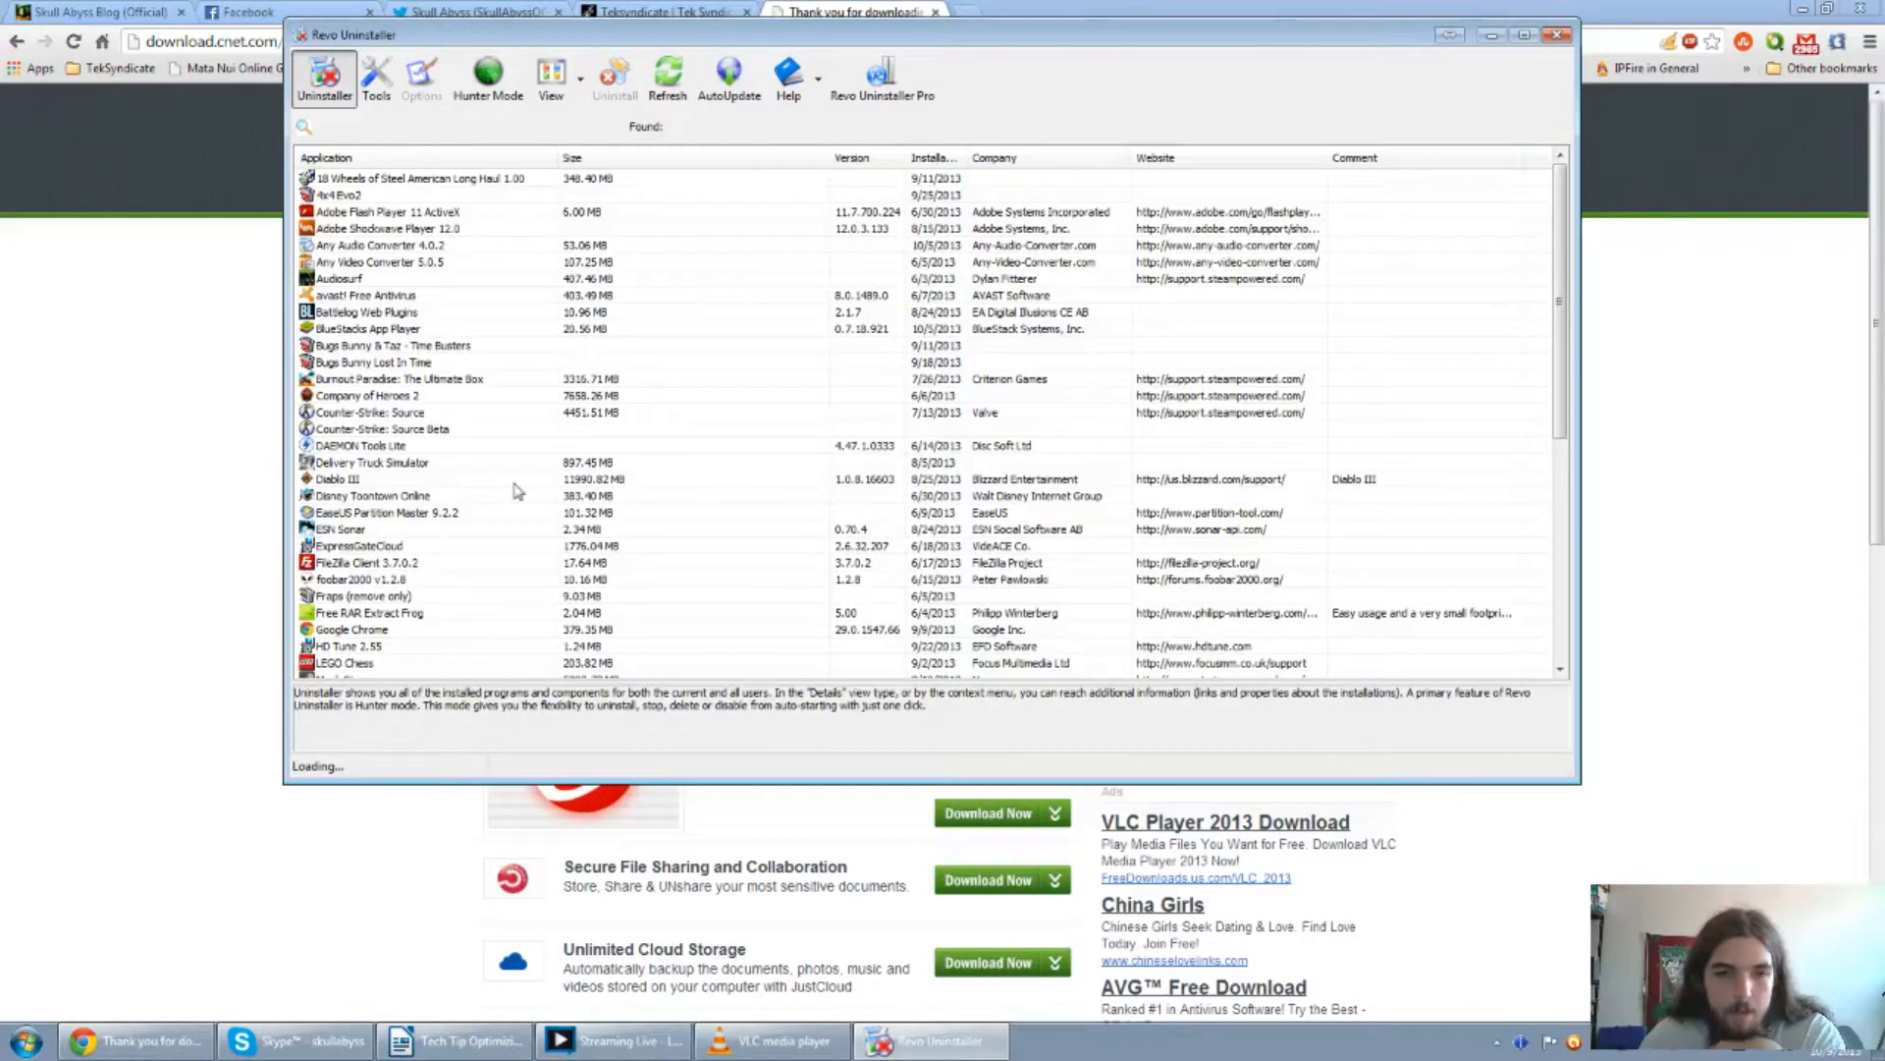
scroll("down", 3)
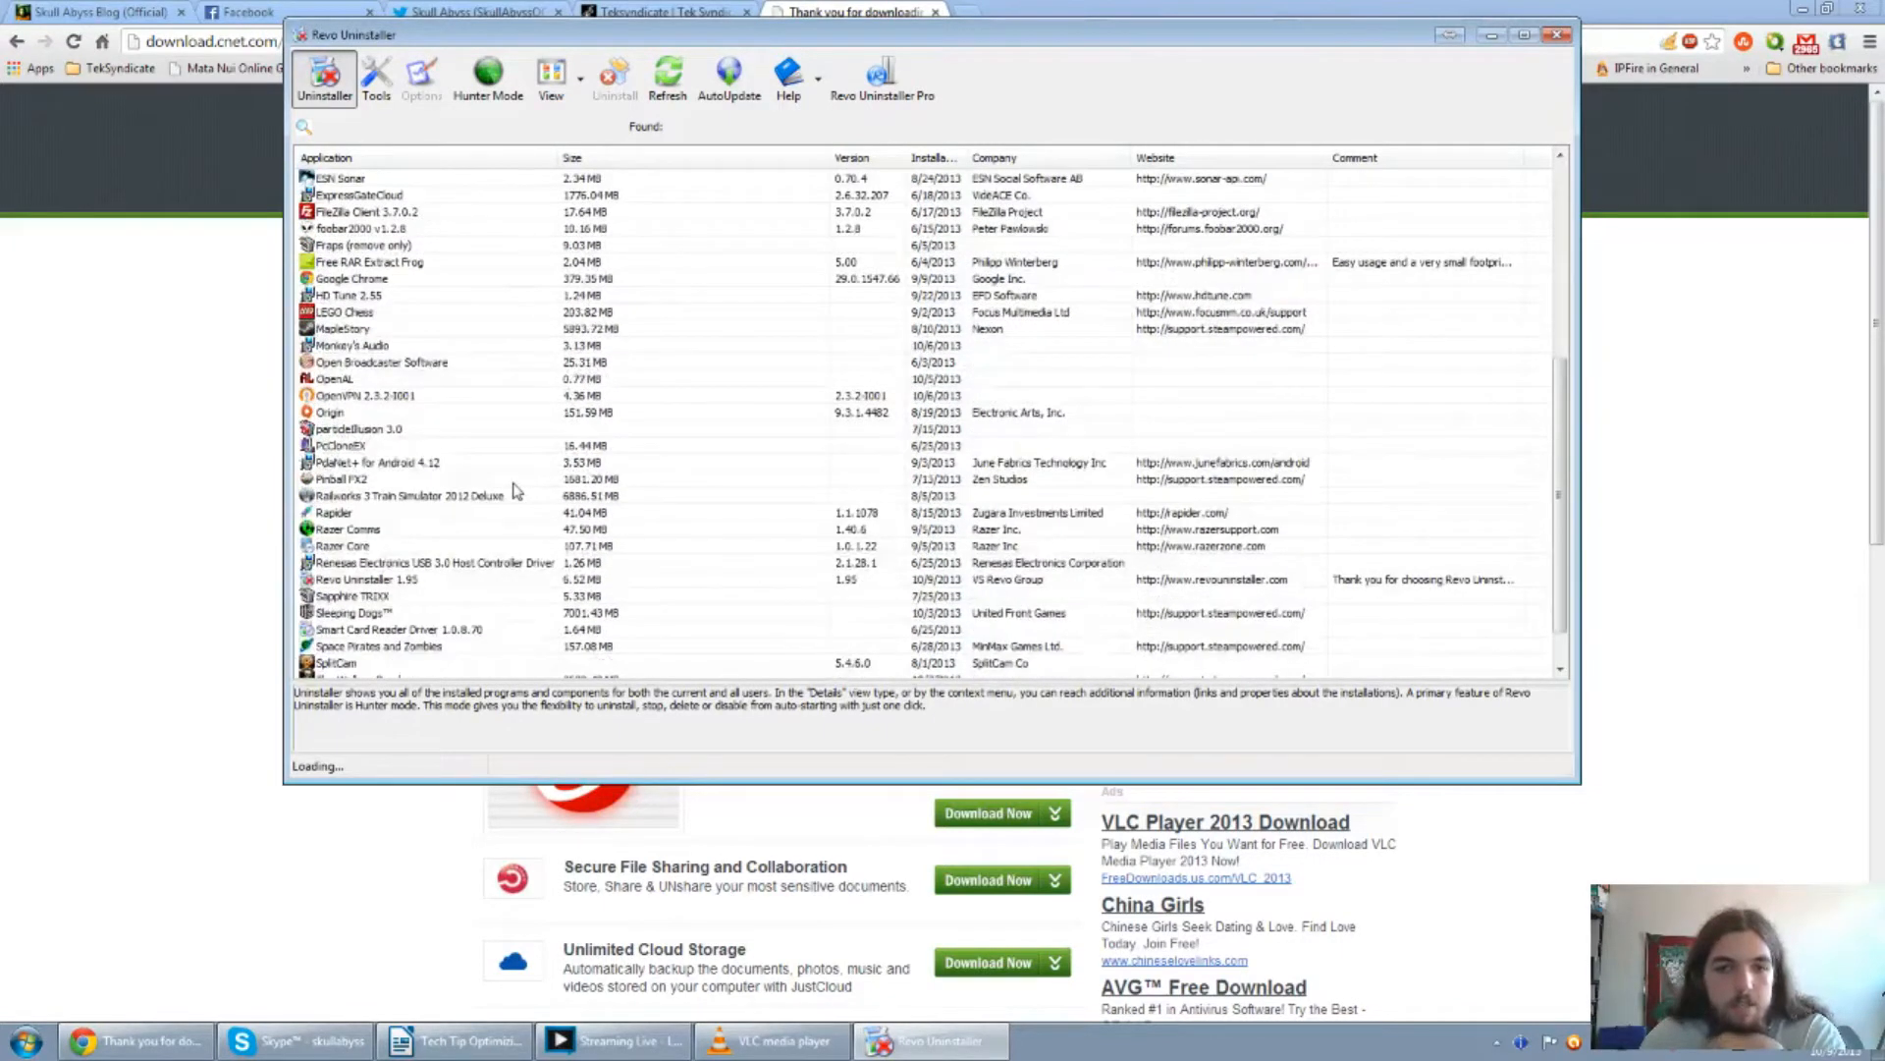
scroll("down", 3)
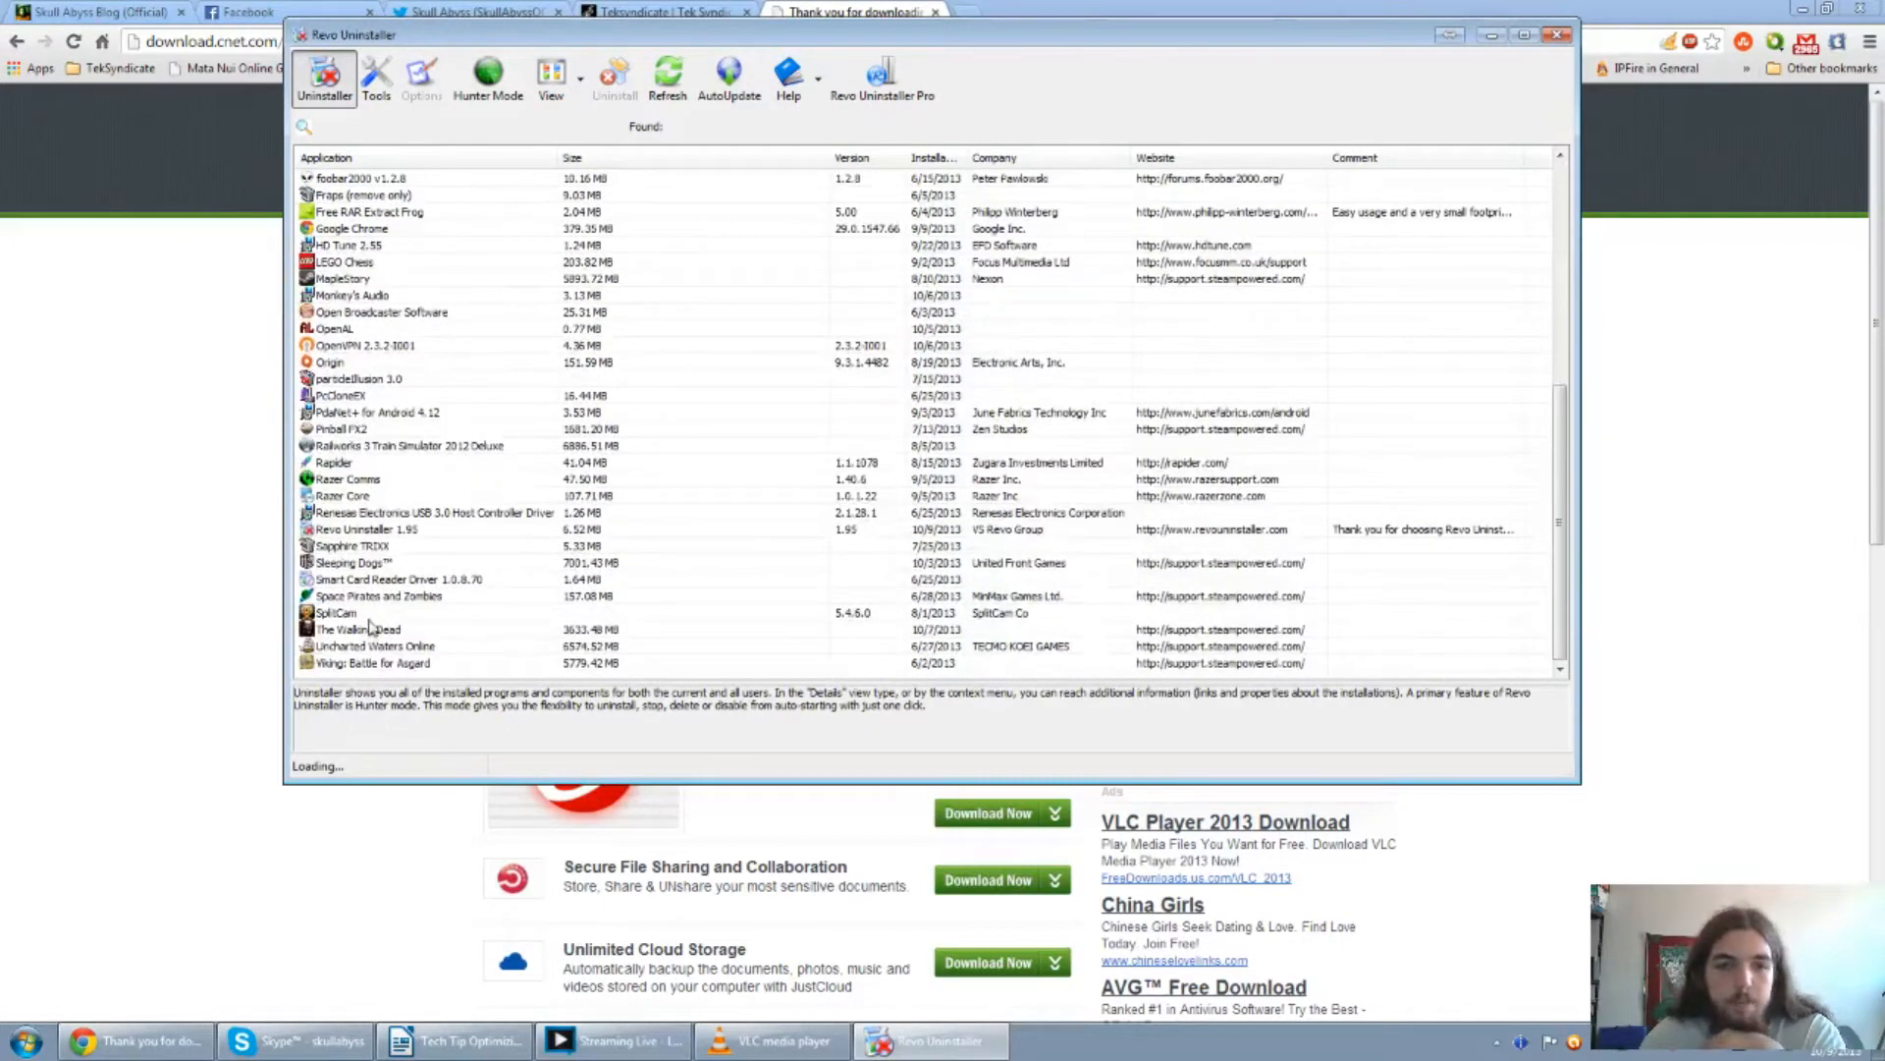
mouse_move(373, 469)
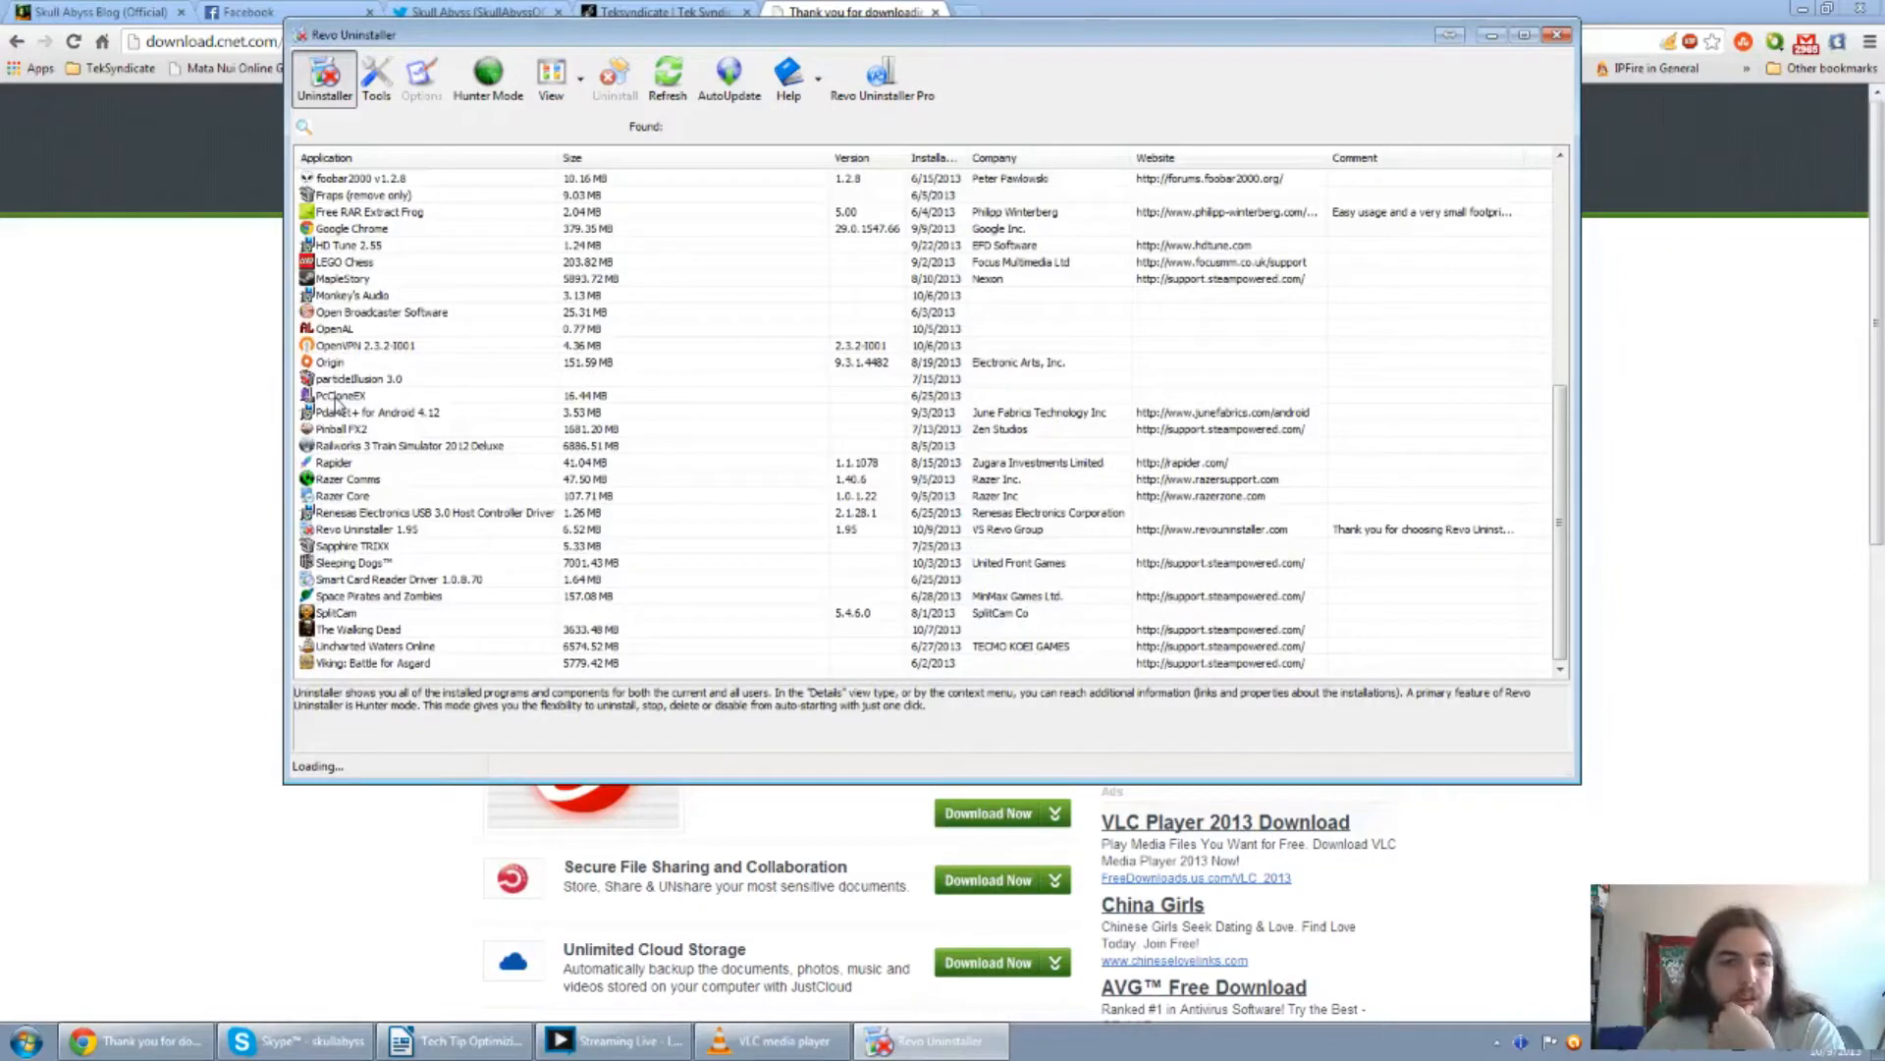
mouse_move(360, 400)
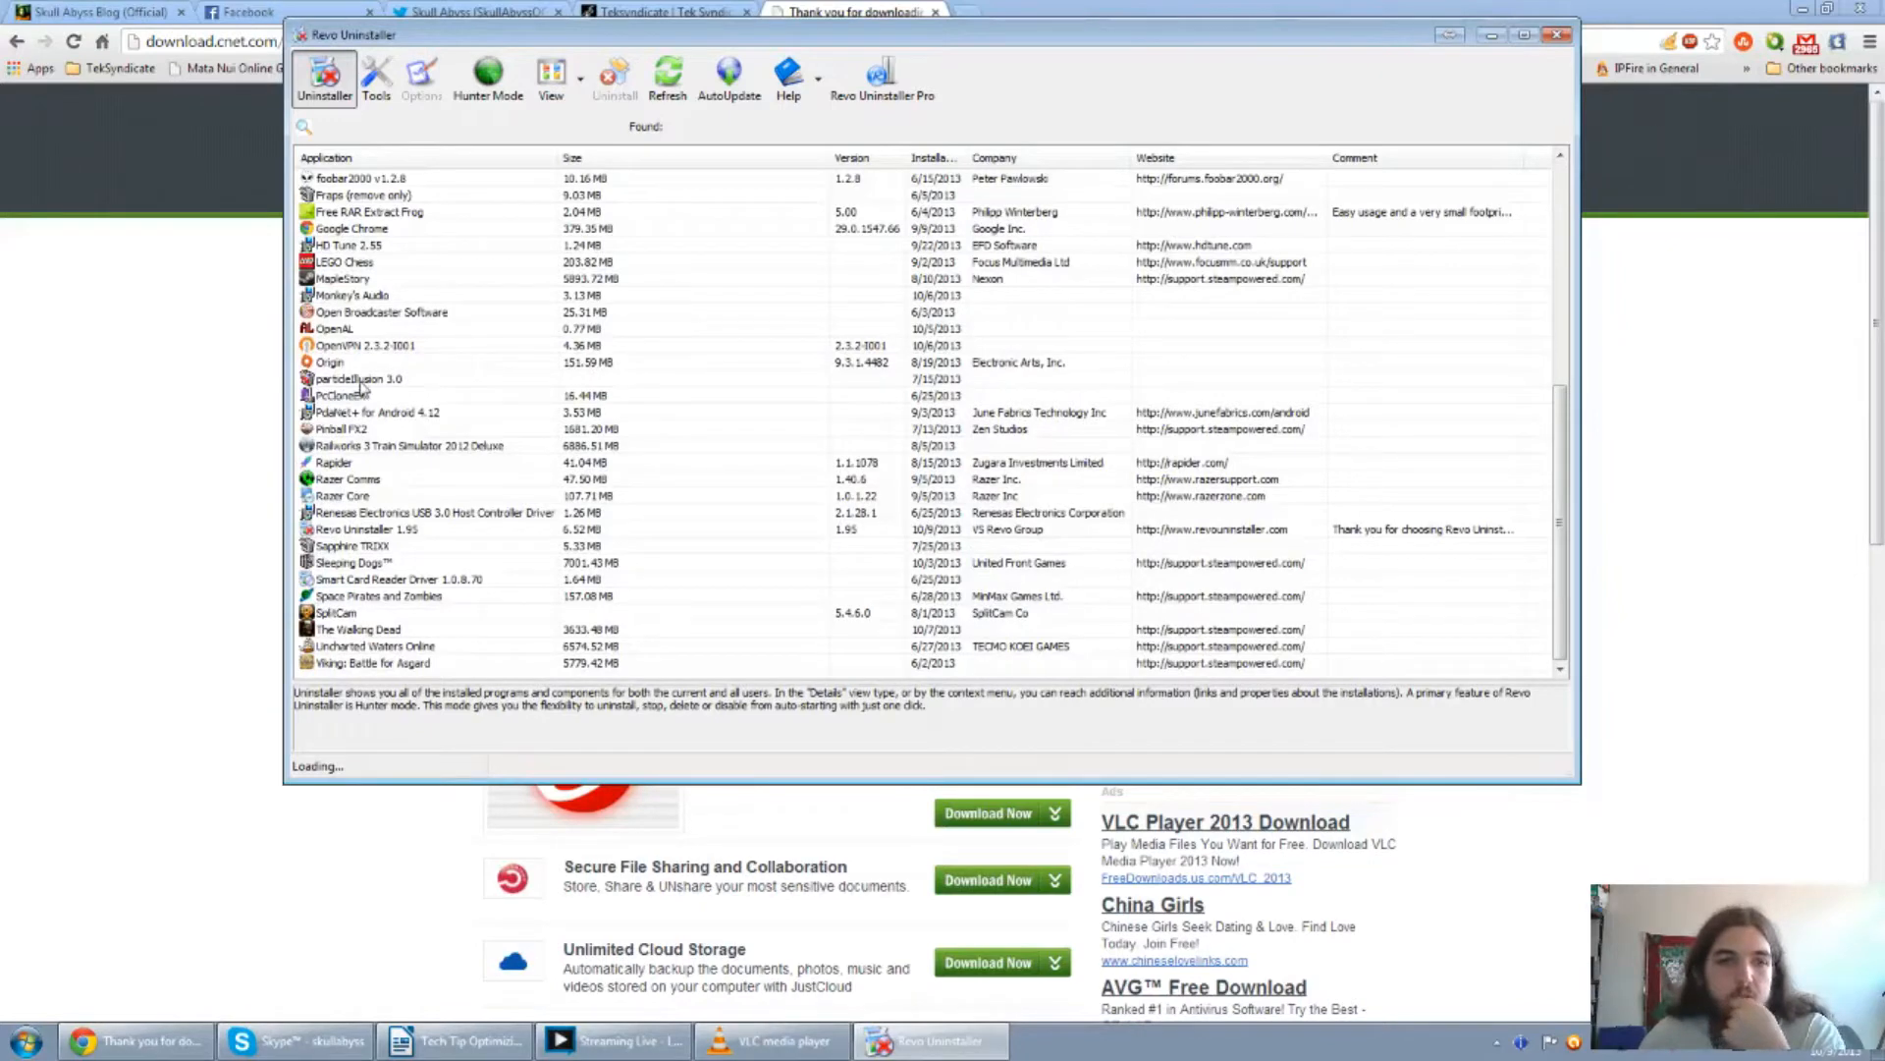
scroll("up", 3)
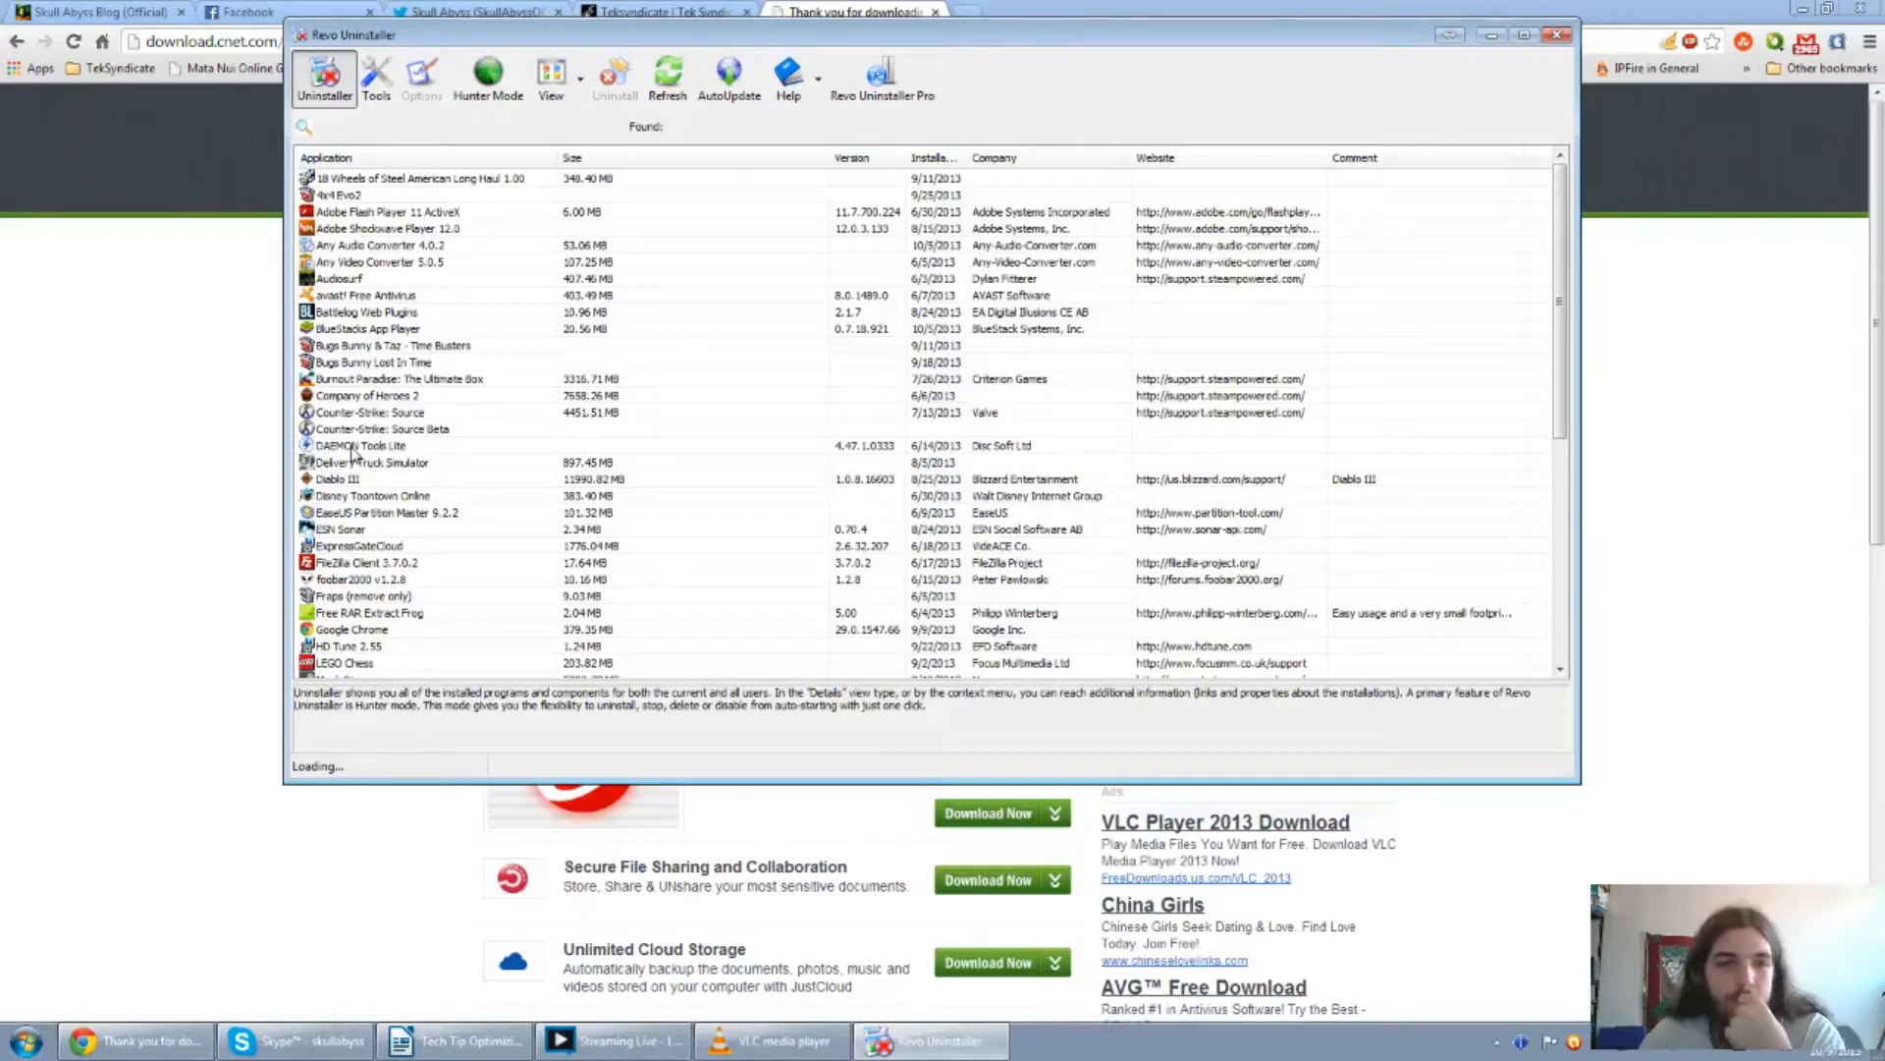
scroll("down", 3)
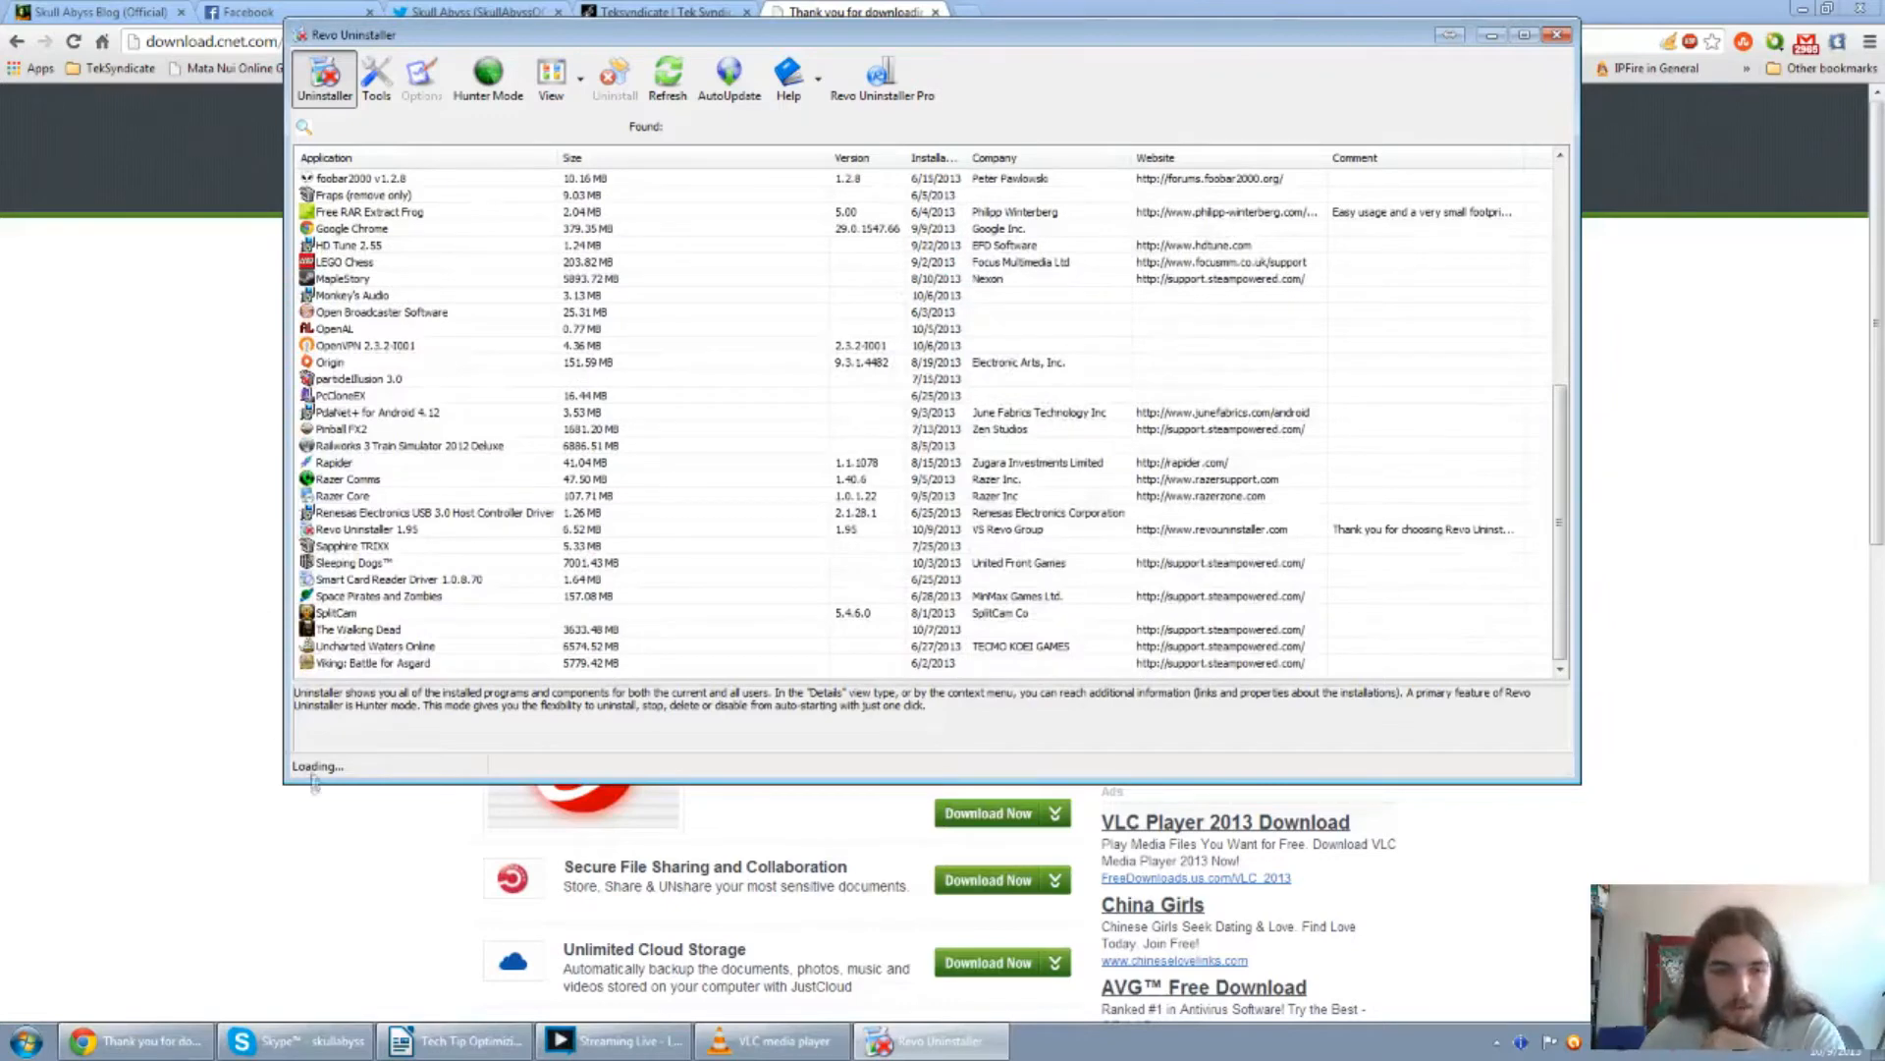
mouse_move(354, 626)
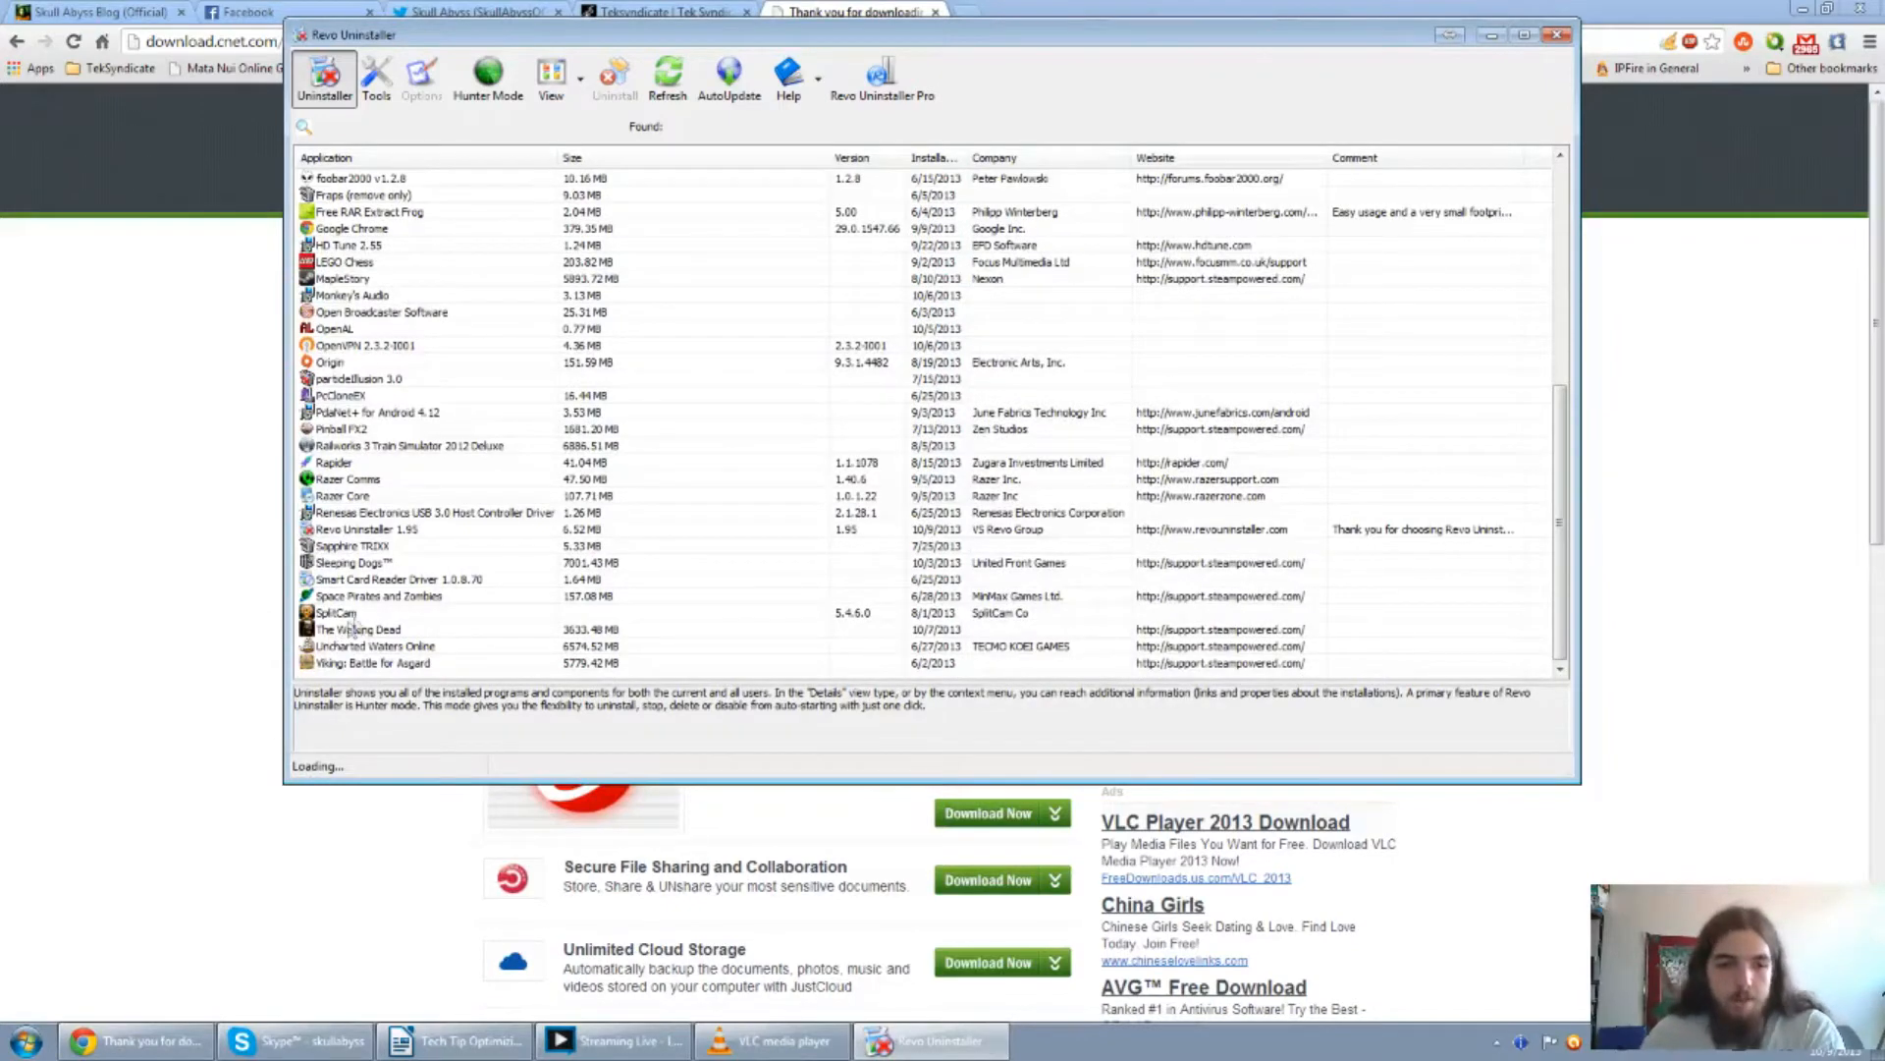
Select SplitCam in the installed programs list and open its right-click menu.
left_click(349, 612)
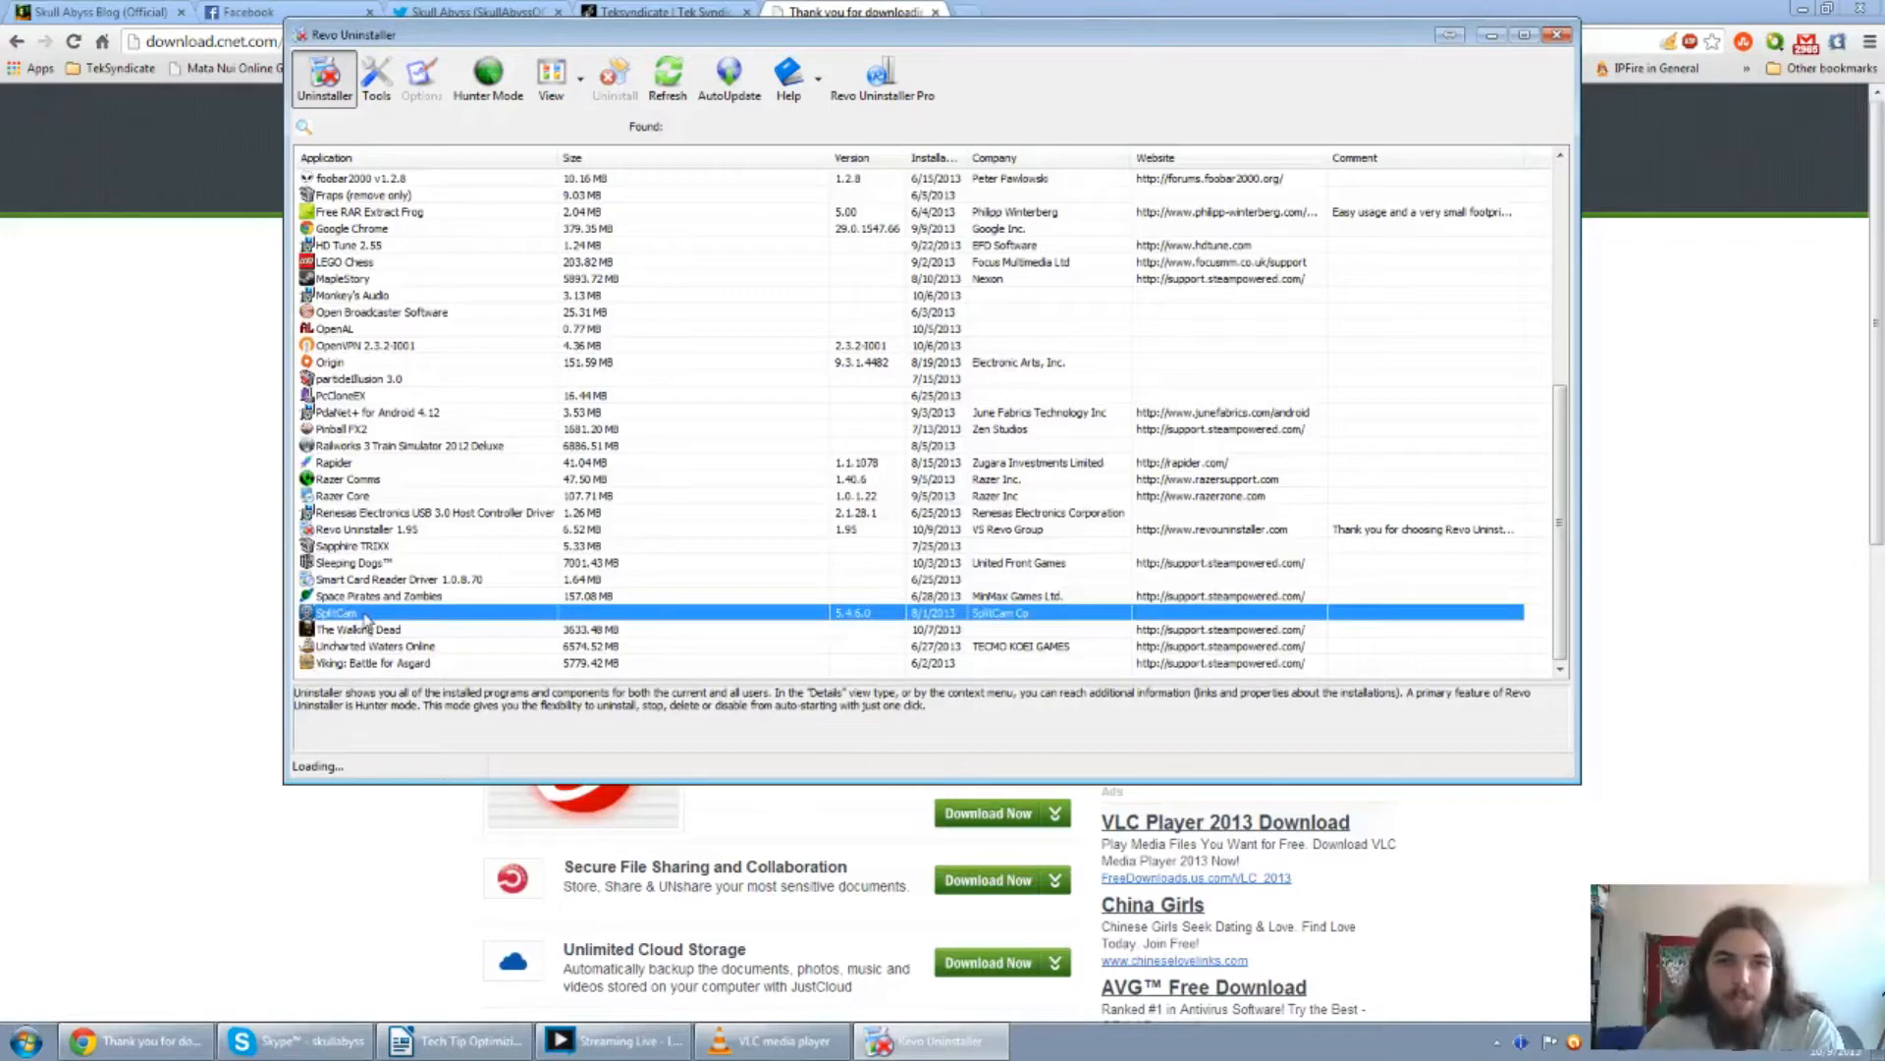
scroll("up", 3)
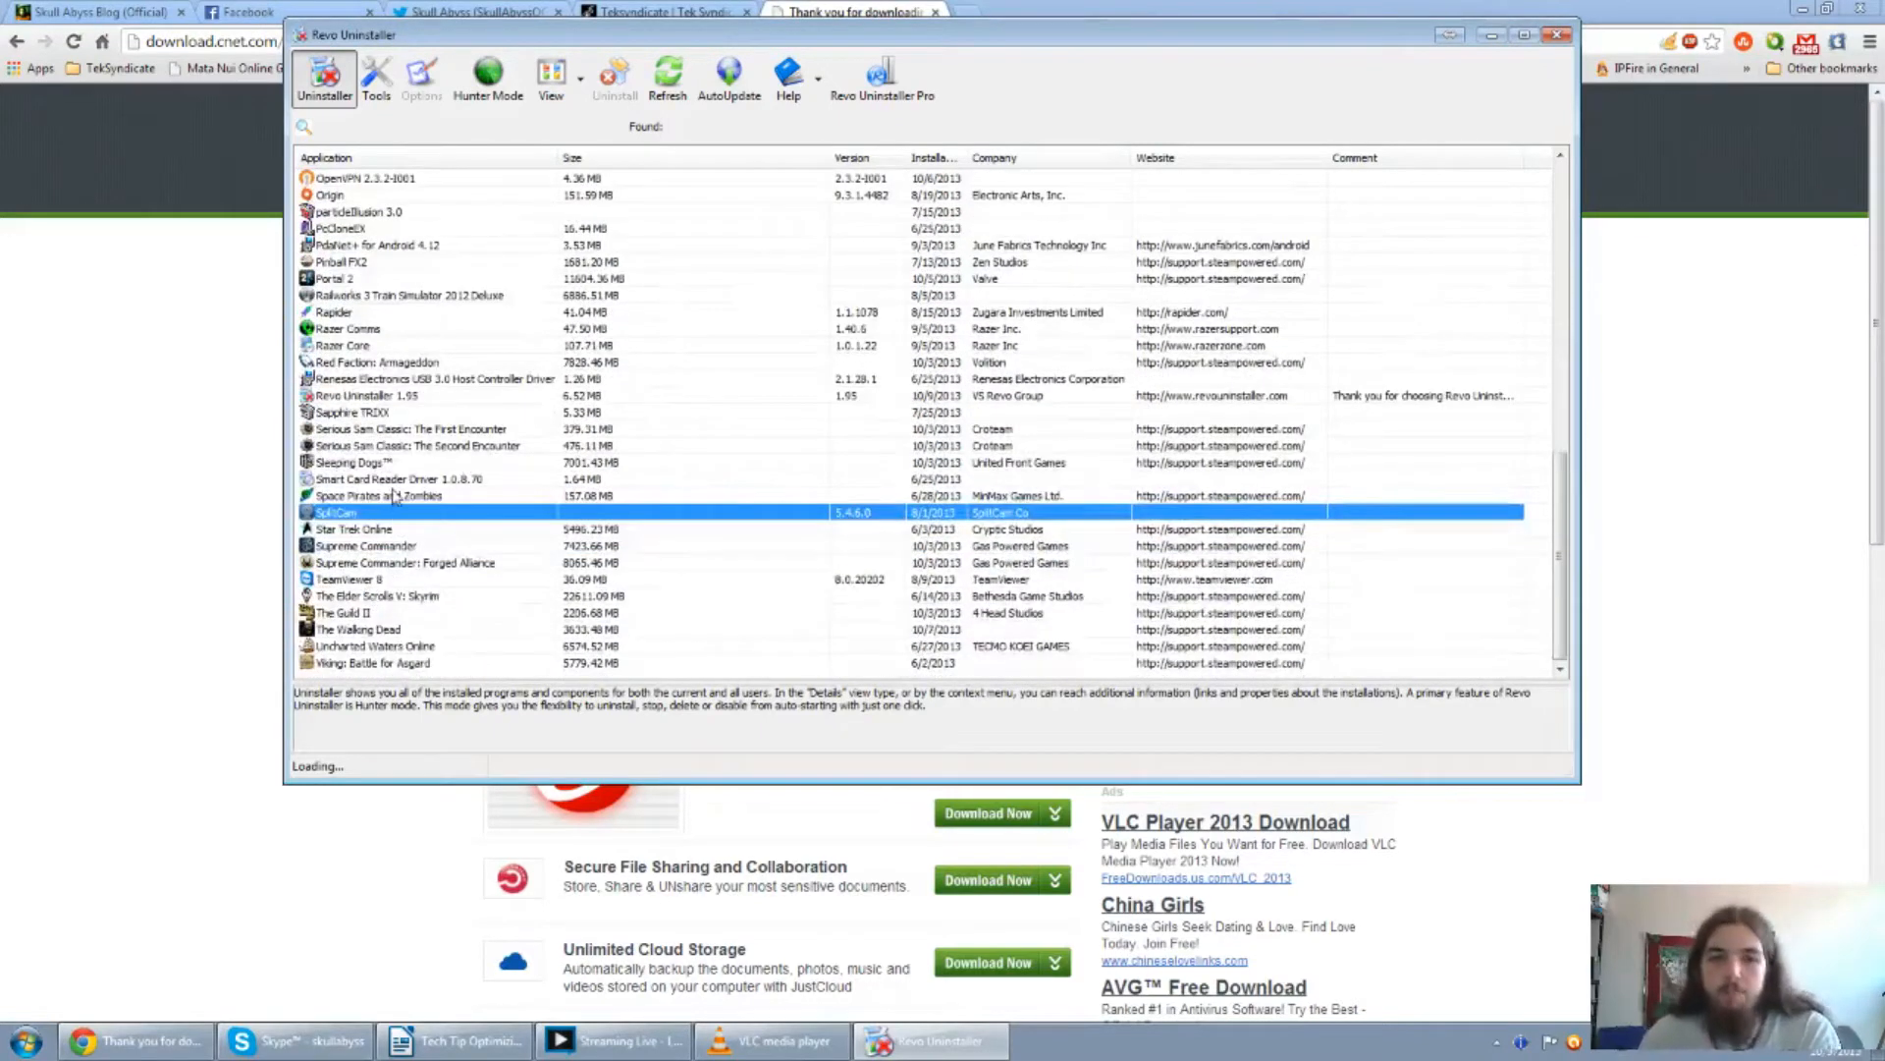
scroll("up", 3)
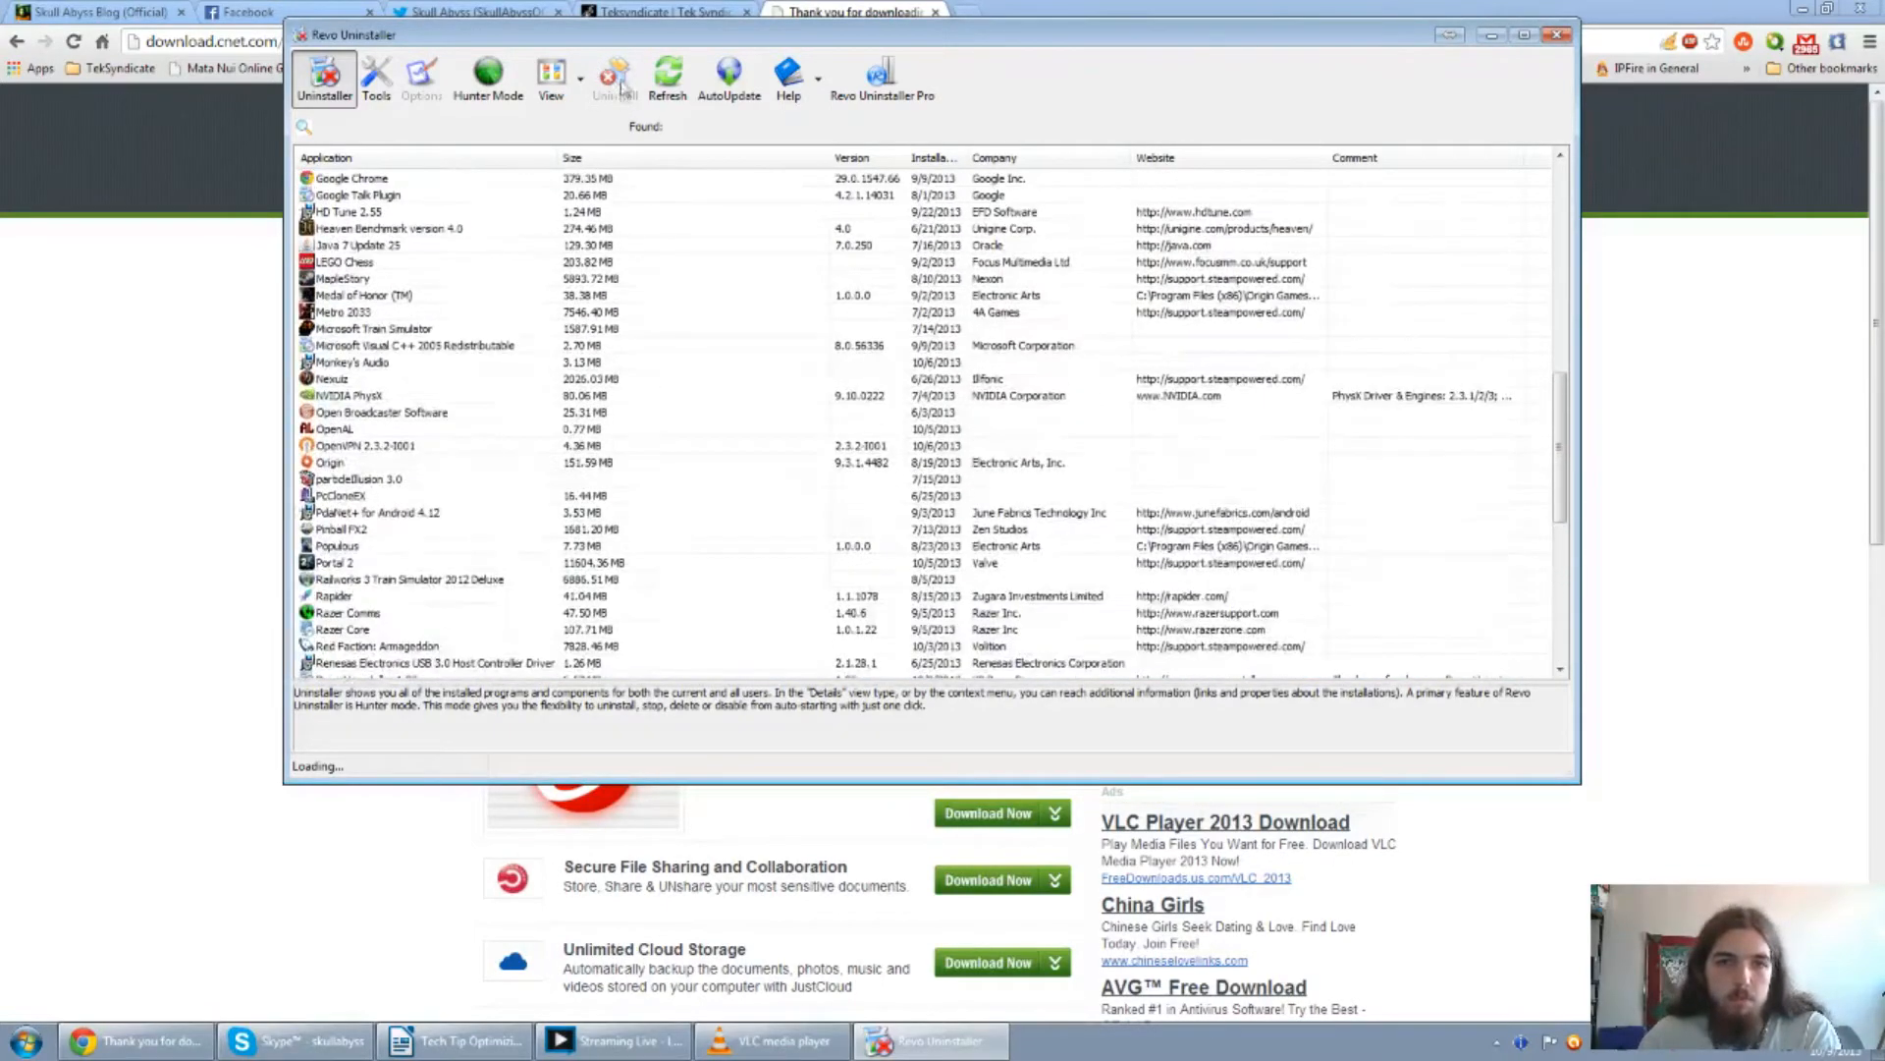
scroll("down", 3)
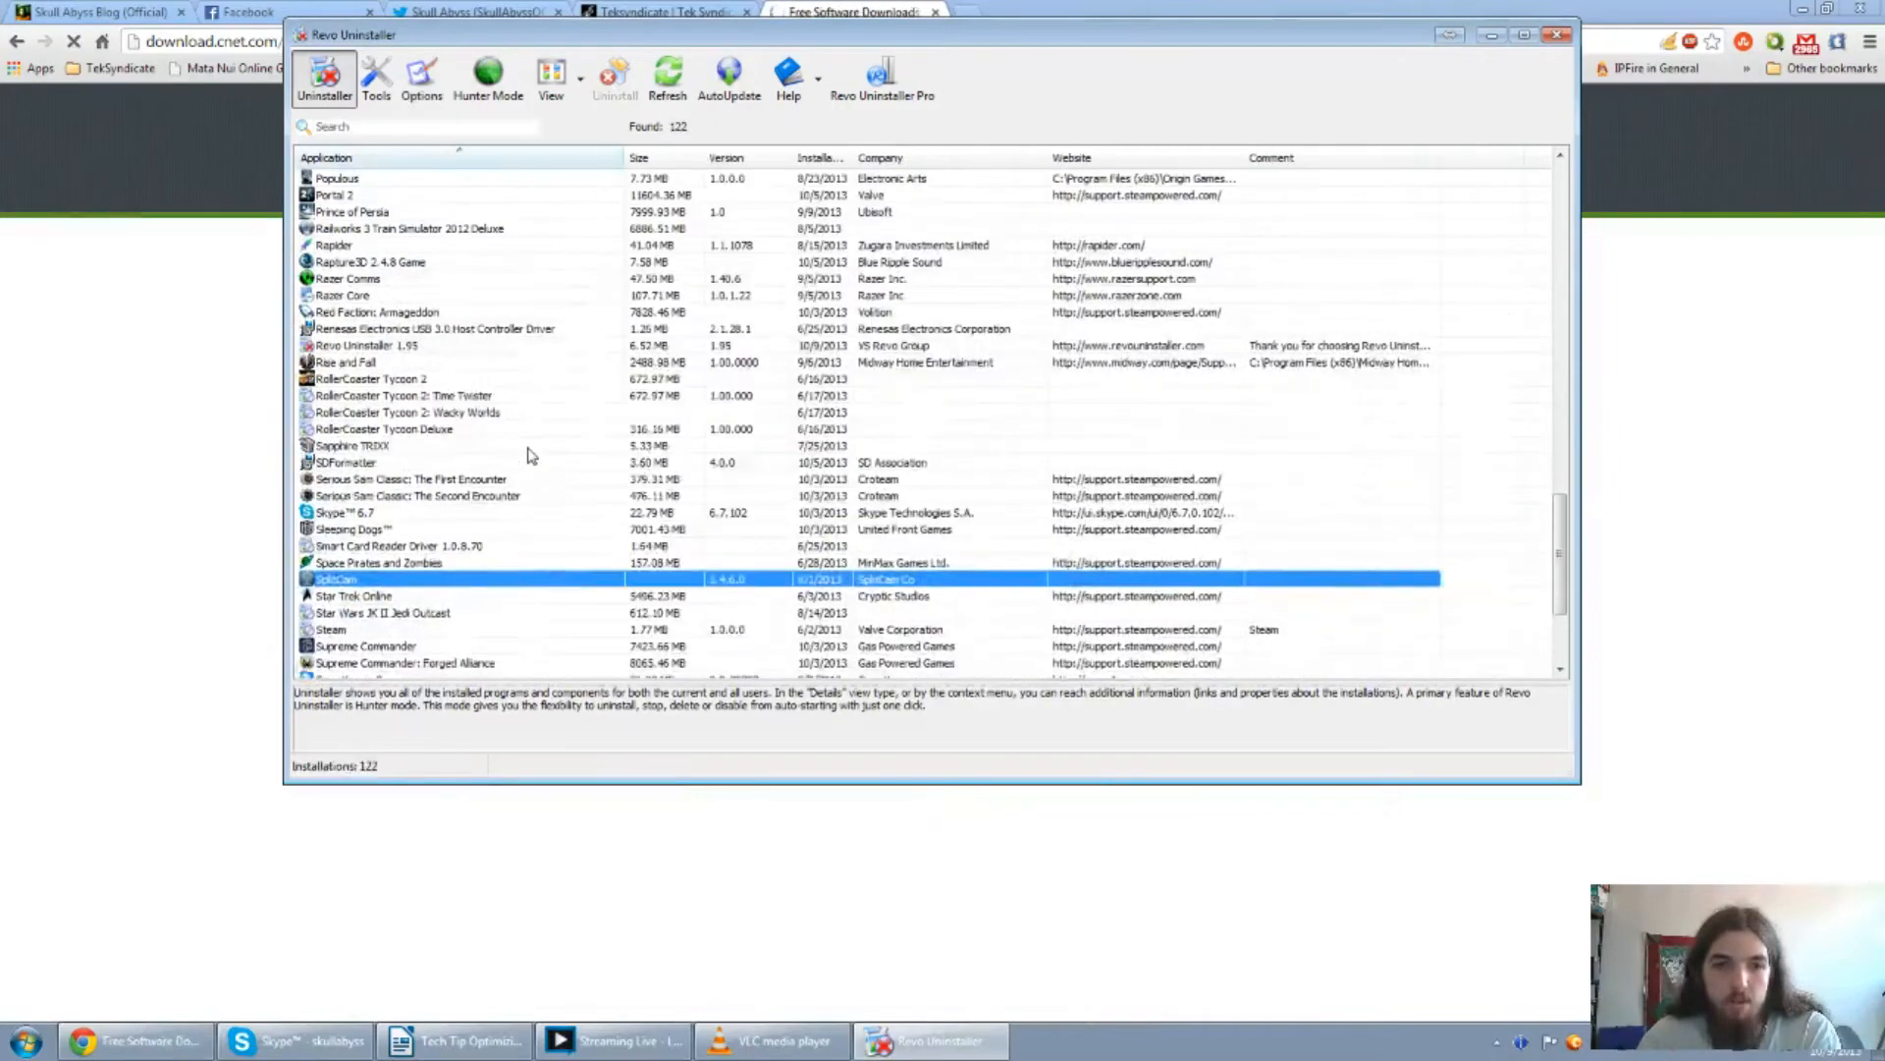
scroll("down", 3)
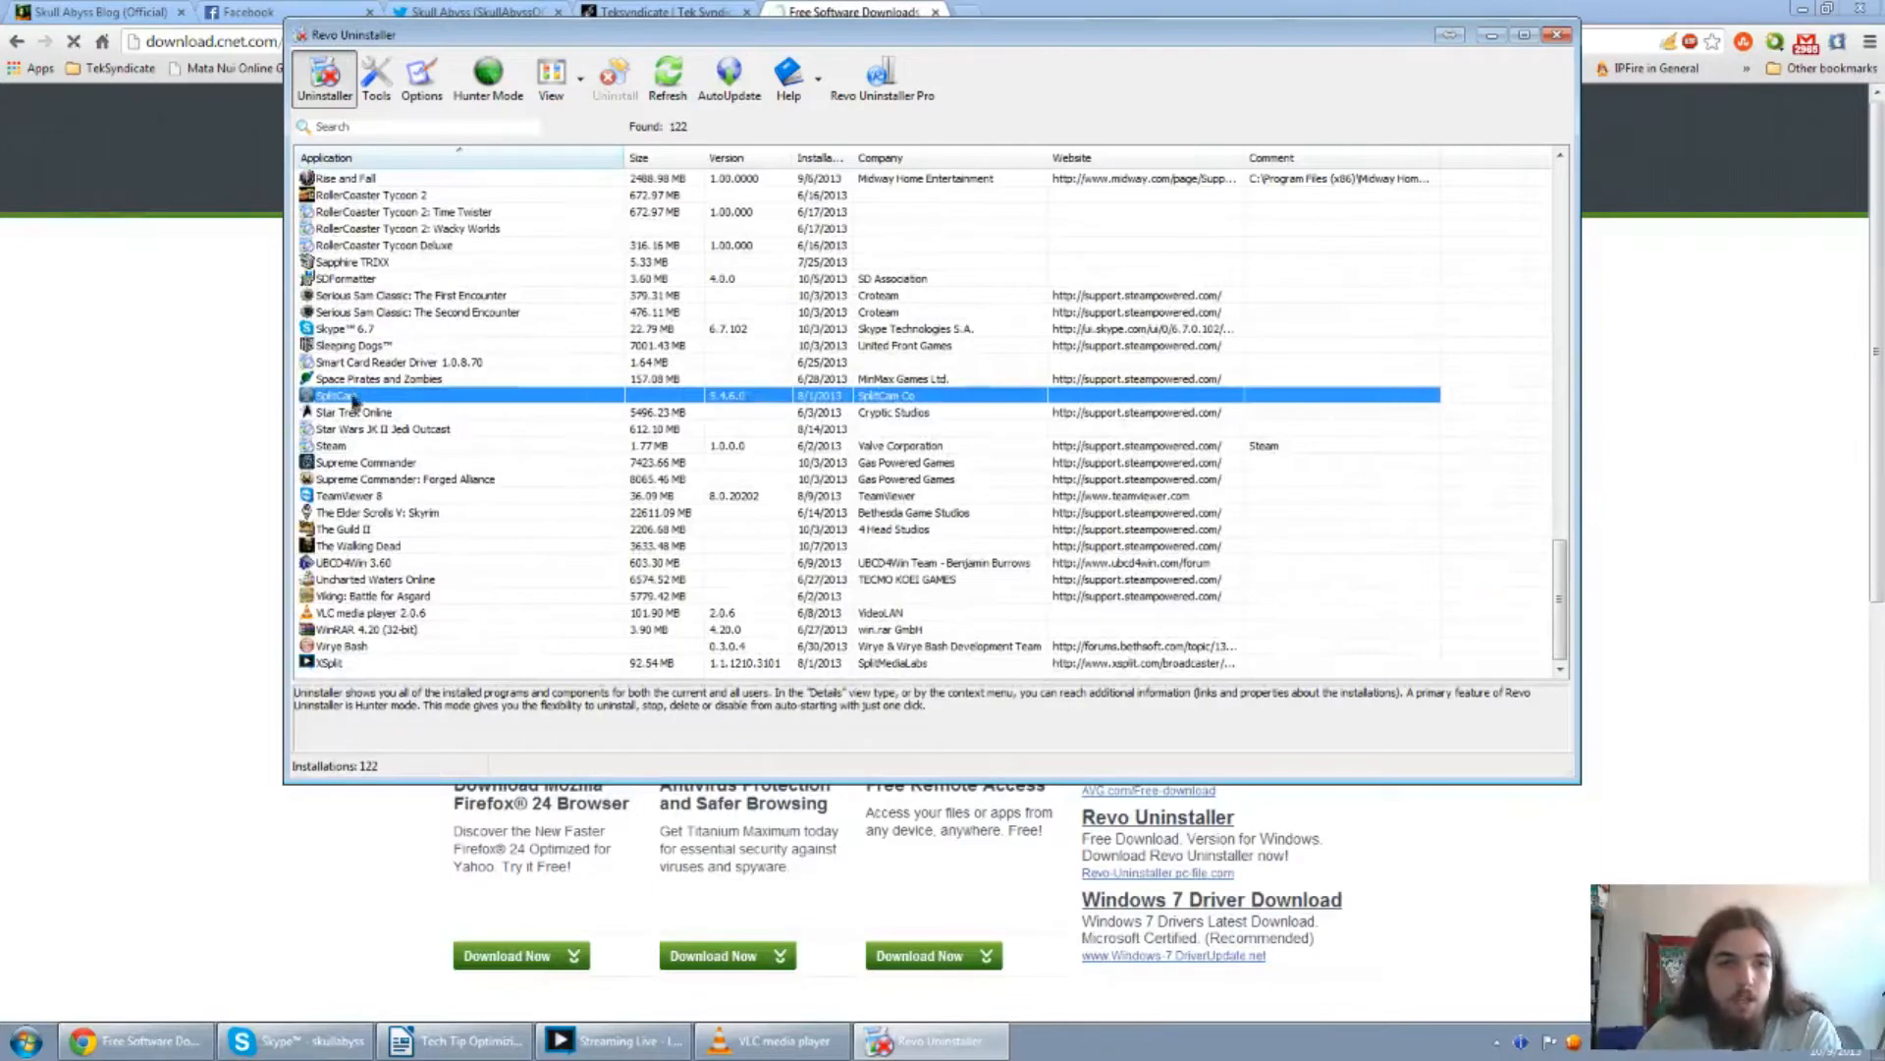
right_click(349, 394)
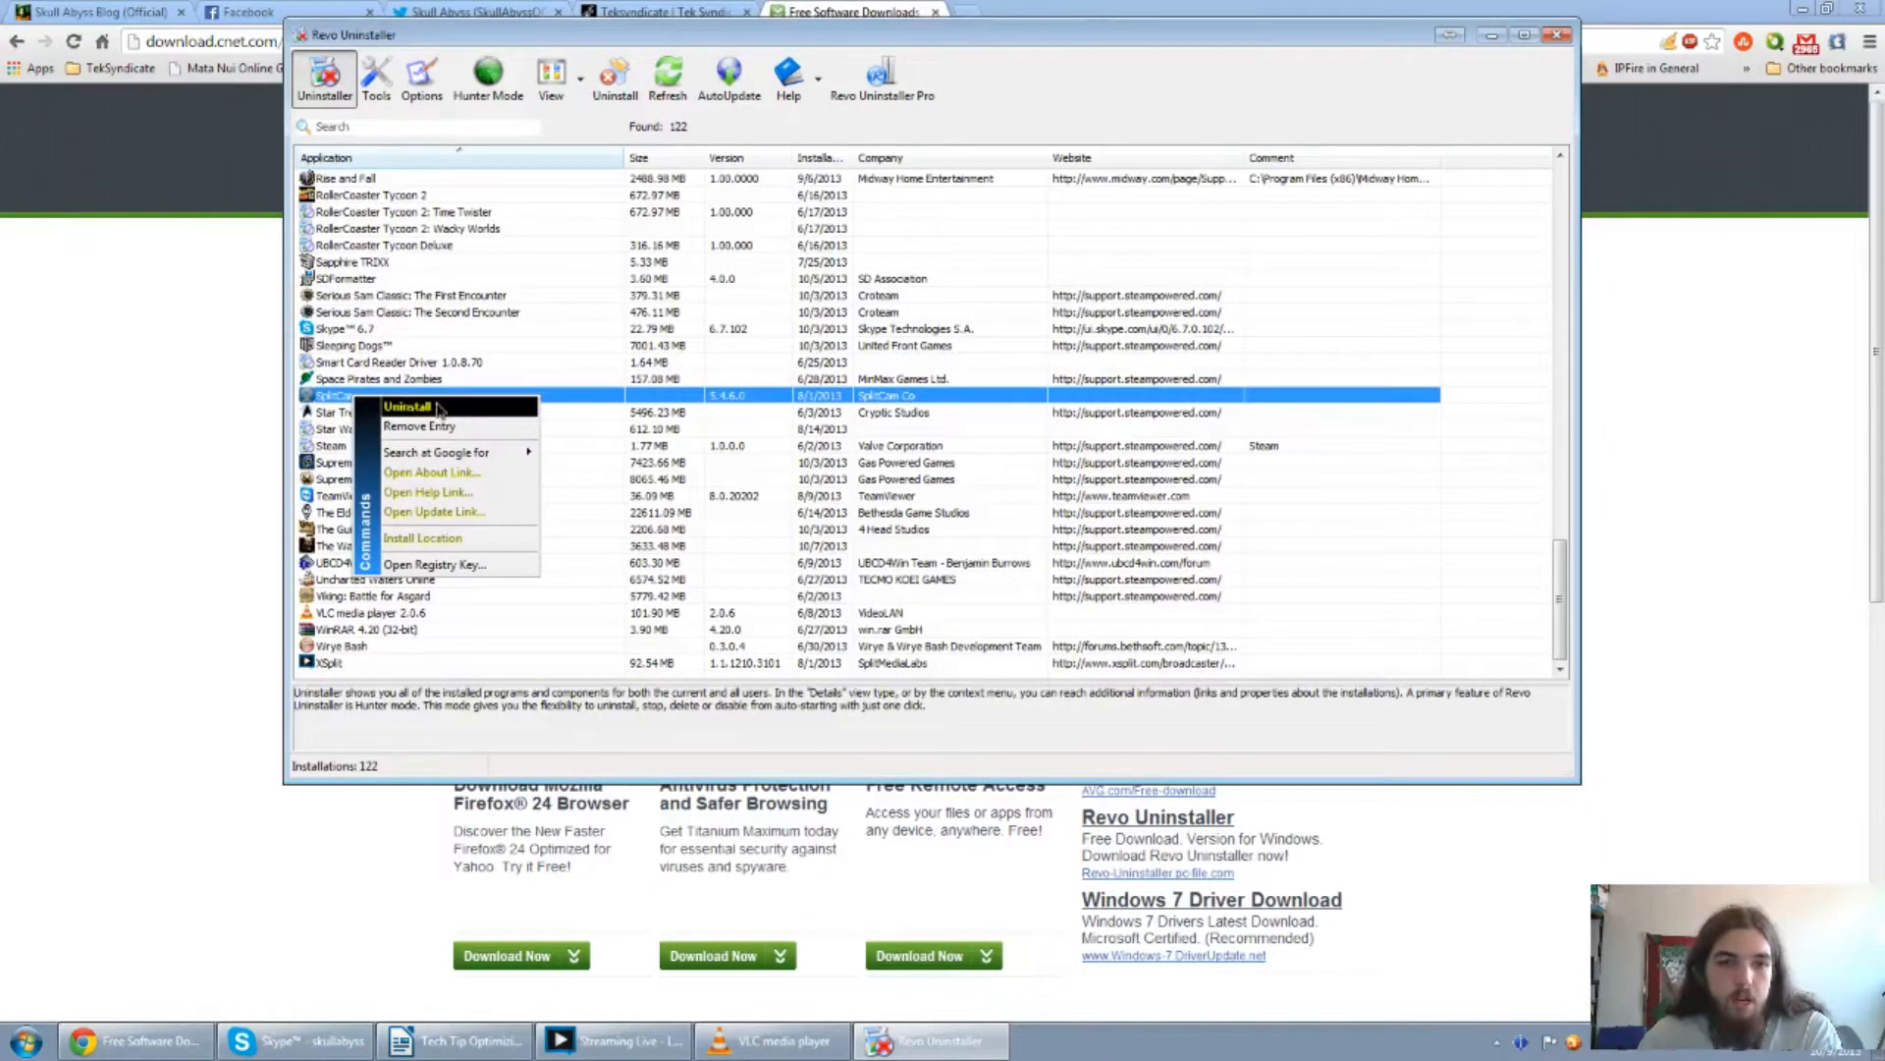
Start uninstalling SplitCam and choose Advanced as the uninstall mode.
left_click(406, 406)
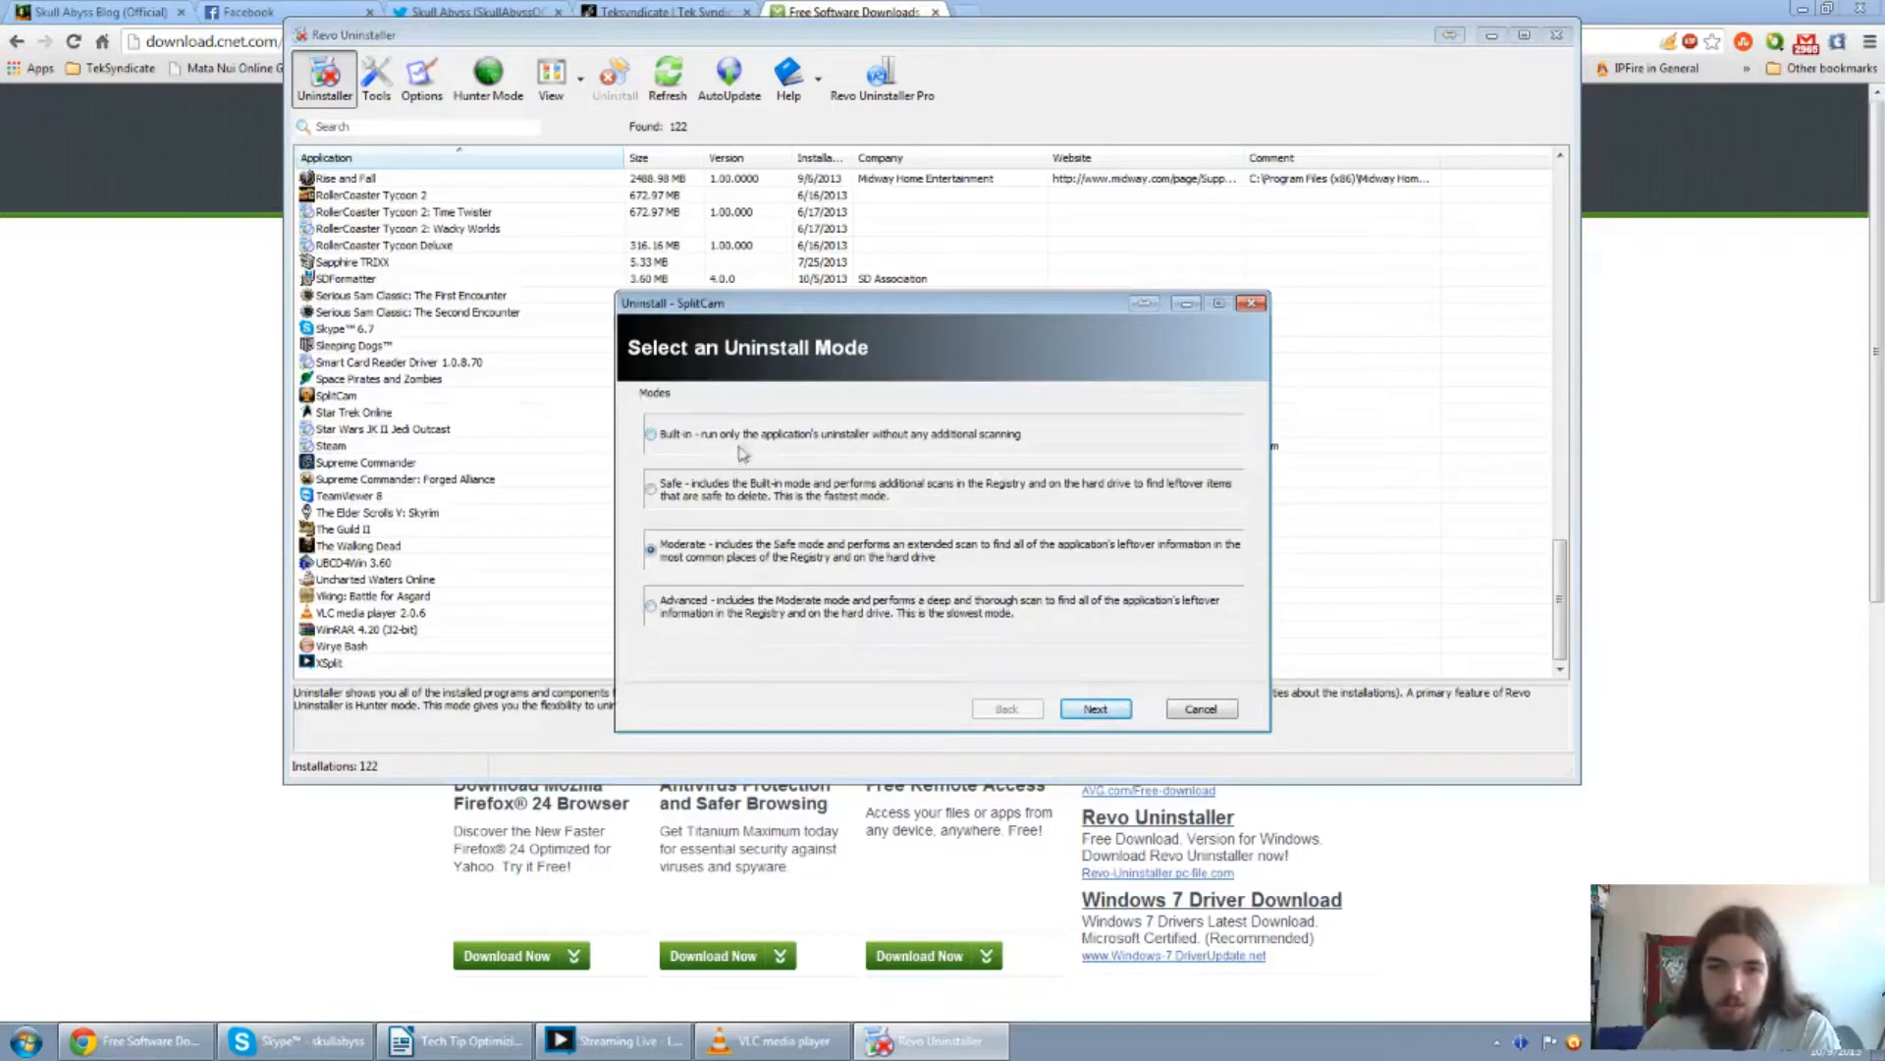
mouse_move(947, 484)
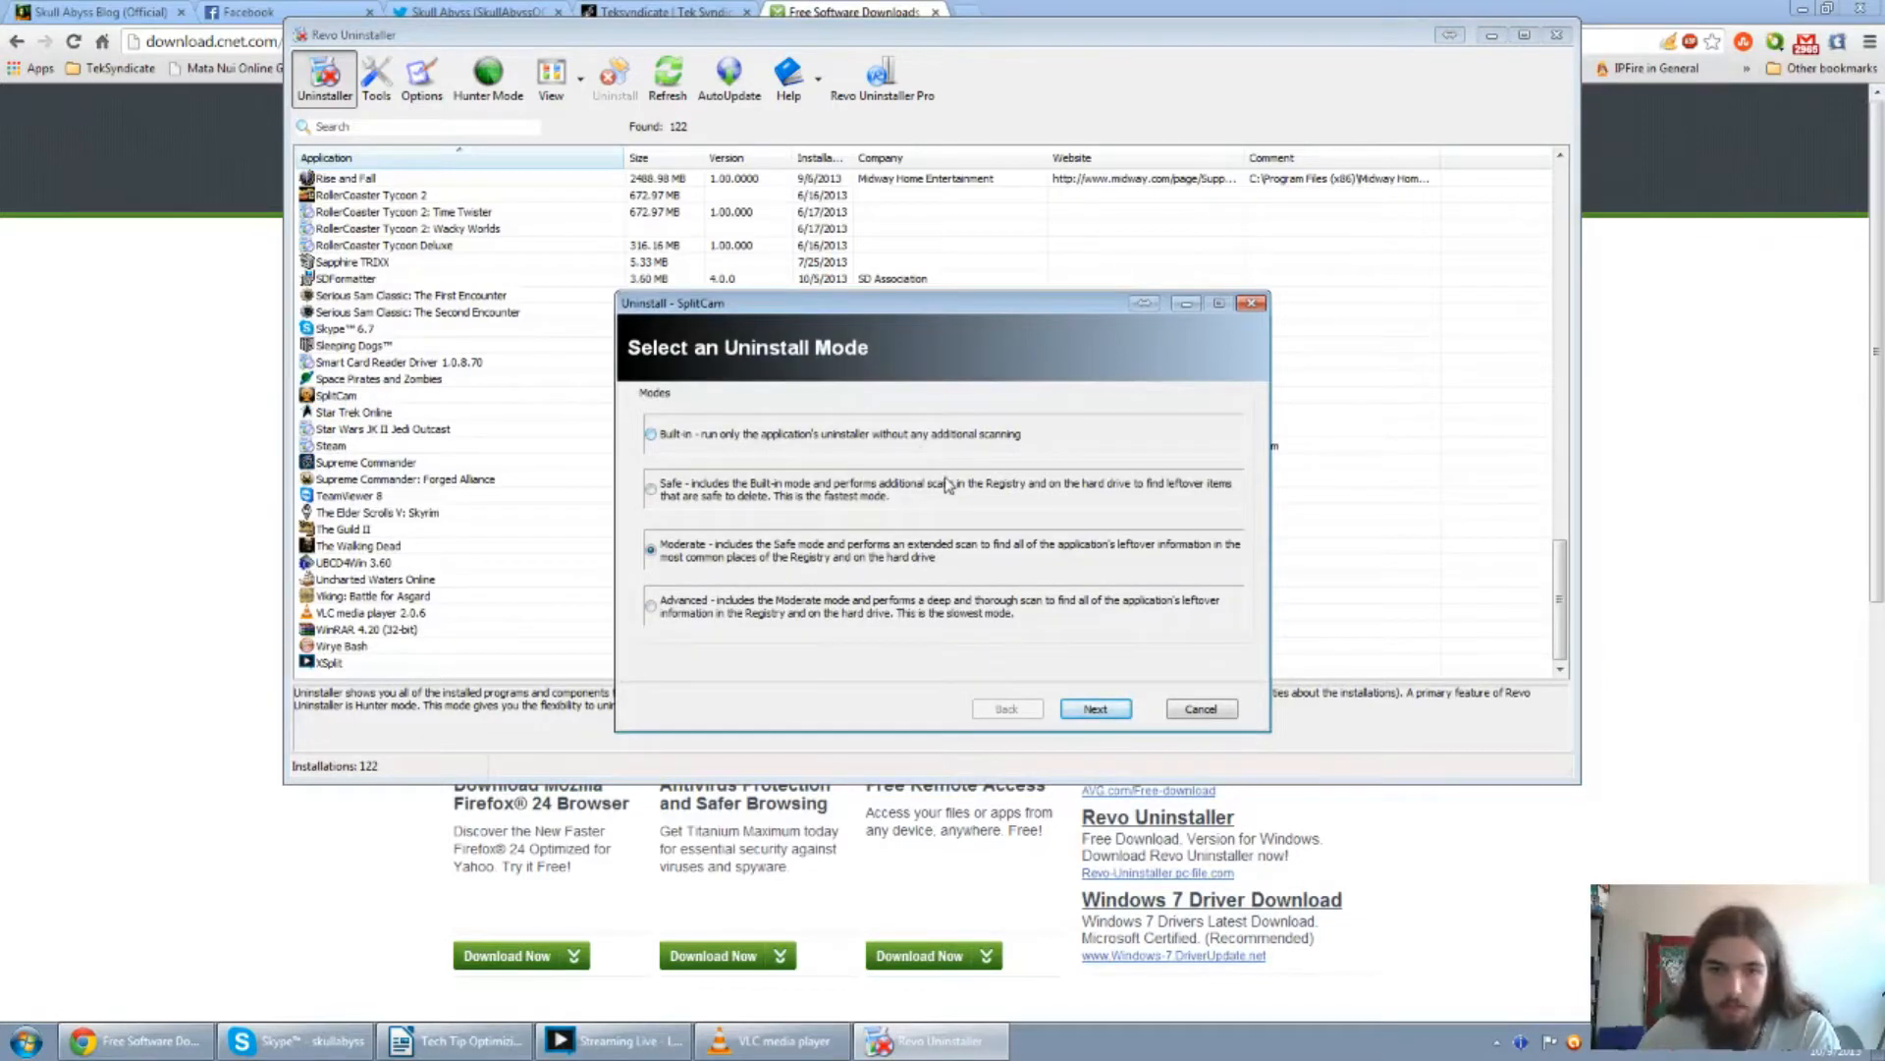
left_click(652, 491)
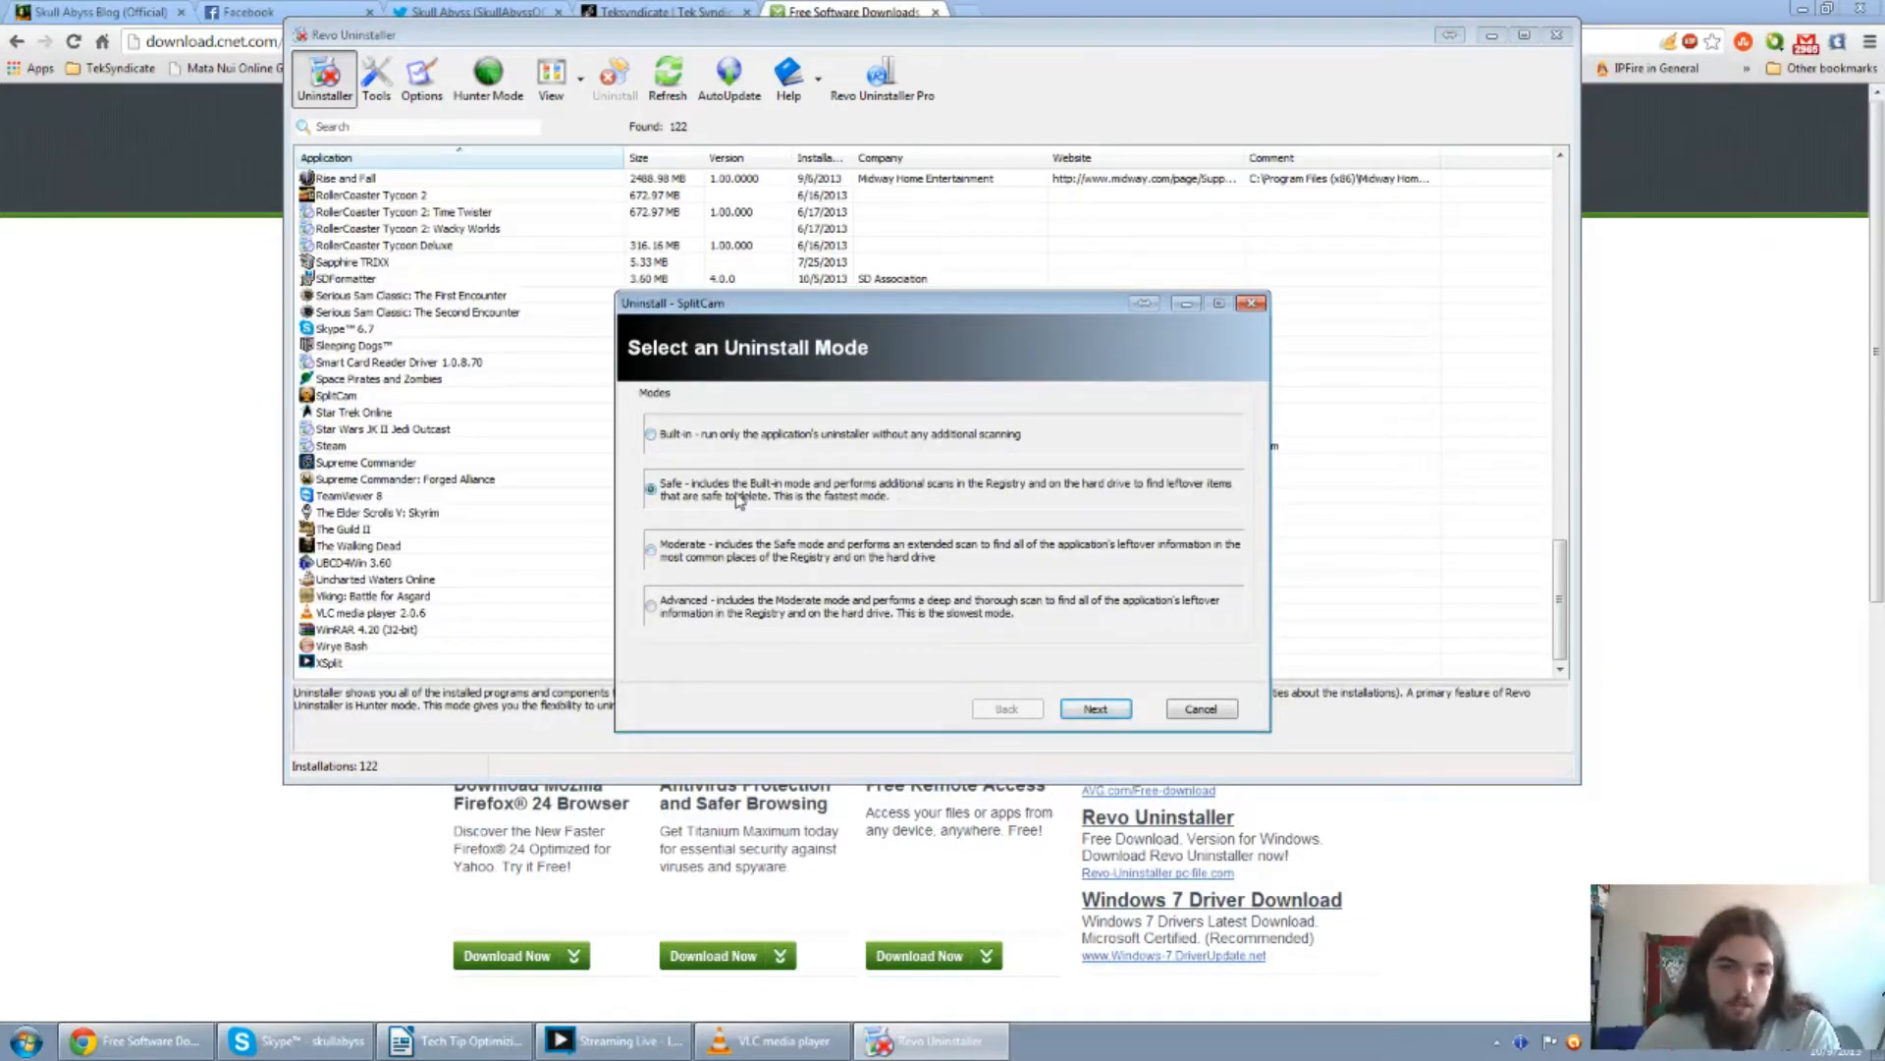
mouse_move(866, 502)
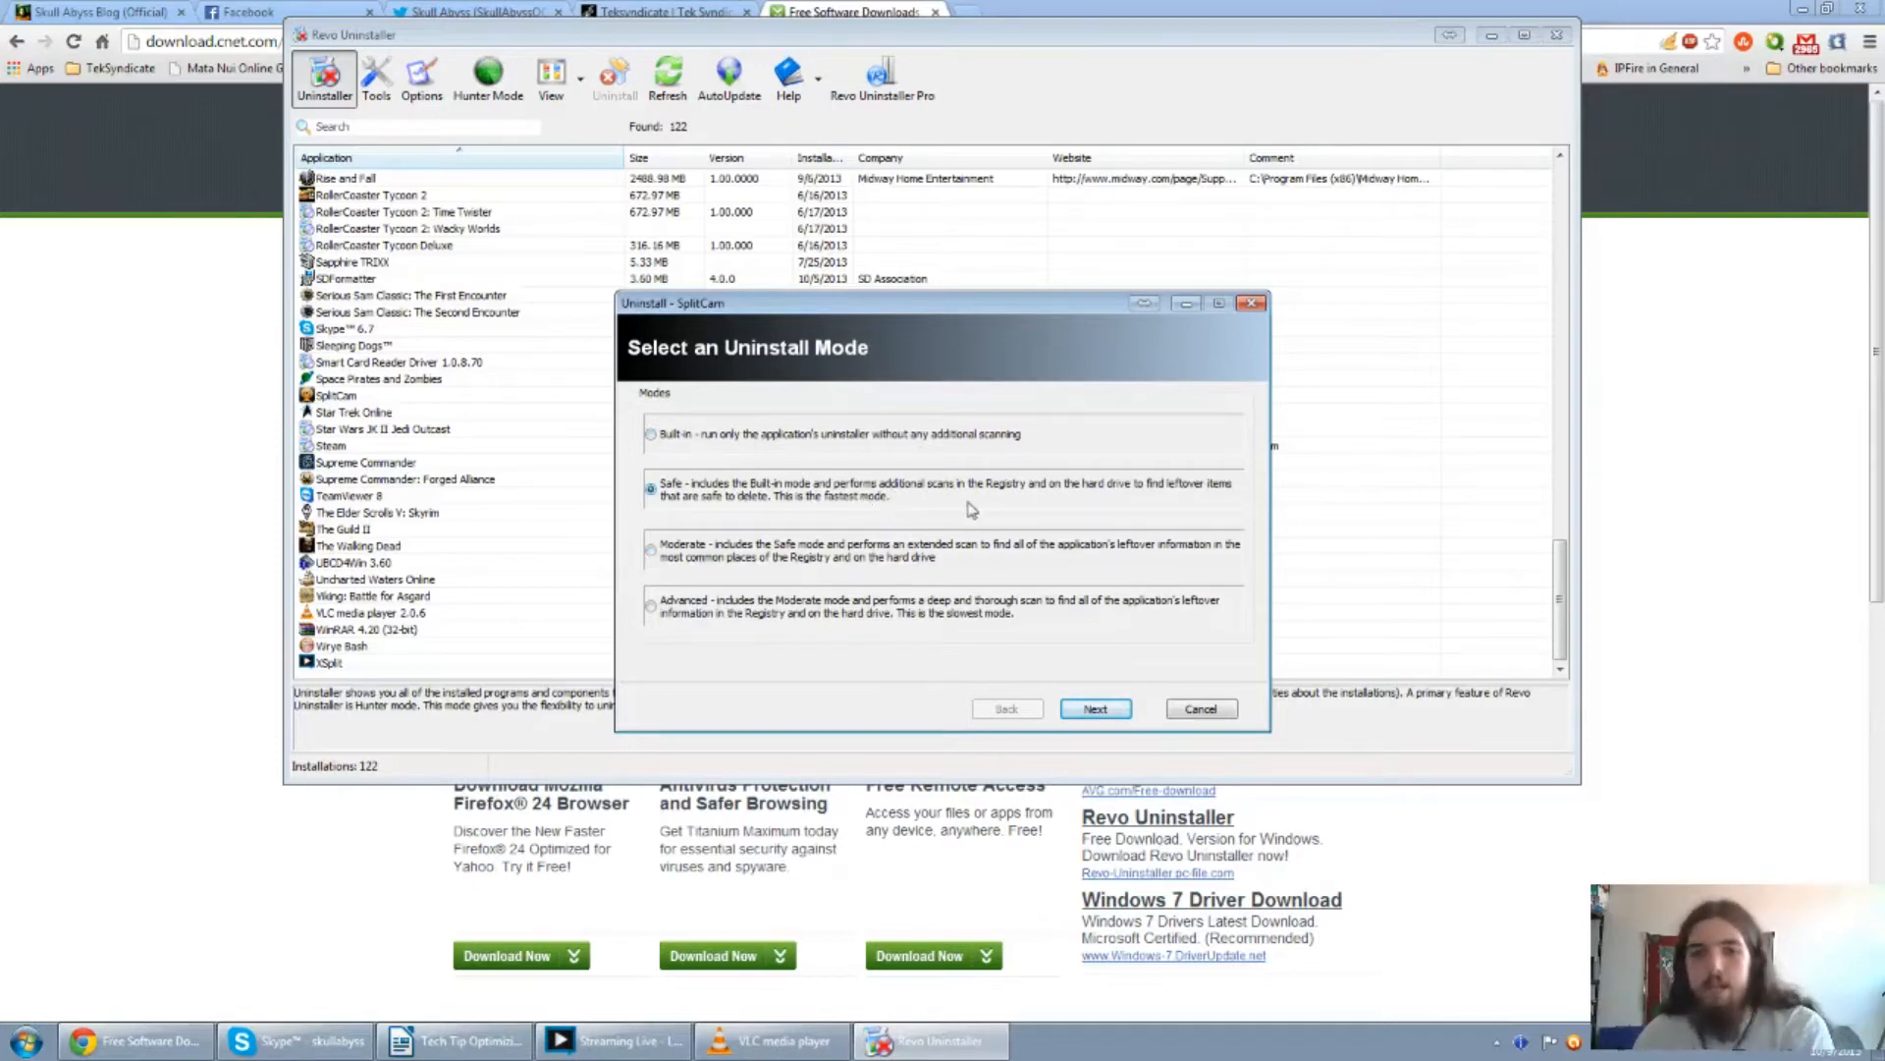
mouse_move(1162, 508)
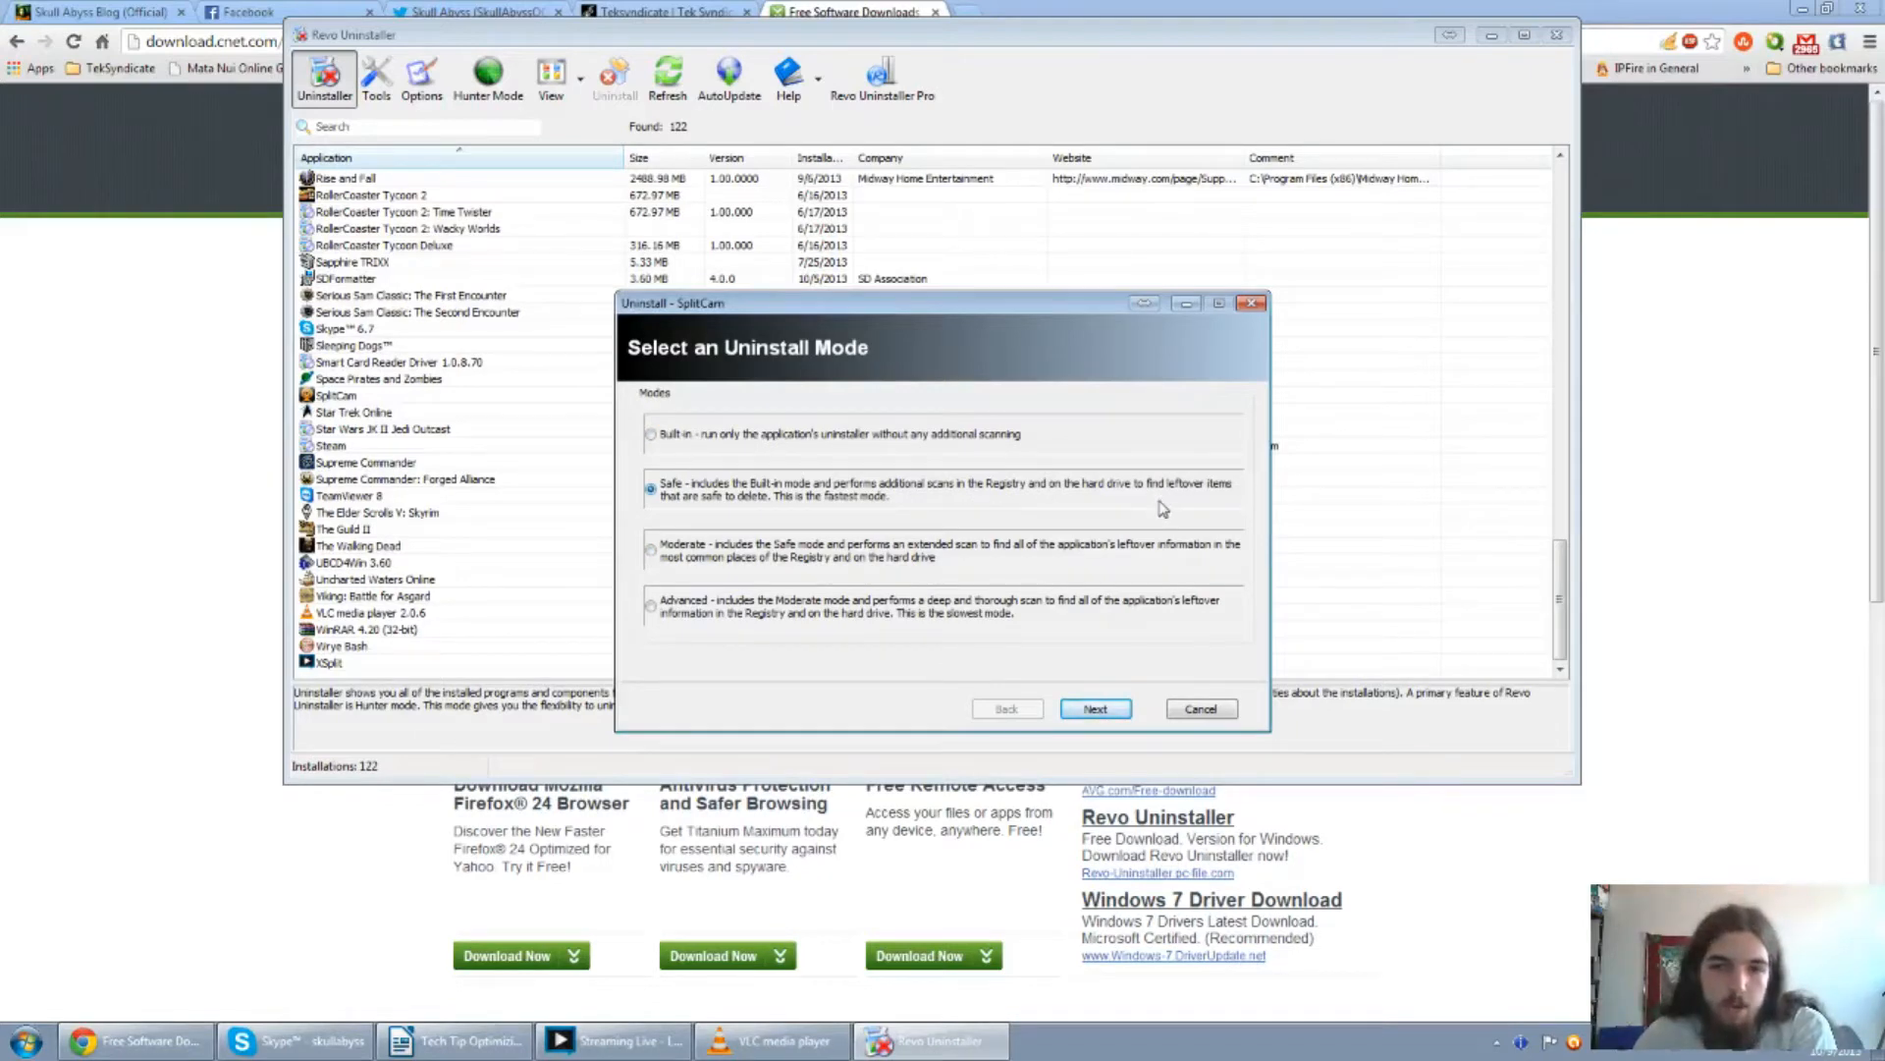
mouse_move(841, 514)
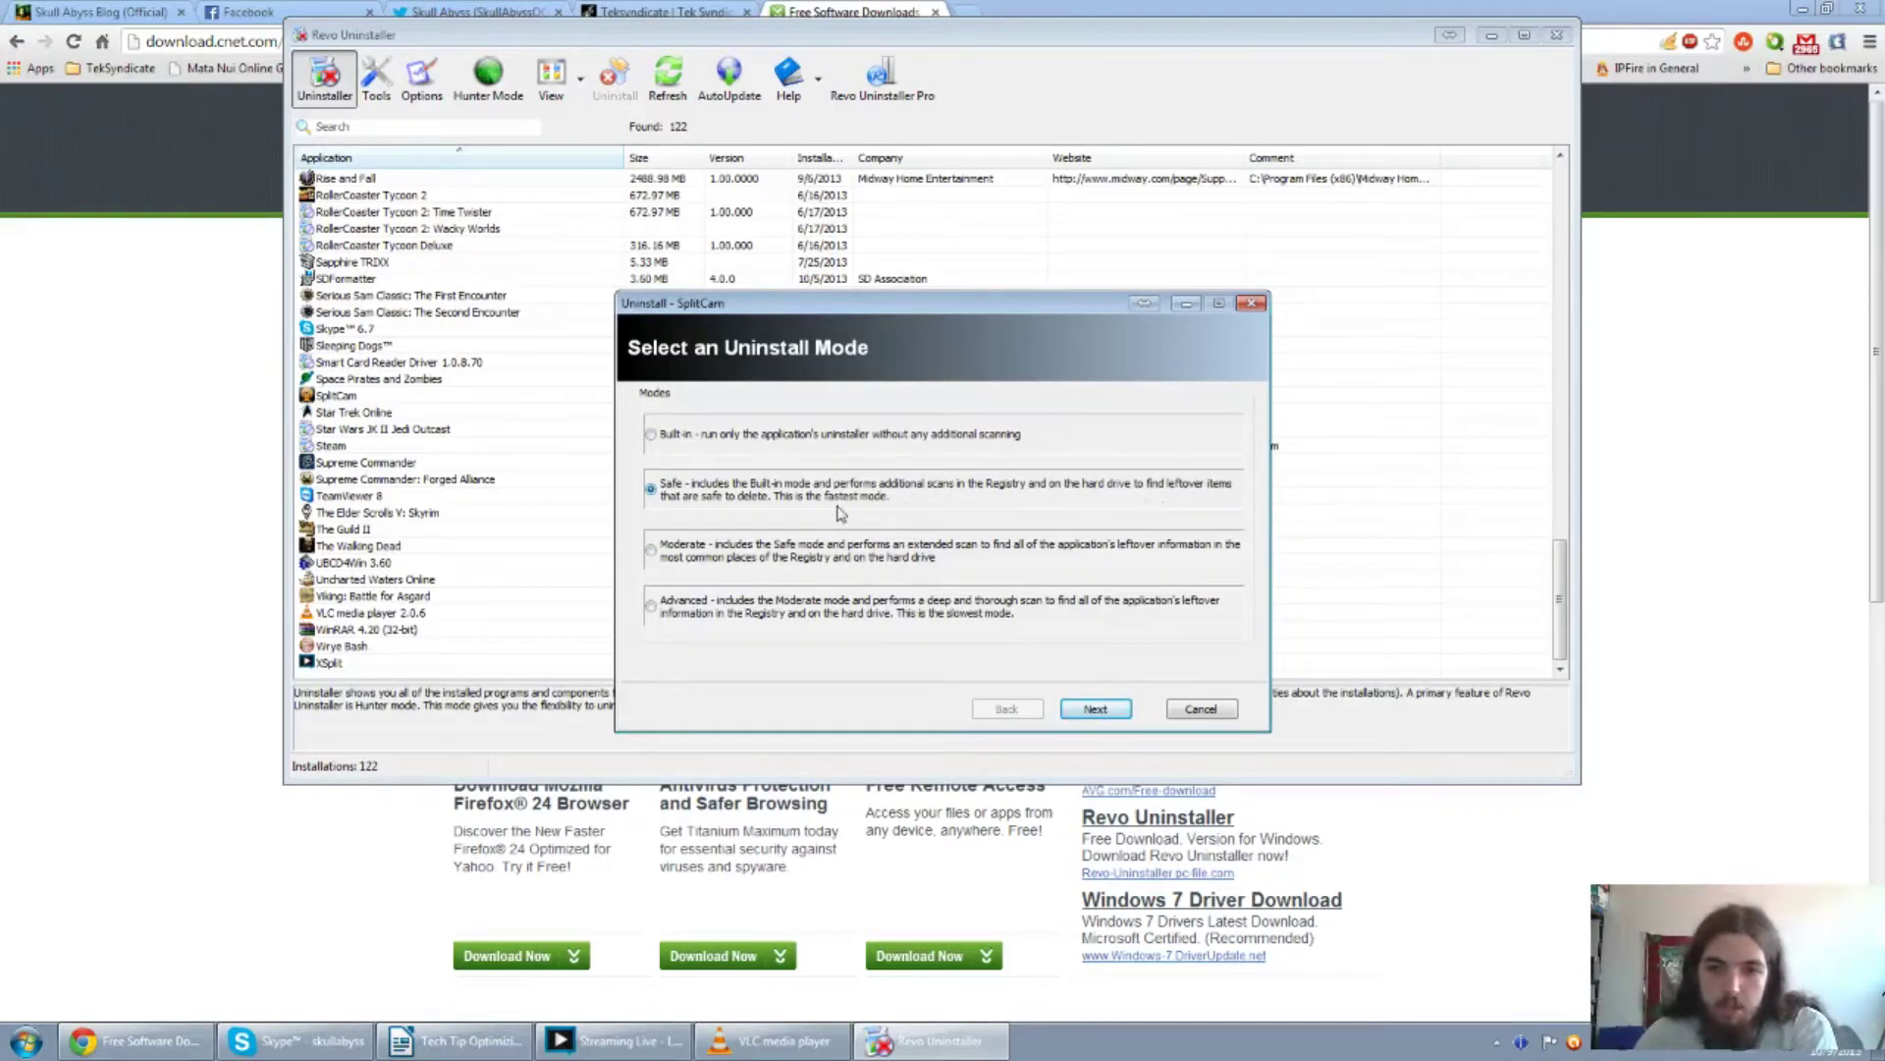
left_click(651, 605)
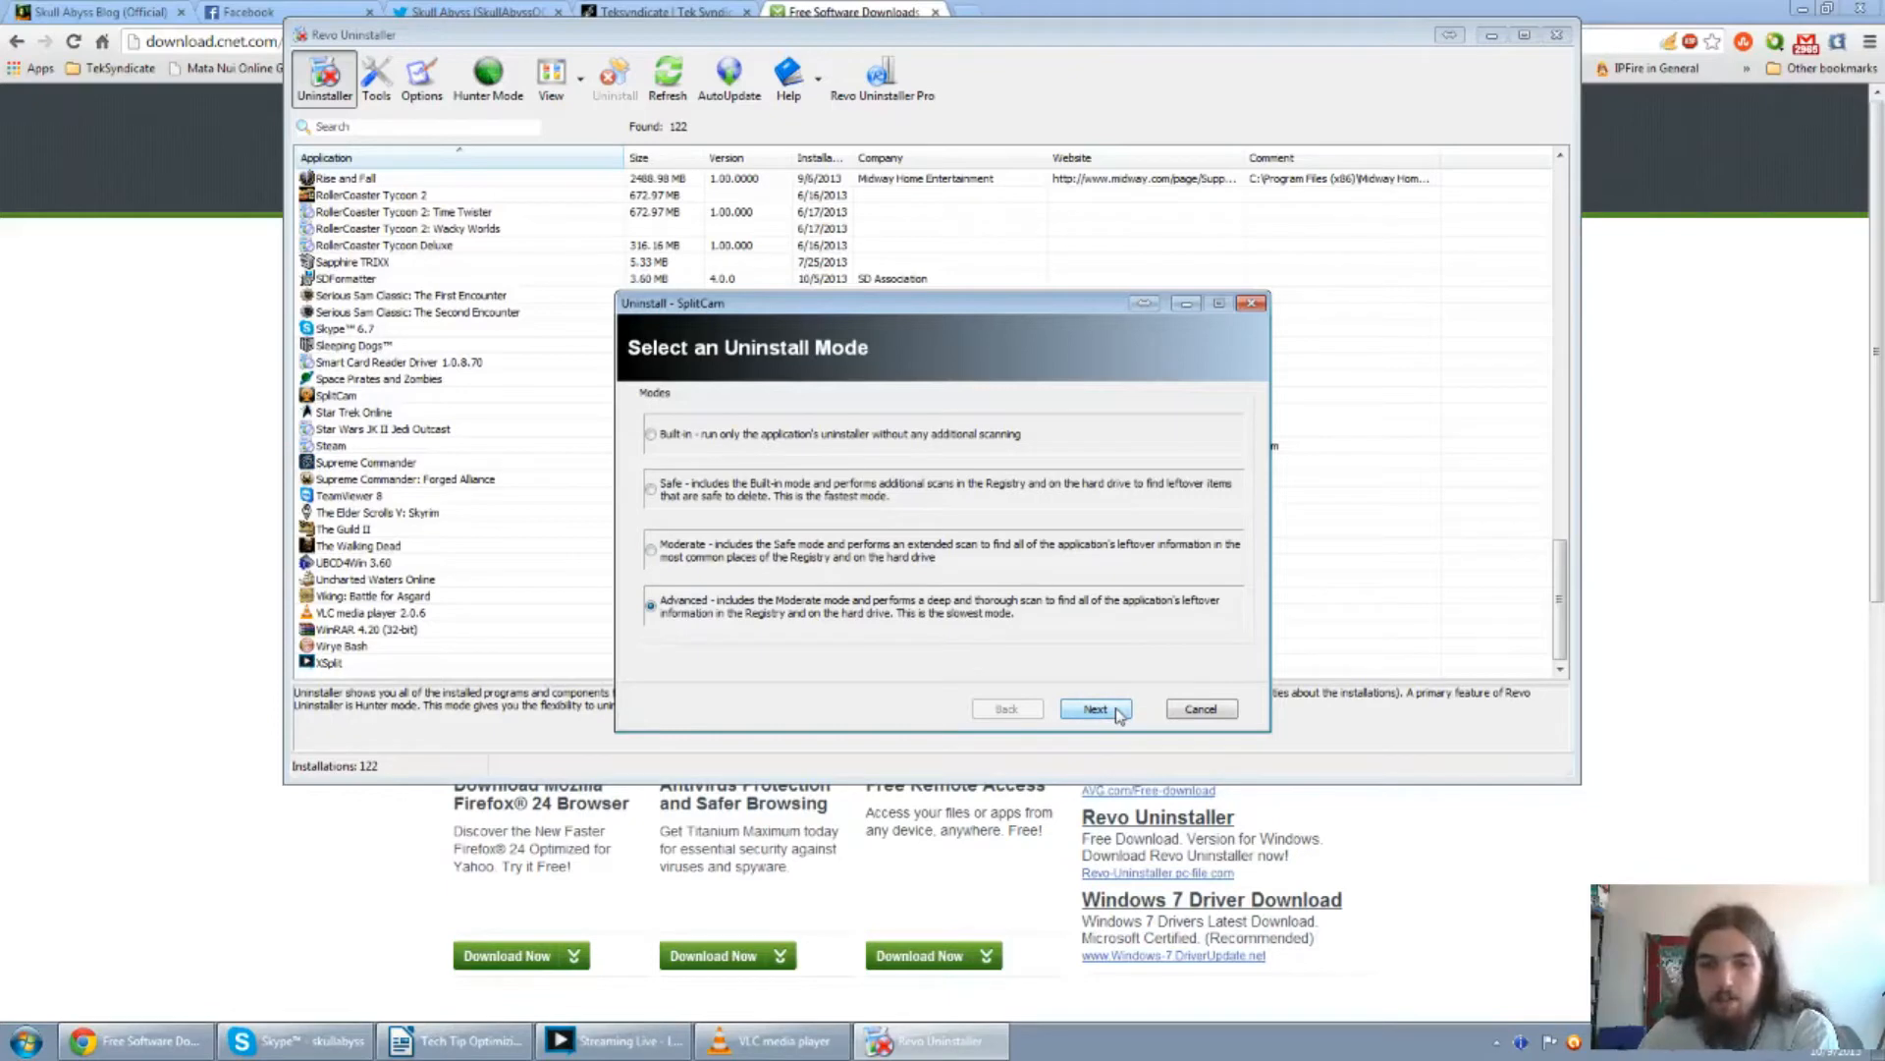
Run SplitCam's uninstaller in English, removing user settings, through to Finish.
left_click(1094, 708)
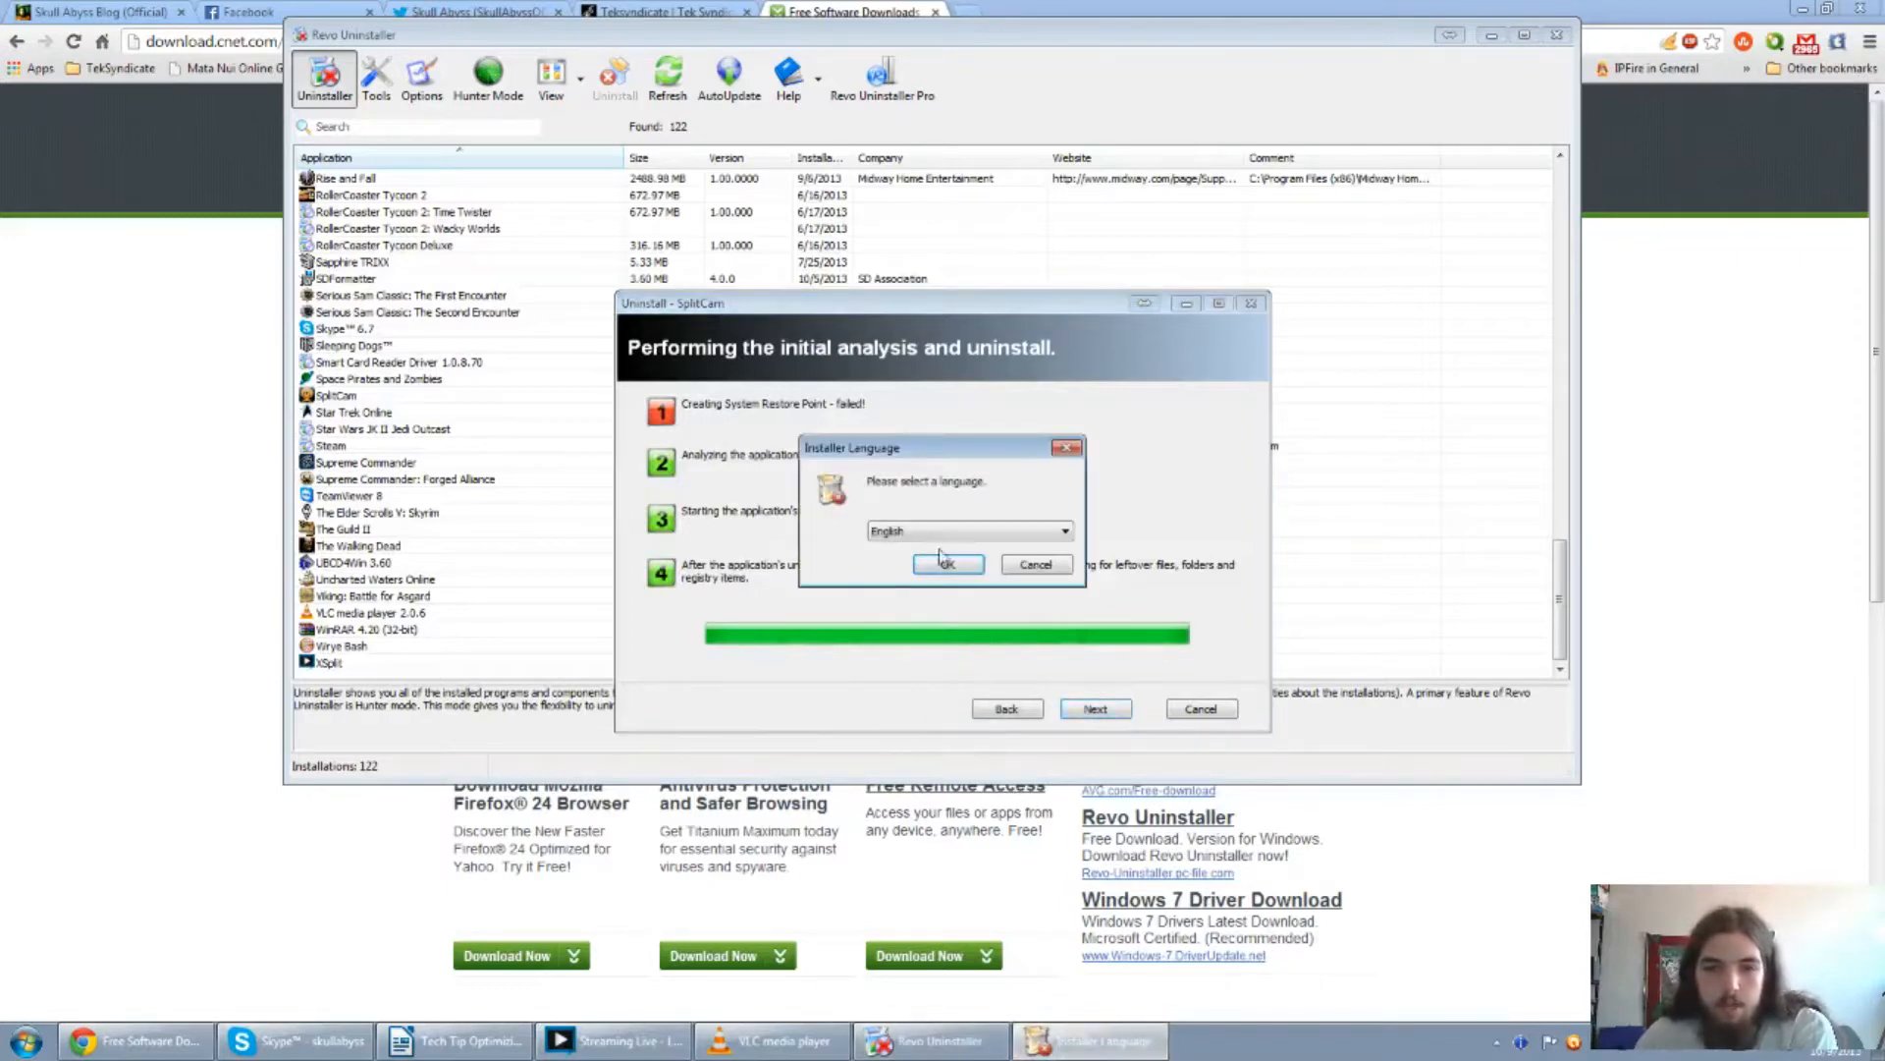
left_click(947, 564)
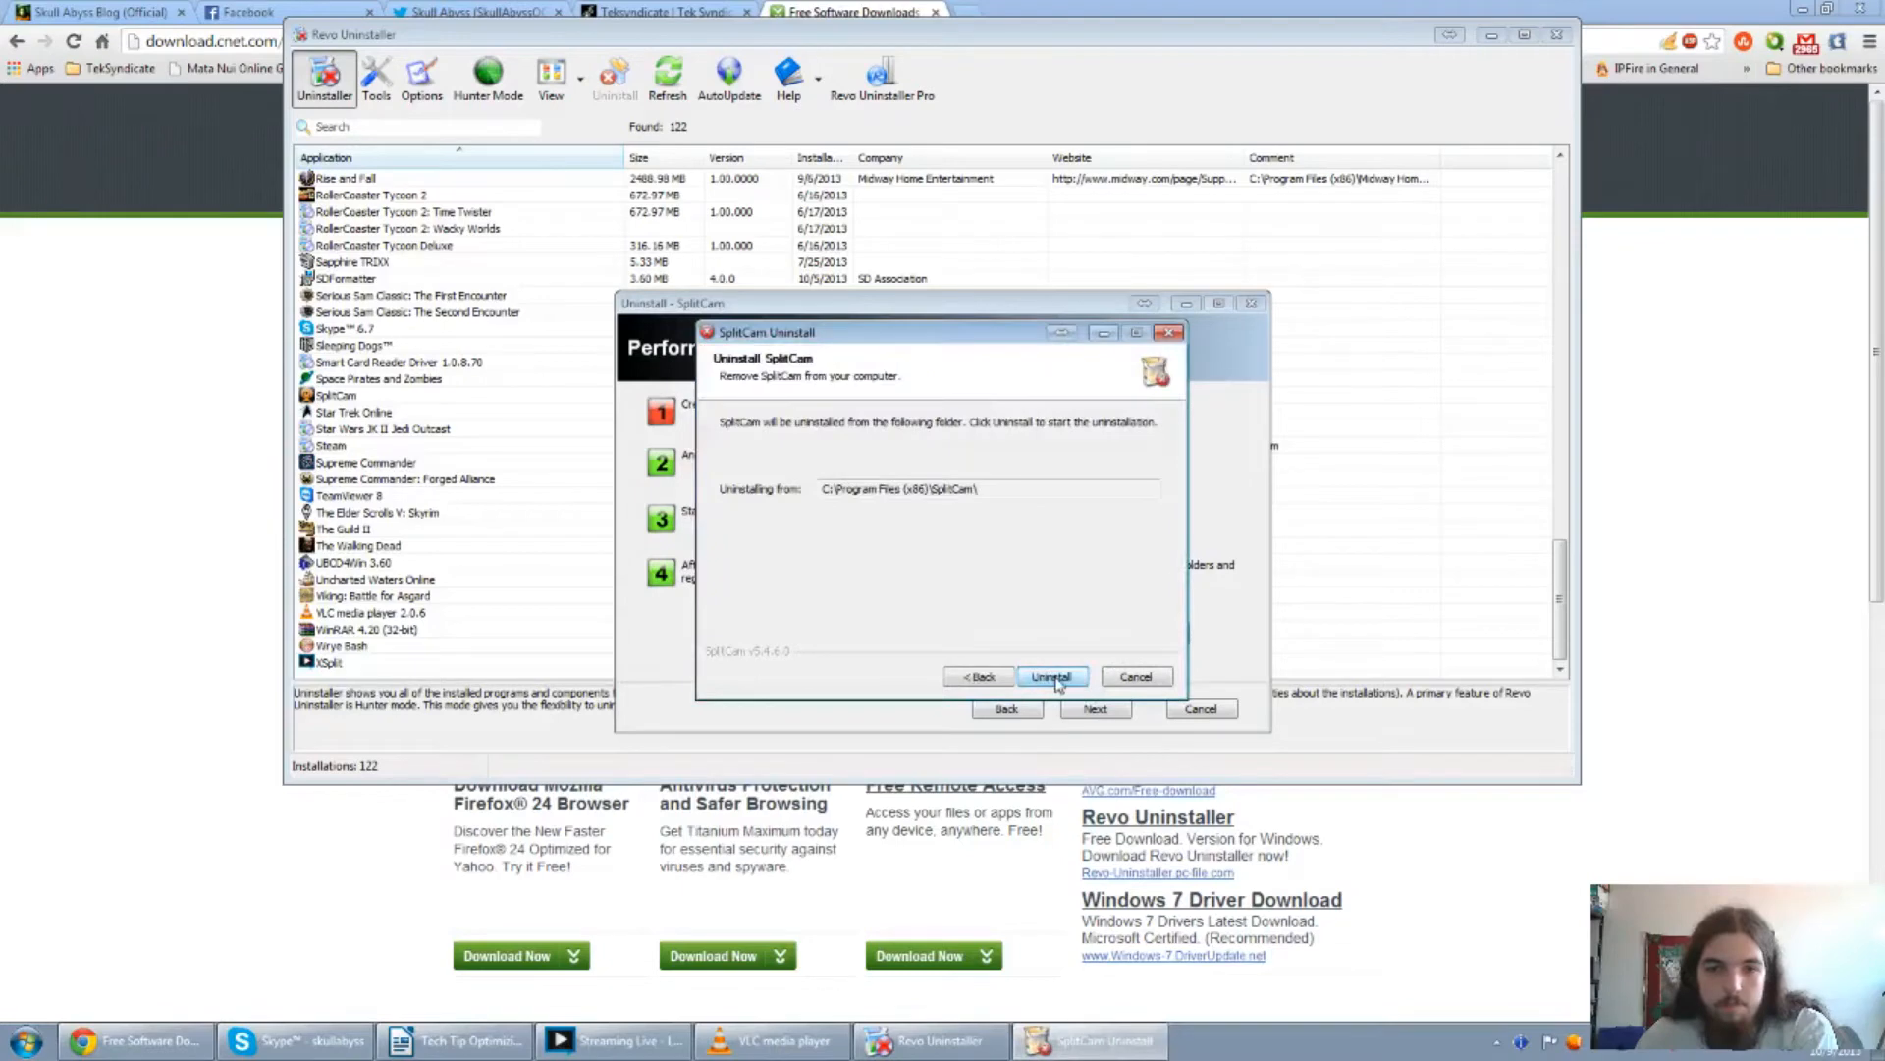
left_click(1051, 675)
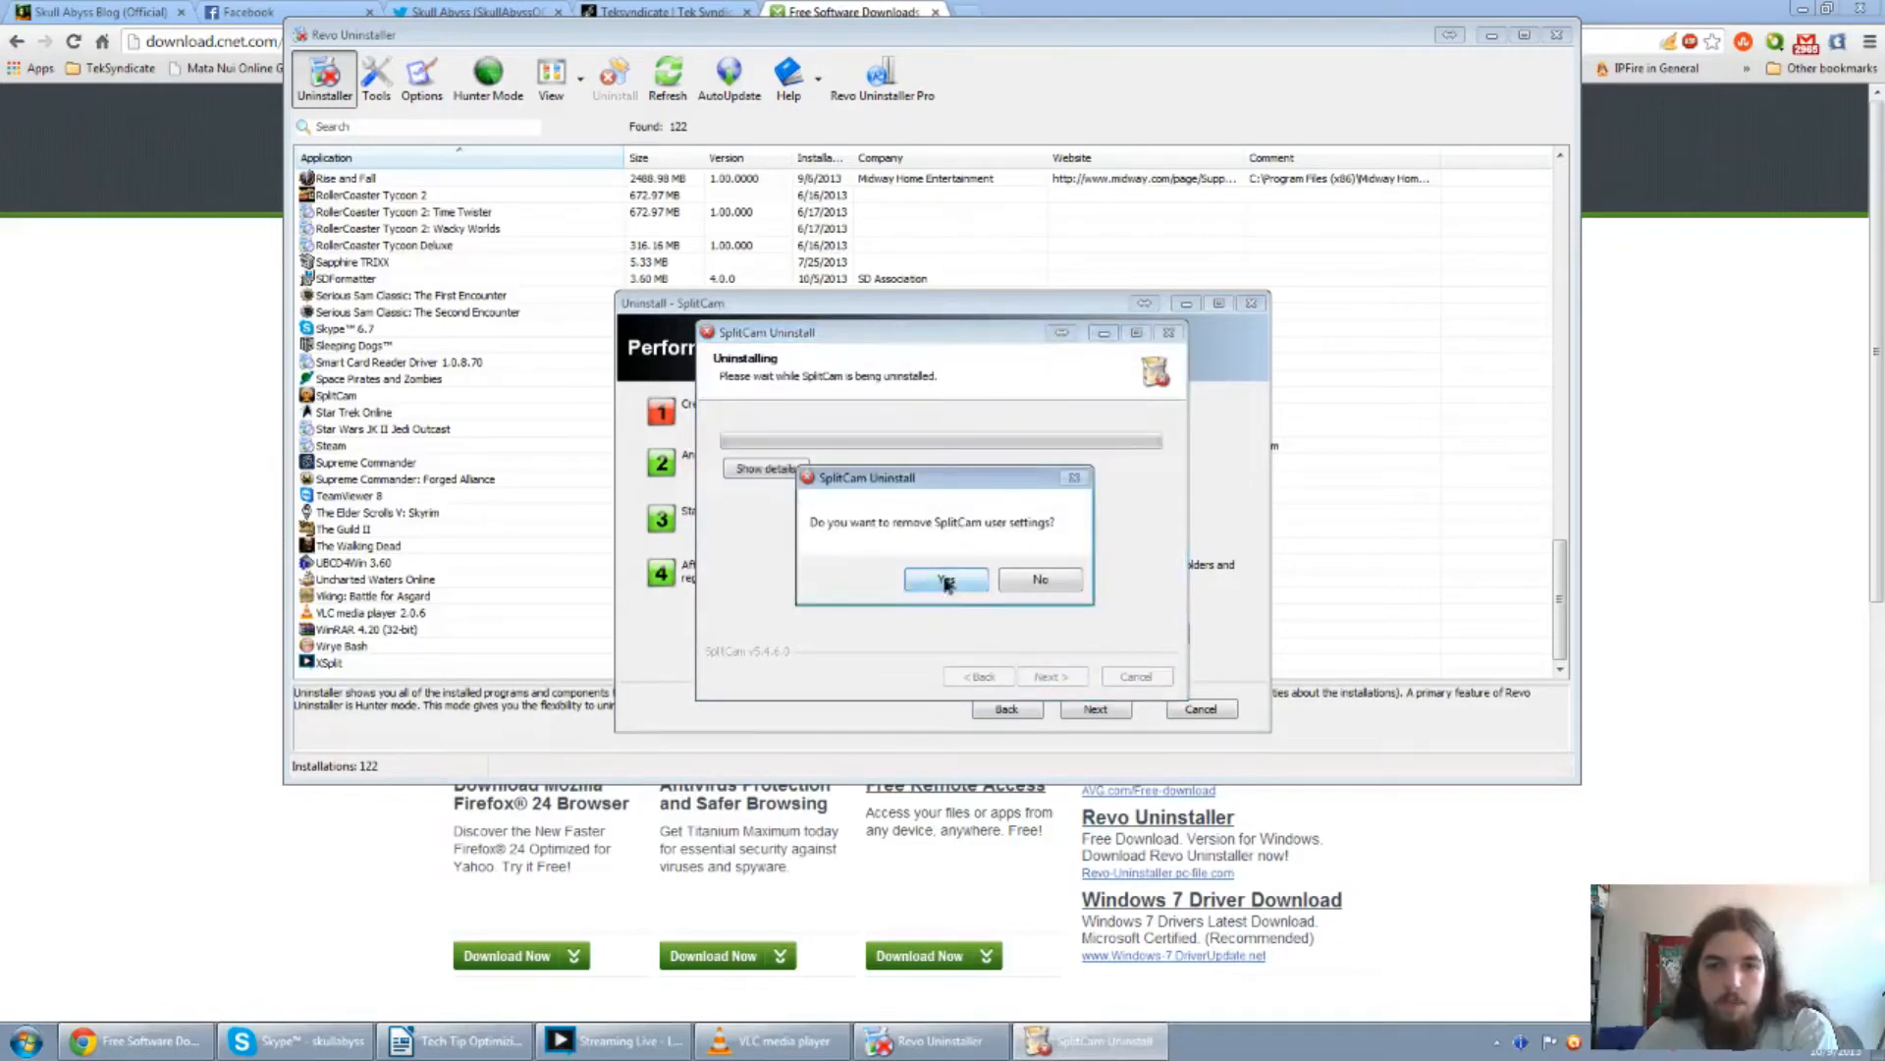
left_click(945, 579)
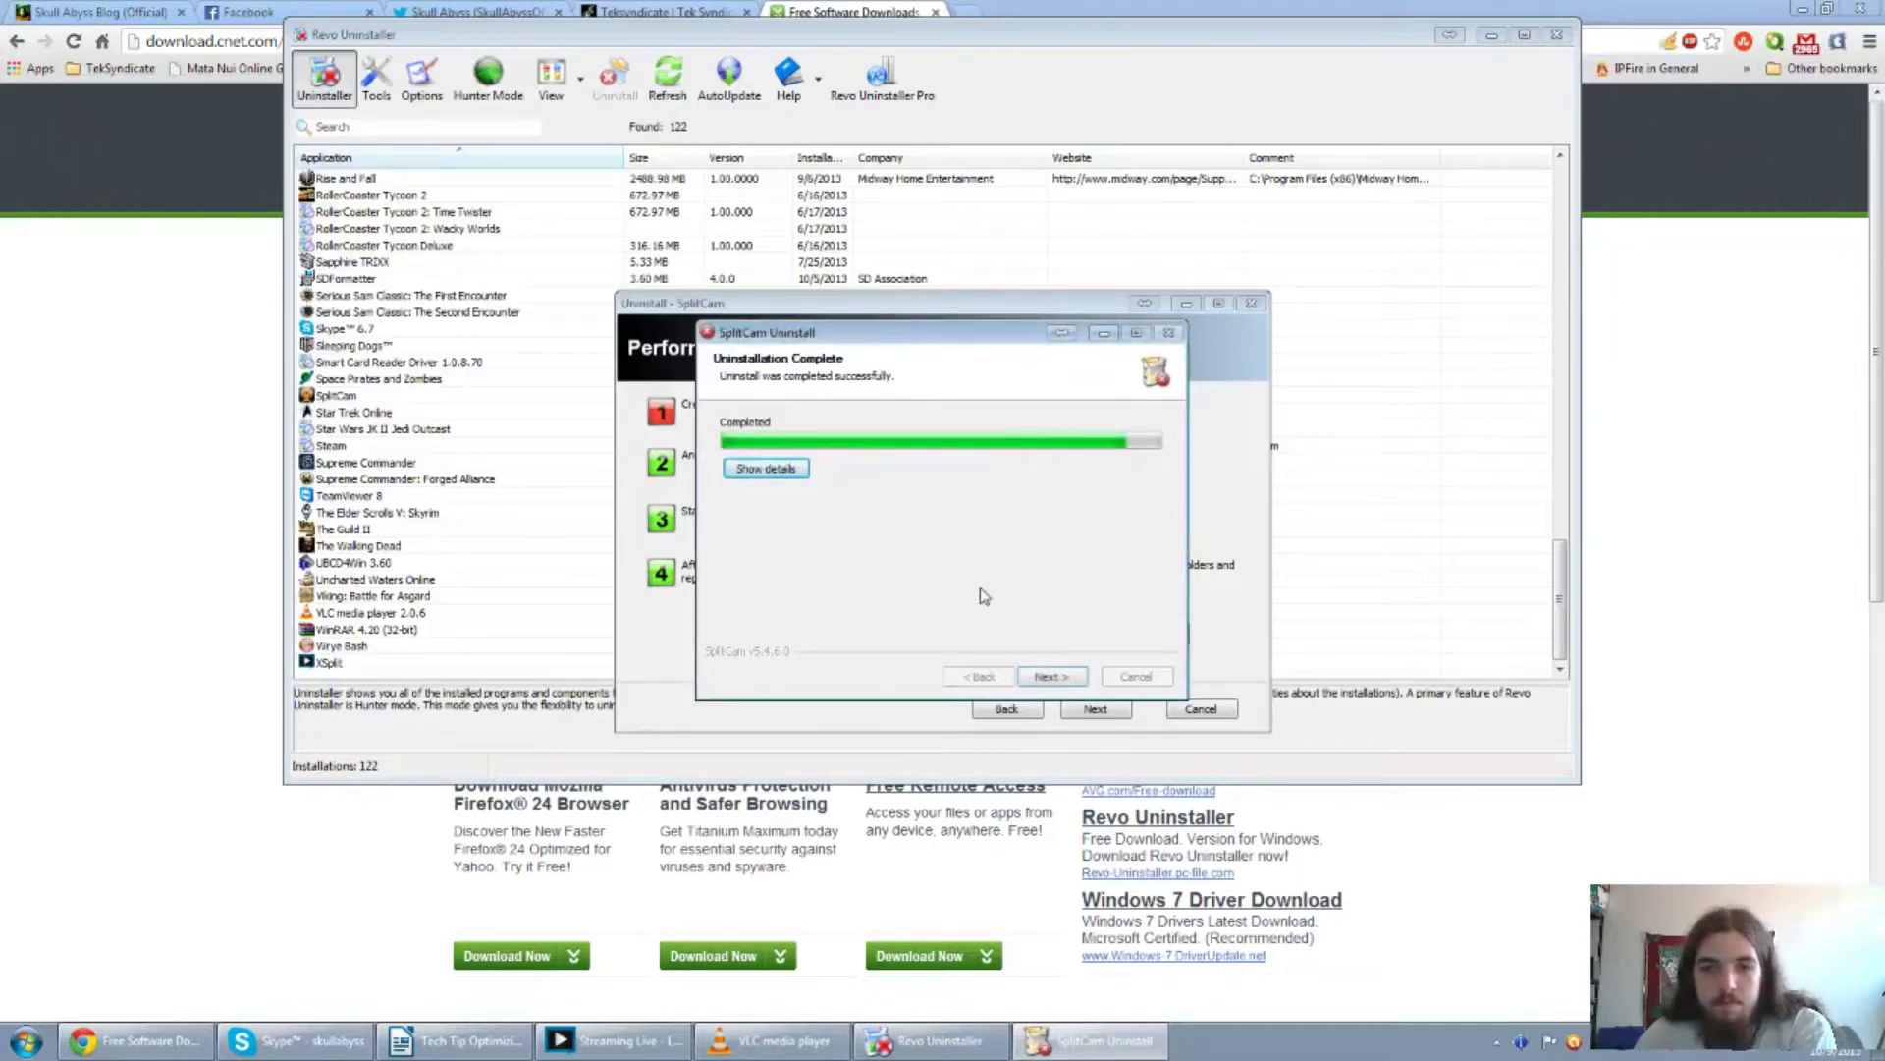
left_click(1050, 676)
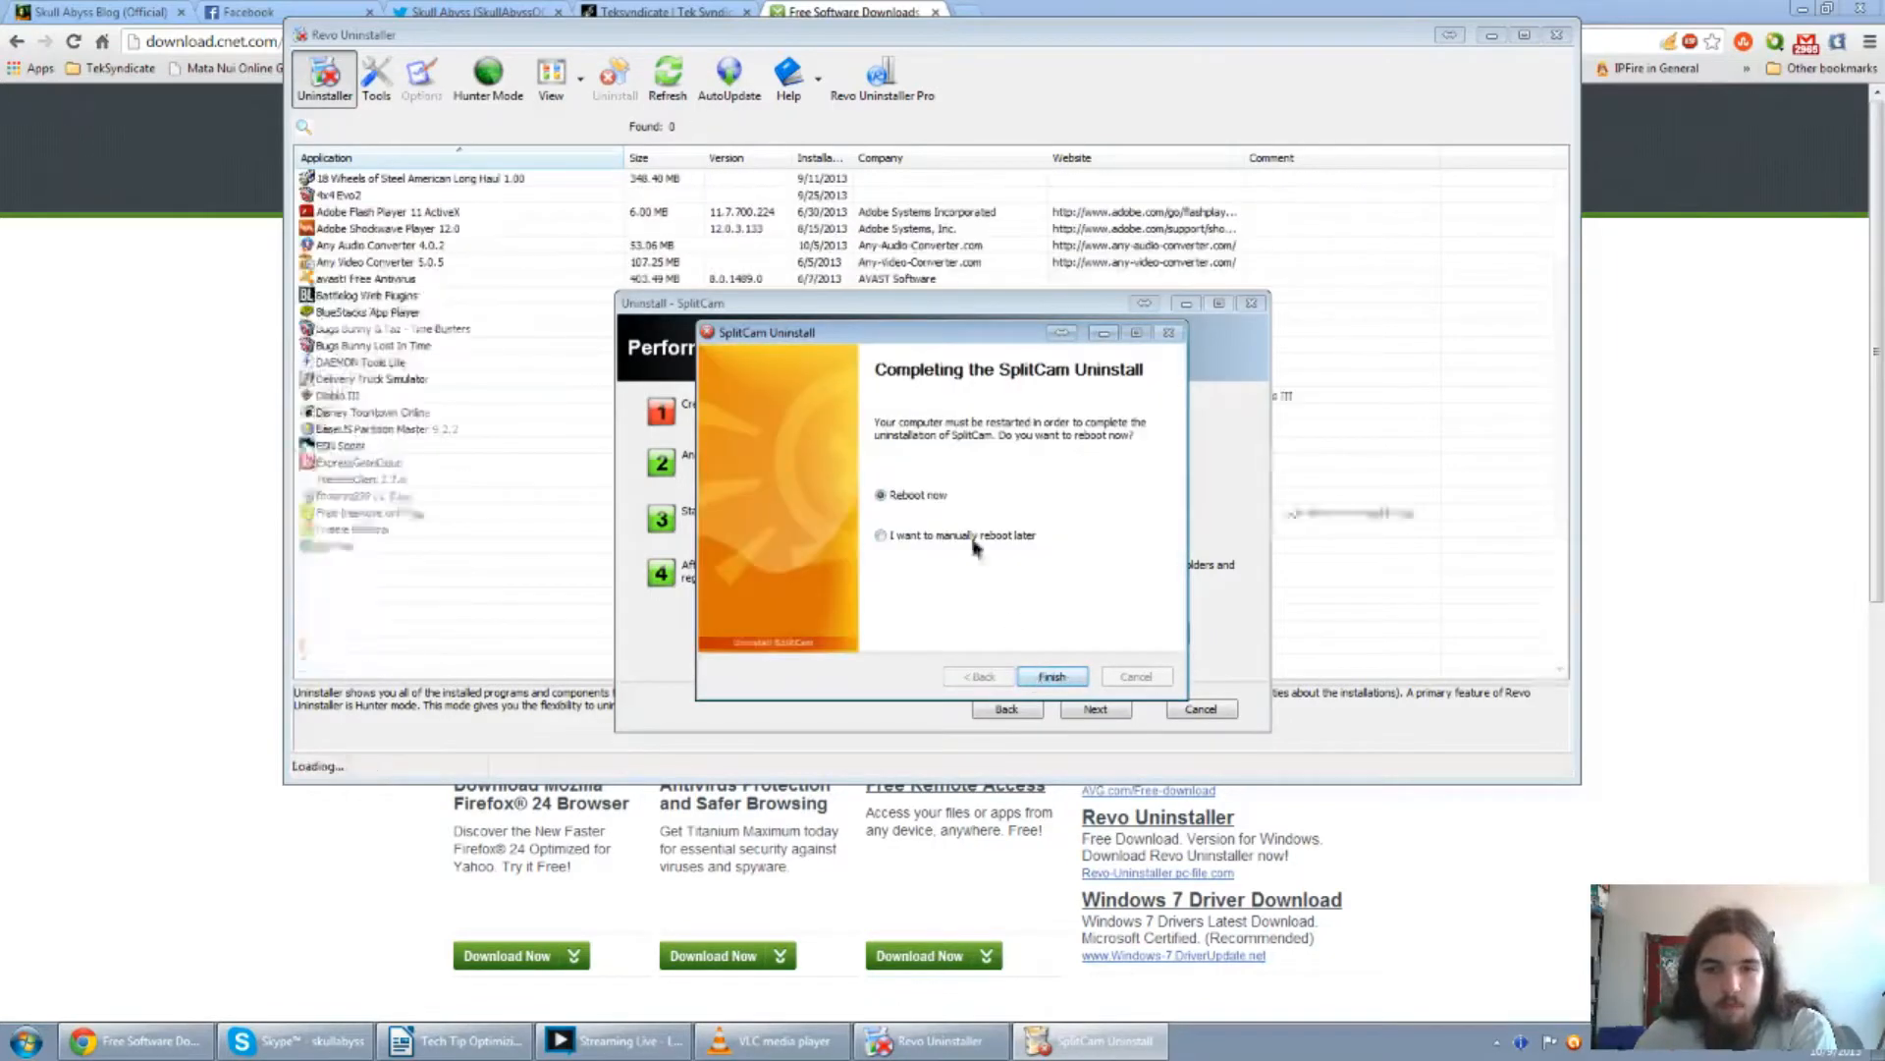
left_click(1052, 675)
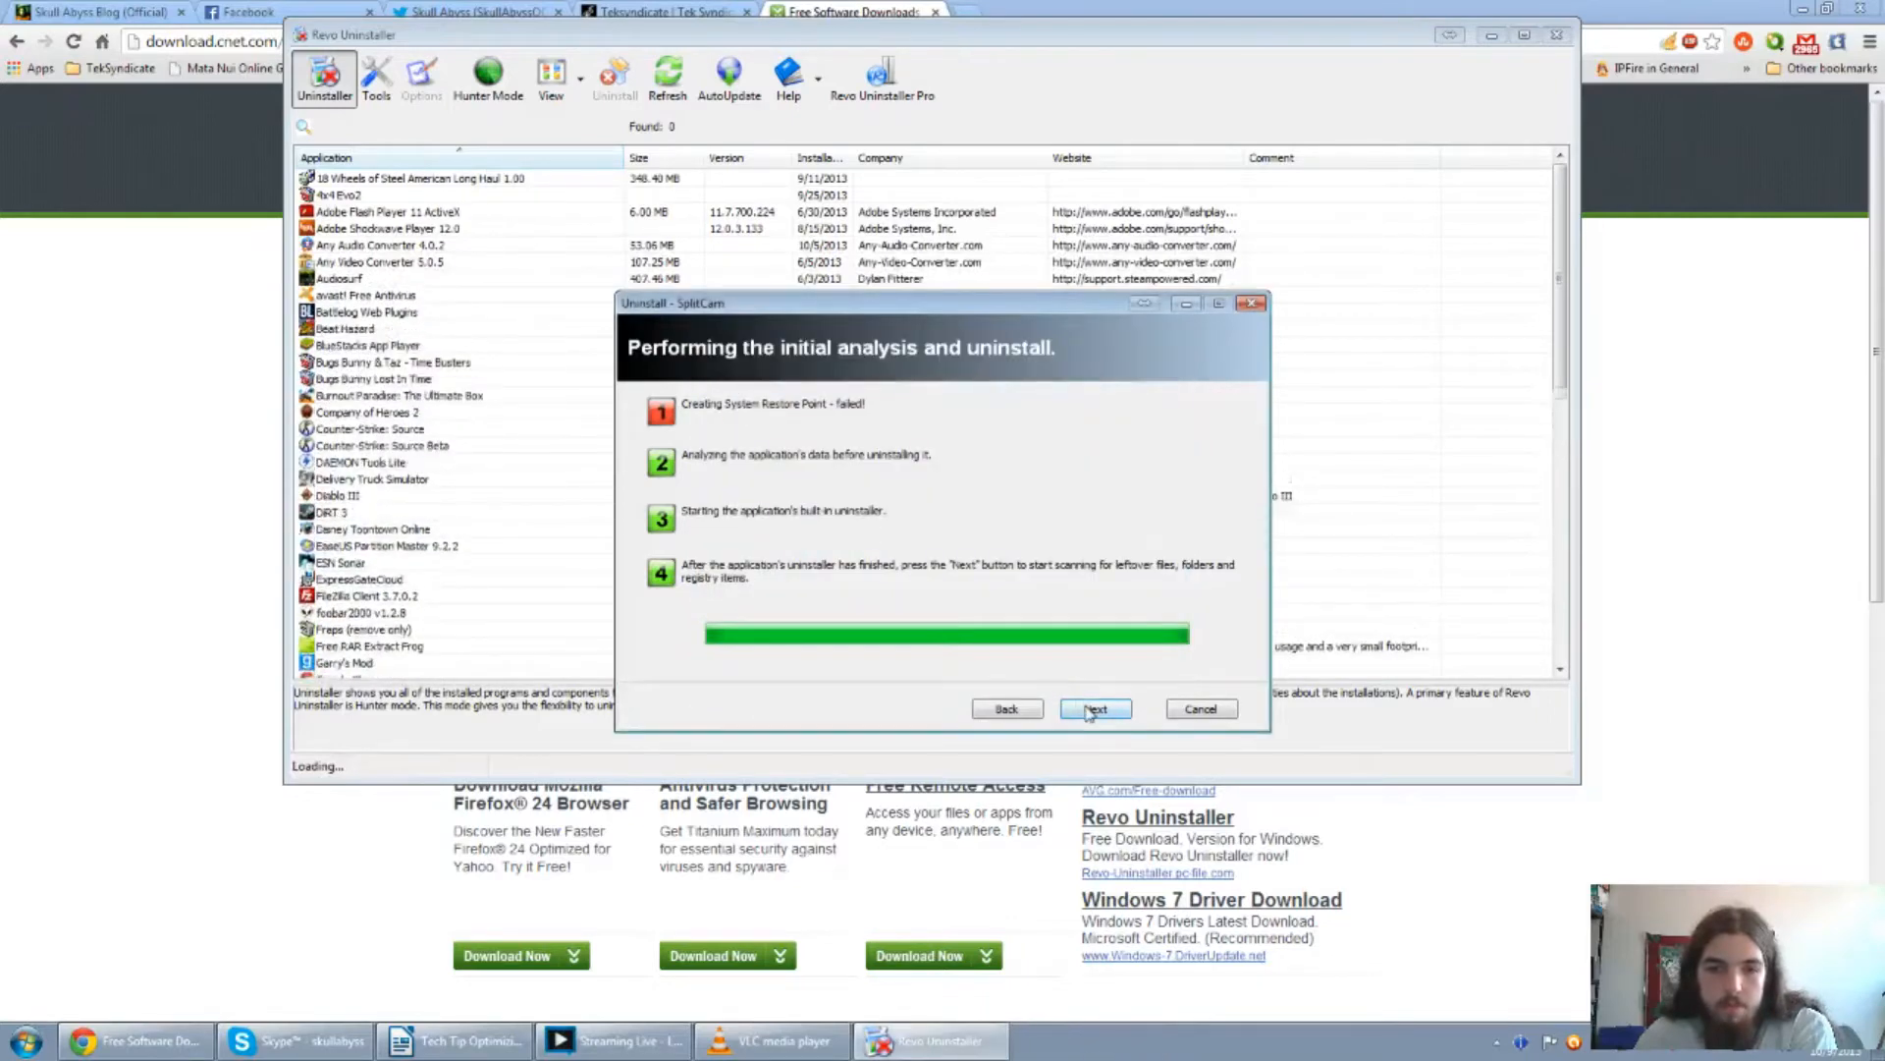
Scan for SplitCam's leftover registry items and files and review the results.
left_click(1093, 708)
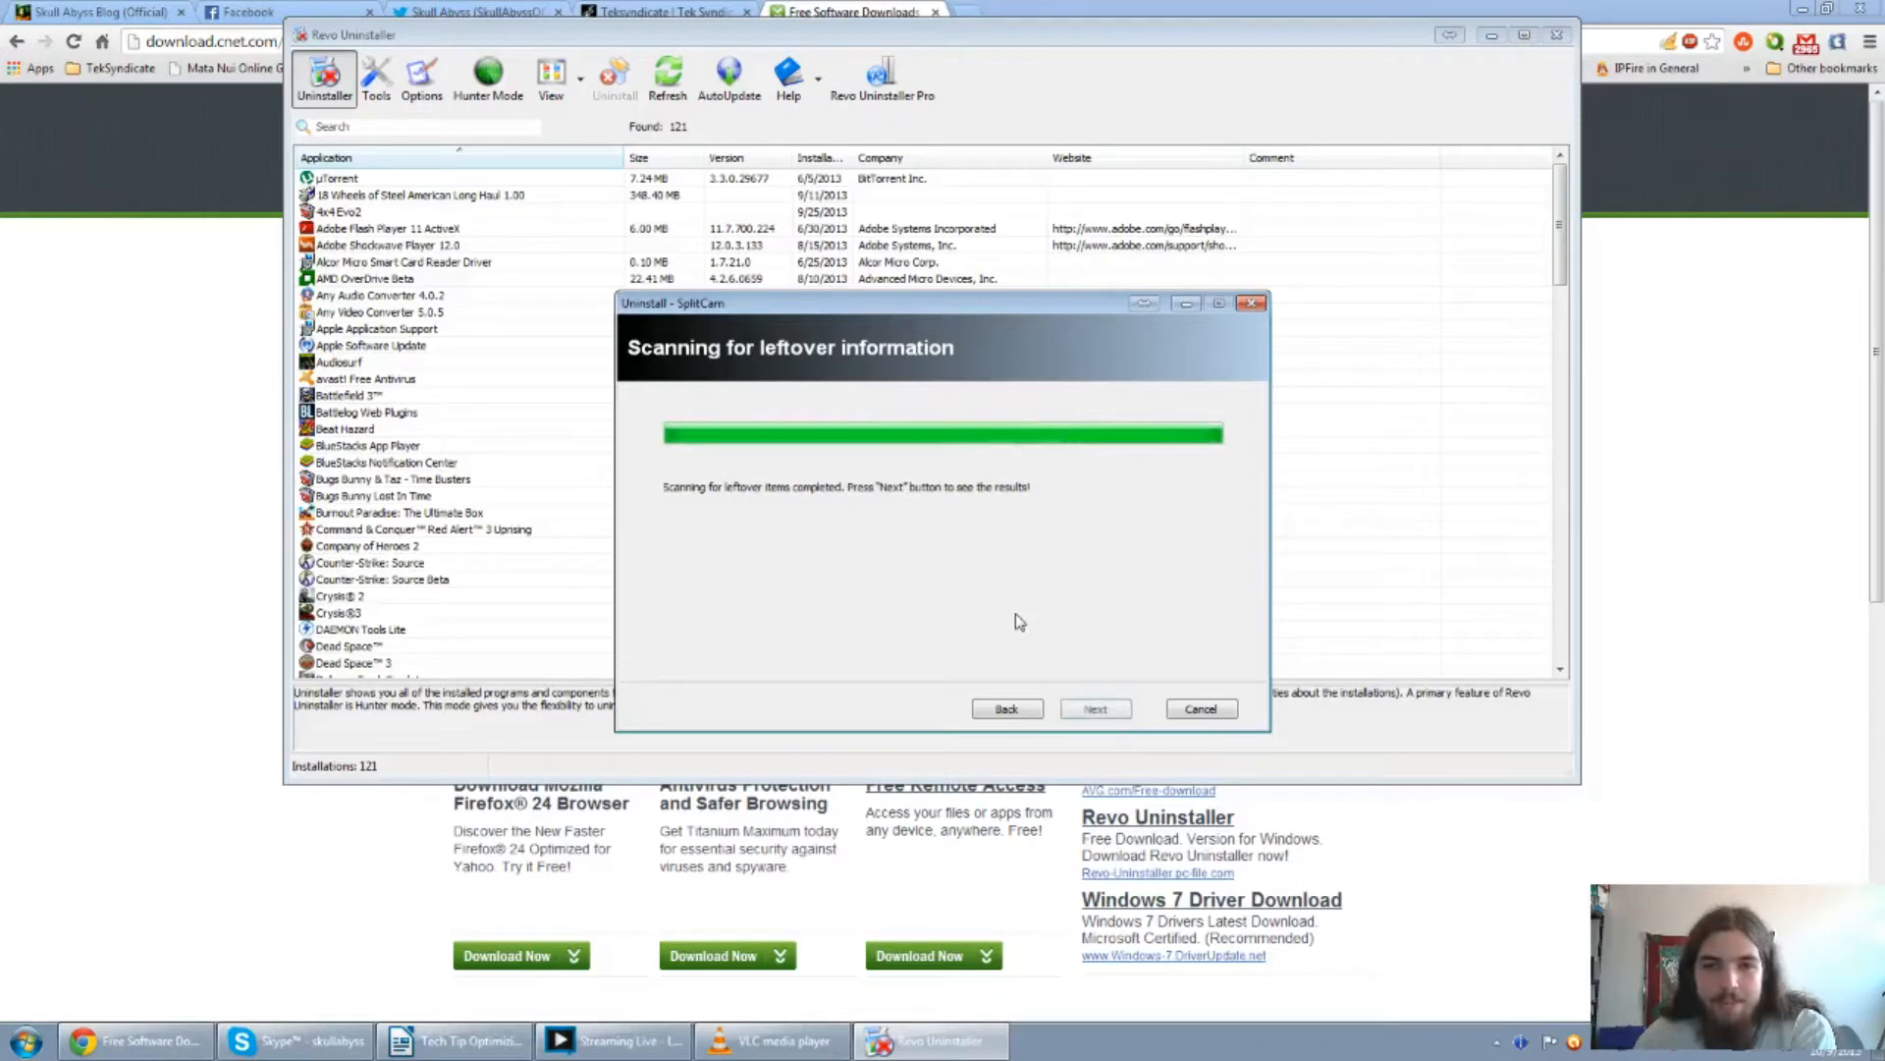
left_click(1093, 707)
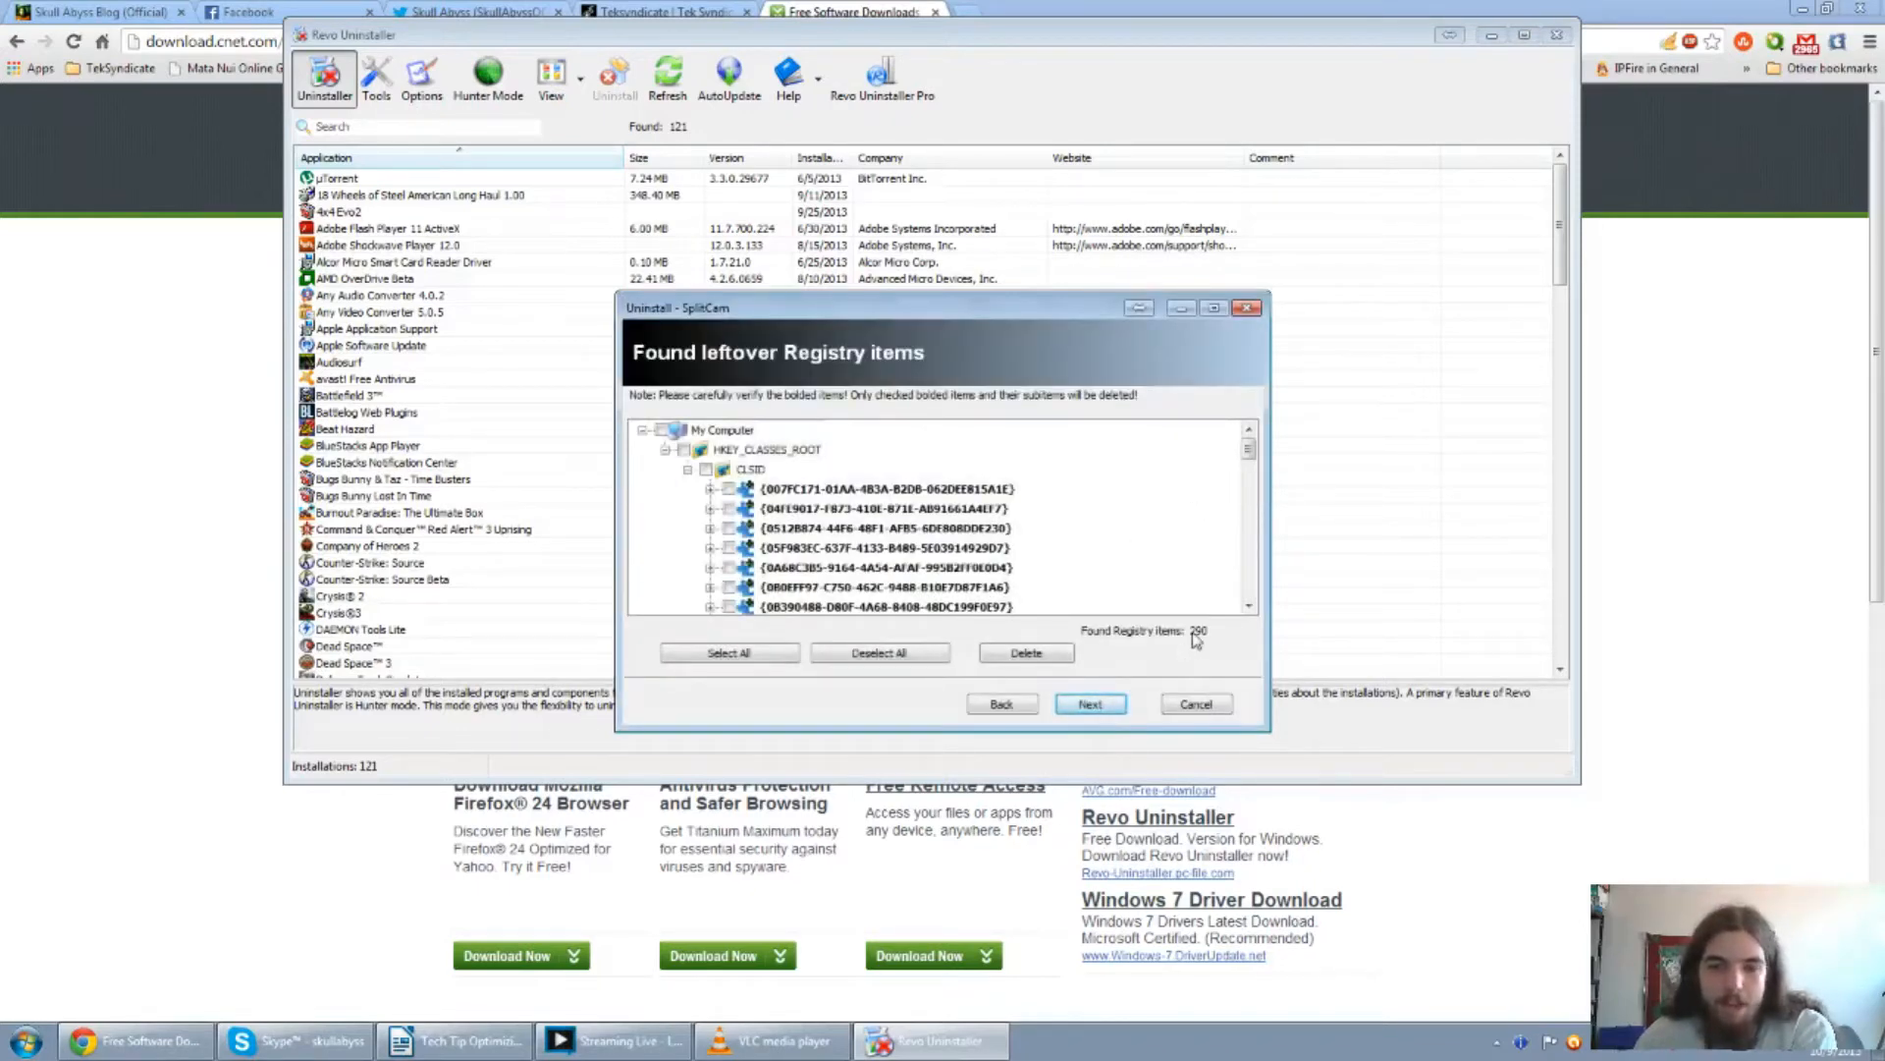
scroll("down", 3)
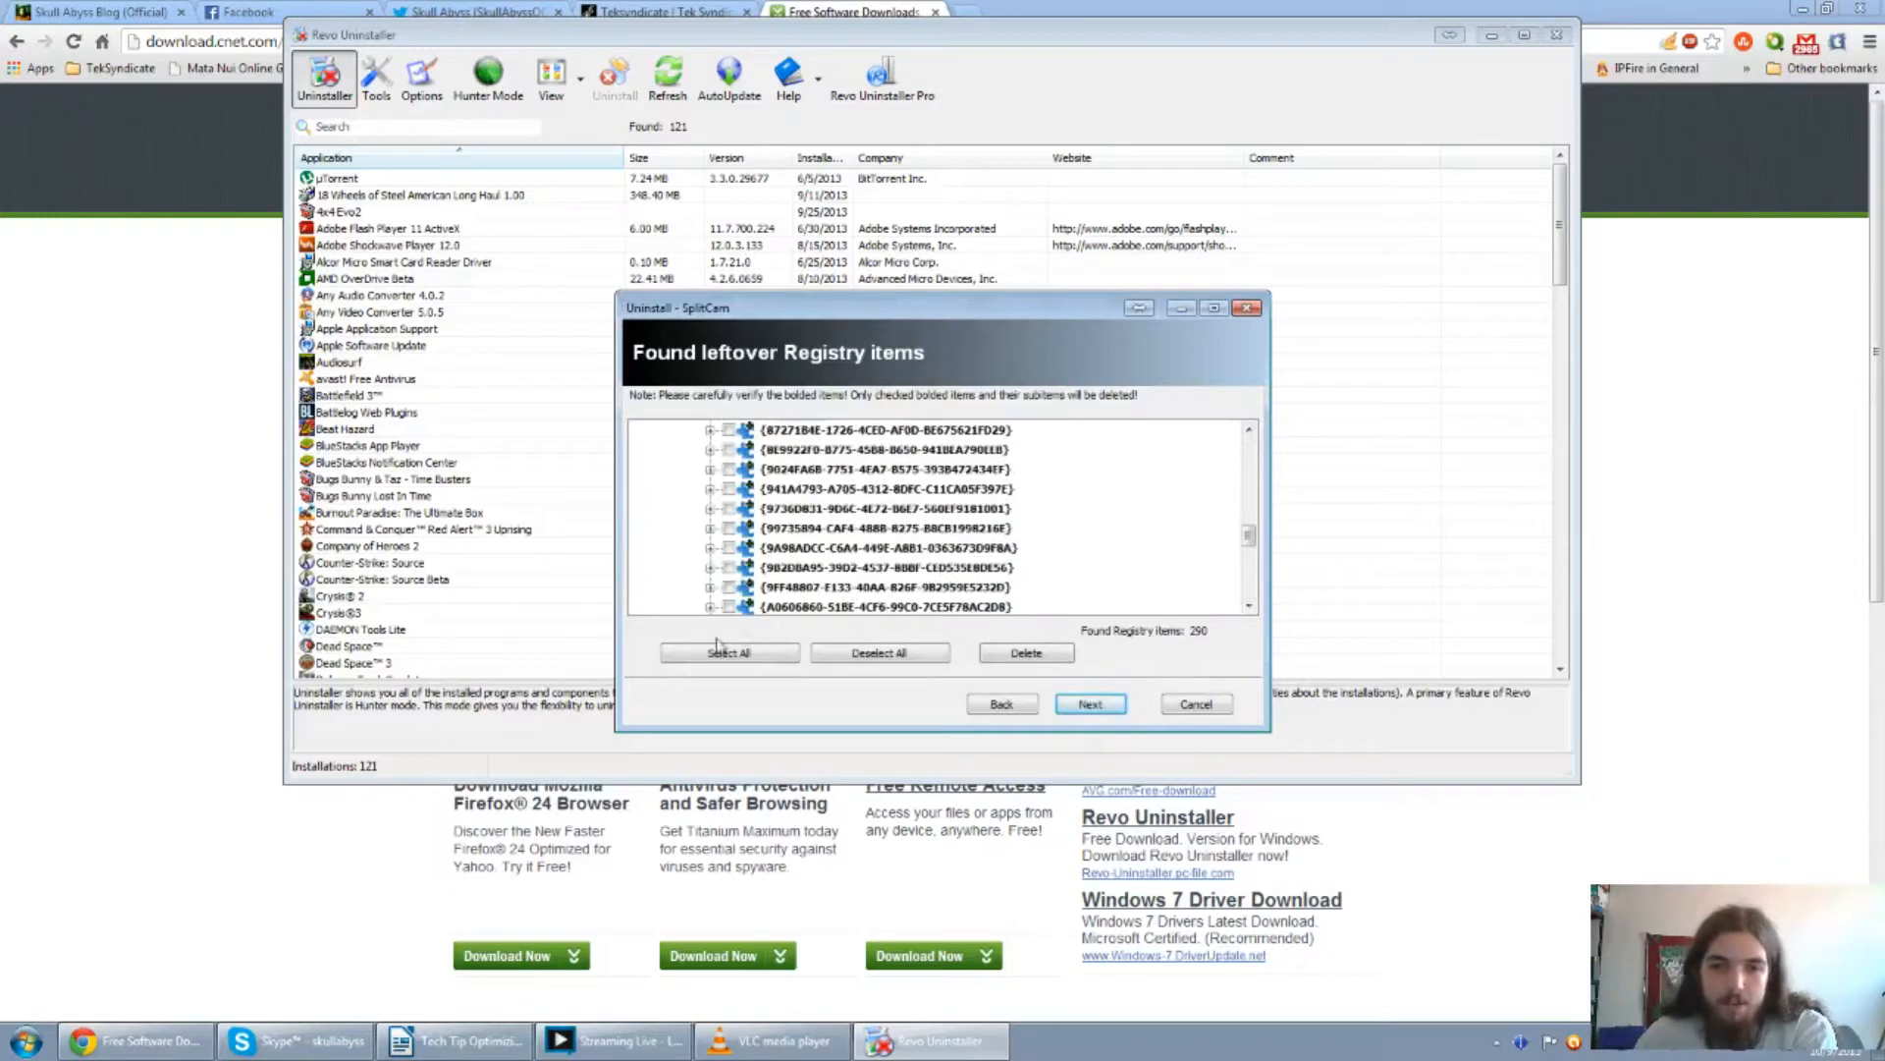
Delete the leftover registry items and files, accepting deletion of remaining files at restart.
left_click(1024, 652)
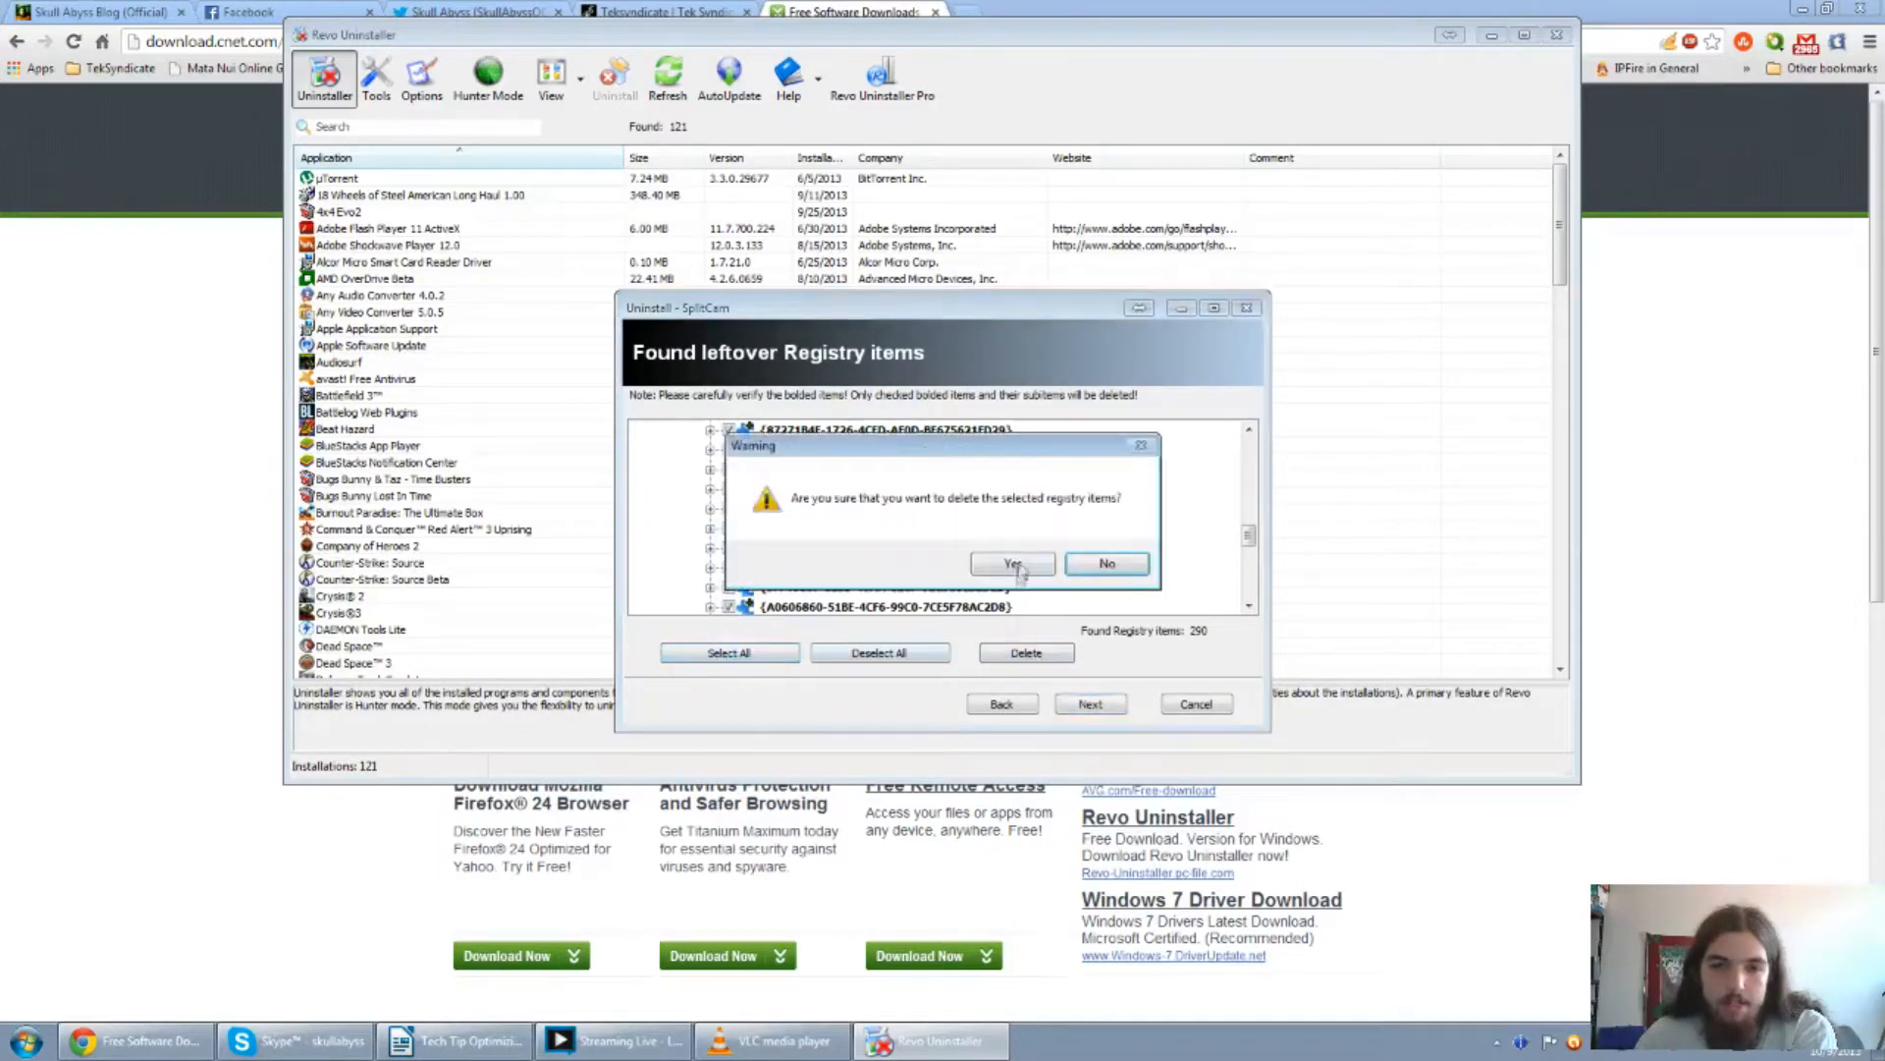
left_click(1011, 563)
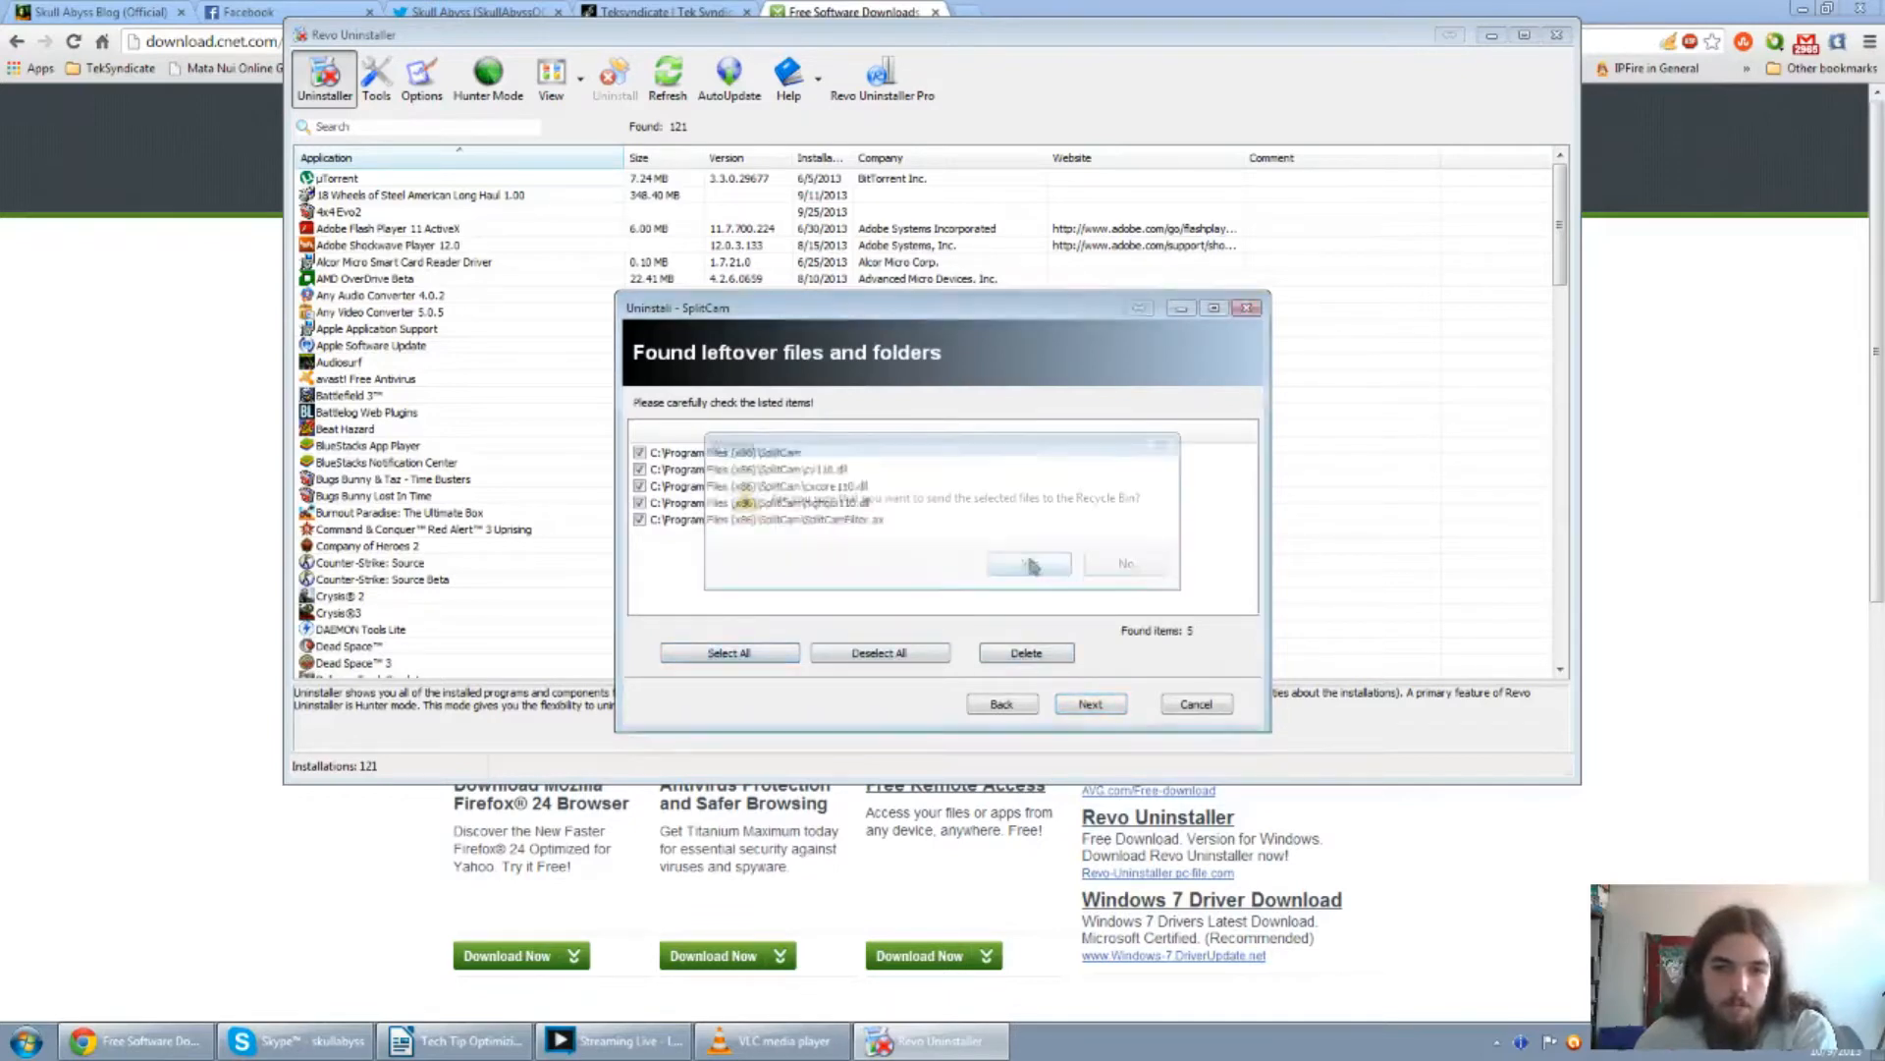
left_click(1029, 564)
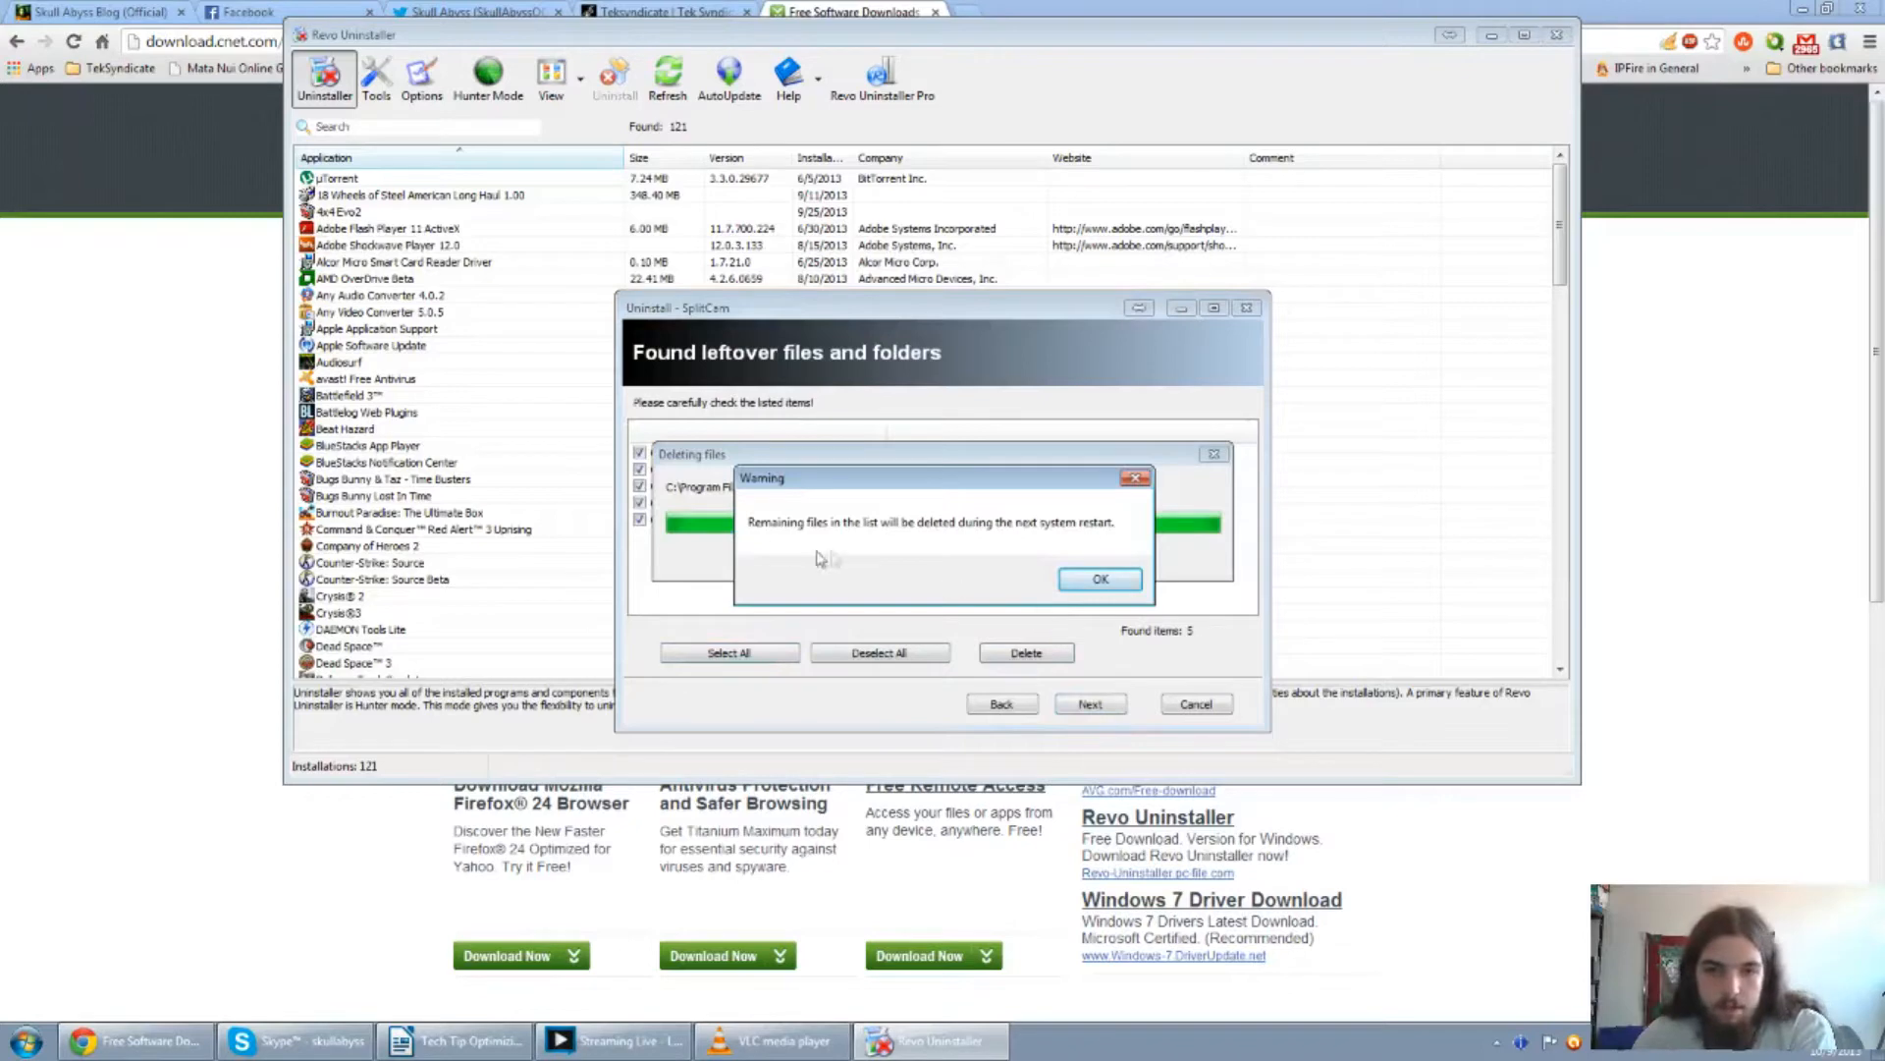
left_click(1097, 579)
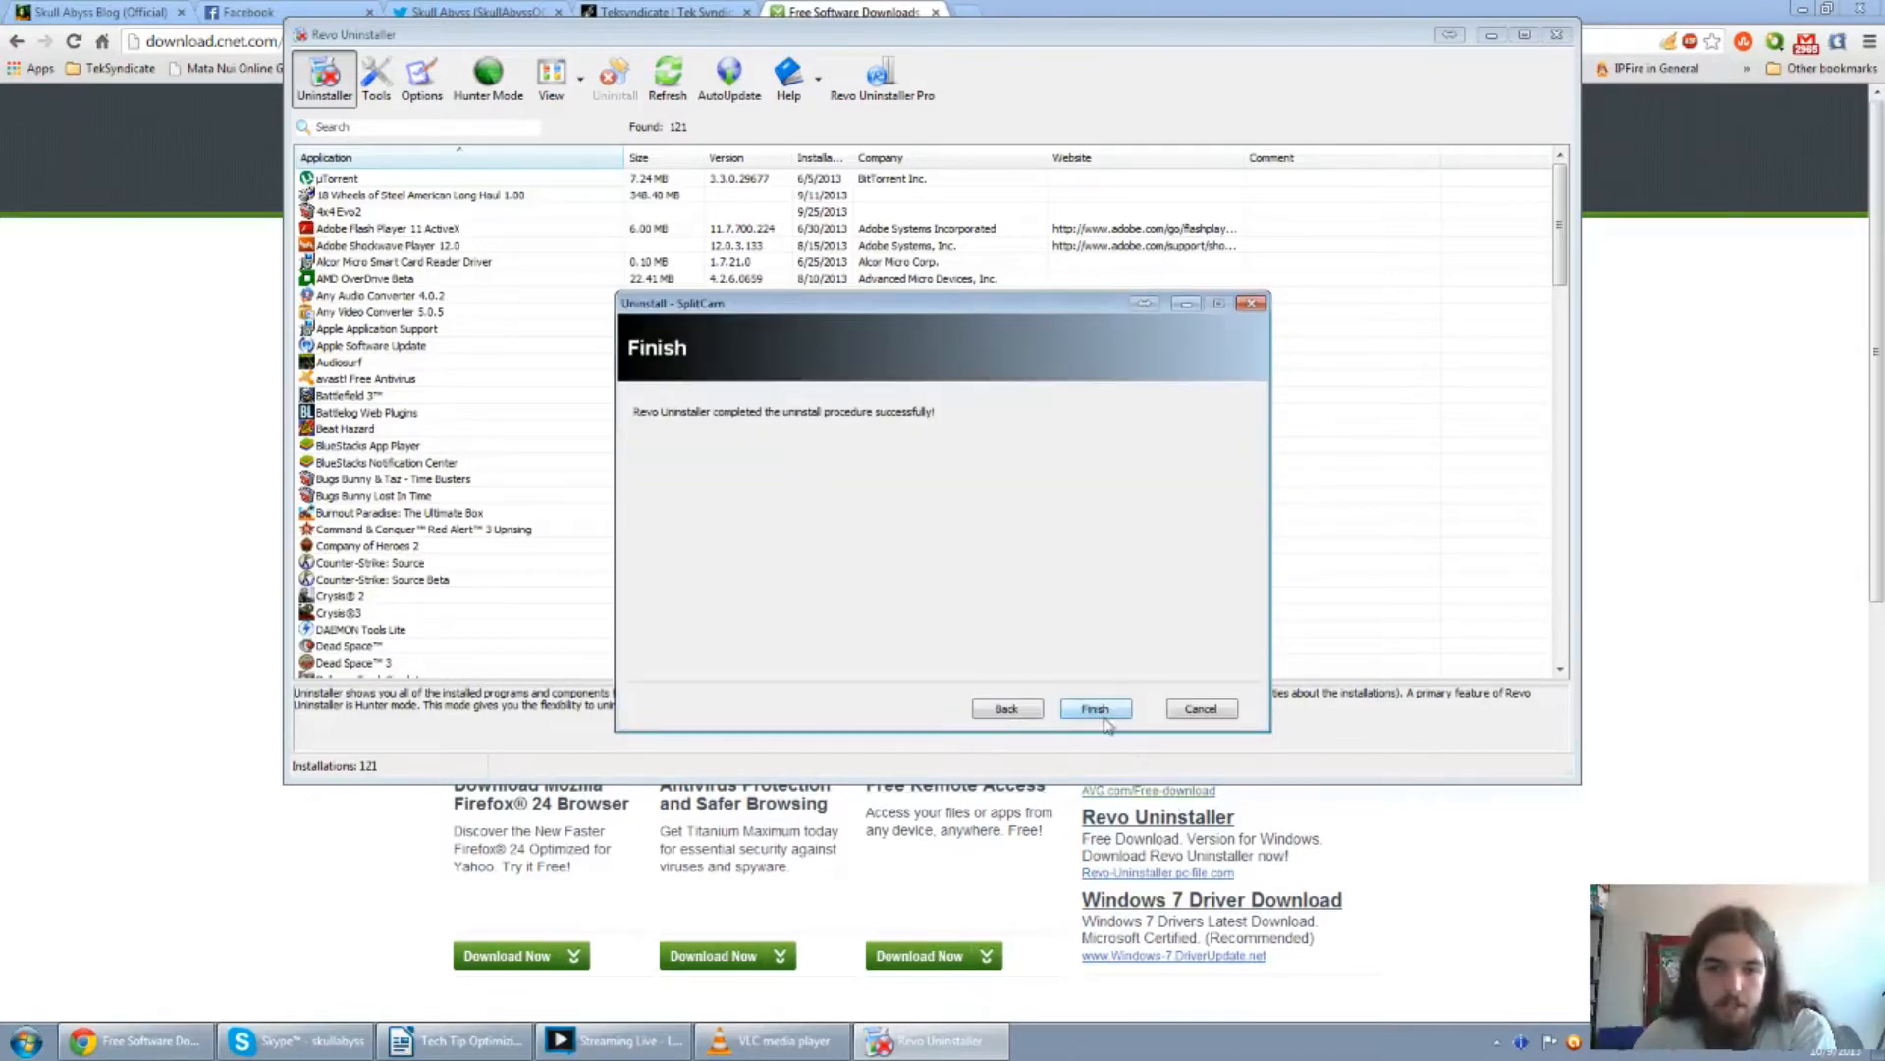
Close the uninstall wizard and scroll the program list to confirm SplitCam is gone.
left_click(1094, 708)
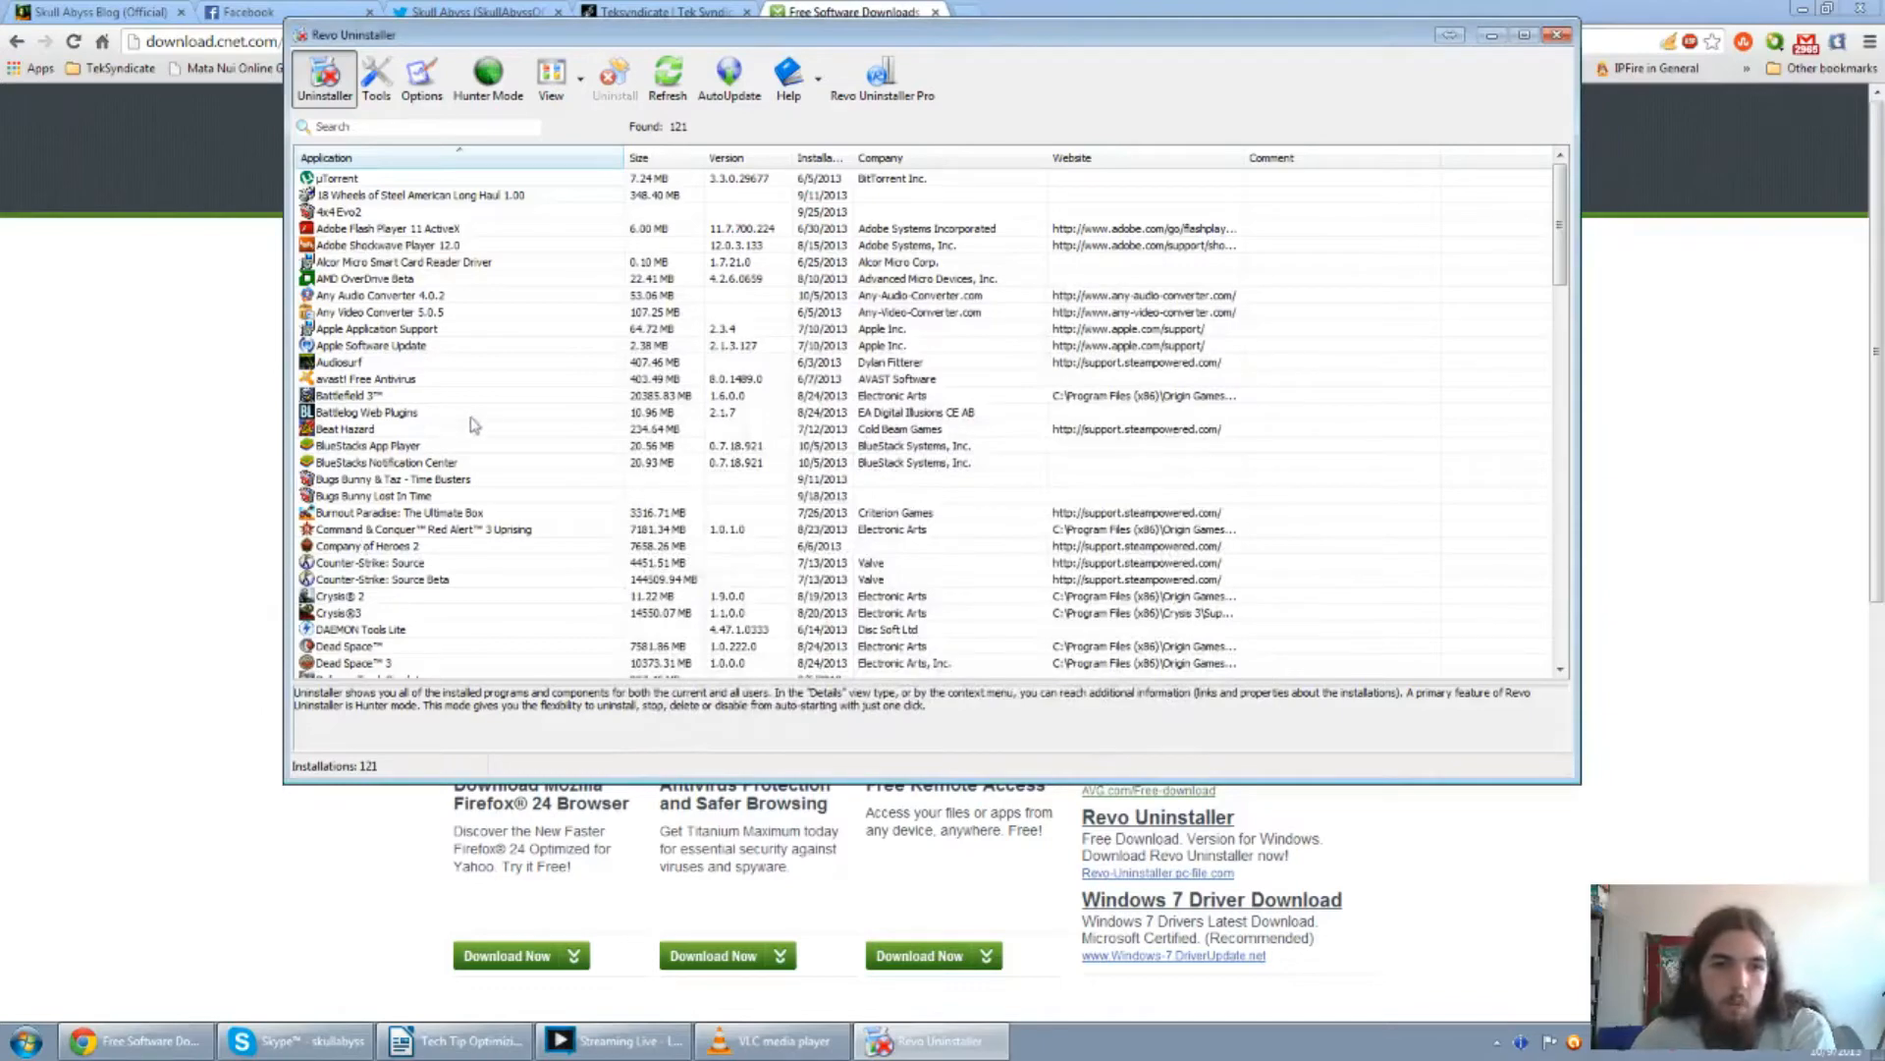
scroll("down", 3)
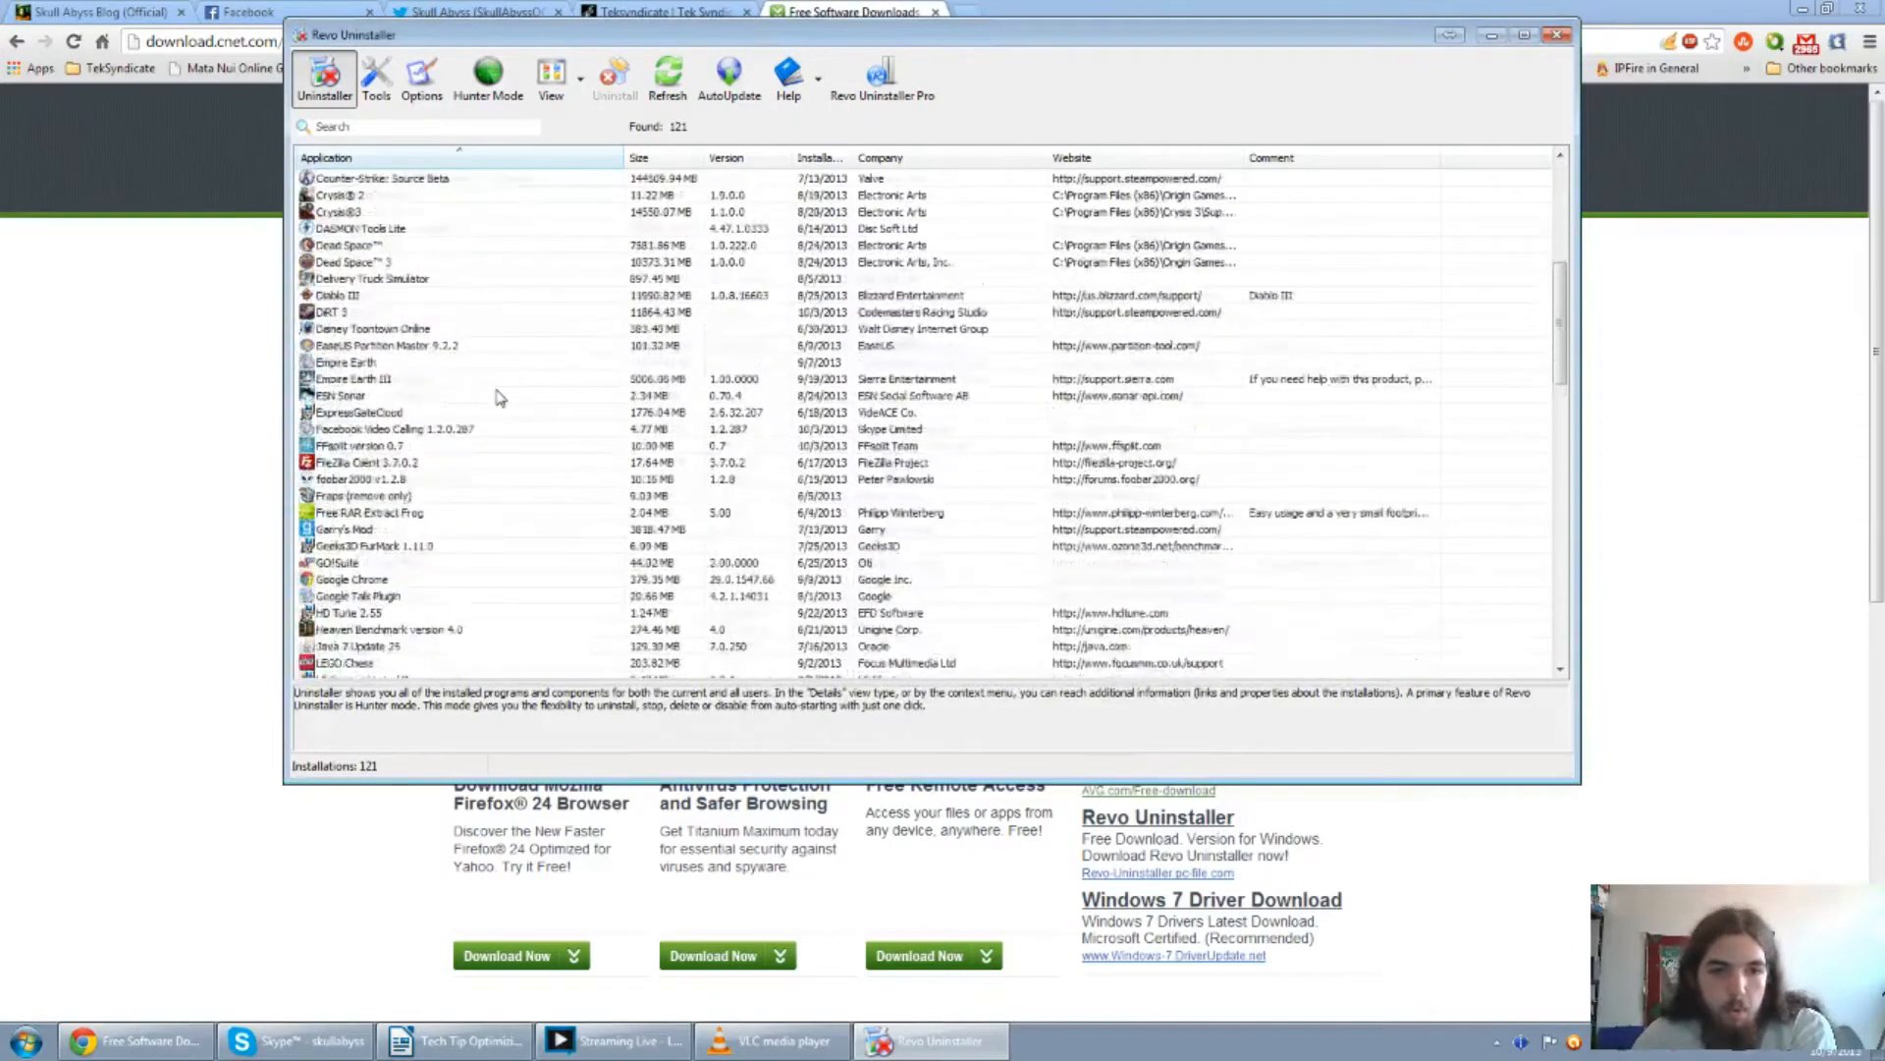
scroll("down", 3)
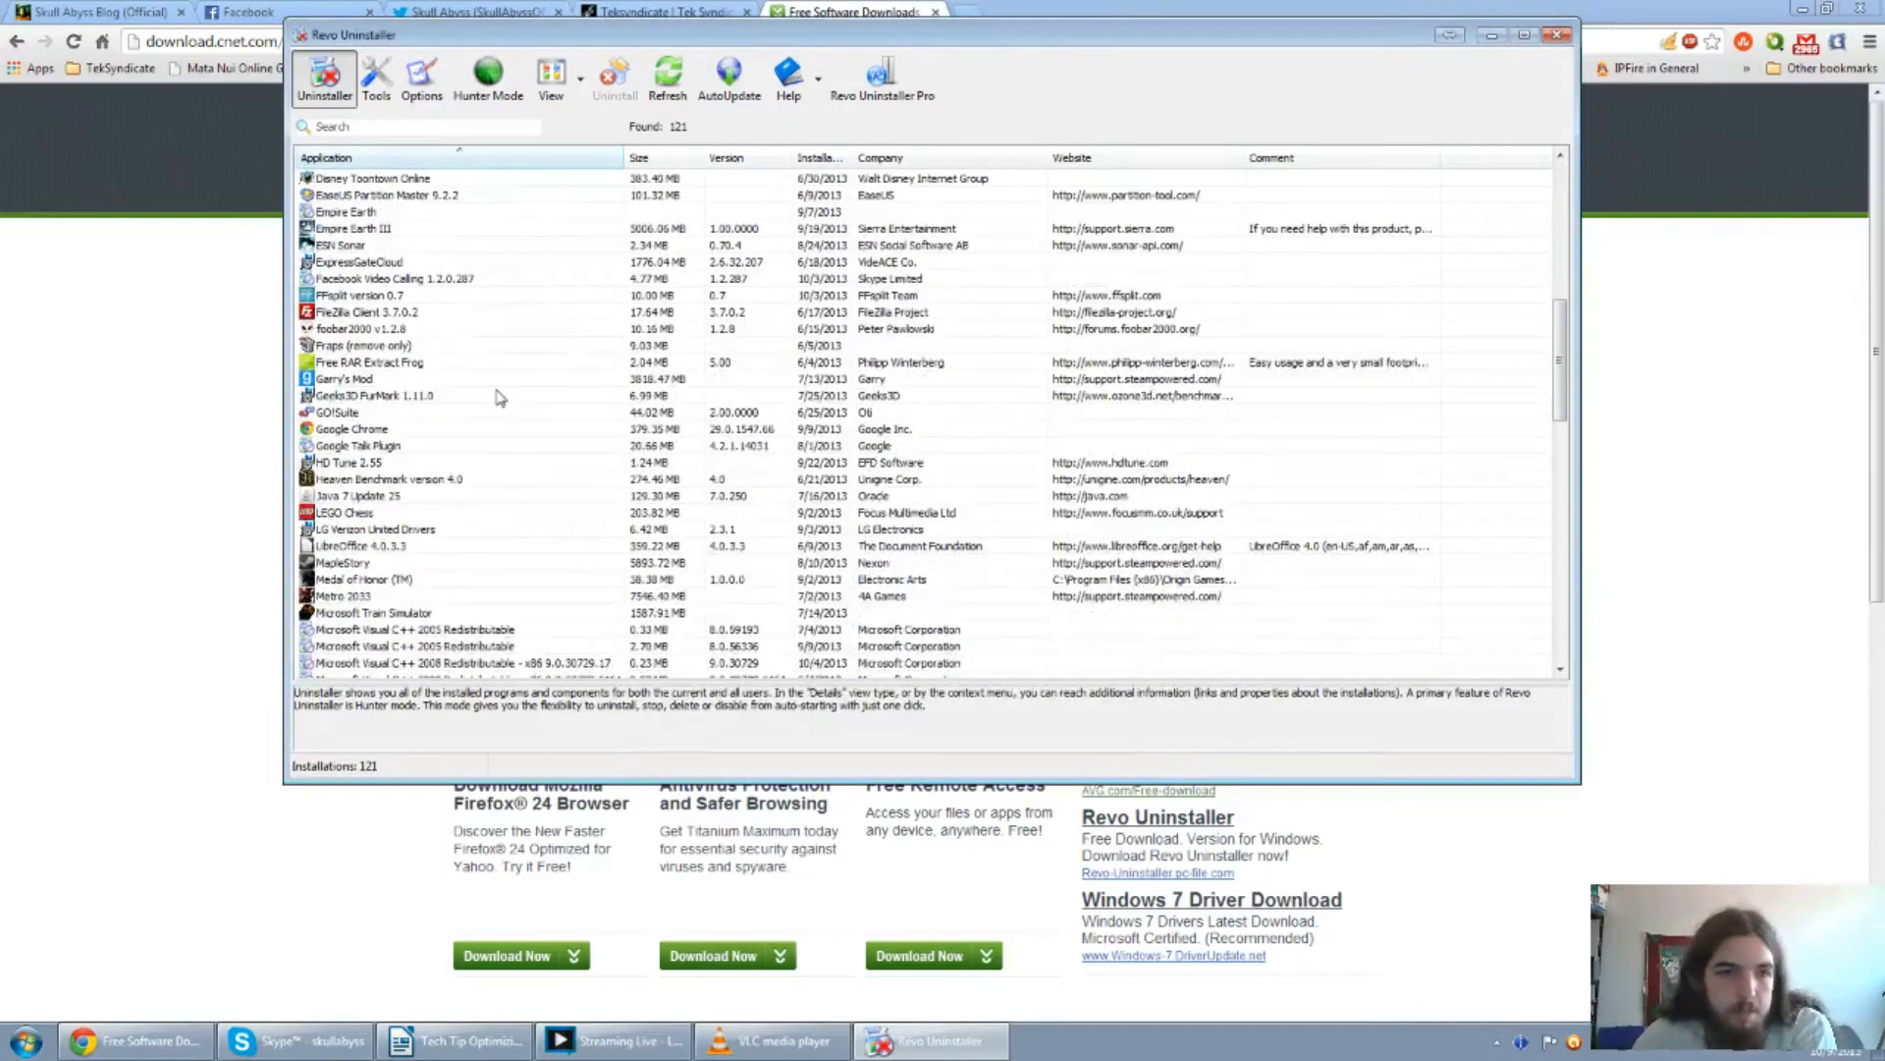
scroll("up", 3)
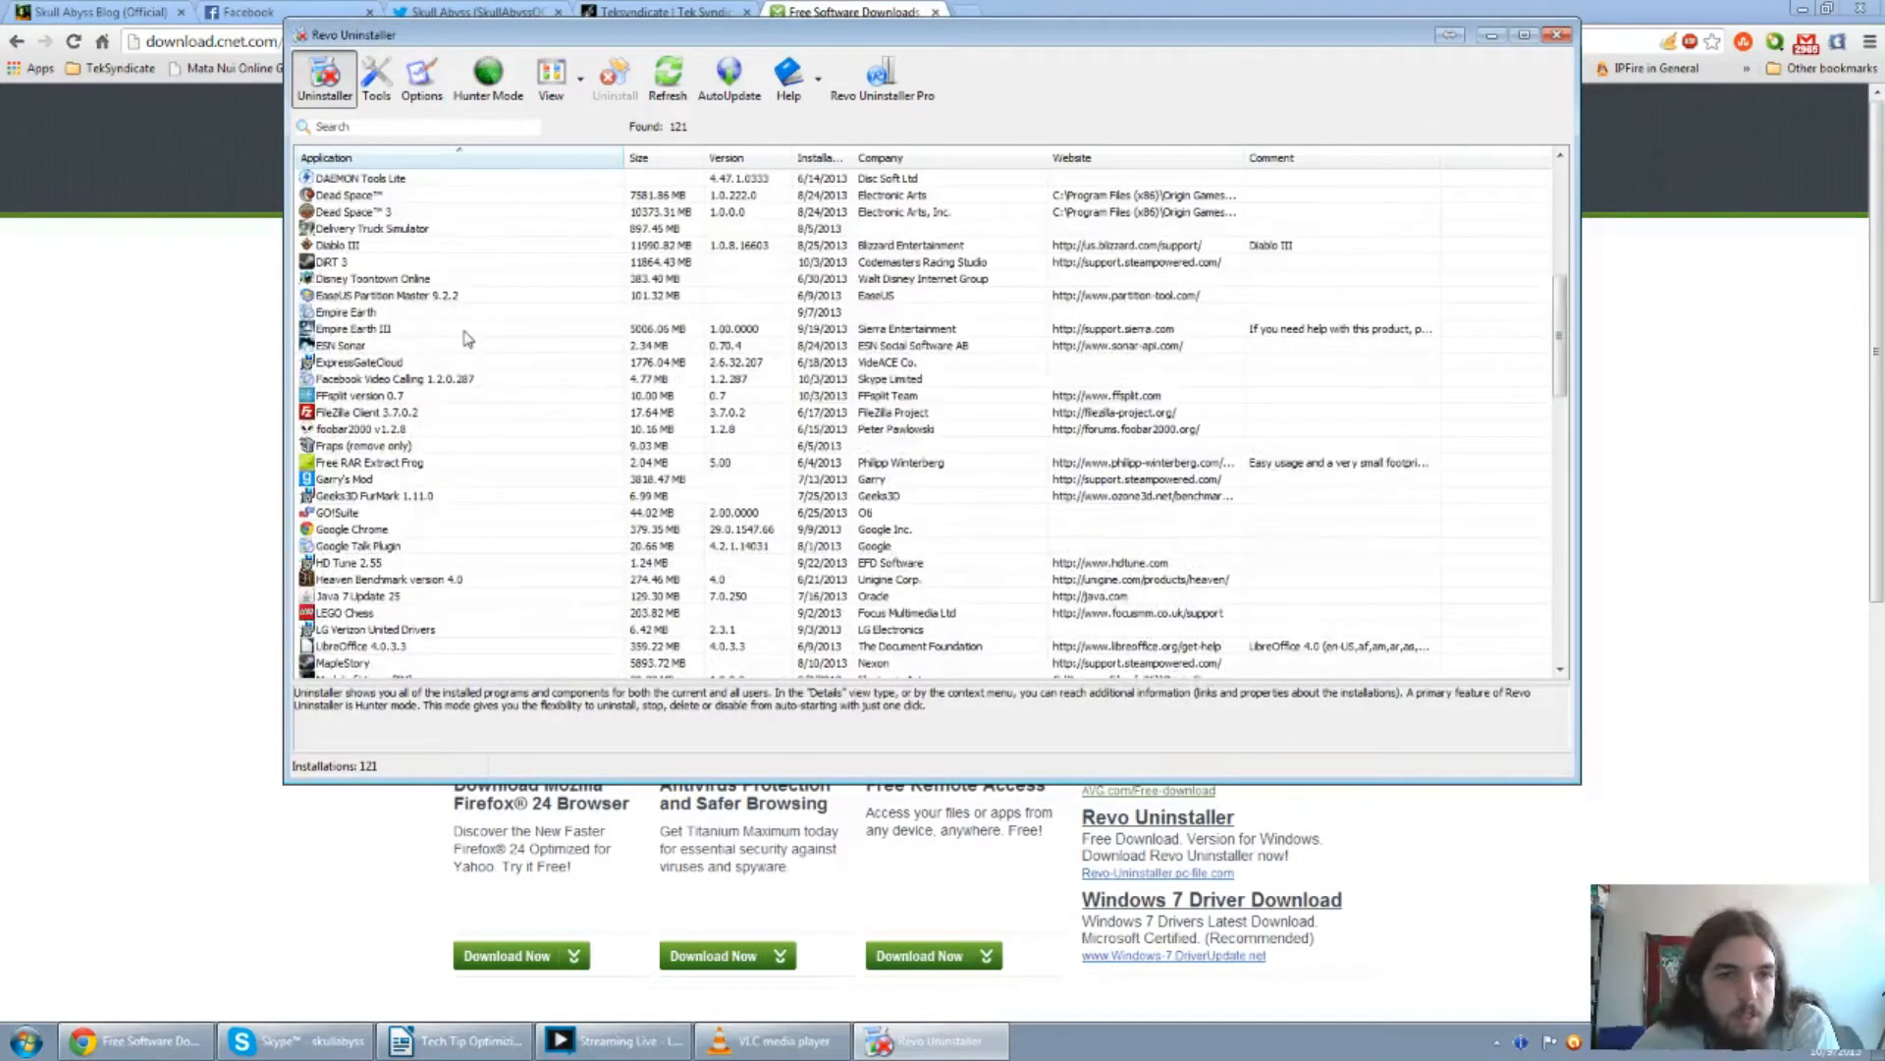
scroll("down", 3)
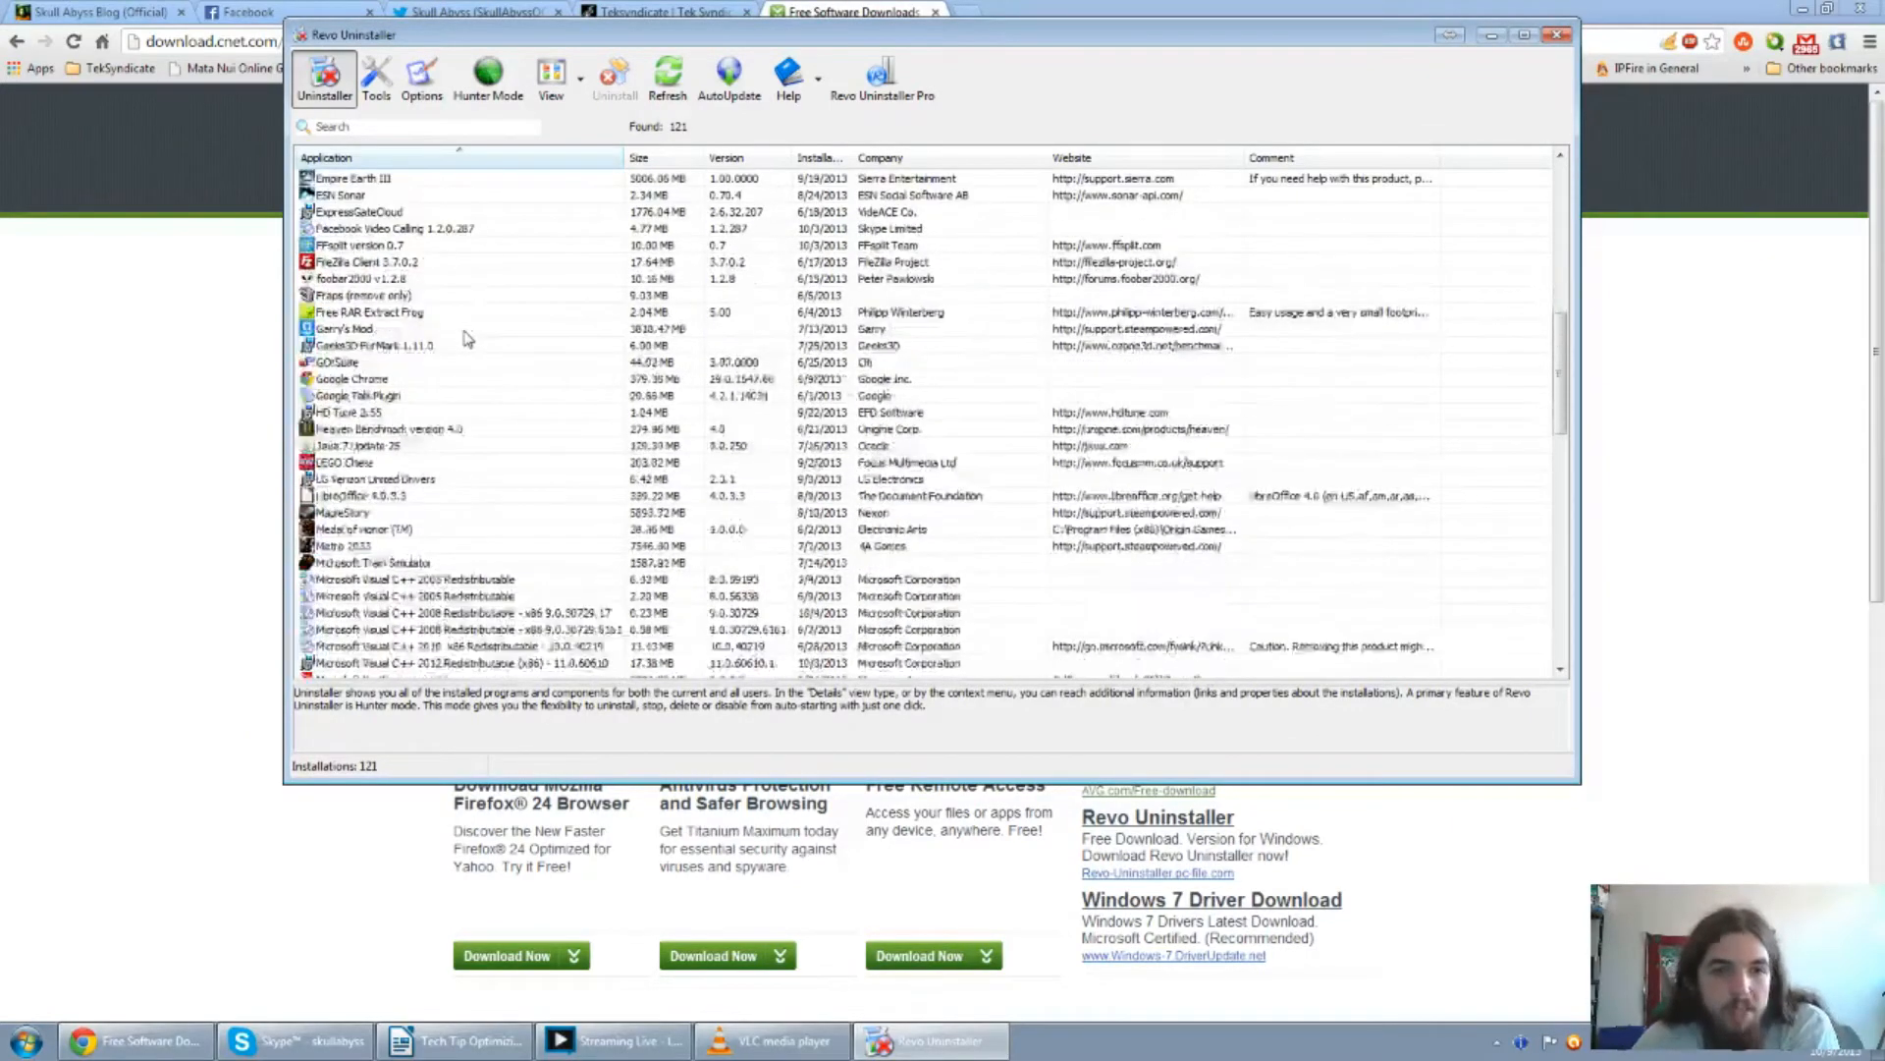
scroll("down", 3)
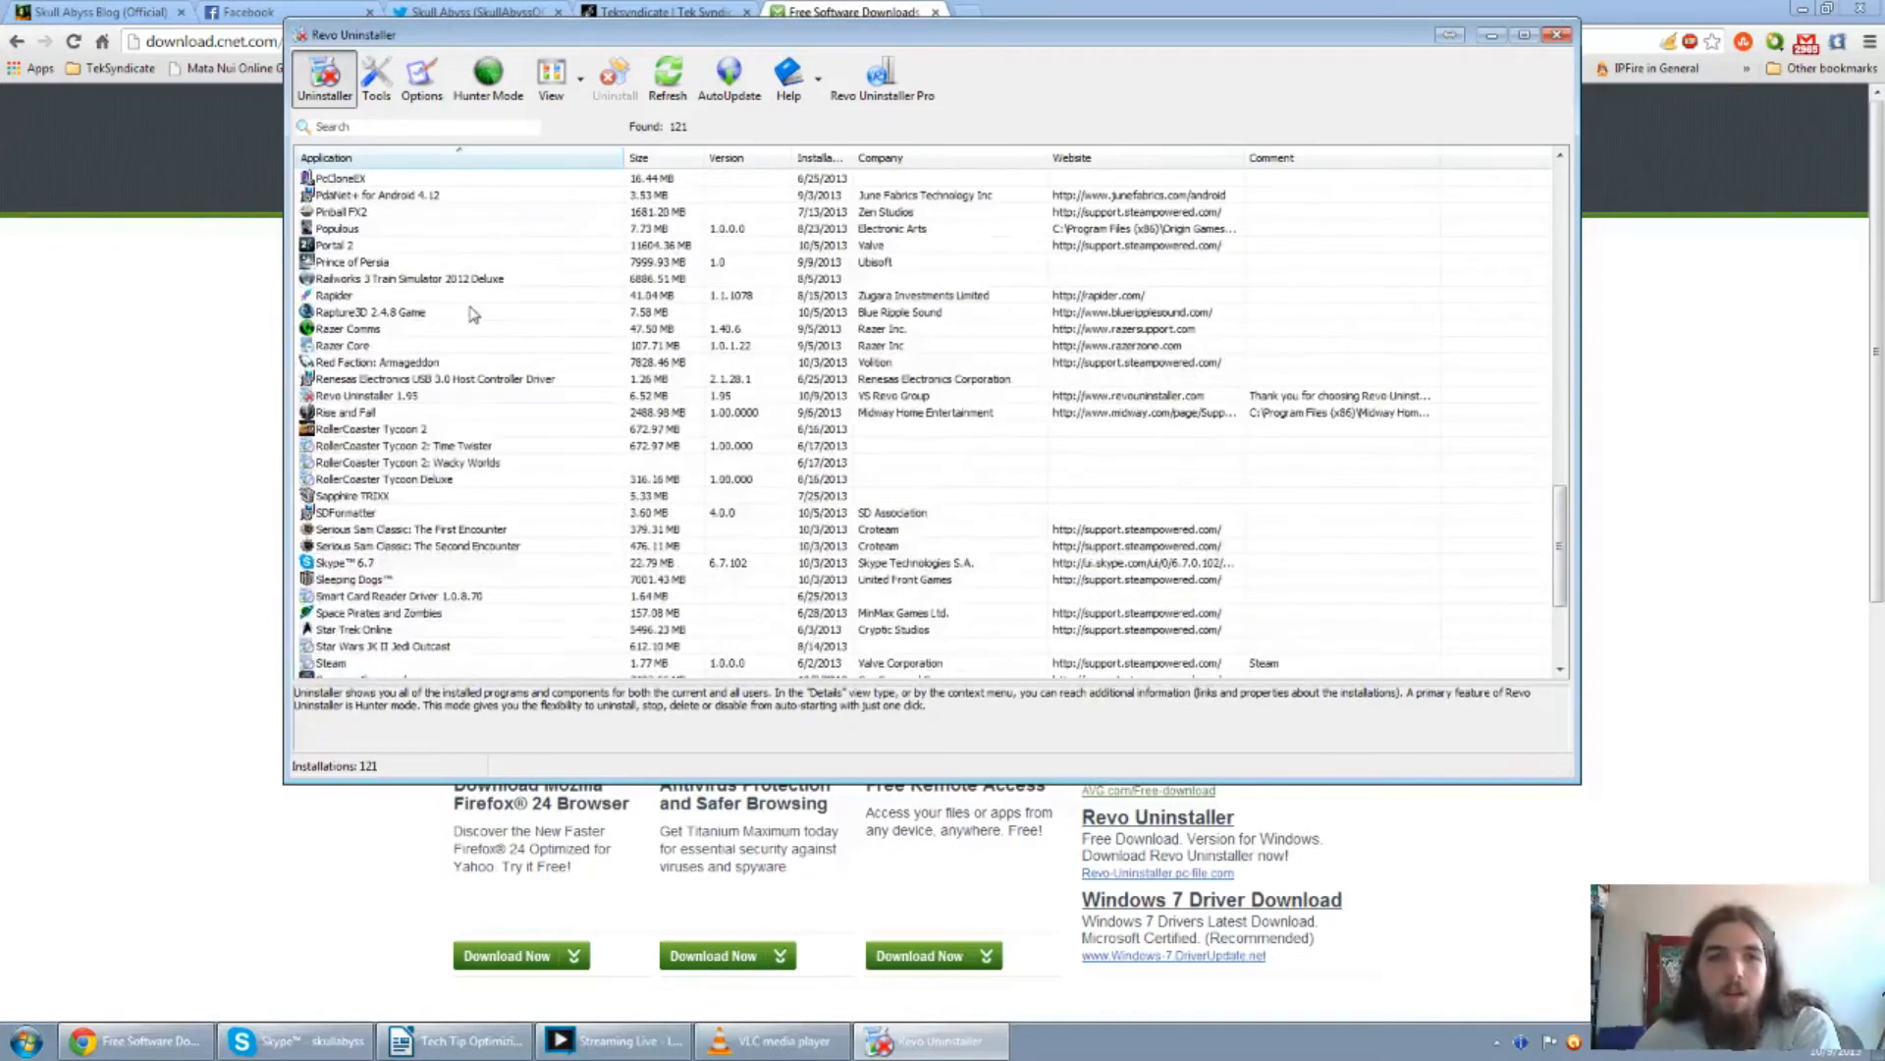
scroll("down", 3)
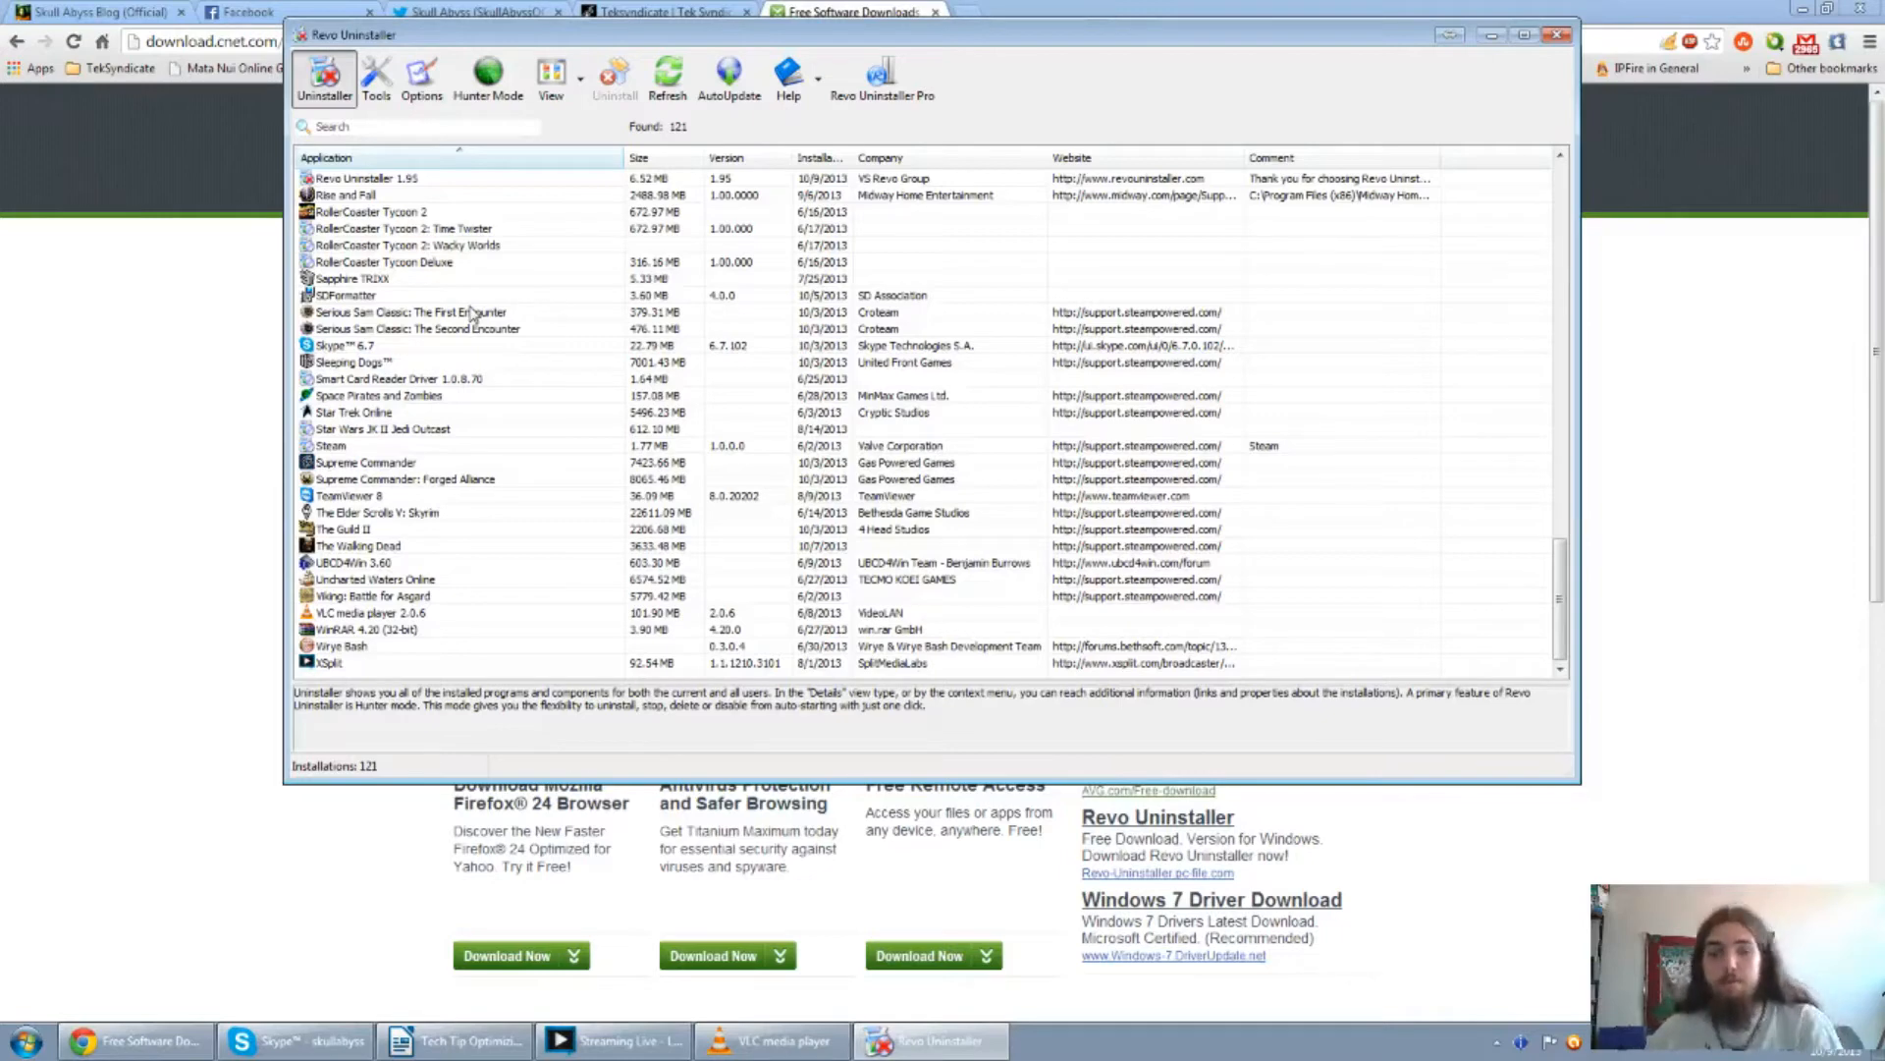
mouse_move(472, 311)
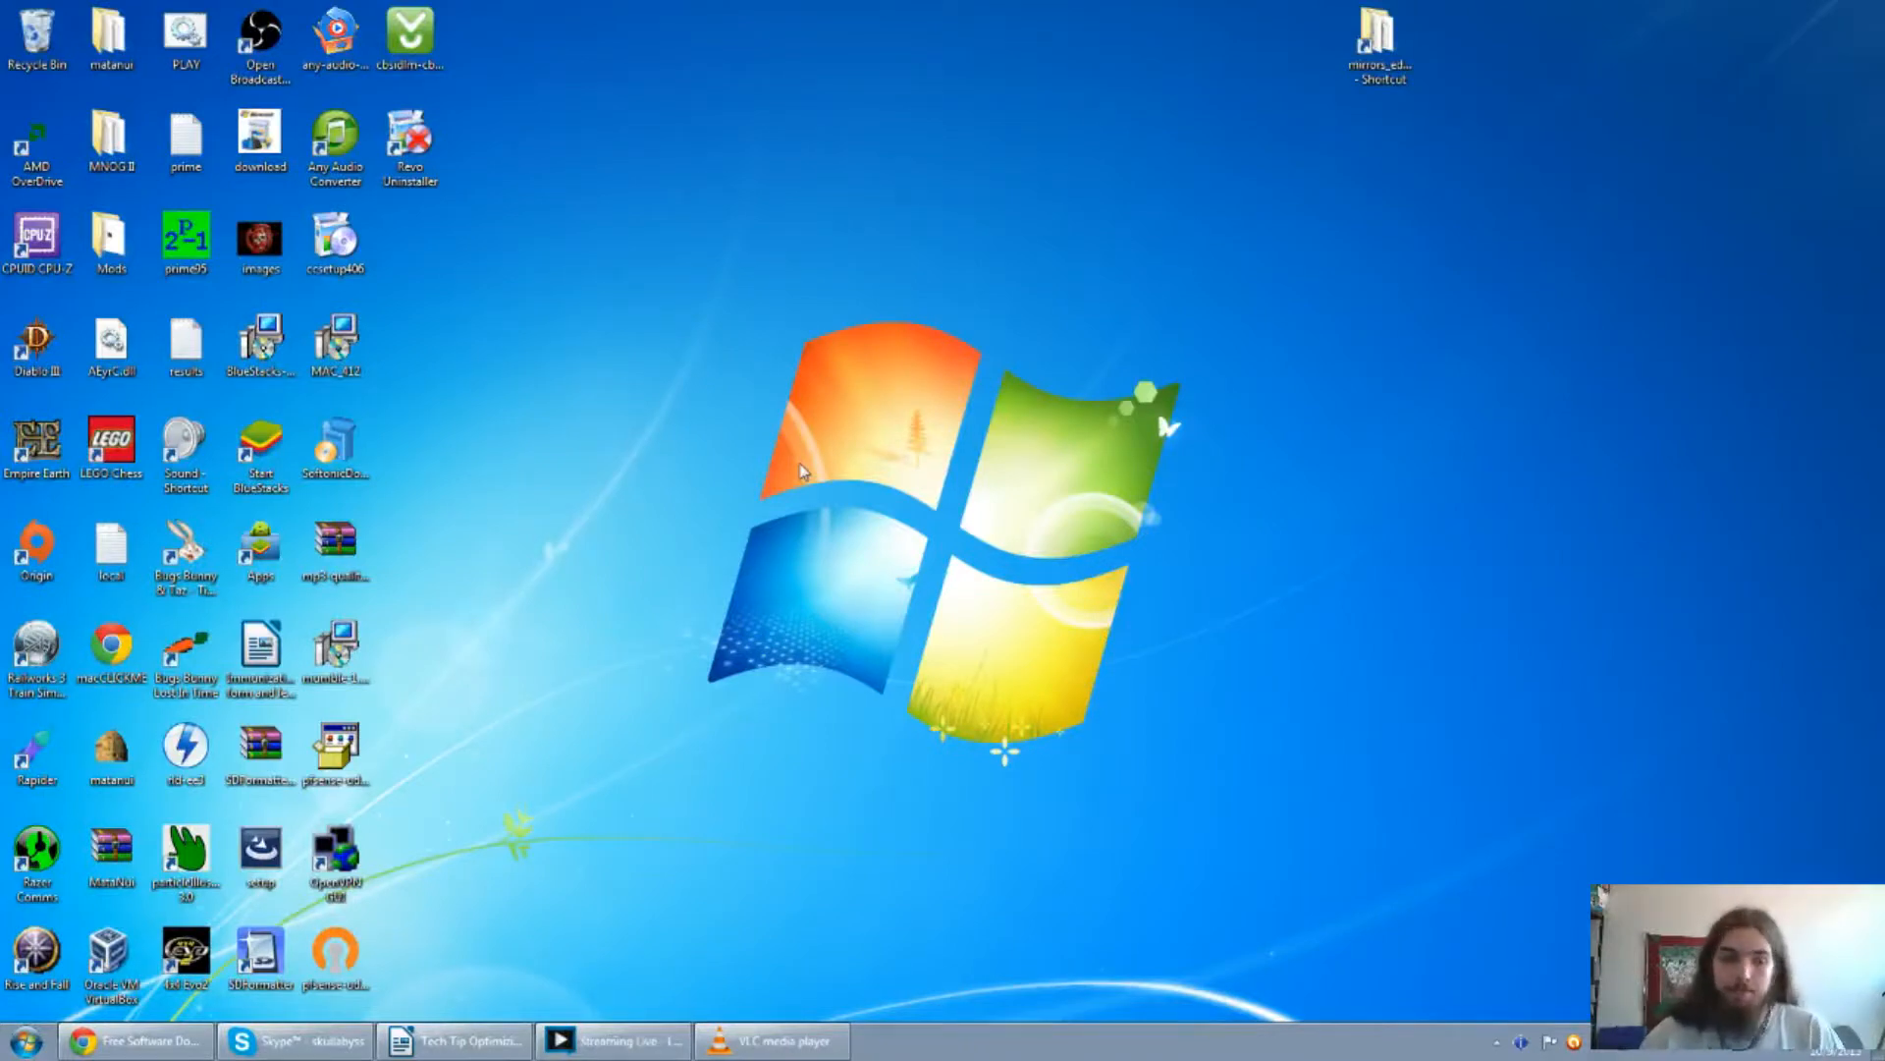
Launch CCleaner from its folder under All Programs in the Start menu.
left_click(18, 1040)
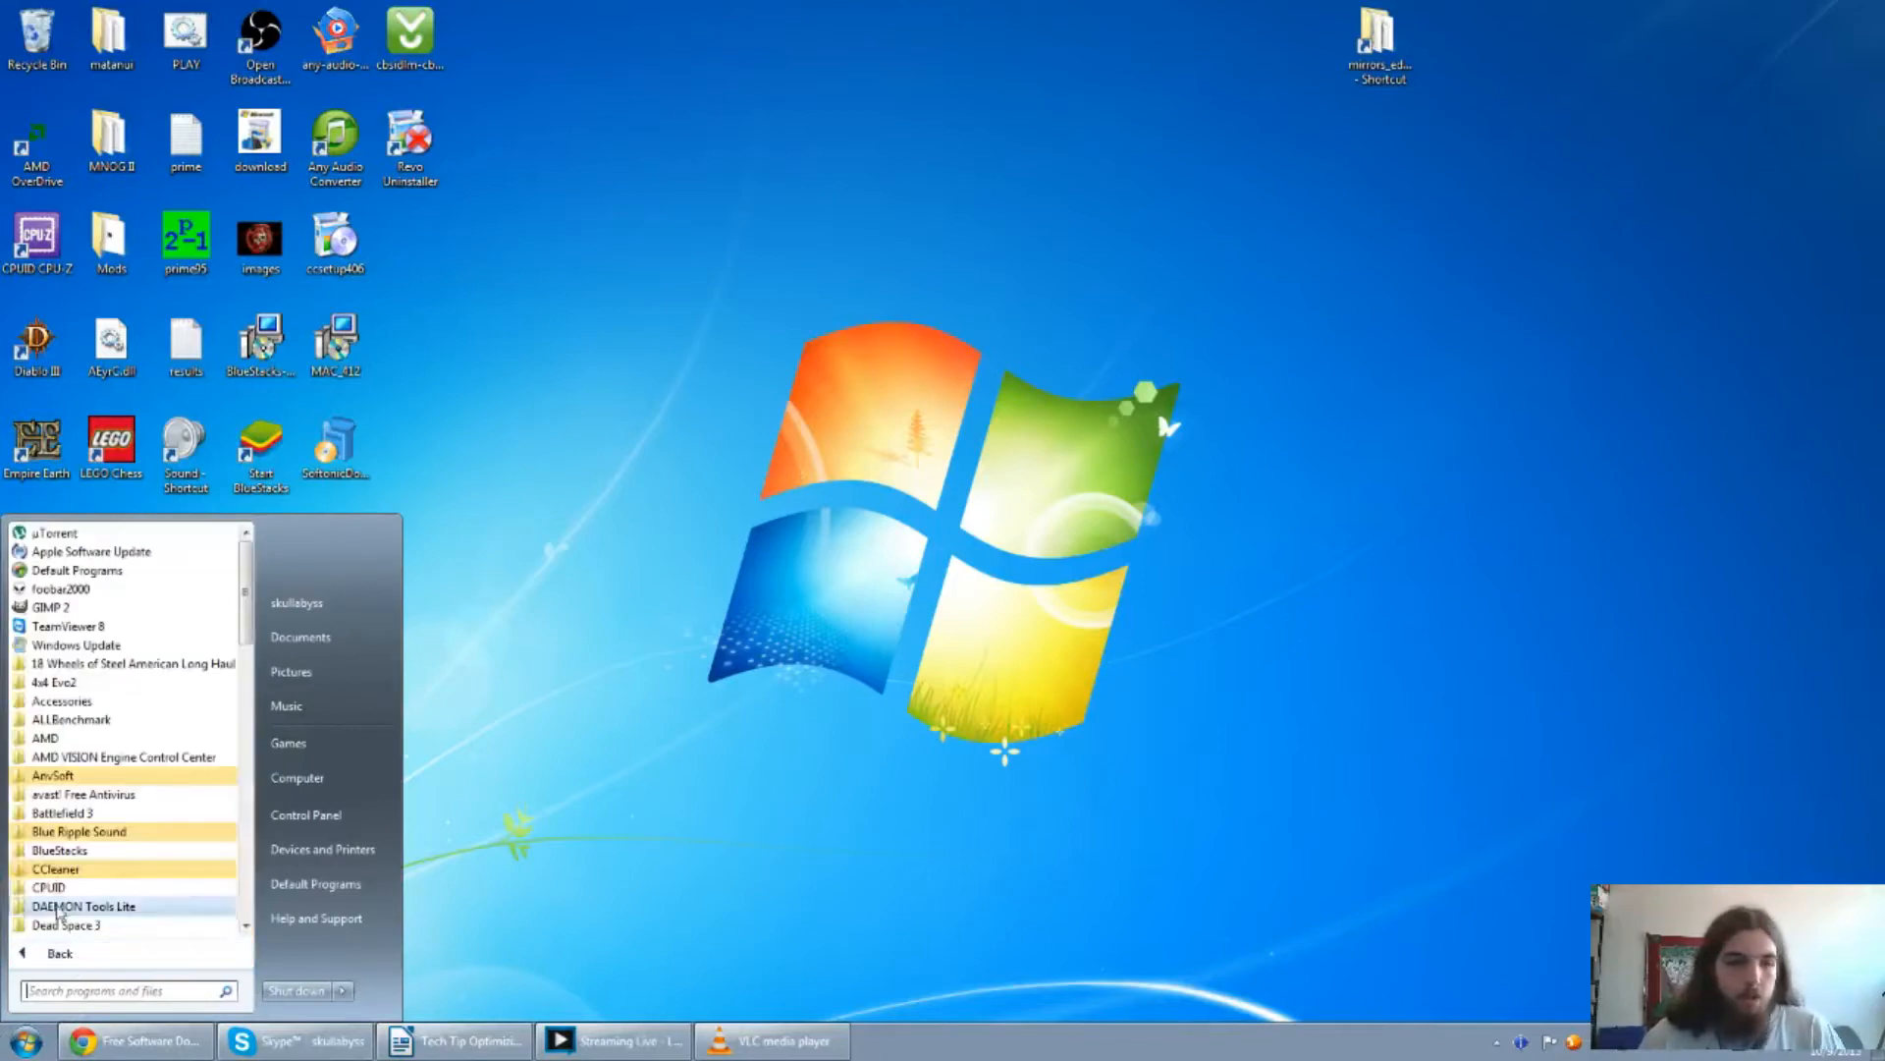
scroll("down", 3)
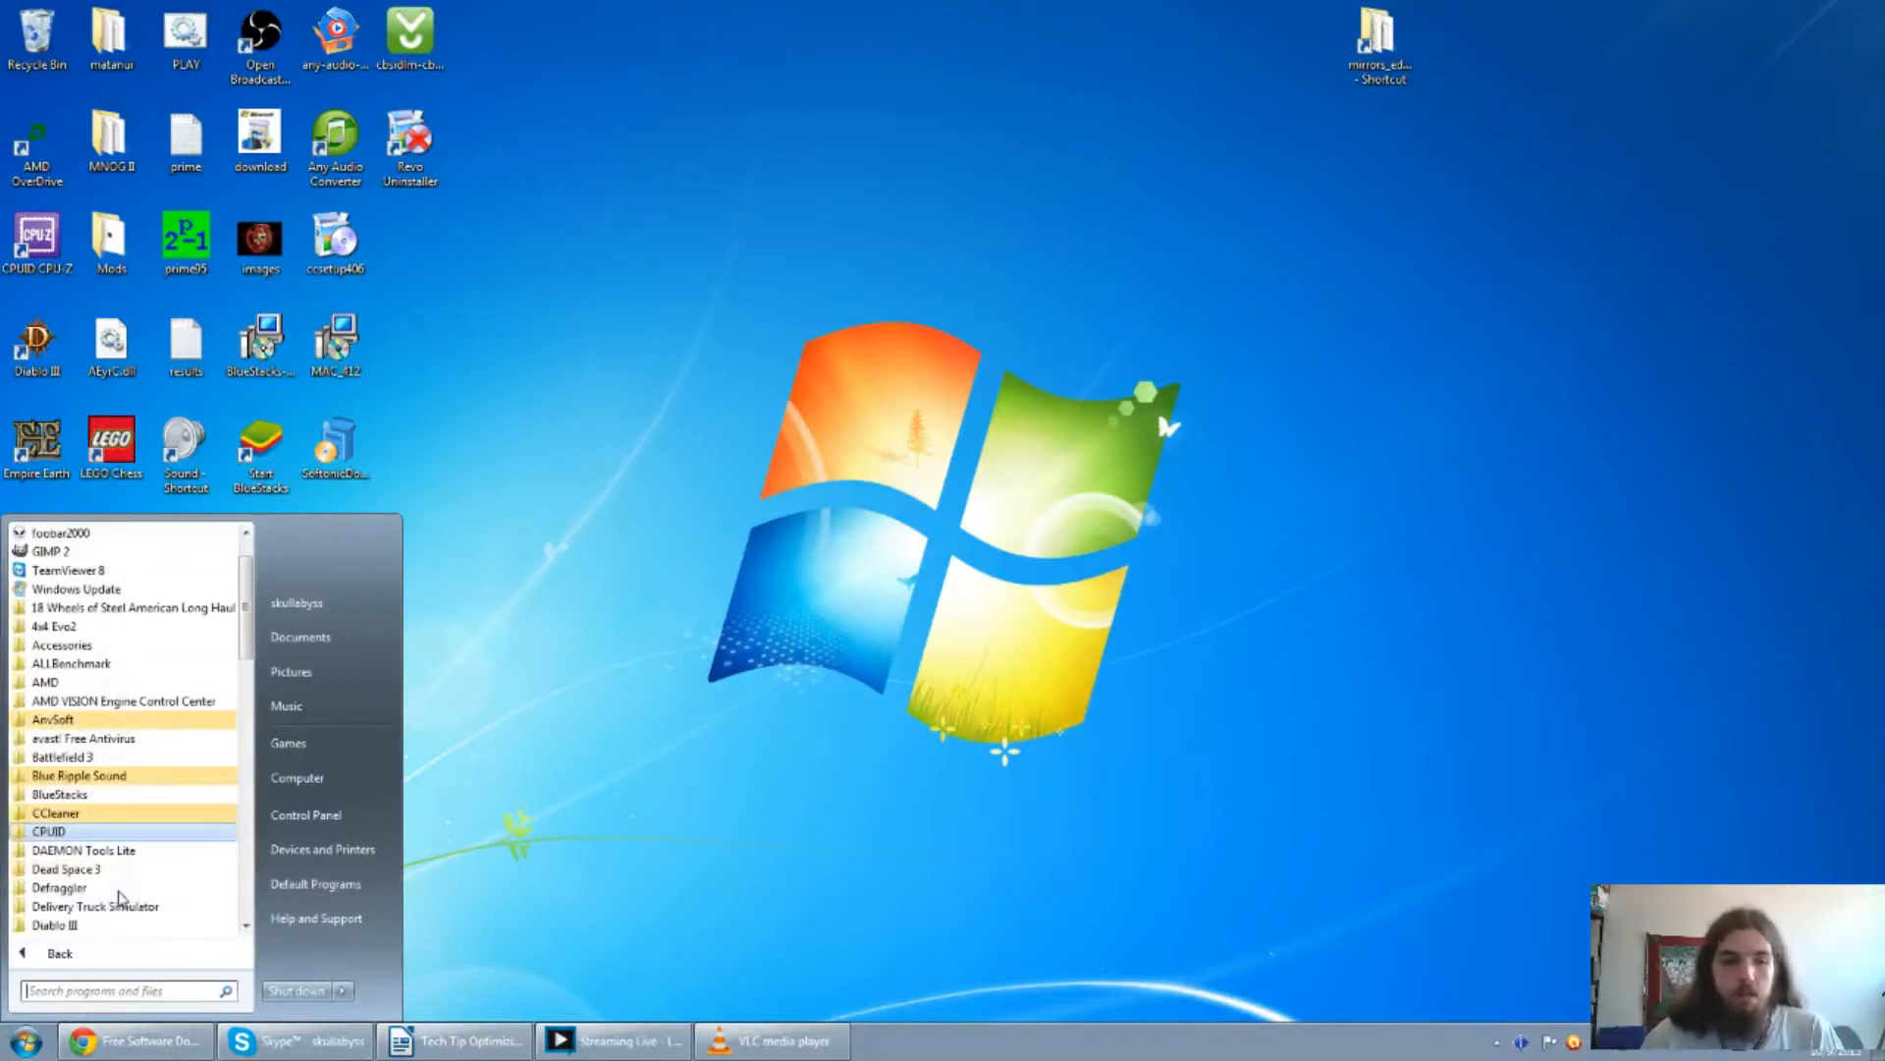
left_click(55, 813)
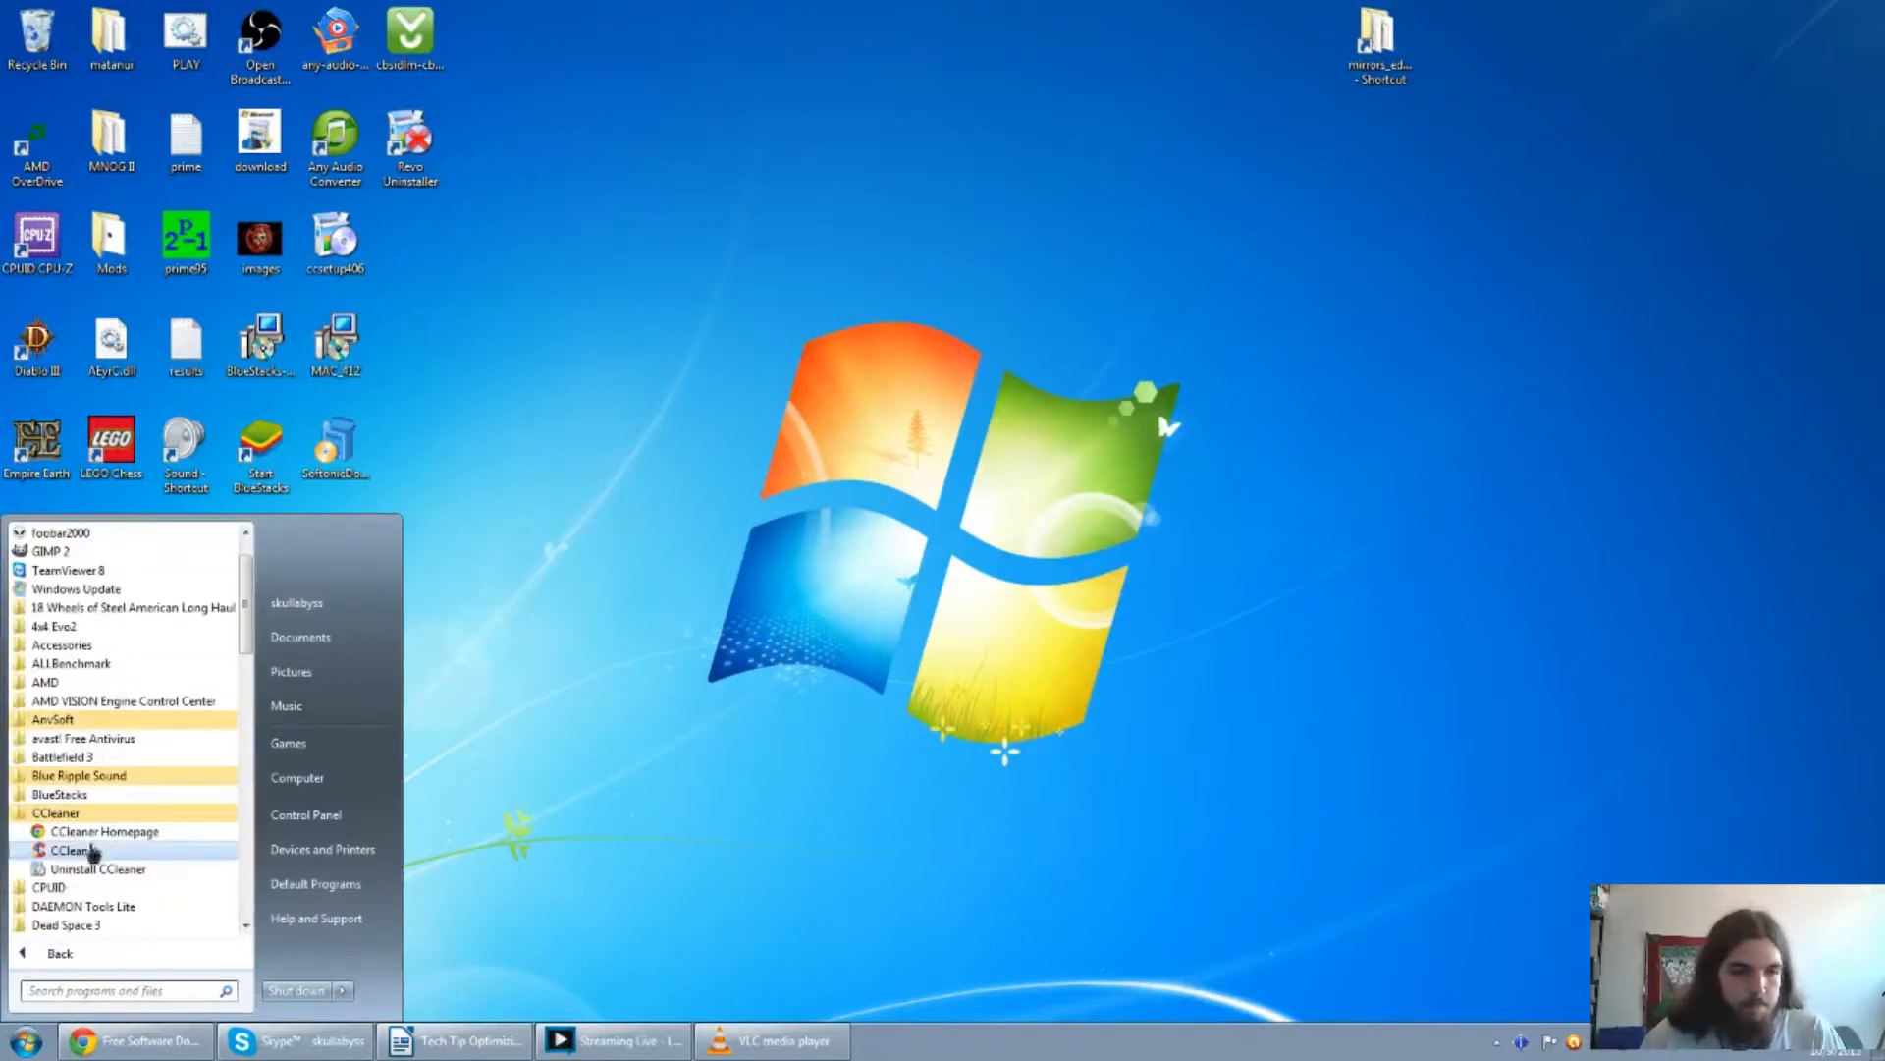
left_click(68, 850)
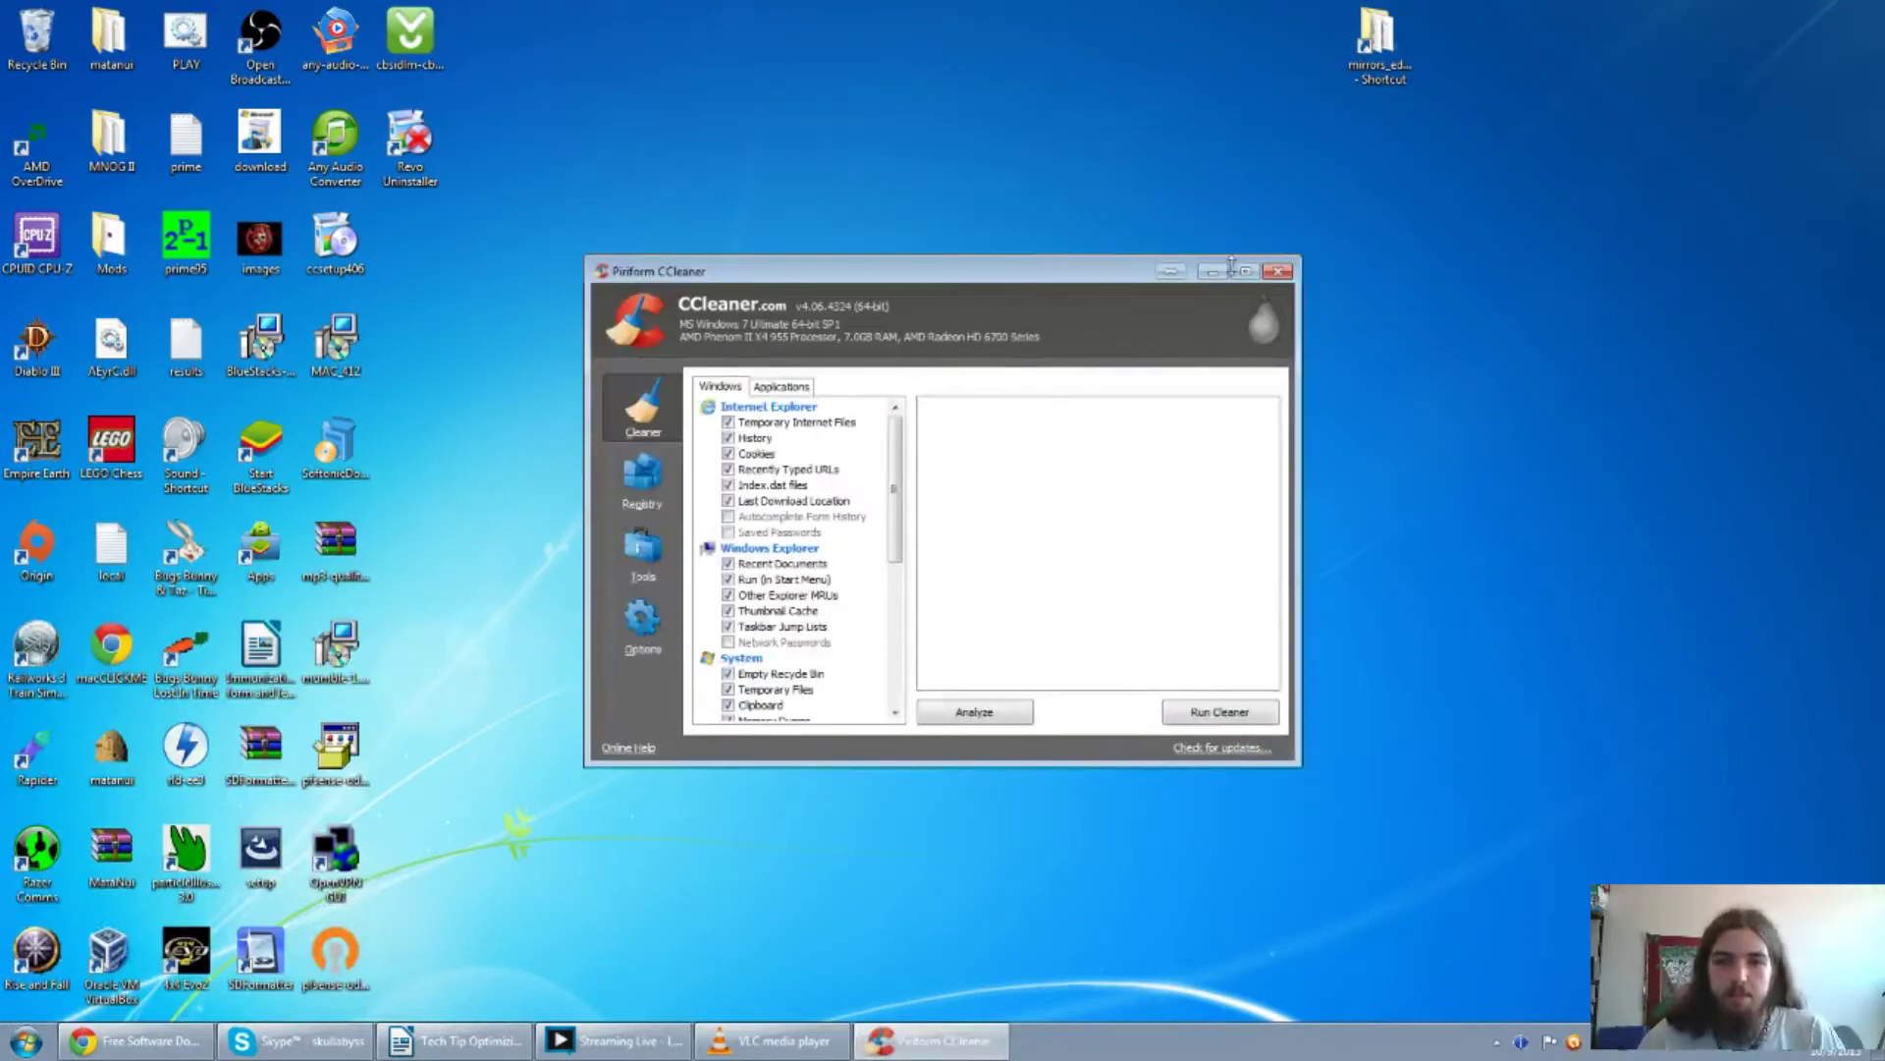
Maximize CCleaner and run Analyze, finding about 18.5 GB of junk files.
left_click(1255, 270)
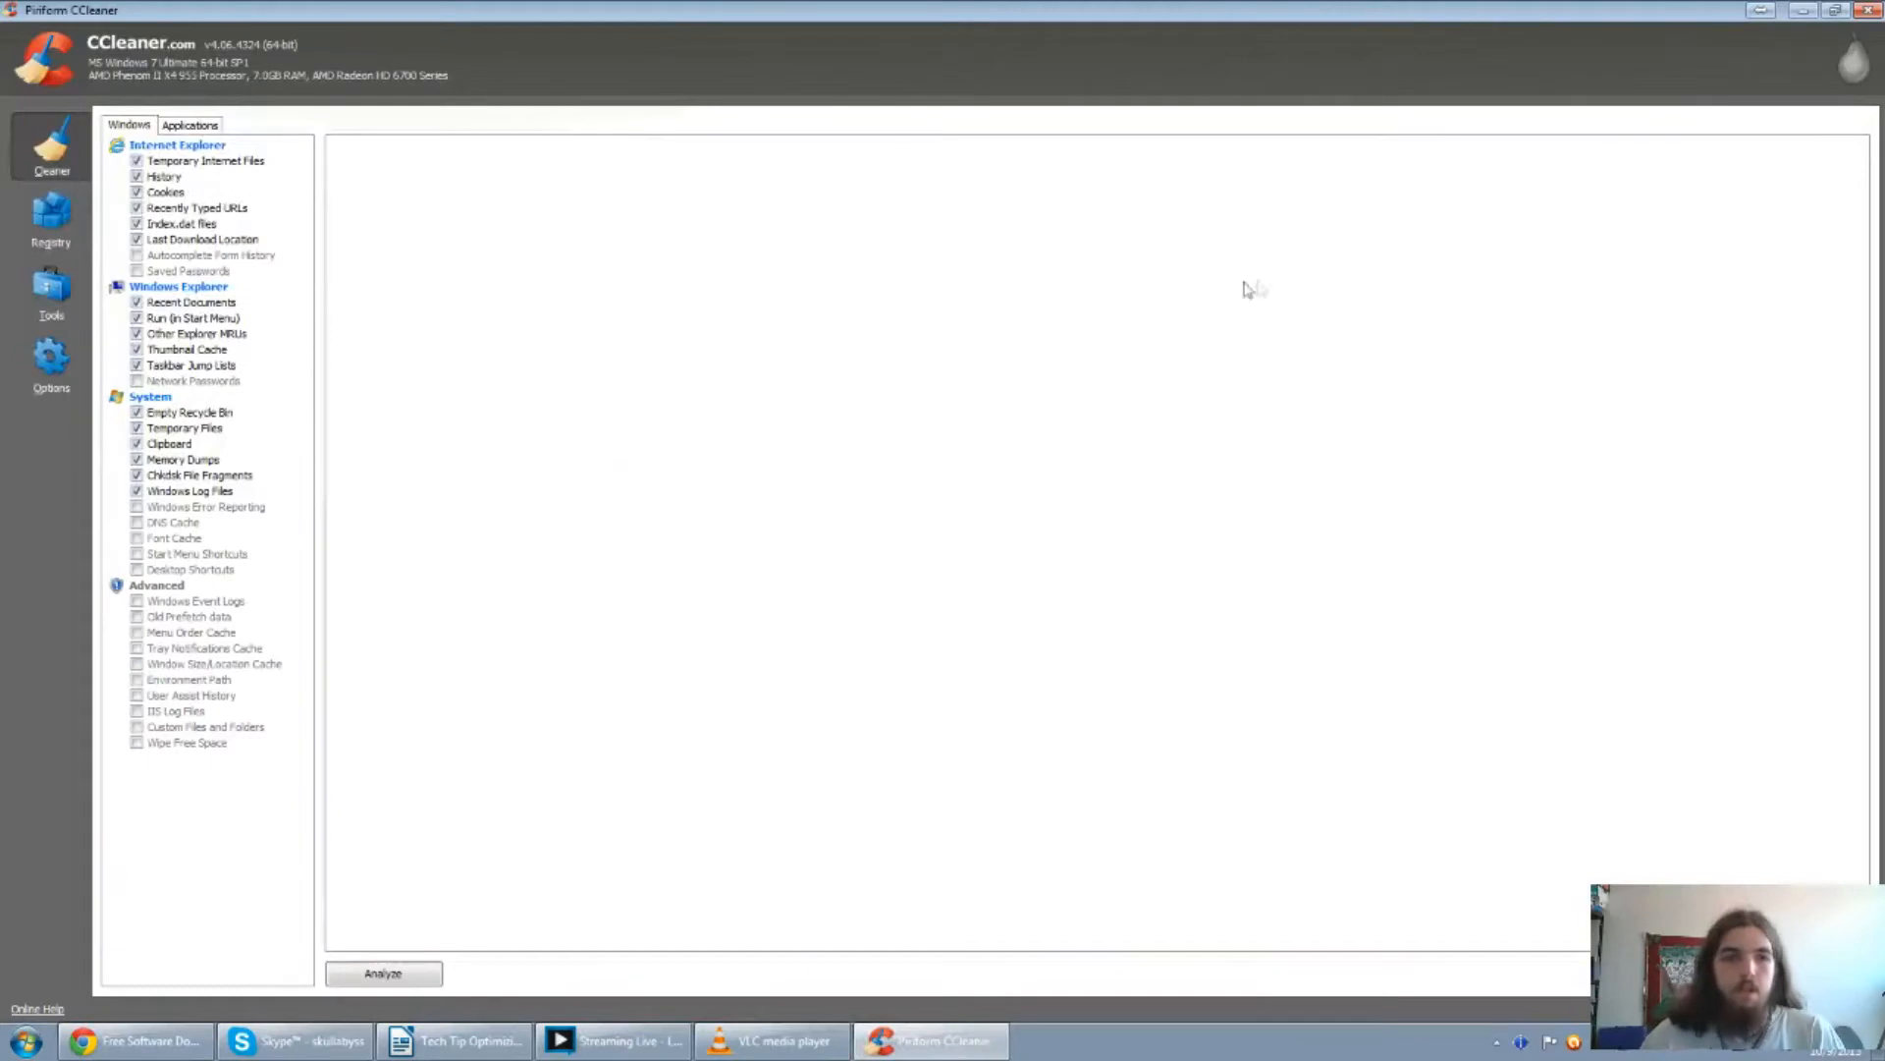
mouse_move(210, 144)
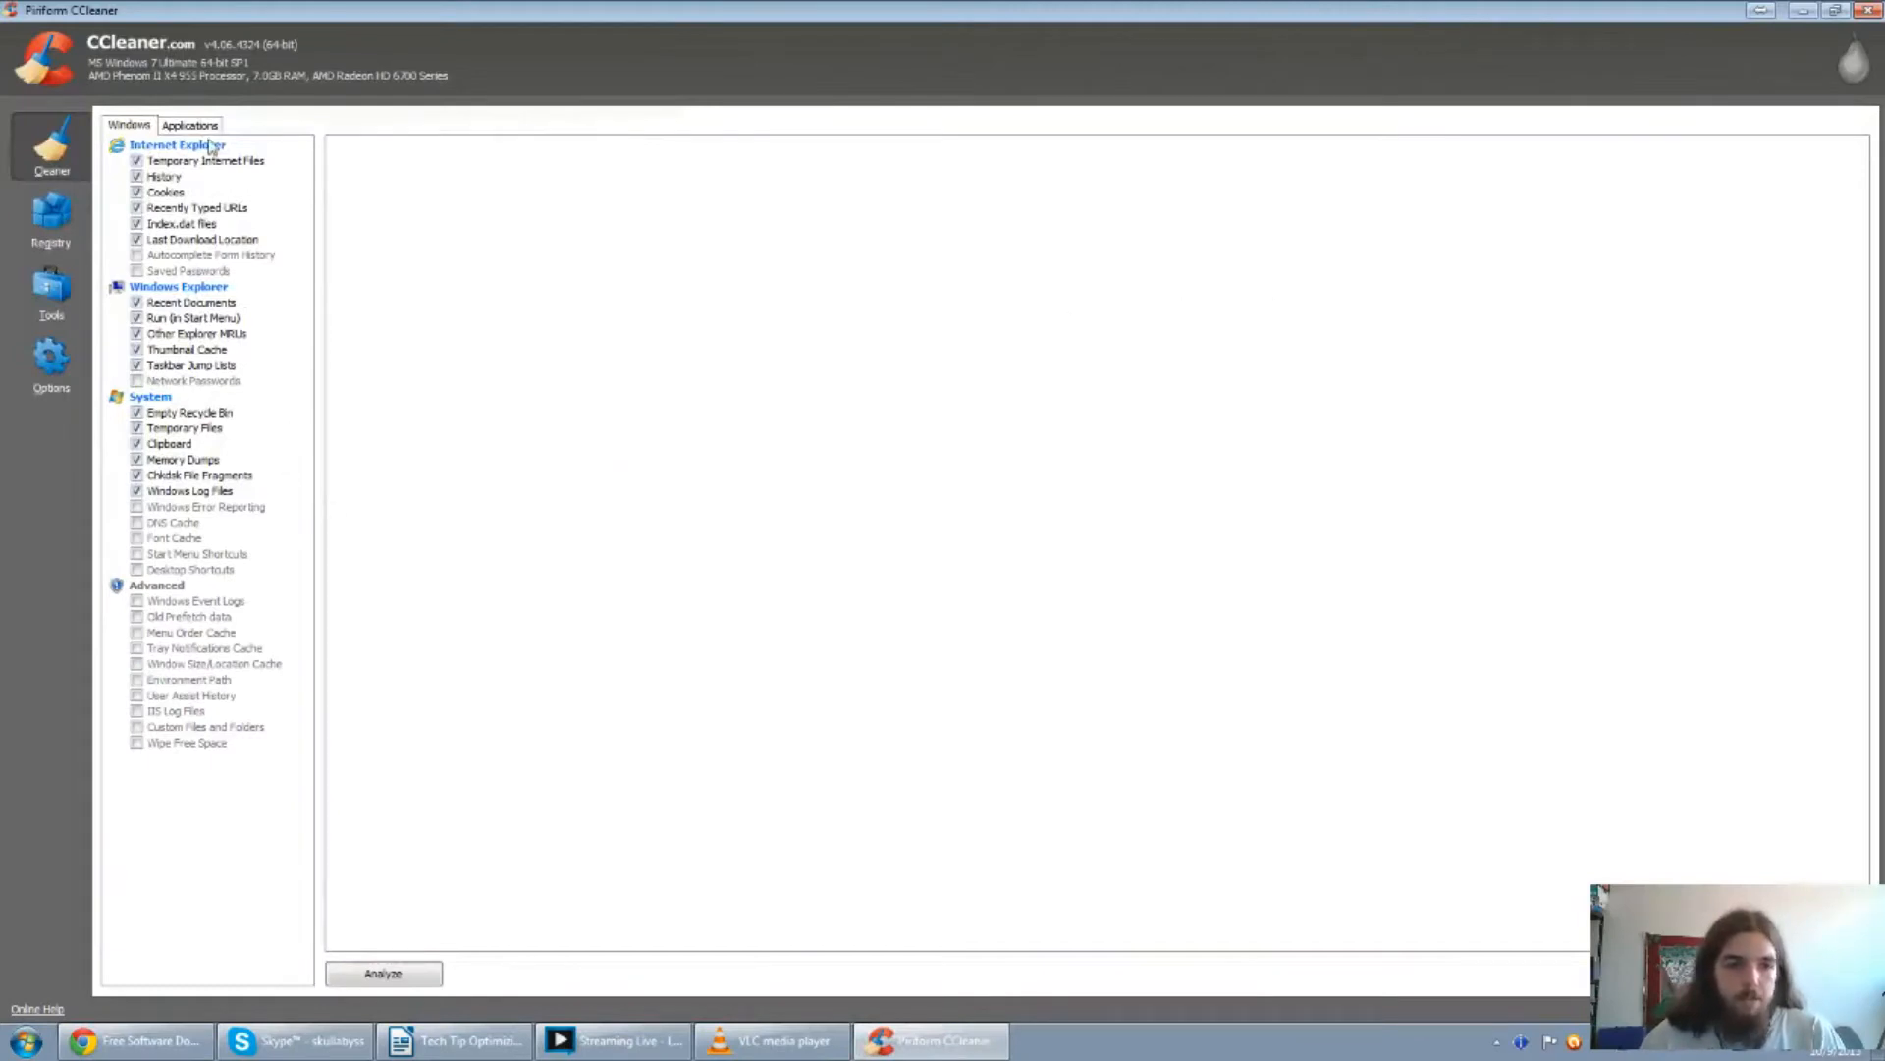
mouse_move(162, 537)
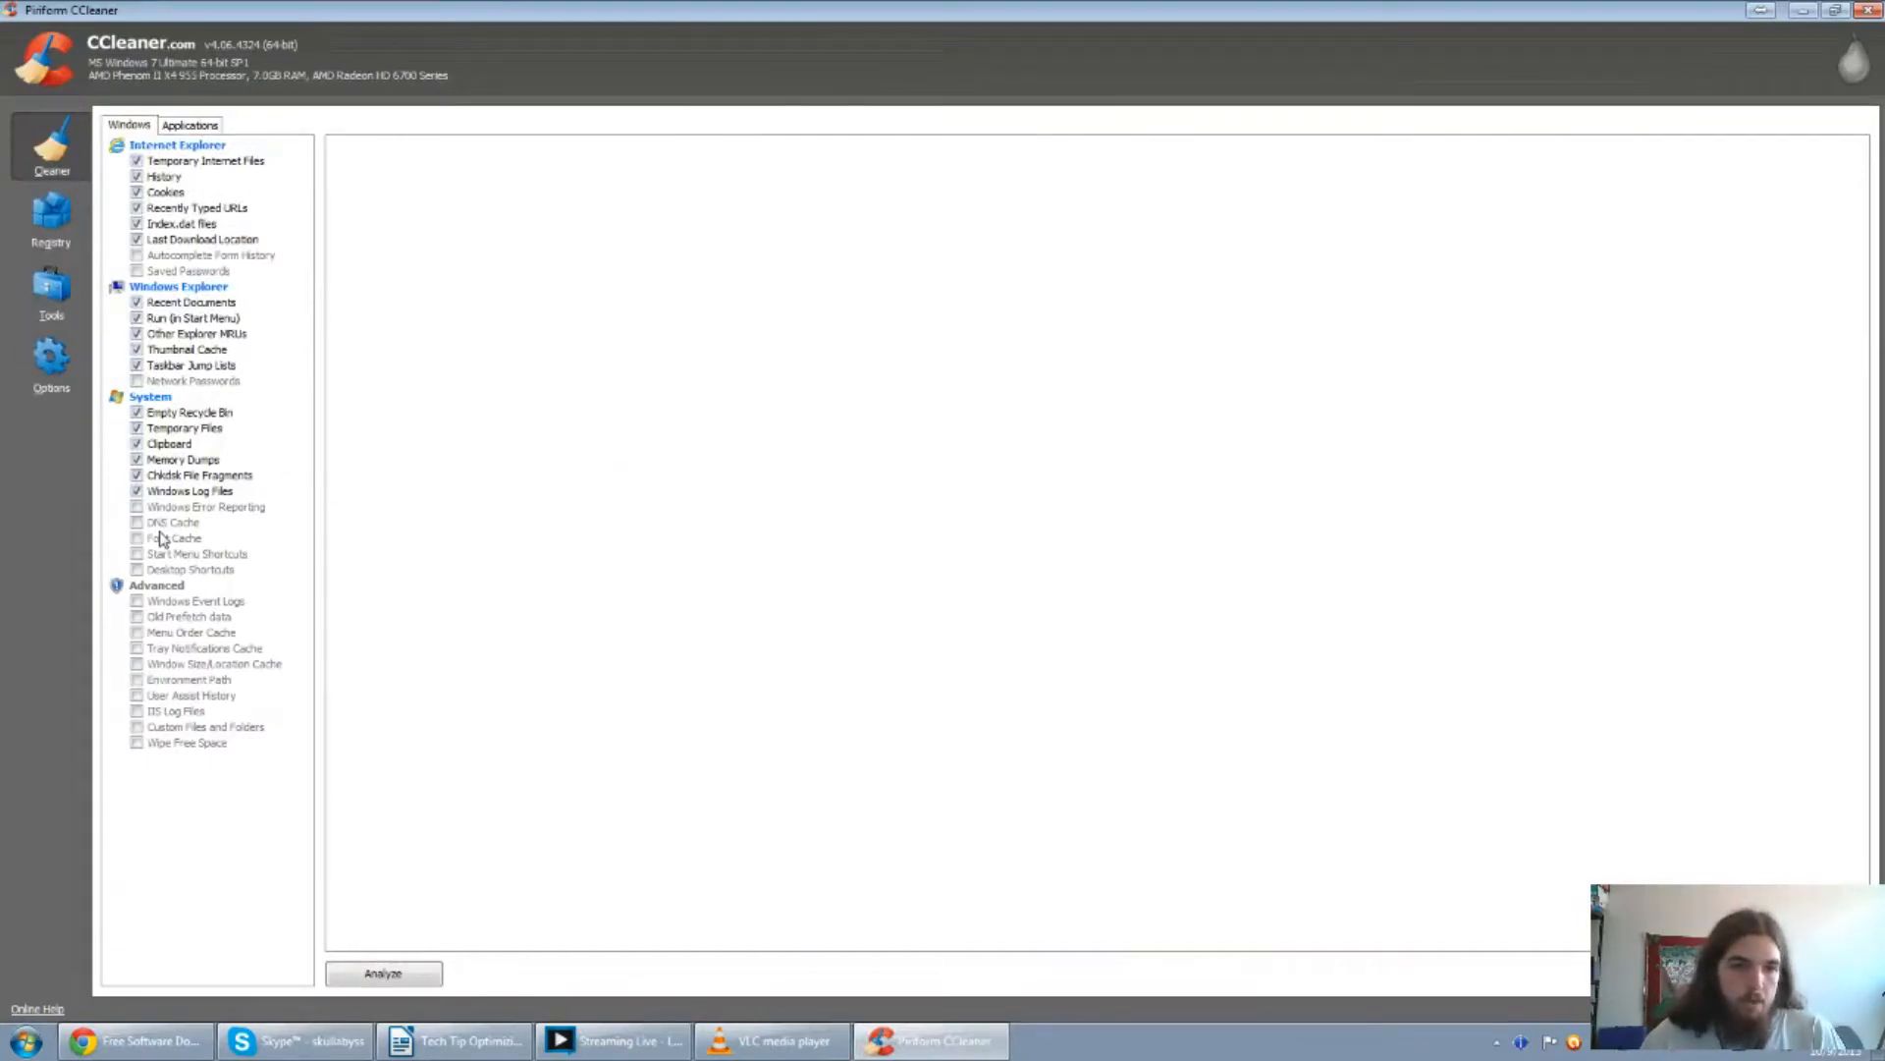
mouse_move(136, 772)
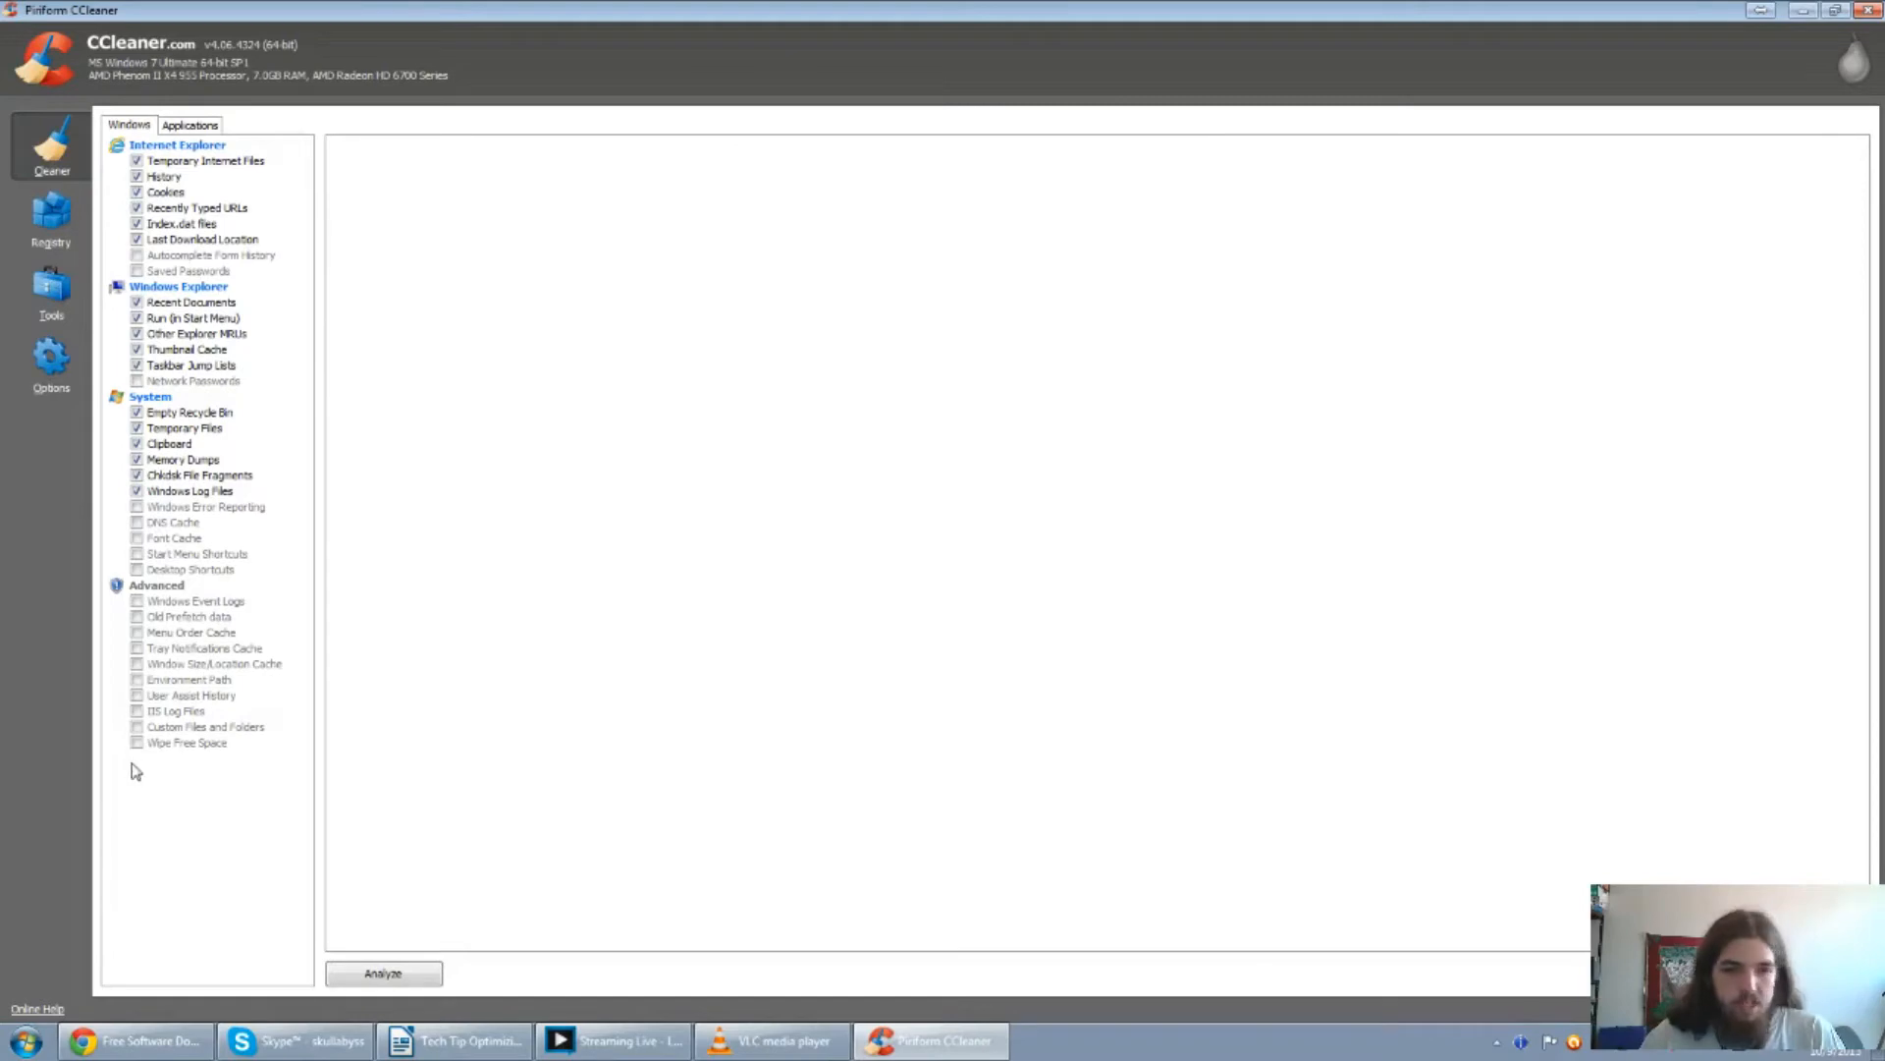
mouse_move(250, 771)
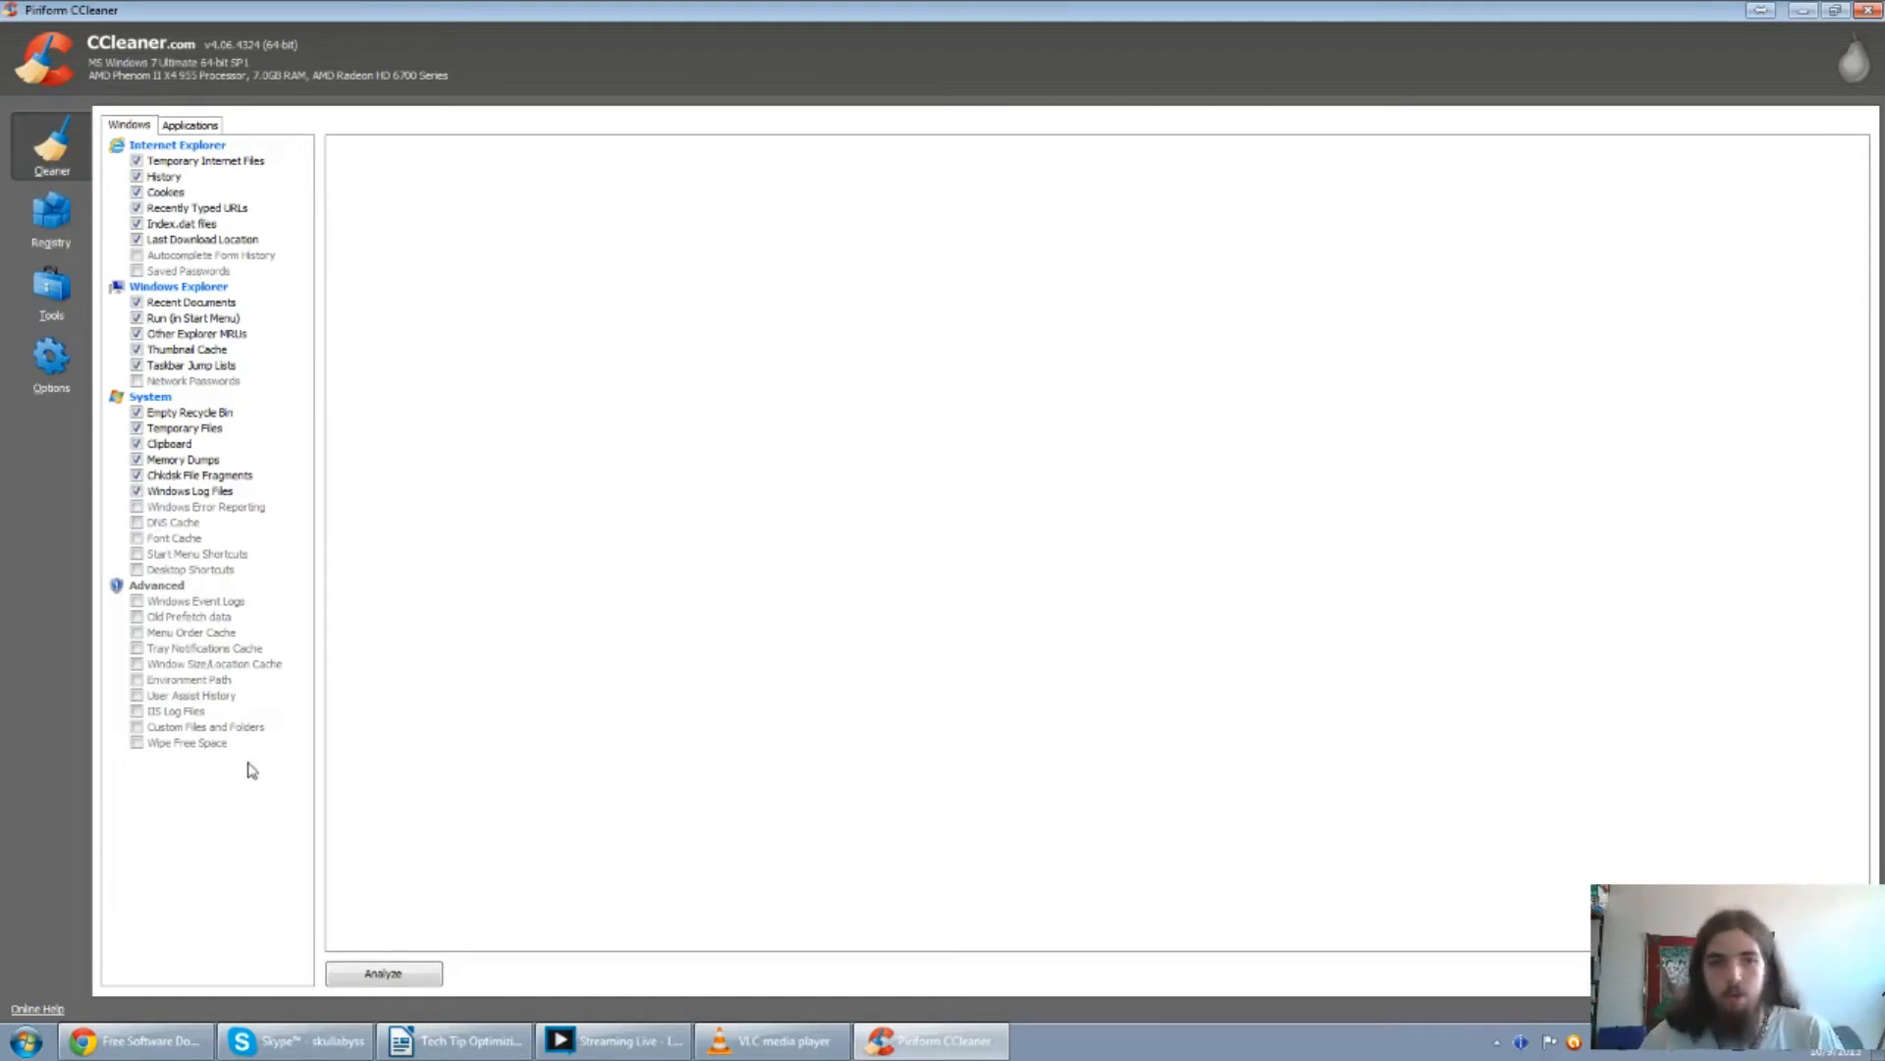
mouse_move(1259, 487)
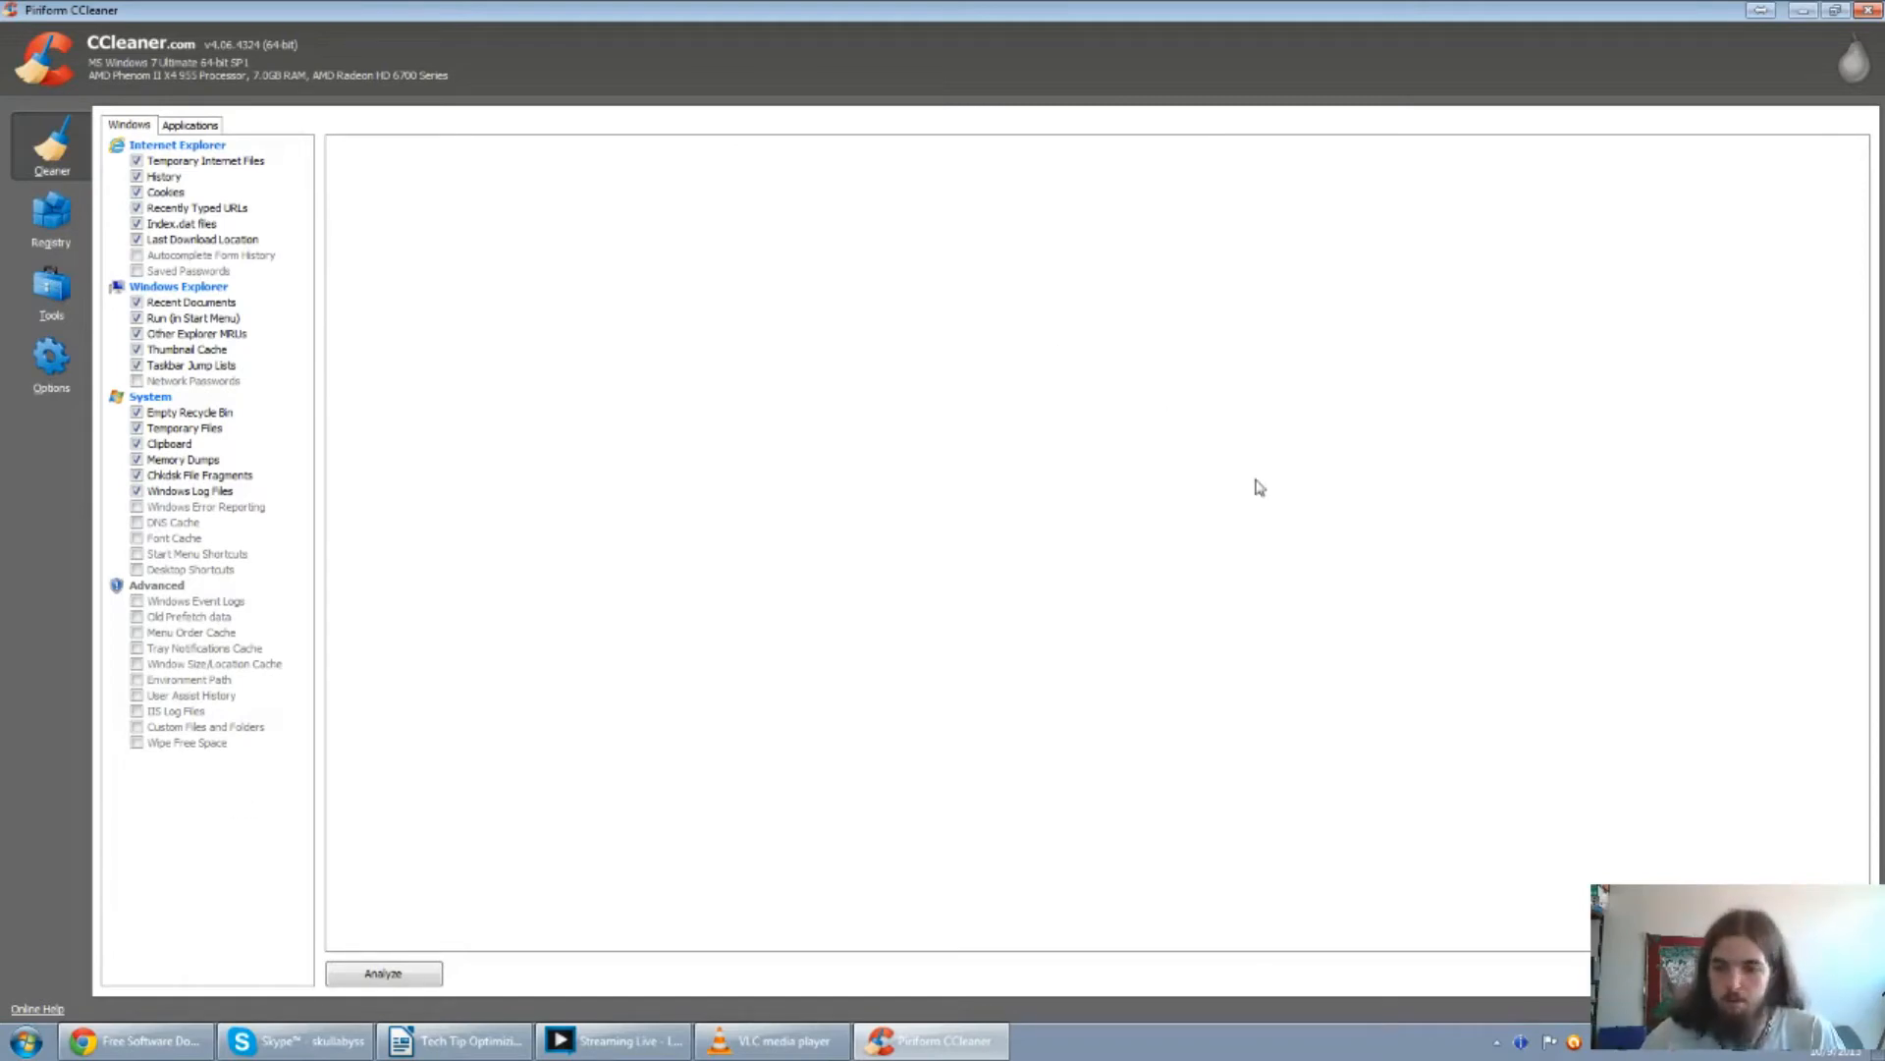
left_click(382, 973)
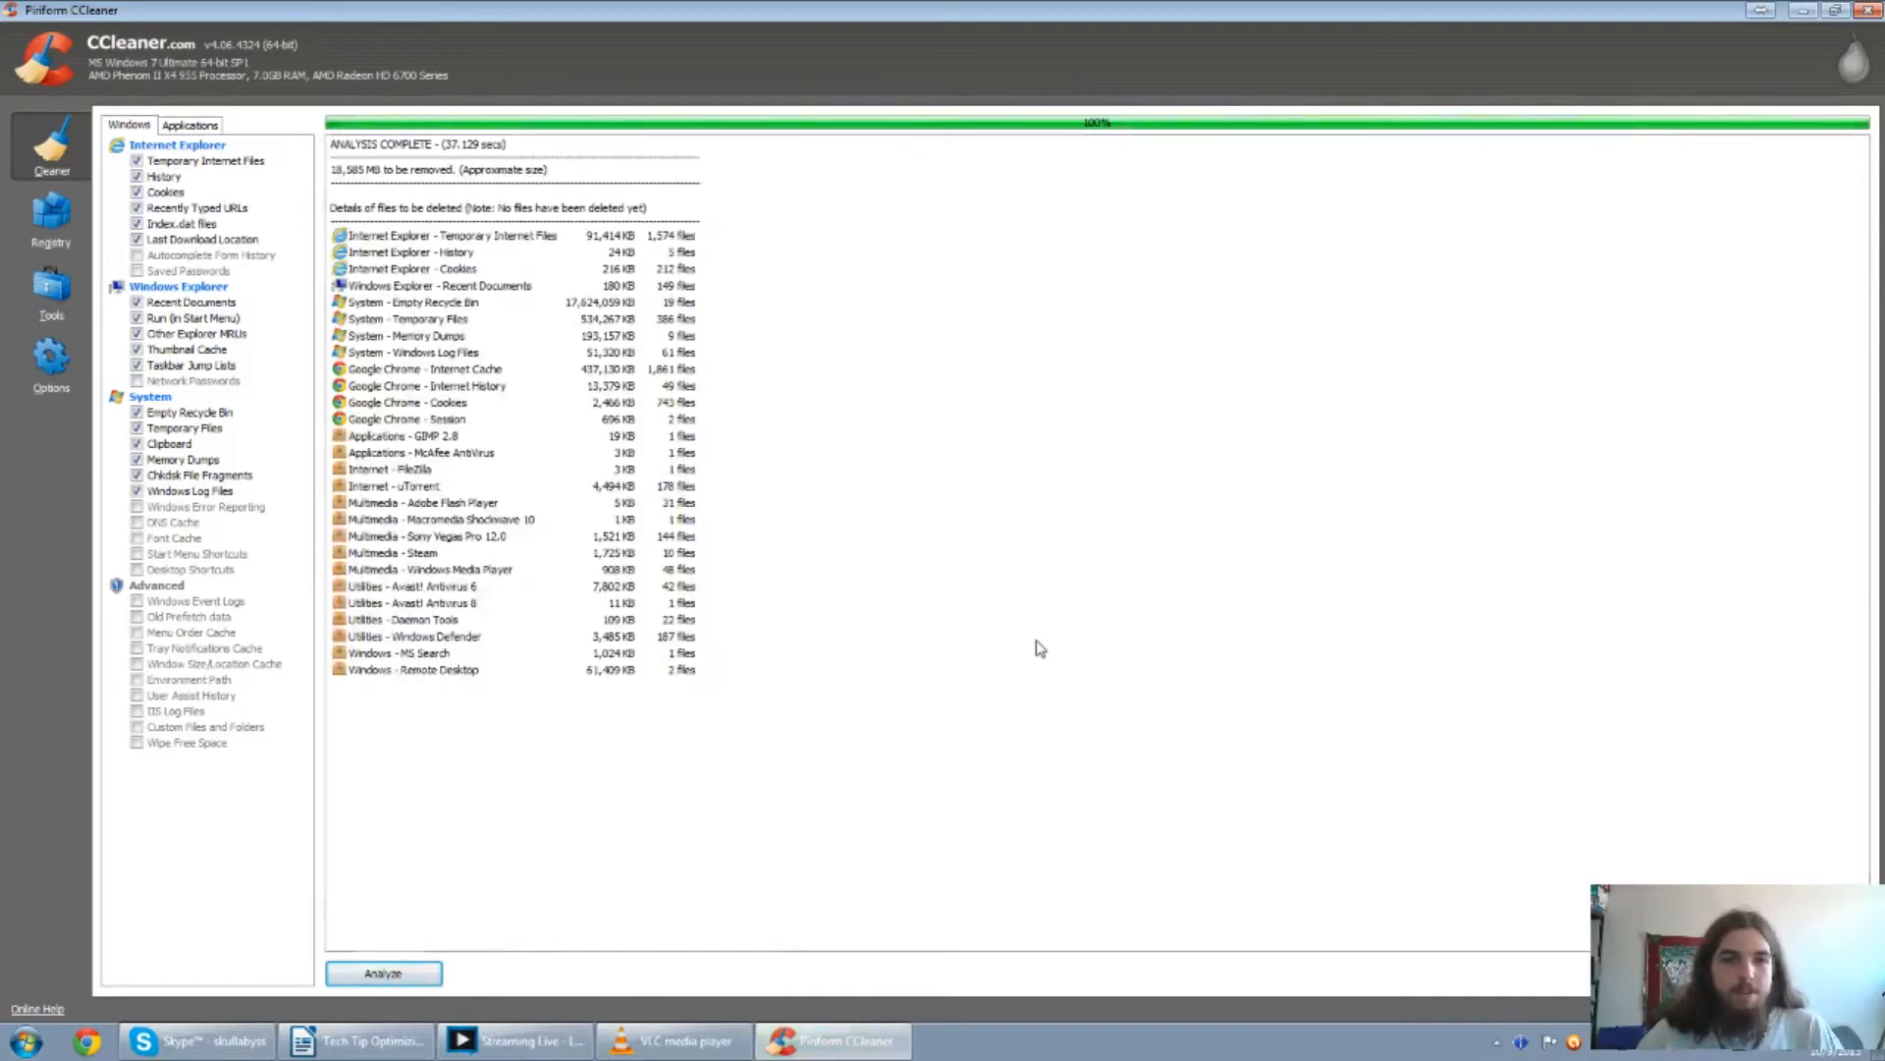
mouse_move(546, 395)
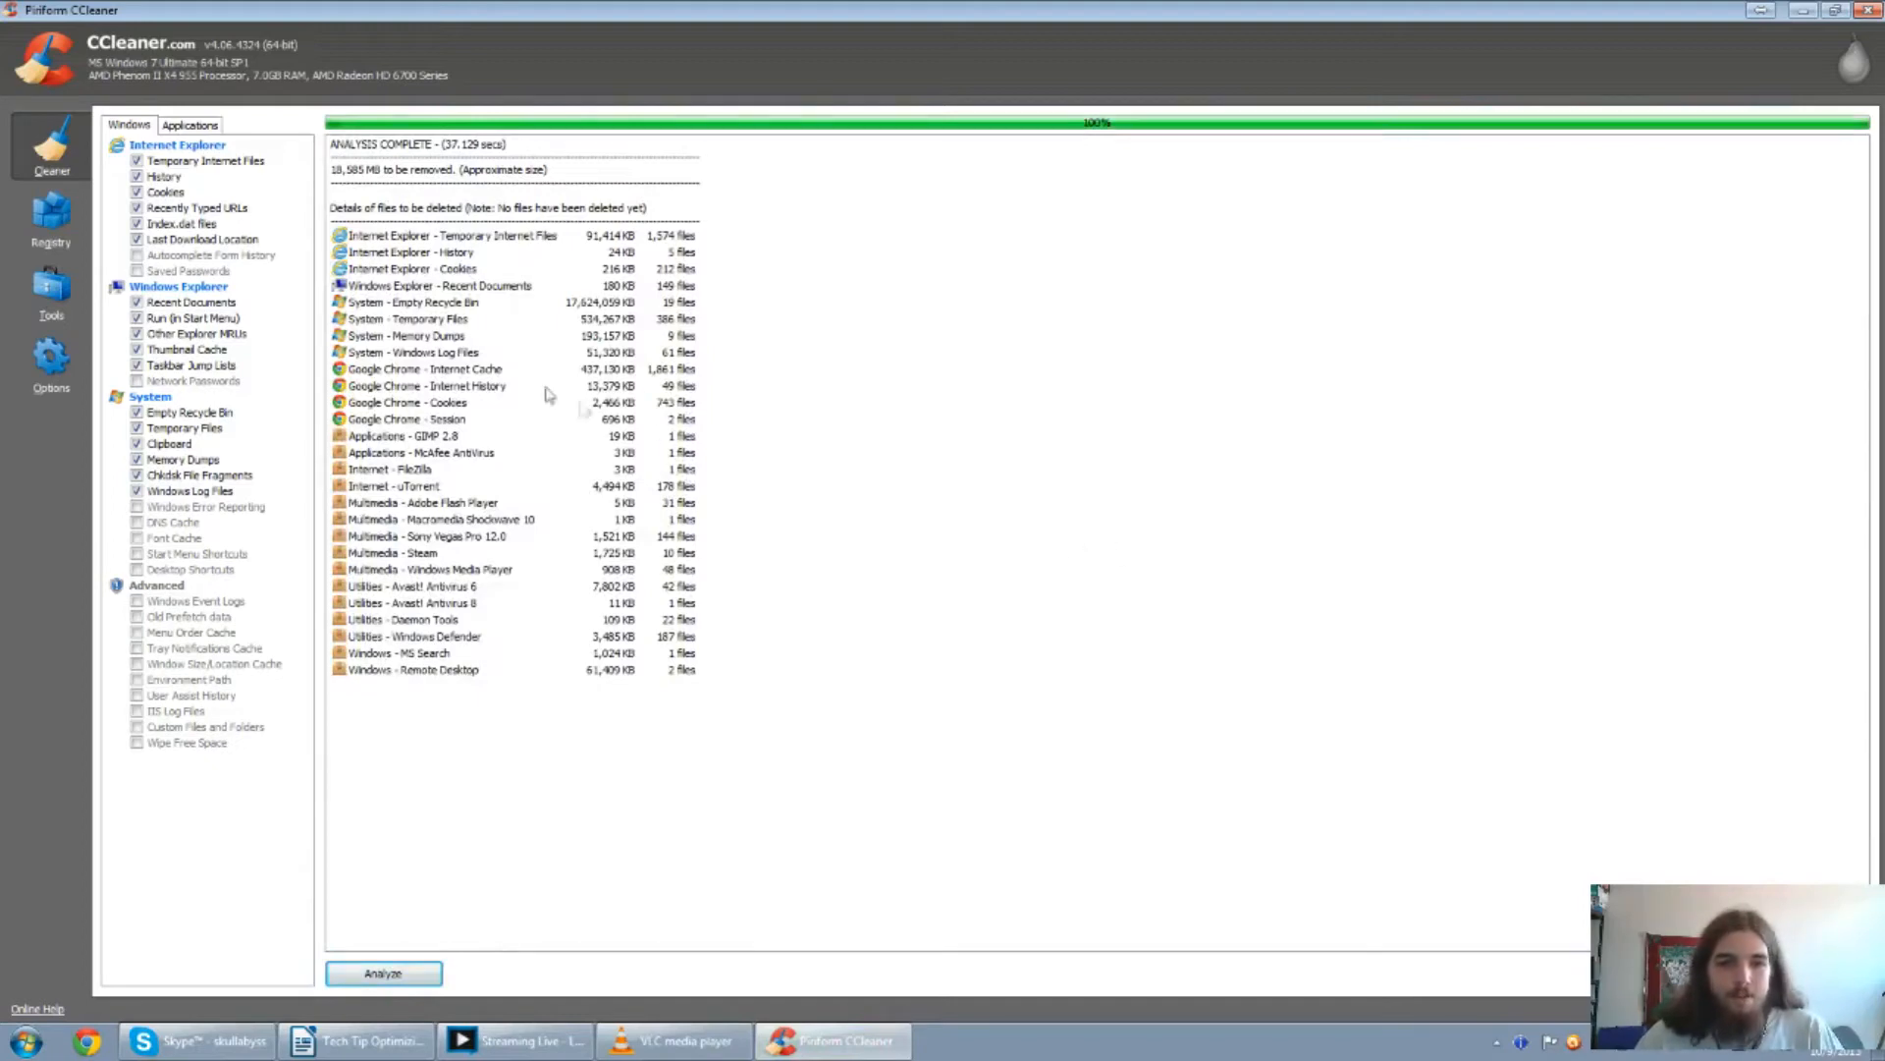
mouse_move(604, 306)
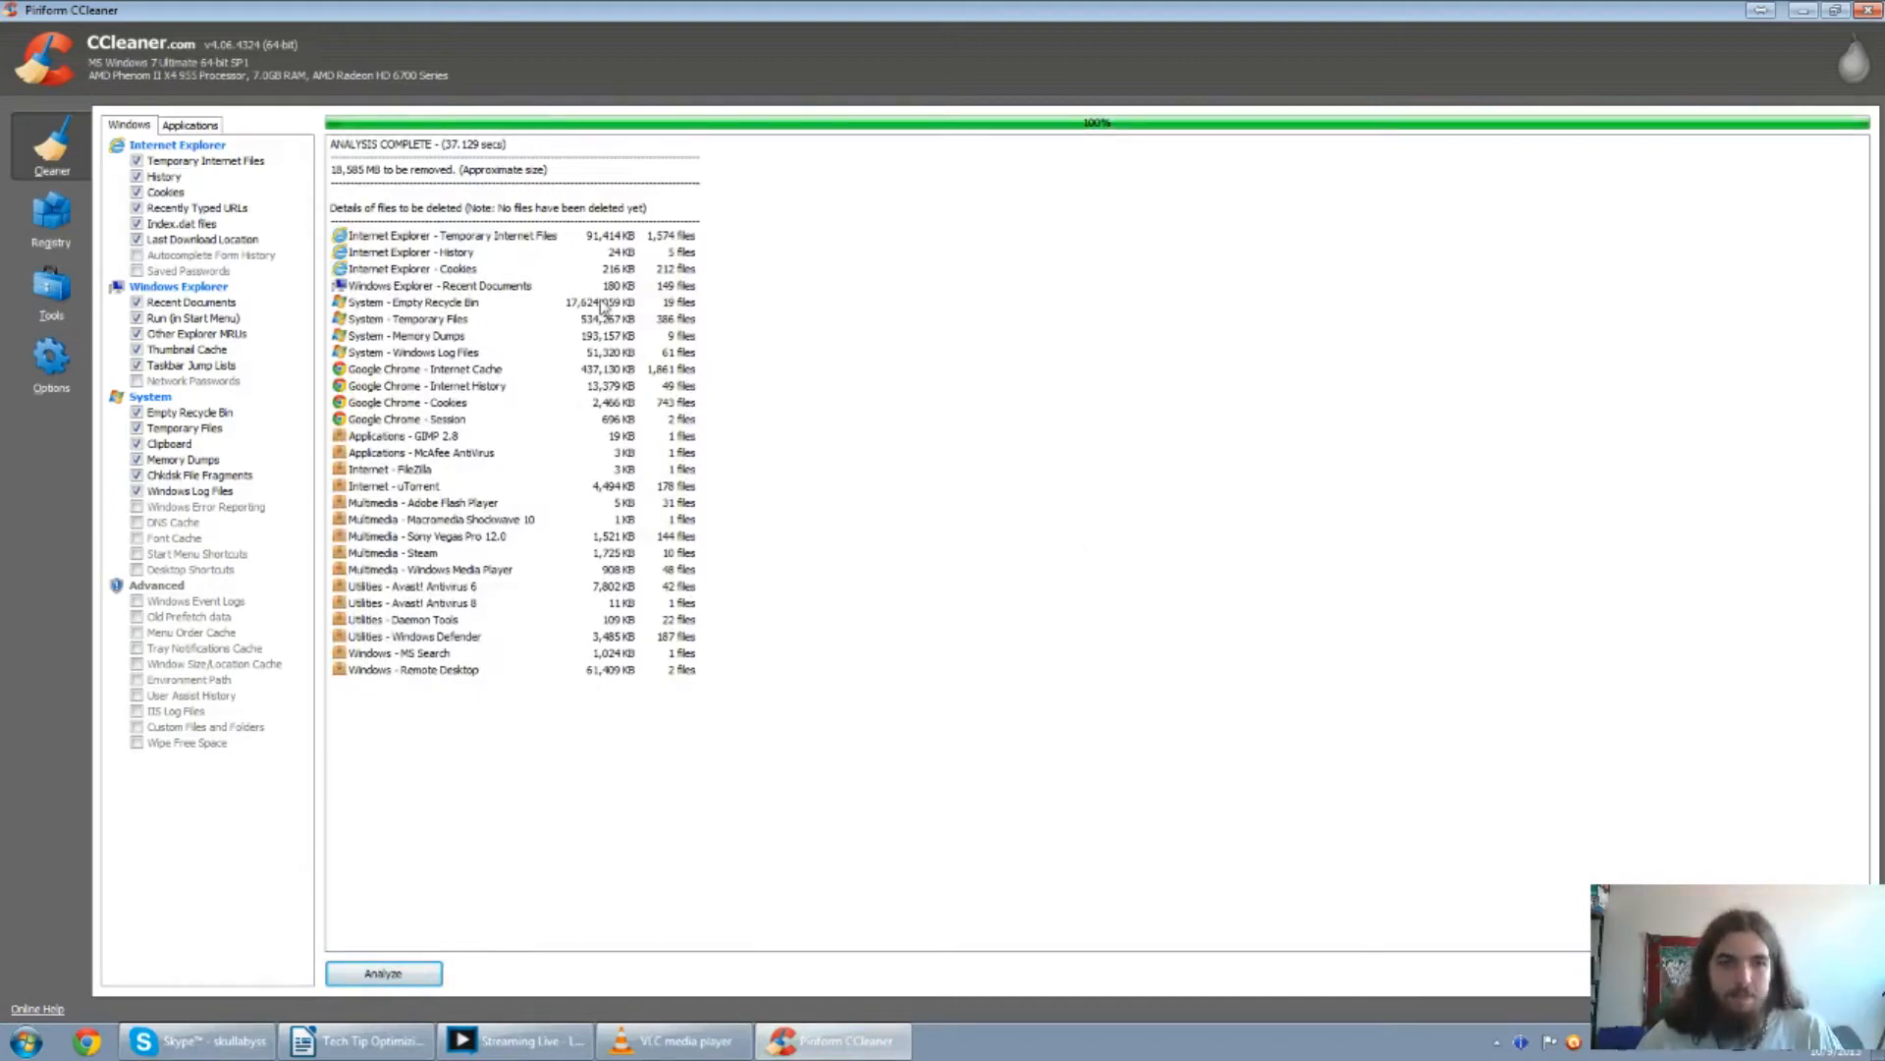
mouse_move(340, 187)
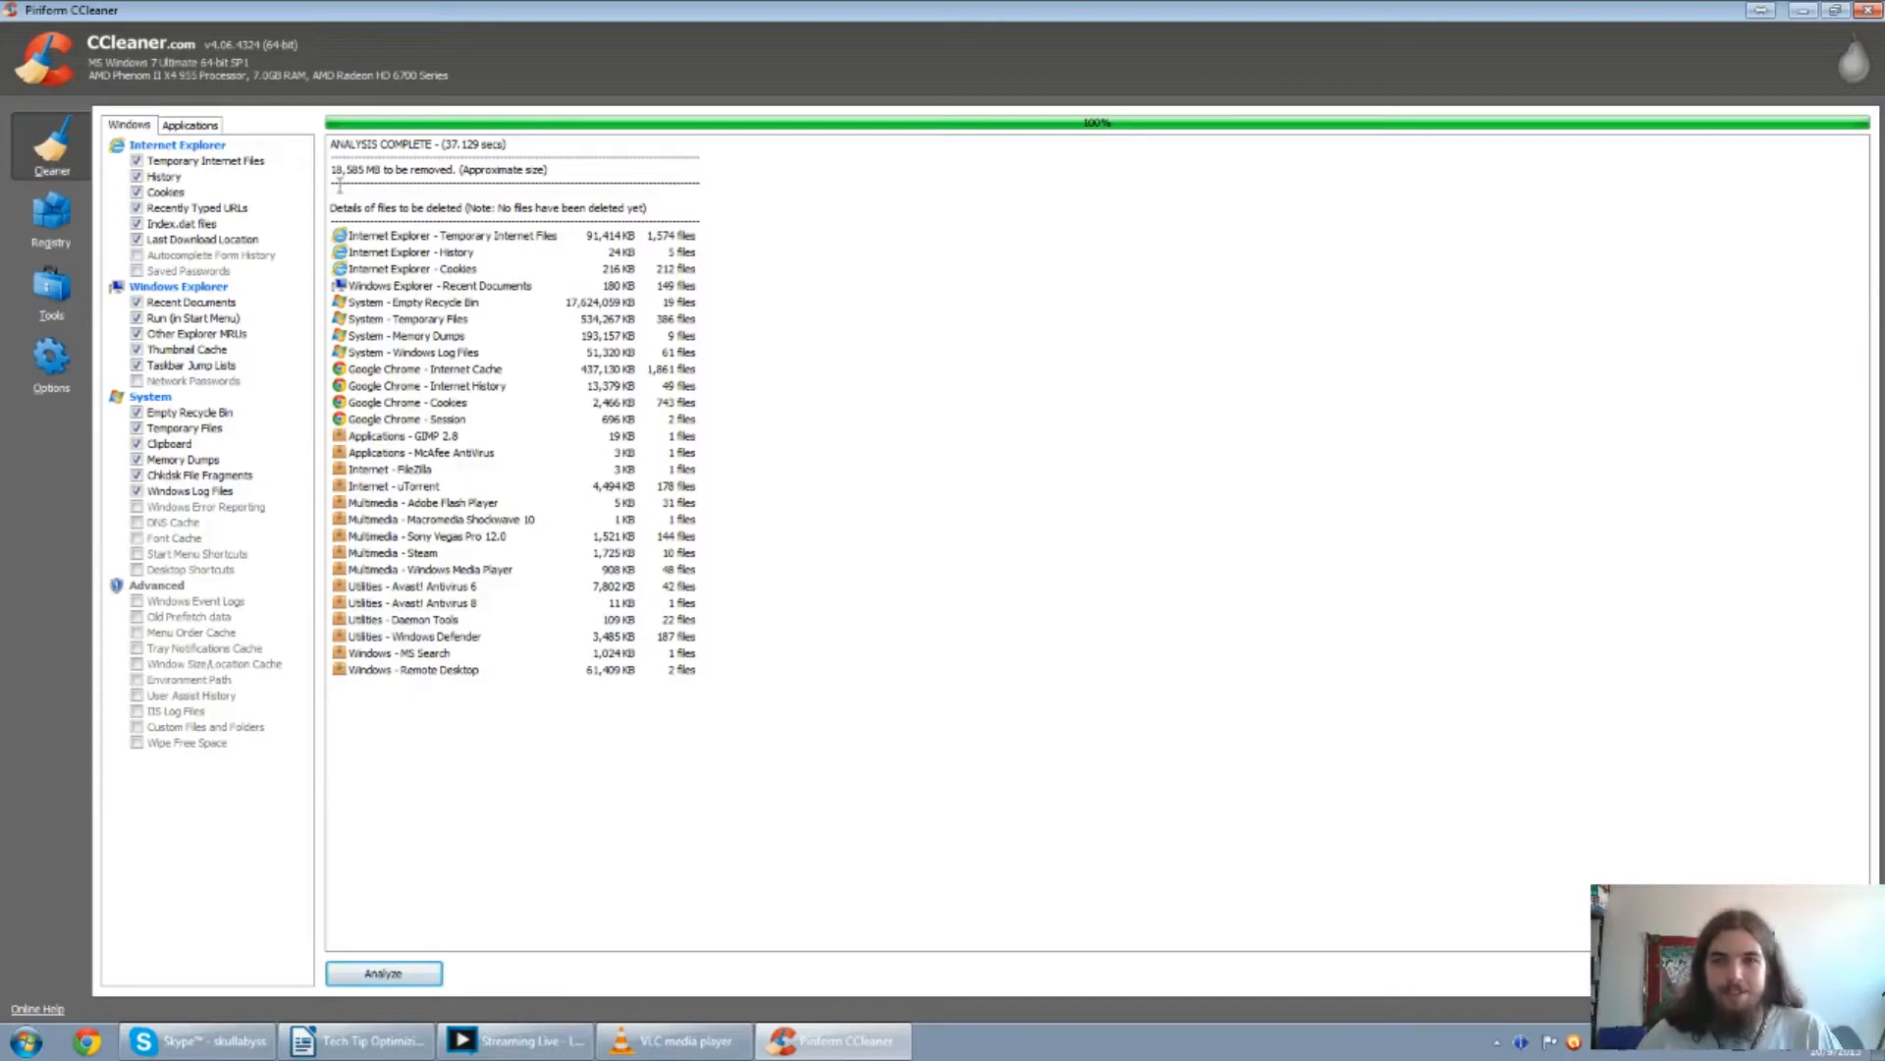
mouse_move(421, 653)
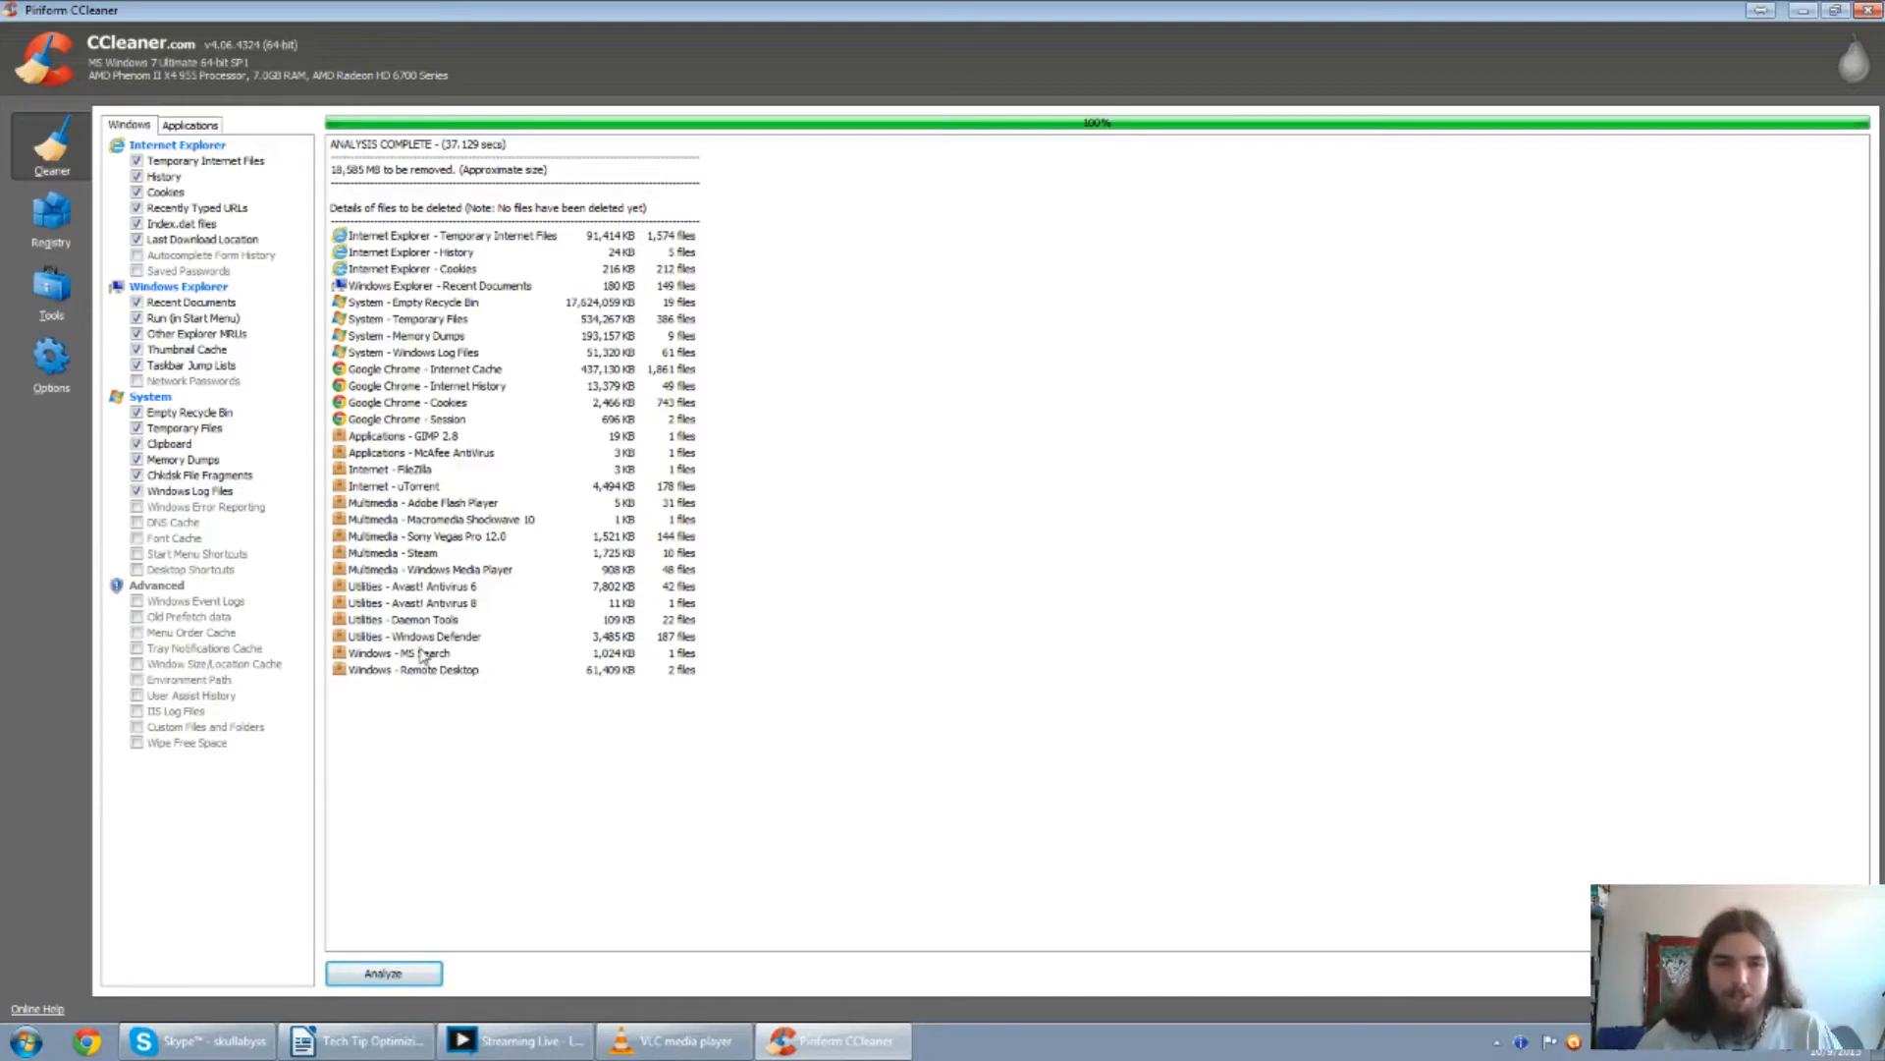
Run the cleaner and confirm deletion, removing about 18,613 MB of junk files.
left_click(382, 973)
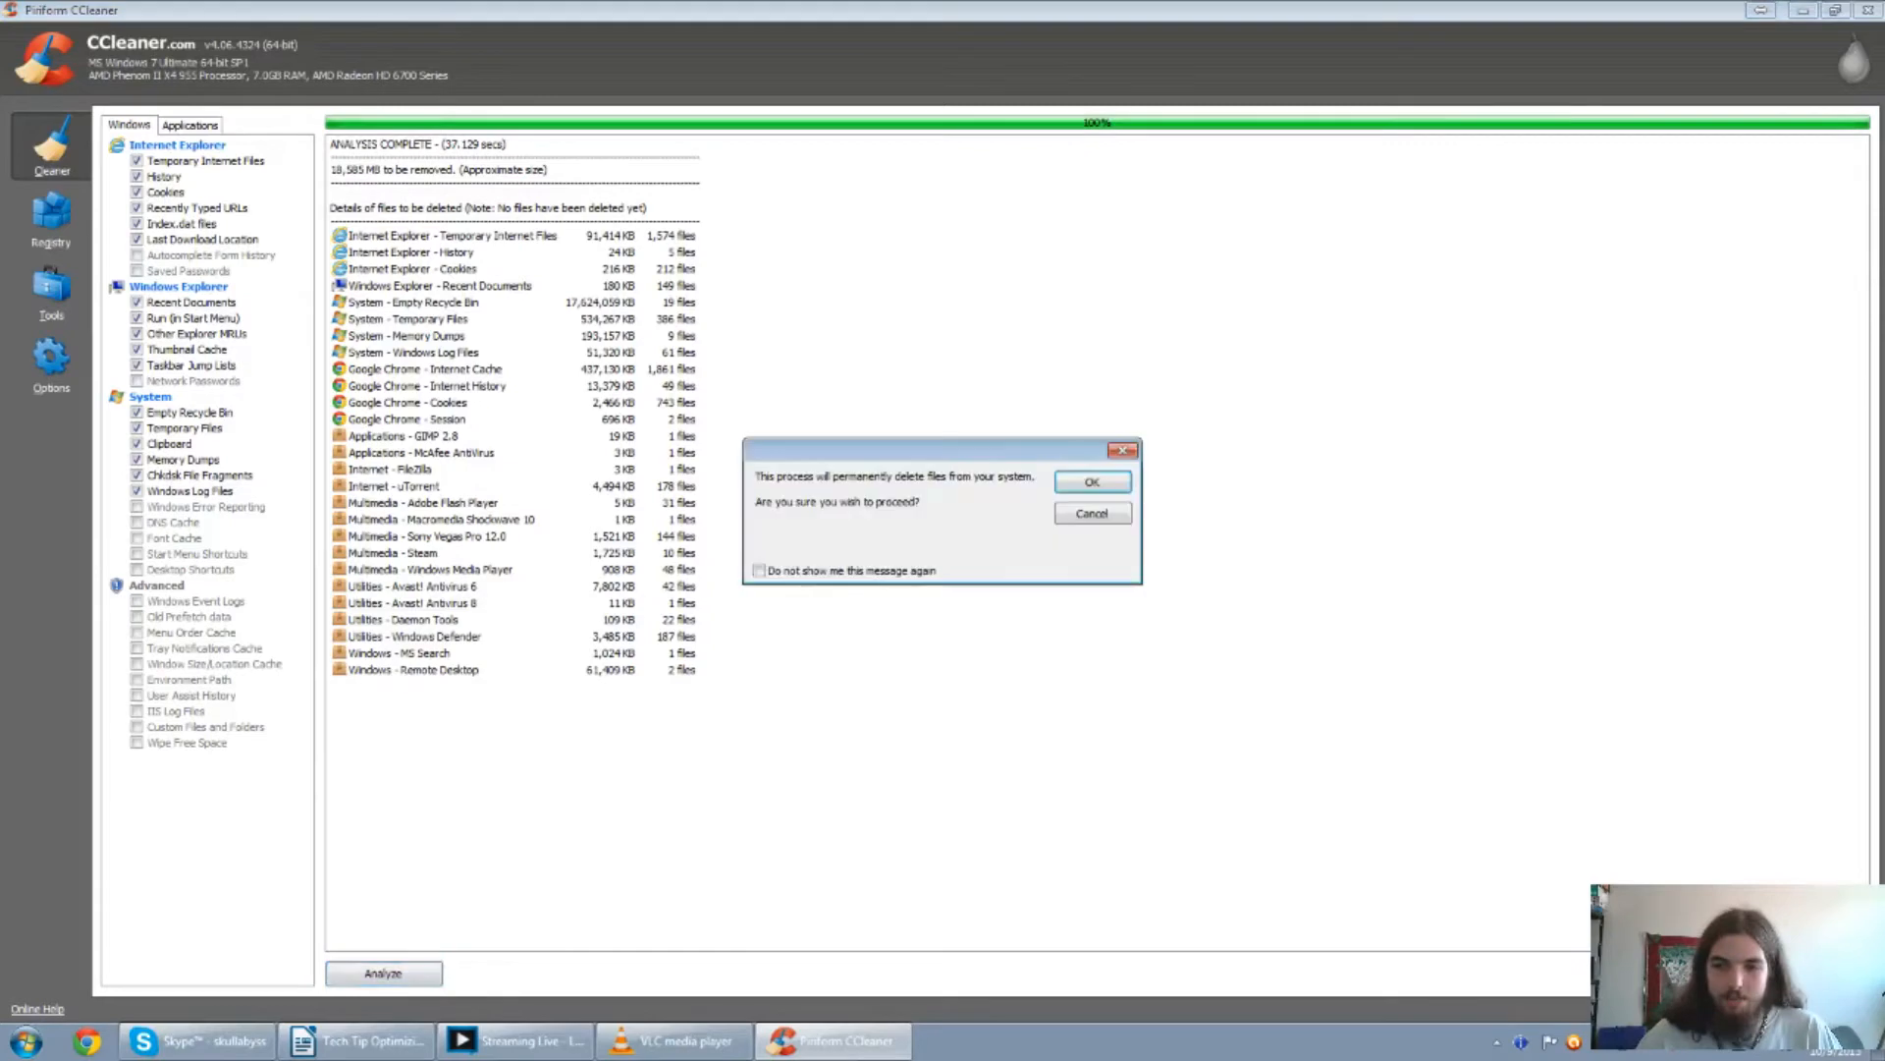
left_click(1091, 481)
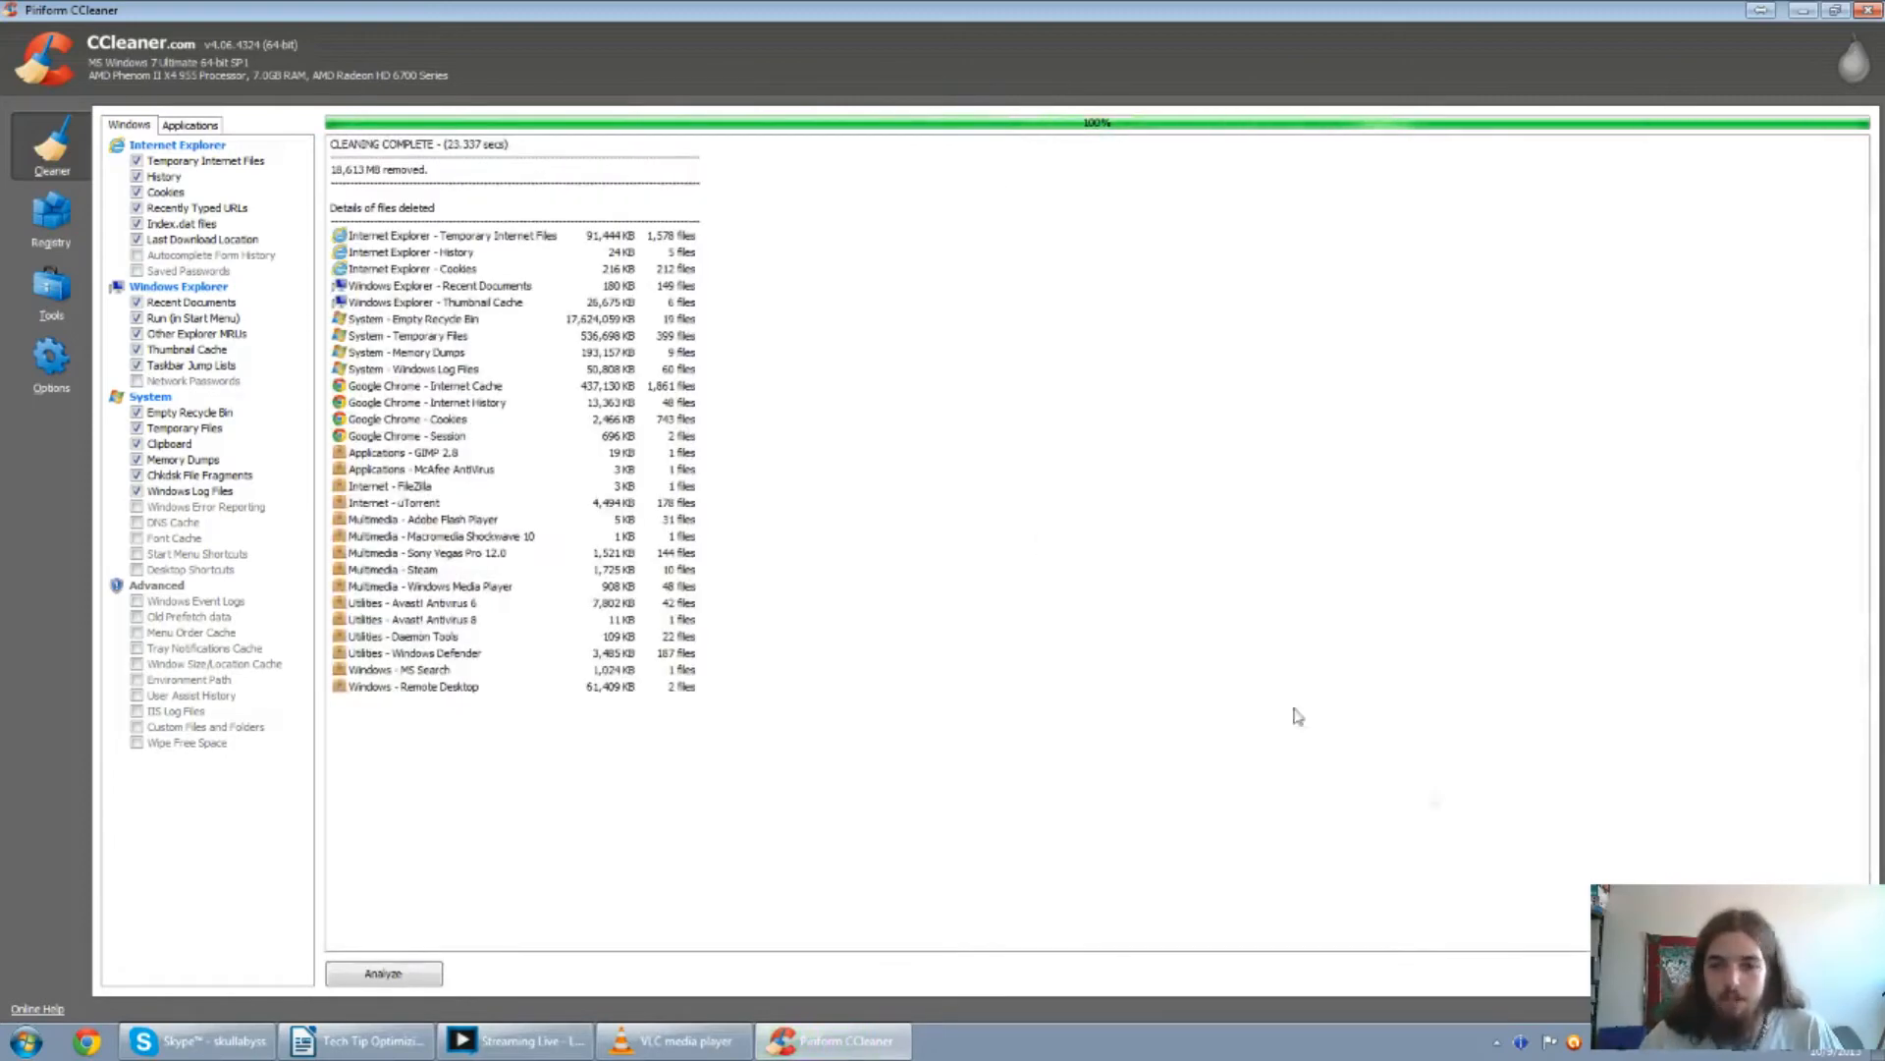
left_click(50, 222)
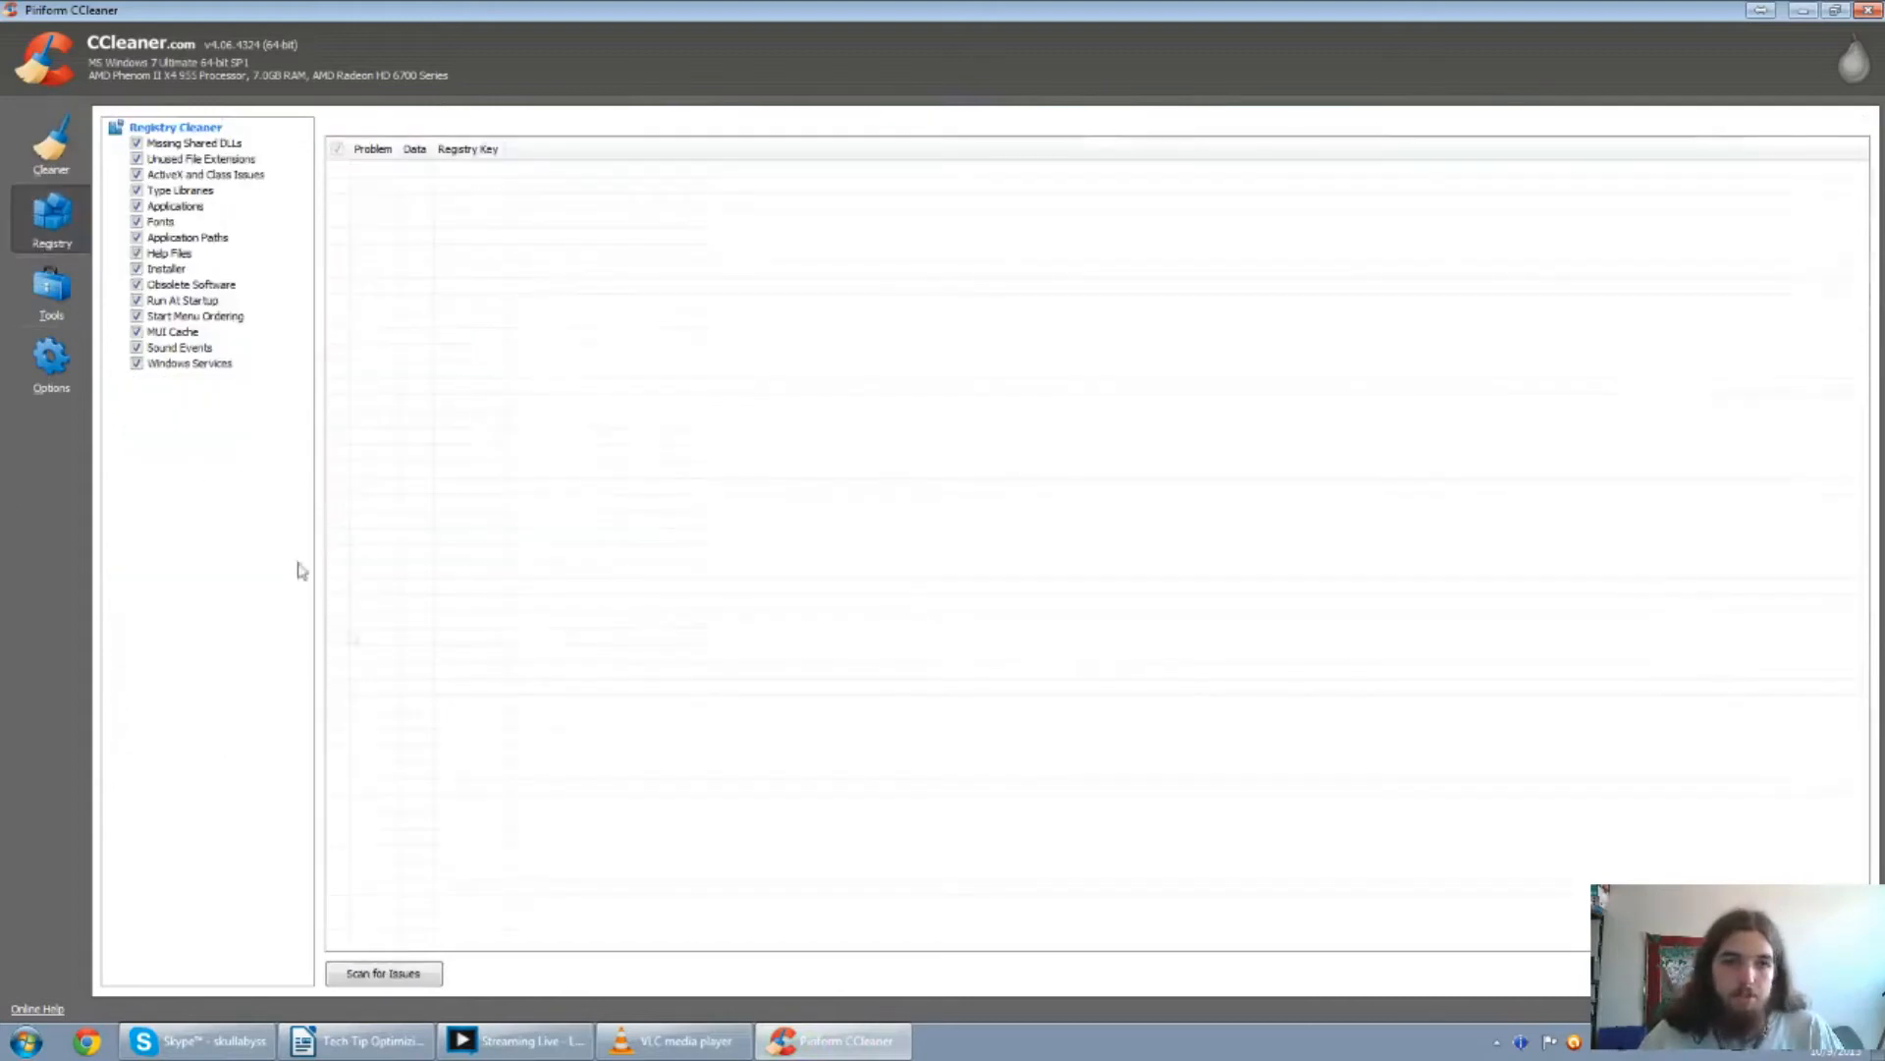
Scan the registry, fix all selected issues without a backup, then close CCleaner.
left_click(382, 974)
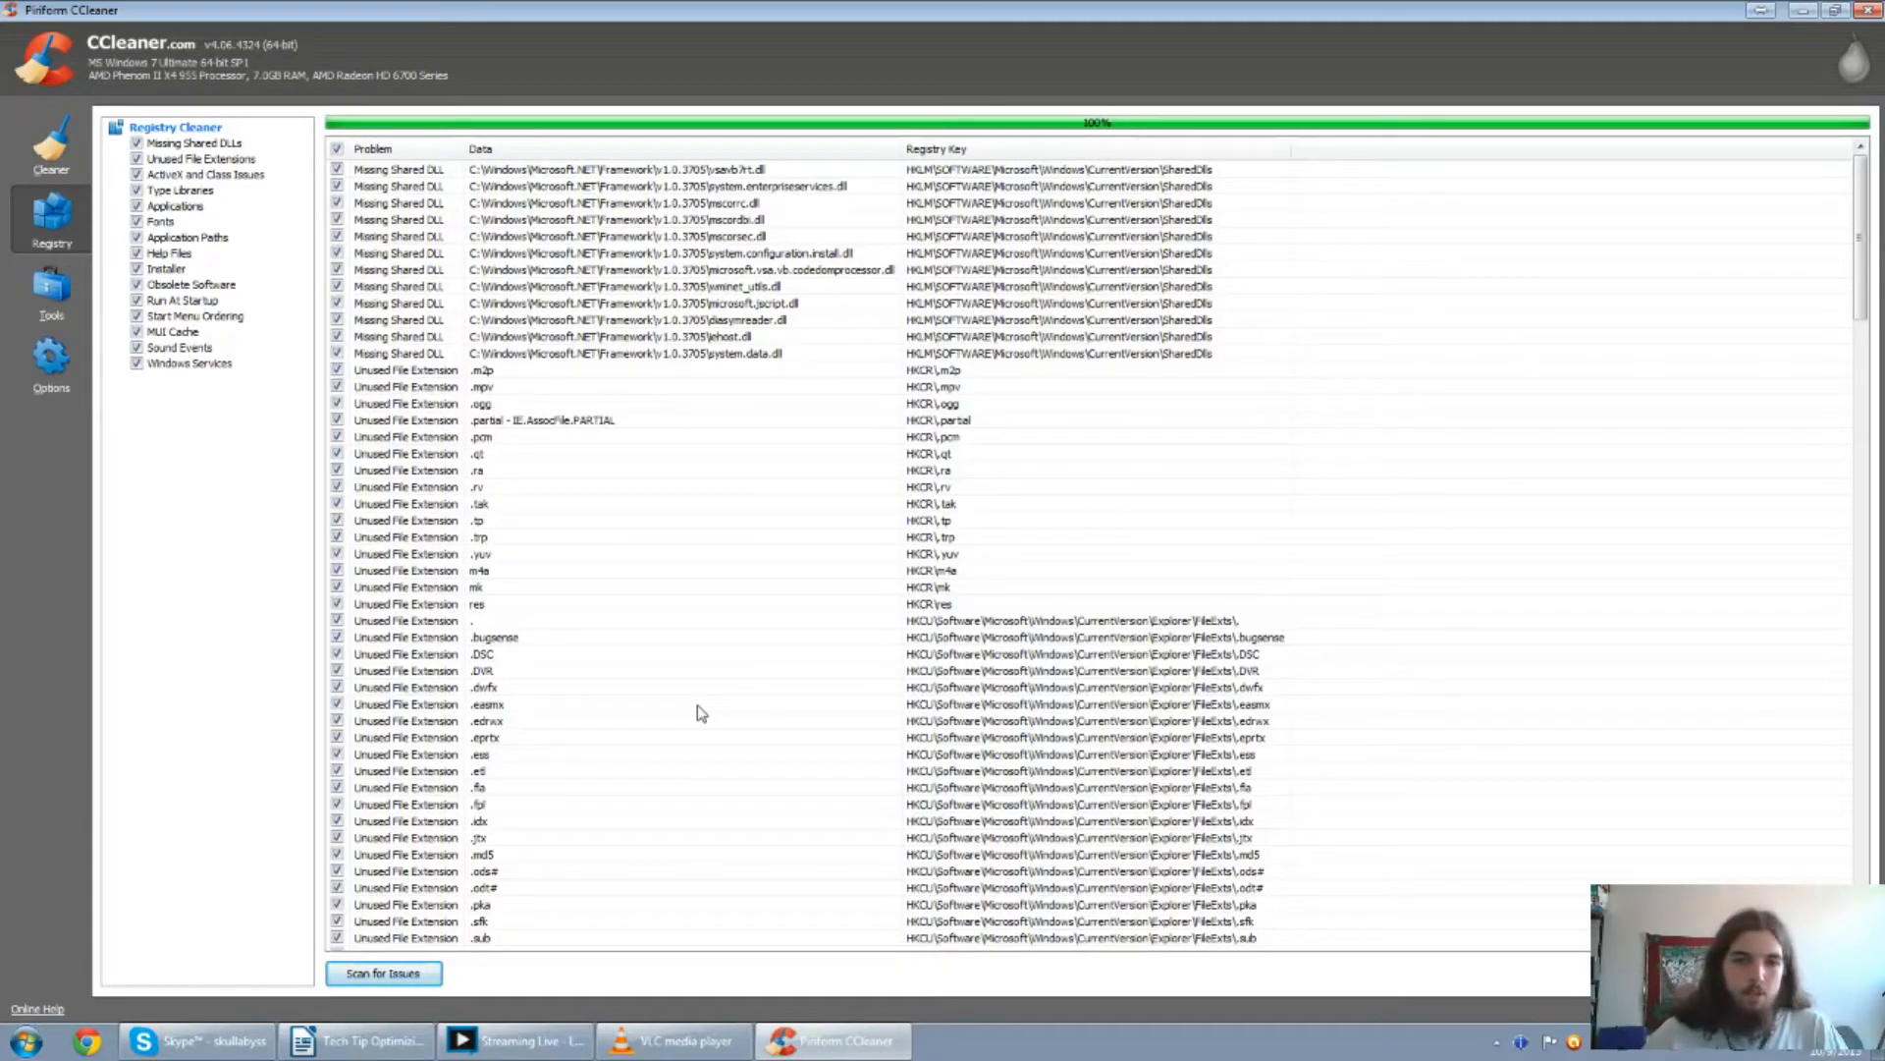
scroll("down", 3)
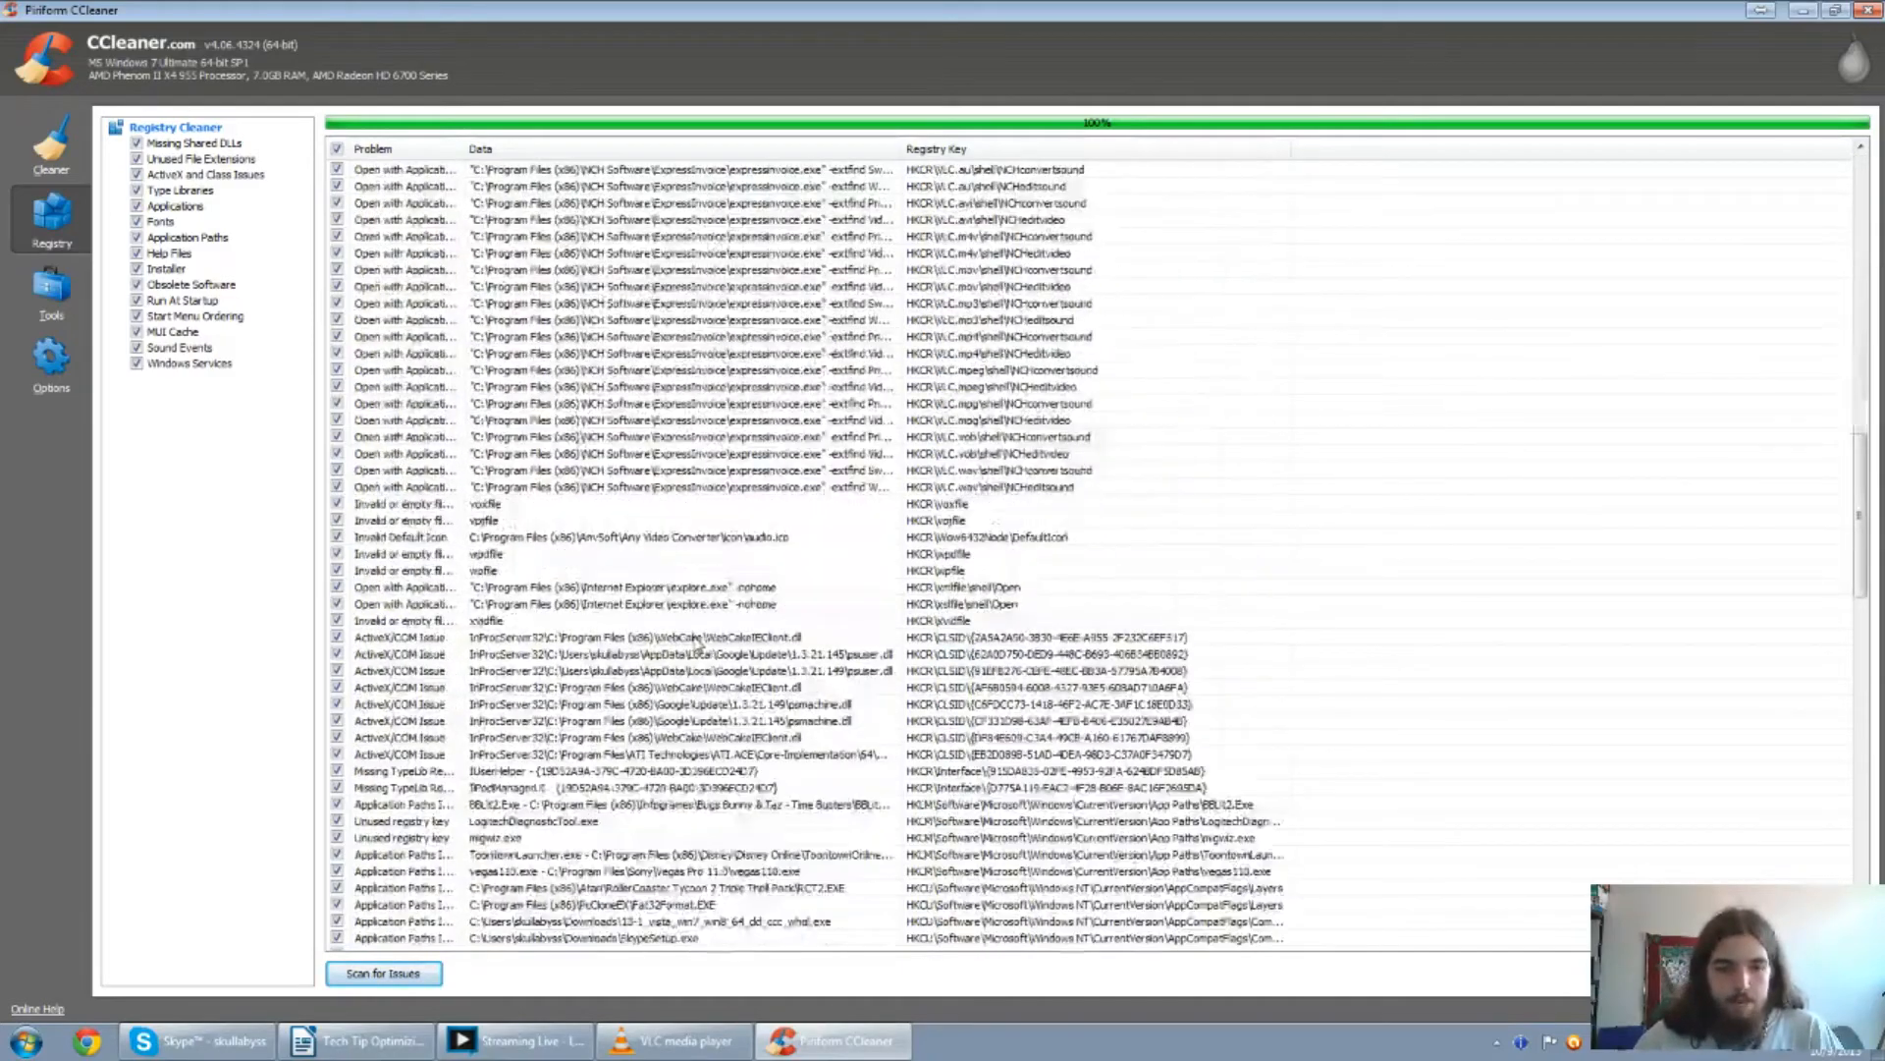
scroll("down", 3)
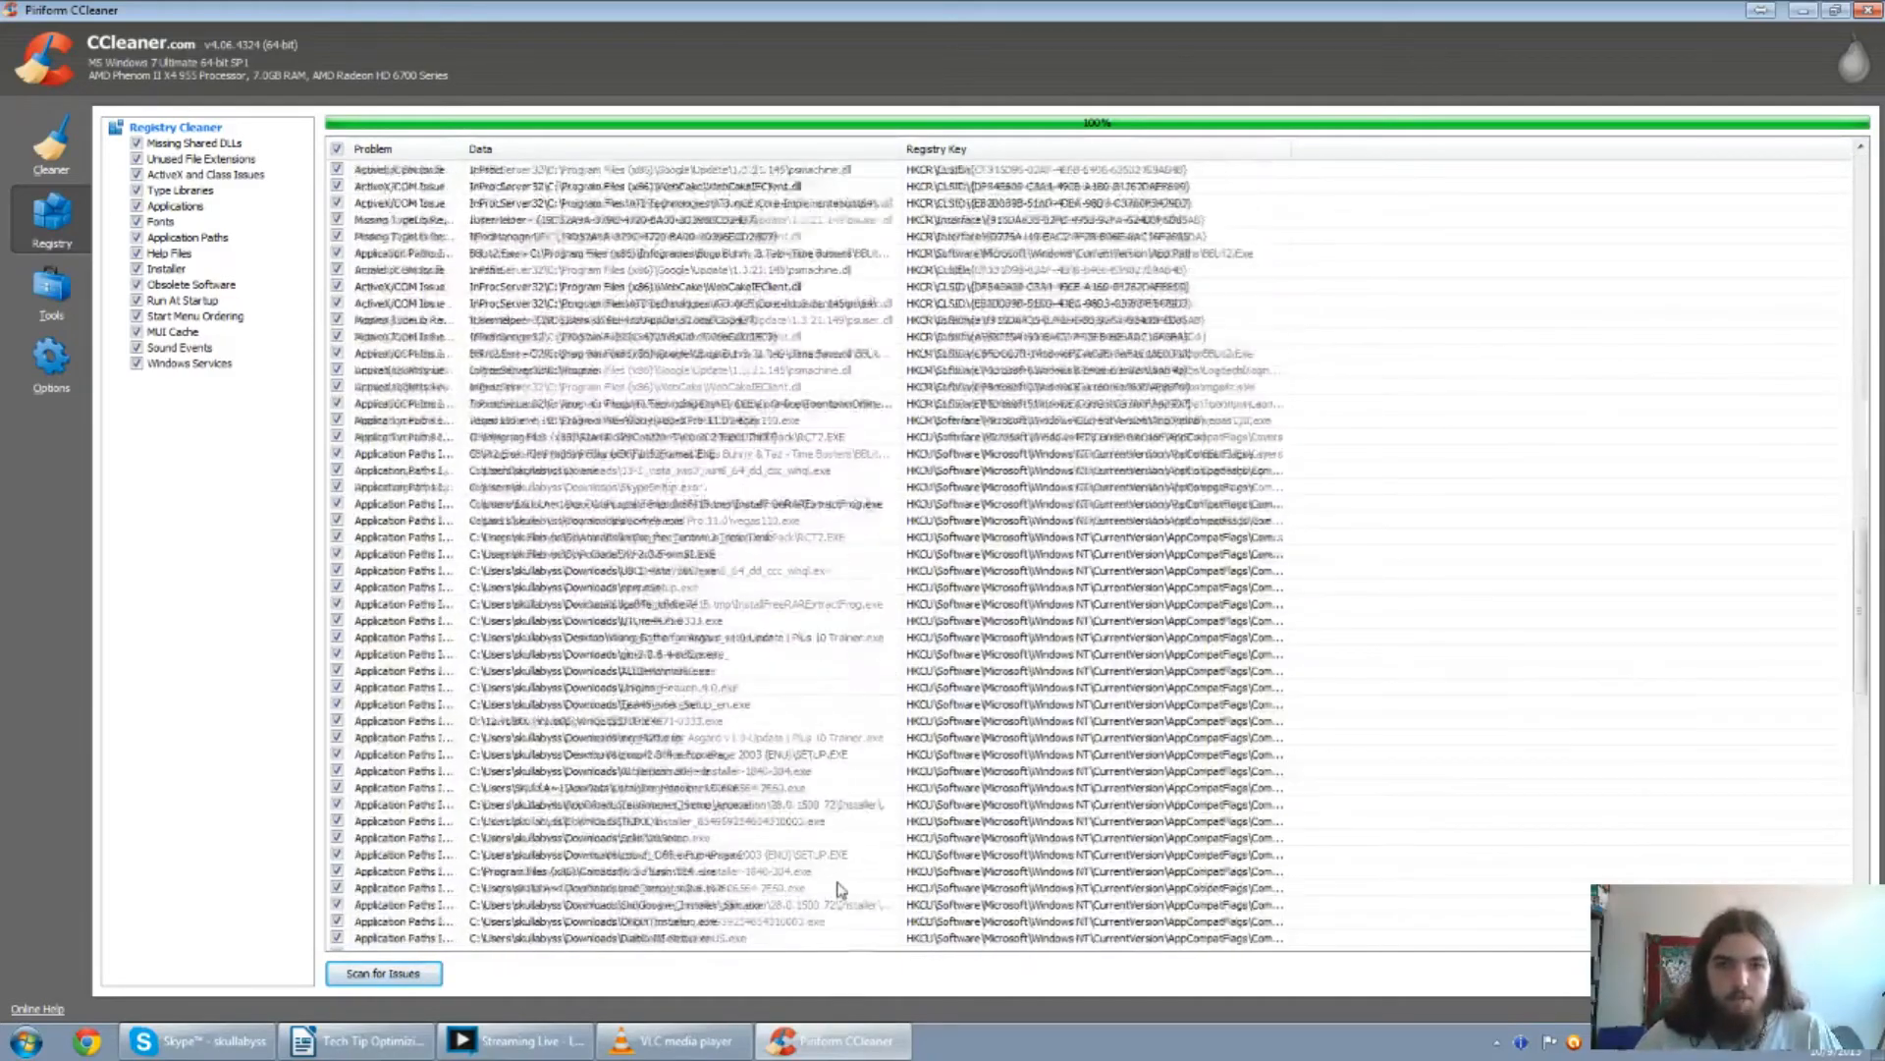
scroll("up", 3)
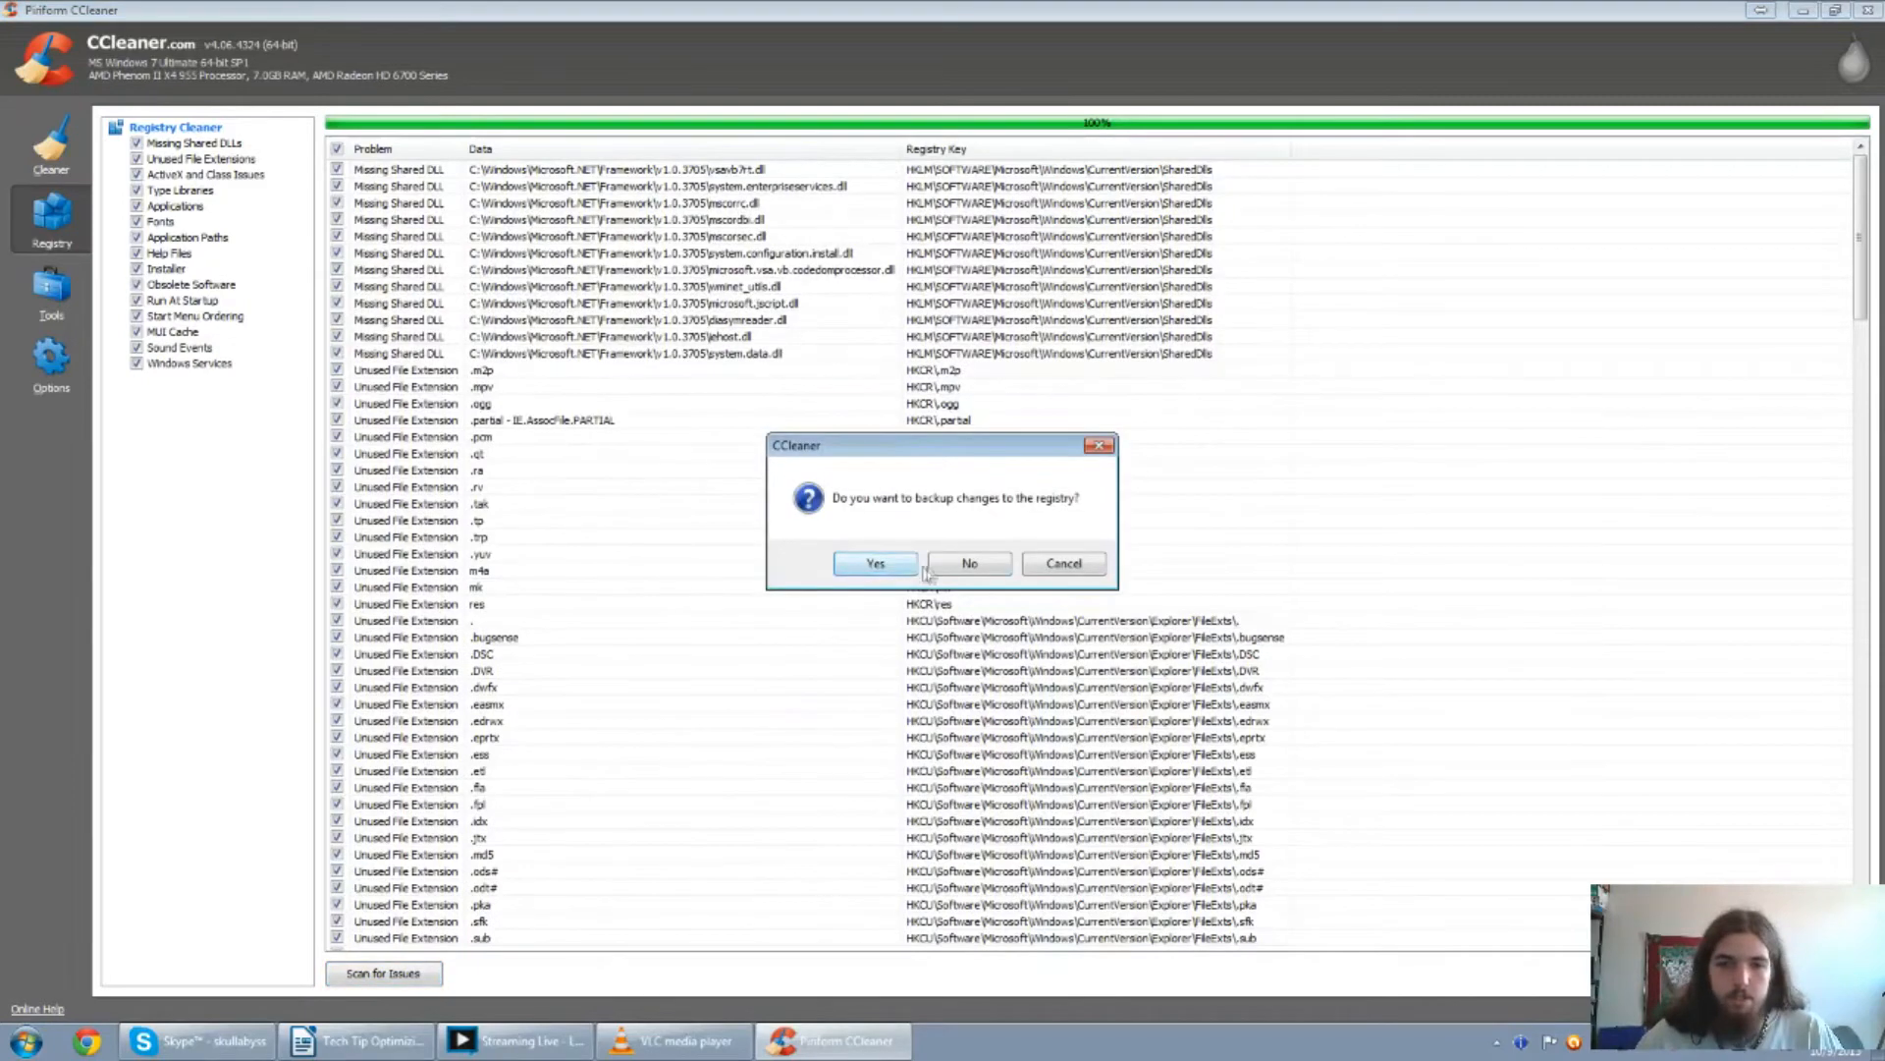
left_click(969, 562)
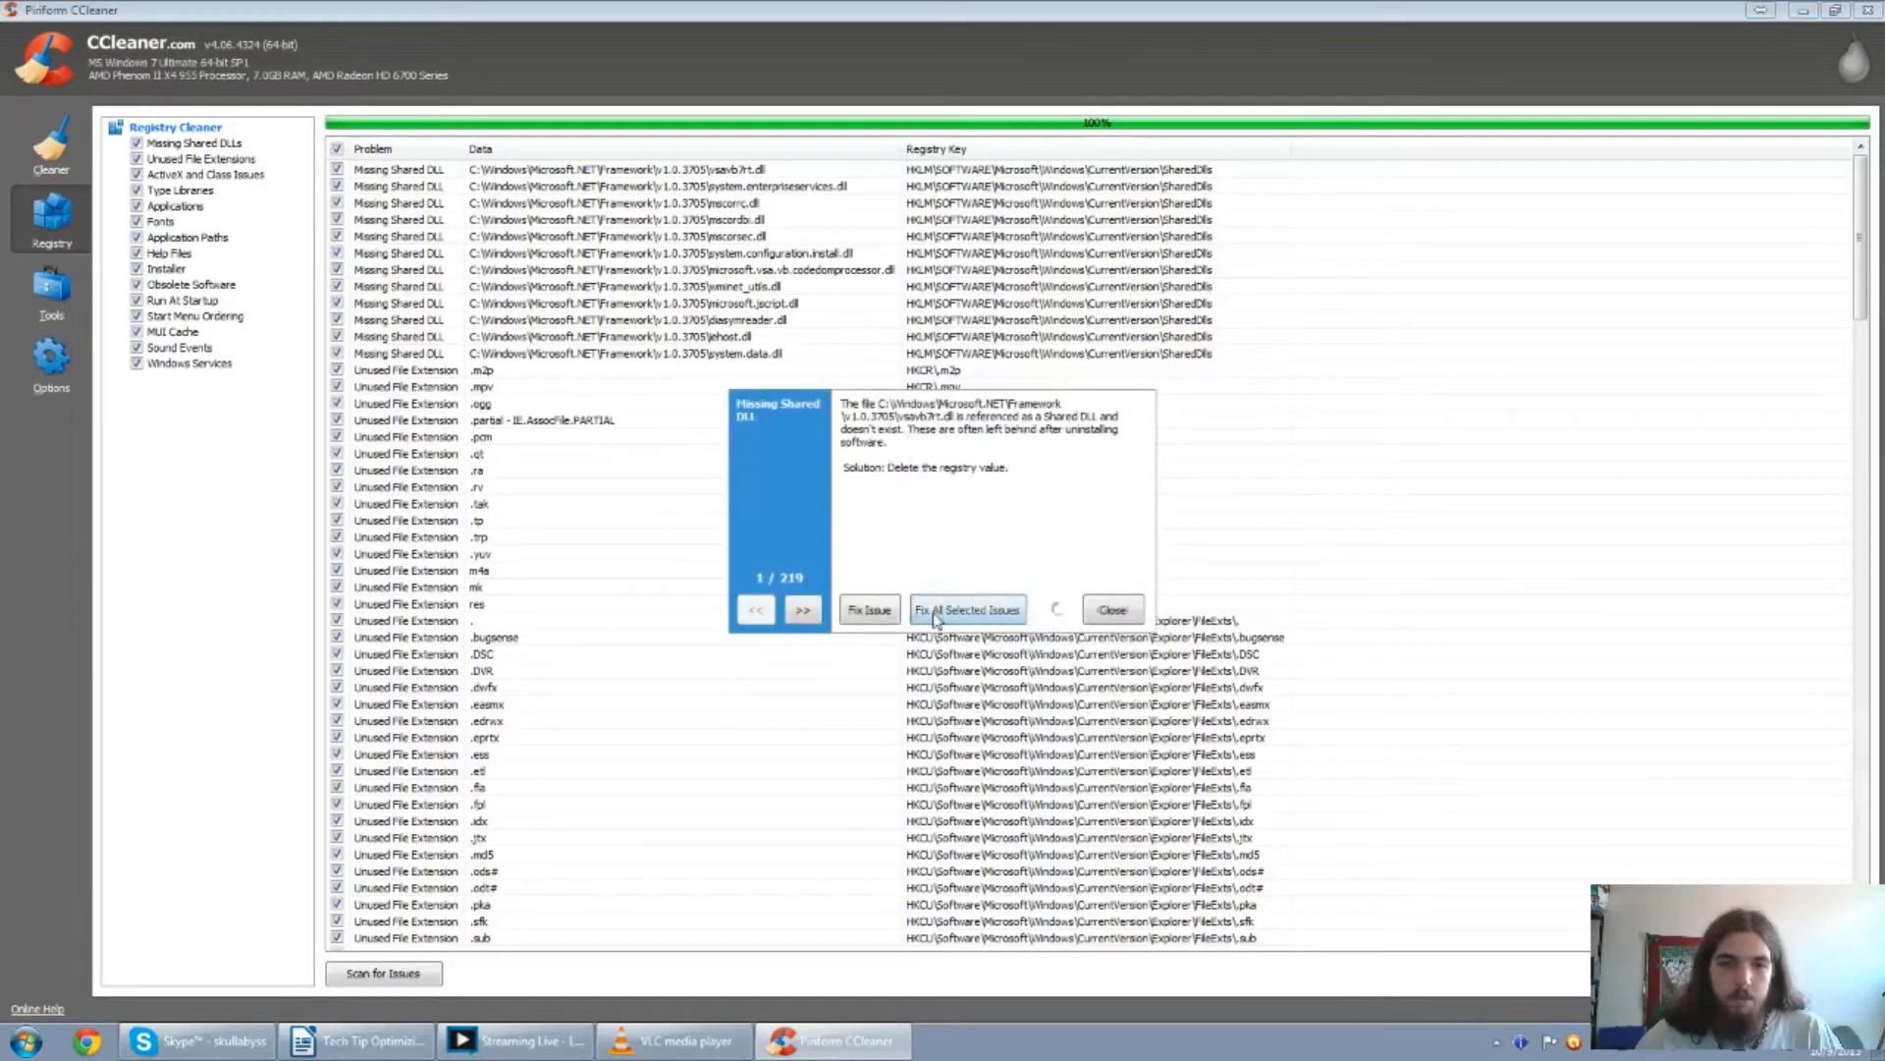
left_click(965, 610)
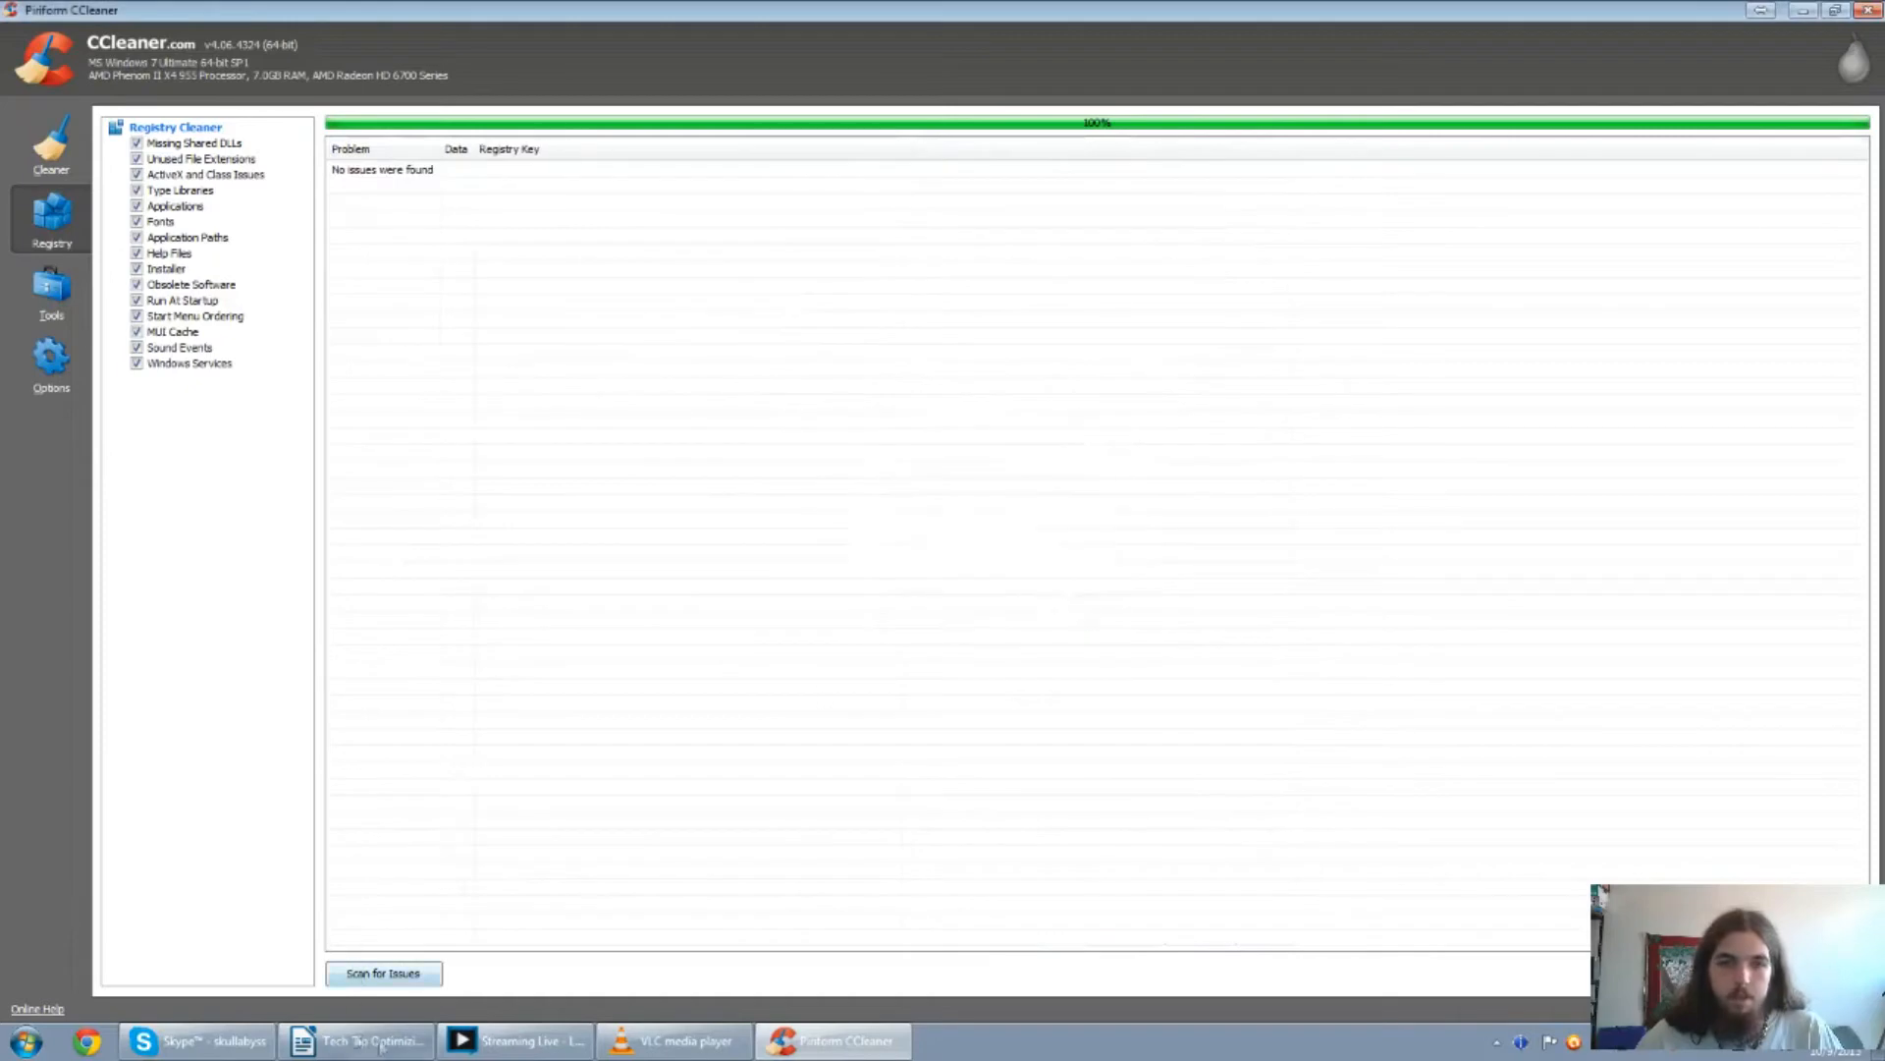
mouse_move(1092, 746)
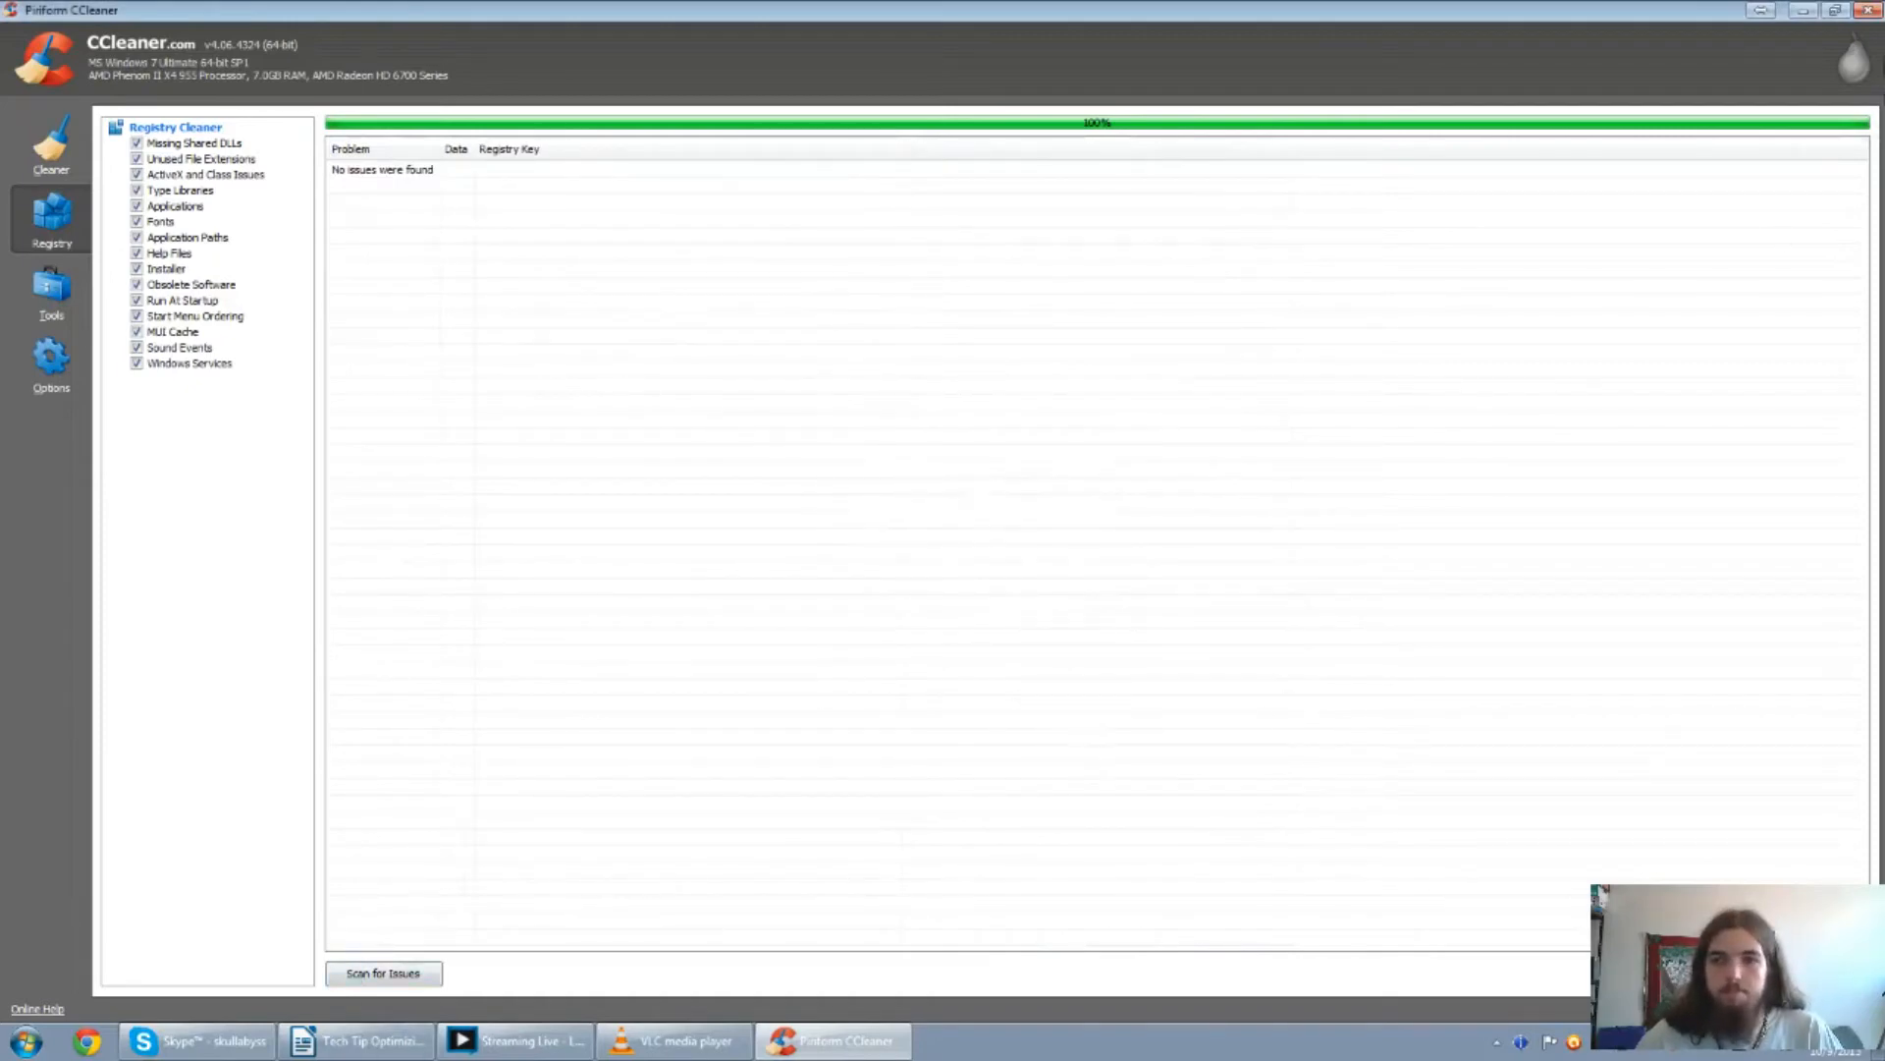
left_click(1871, 9)
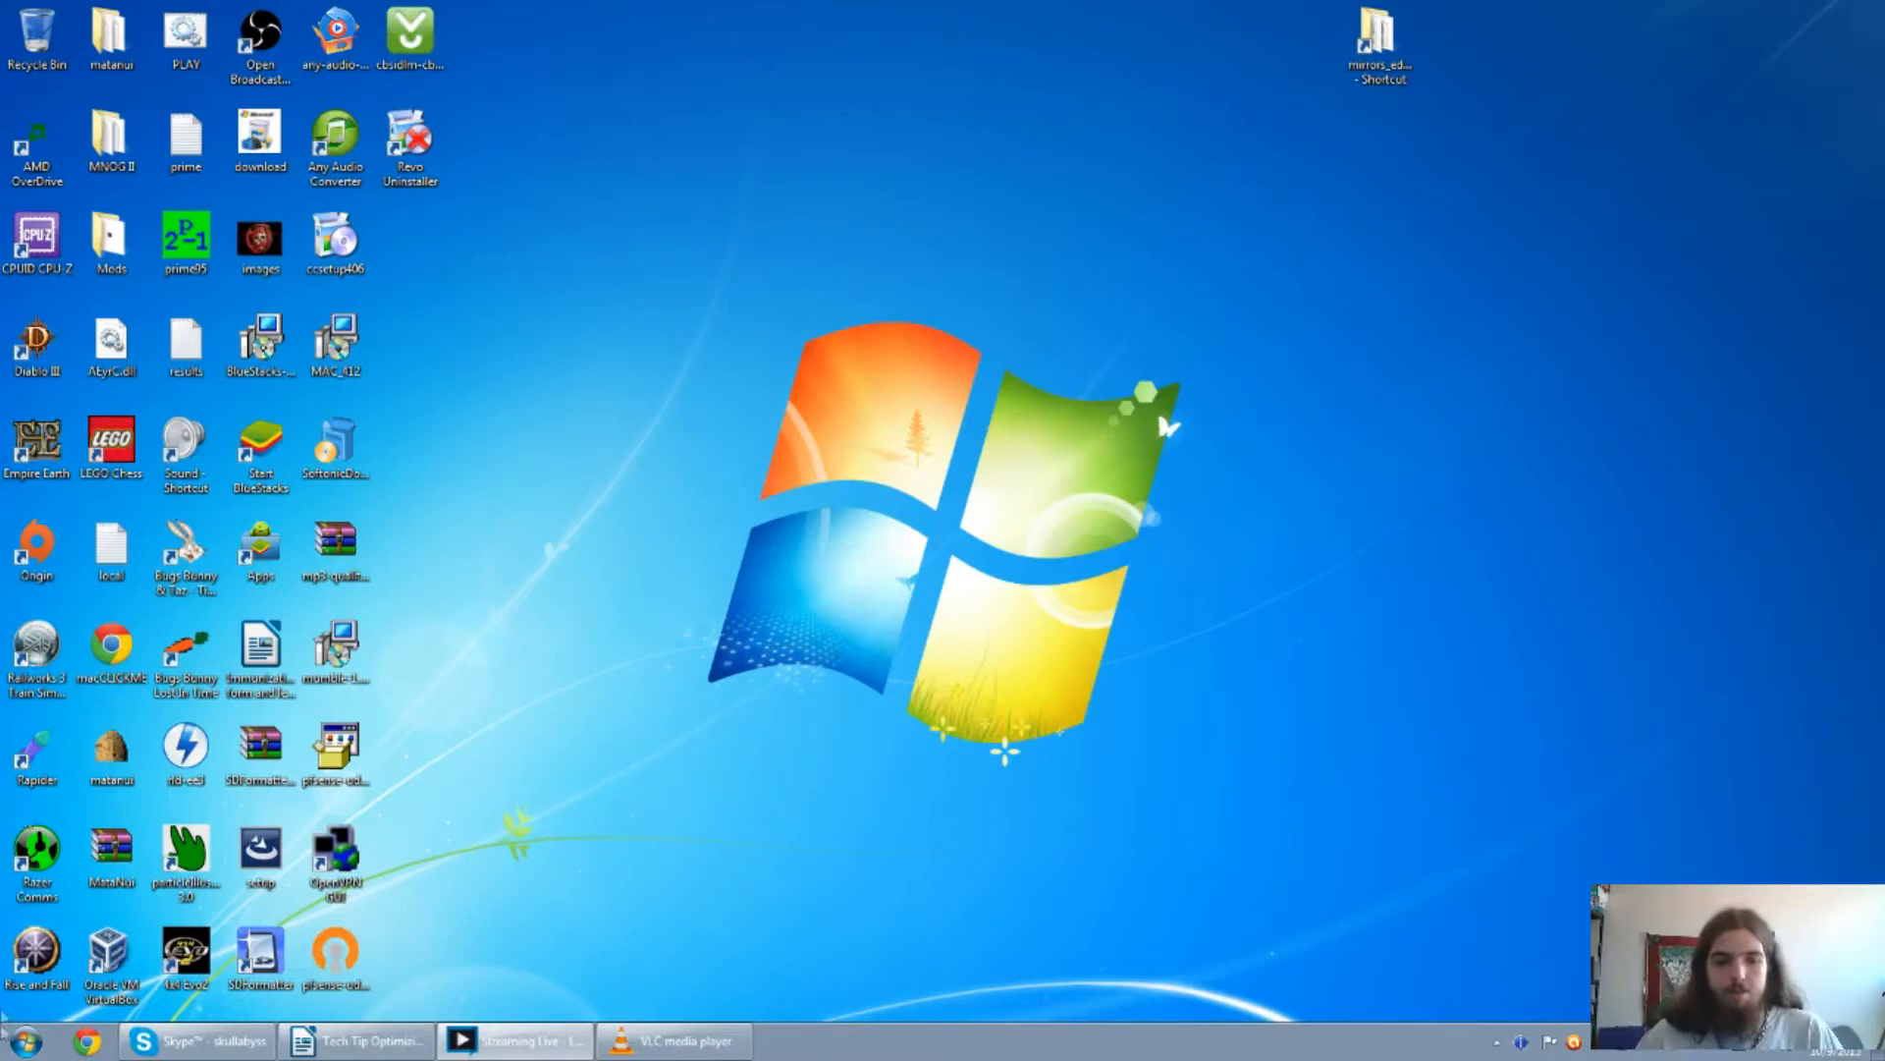
Run Disk Cleanup on drive C, deleting the checked categories including queued error reports (~6.43 GB).
left_click(19, 1040)
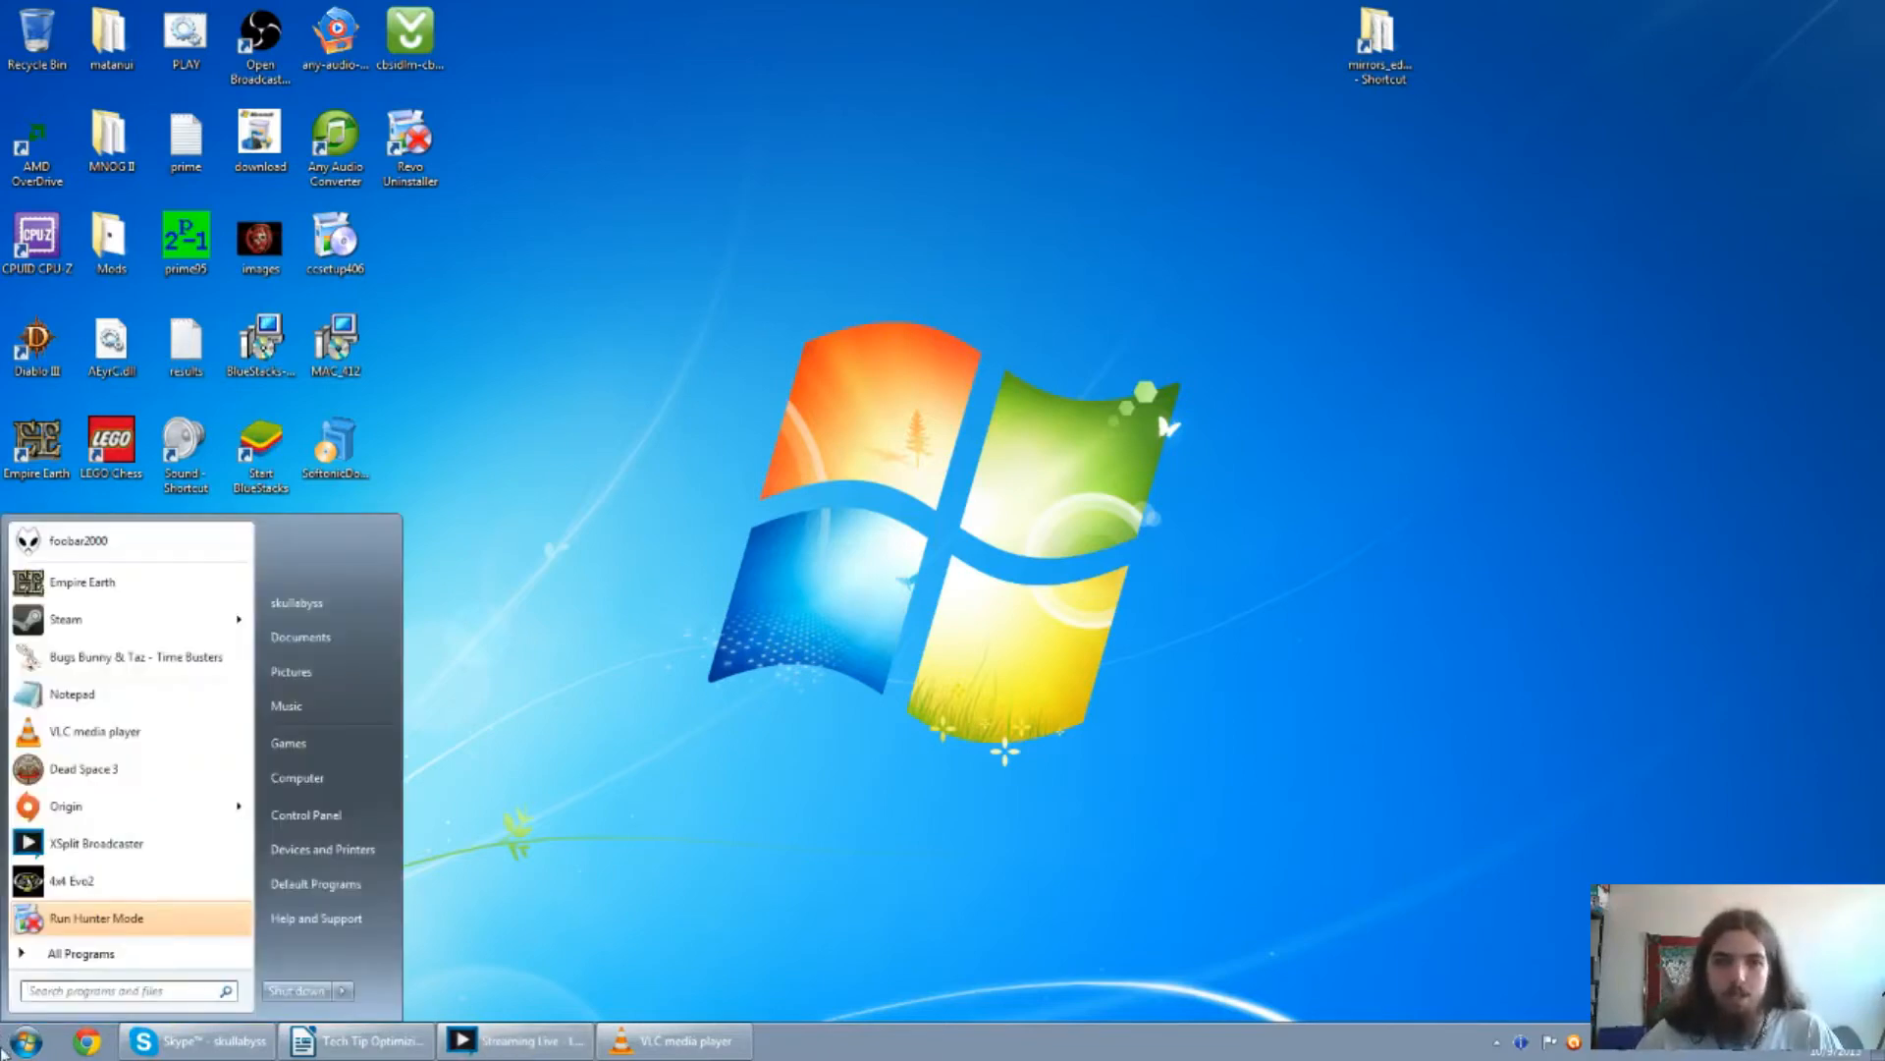
mouse_move(81, 952)
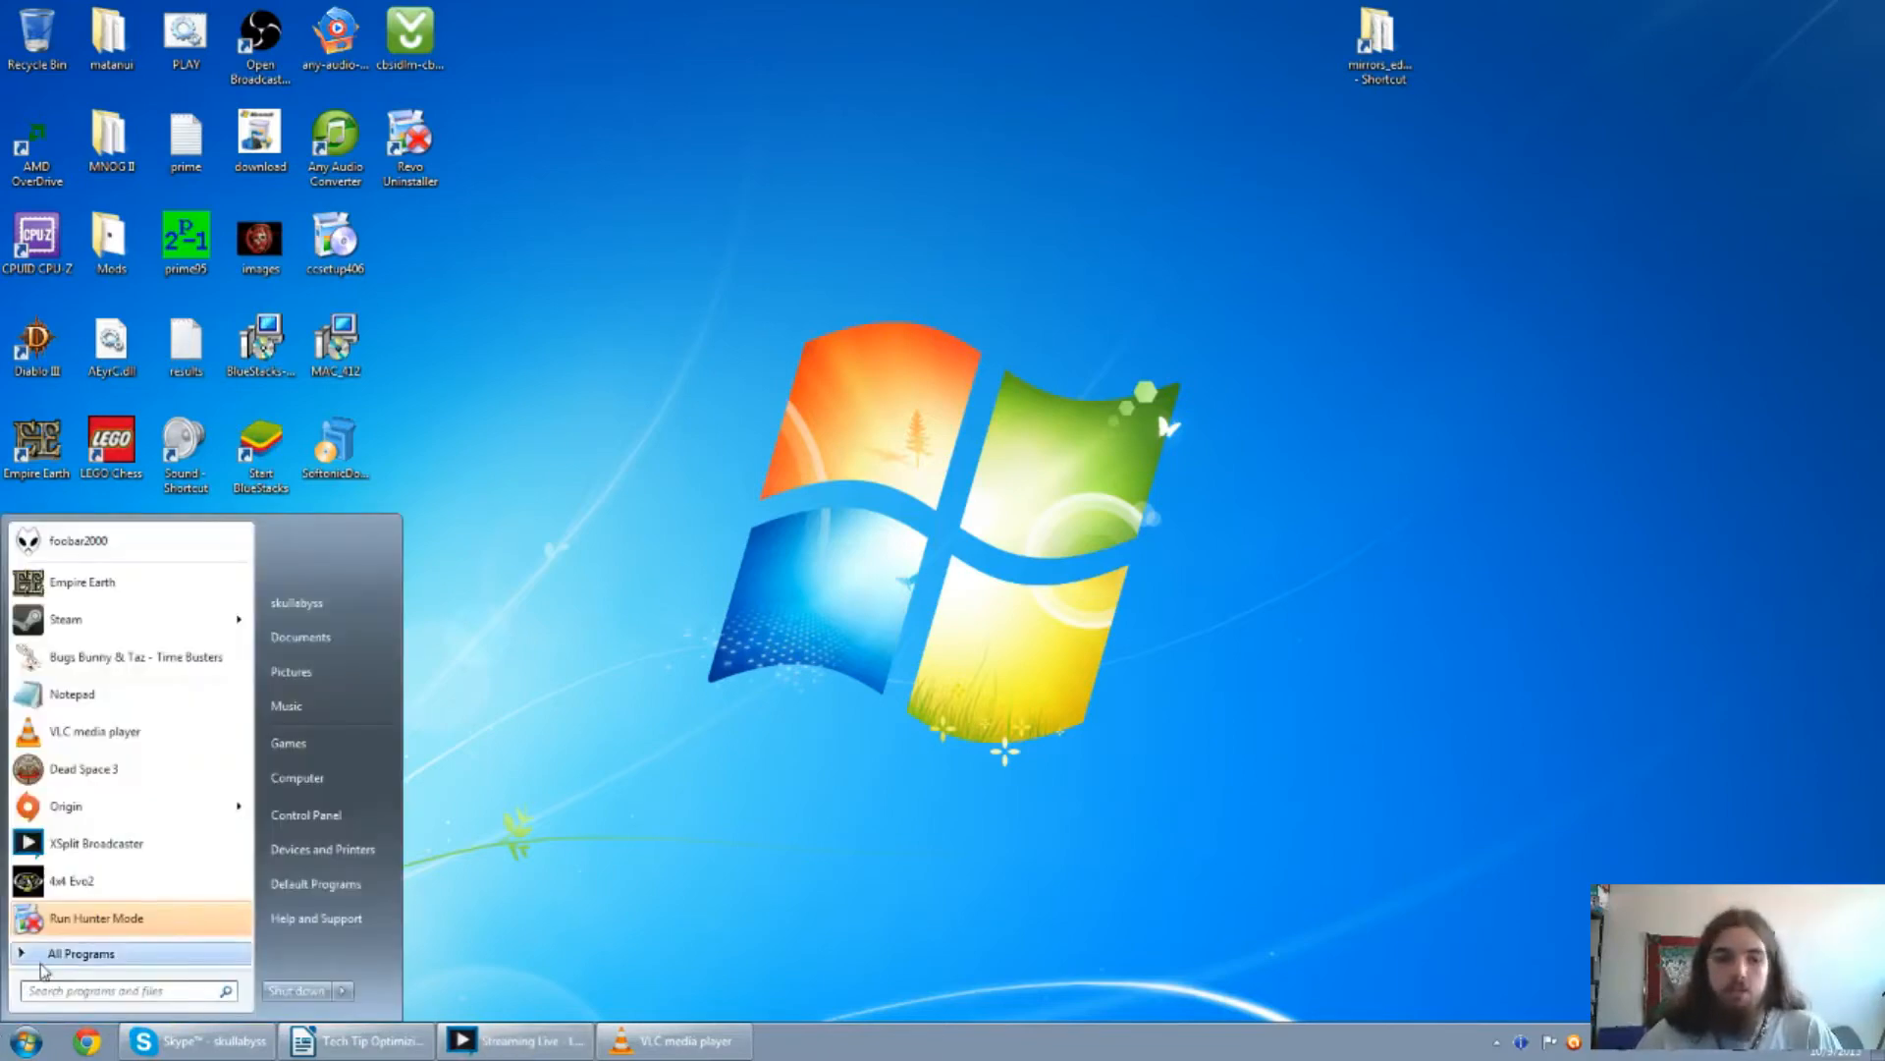
left_click(81, 953)
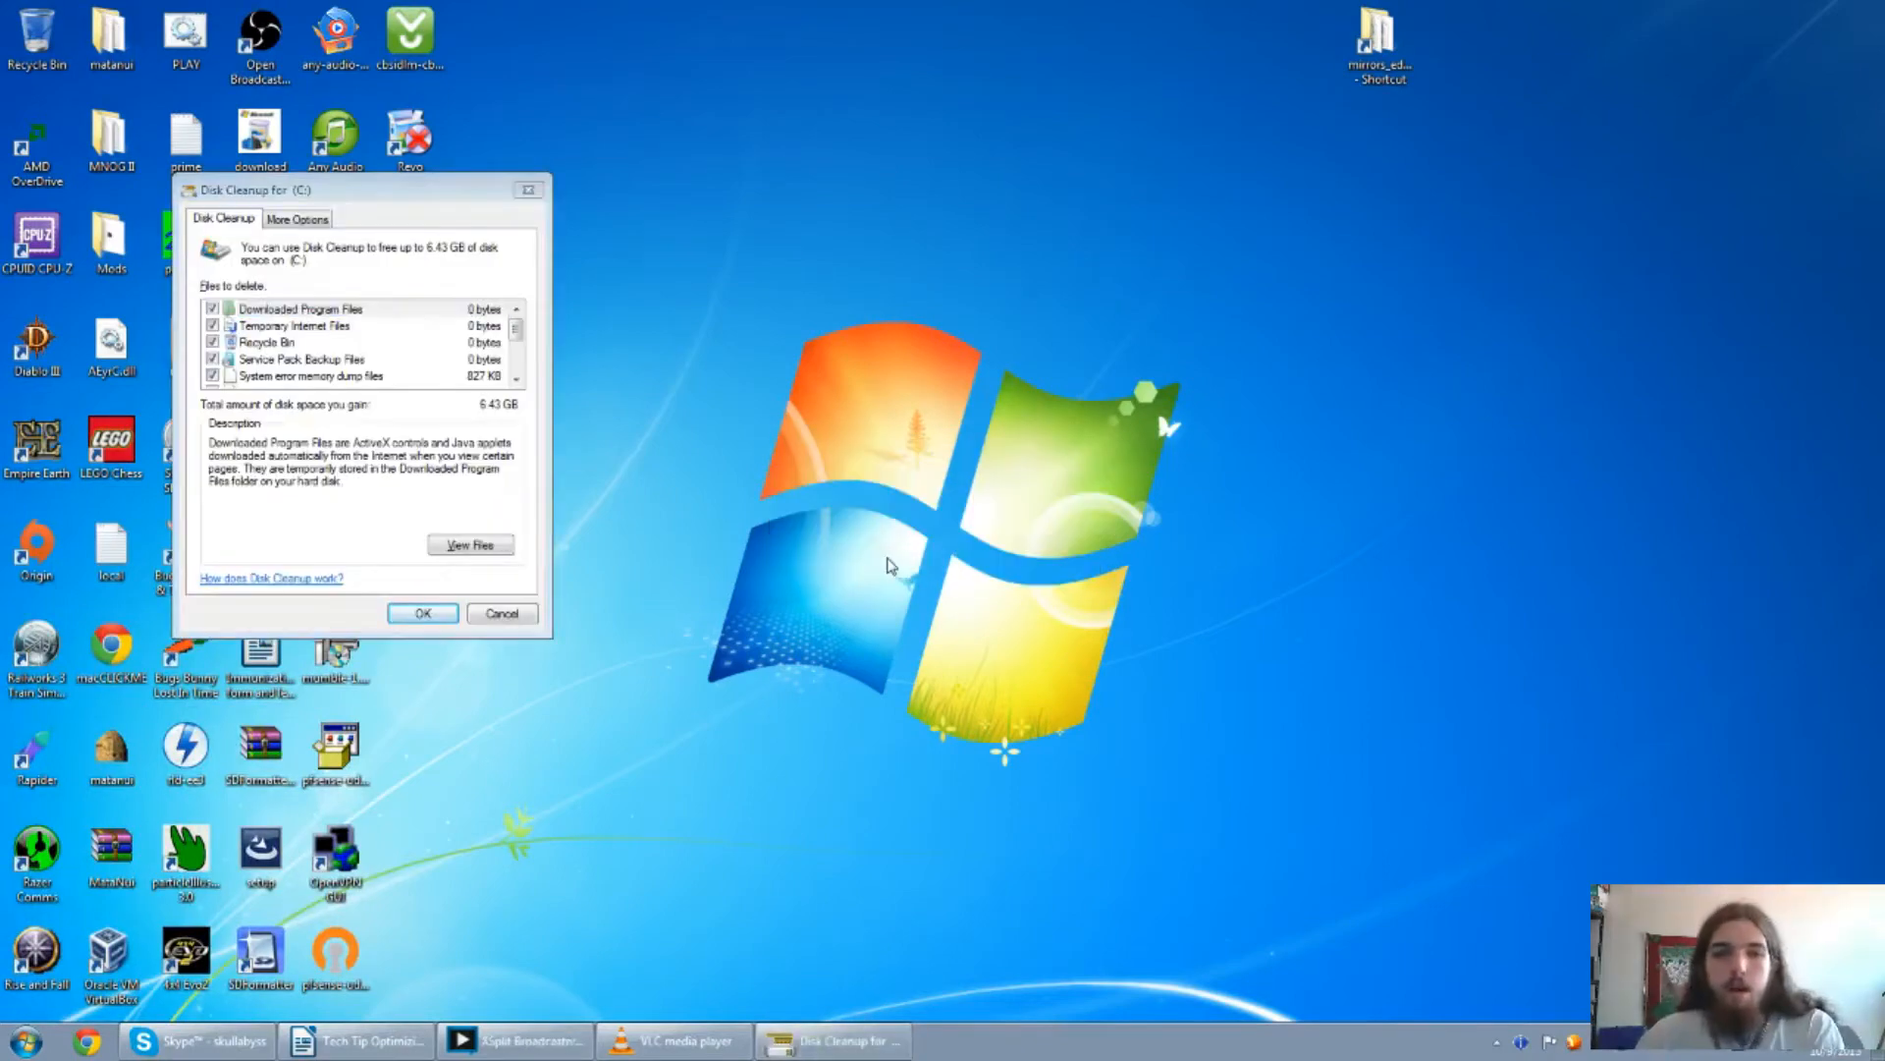
mouse_move(595, 305)
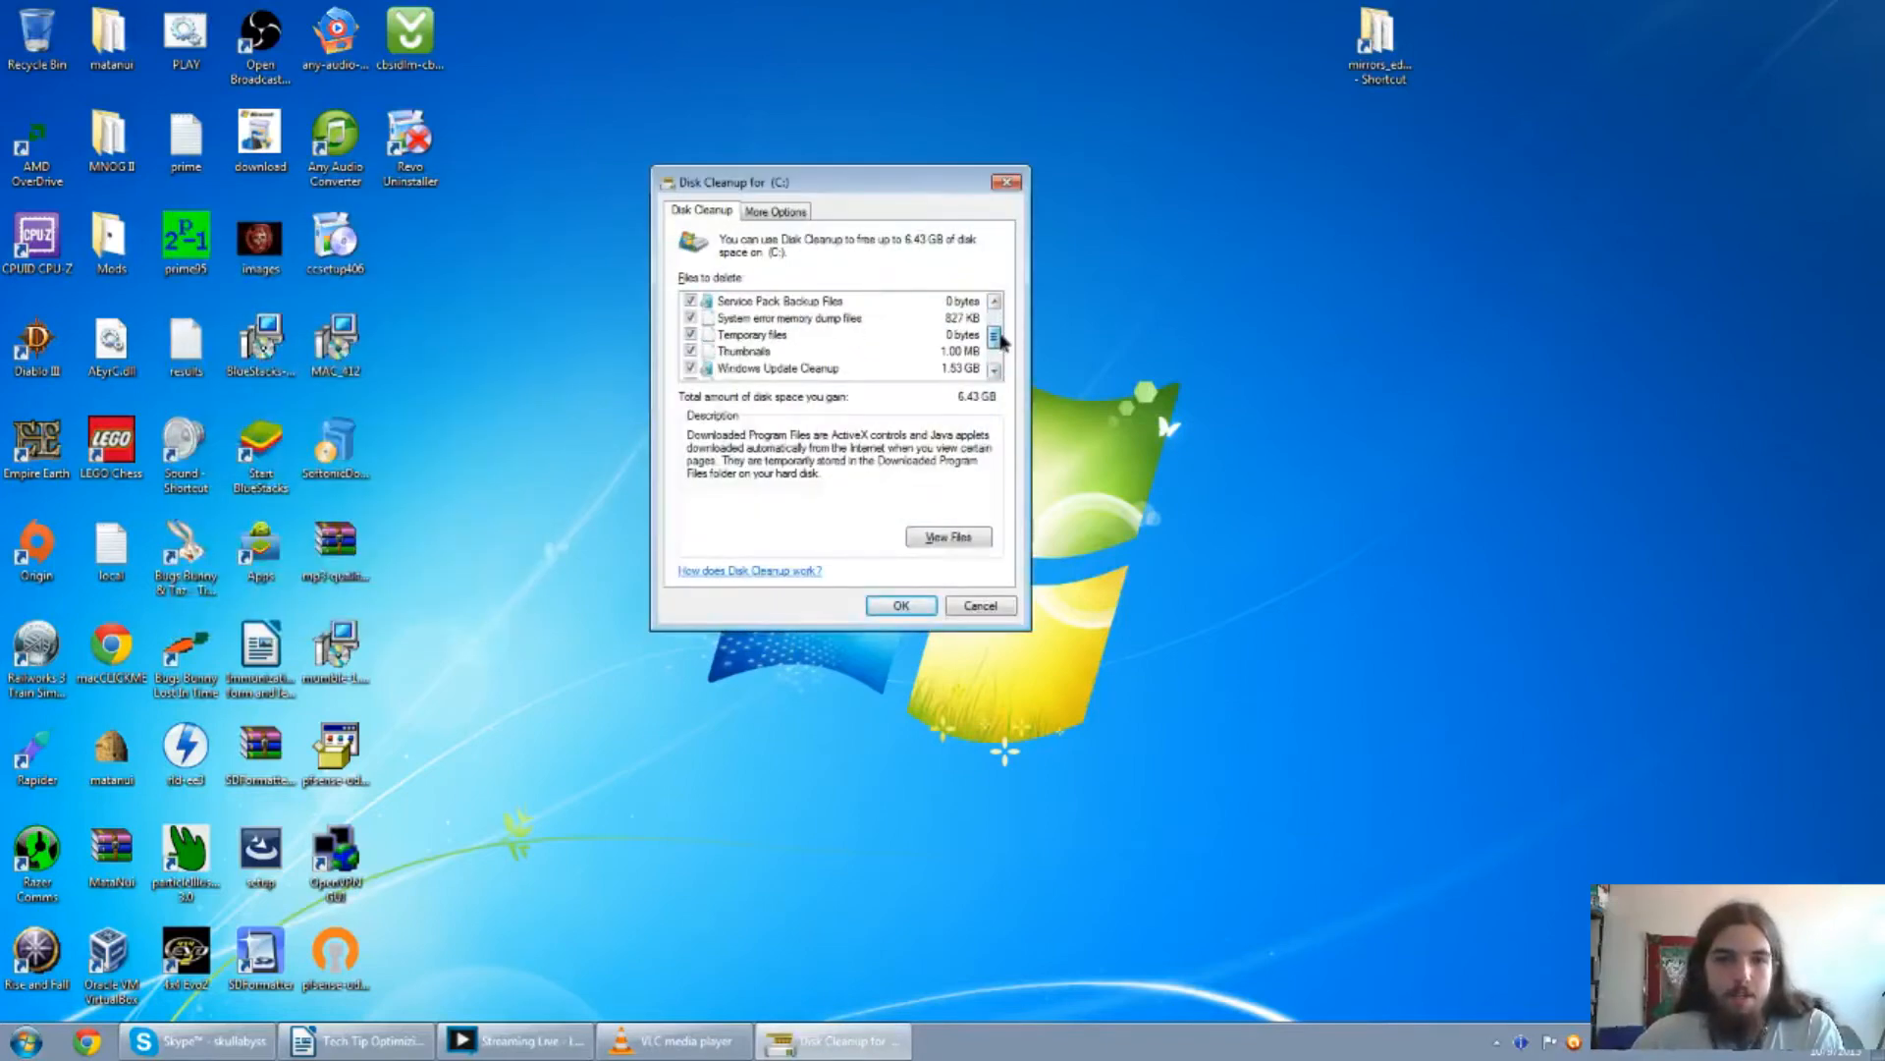
left_click(995, 334)
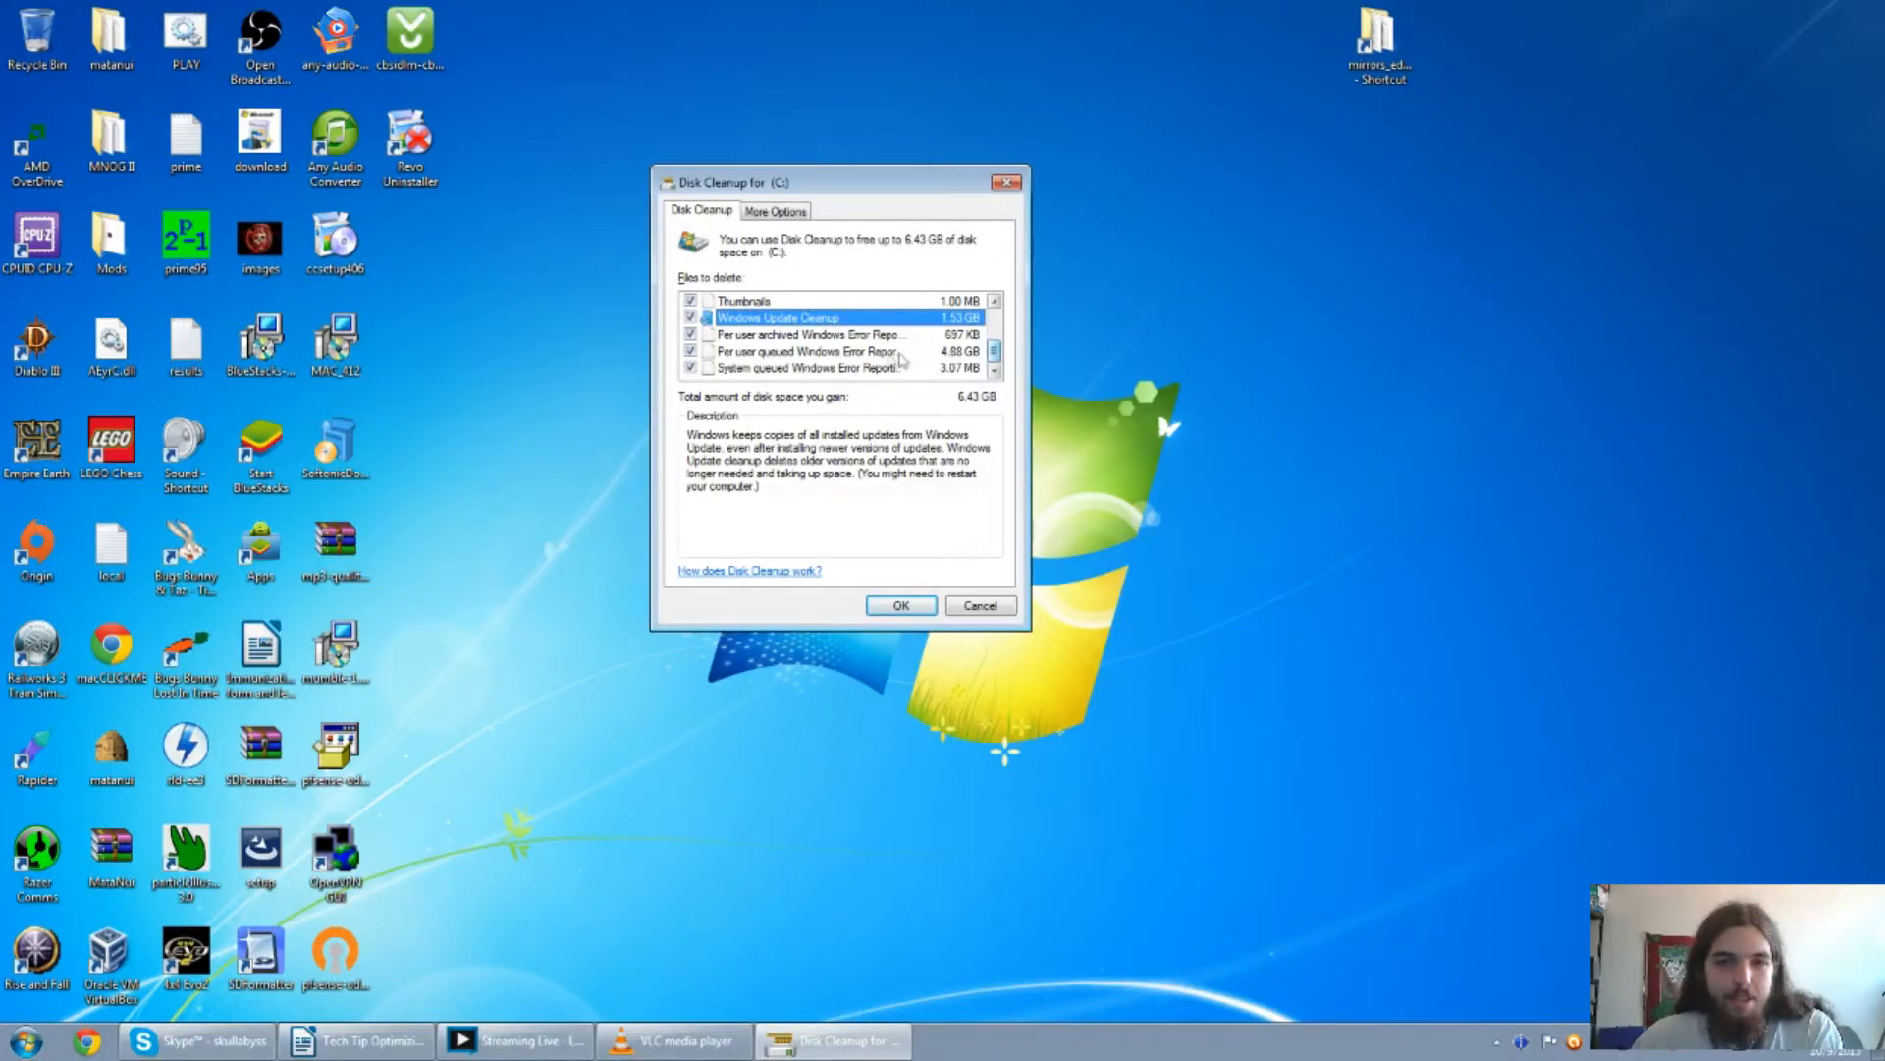
left_click(812, 349)
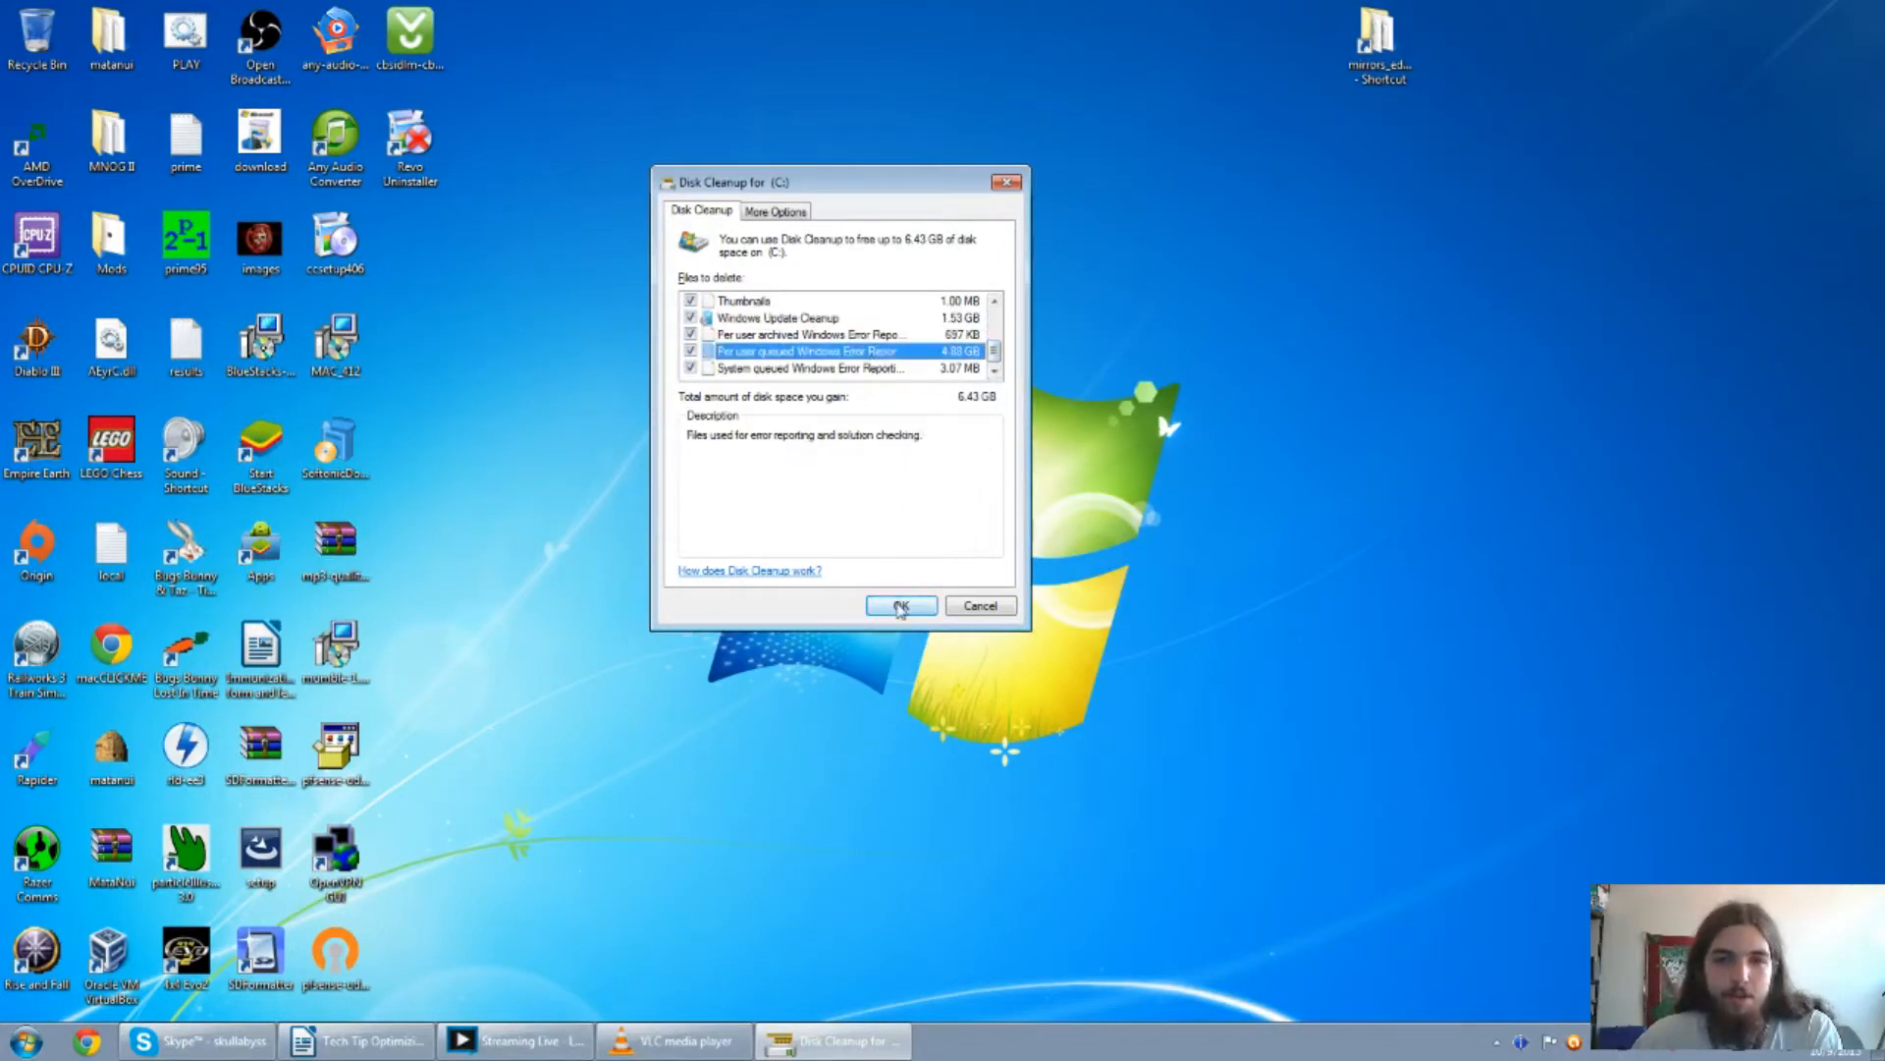
left_click(899, 605)
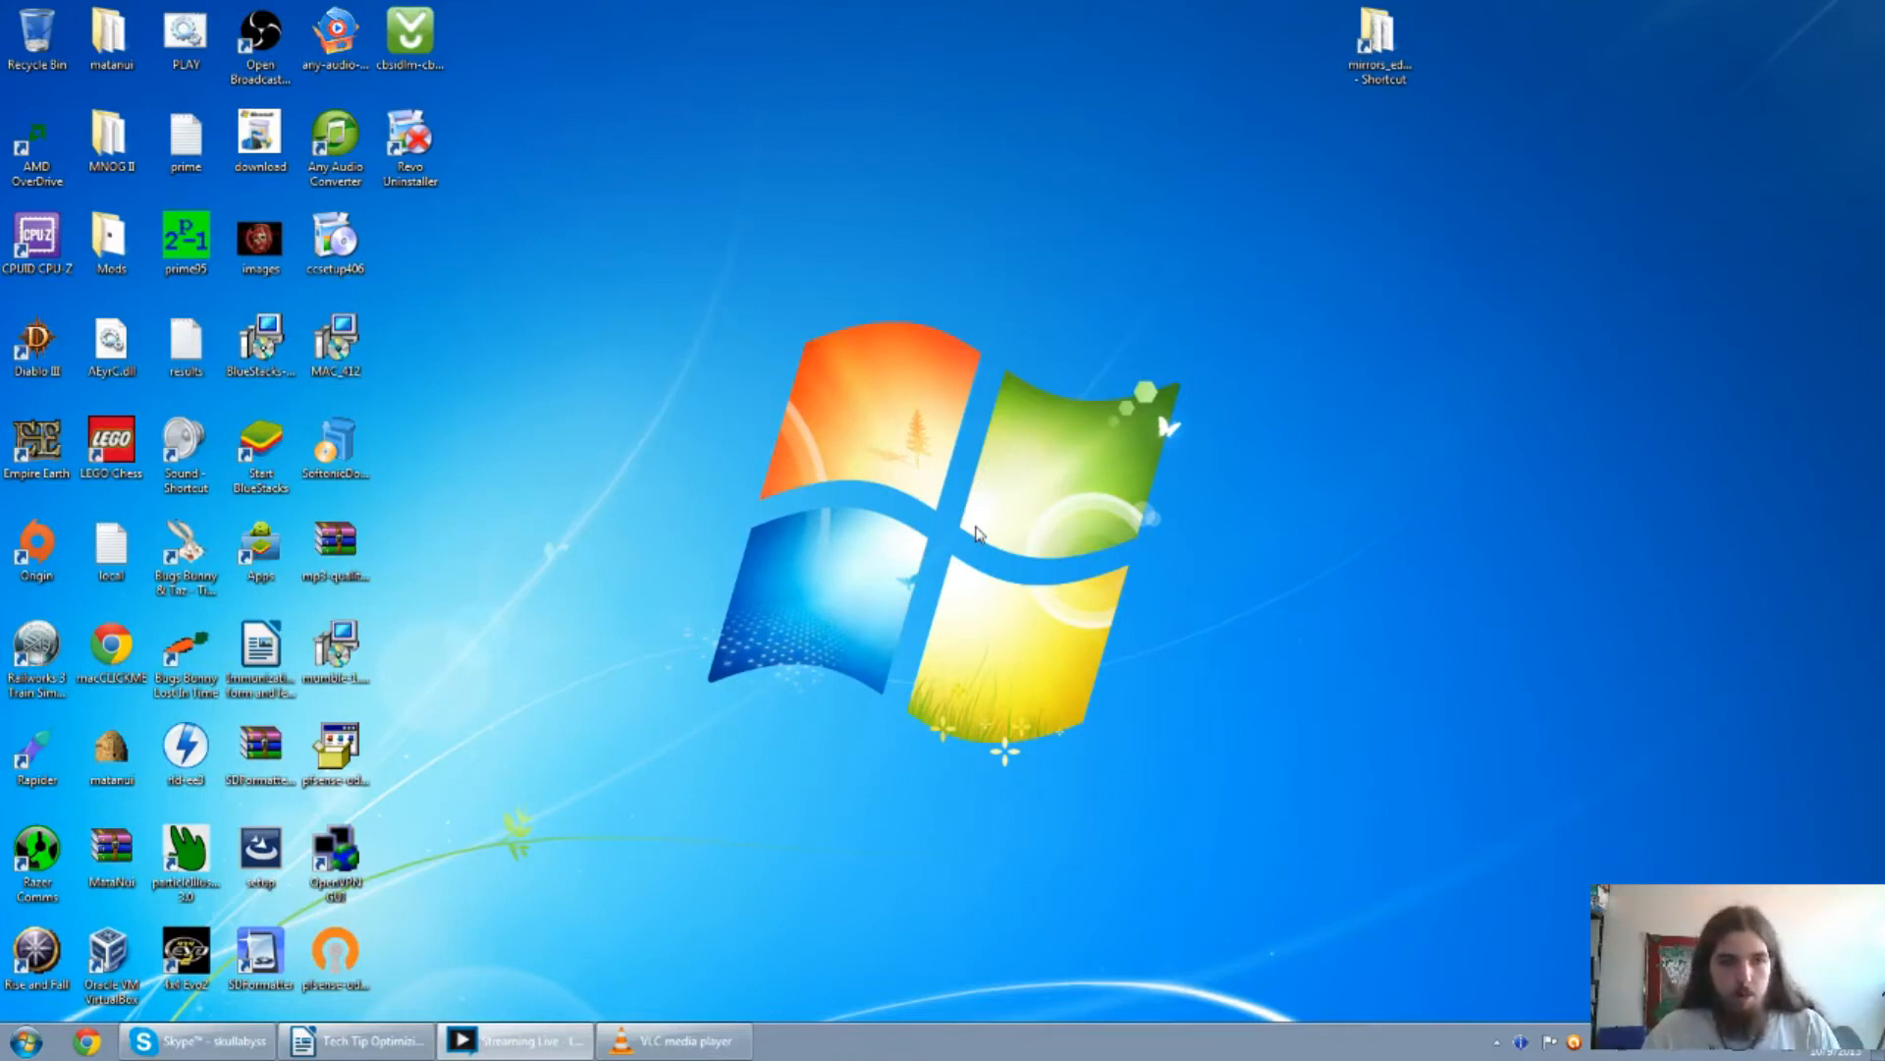
mouse_move(803, 821)
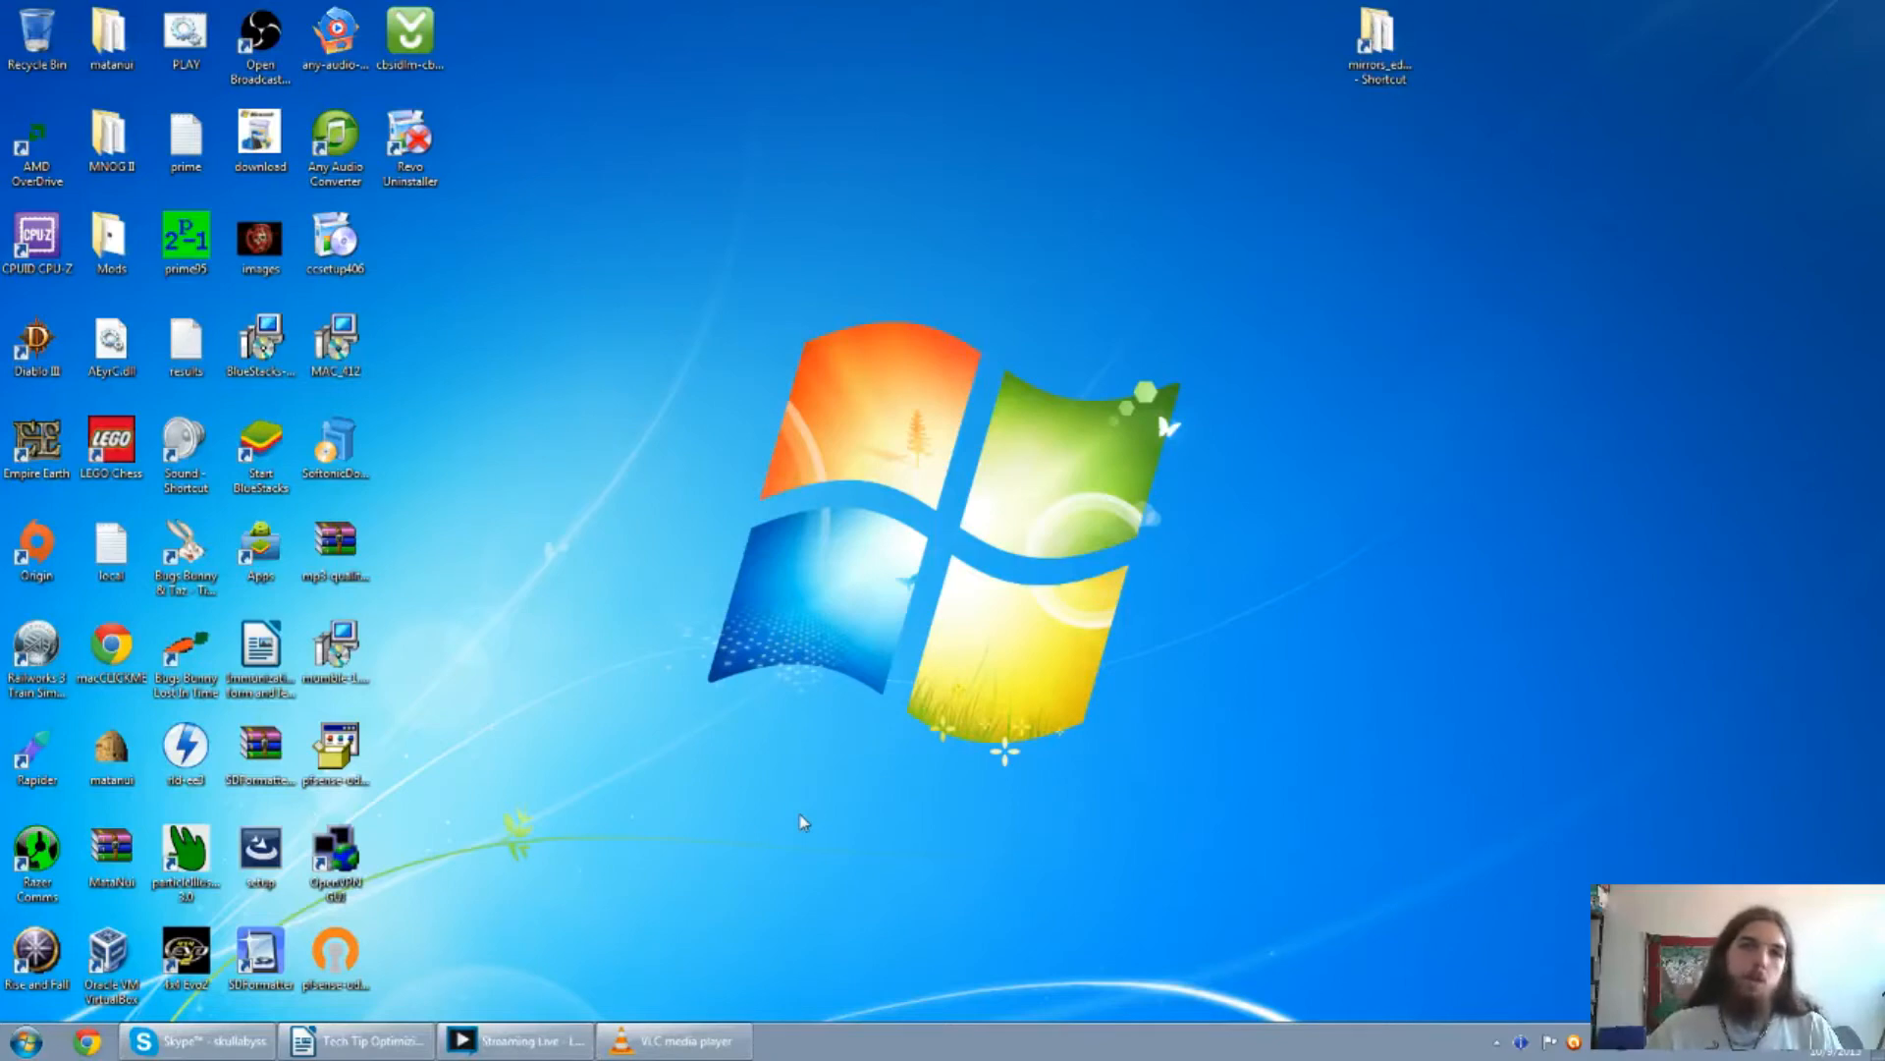
Launch Google Chrome from the Start menu's program list.
left_click(16, 1039)
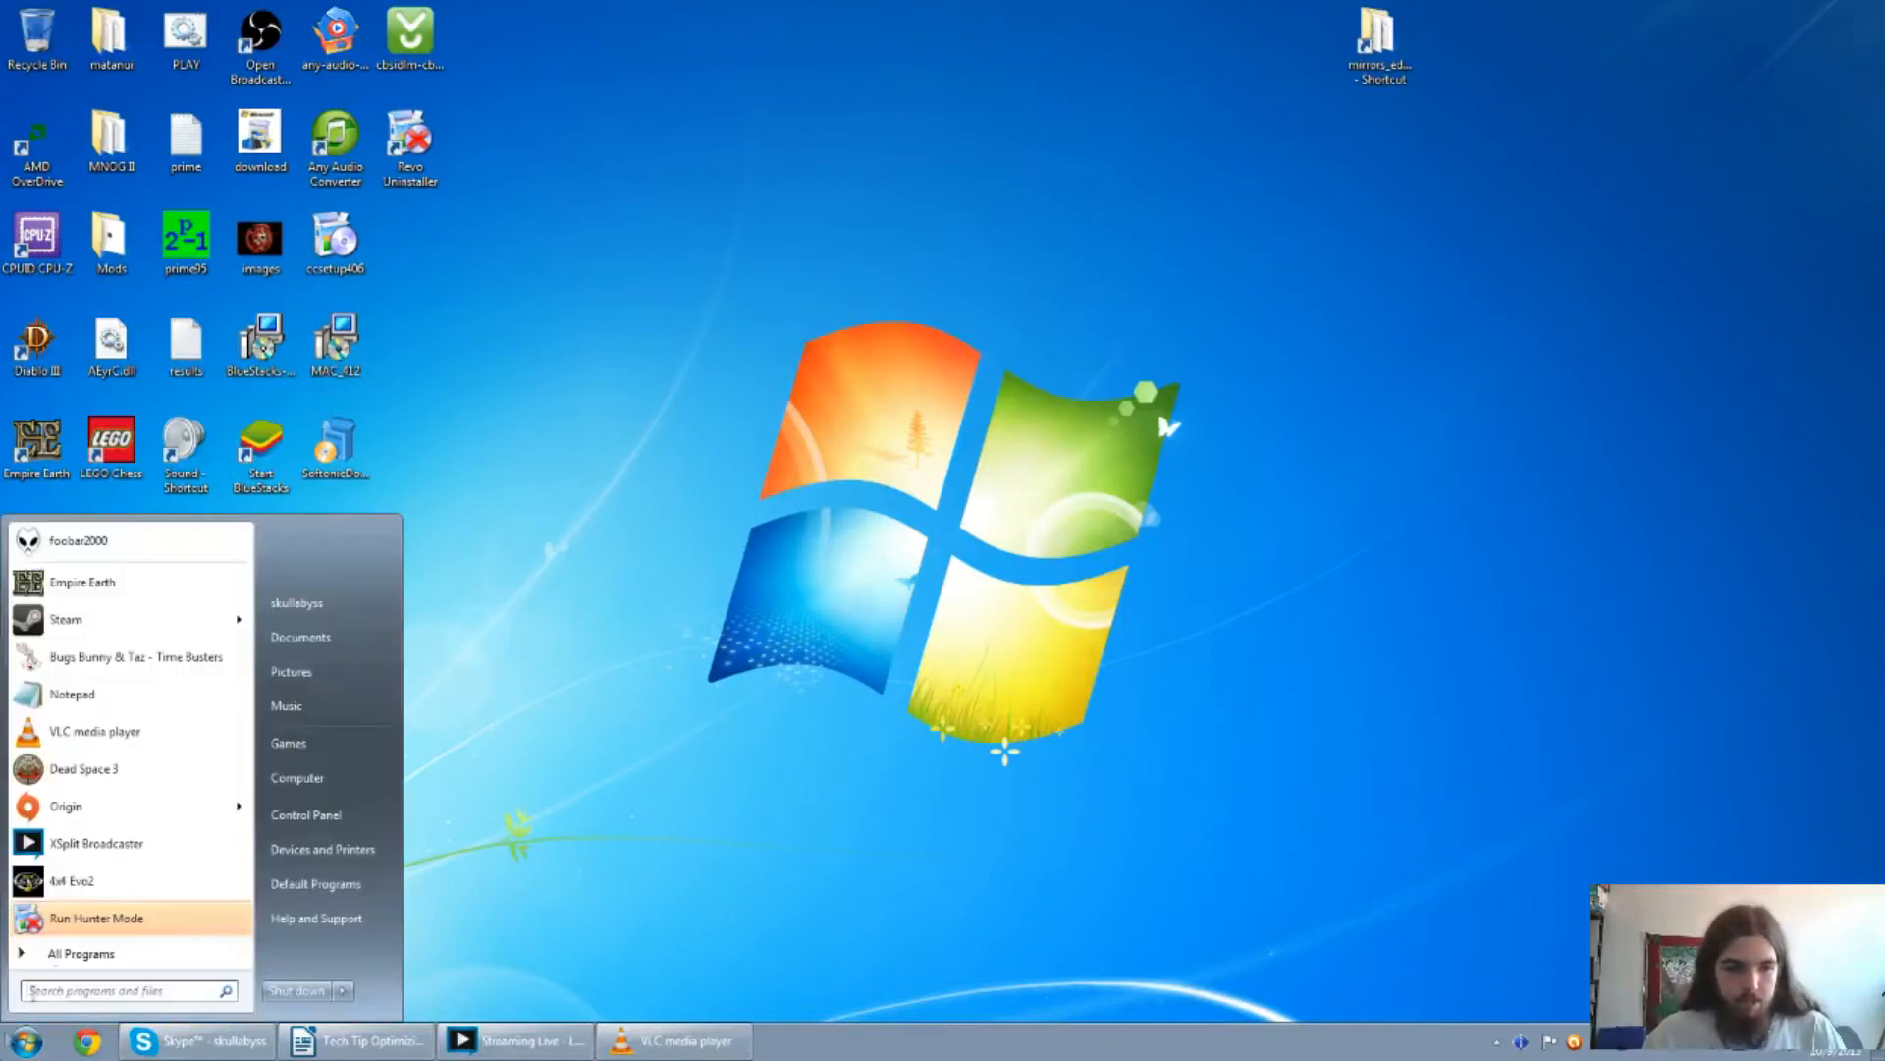
left_click(80, 953)
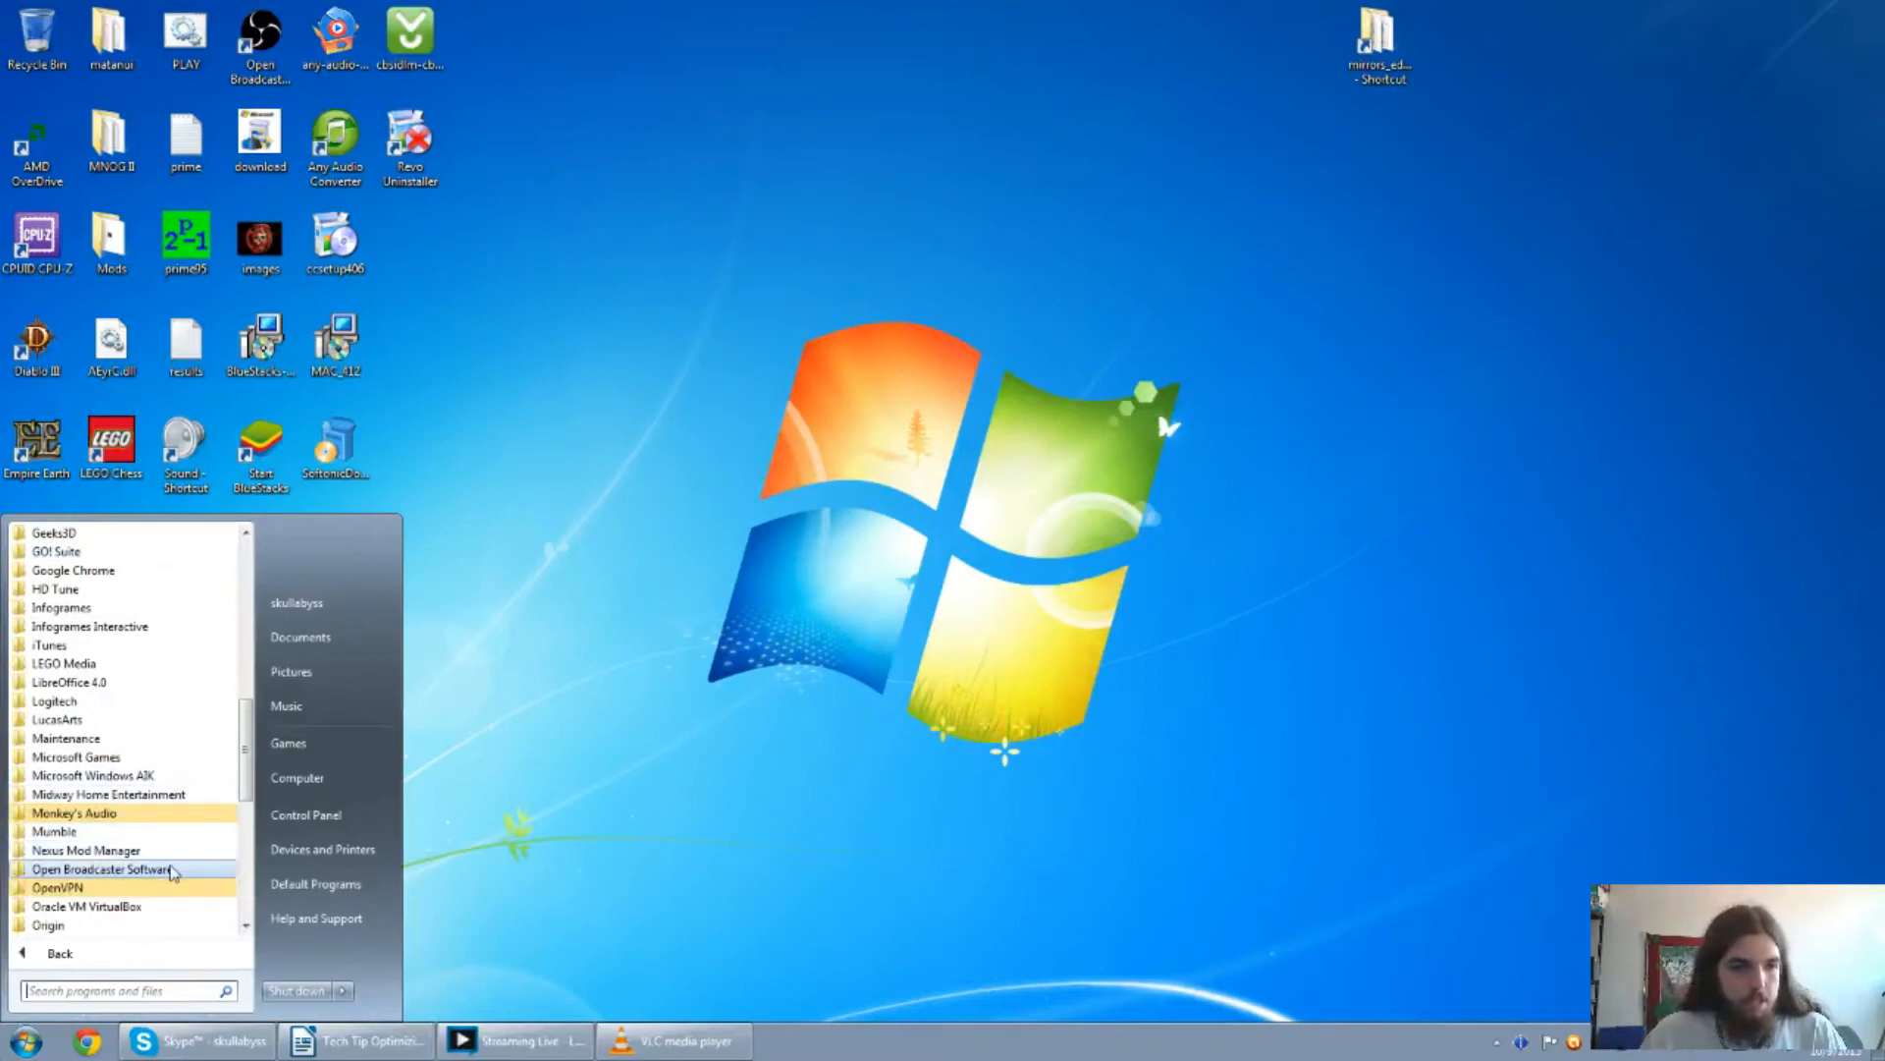
mouse_move(172, 863)
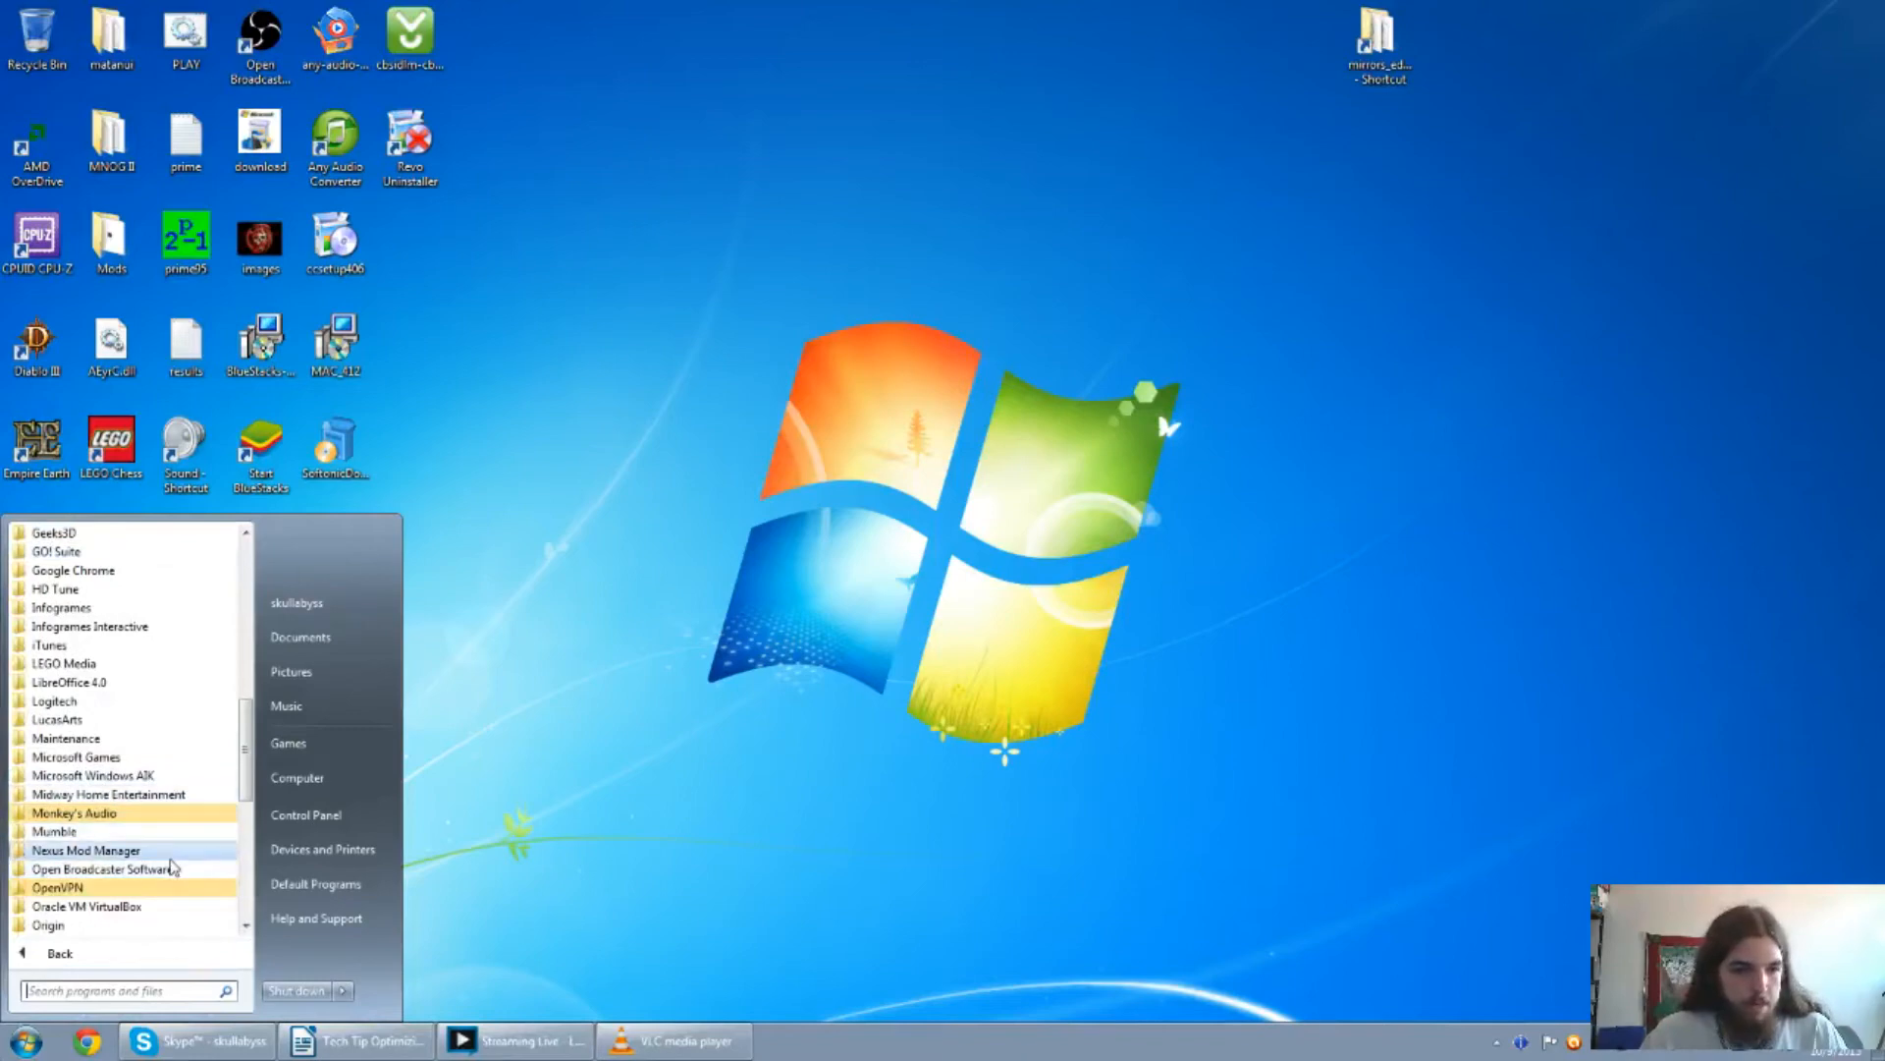
type("m")
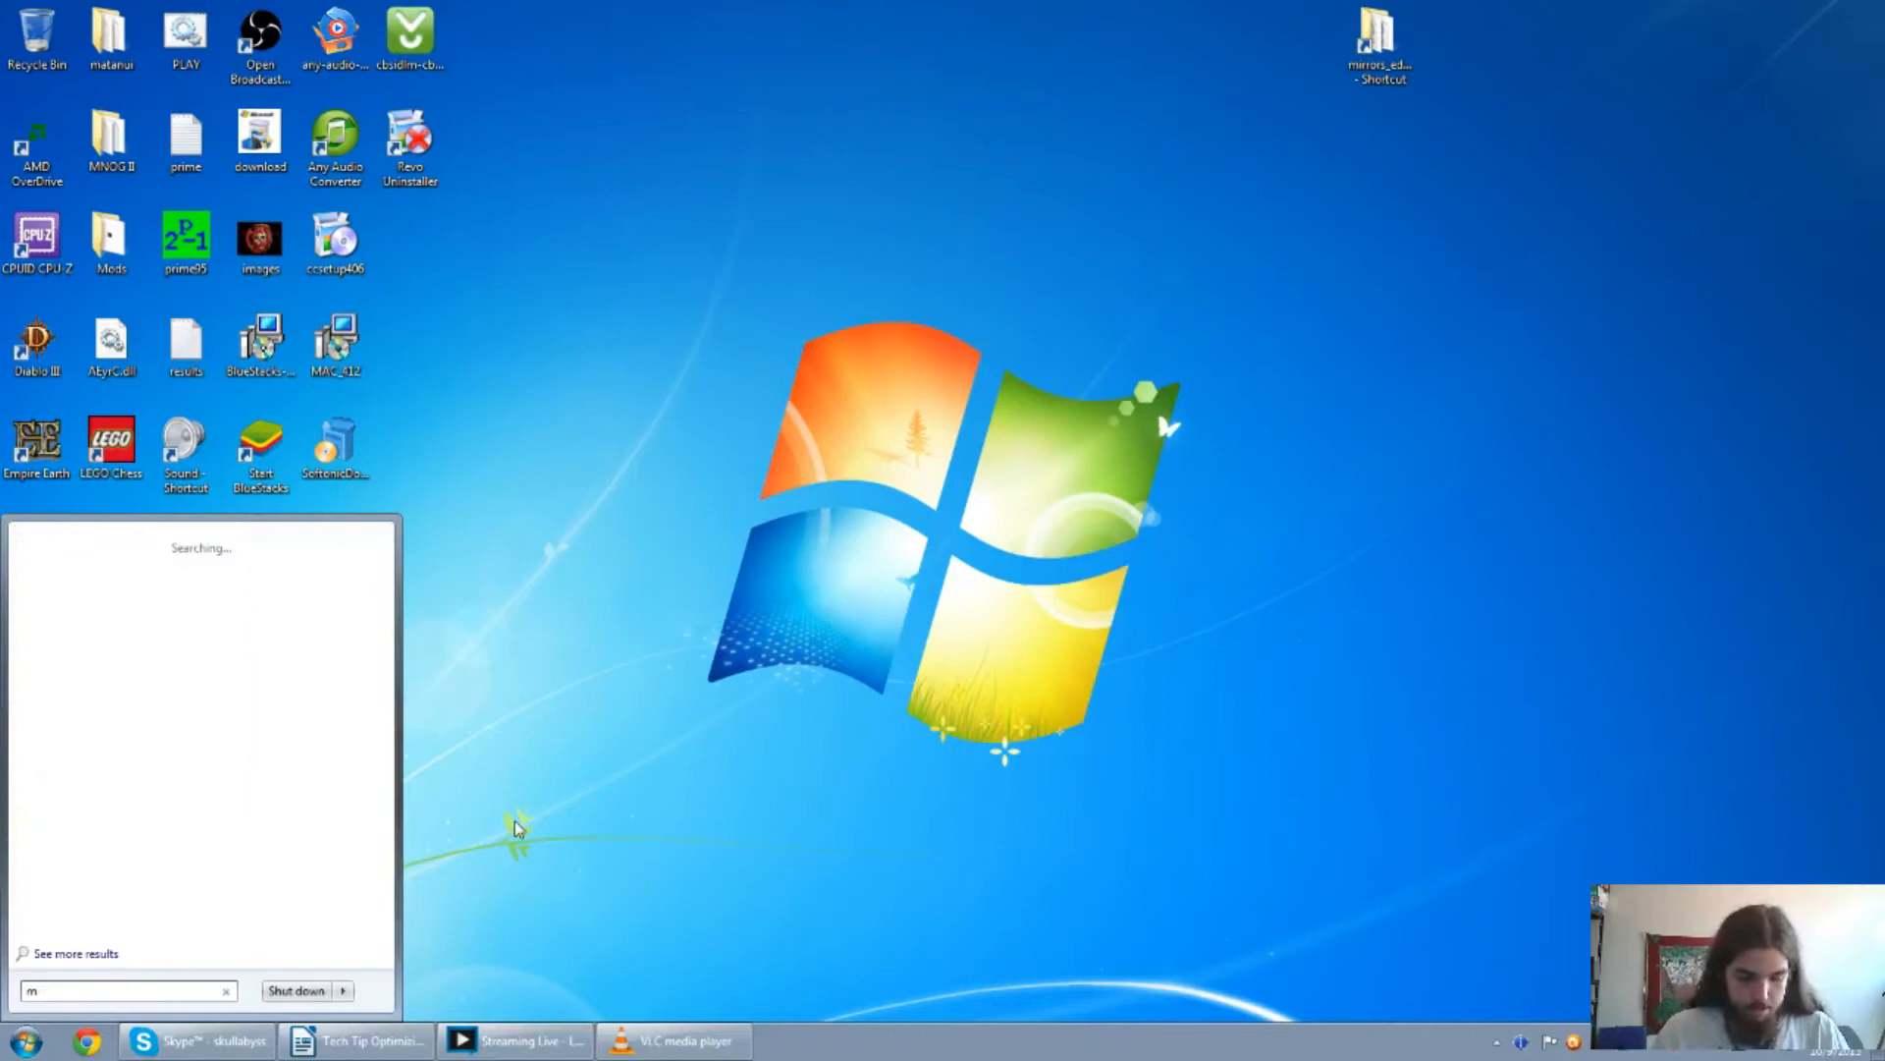
type("alwa")
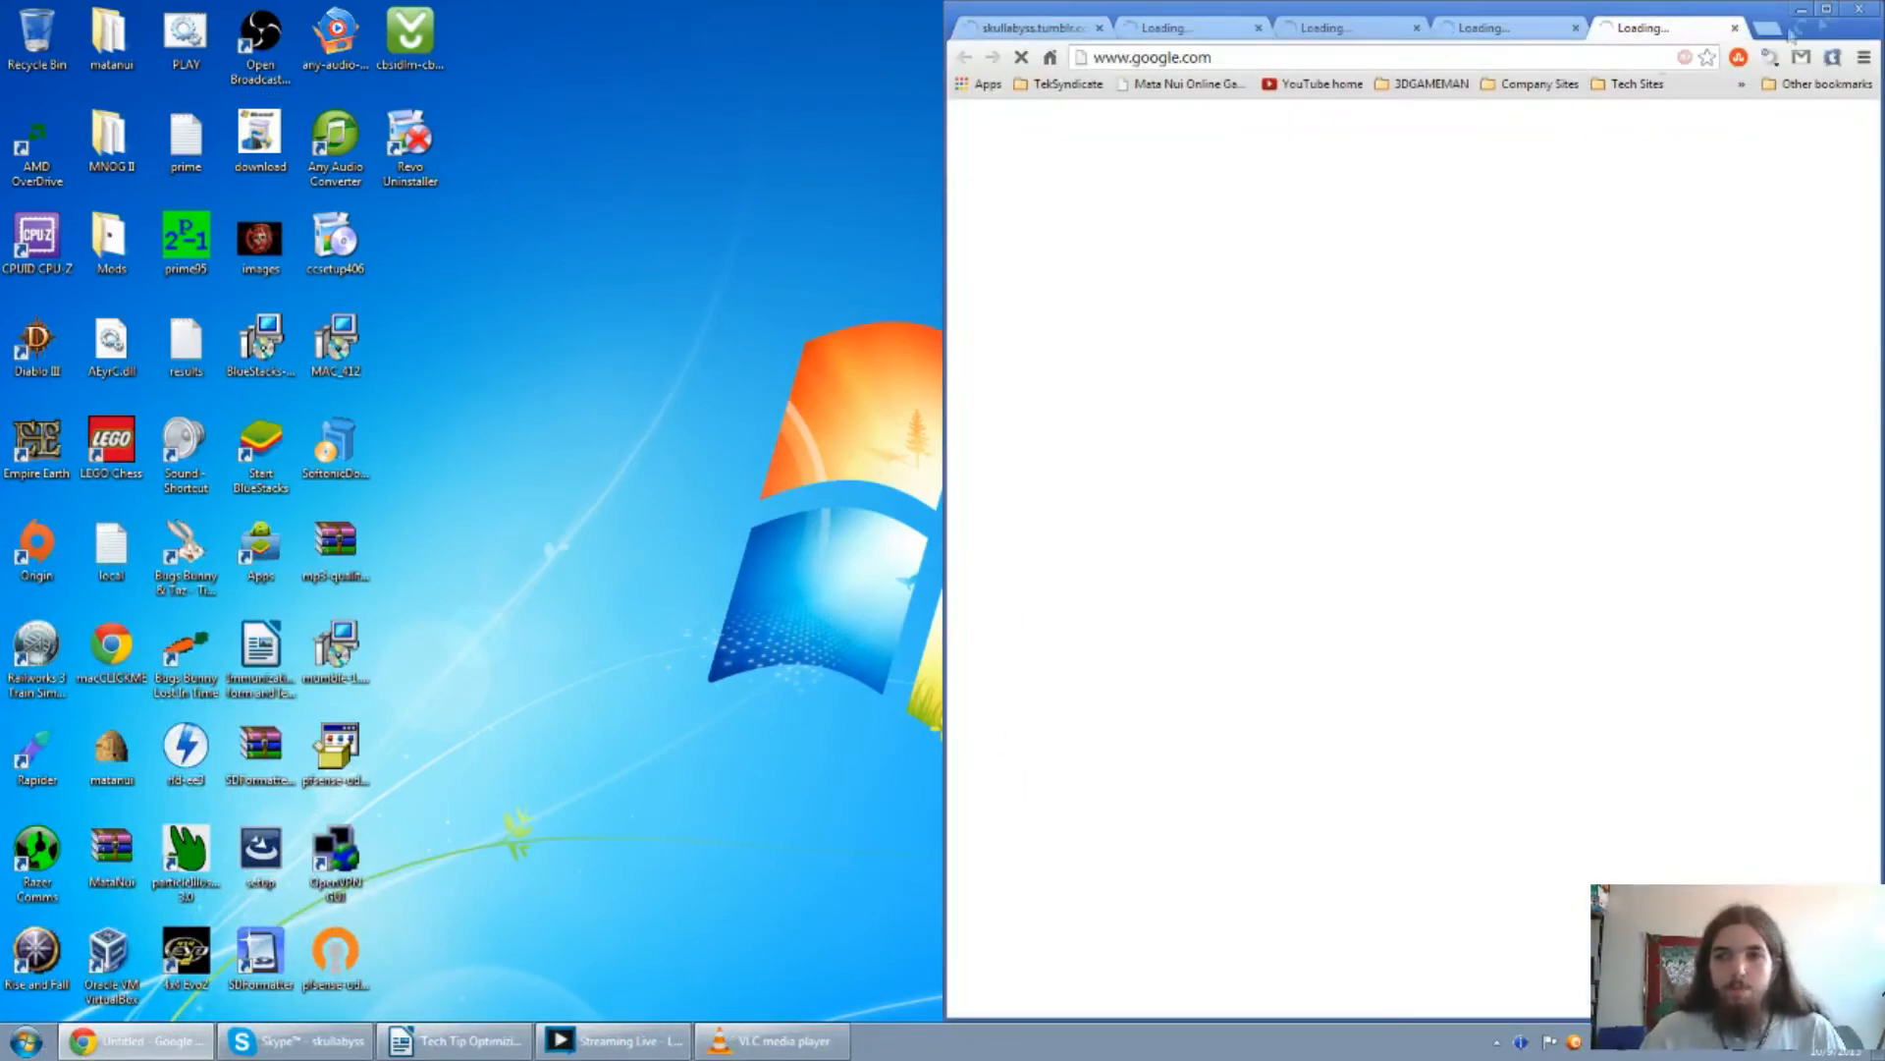
Search Google for 'Malware bytes' and open the official malwarebytes.org result.
left_click(1825, 10)
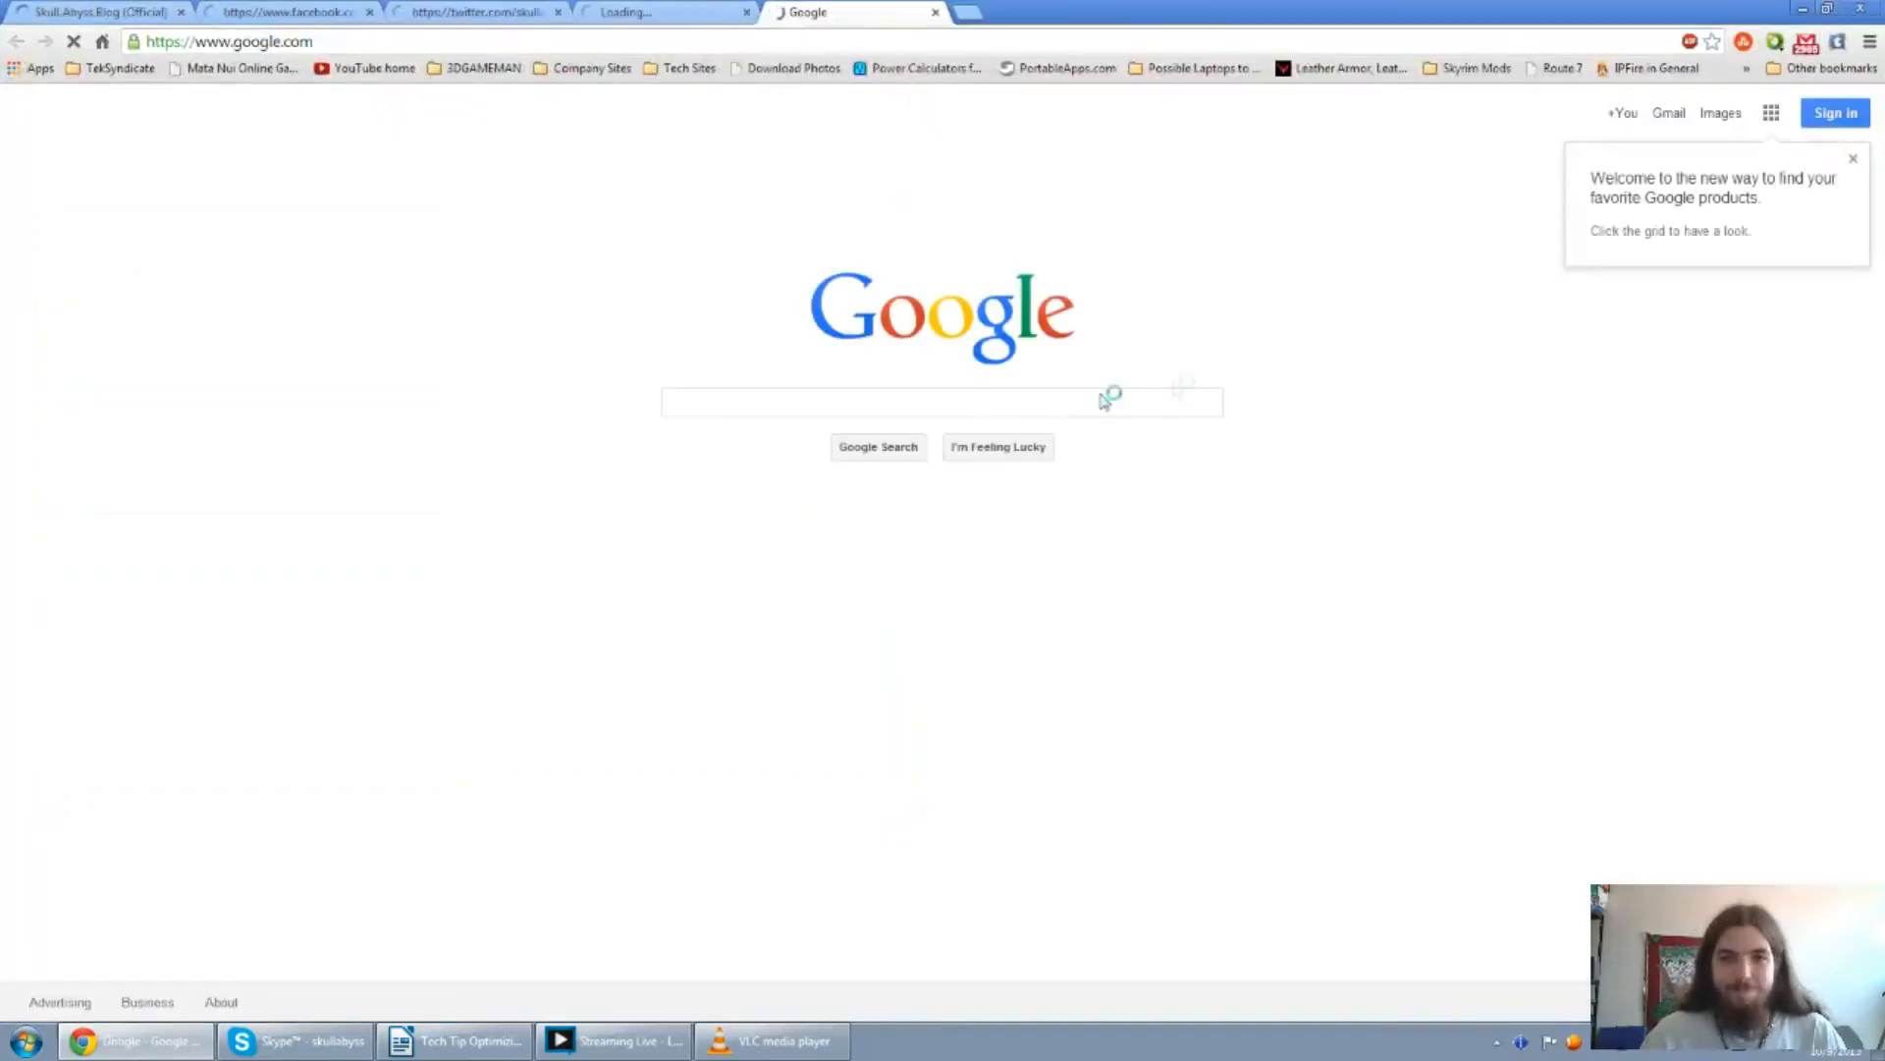
type("Mai")
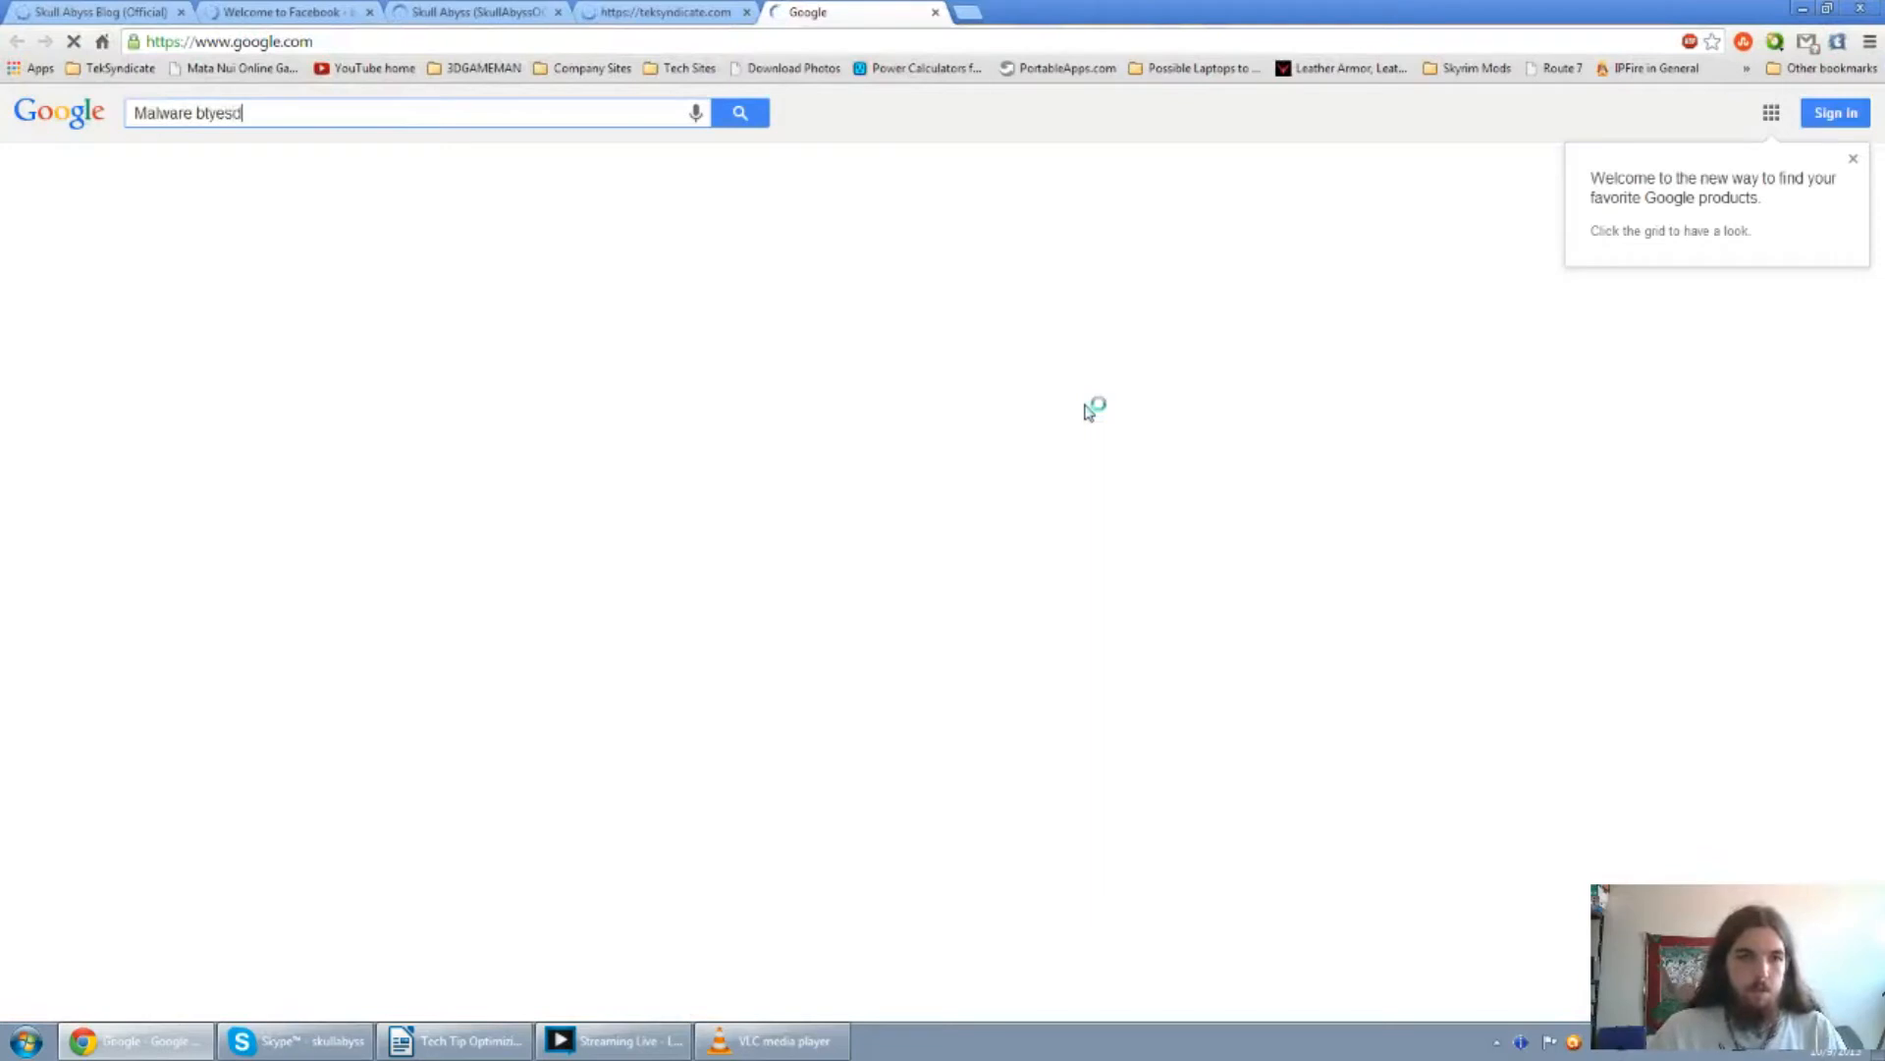
key("backspace")
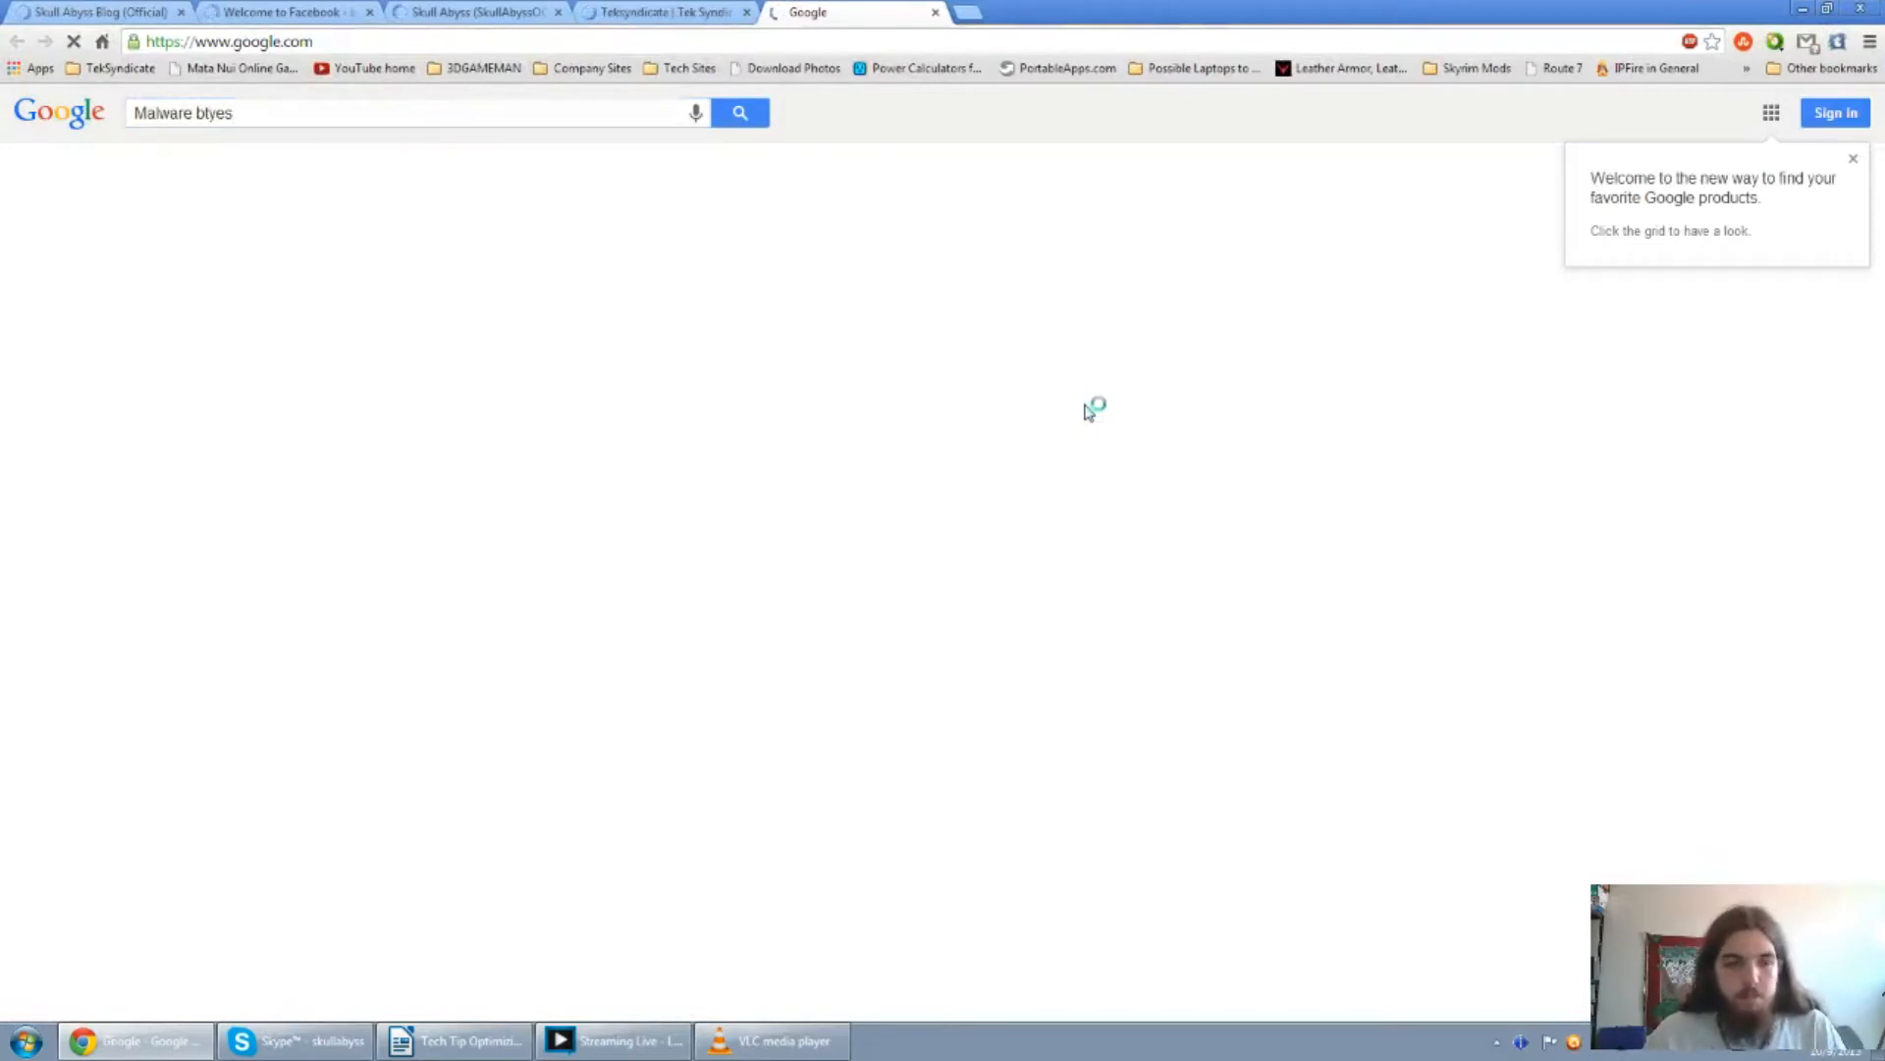
left_click(739, 112)
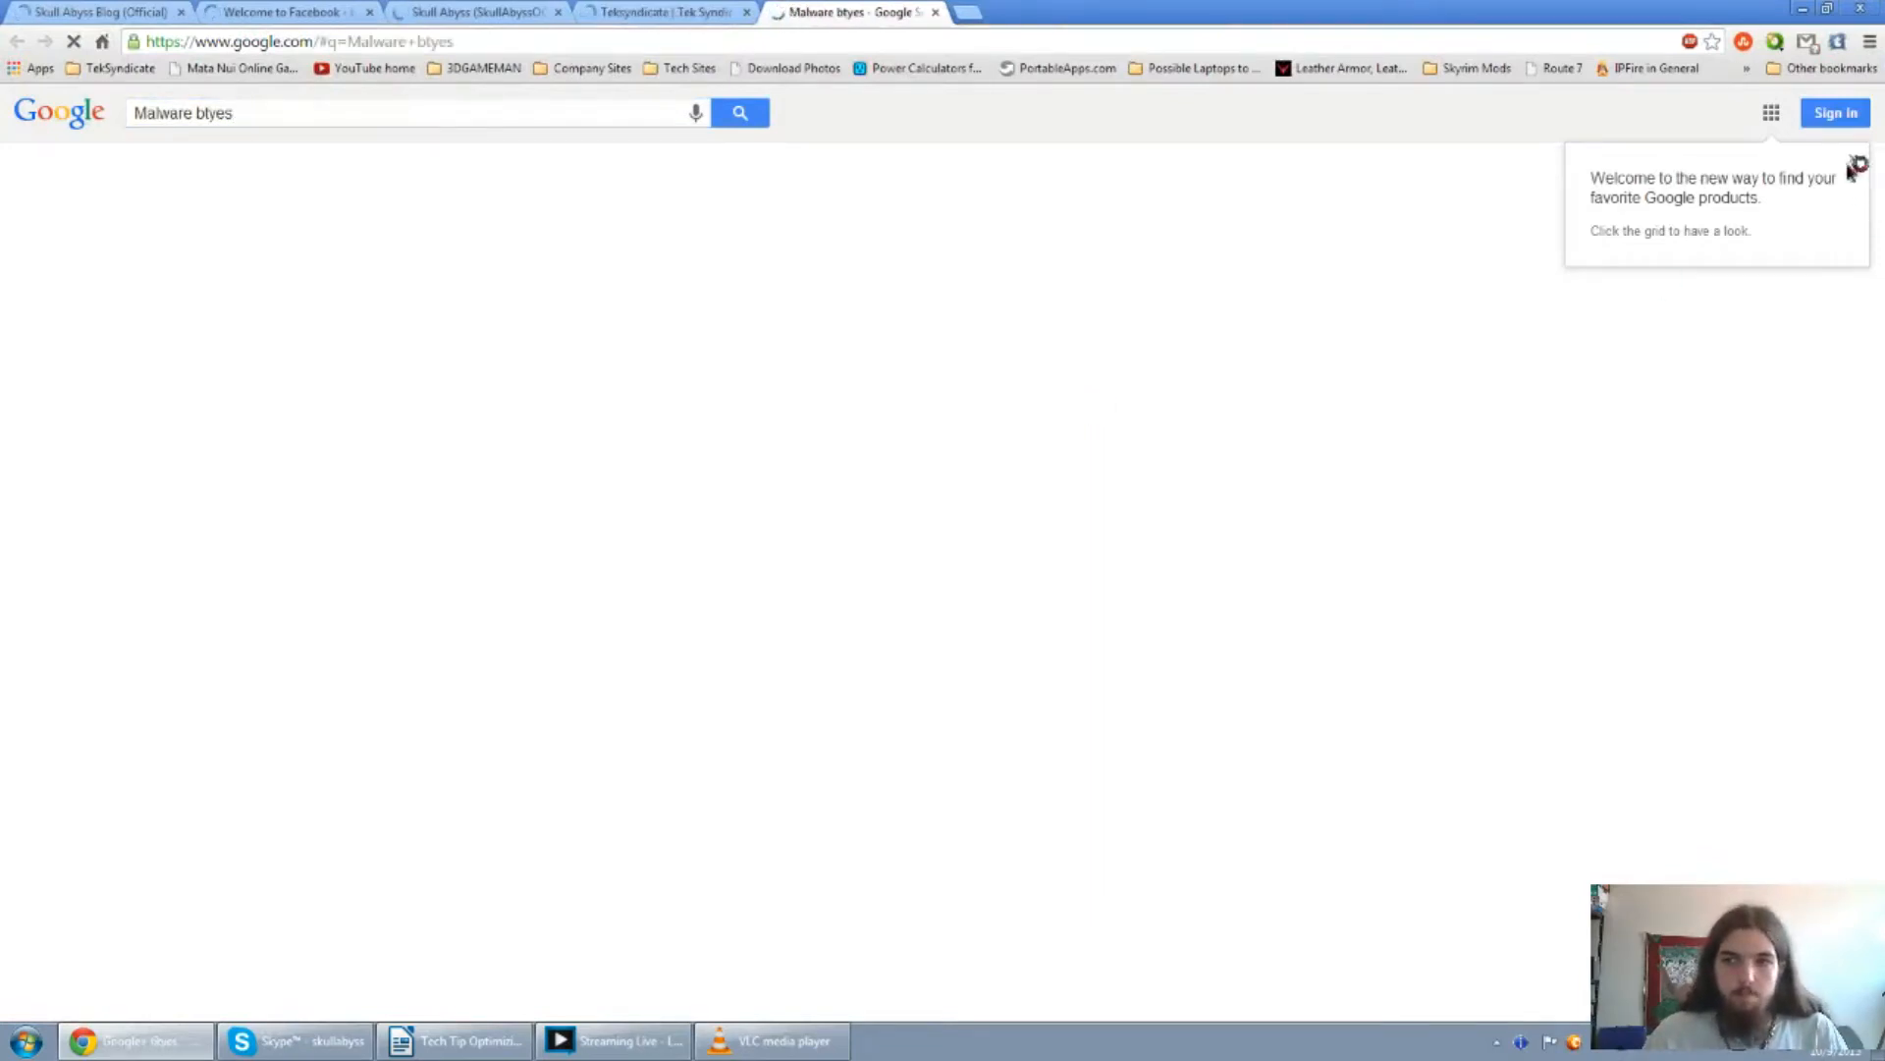
left_click(740, 112)
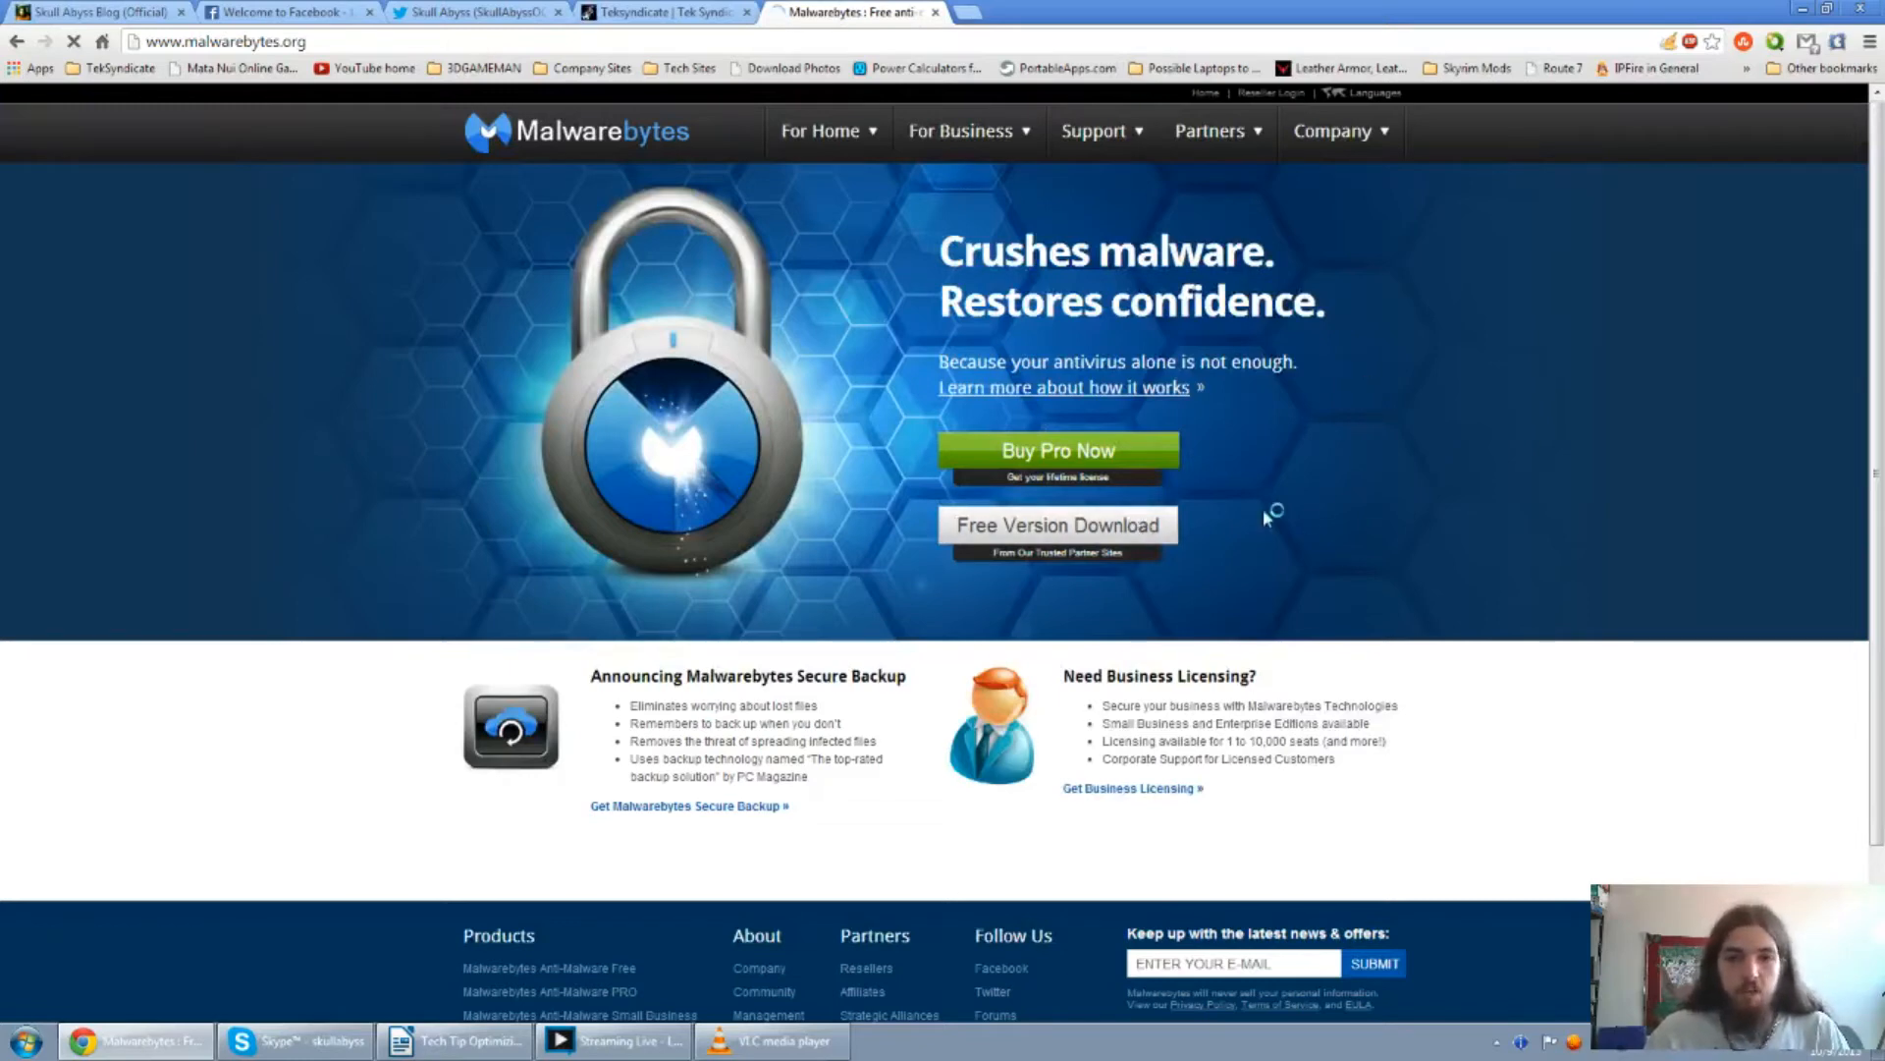
Start the free Malwarebytes Anti-Malware download on Download.com, bringing up the Save As dialog.
left_click(1056, 525)
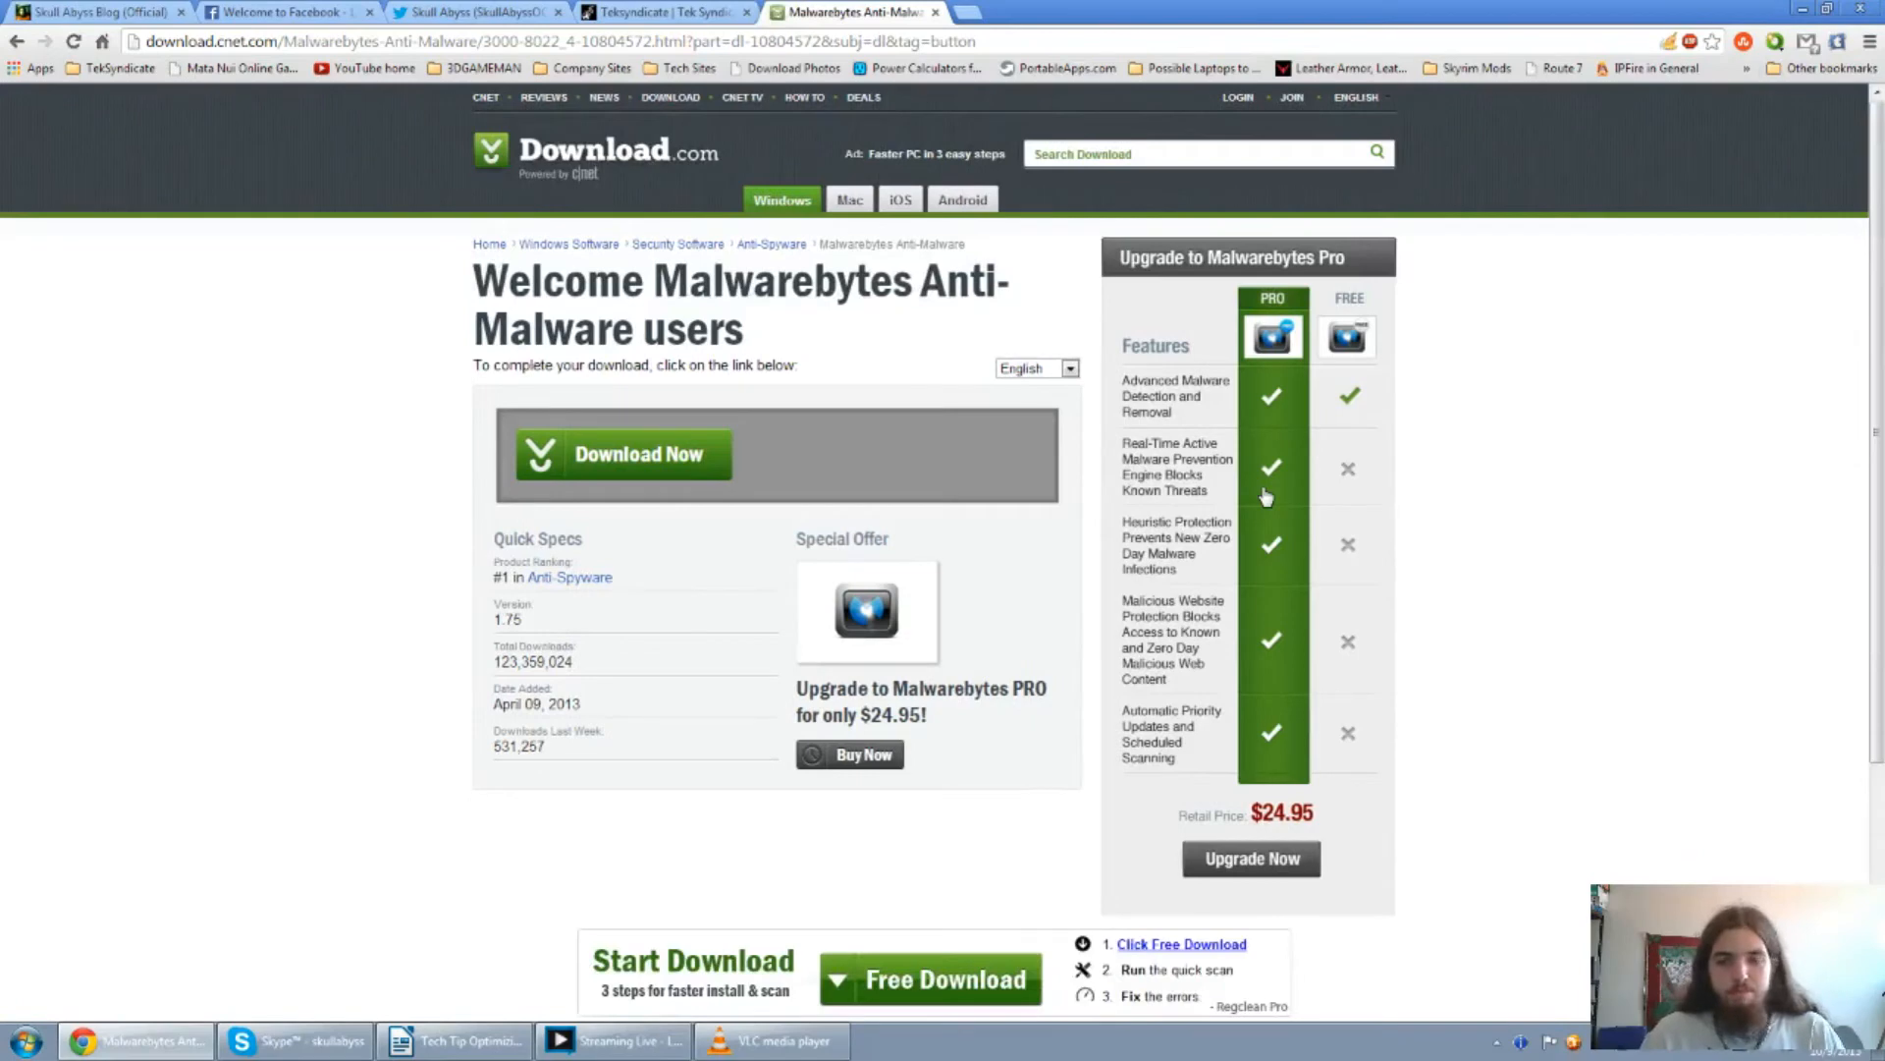
mouse_move(1508, 478)
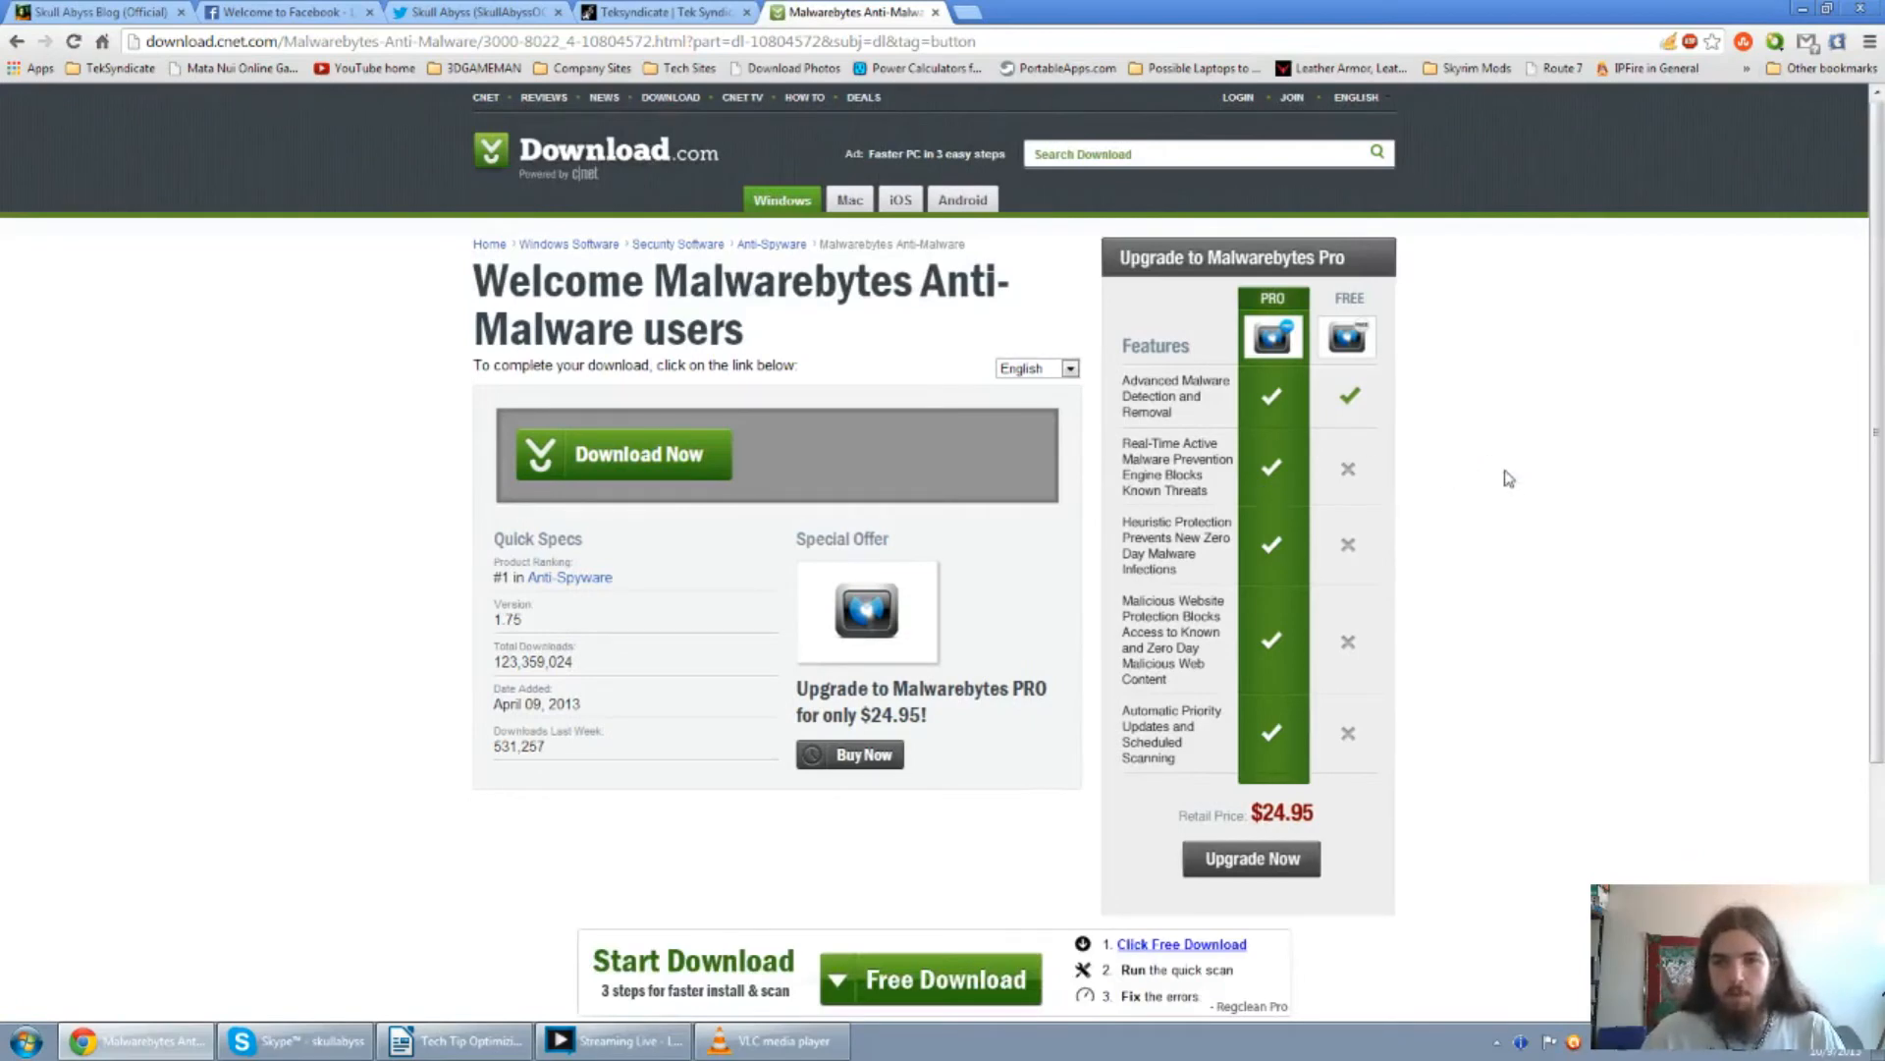
mouse_move(1518, 477)
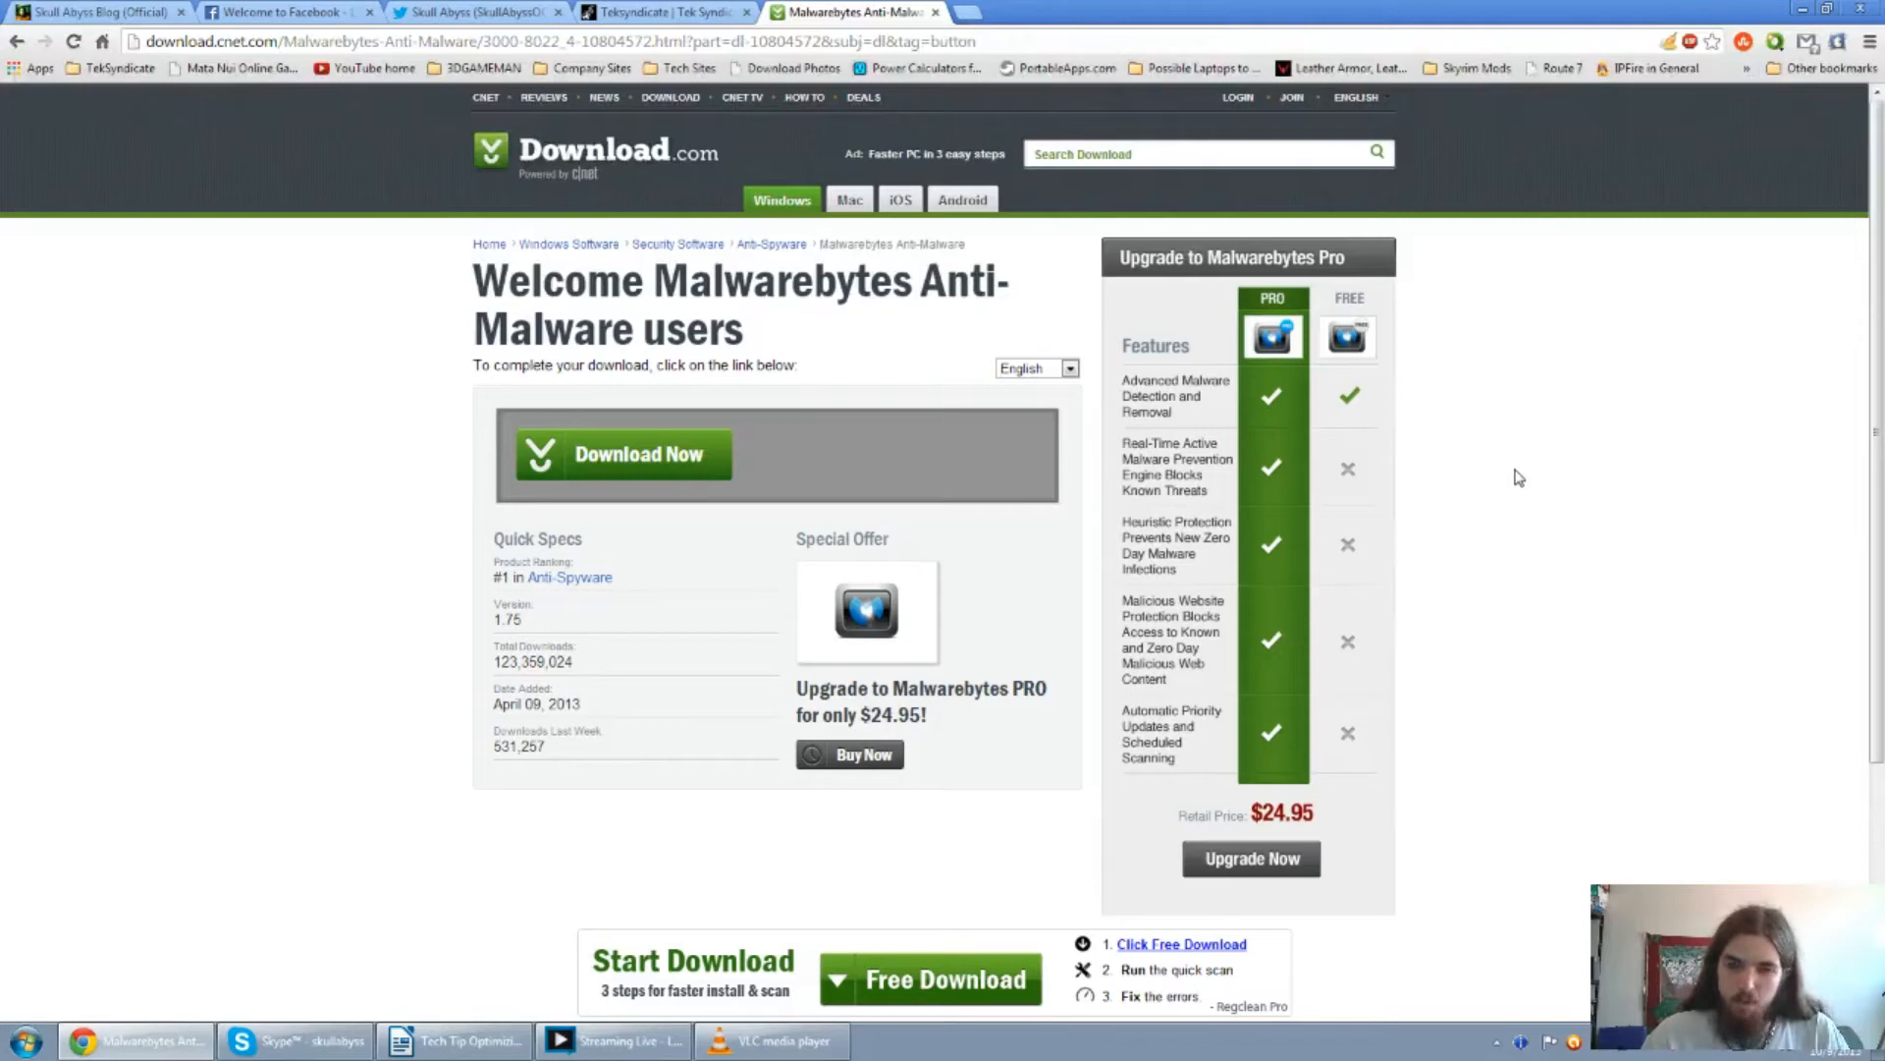
mouse_move(658, 513)
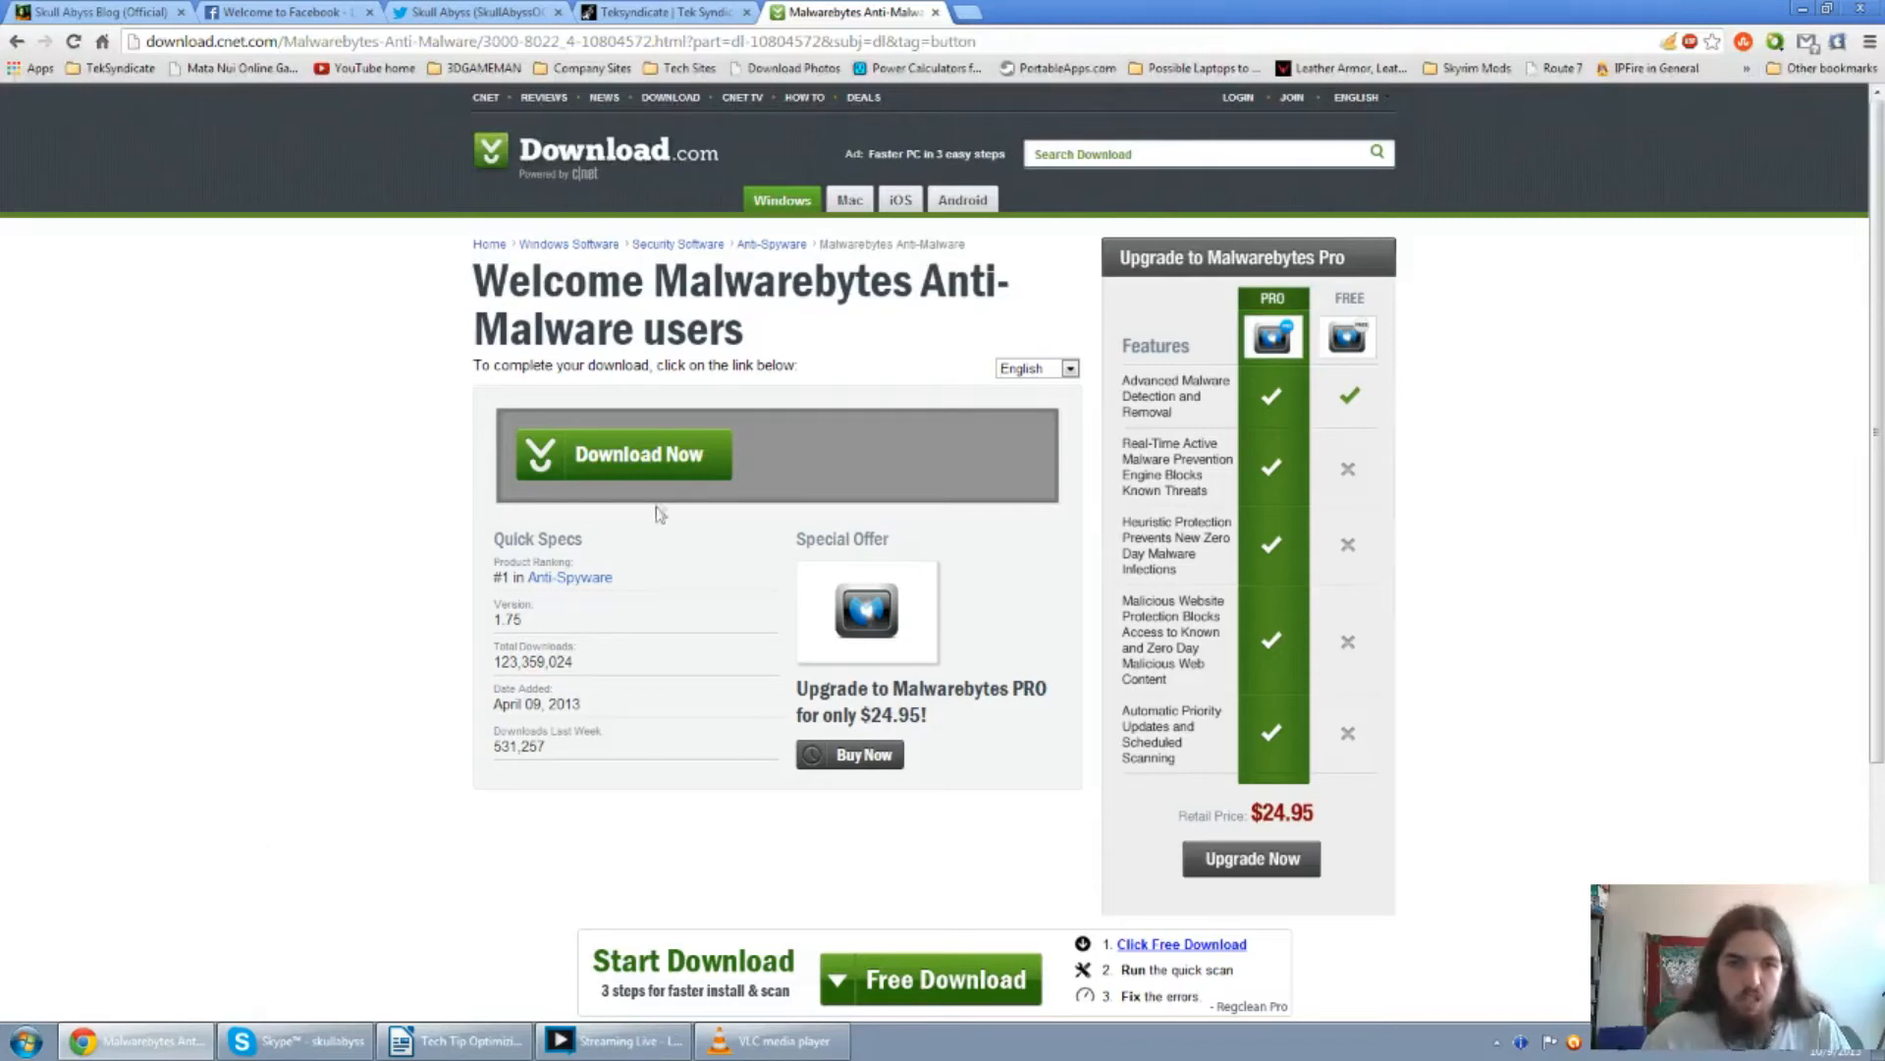
mouse_move(321, 622)
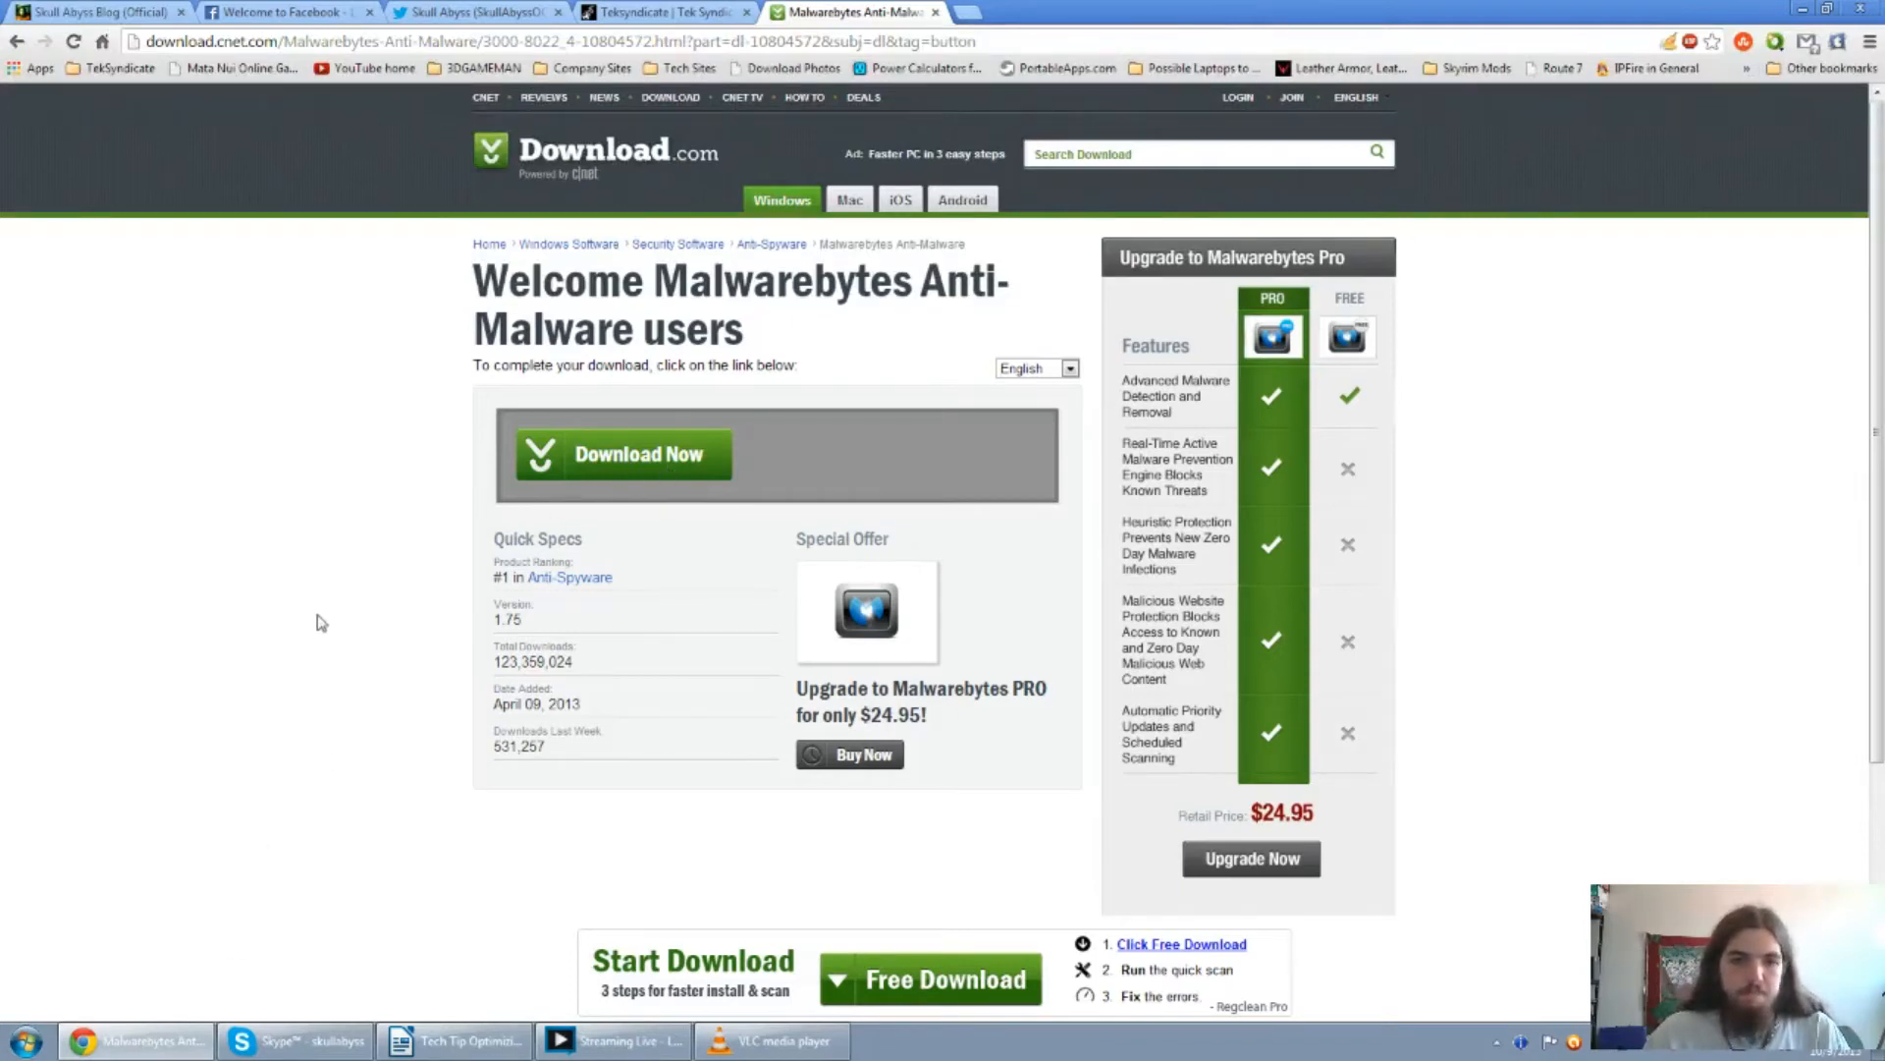
mouse_move(669, 505)
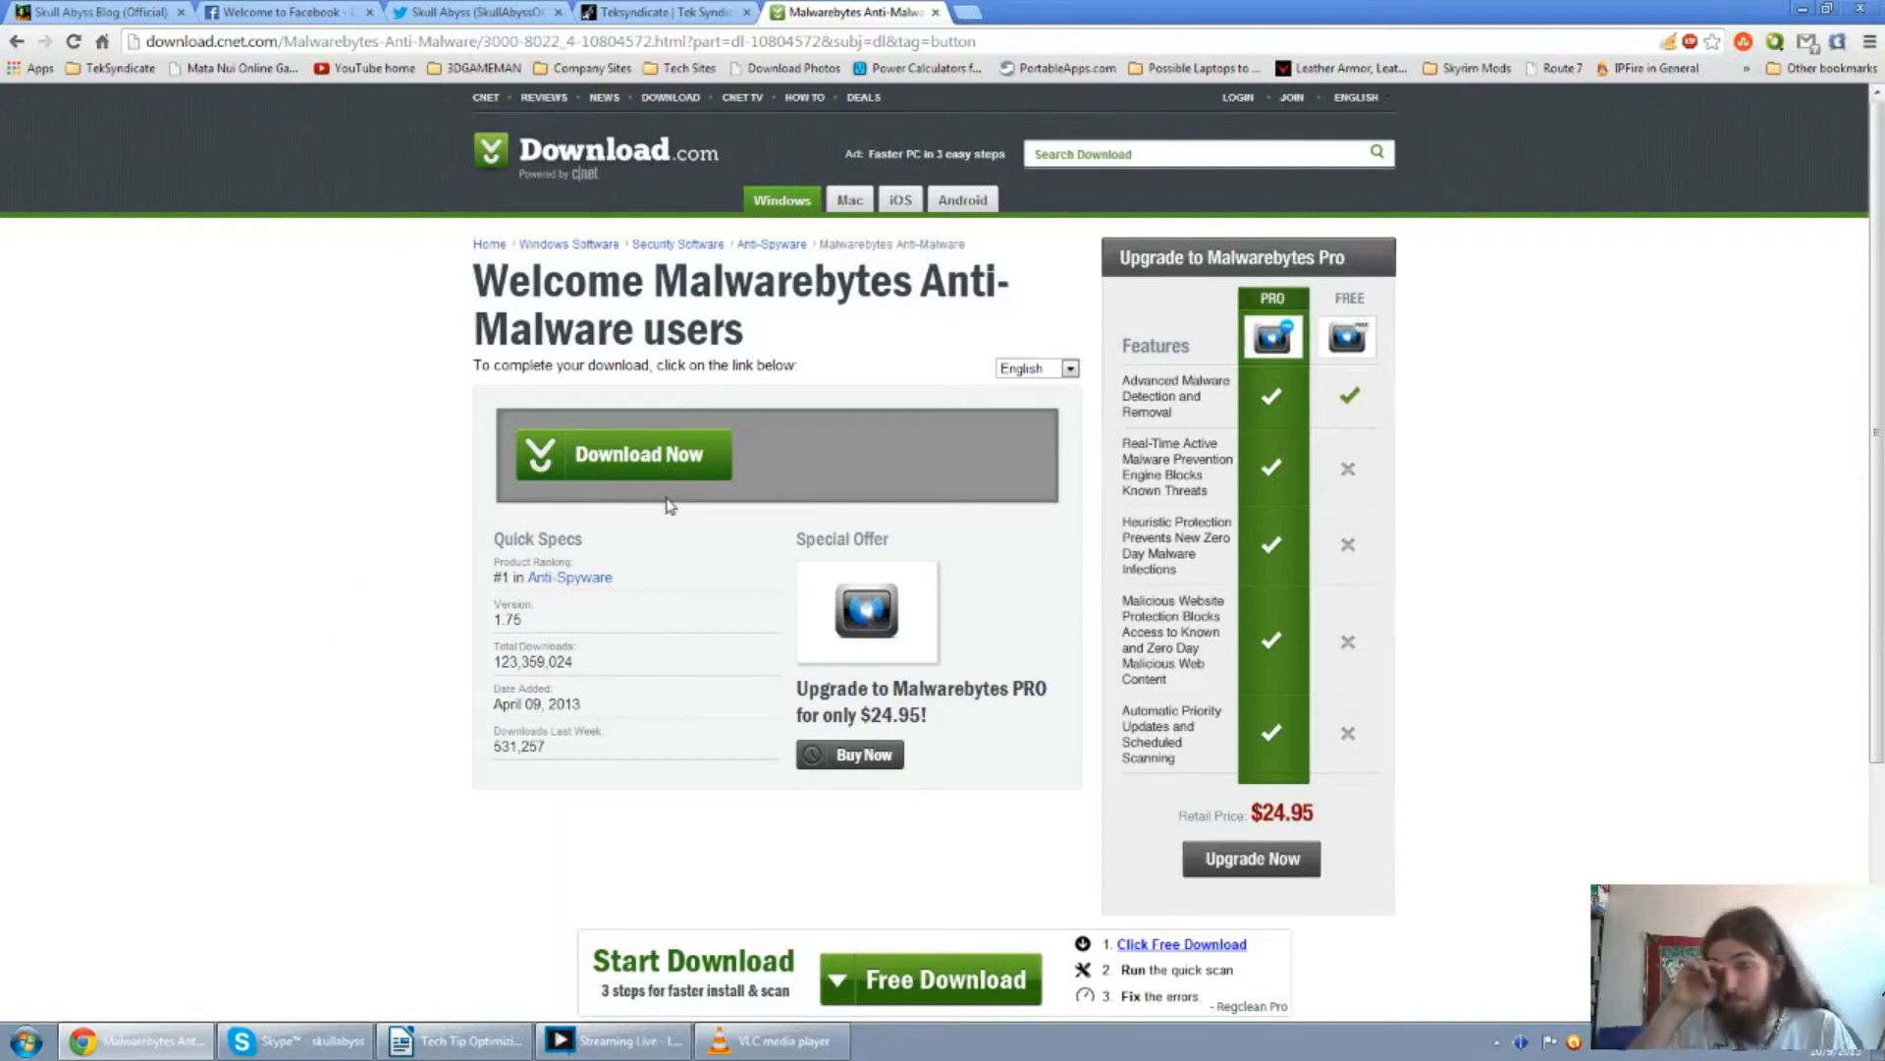
left_click(621, 454)
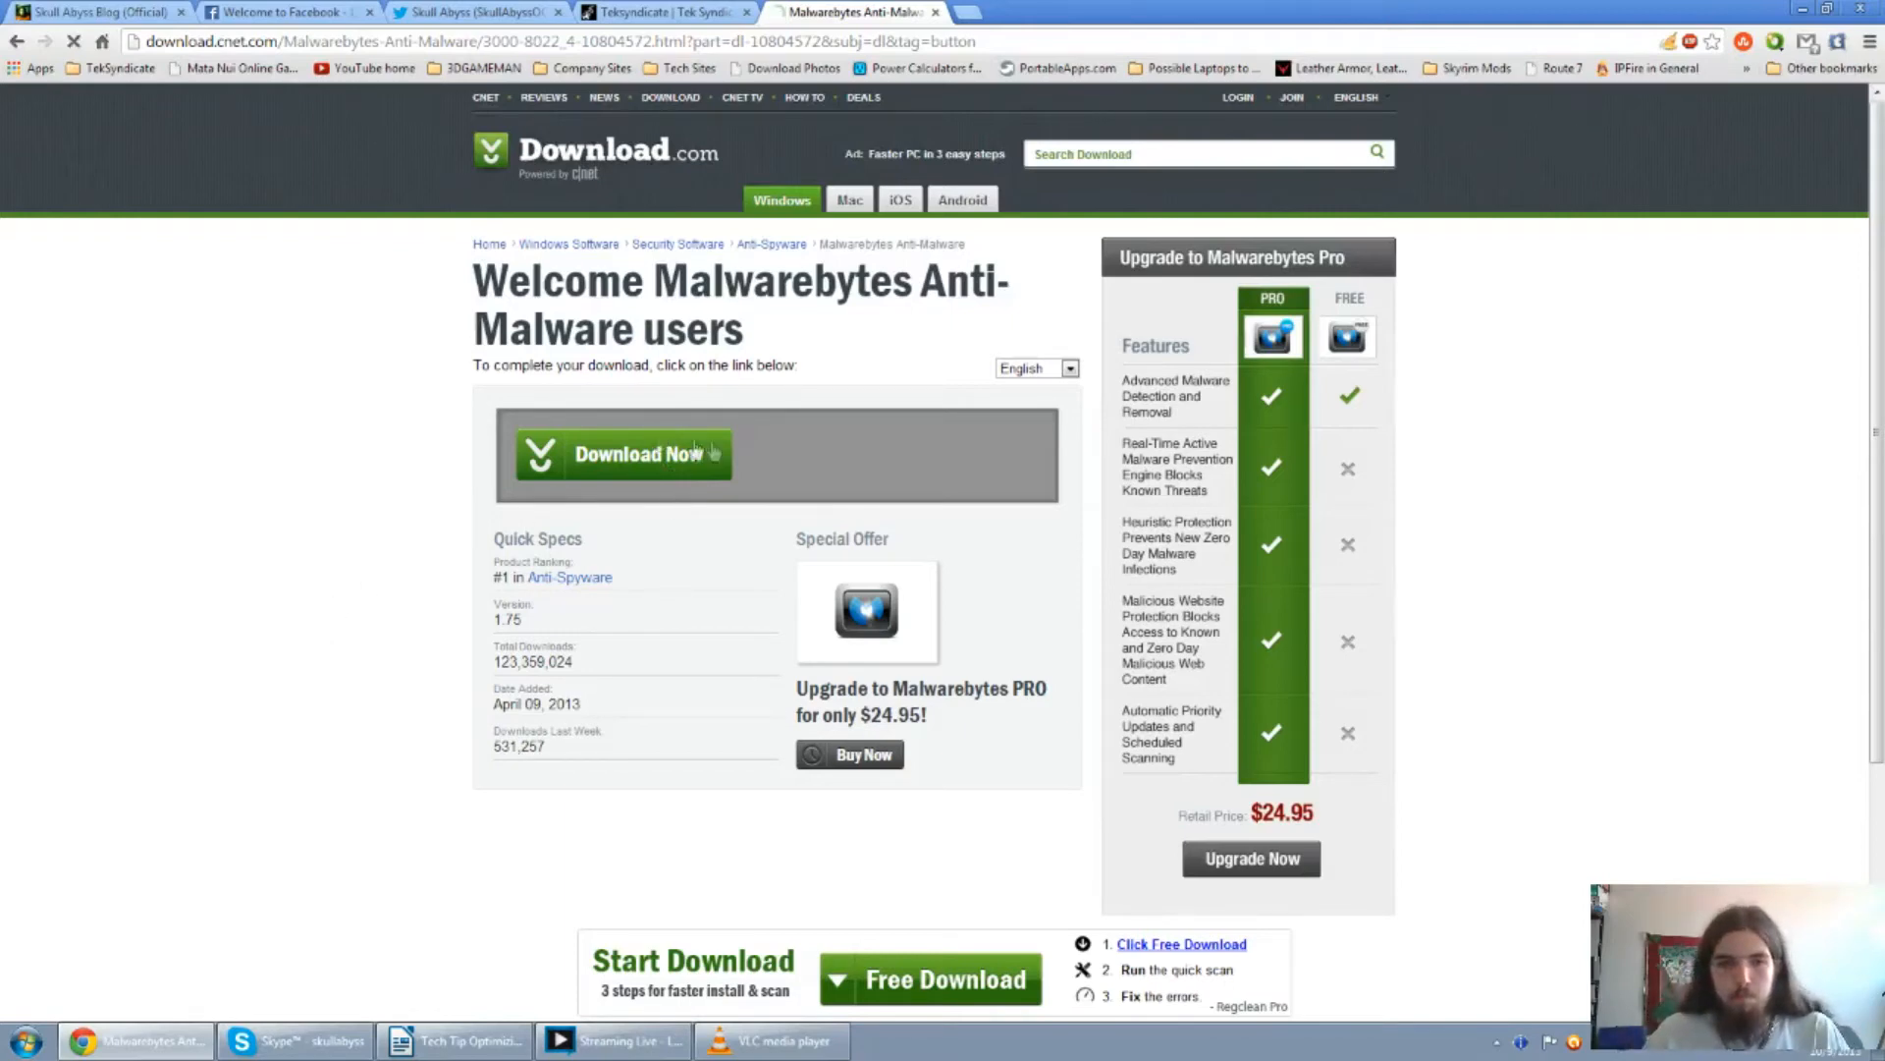
left_click(622, 454)
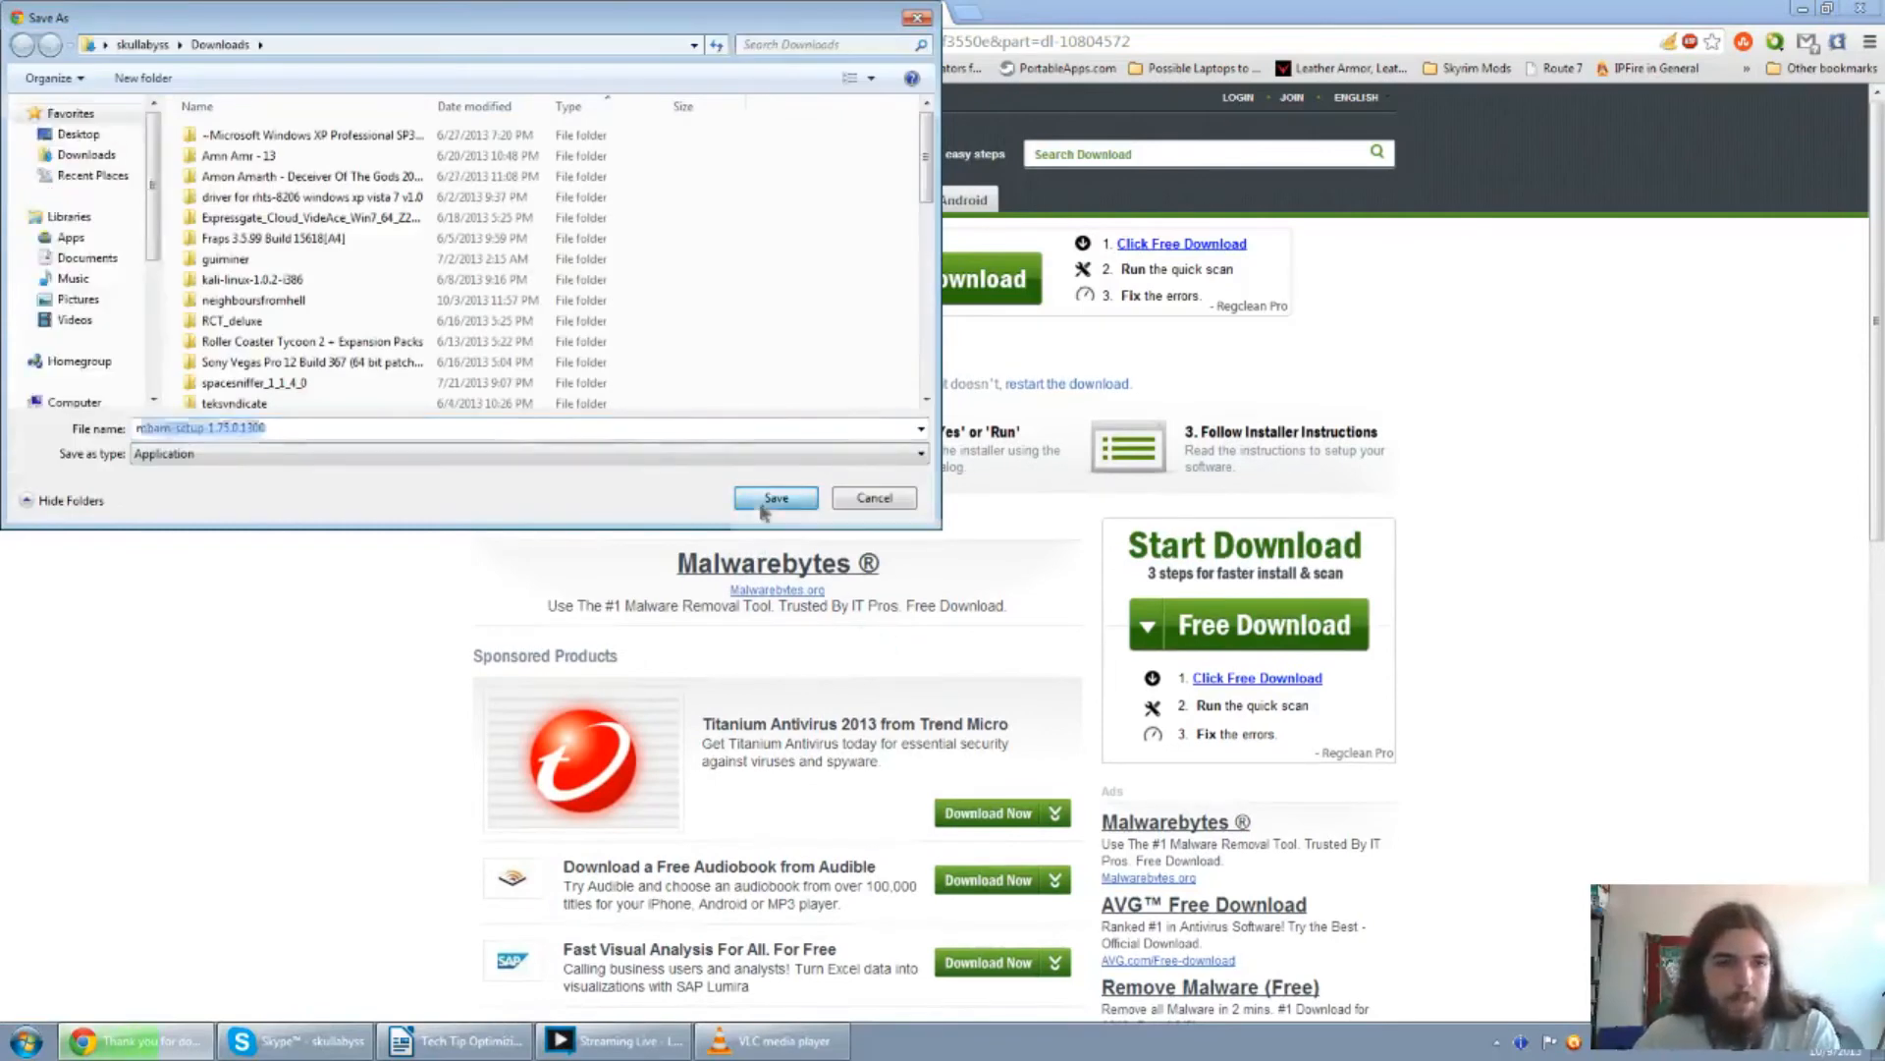
Save and run the Malwarebytes installer, choosing English as the setup language.
left_click(775, 498)
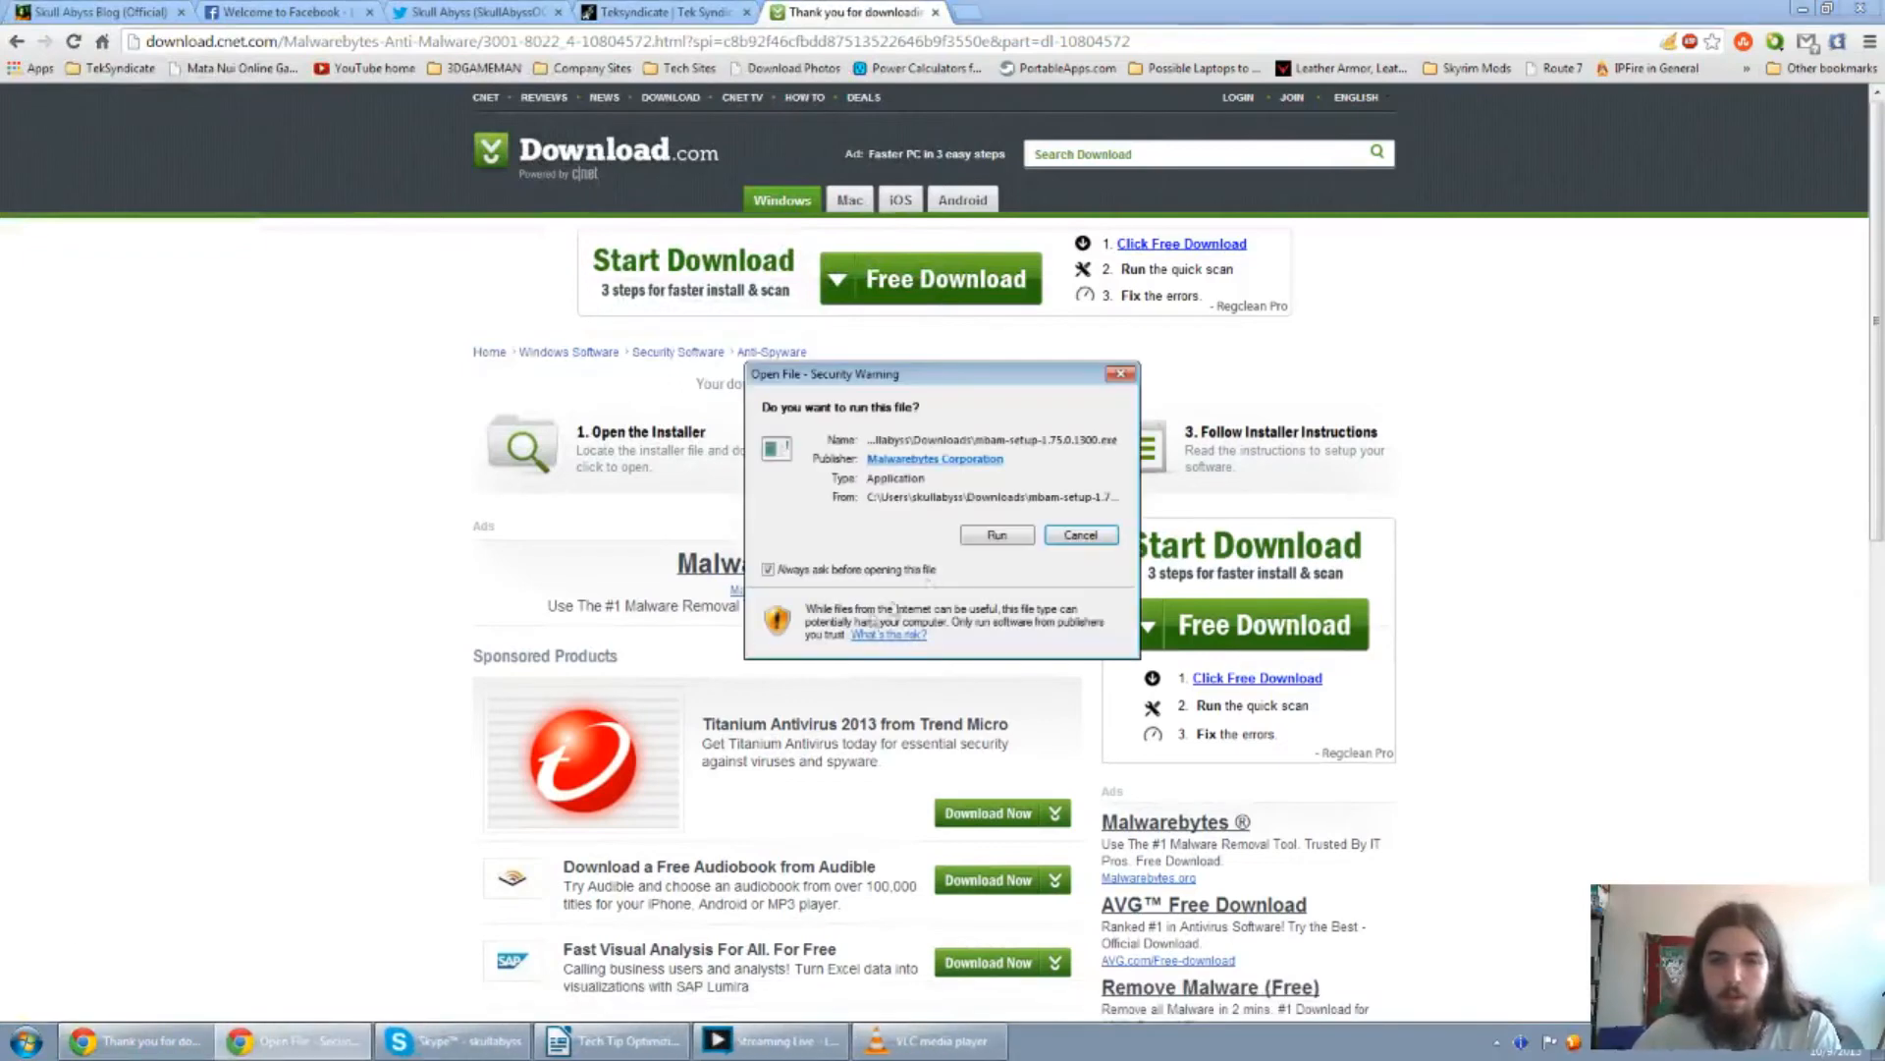
left_click(996, 534)
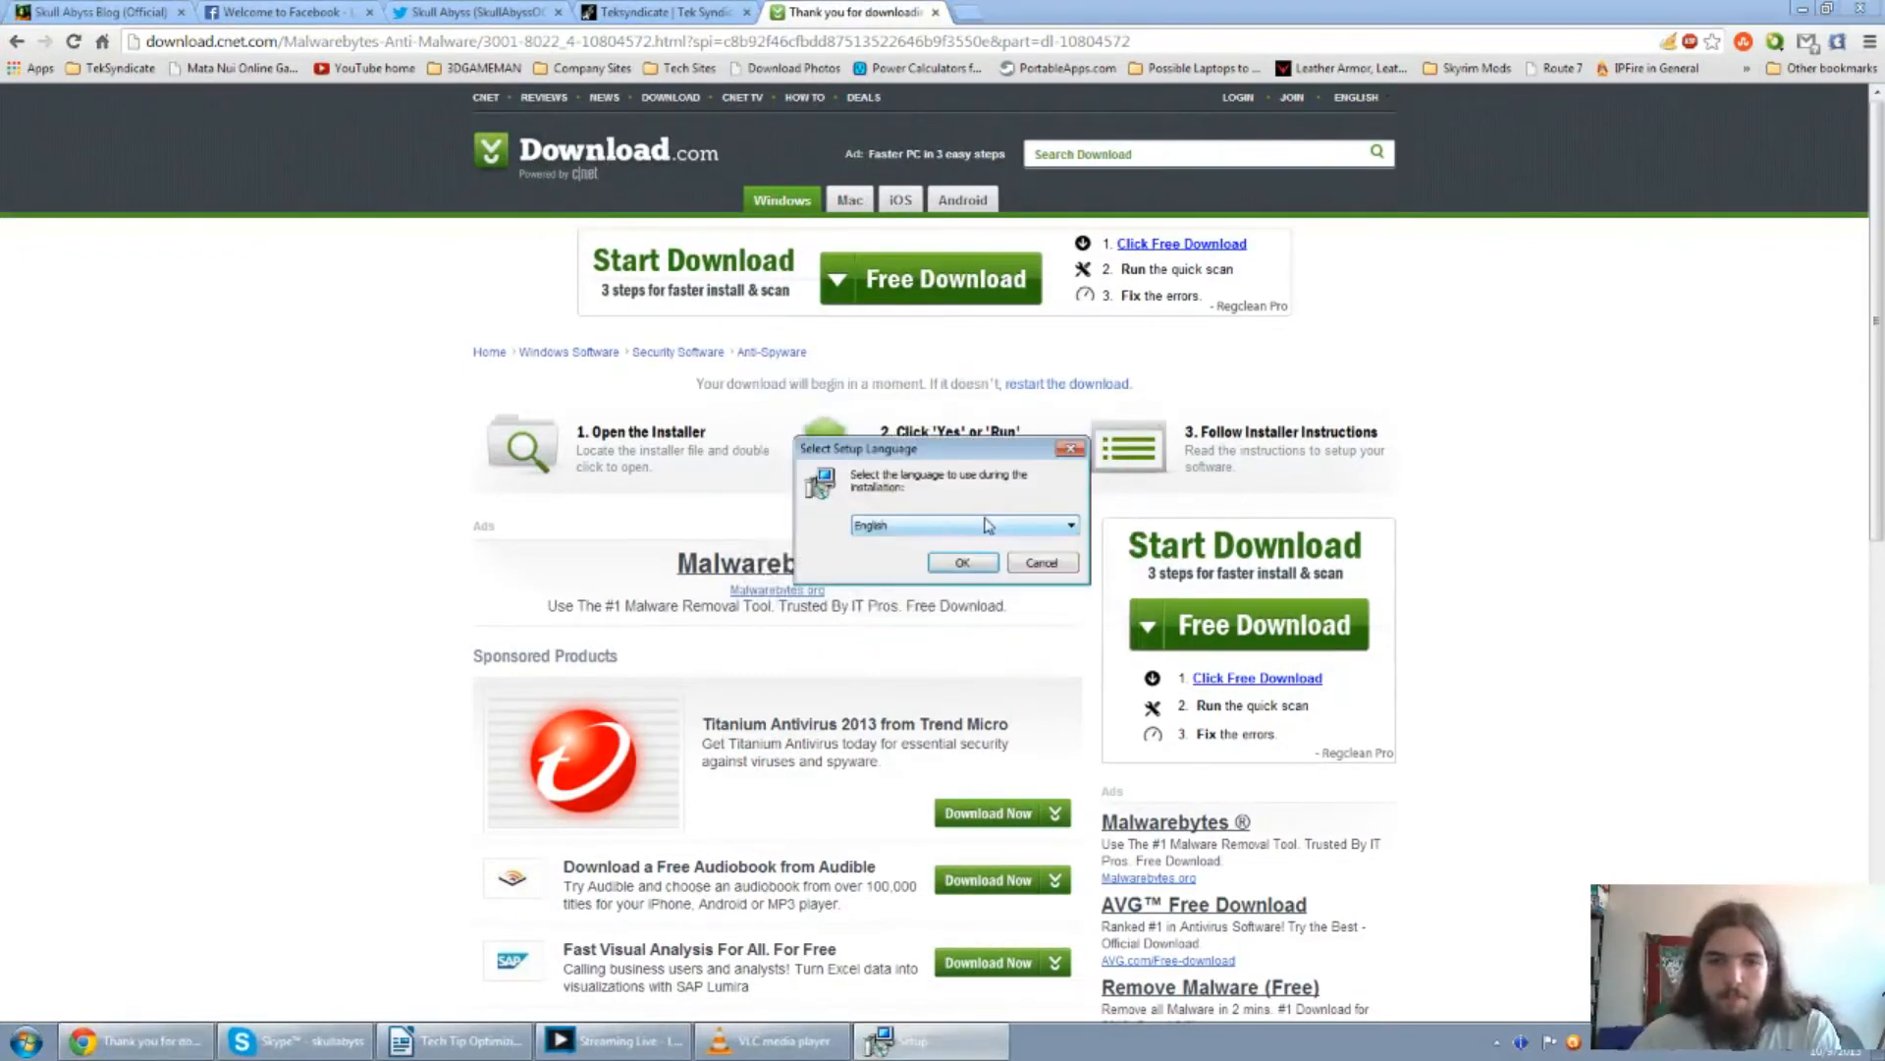
left_click(962, 561)
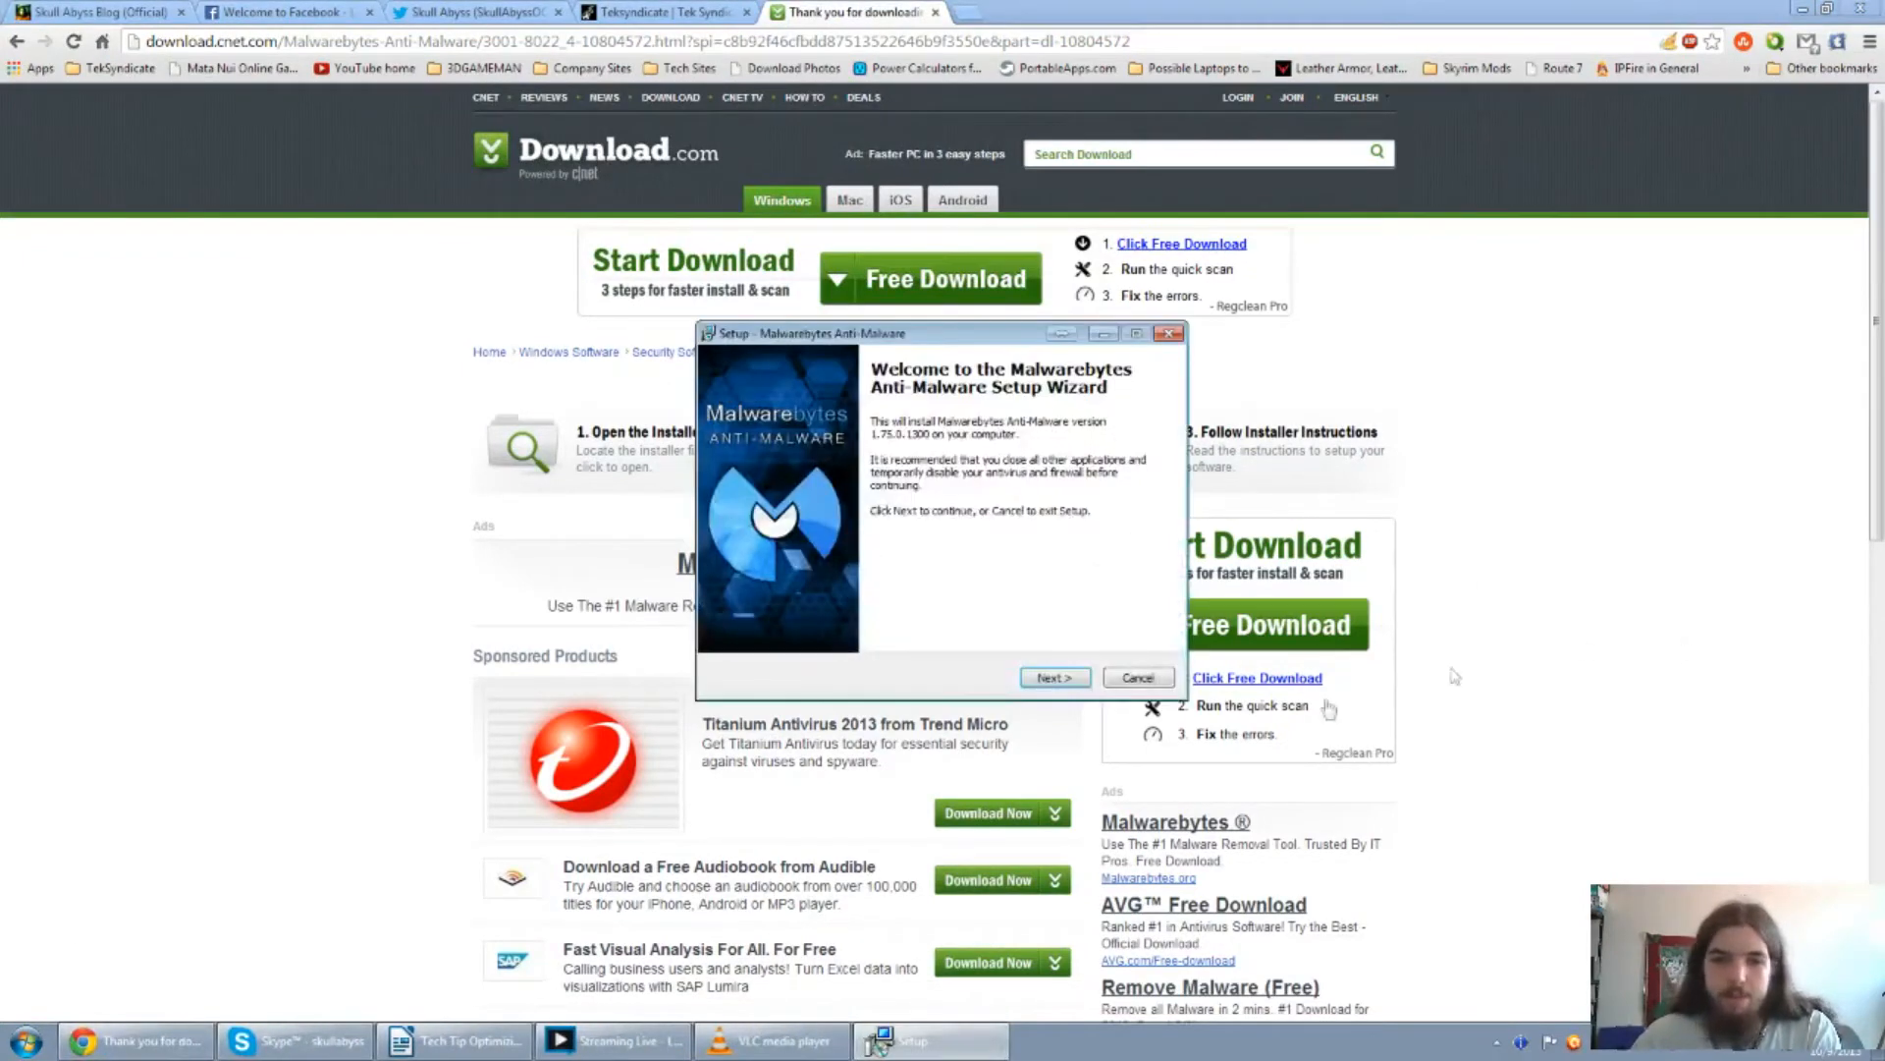
left_click(1054, 676)
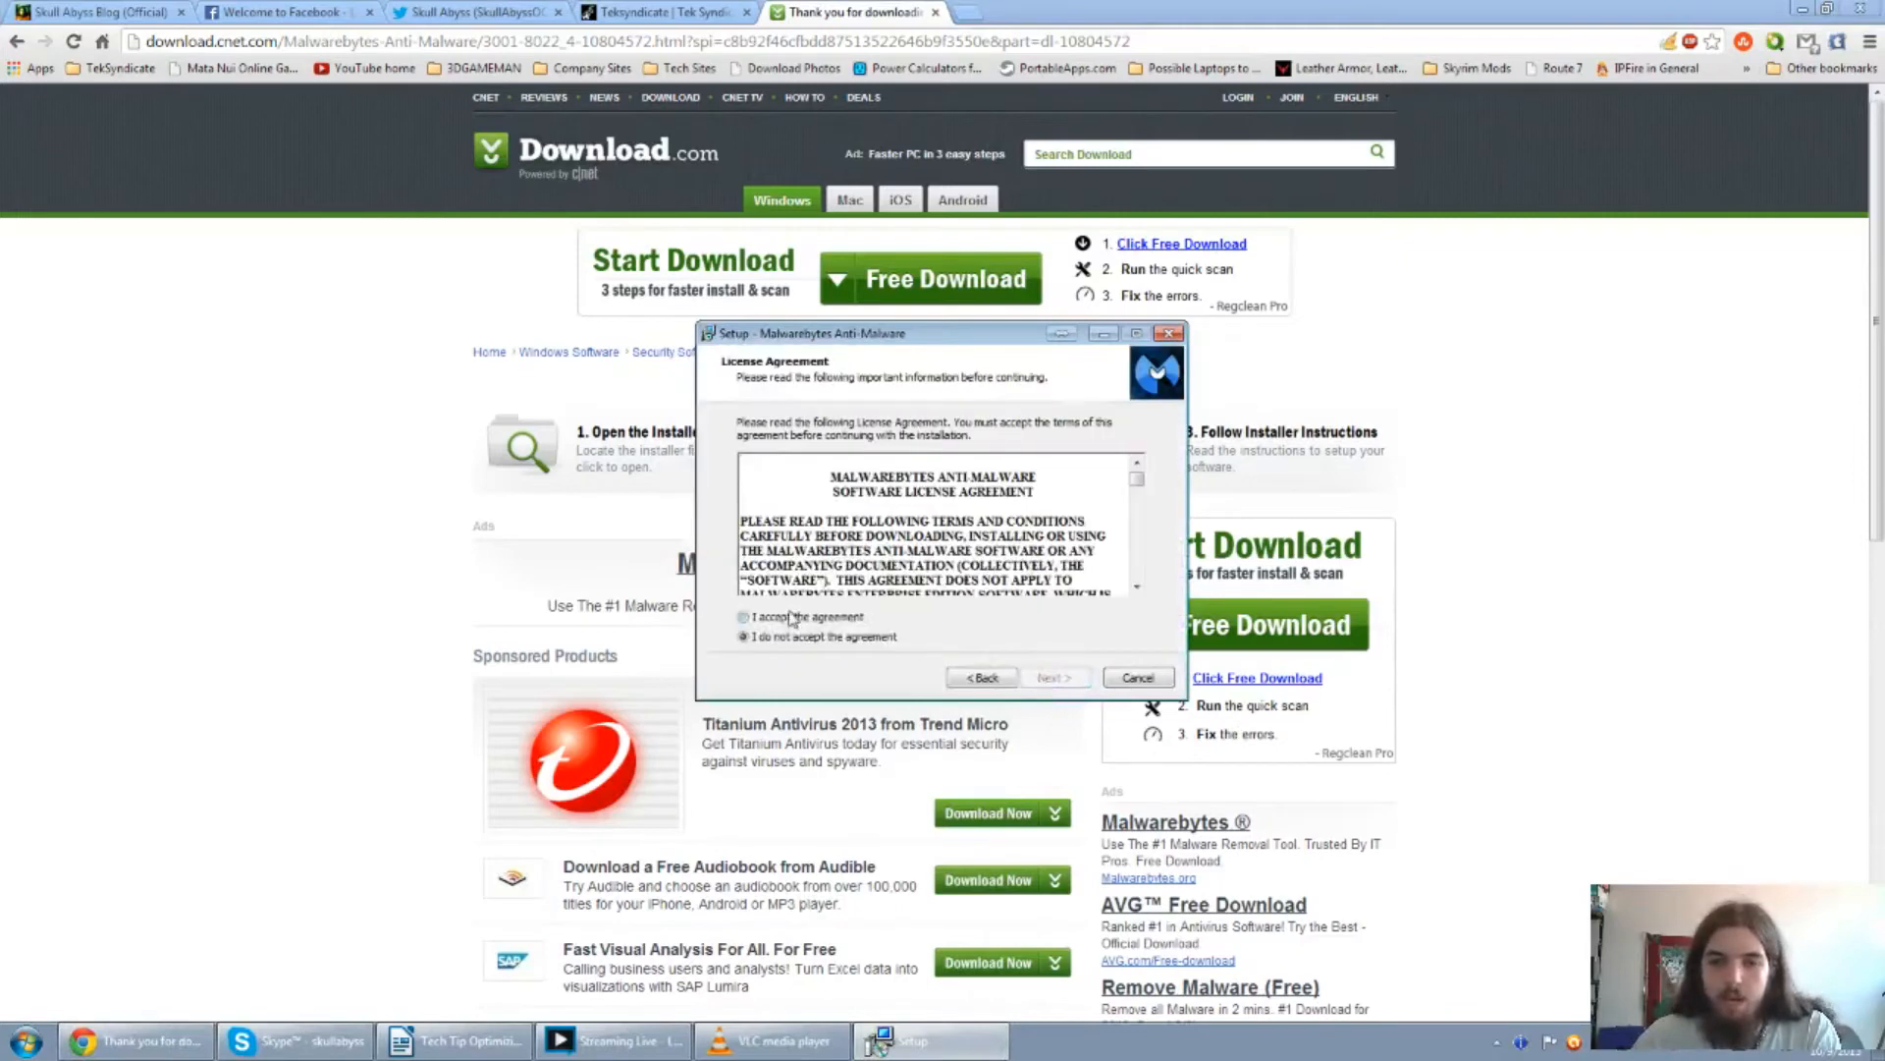
Accept the license, keep the default folder and desktop icon, and decline the Pro trial.
left_click(1052, 677)
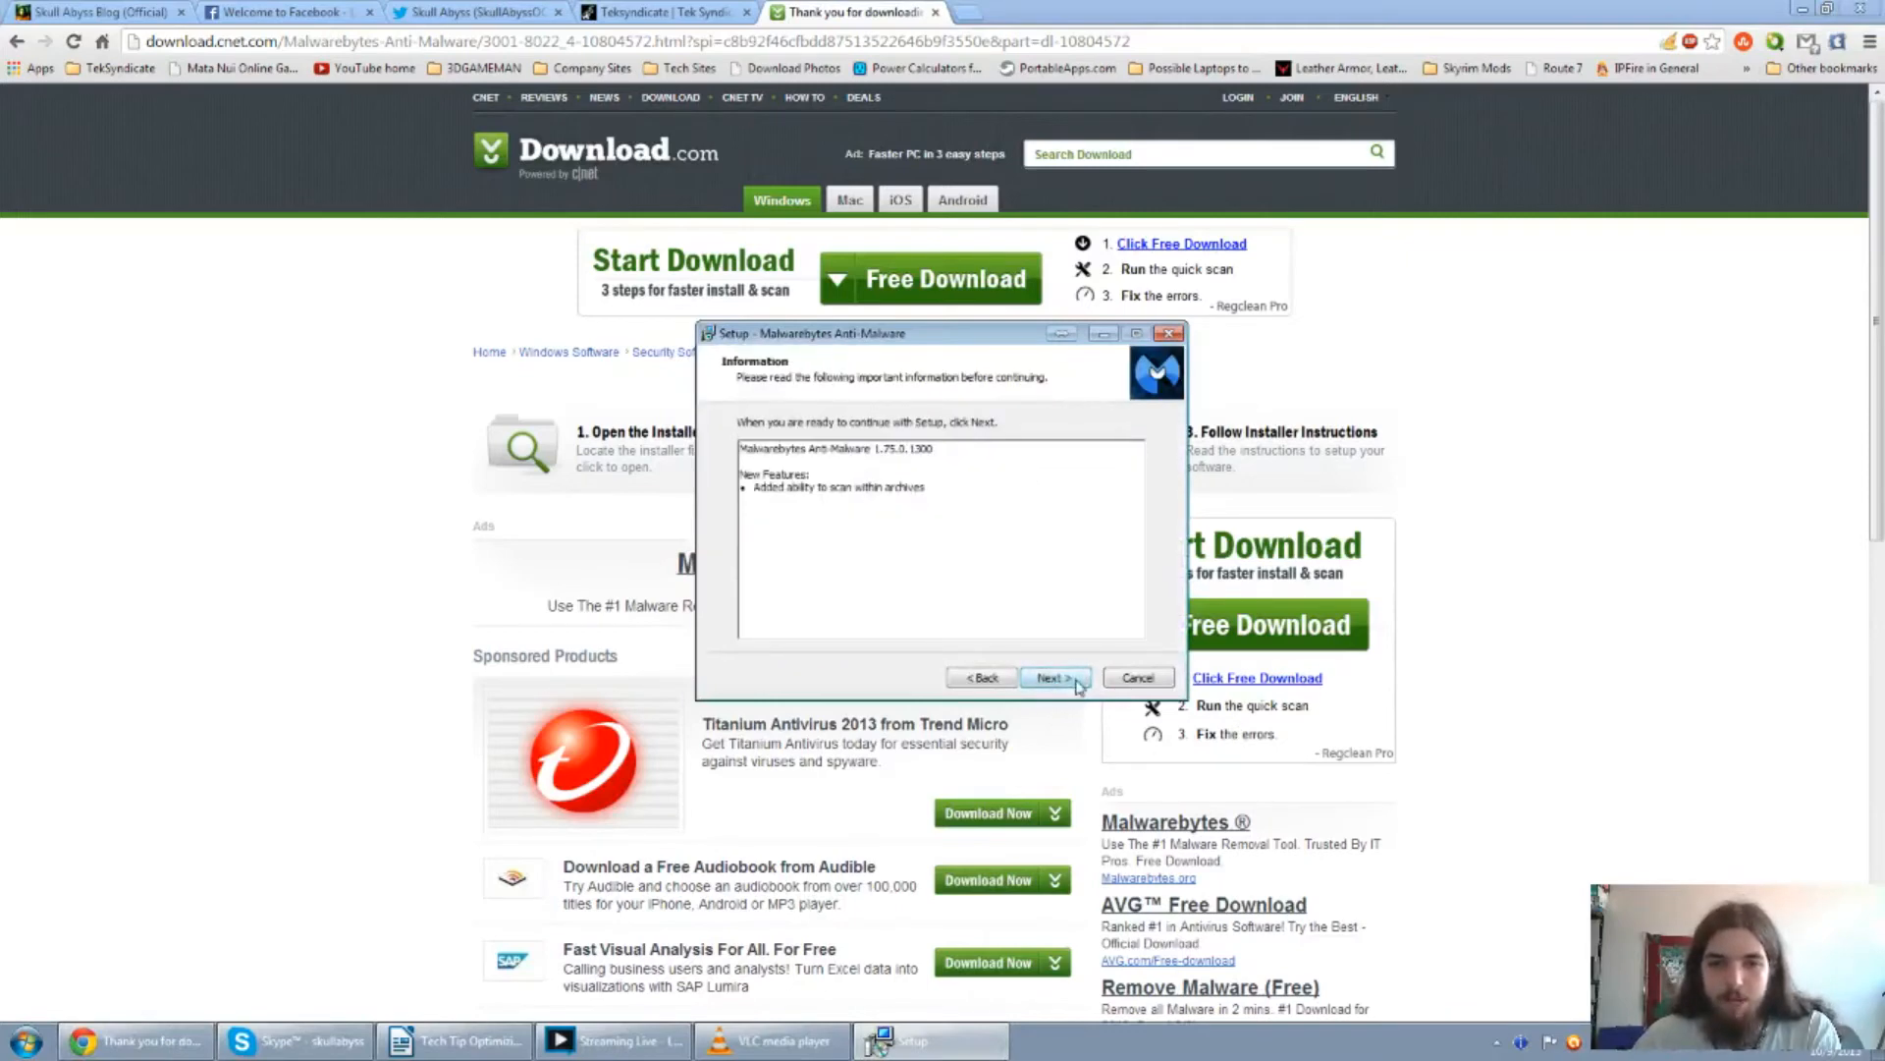
left_click(1051, 677)
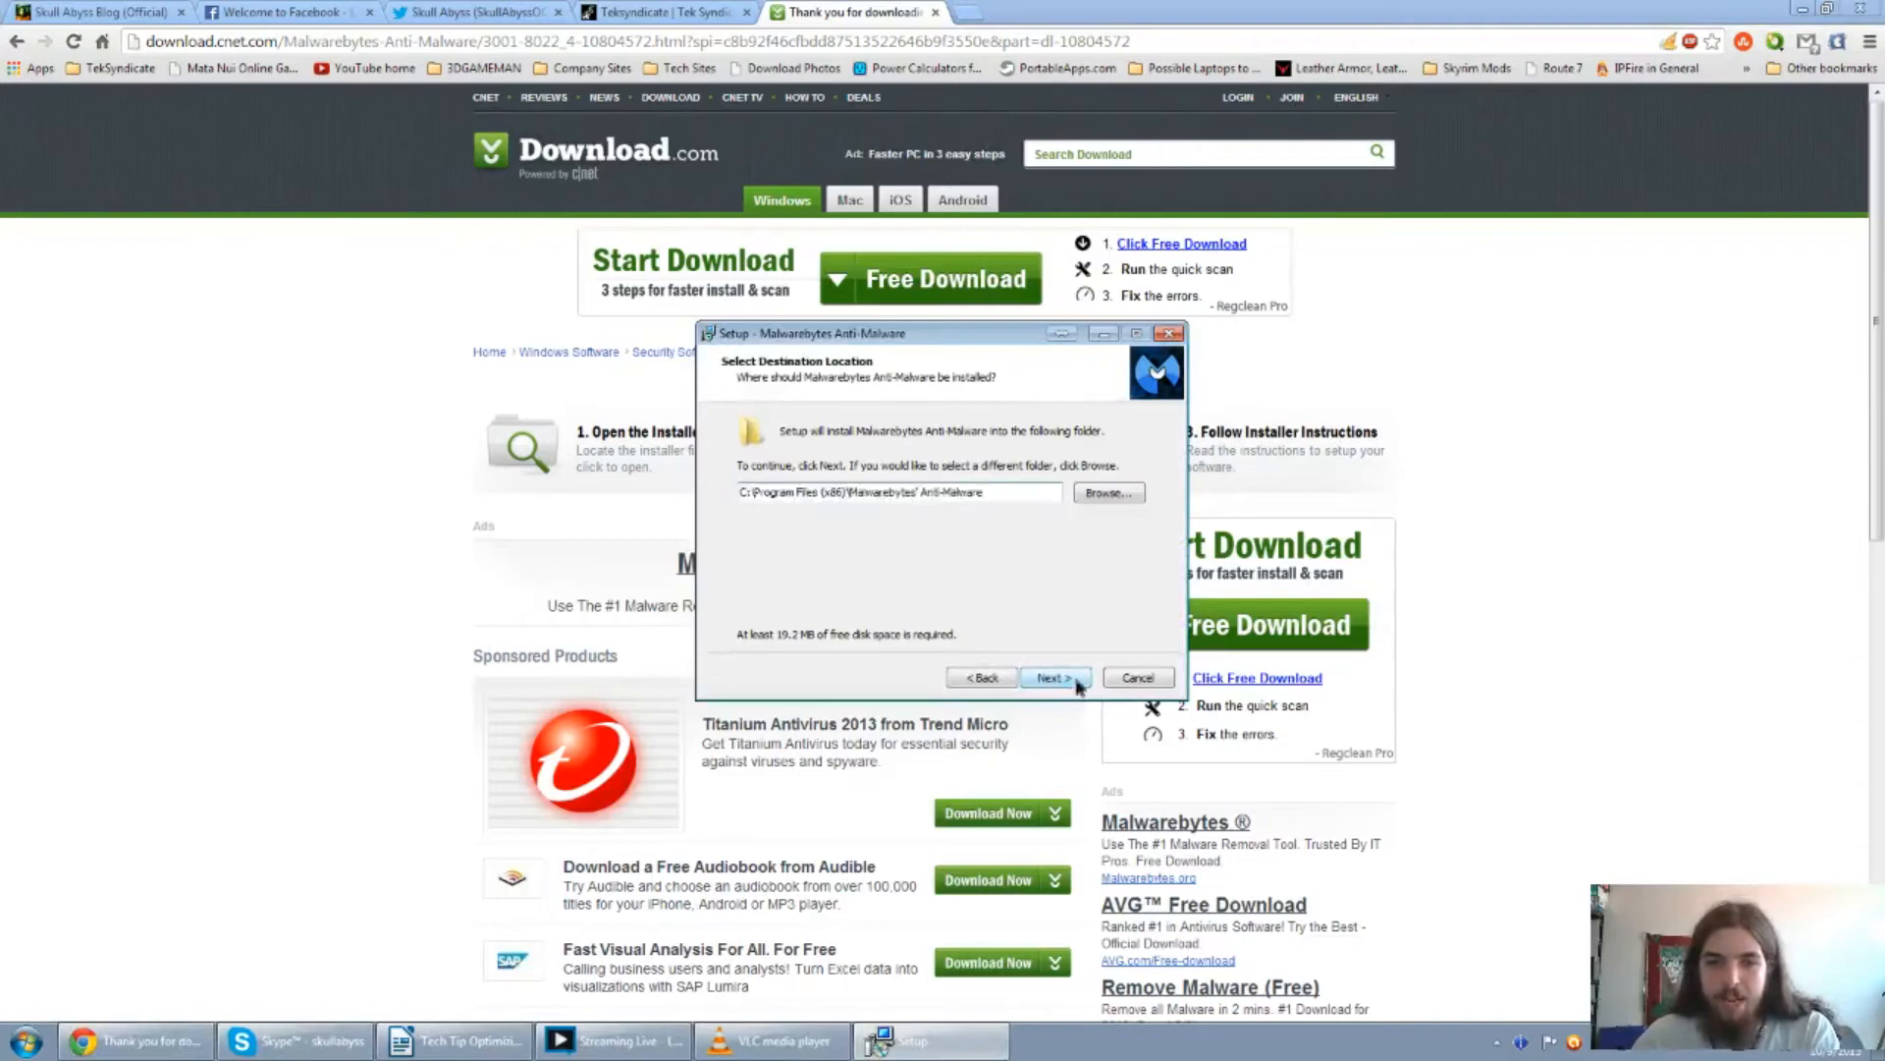
left_click(1051, 677)
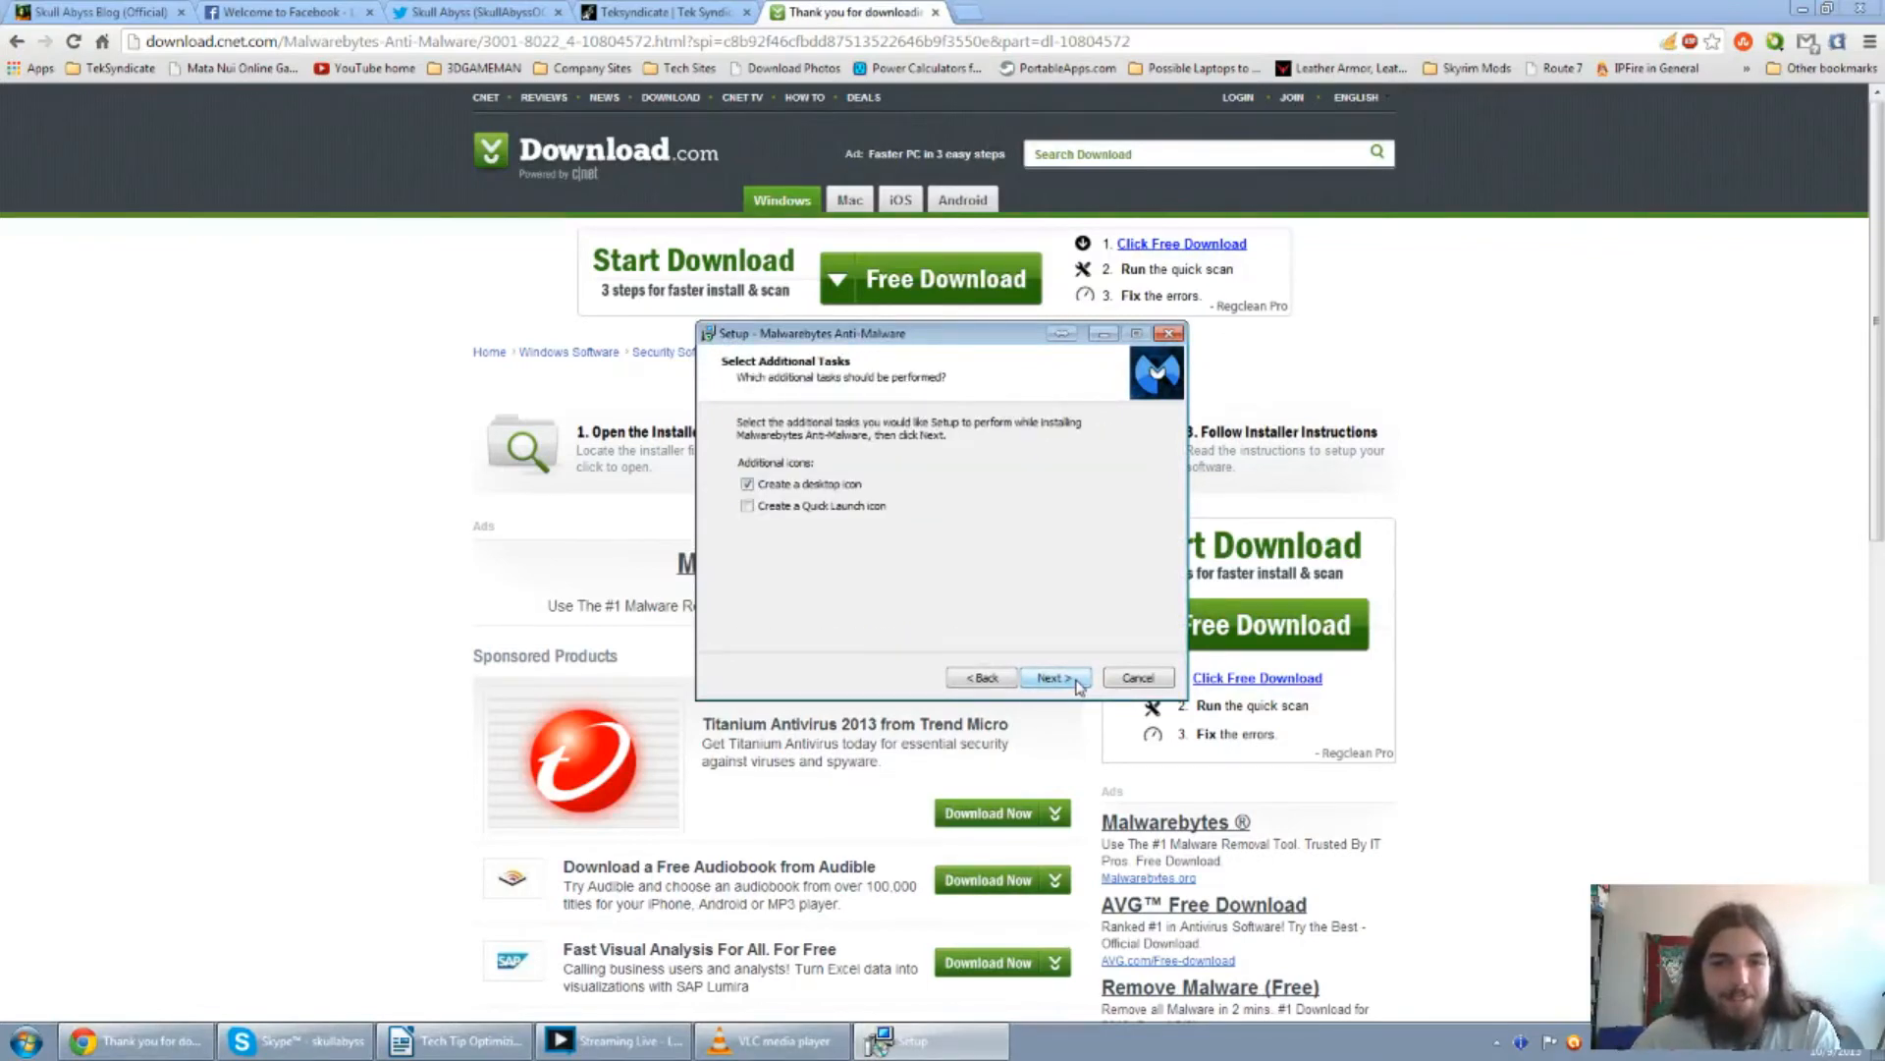
left_click(1052, 677)
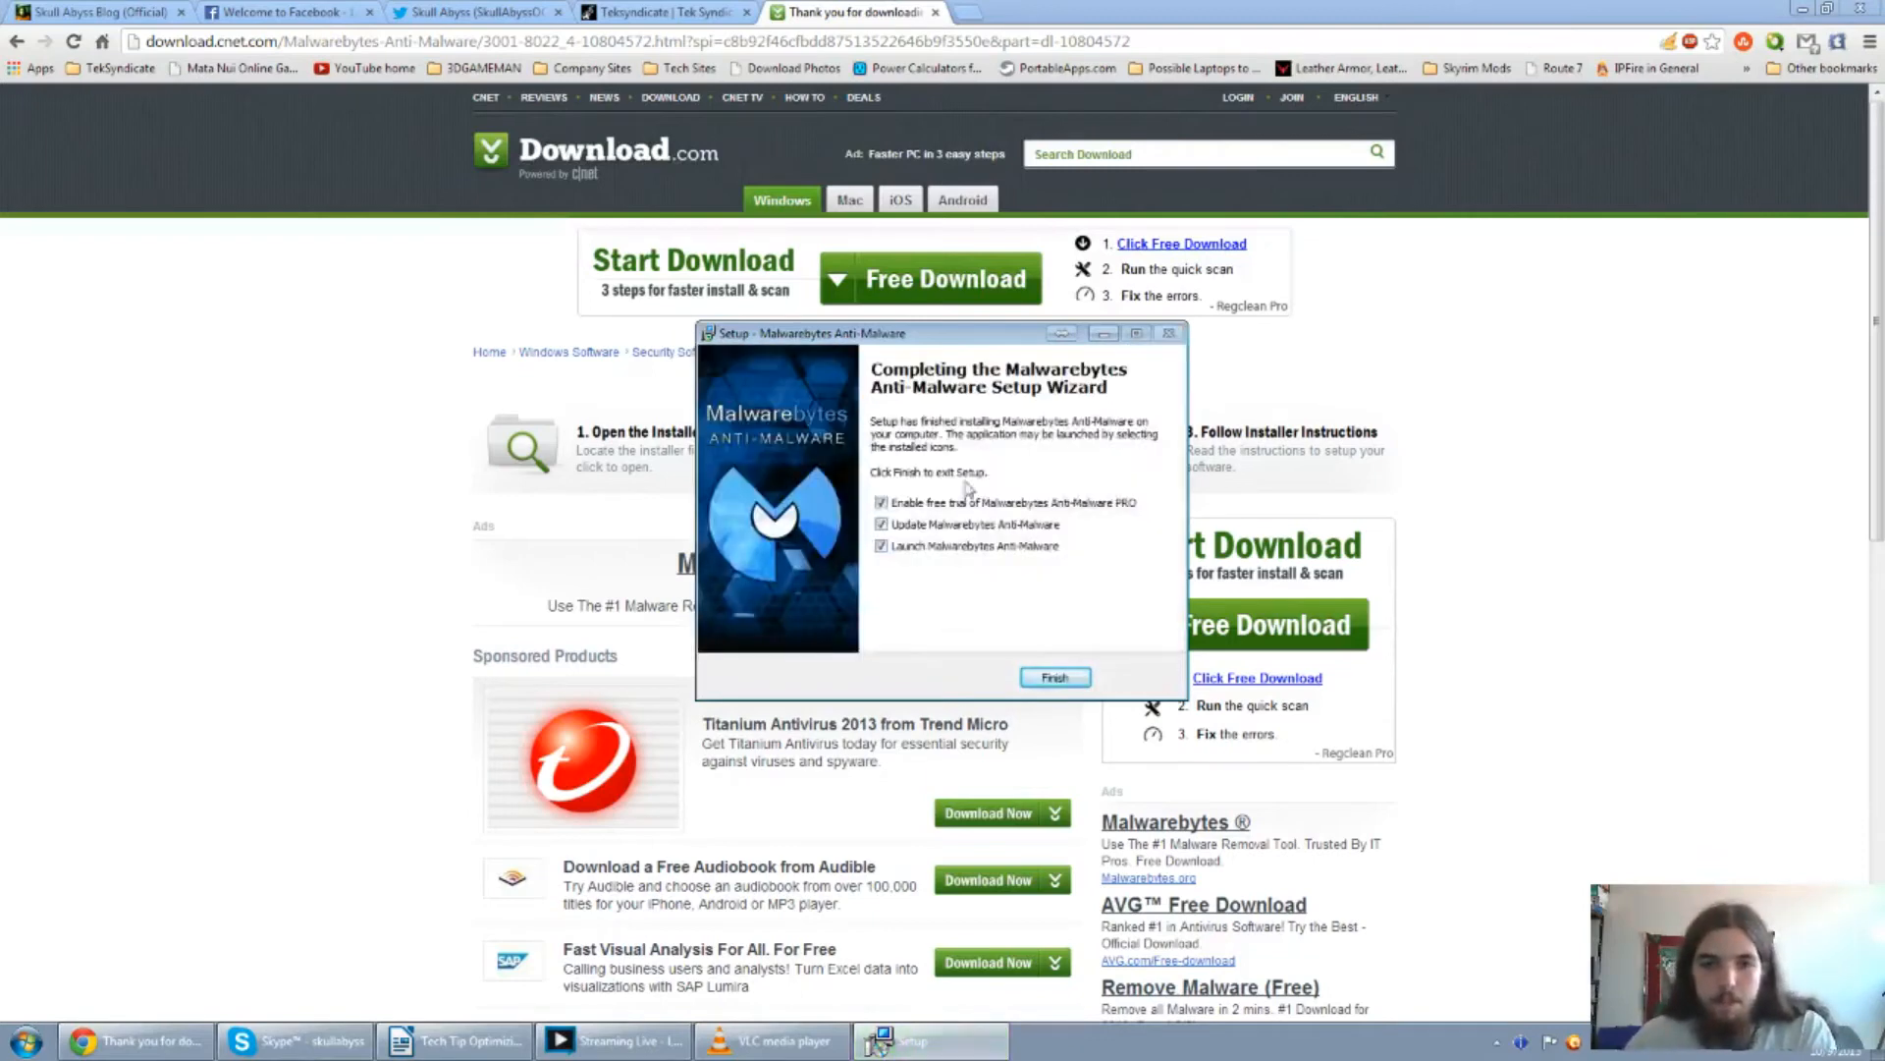
left_click(880, 503)
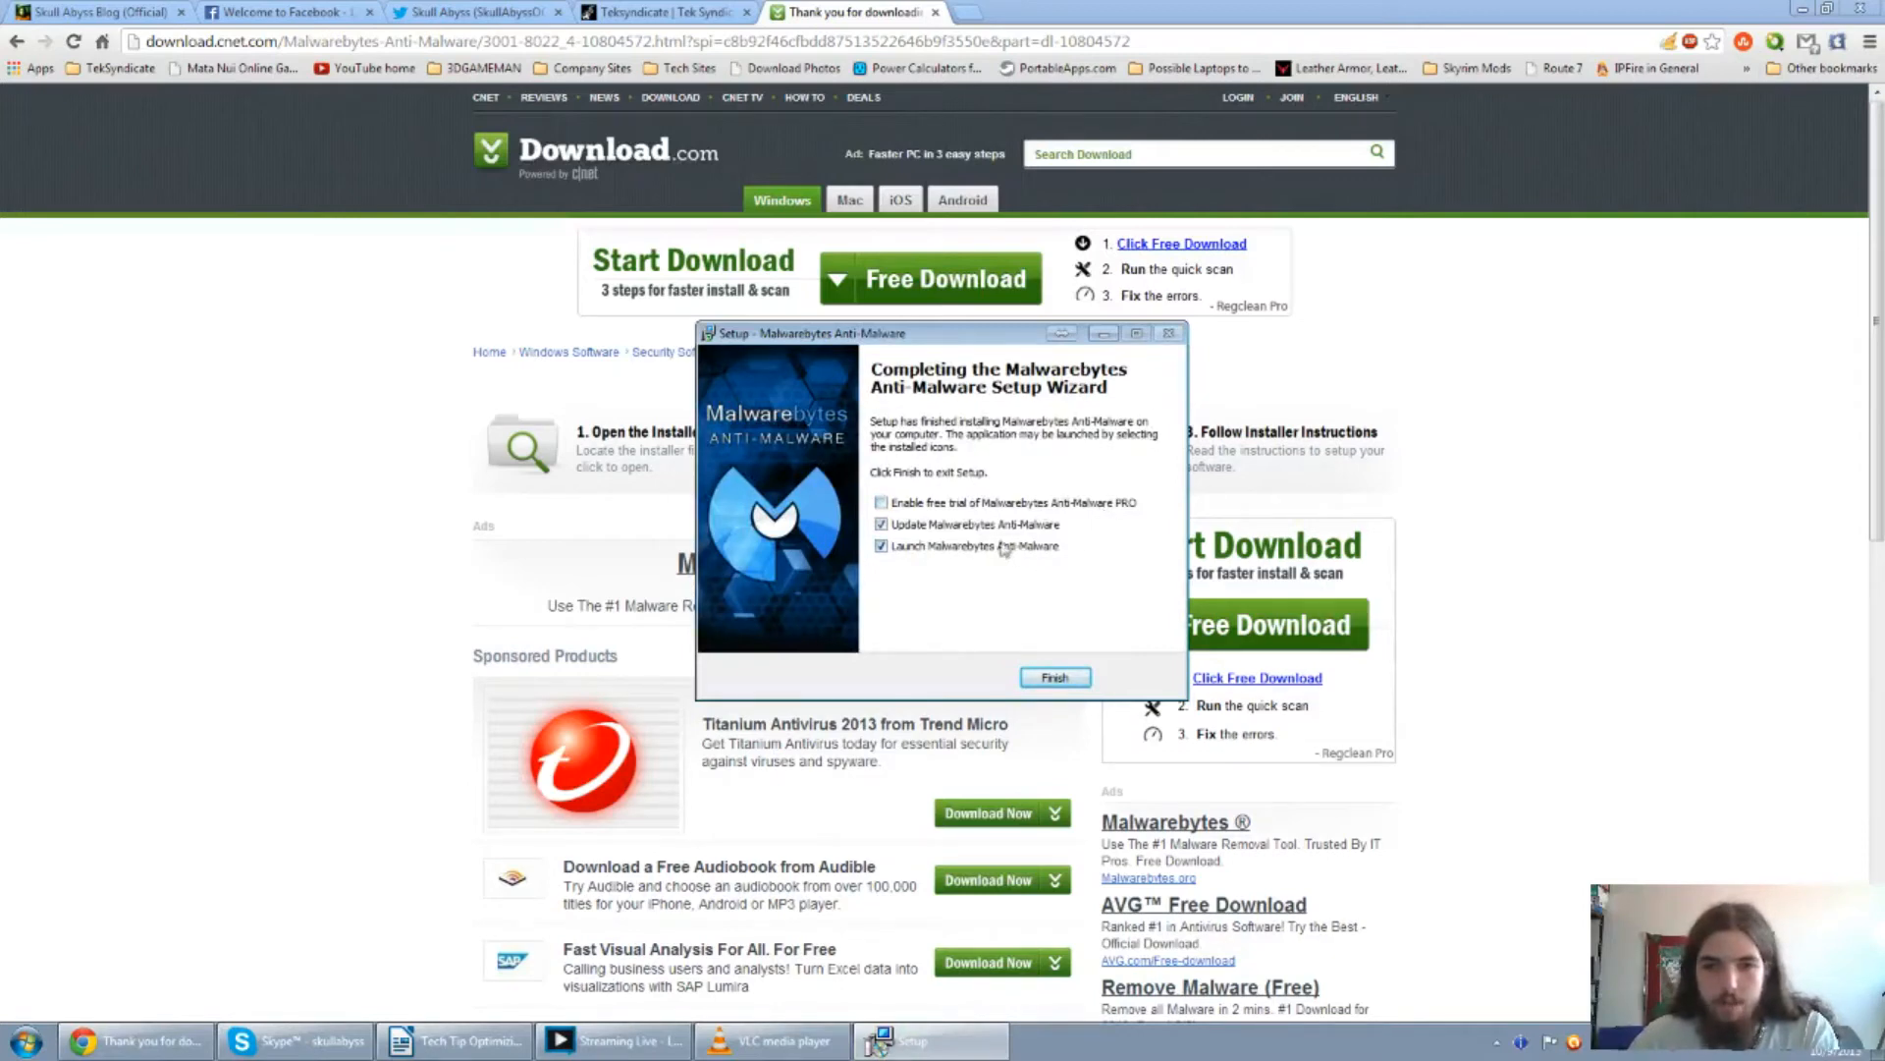
left_click(1055, 675)
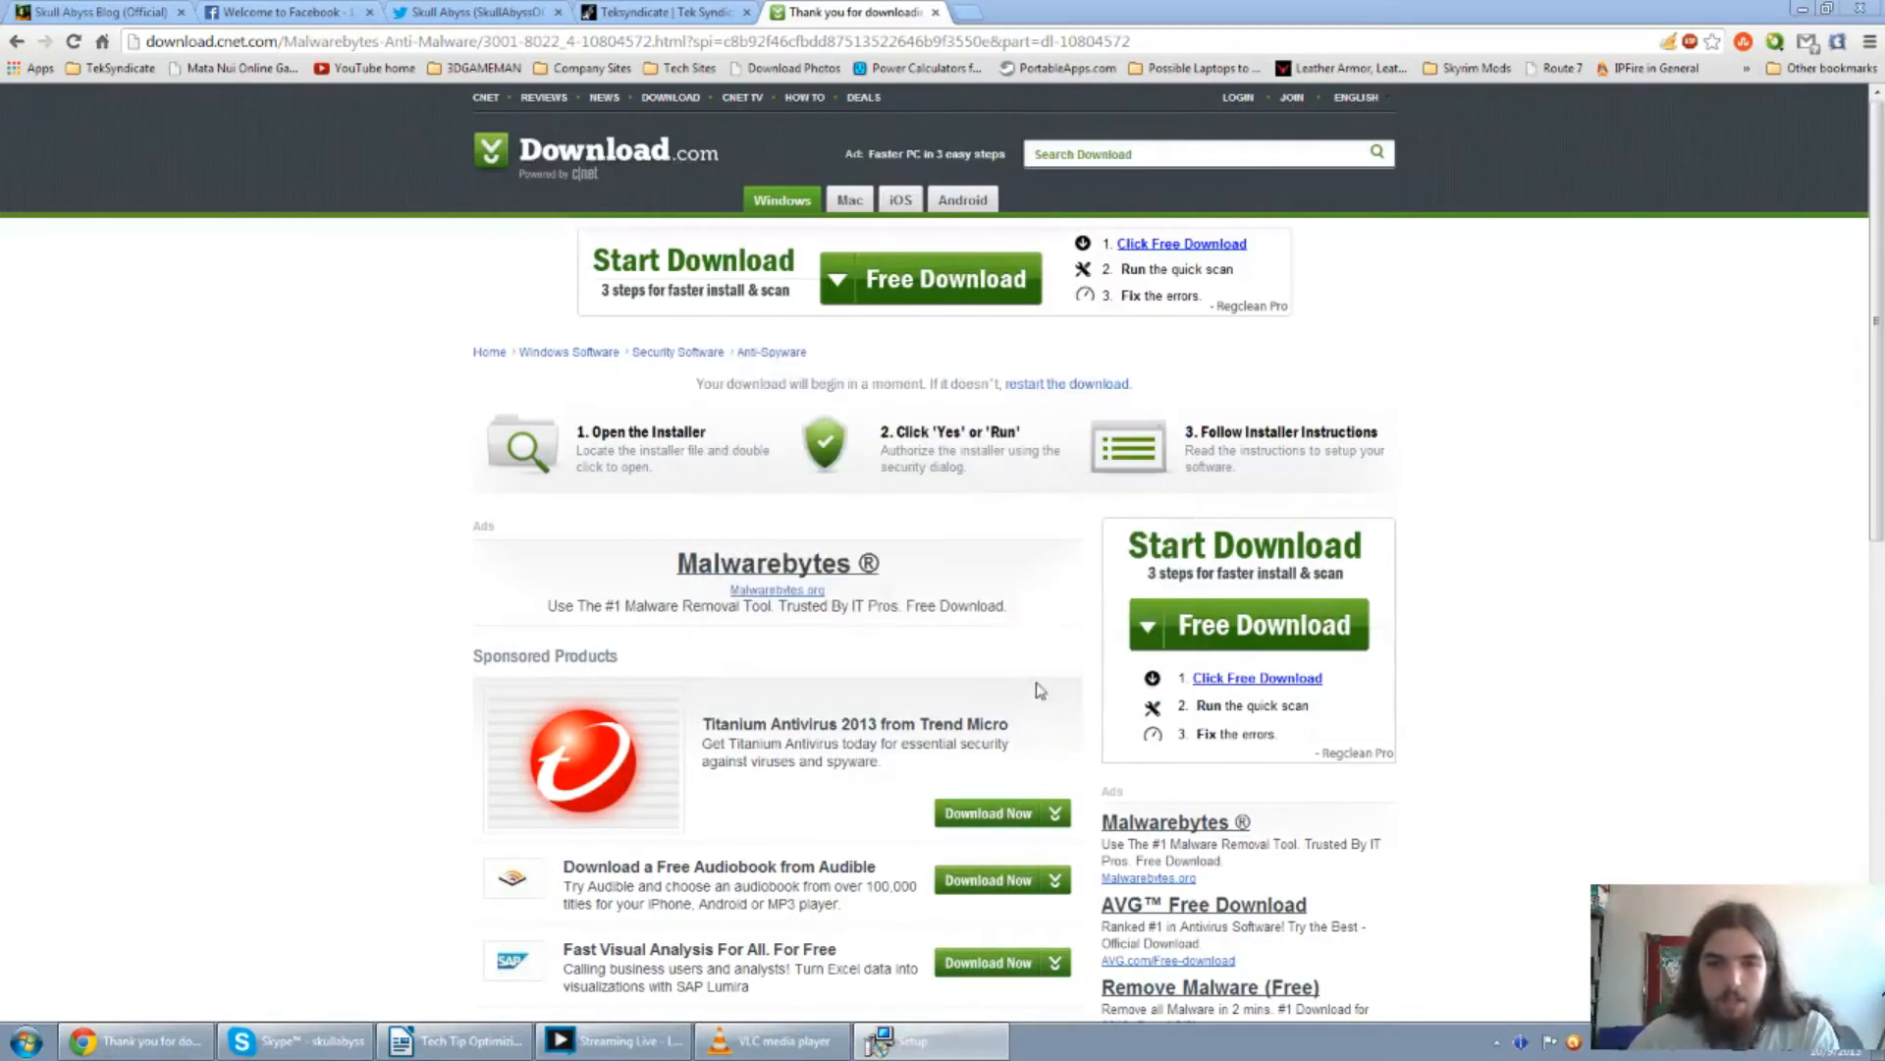
mouse_move(1040, 661)
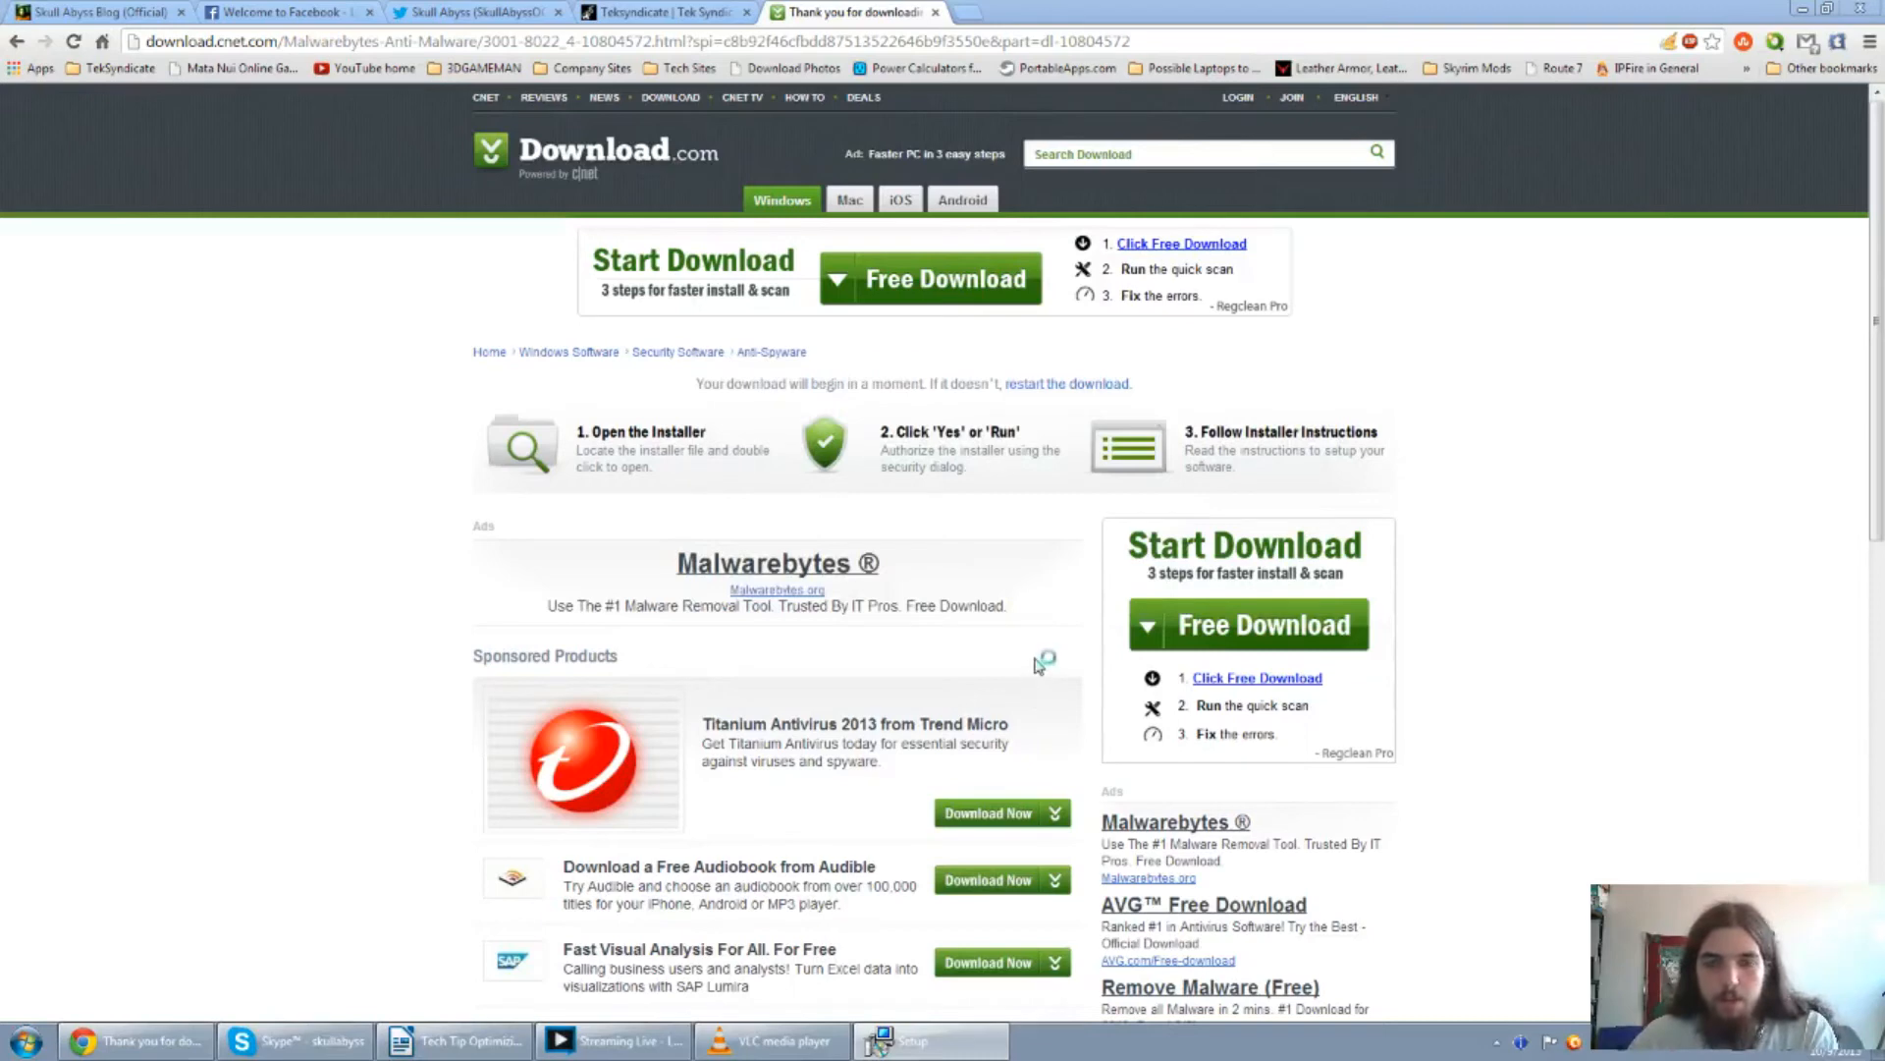
mouse_move(1046, 643)
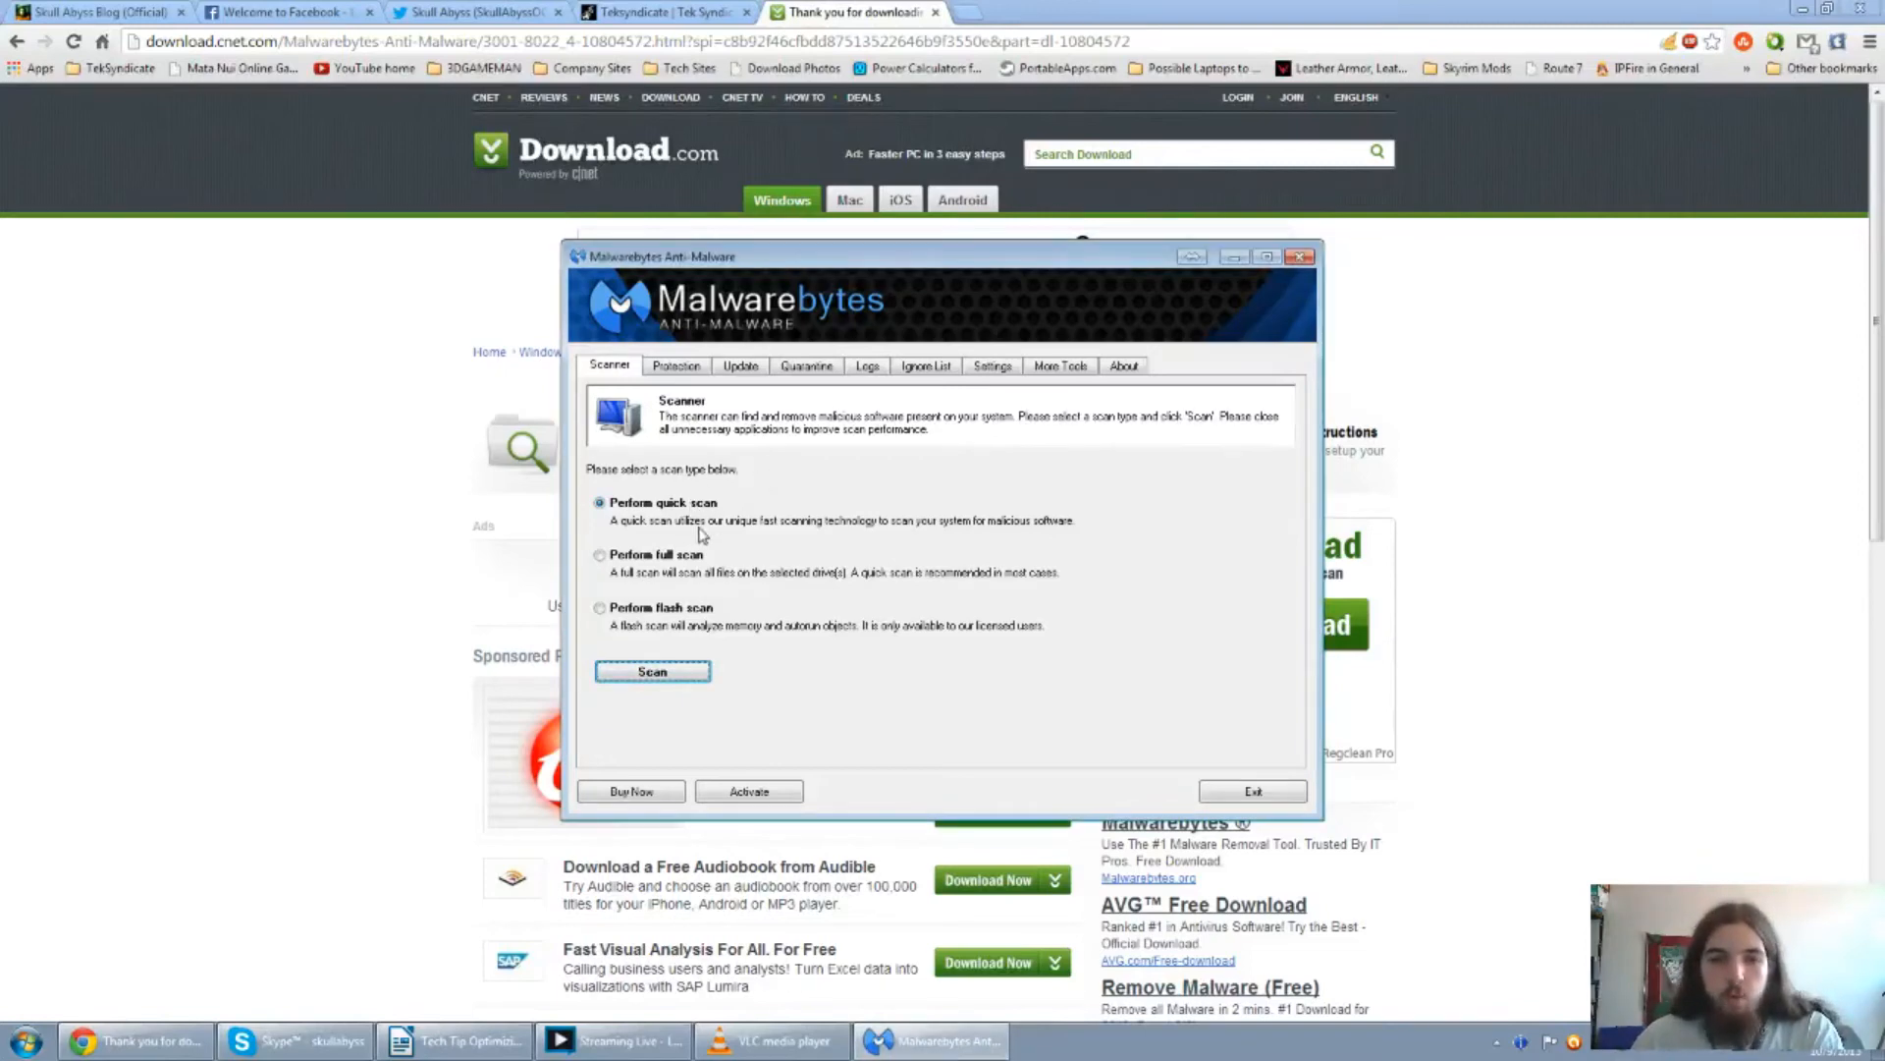
mouse_move(772, 553)
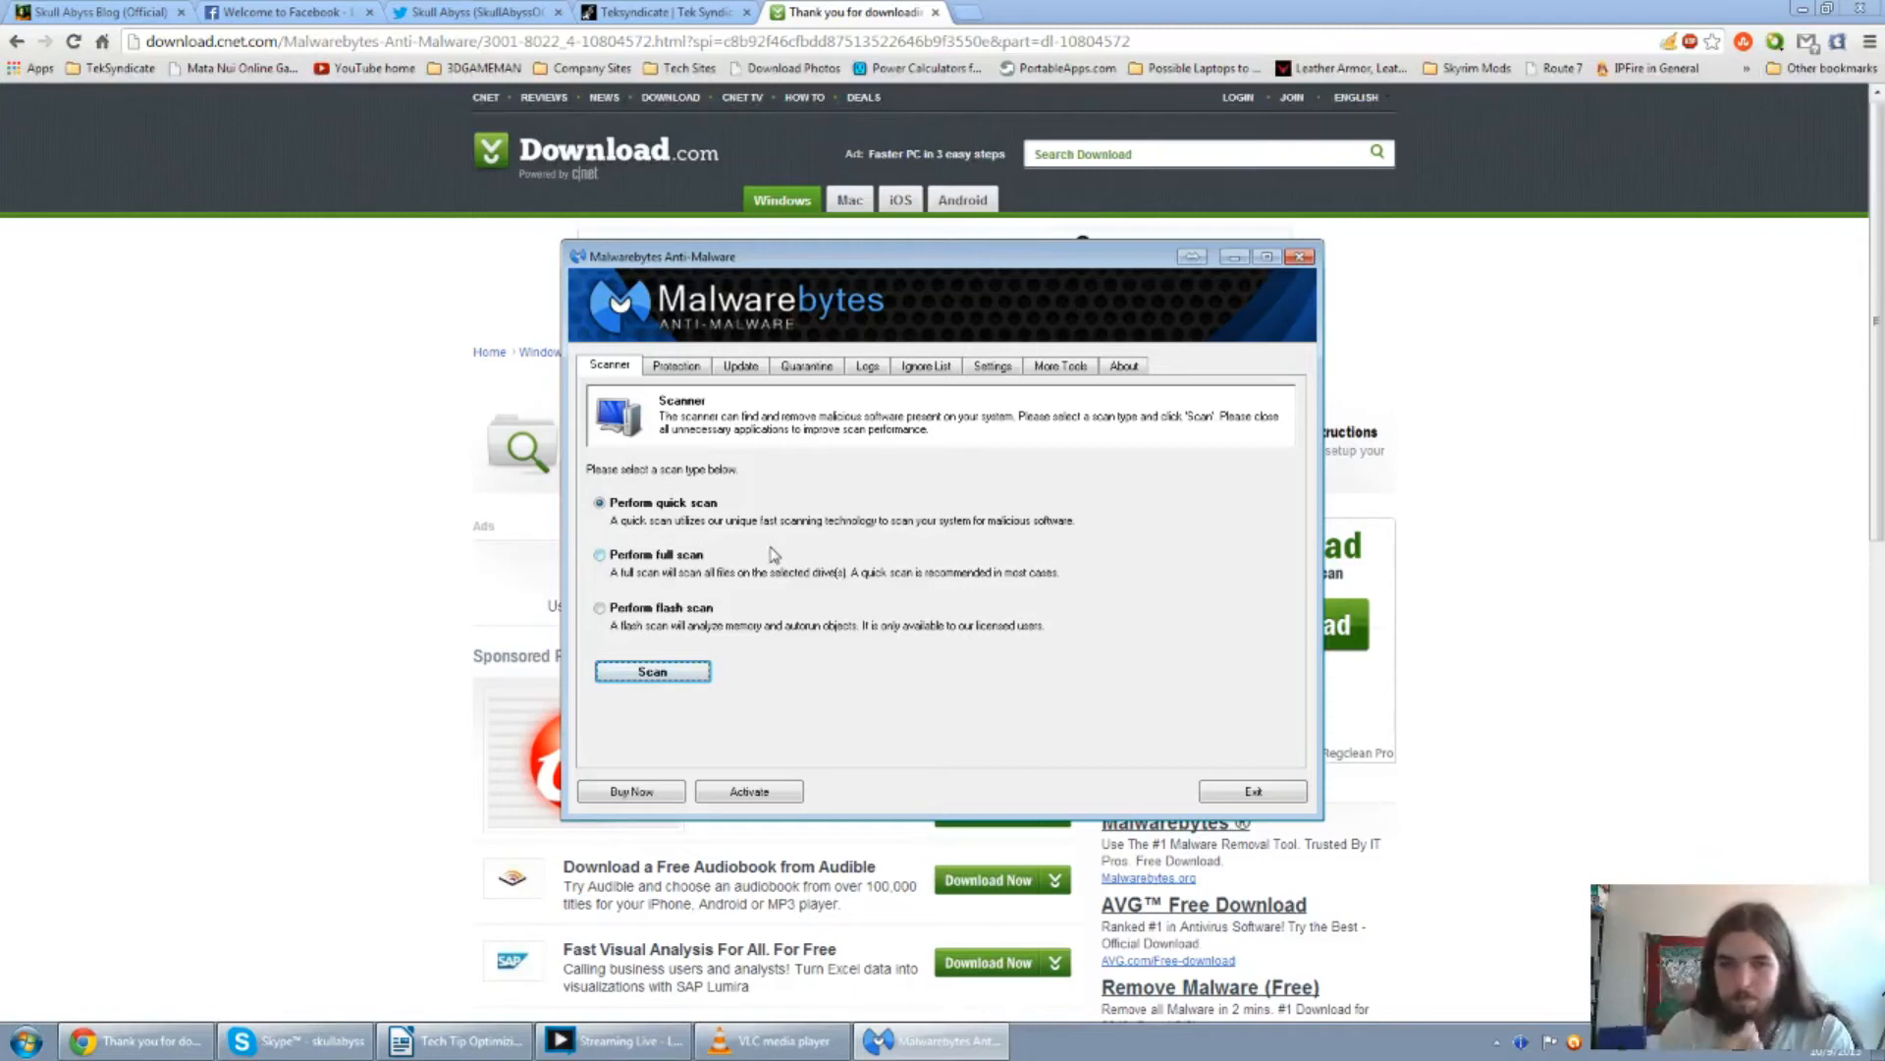
mouse_move(667, 562)
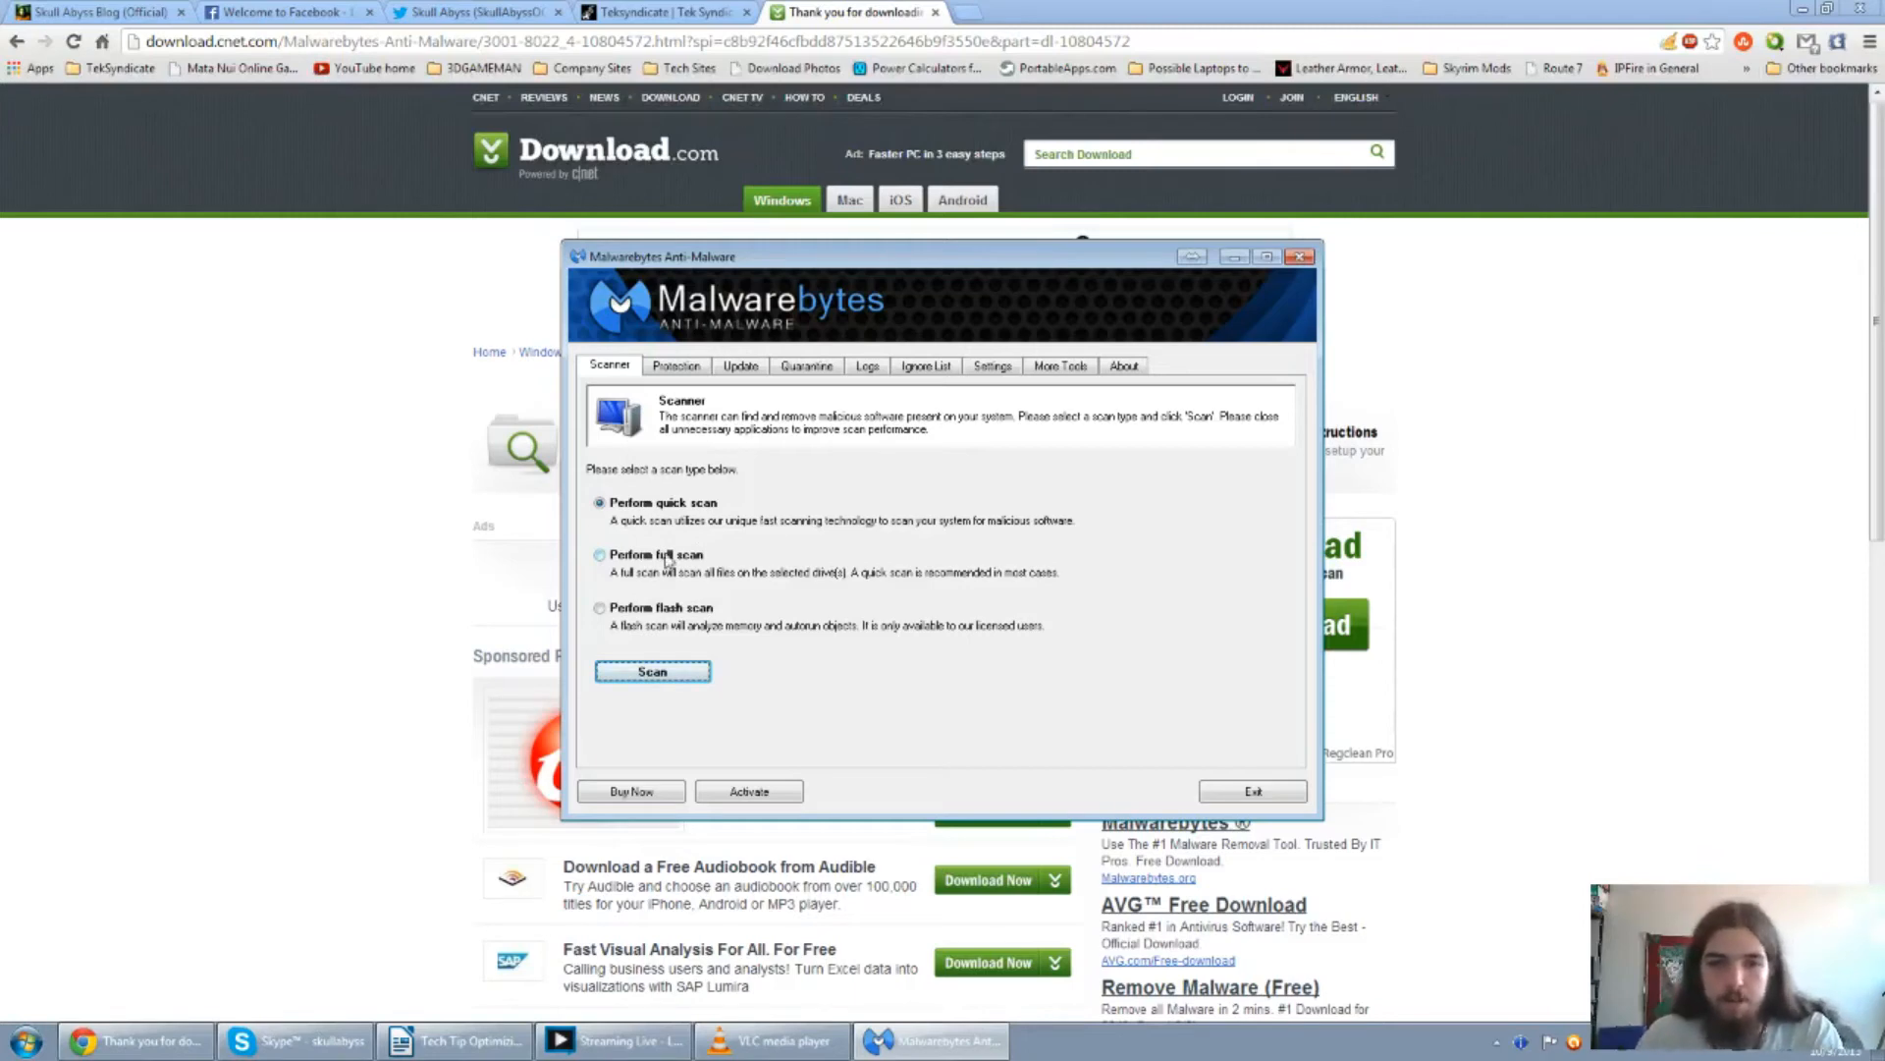
Look at the full and flash scan options, then start a full scan of drive C.
left_click(600, 554)
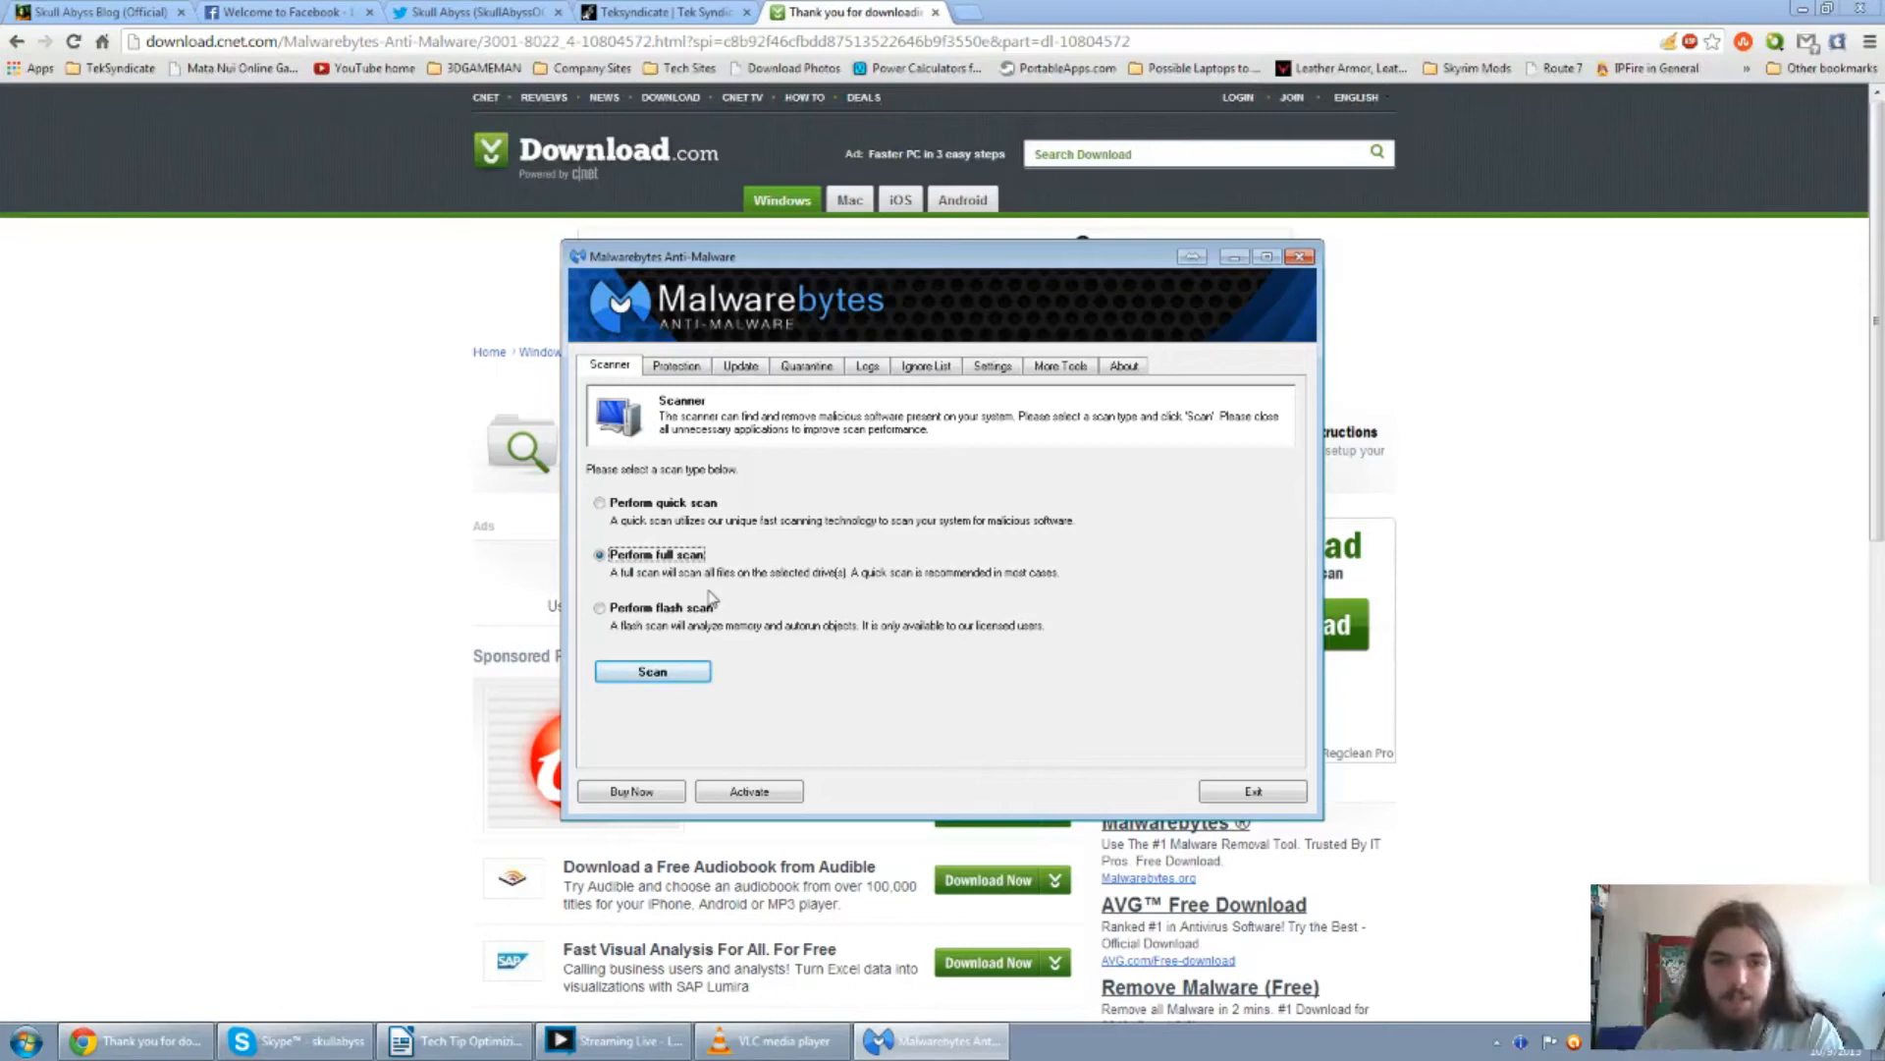
left_click(599, 607)
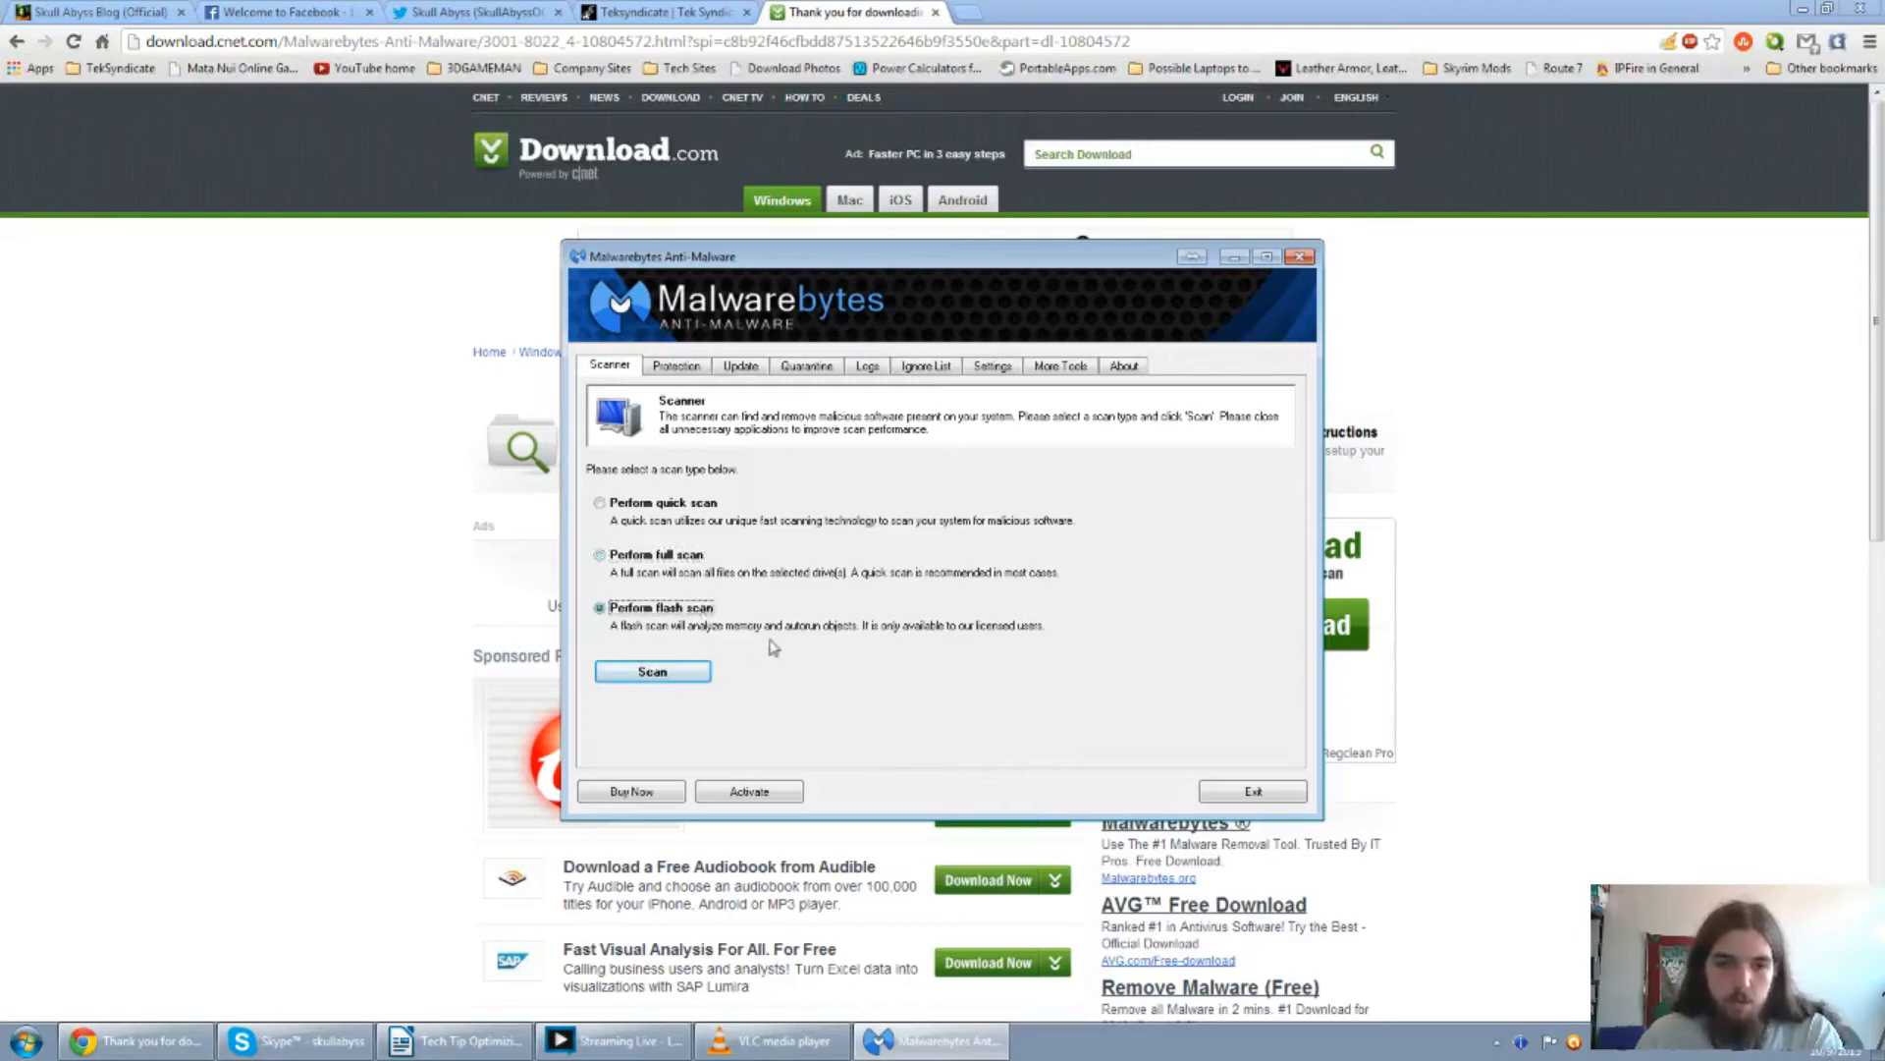
mouse_move(1011, 700)
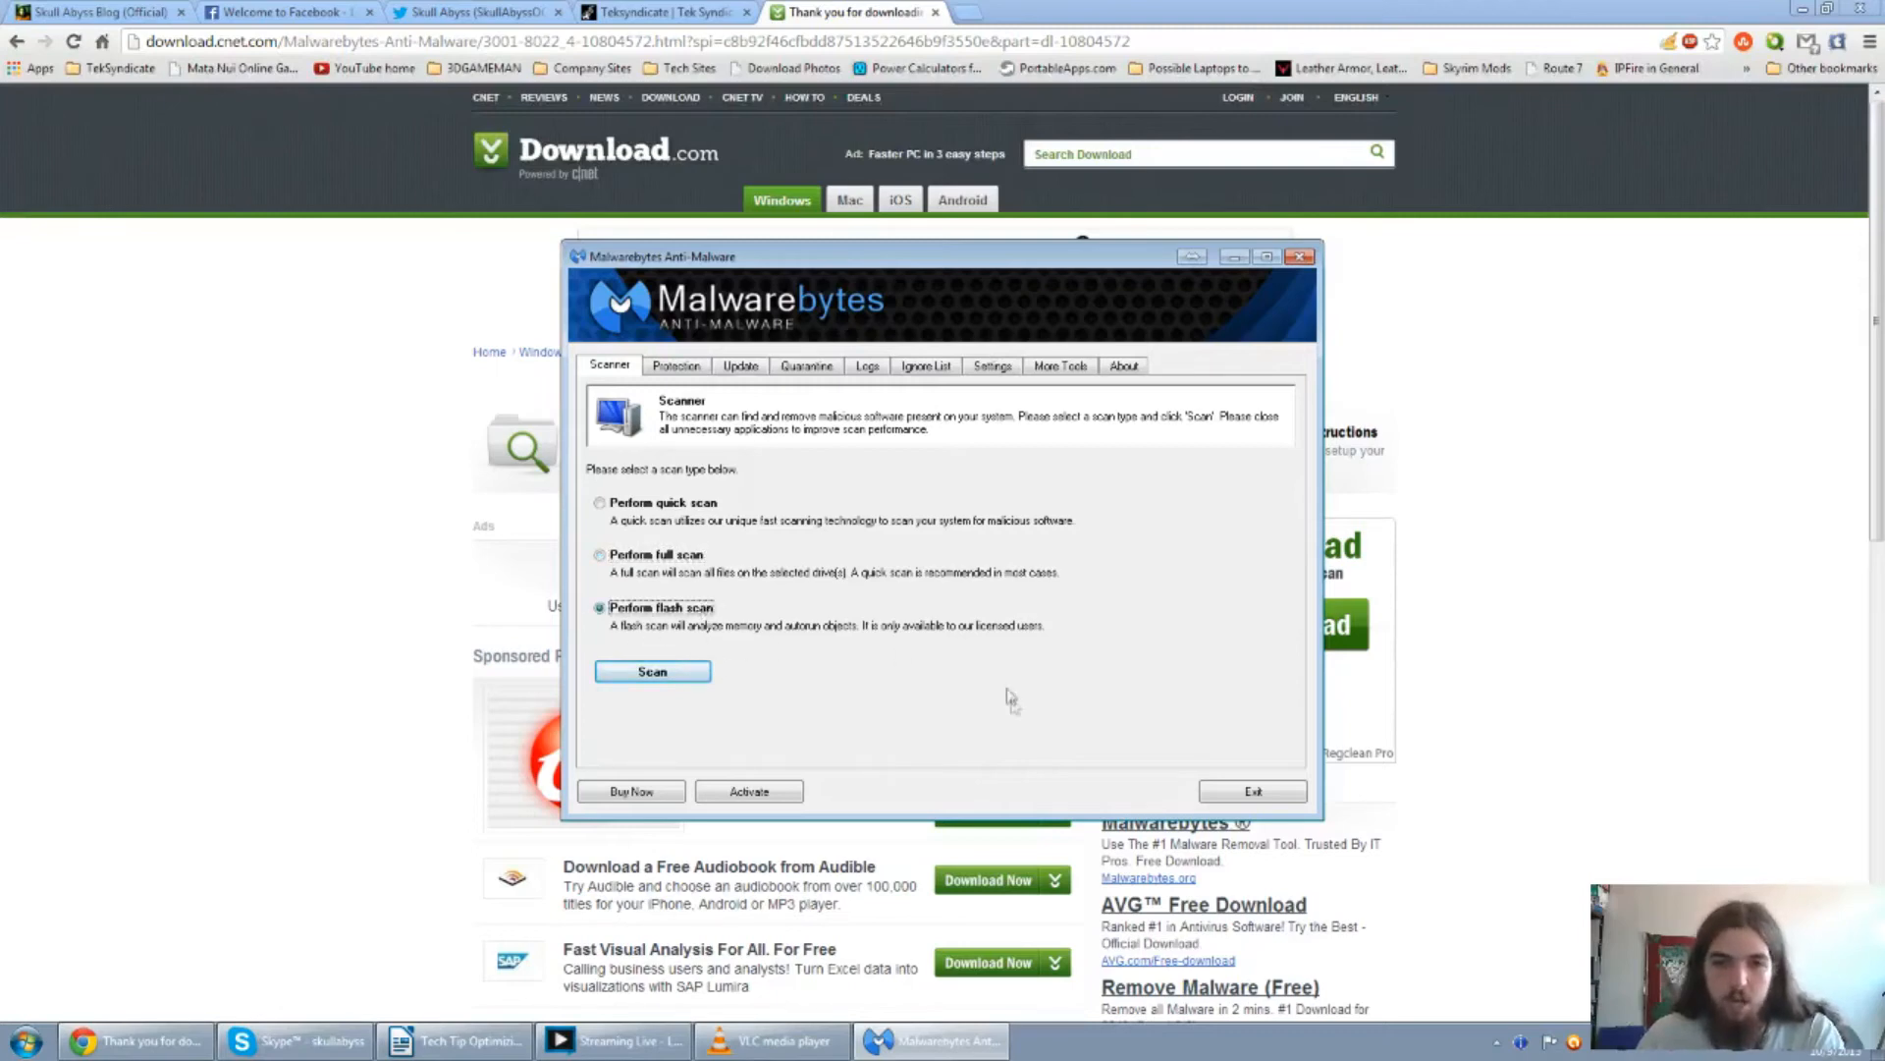
mouse_move(1028, 668)
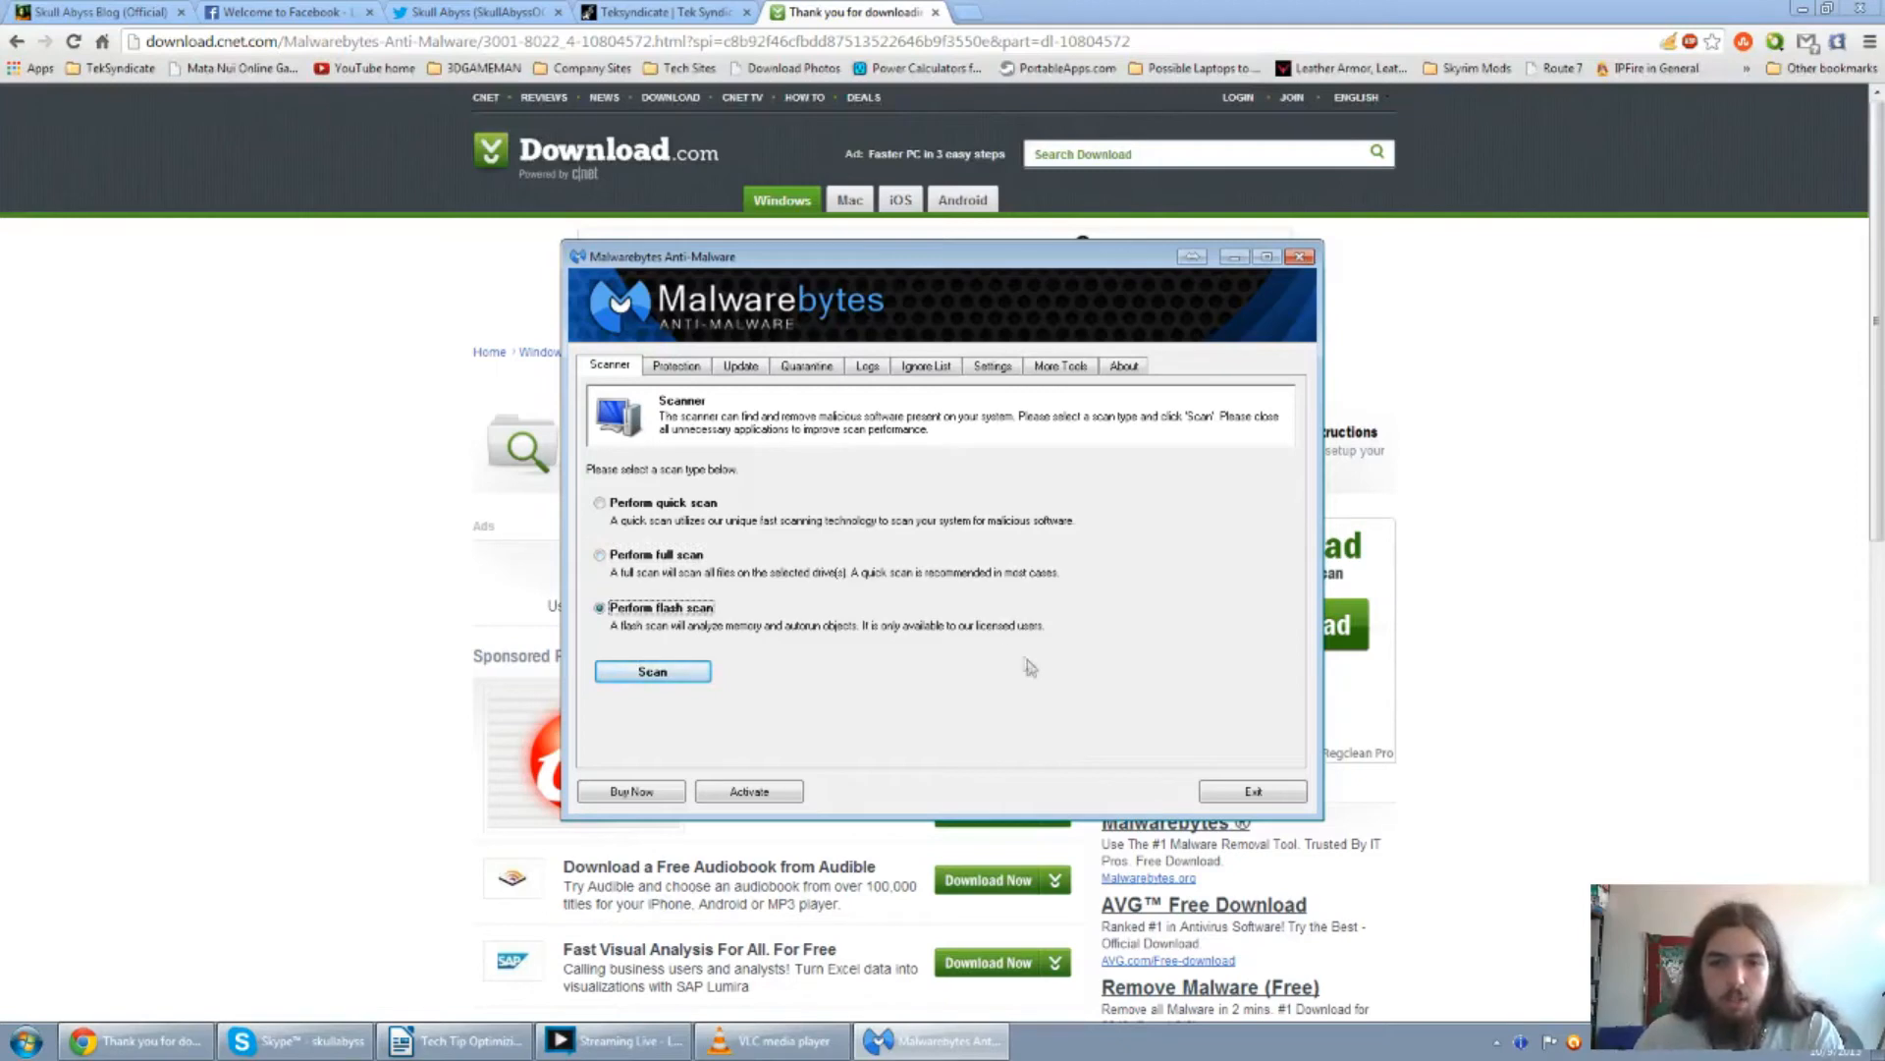
mouse_move(916, 650)
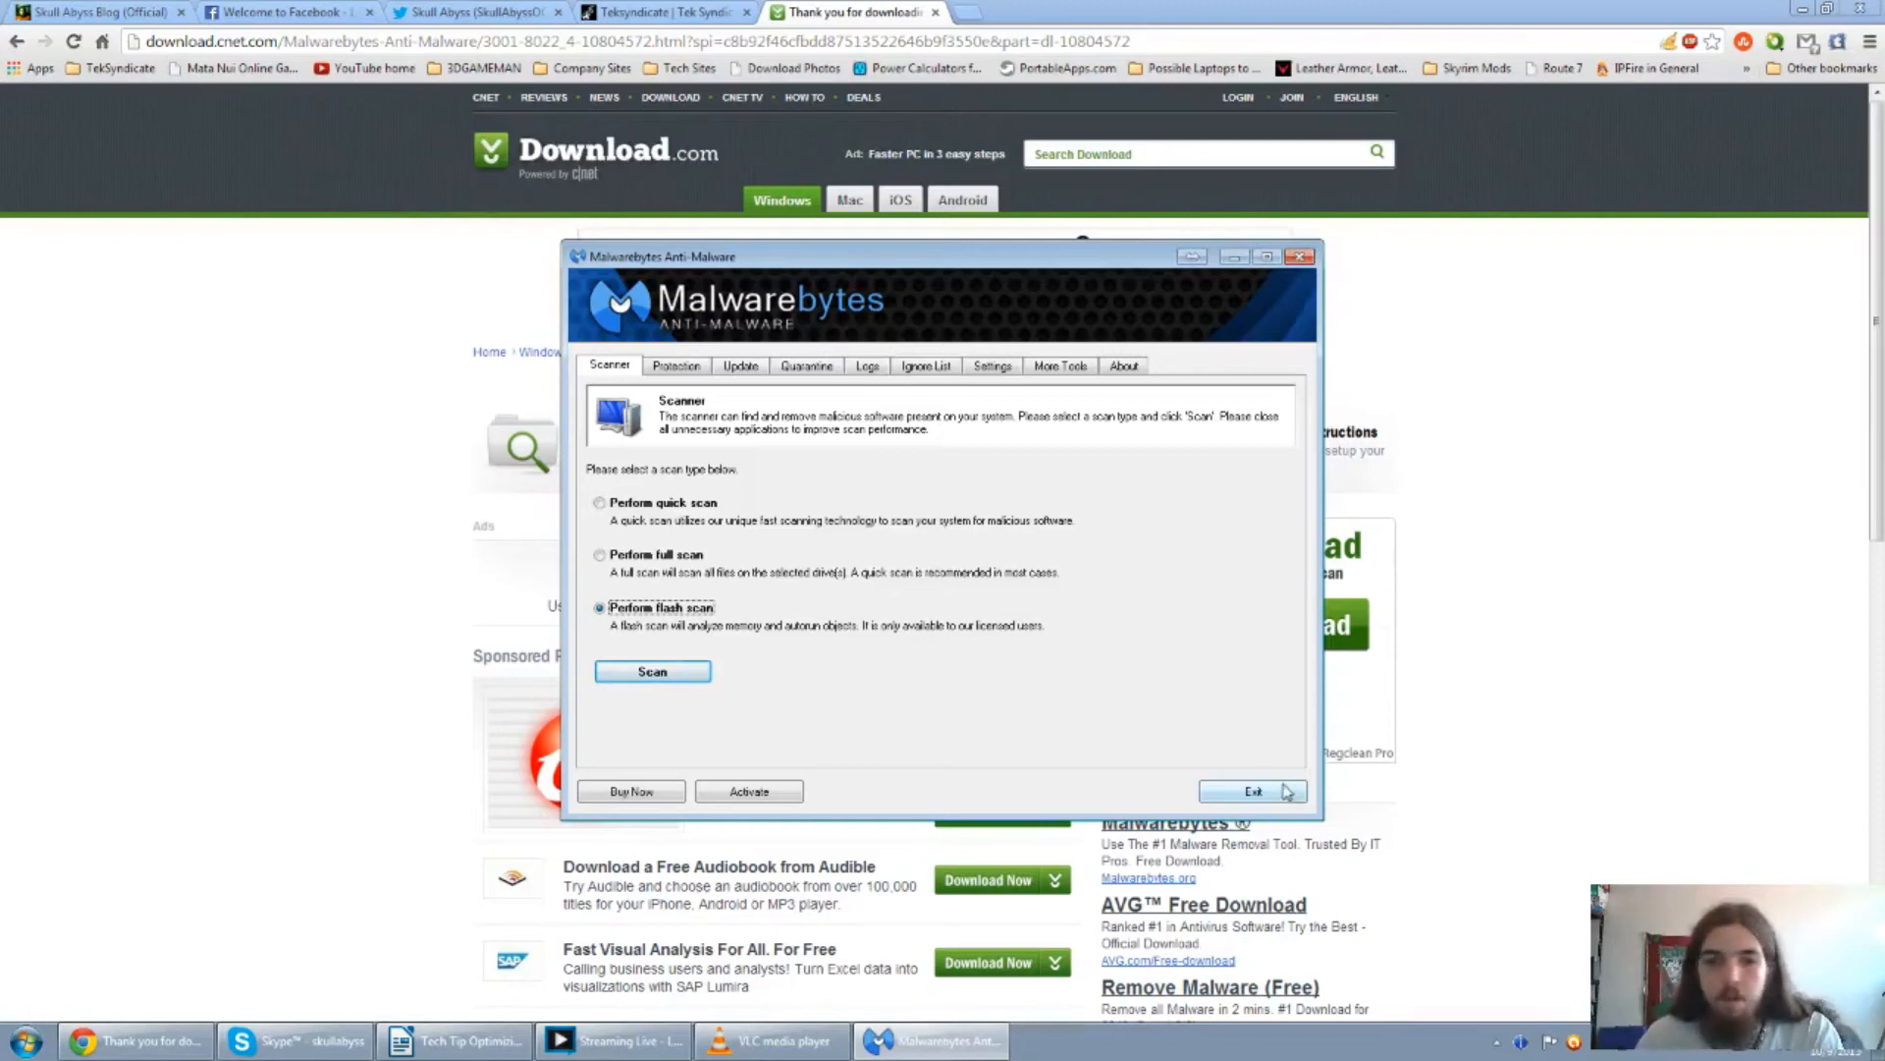
left_click(652, 671)
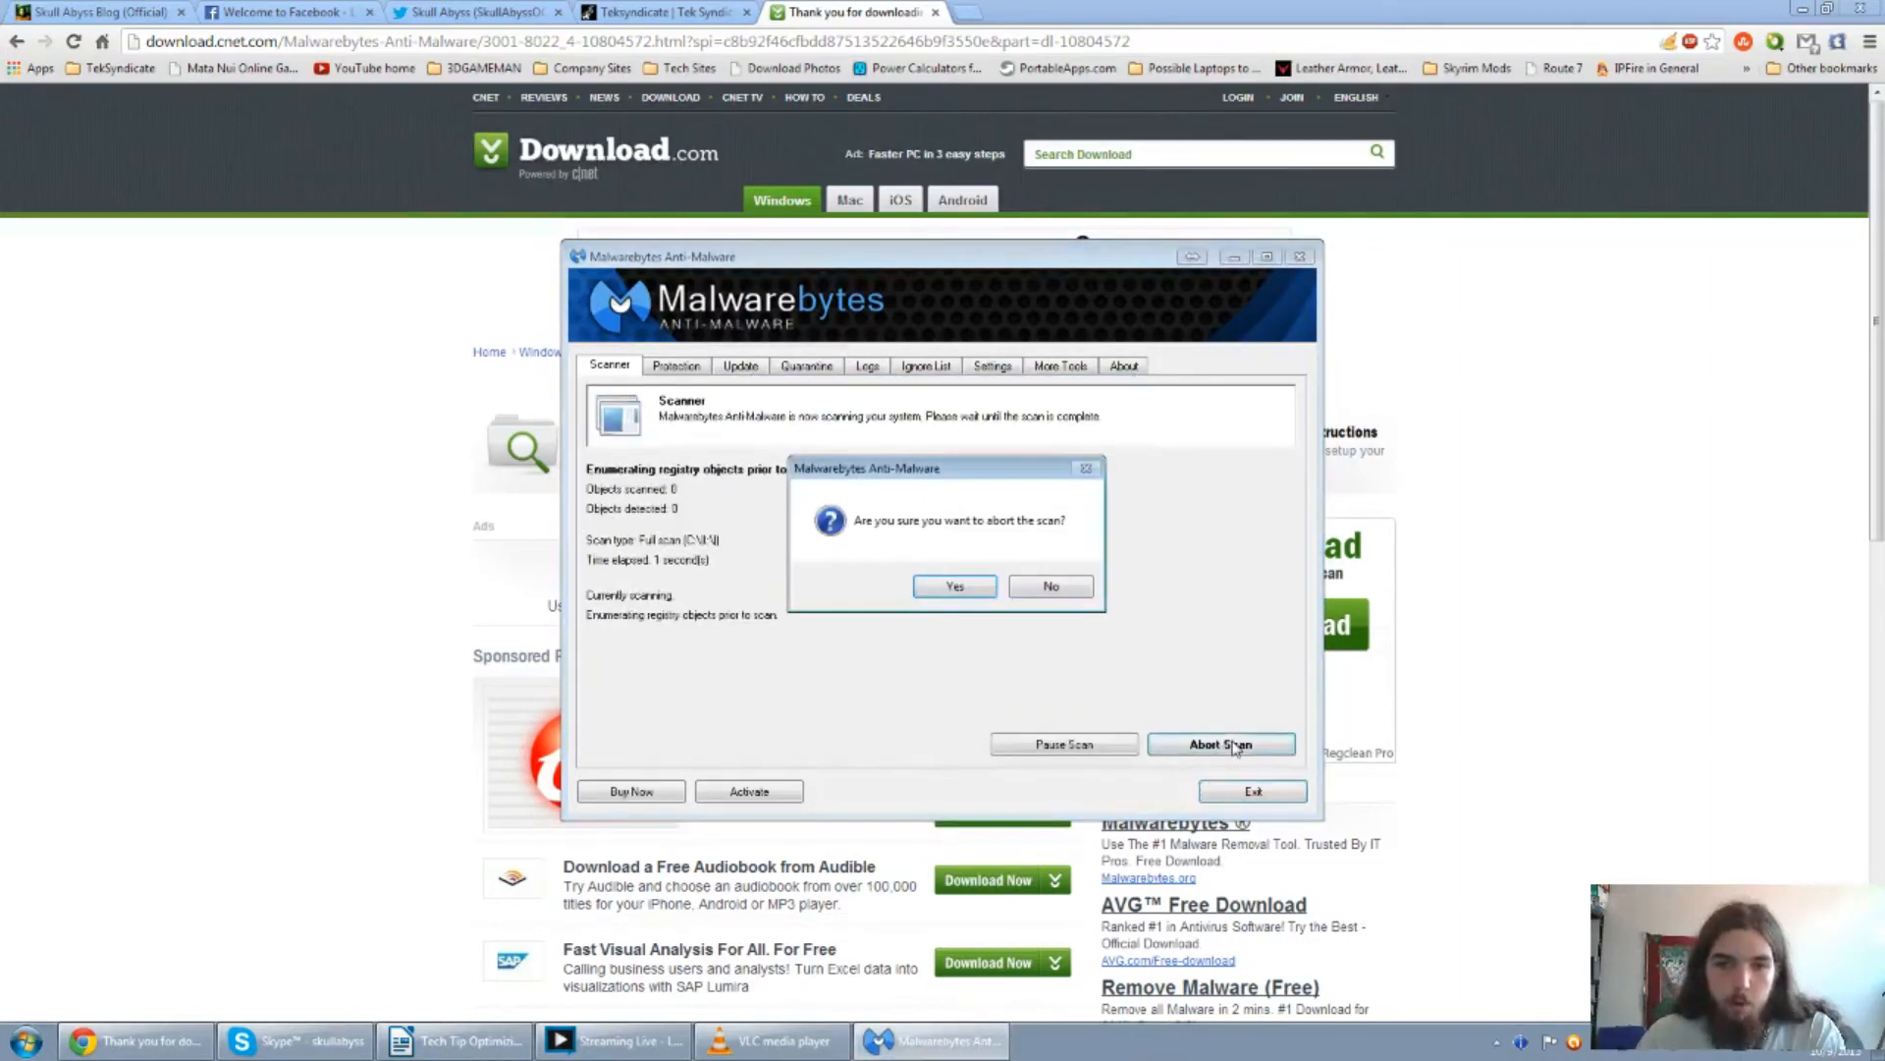
Keep the Malwarebytes full scan of drive C running by declining the abort prompt.
left_click(1050, 585)
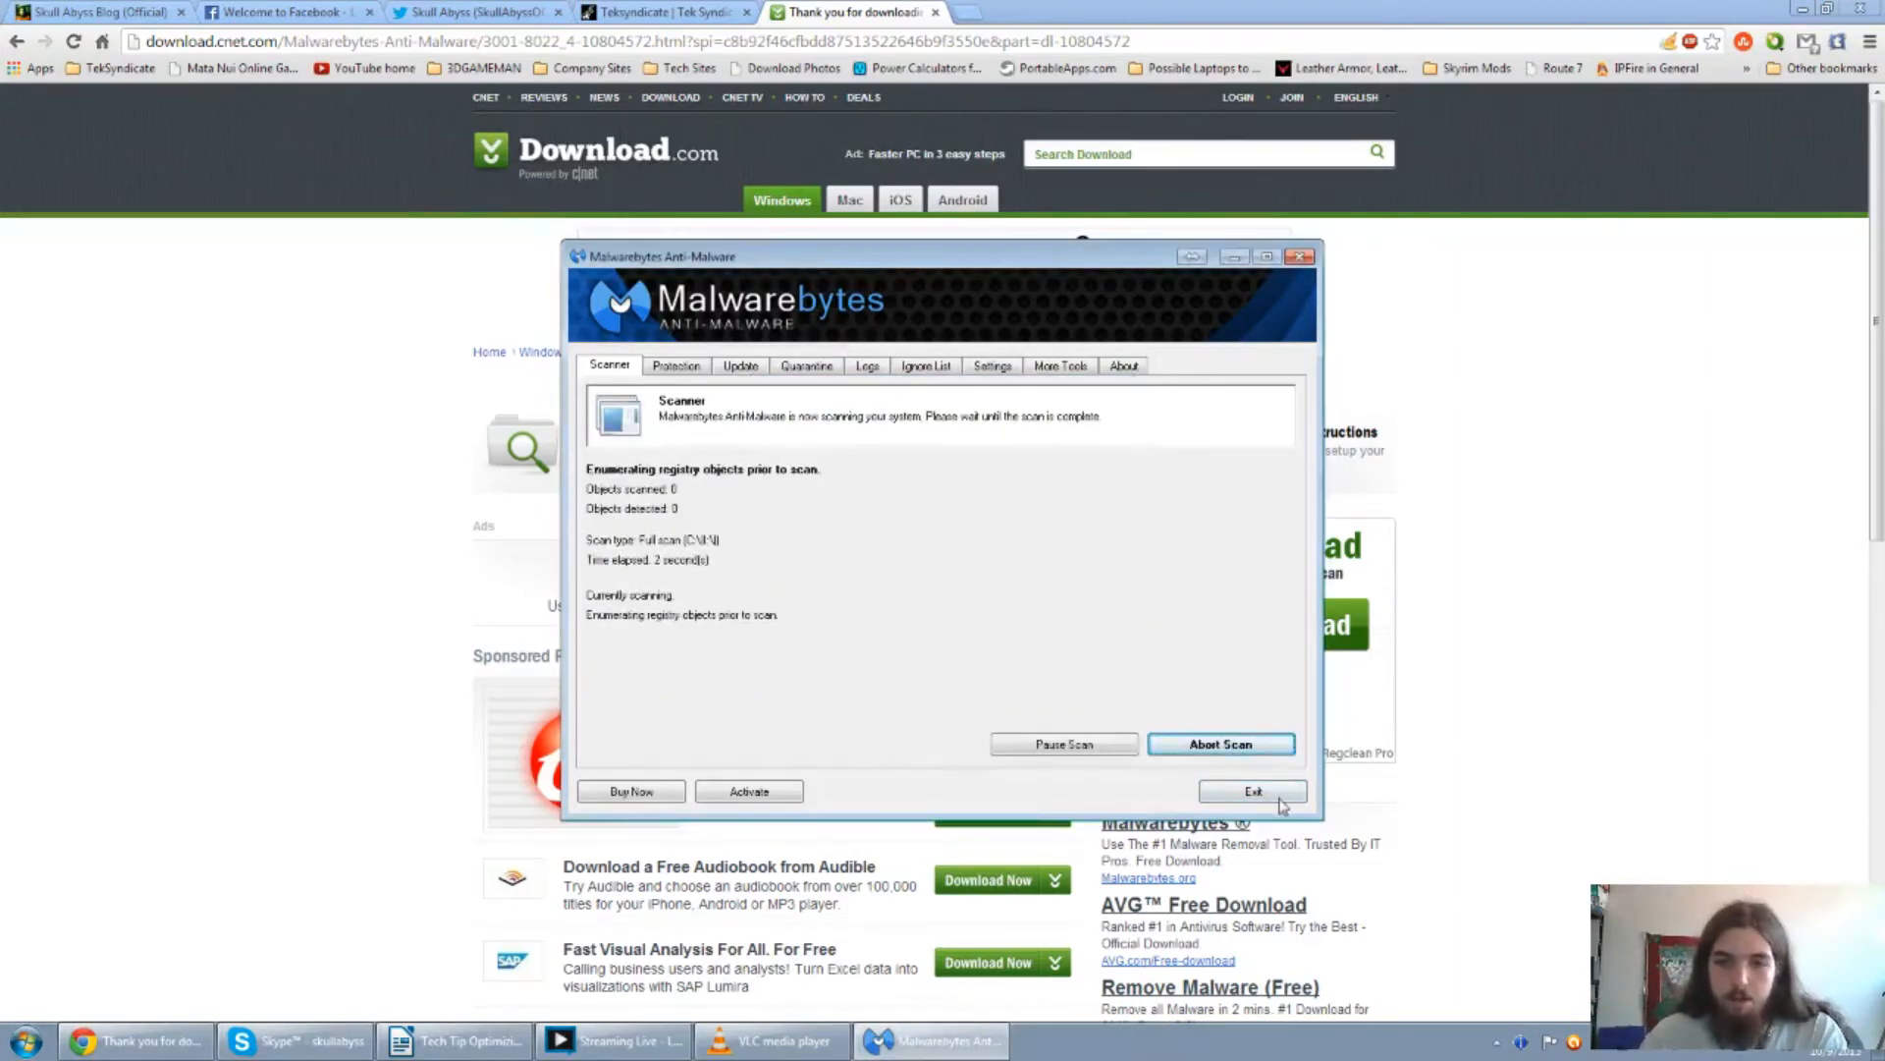
left_click(1219, 744)
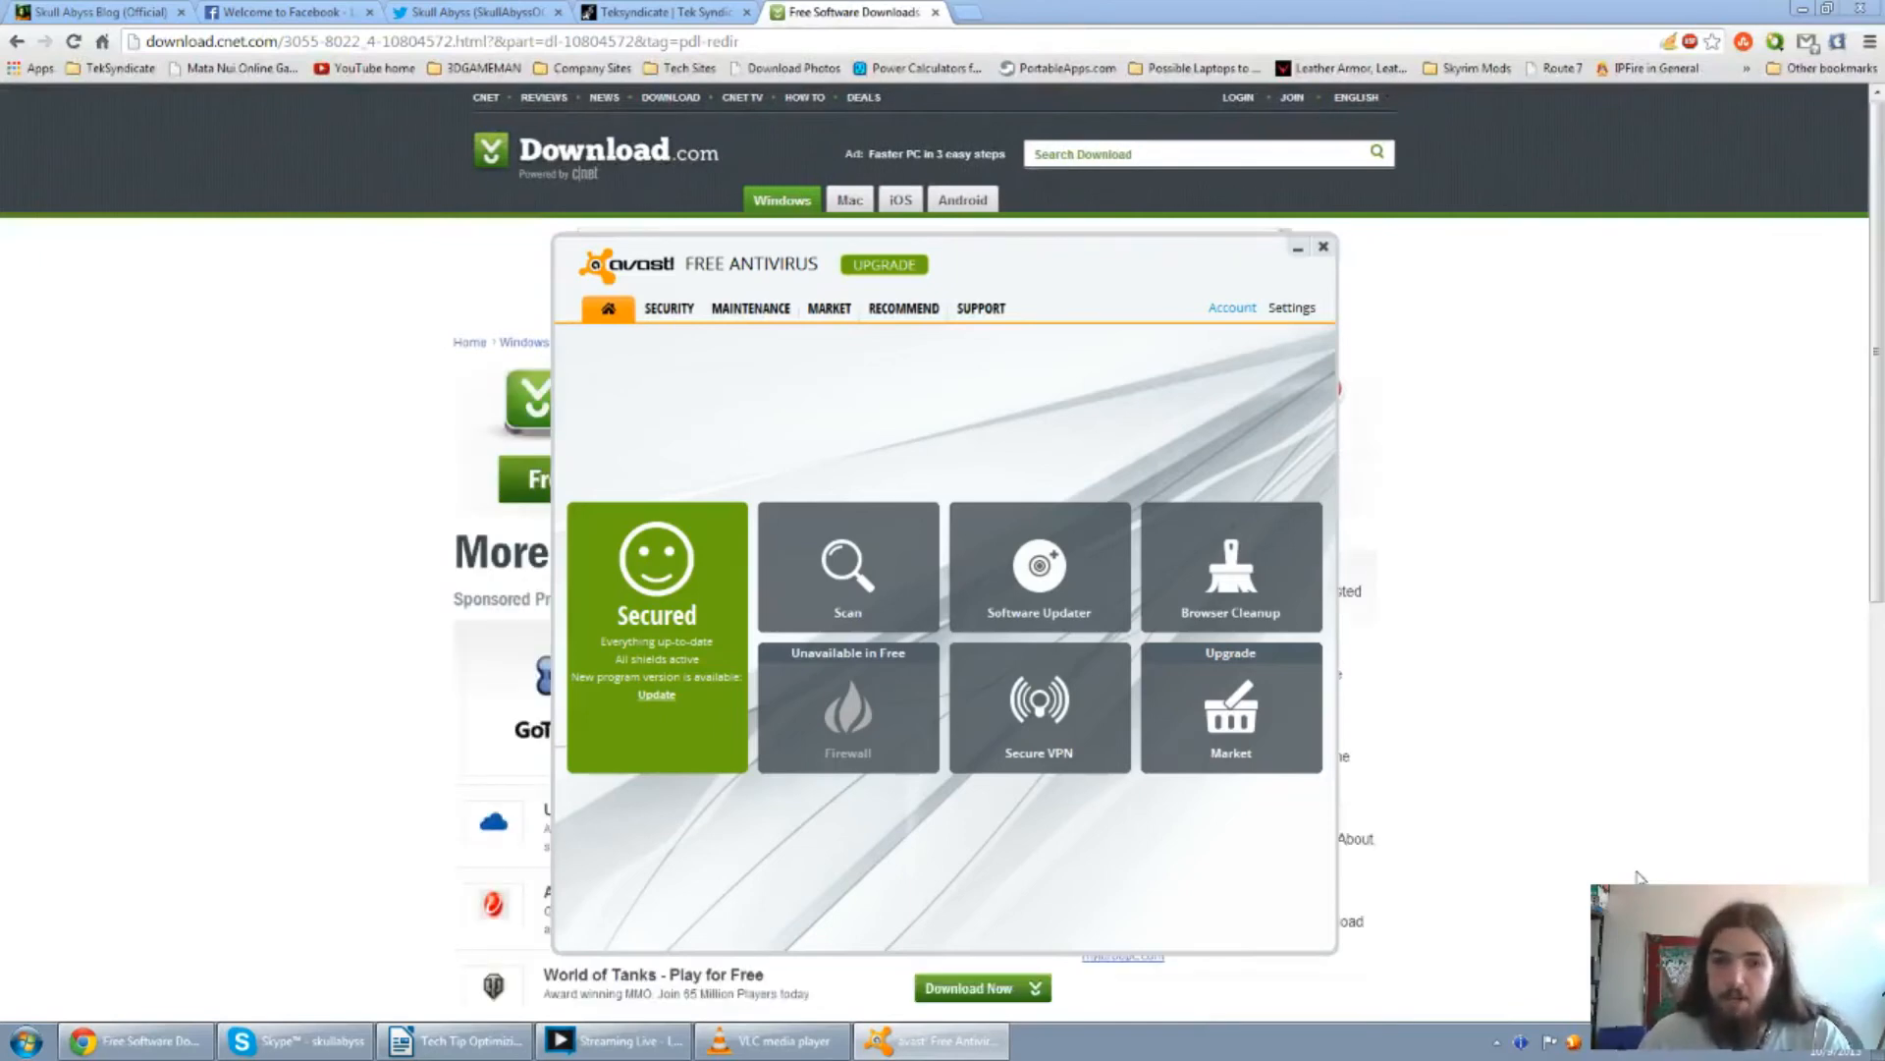
mouse_move(1643, 861)
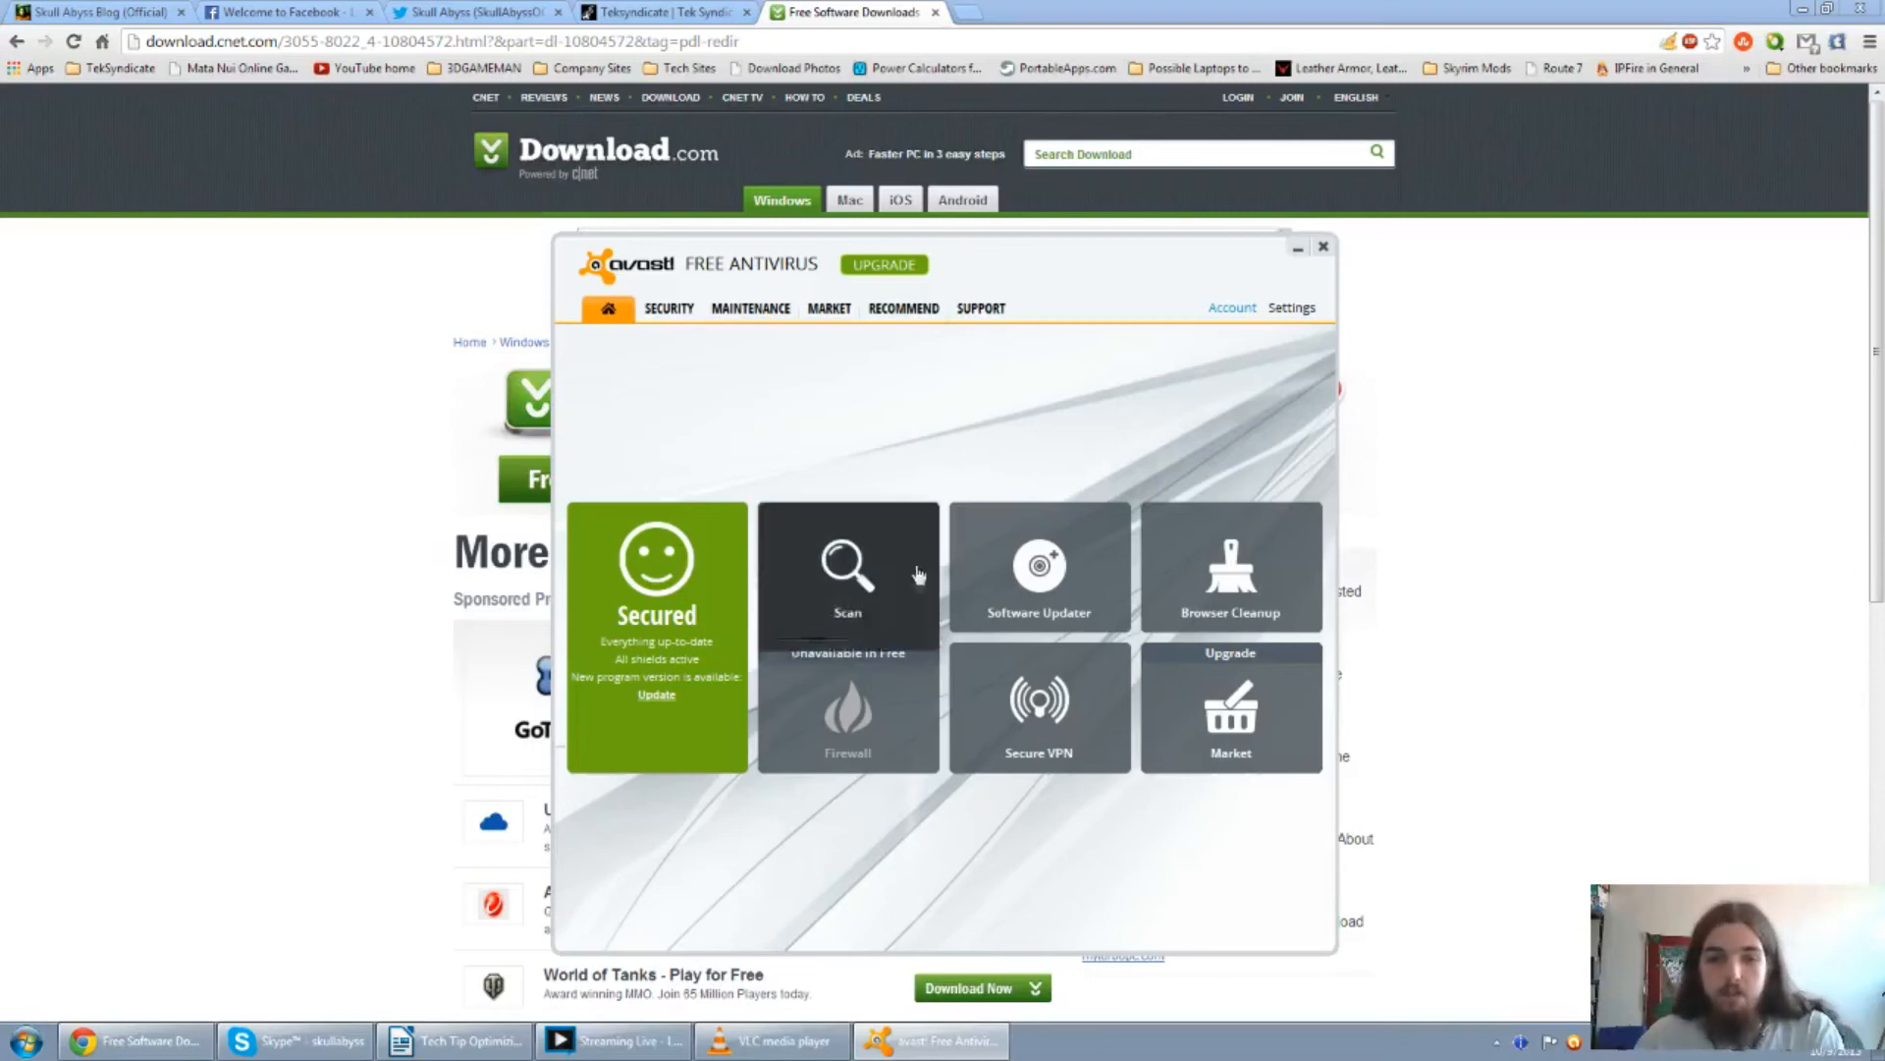
mouse_move(1218, 467)
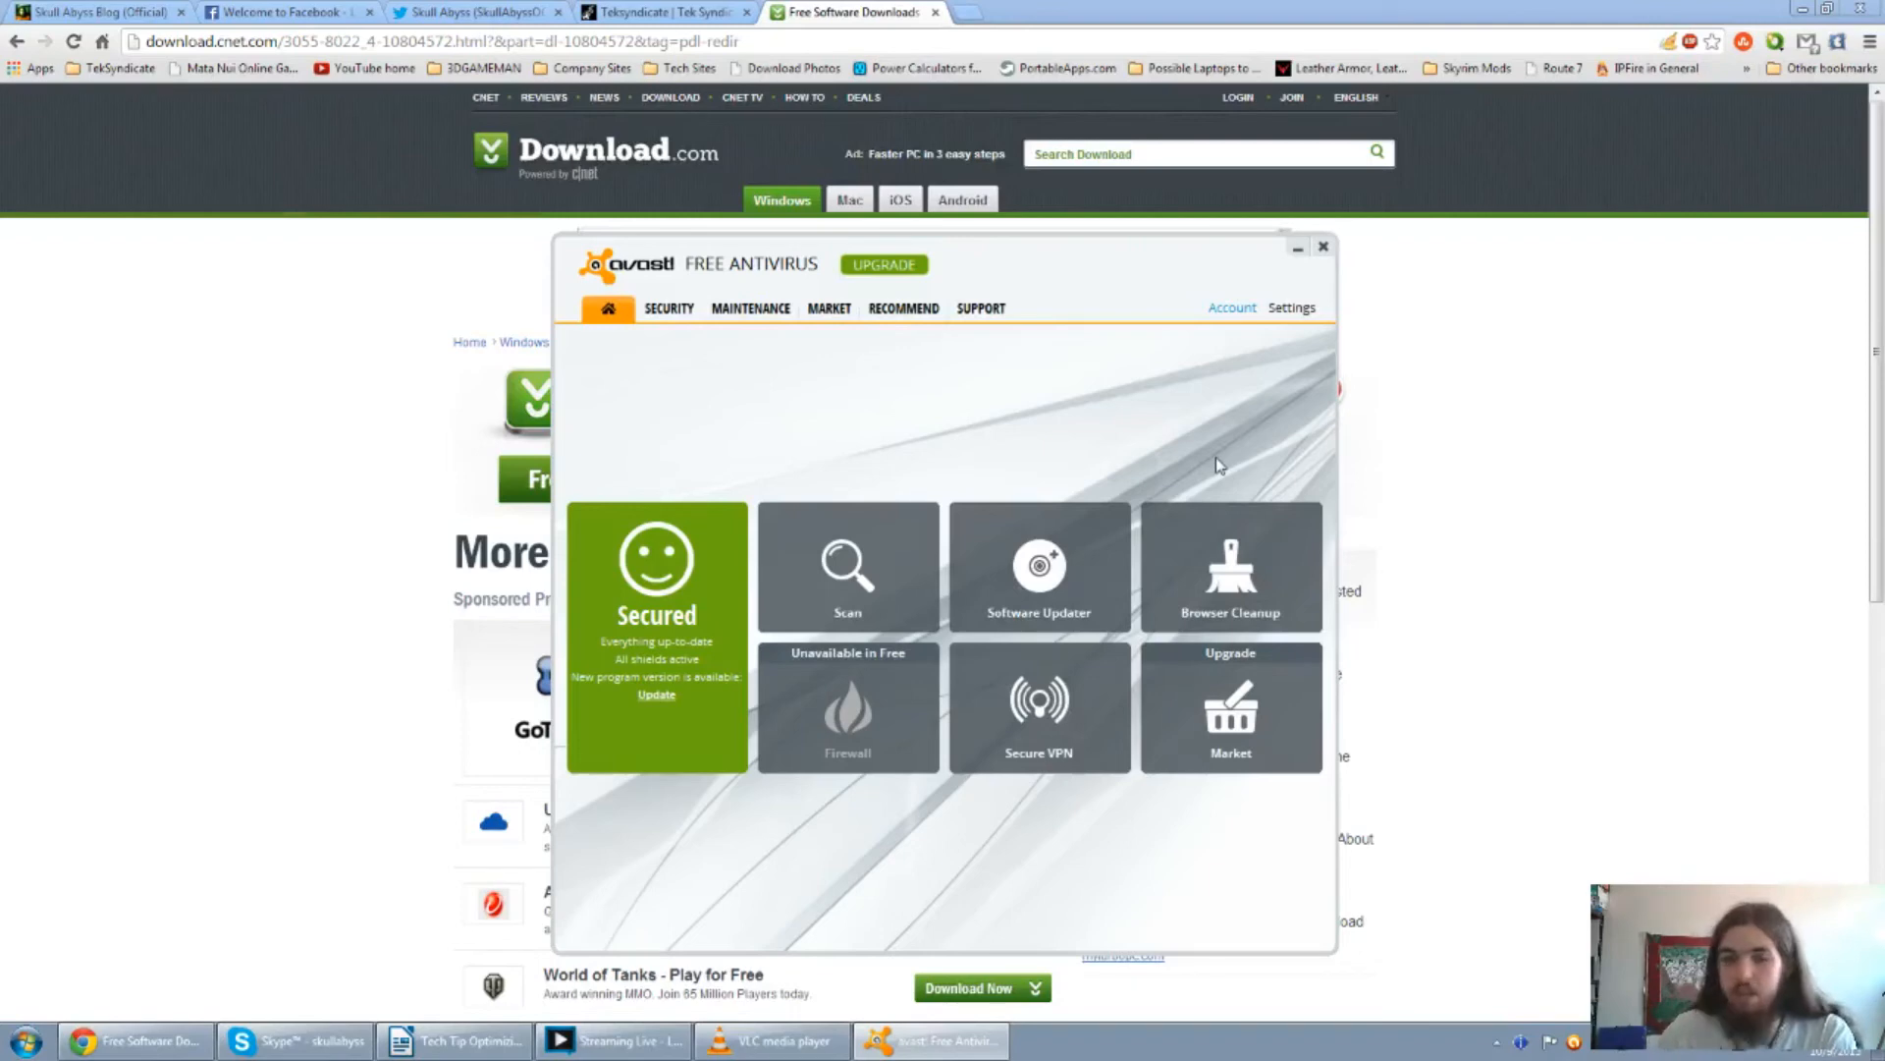
mouse_move(750, 866)
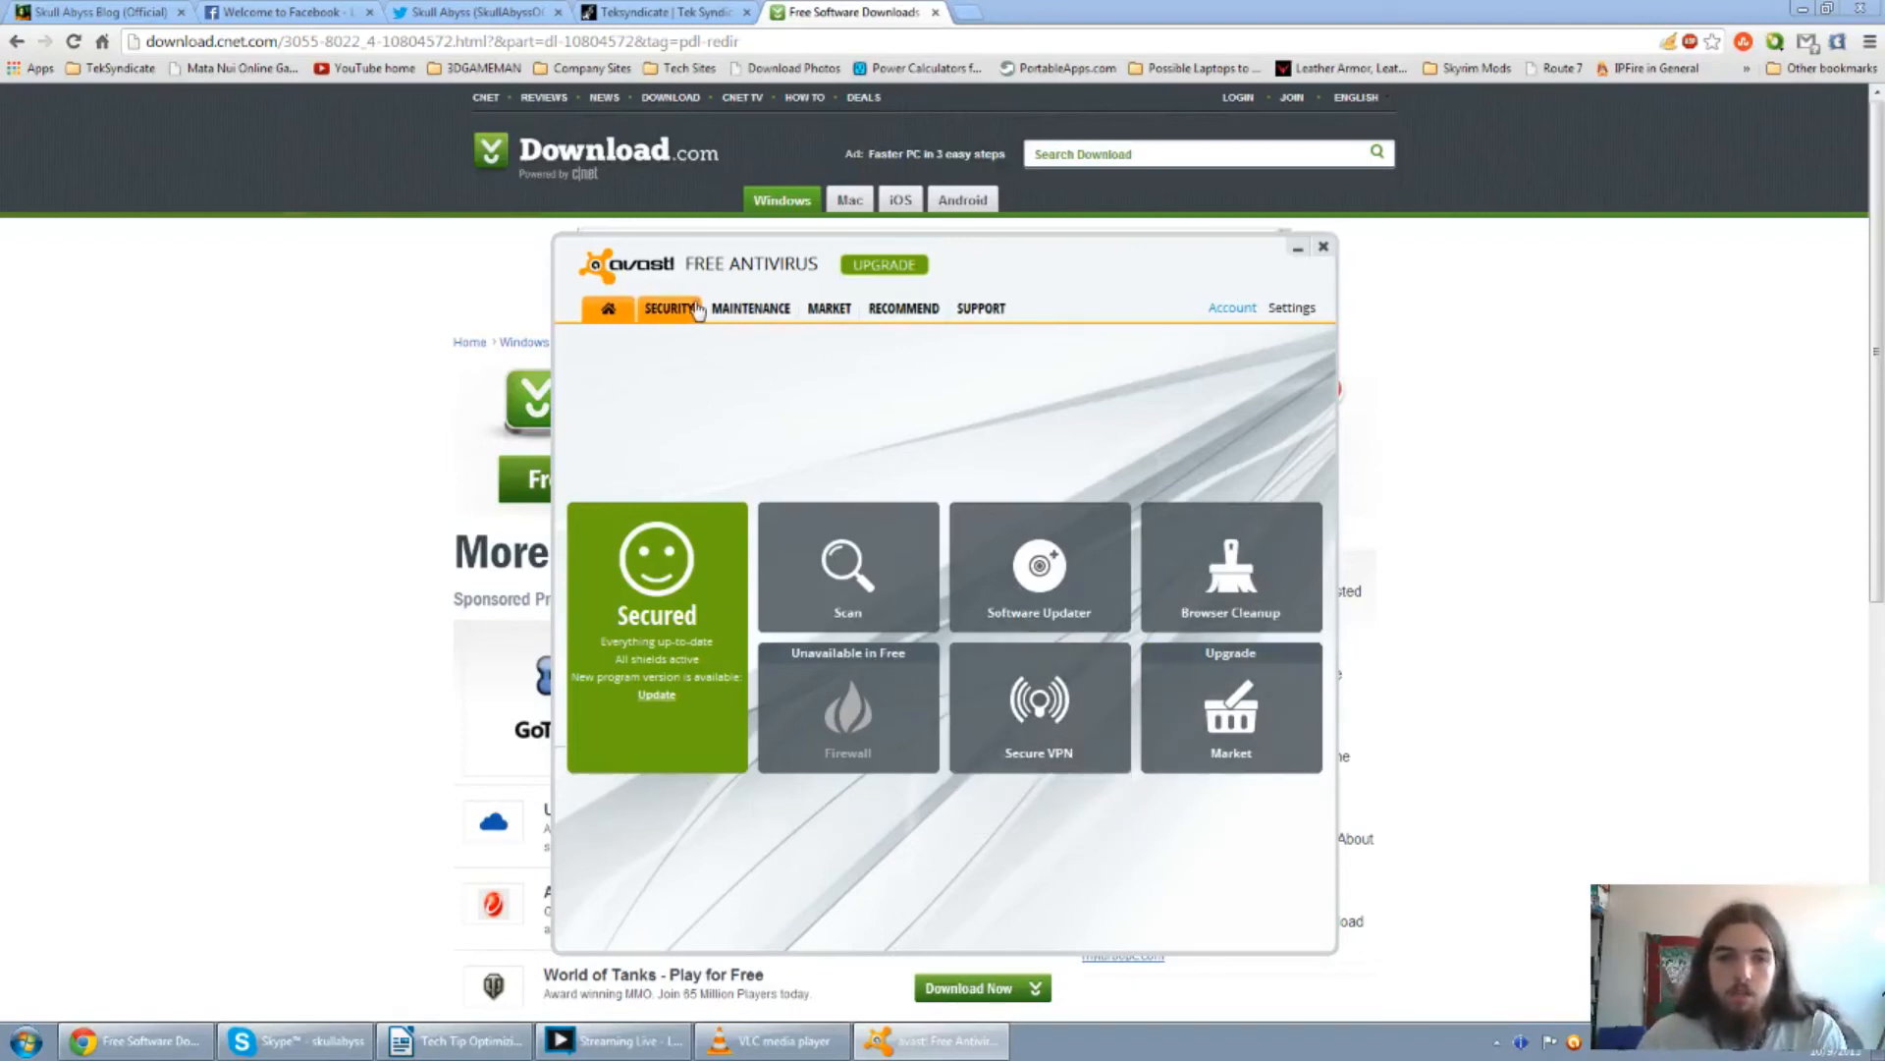
Show avast!'s SECURITY page with Virus protection shield and Cloud Intelligence statuses.
left_click(669, 307)
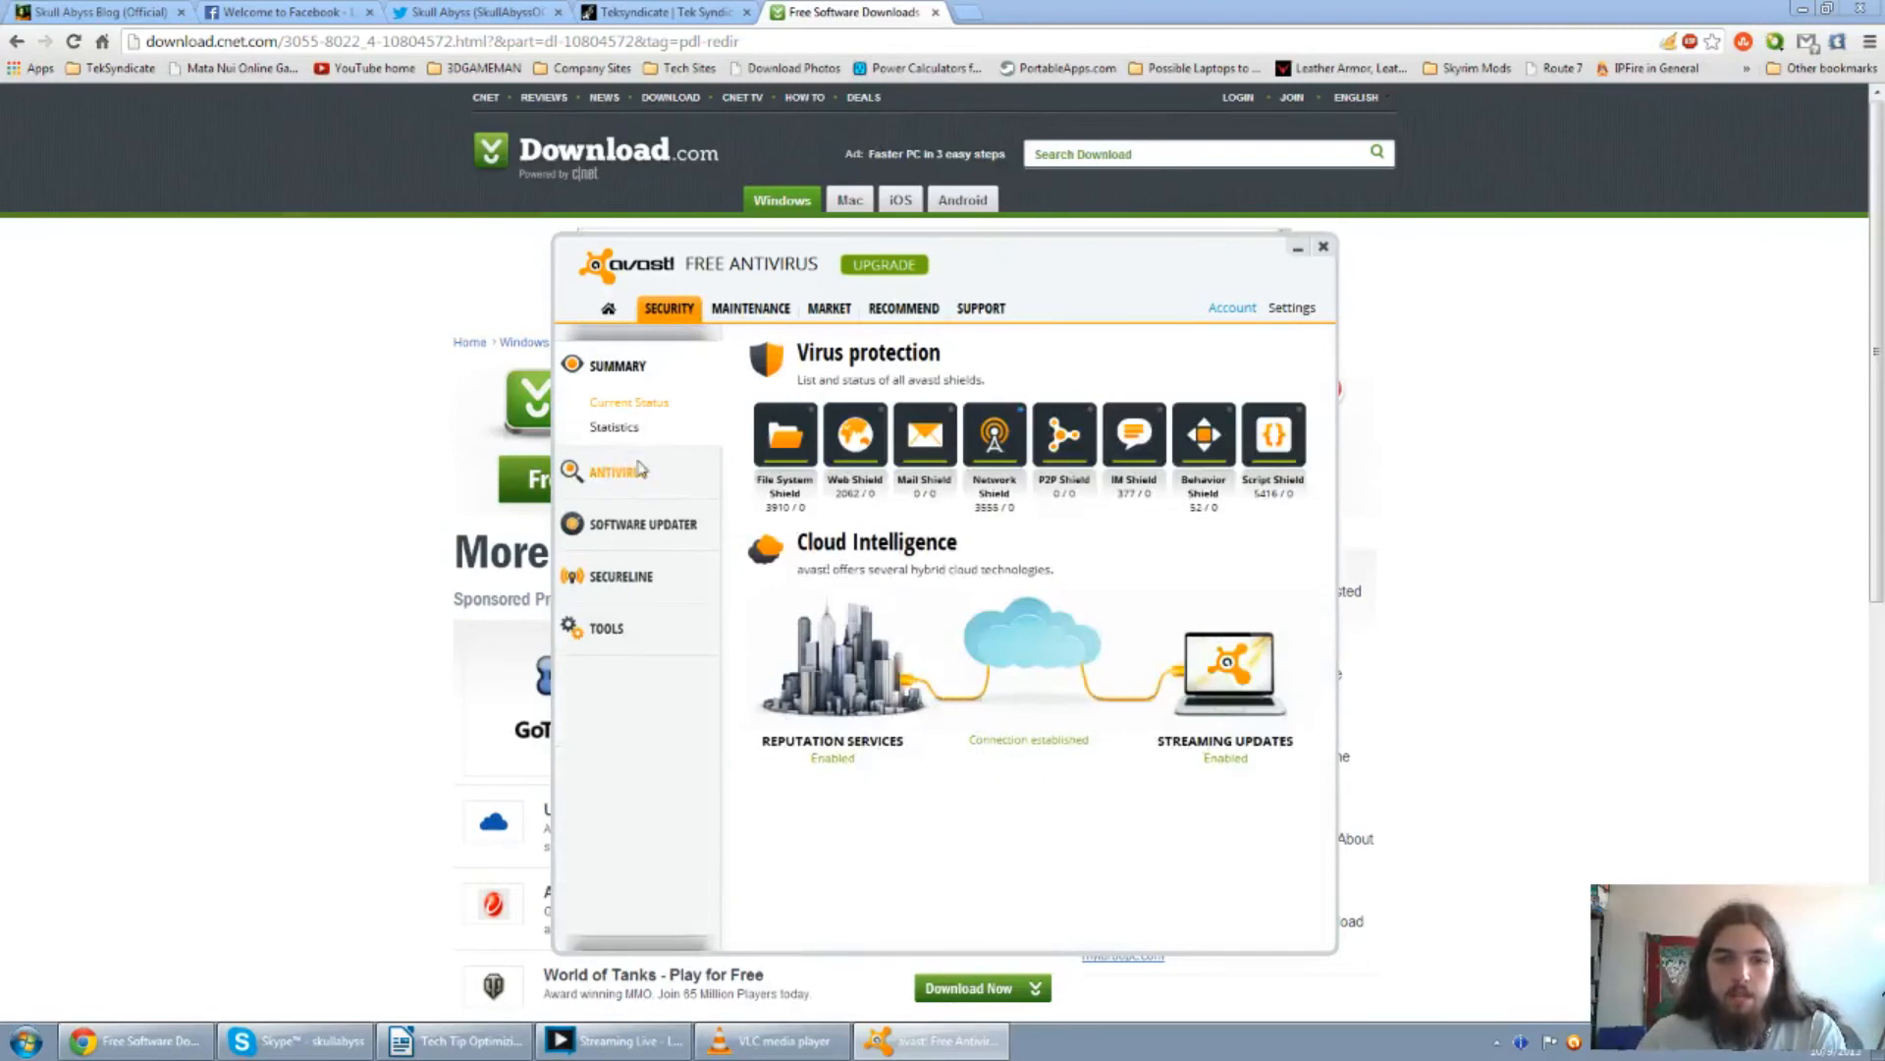
Review the paused full system scan on avast!'s Scan Now page, then close avast!
left_click(619, 469)
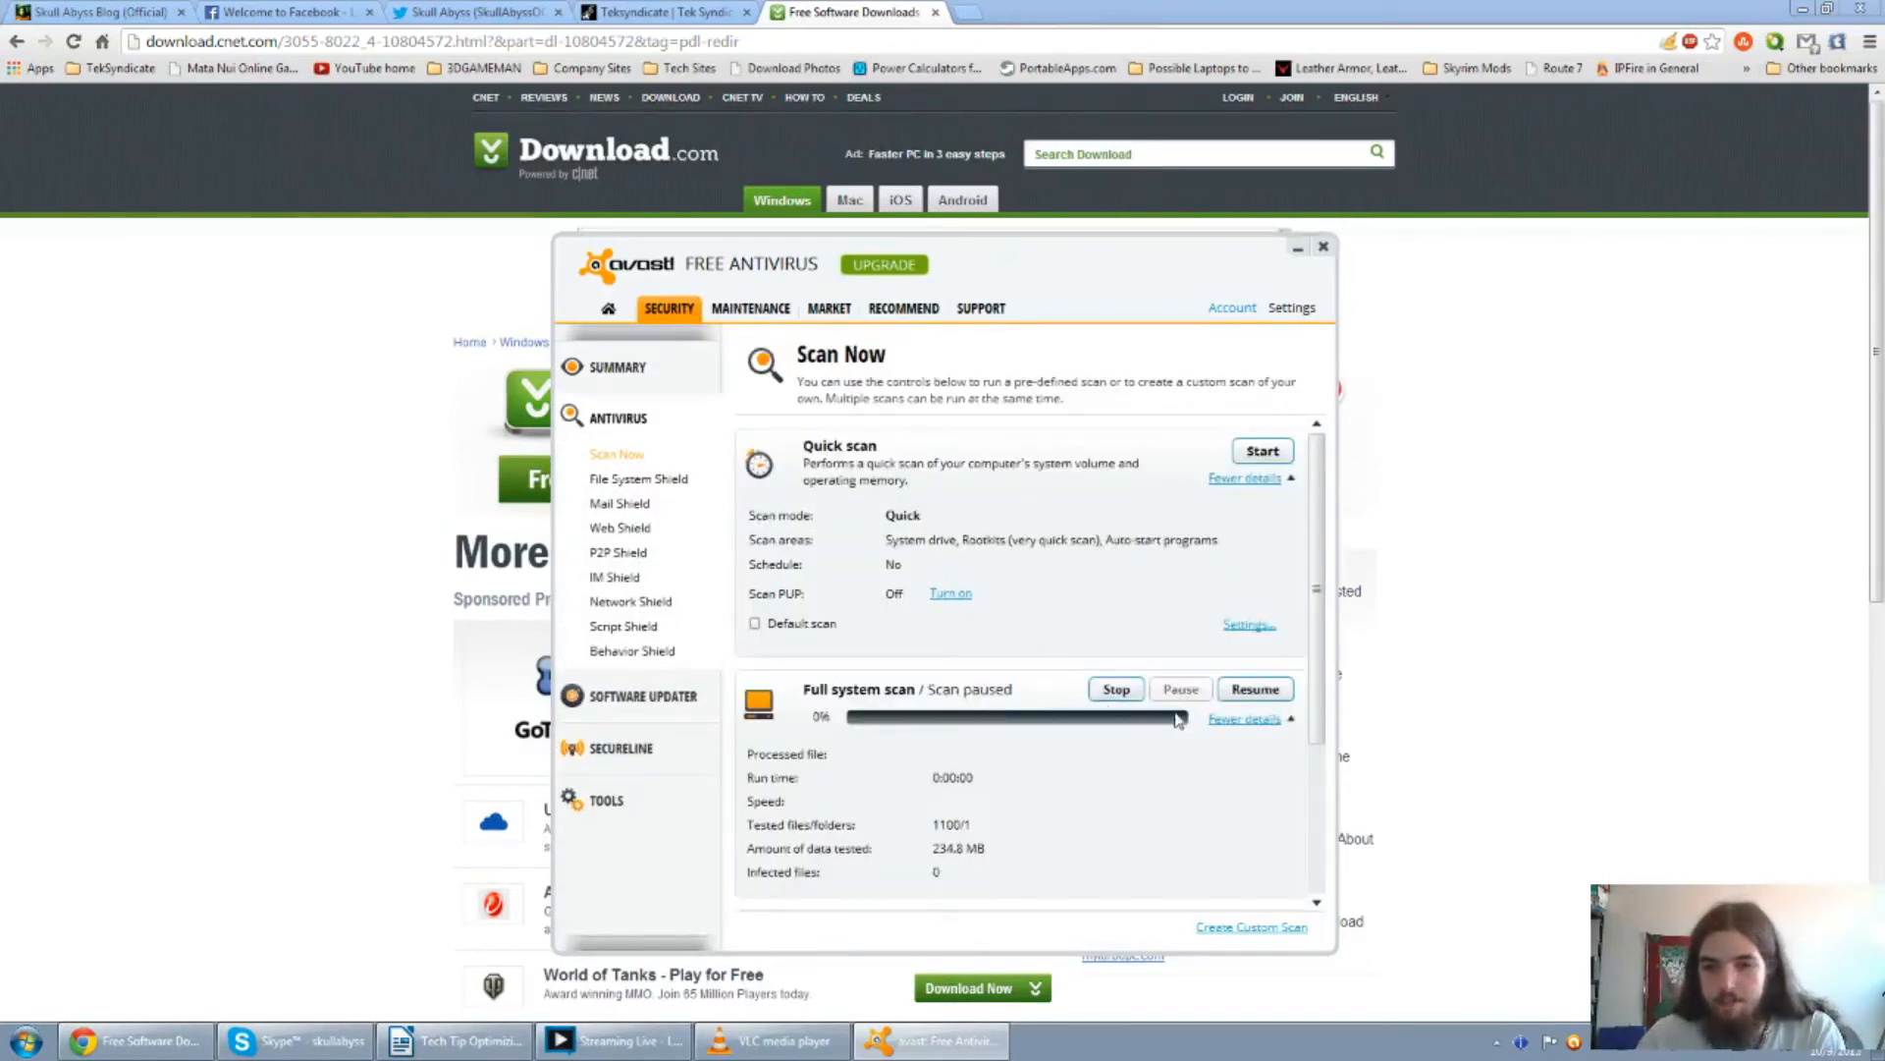
mouse_move(896, 804)
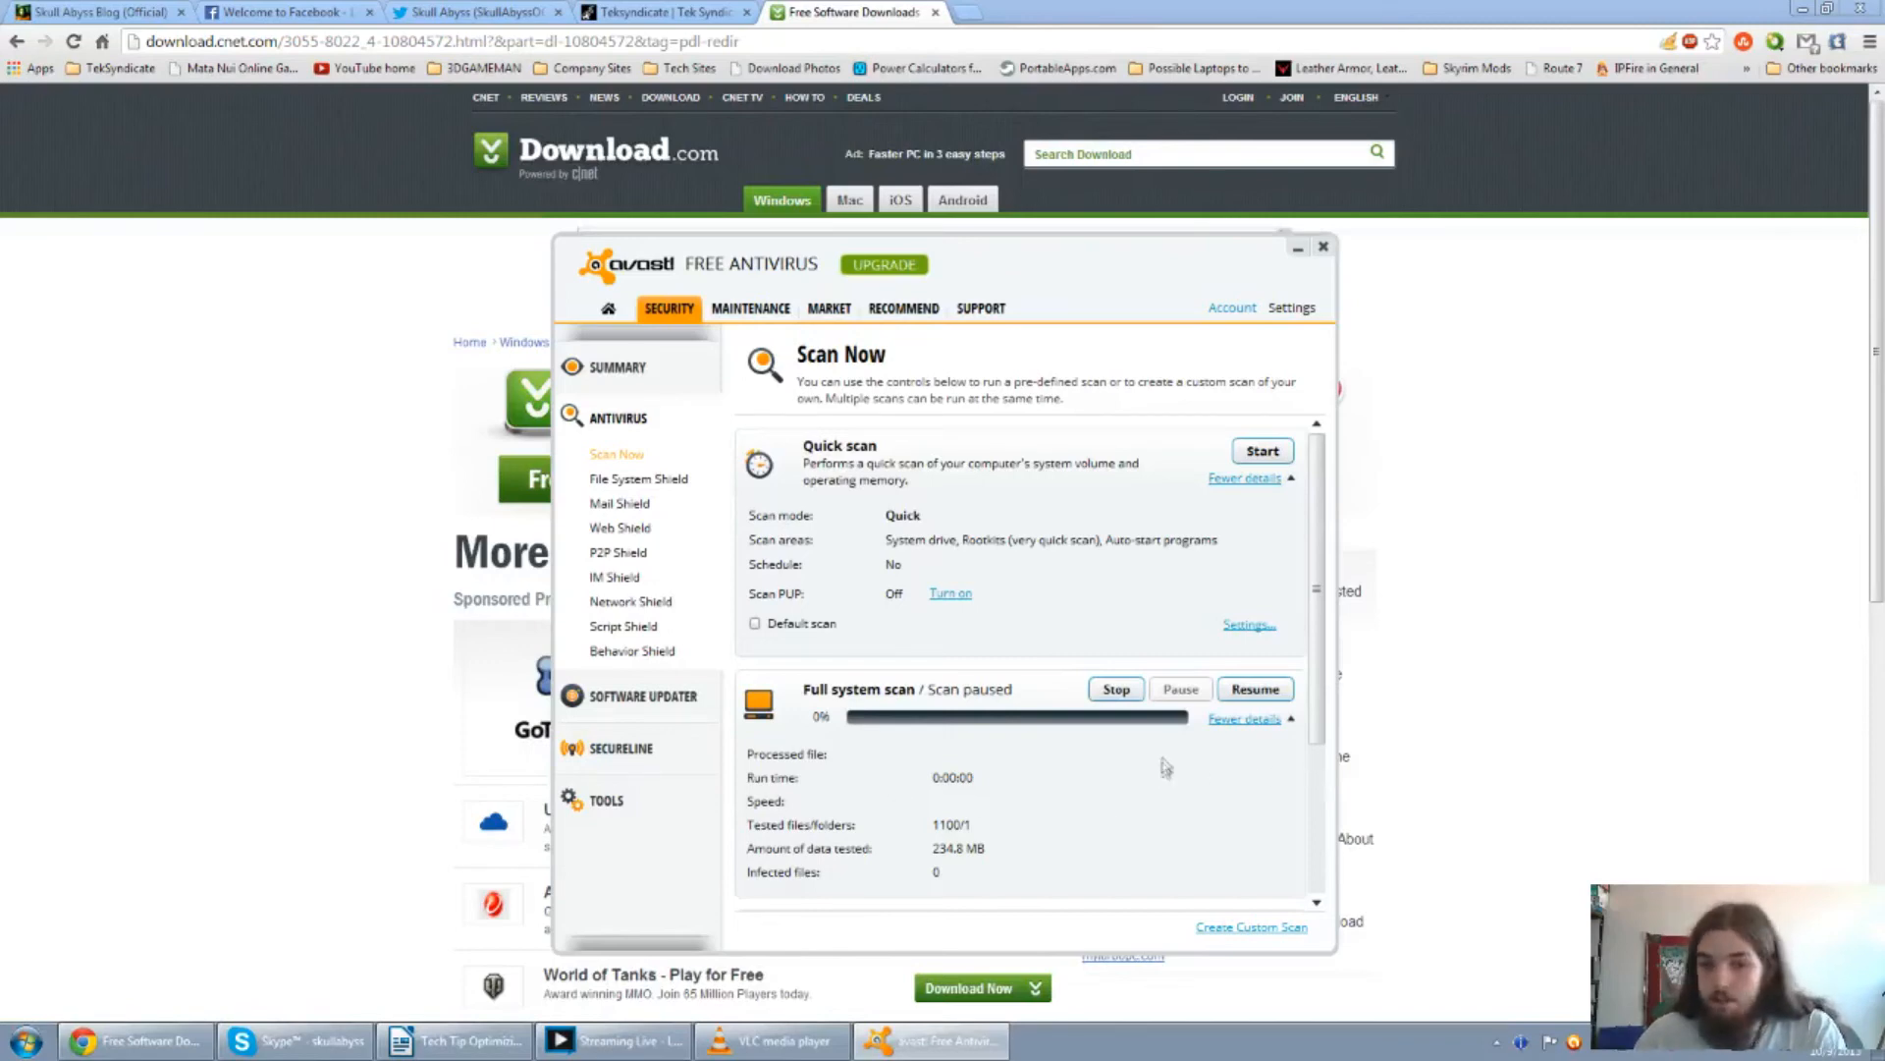
left_click(1297, 247)
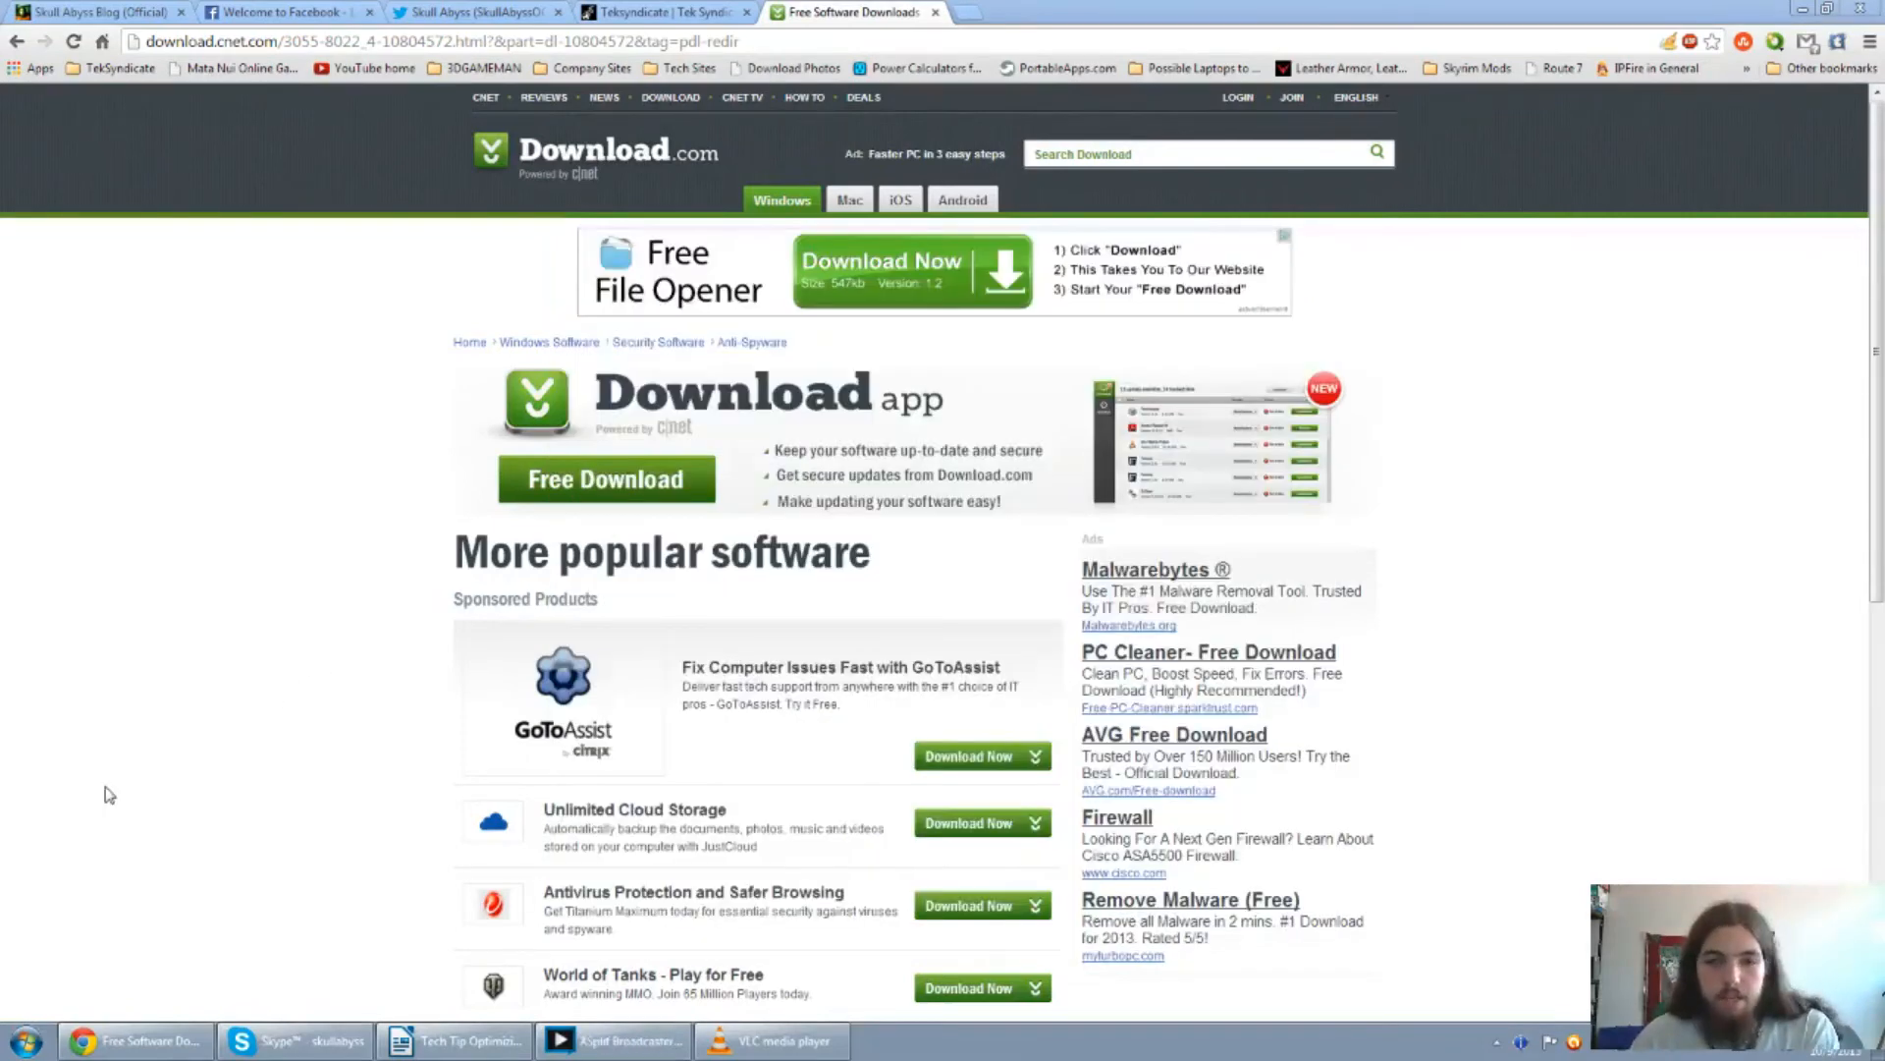
Launch Piriform Defraggler from the Start menu's All Programs list.
left_click(20, 1039)
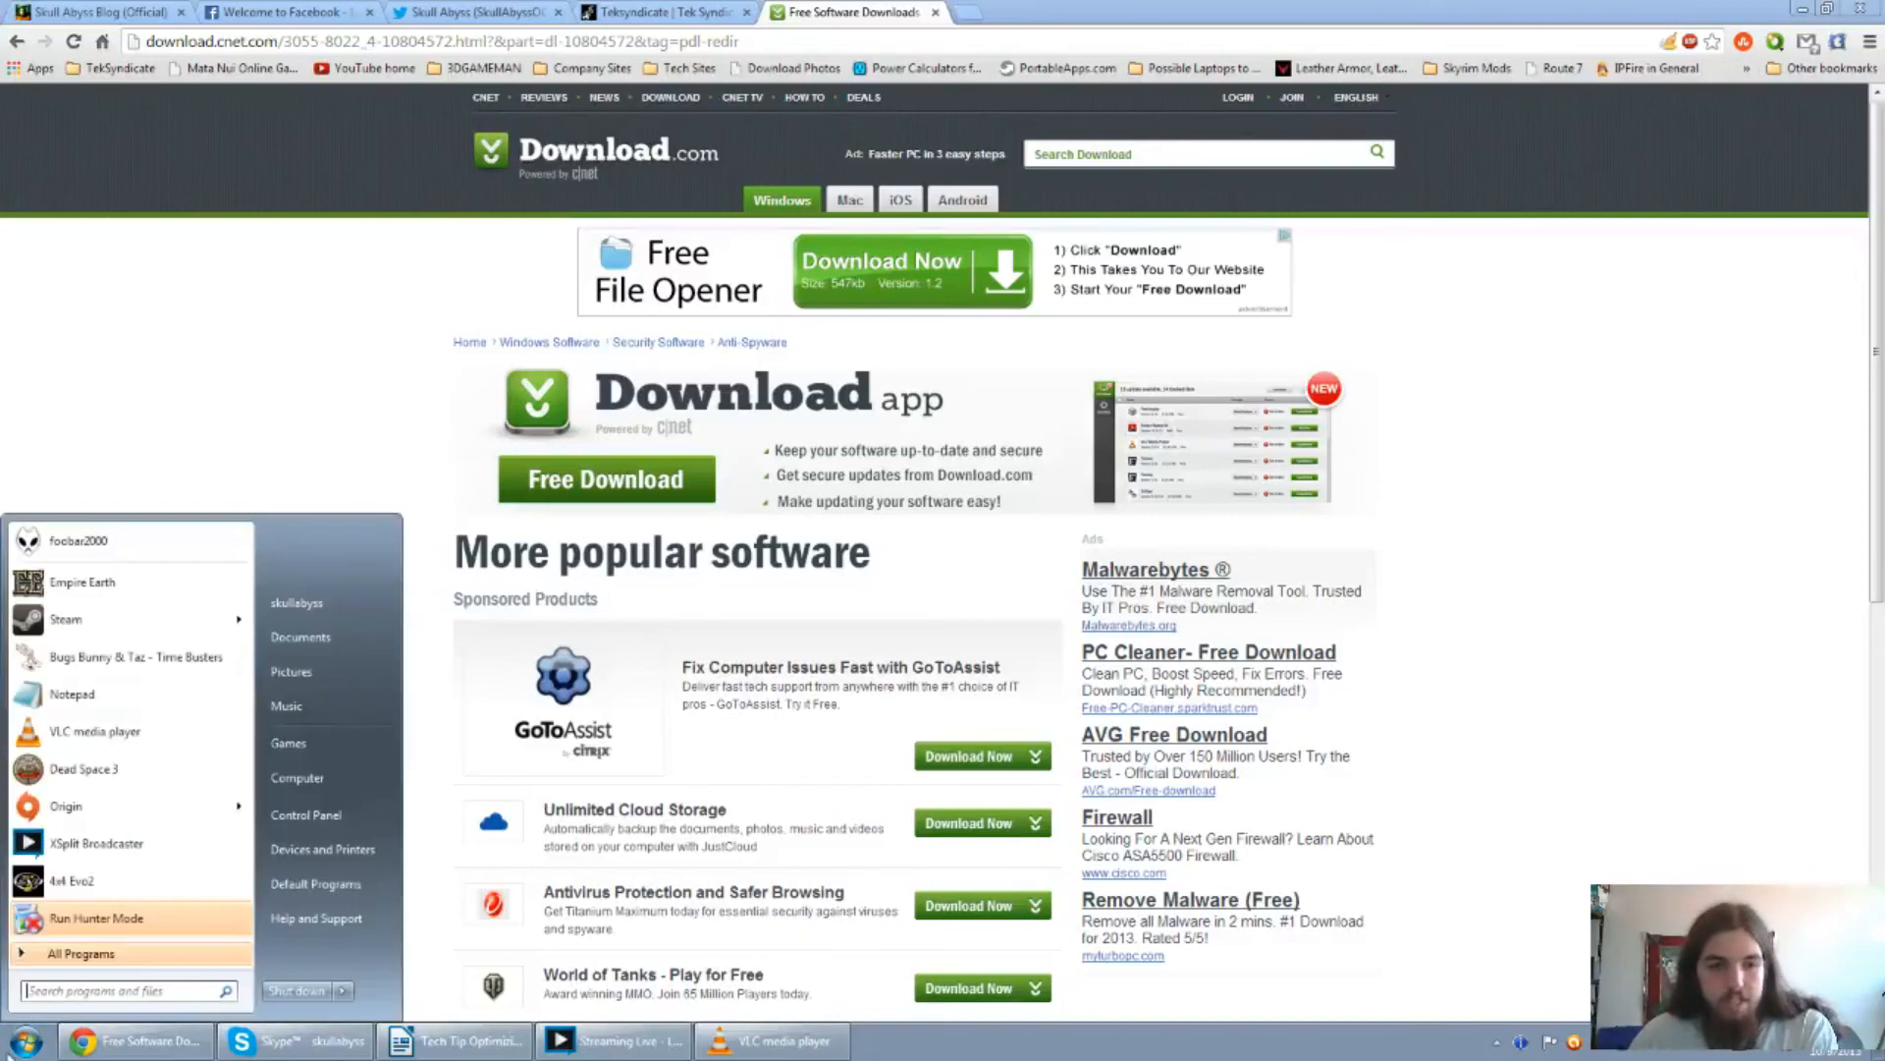
left_click(81, 952)
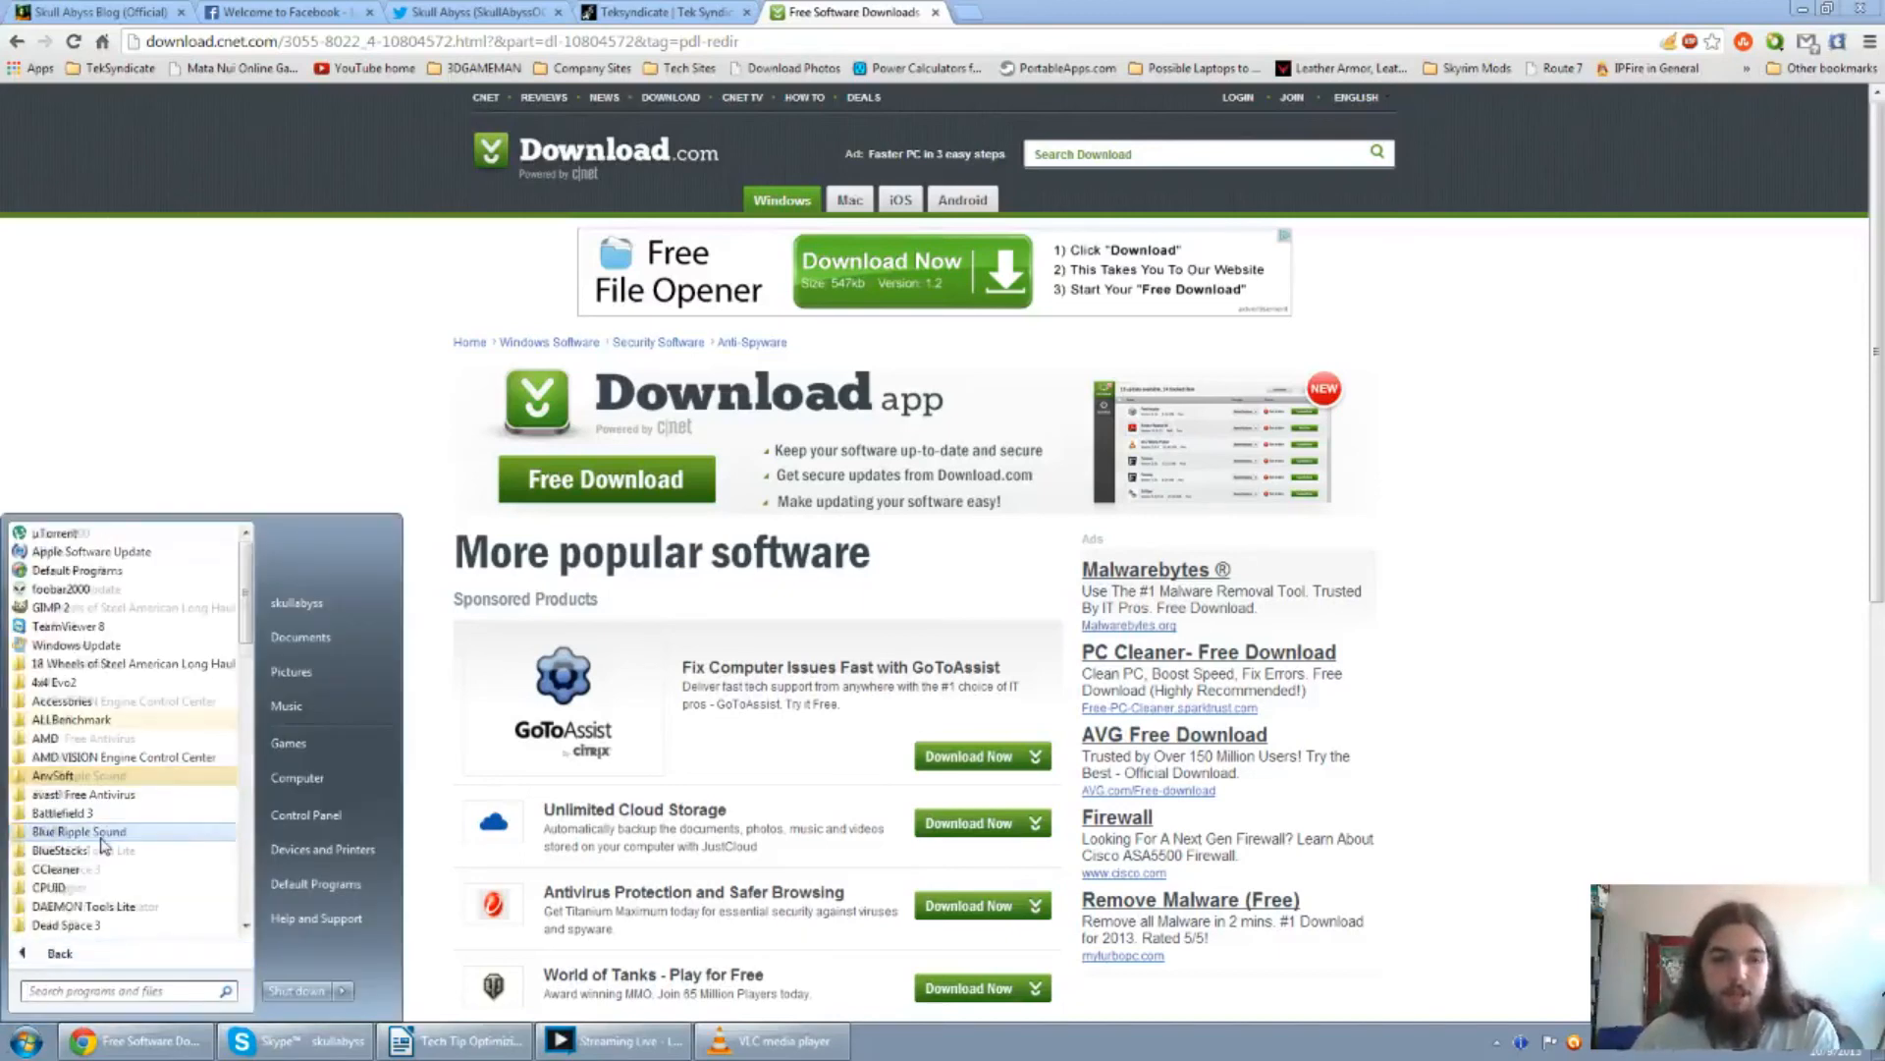
scroll("down", 3)
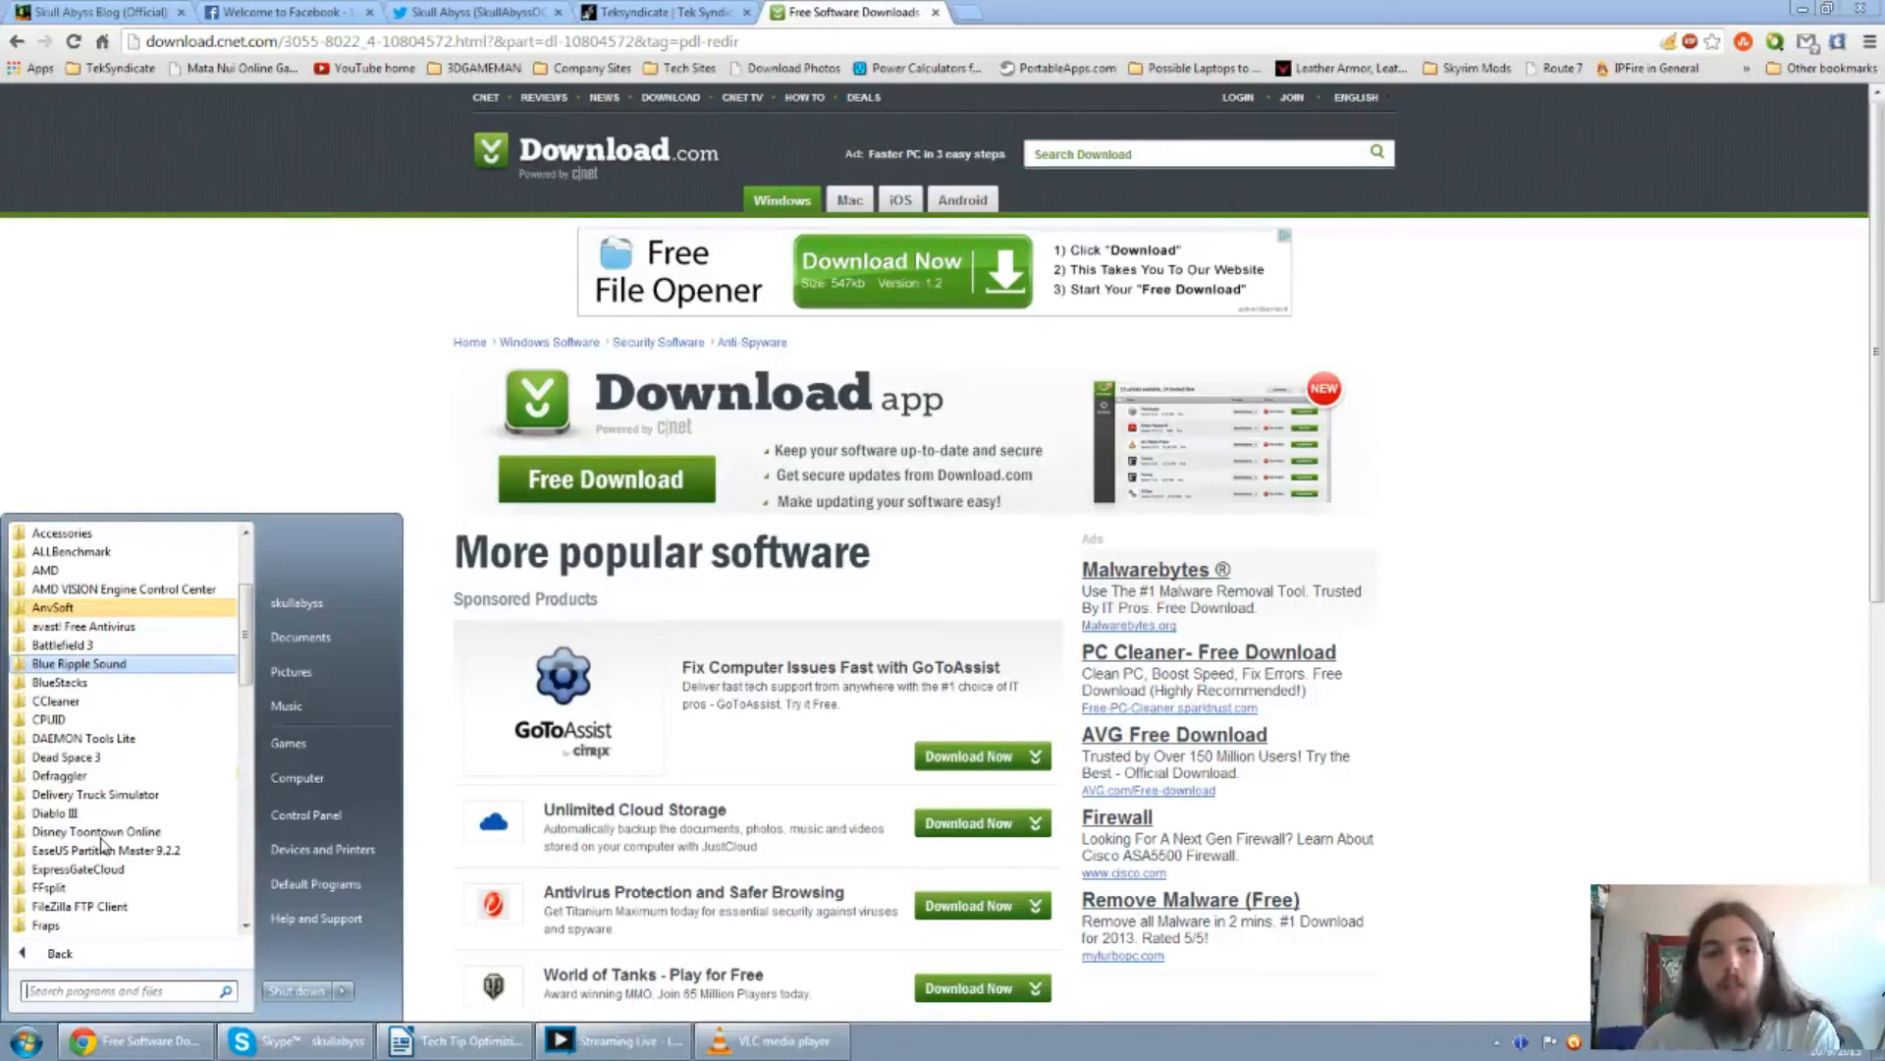
mouse_move(59, 776)
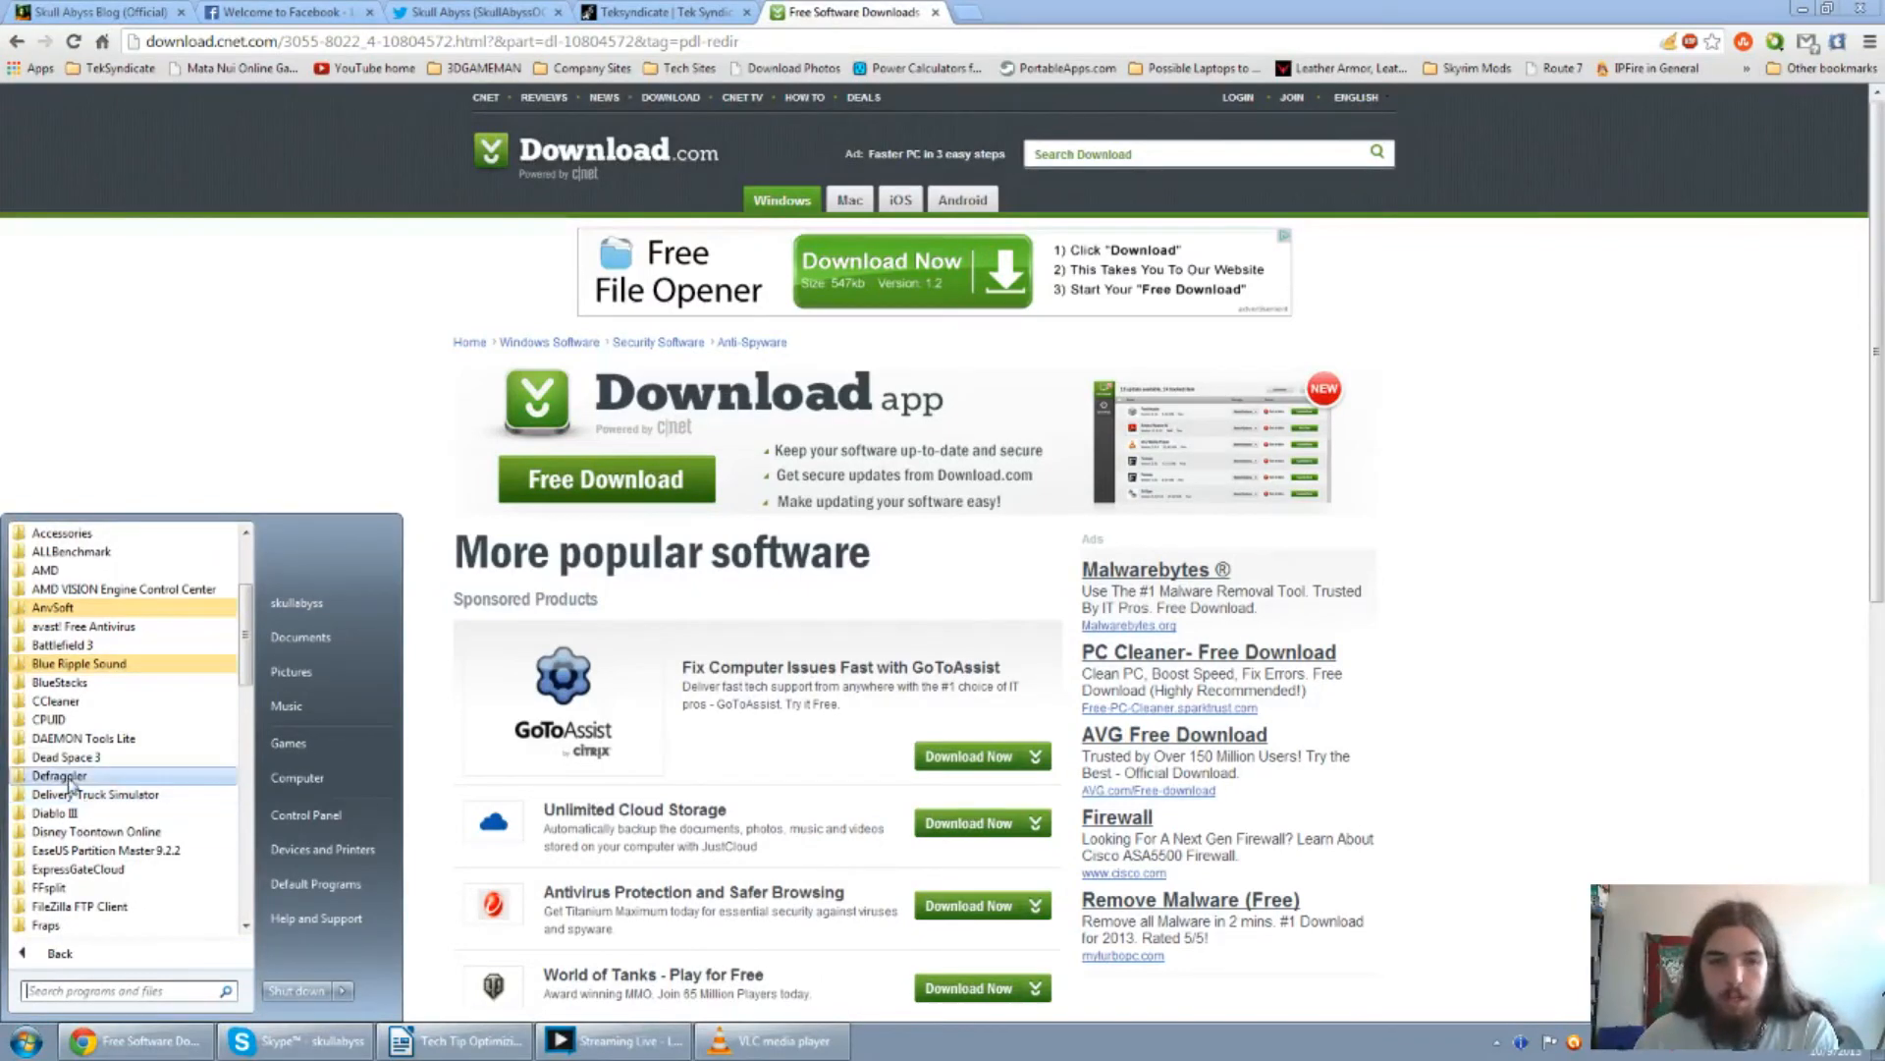
left_click(60, 776)
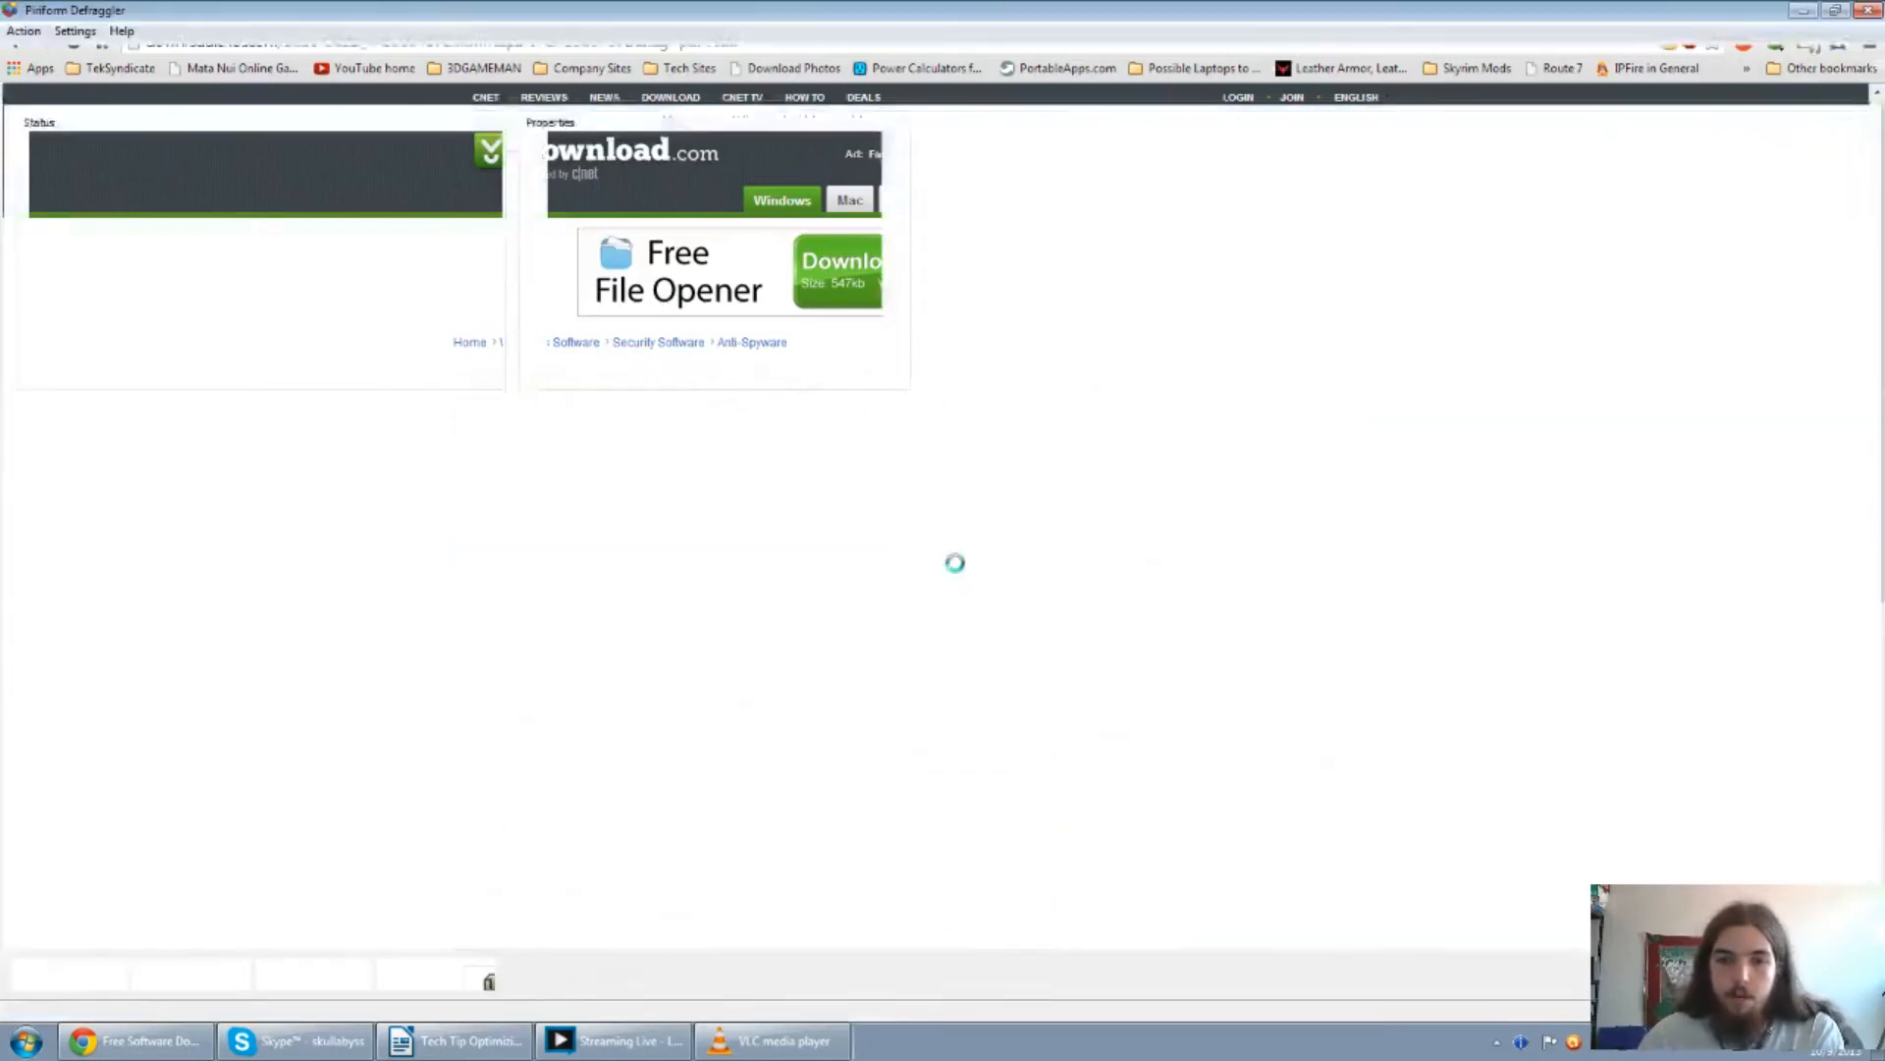
Decline Defraggler's new-version download and start analyzing Local Disk C.
left_click(927, 1040)
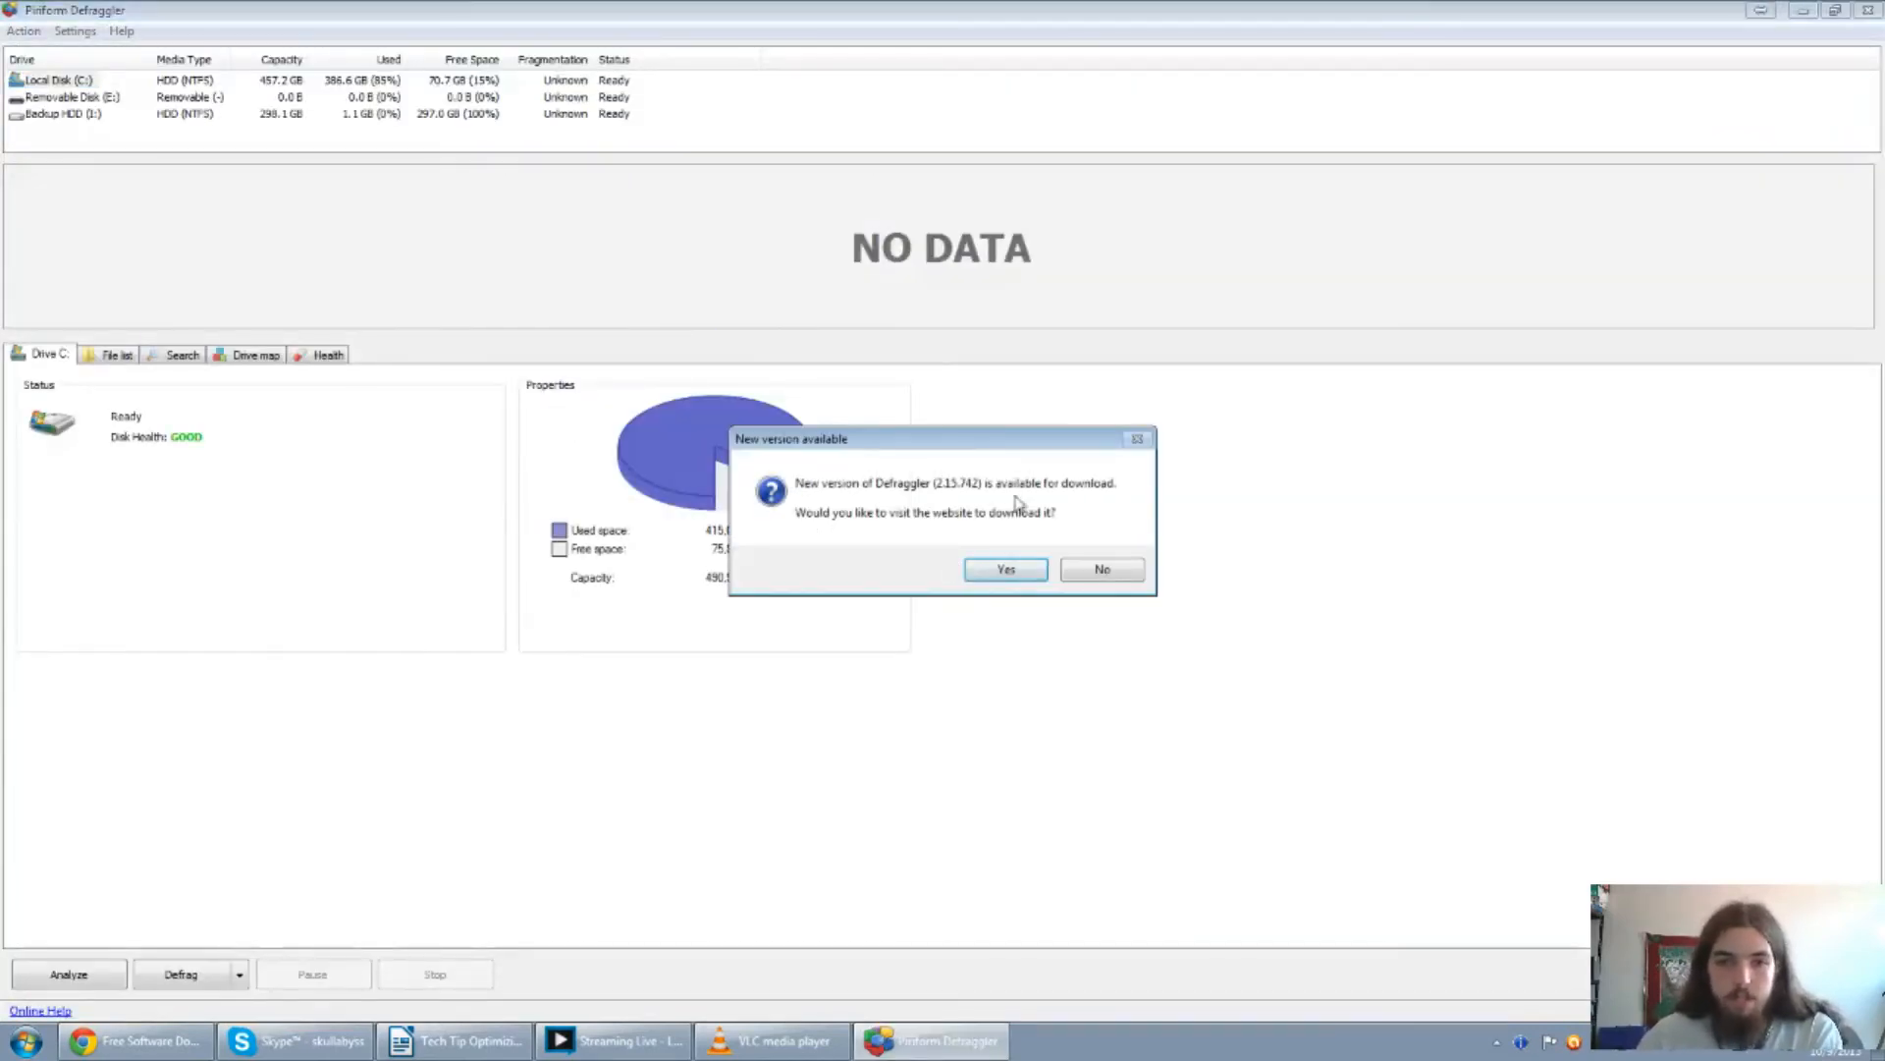
mouse_move(1101, 569)
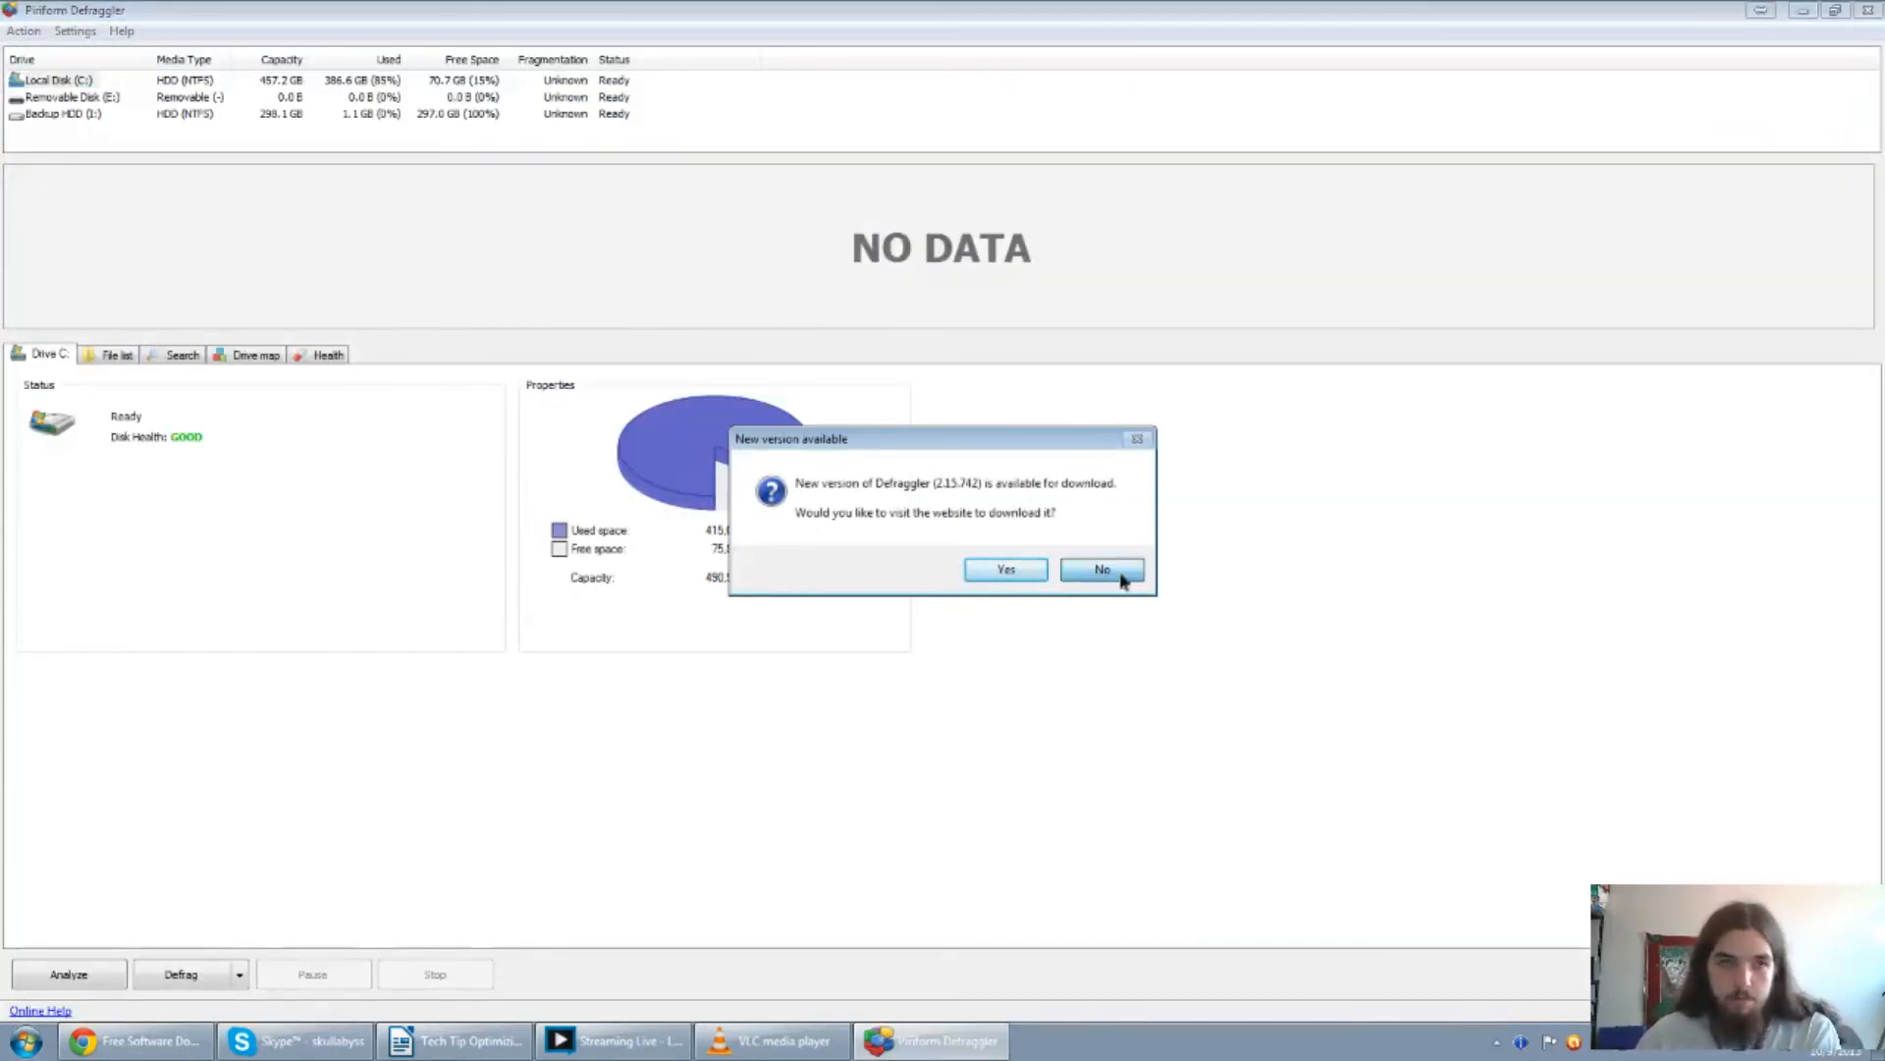
left_click(1102, 568)
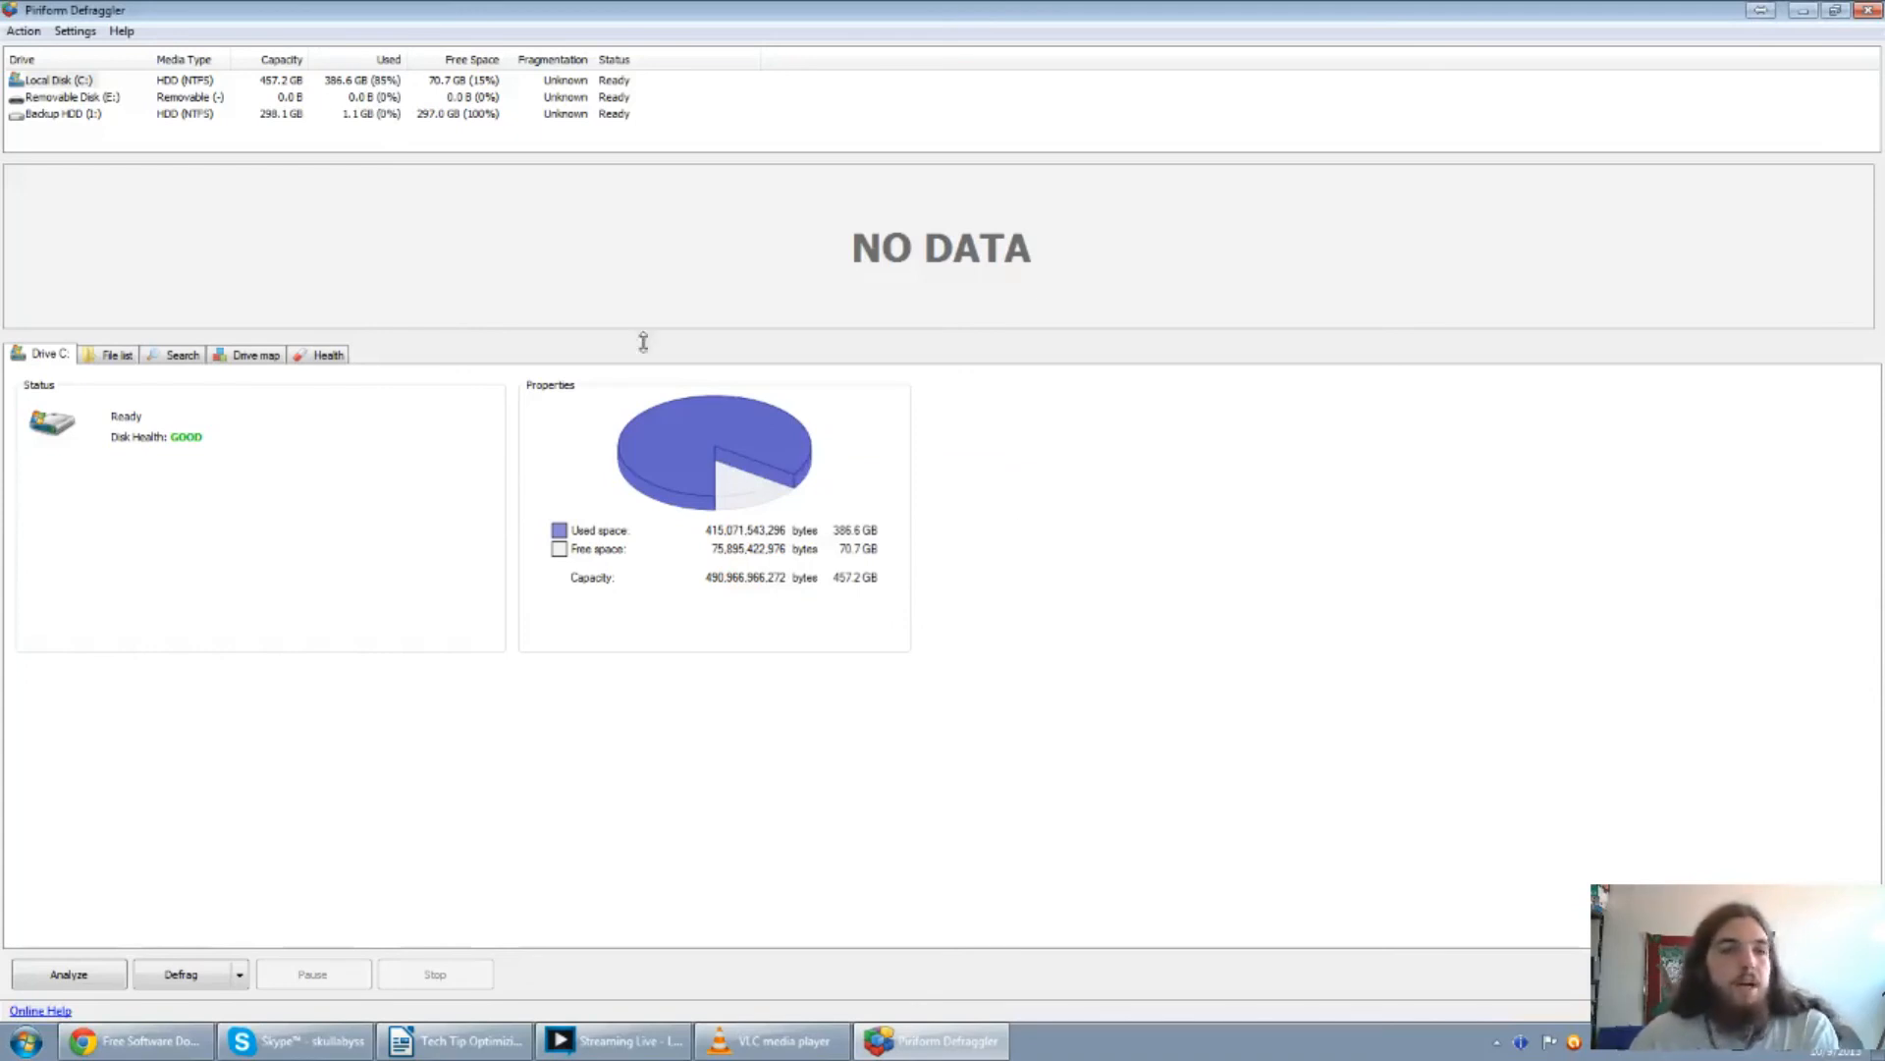
mouse_move(571, 84)
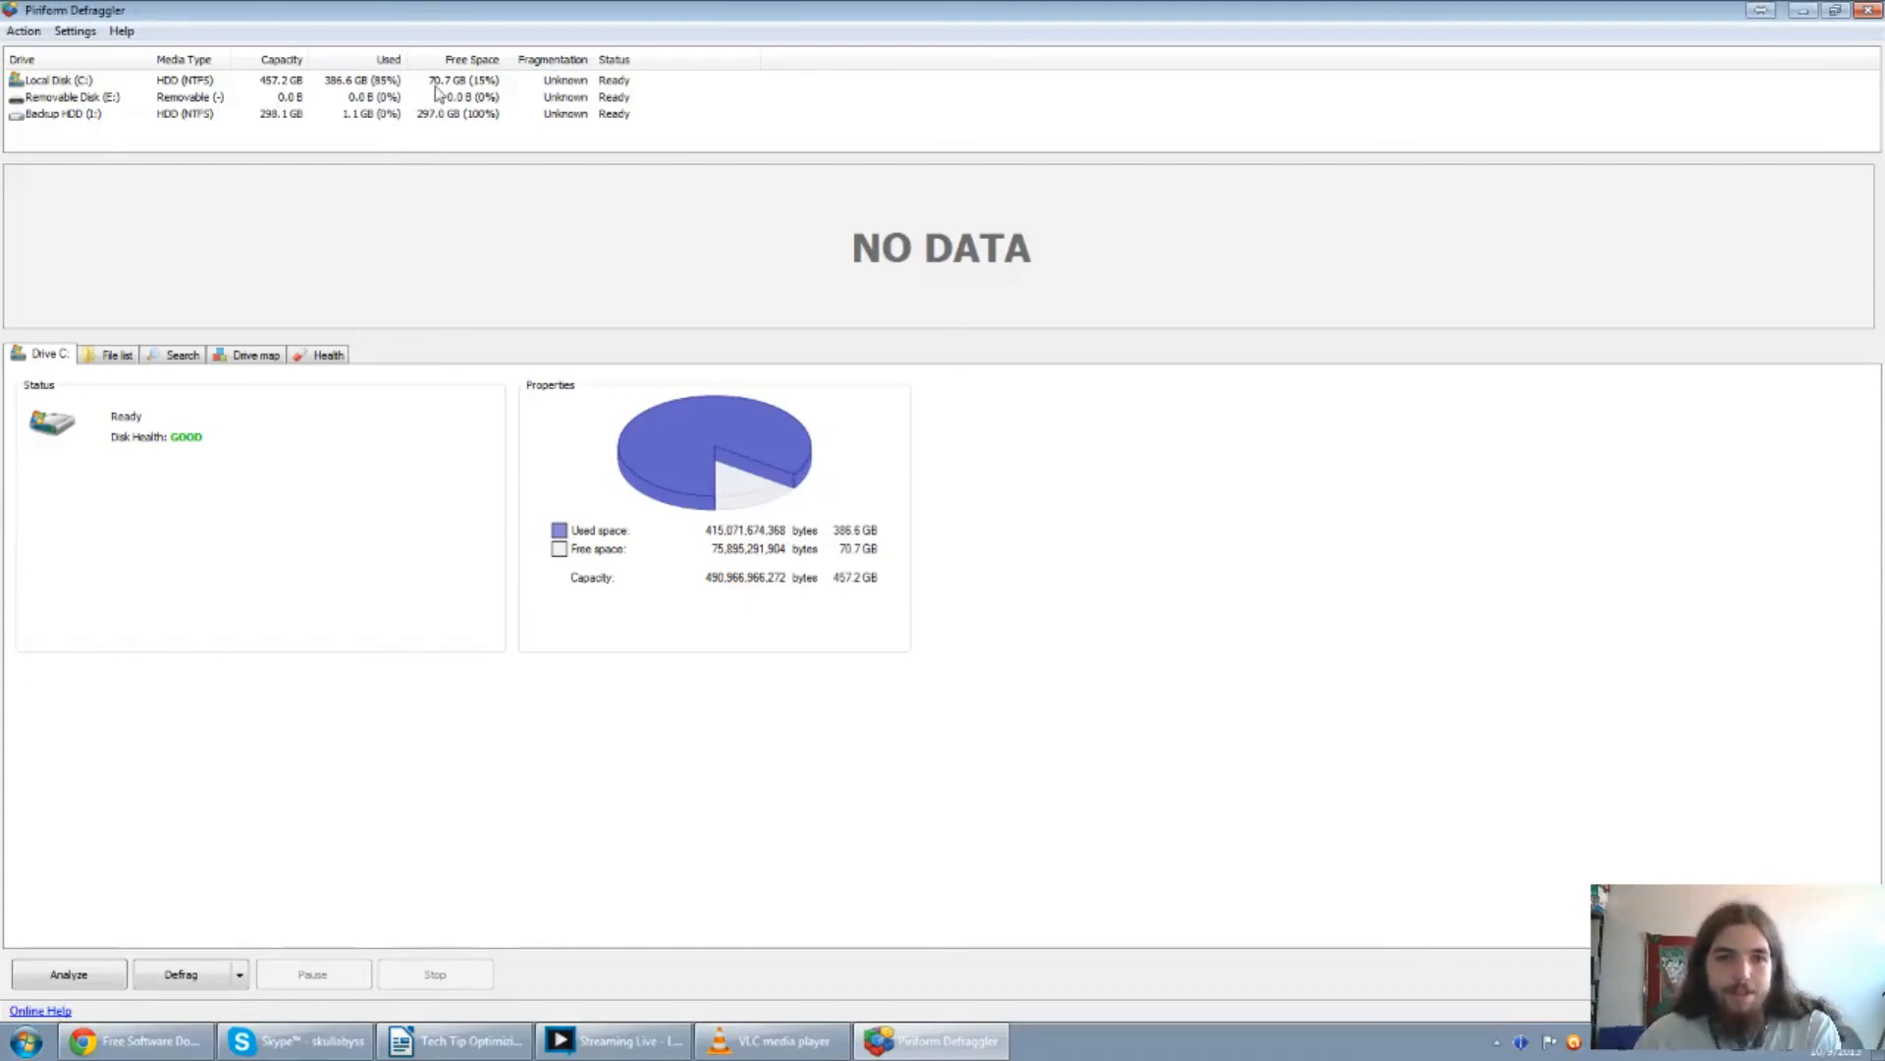
mouse_move(282, 108)
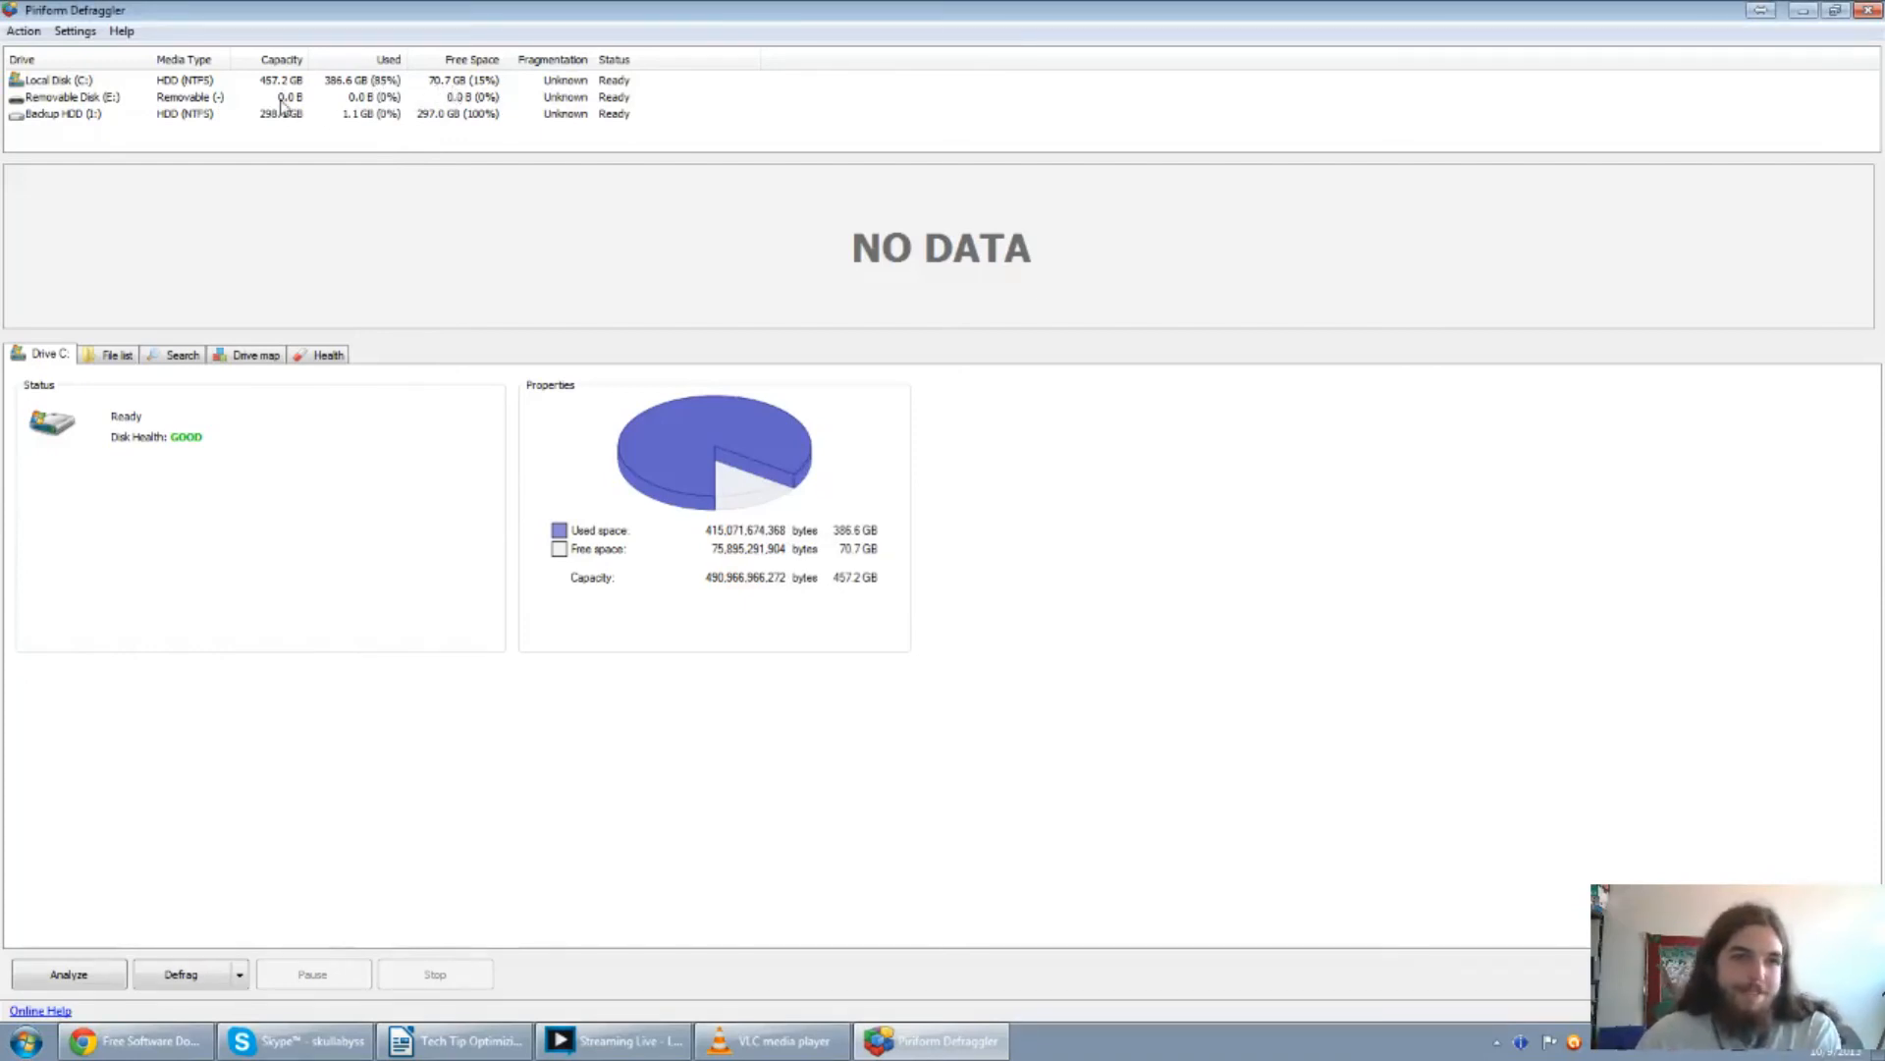
mouse_move(305, 171)
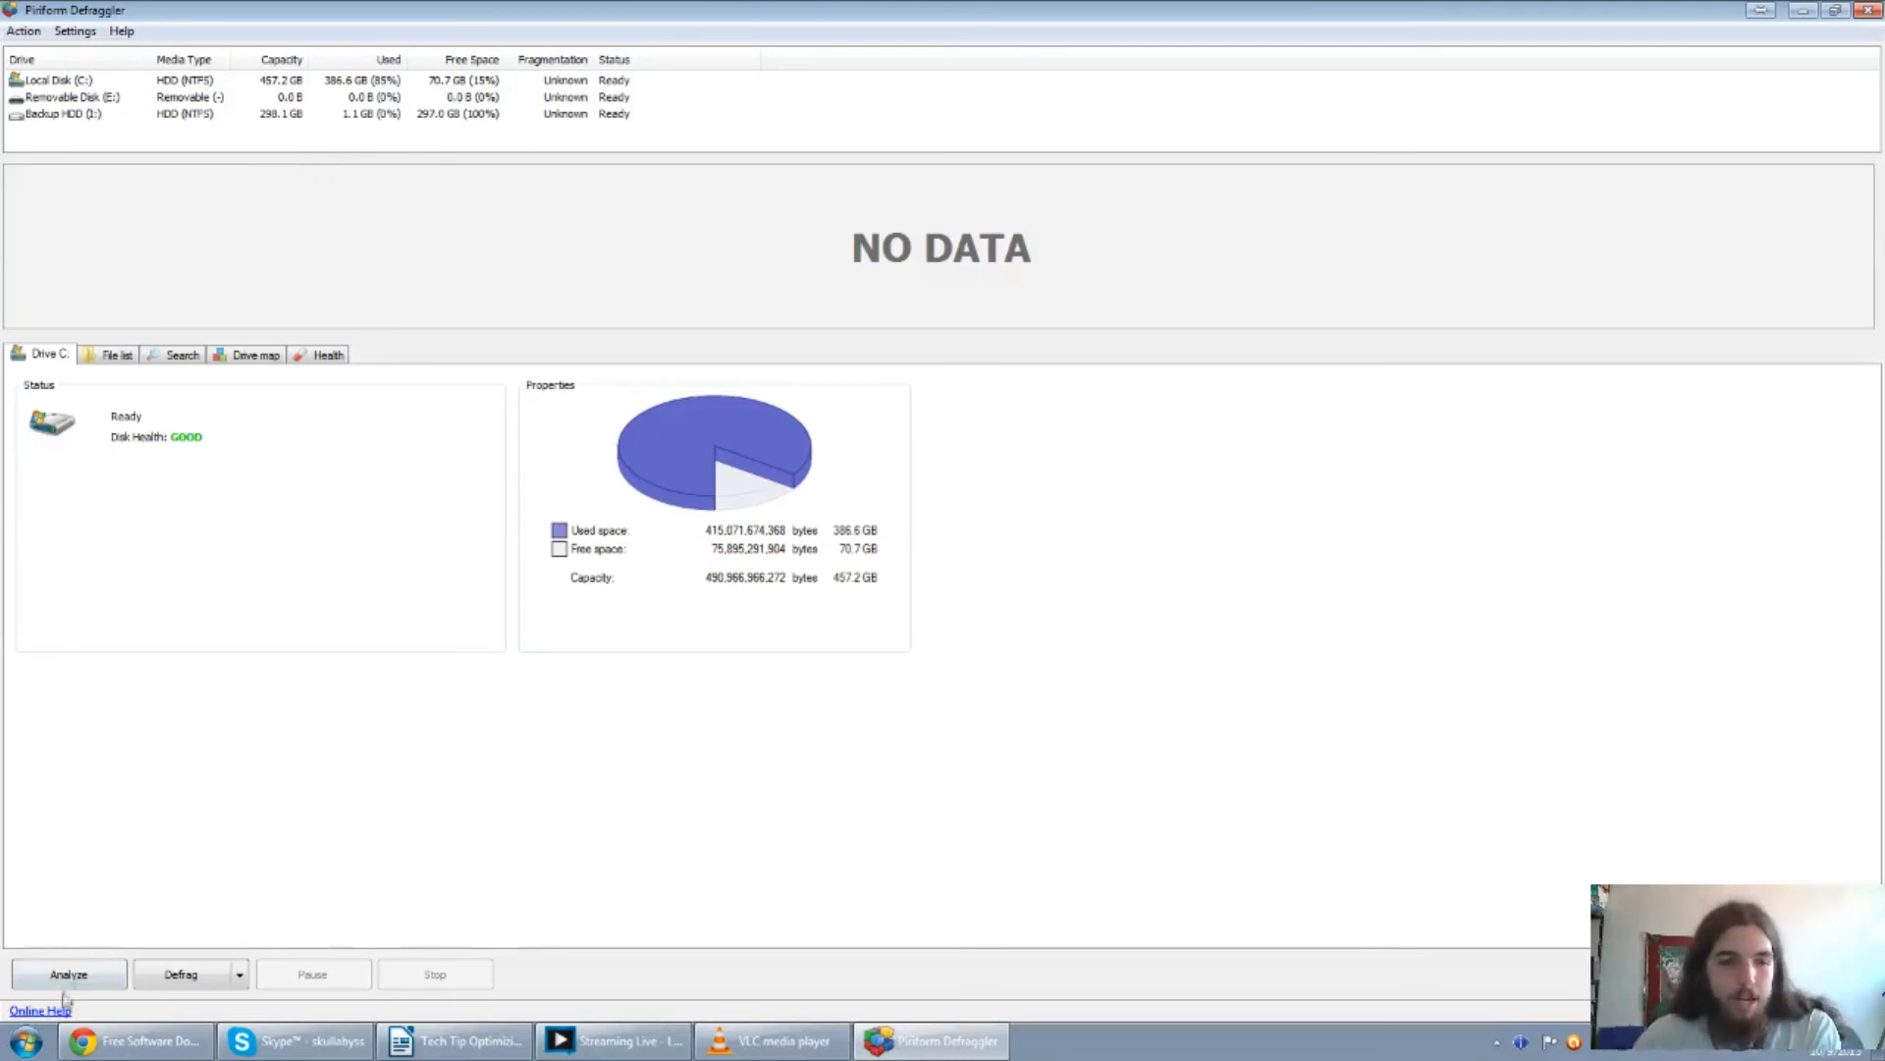
left_click(69, 973)
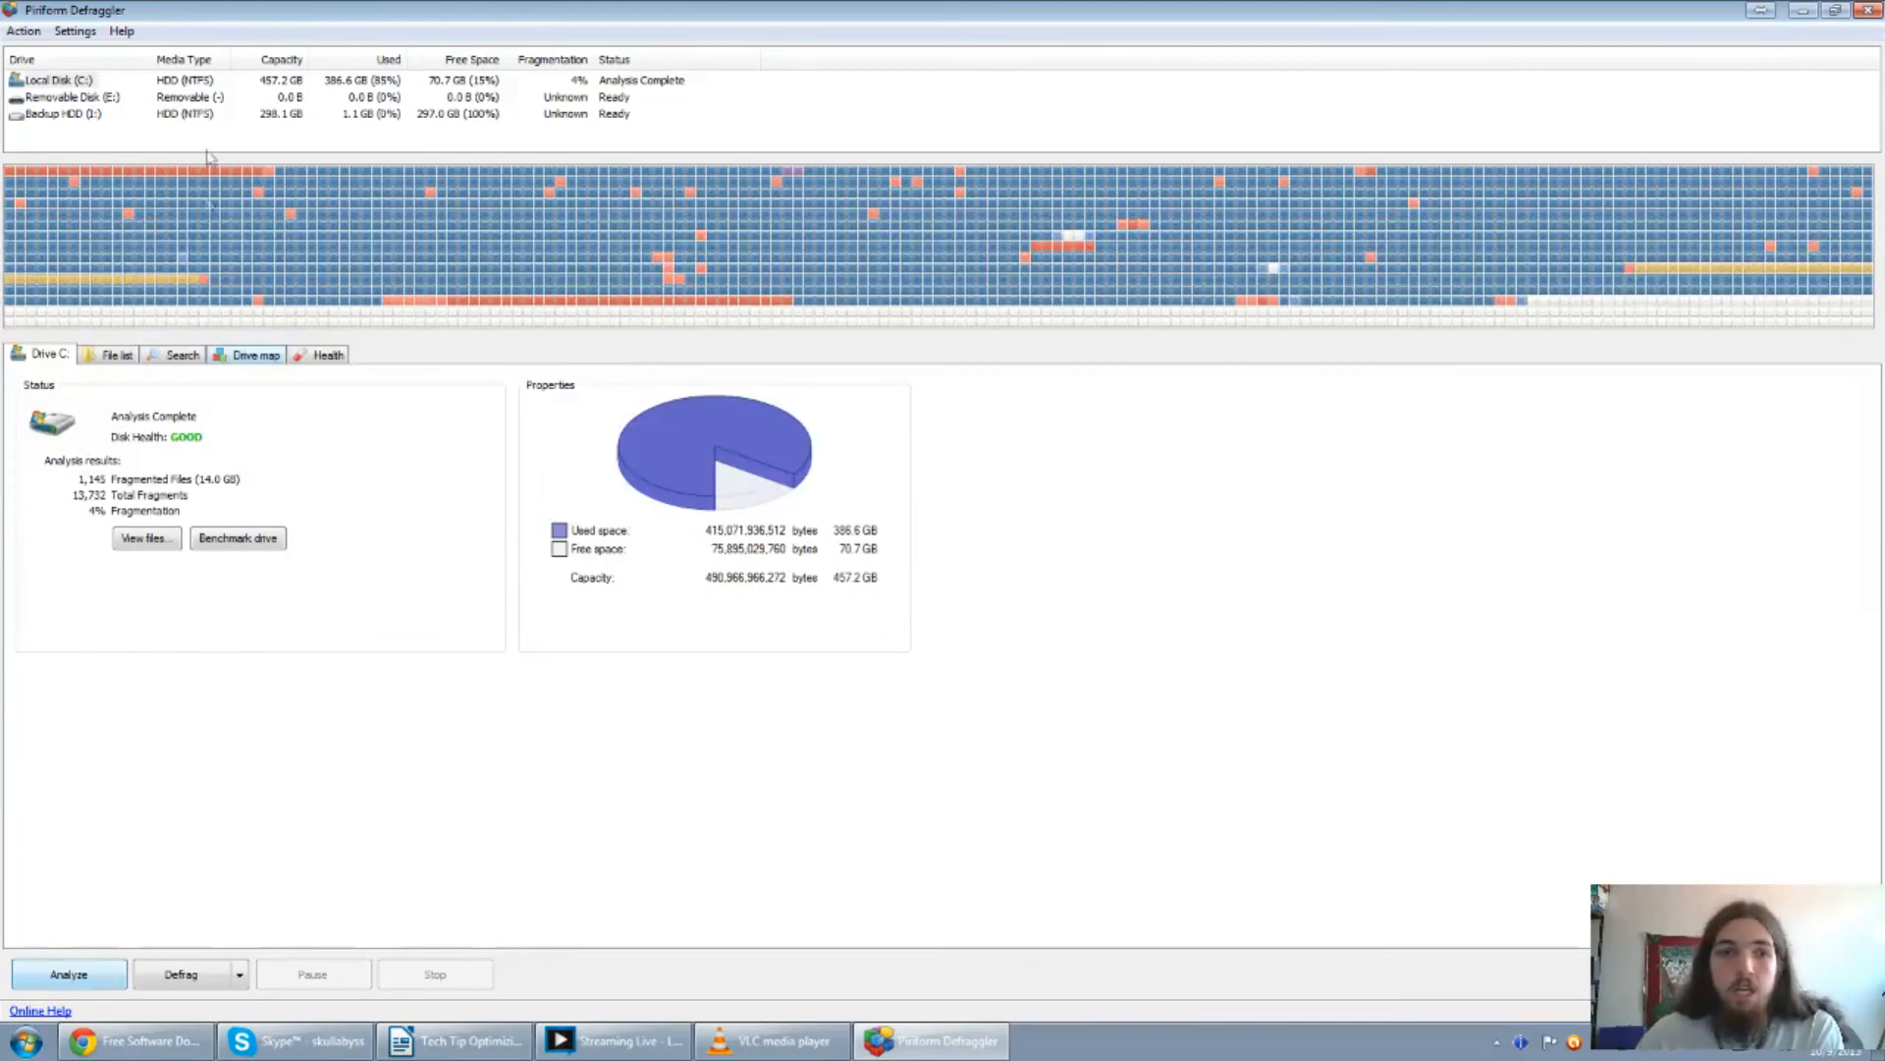
Close Defraggler after drive C's analysis reports 4% fragmentation and 1,145 fragmented files.
left_click(132, 1040)
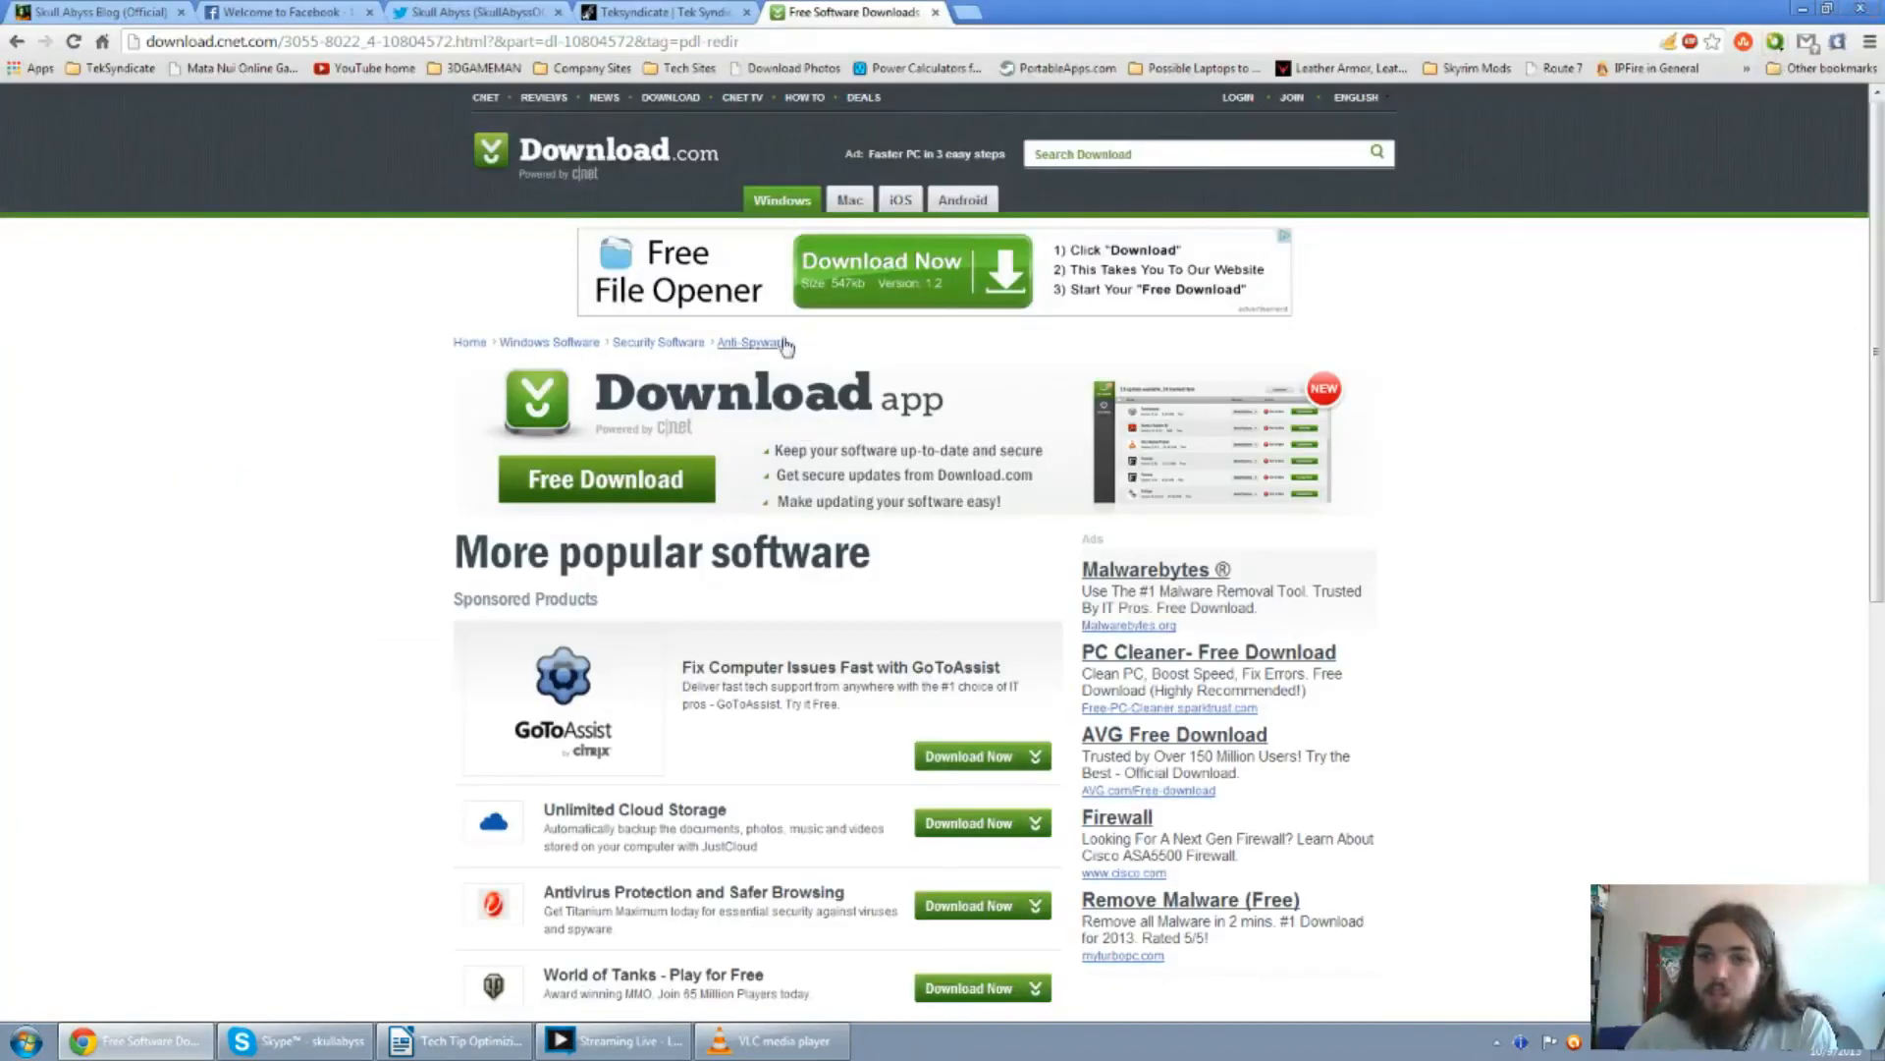
mouse_move(377, 461)
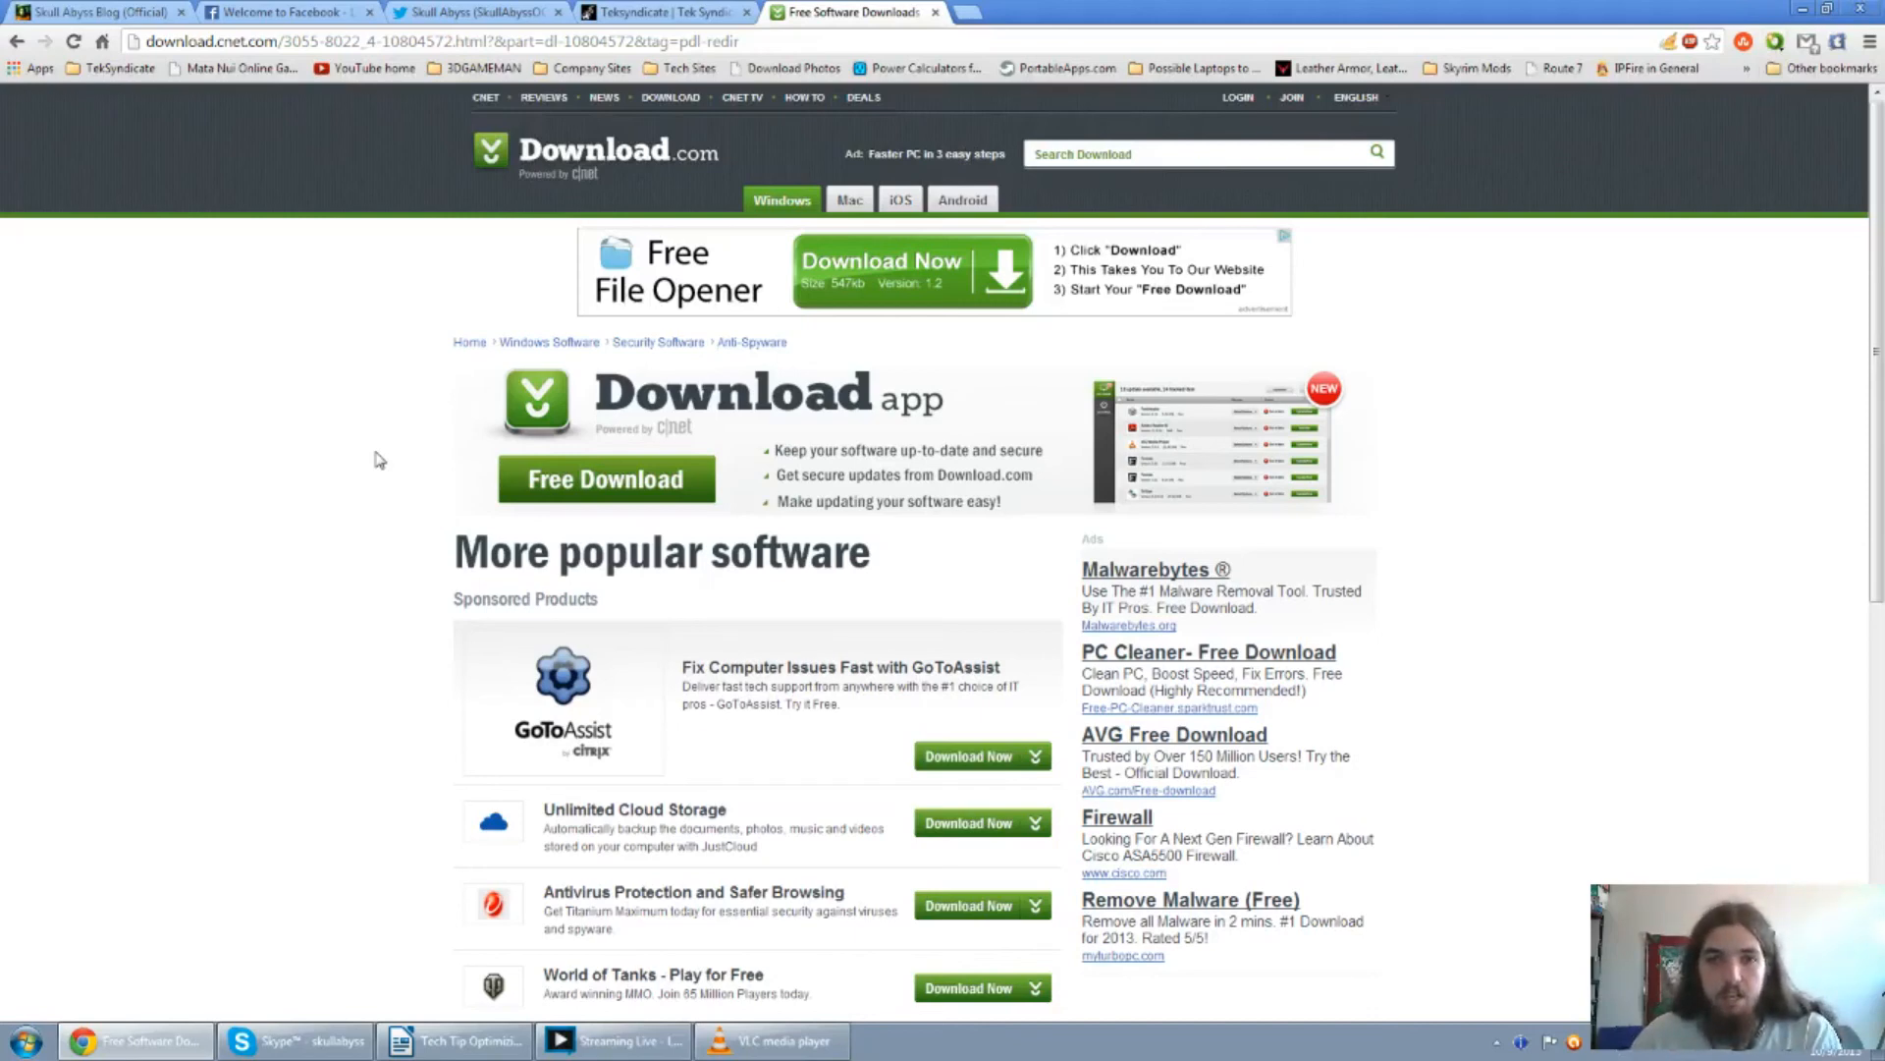
mouse_move(625, 489)
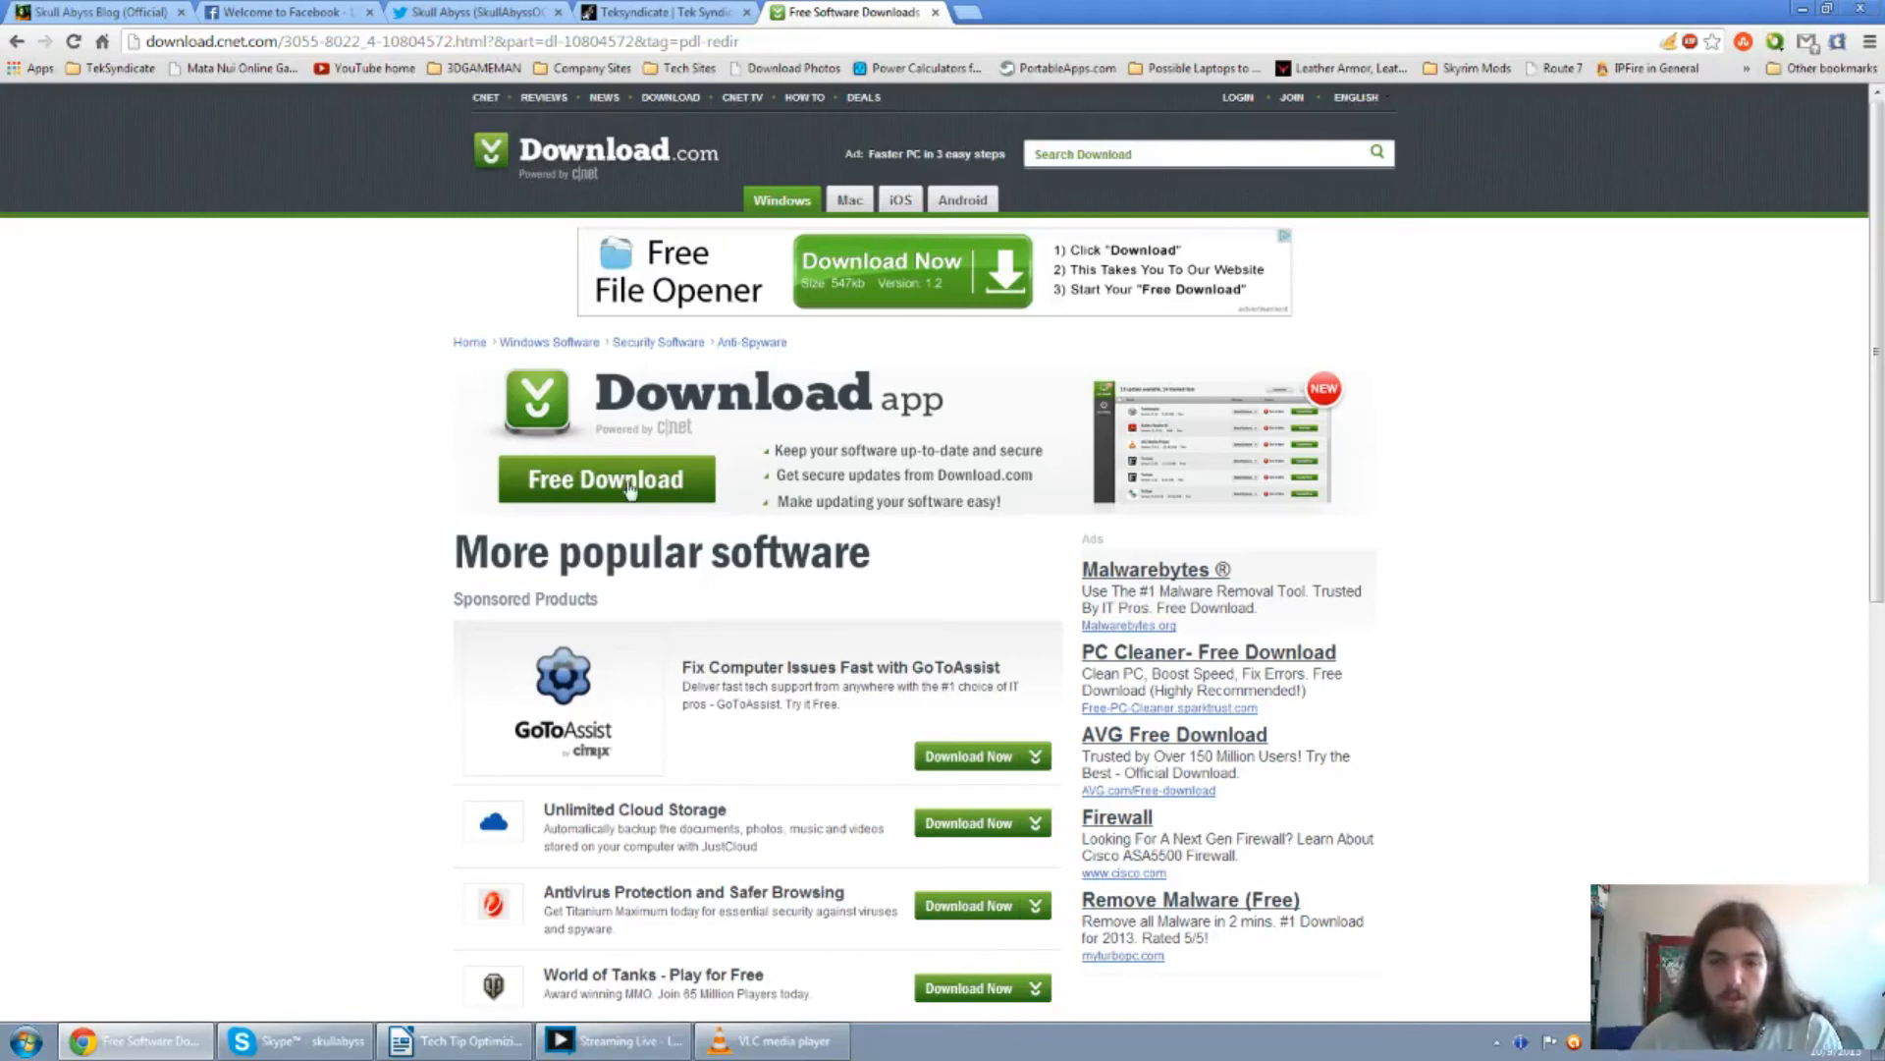